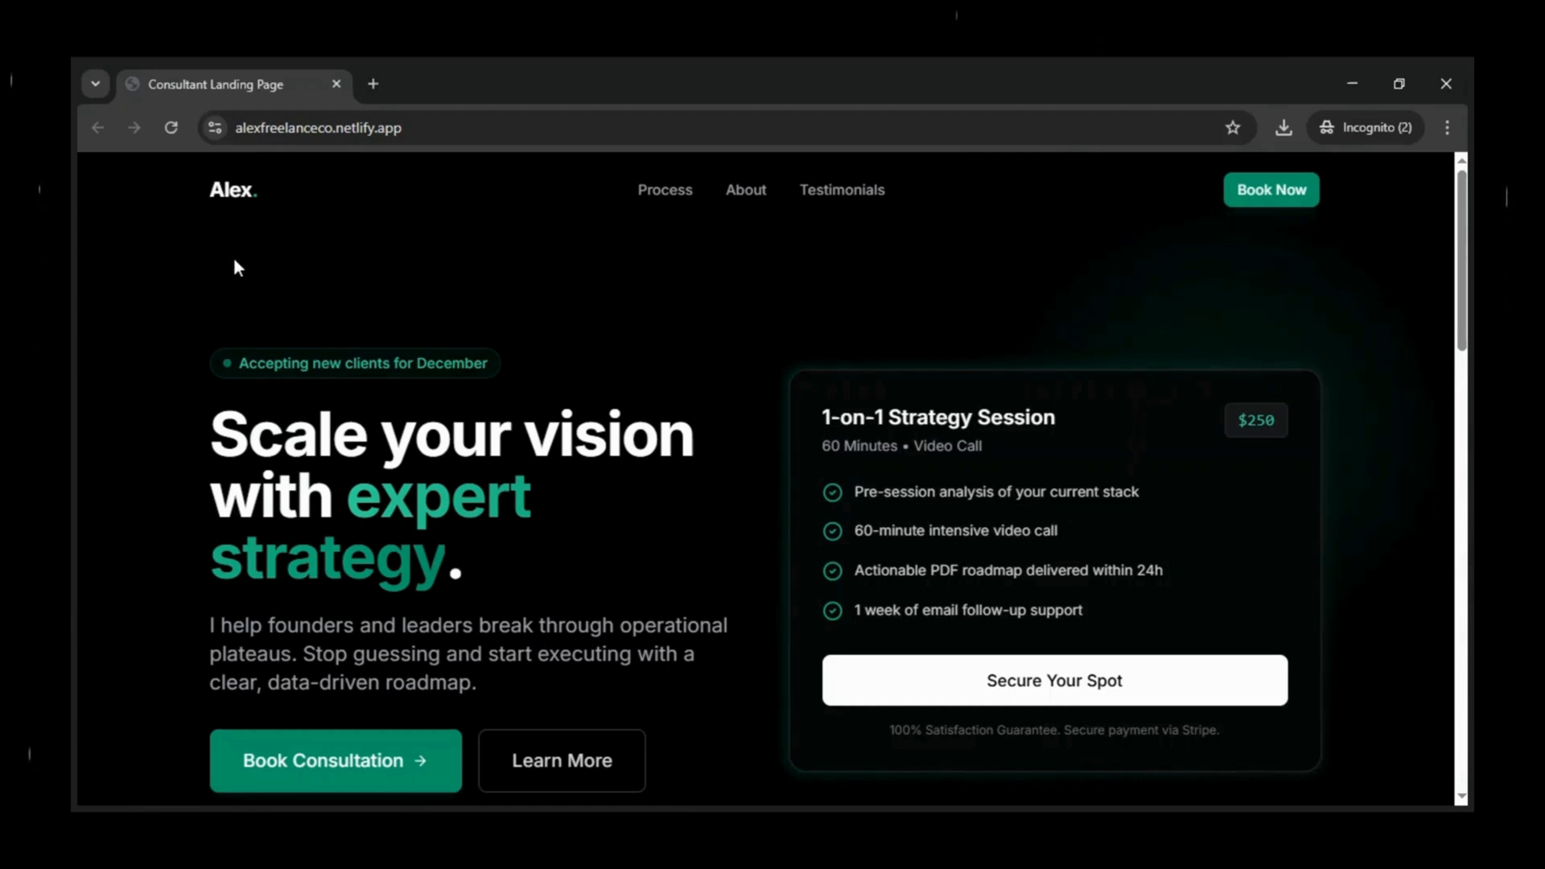
mouse_move(231, 190)
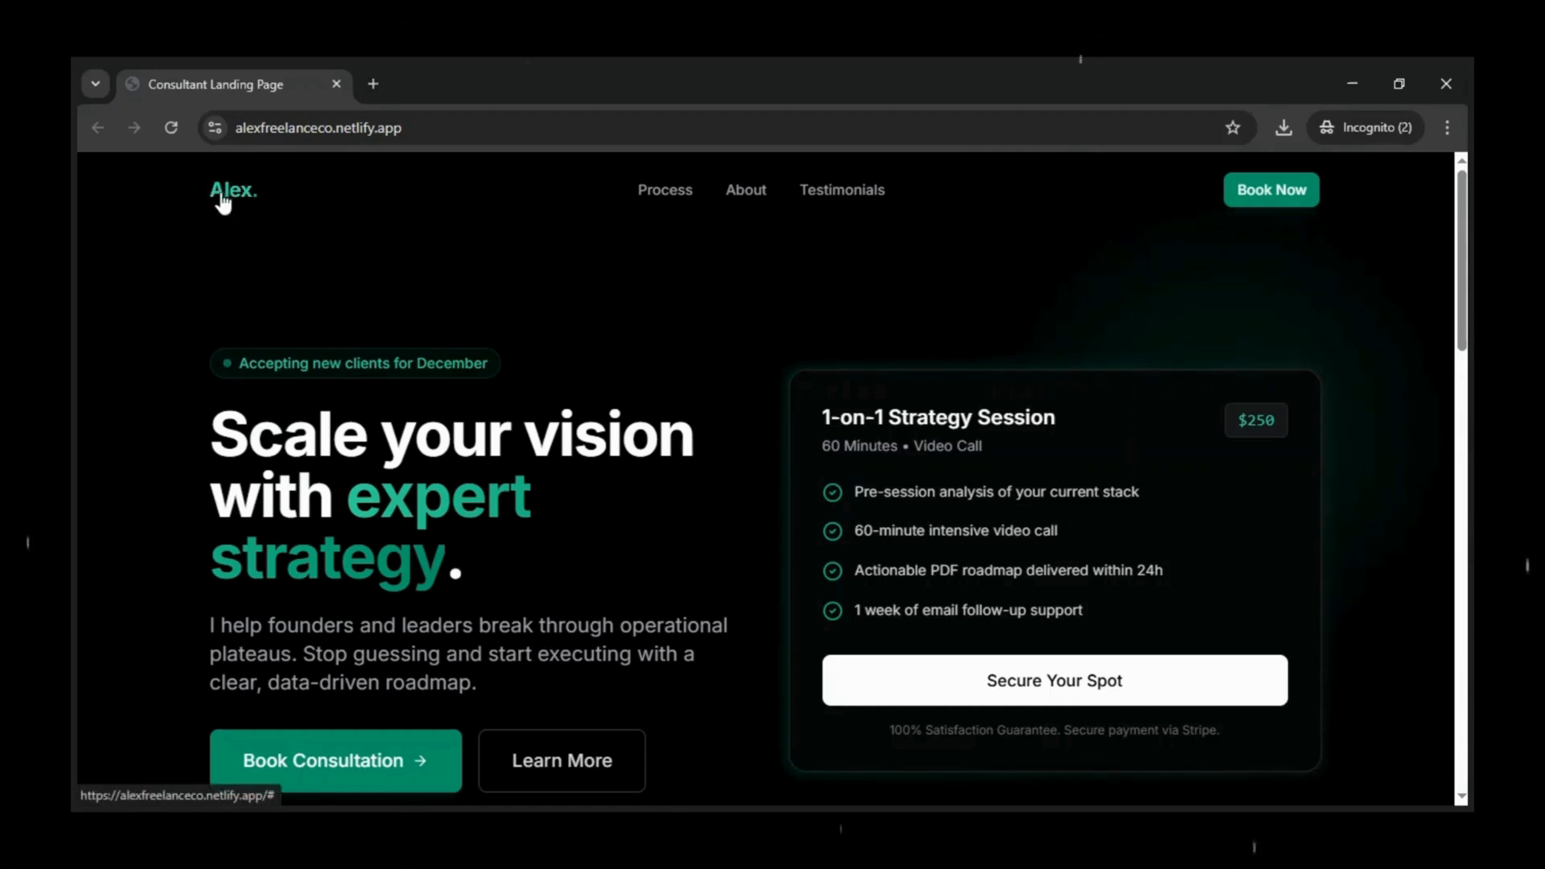
mouse_move(699, 282)
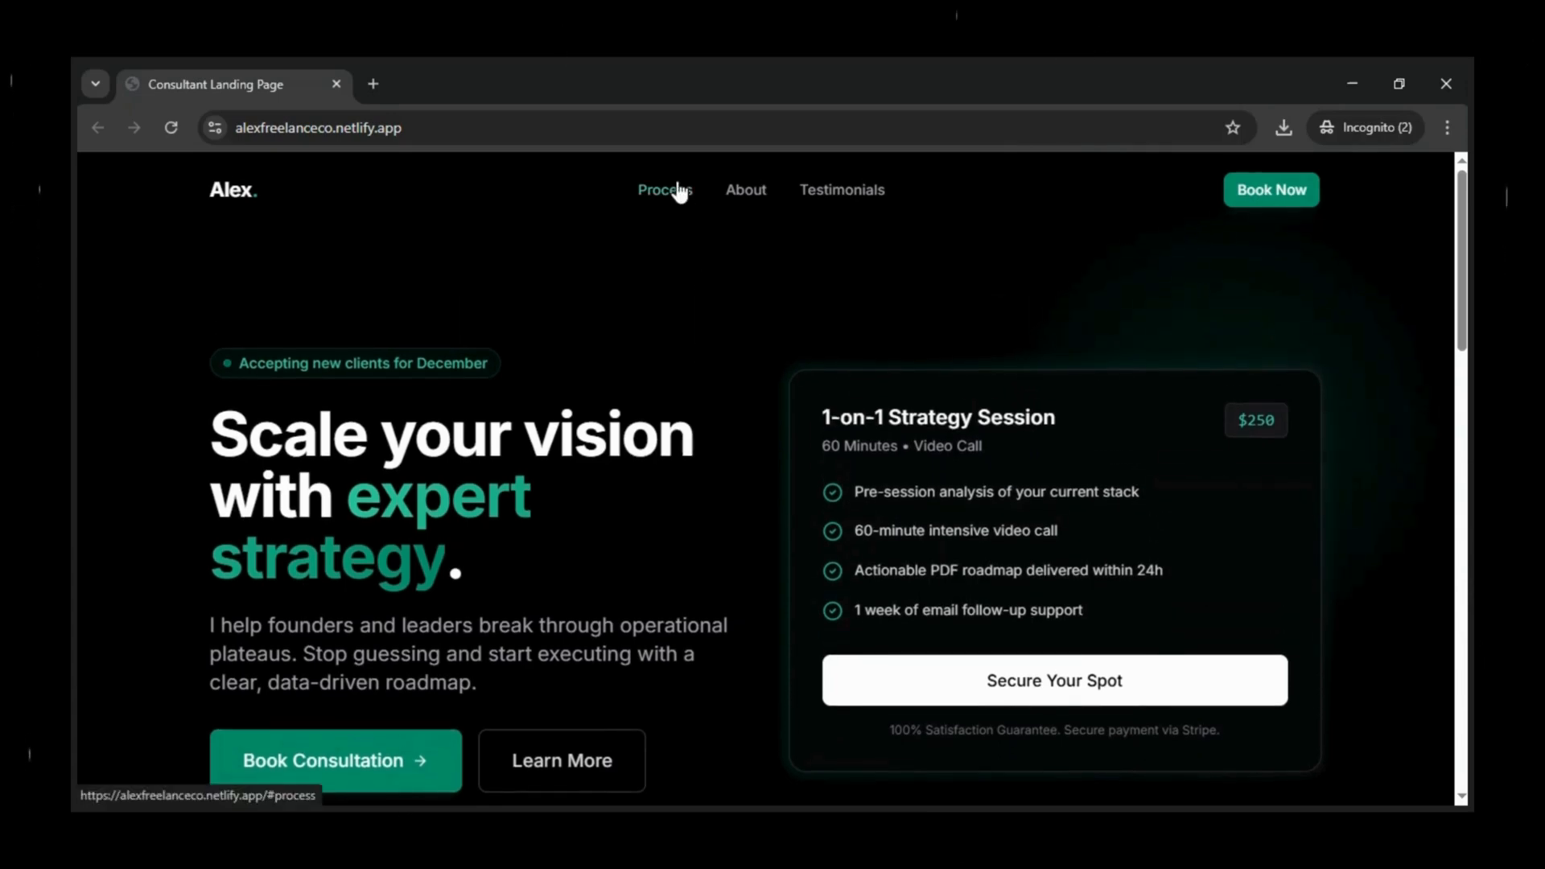
Review the live landing page's process and about sections from top to bottom.
left_click(665, 190)
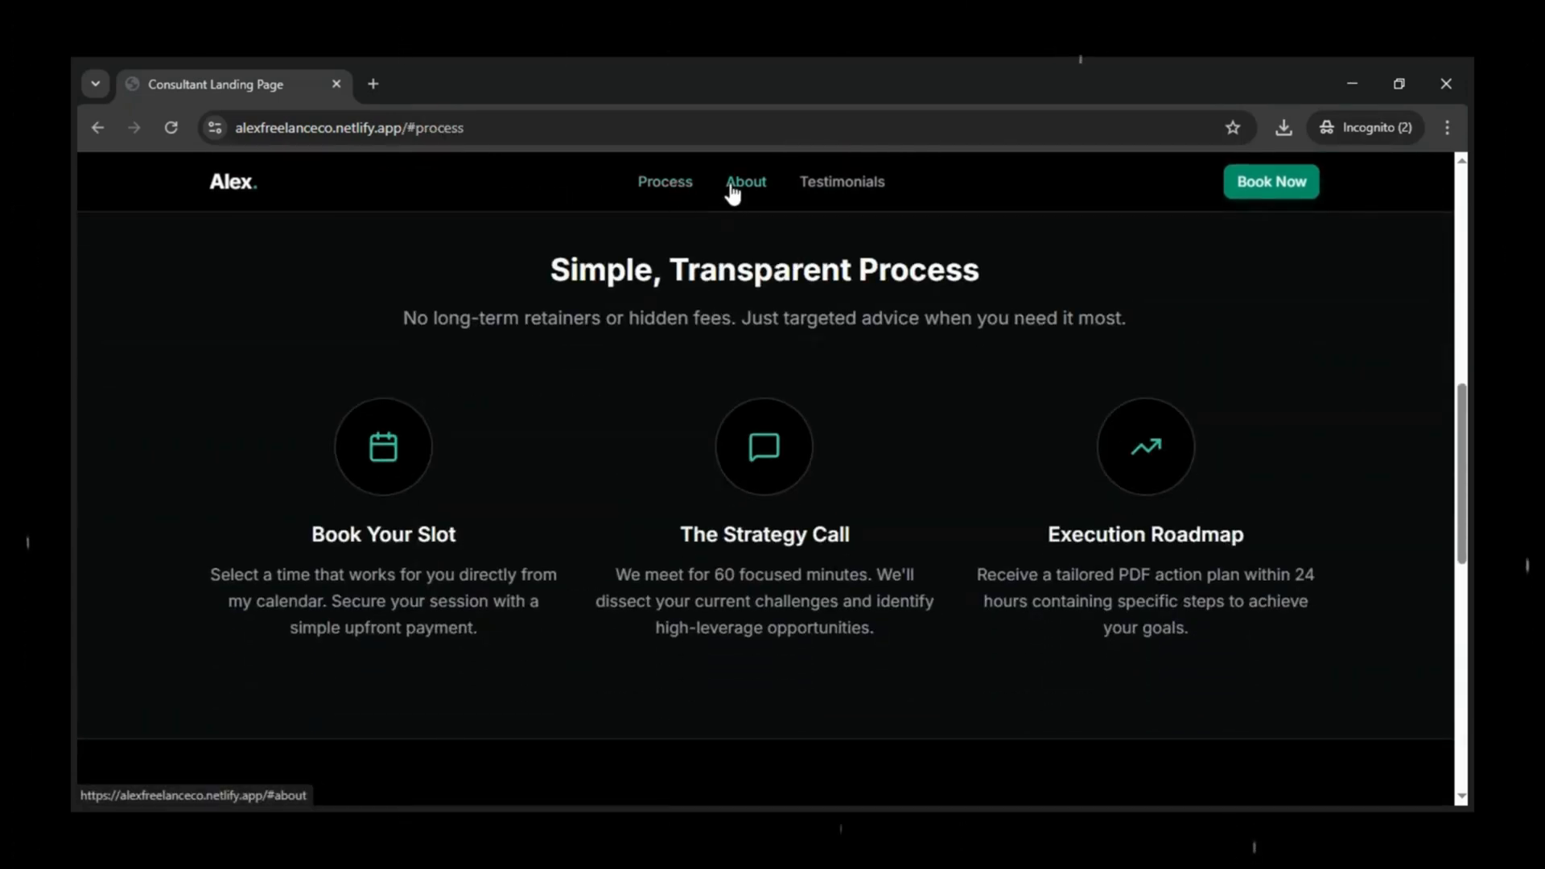
left_click(745, 182)
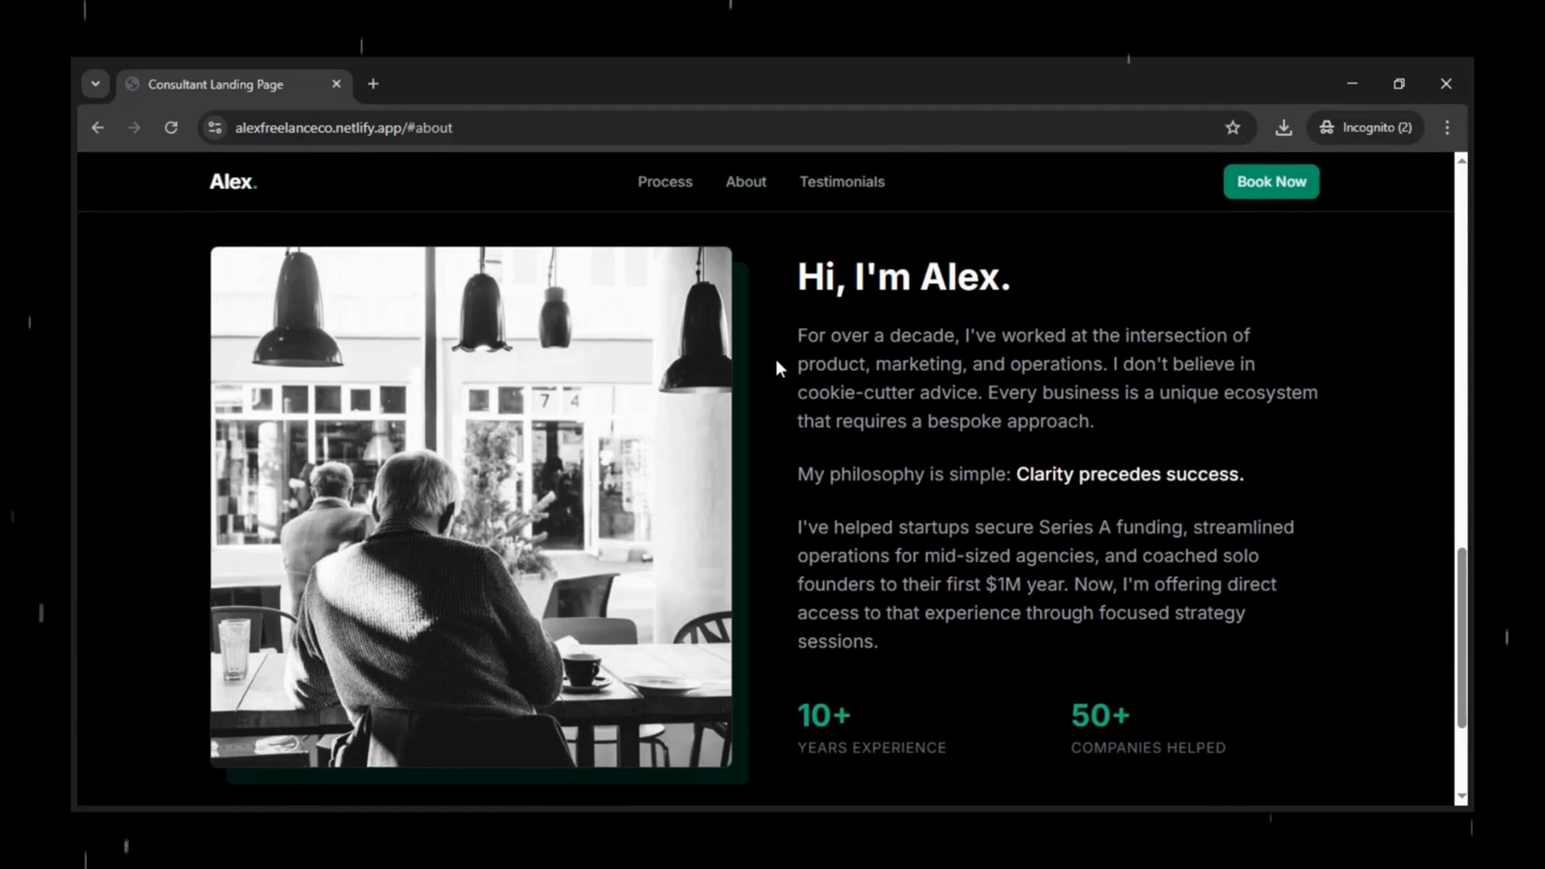
scroll("down", 3)
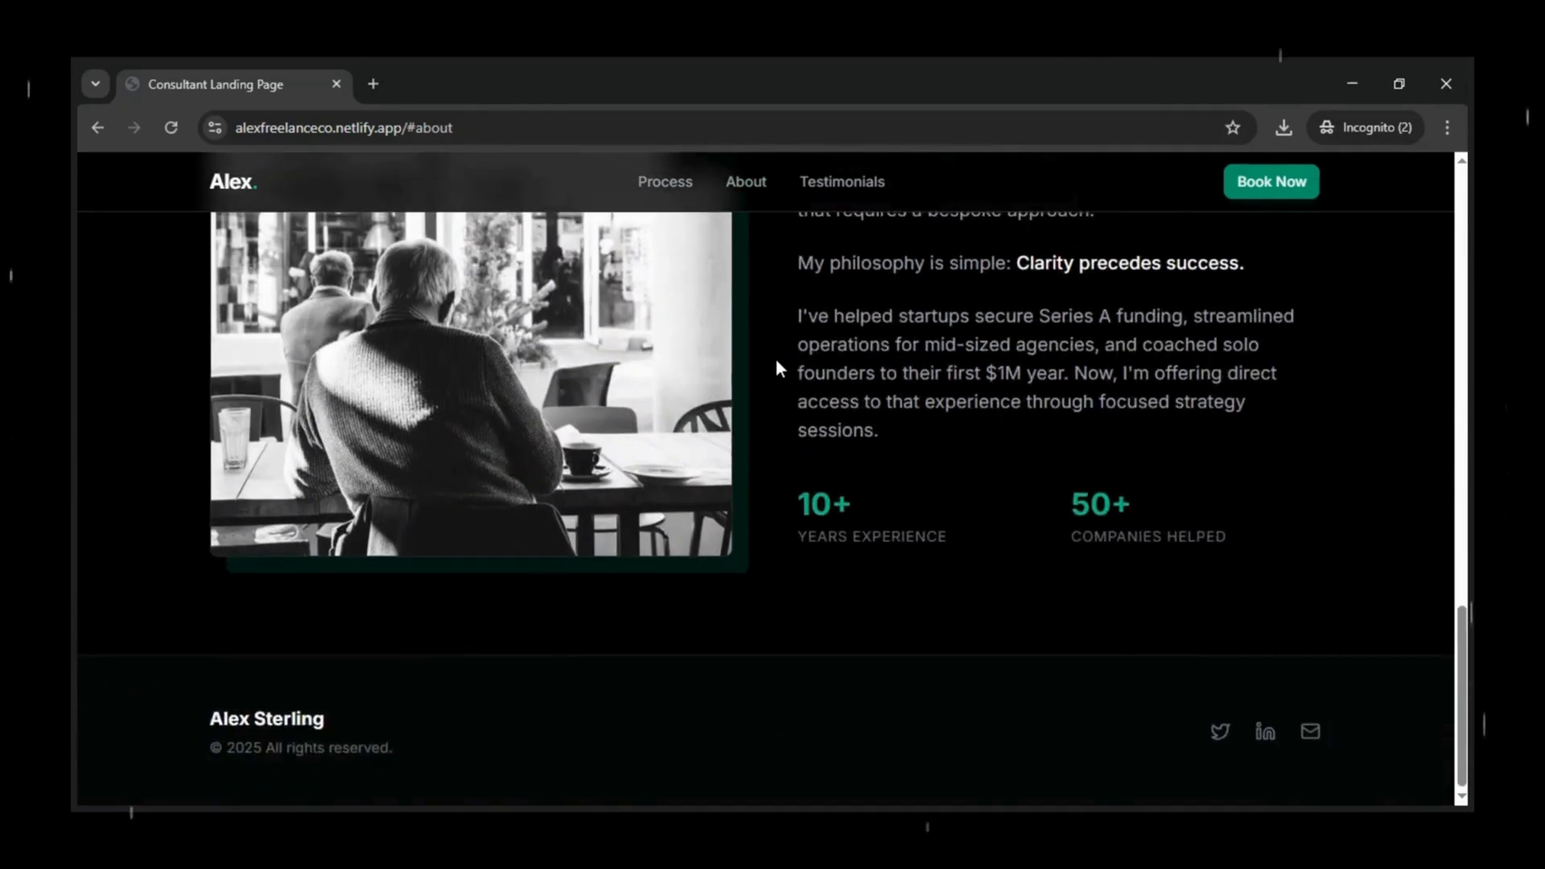
scroll("up", 3)
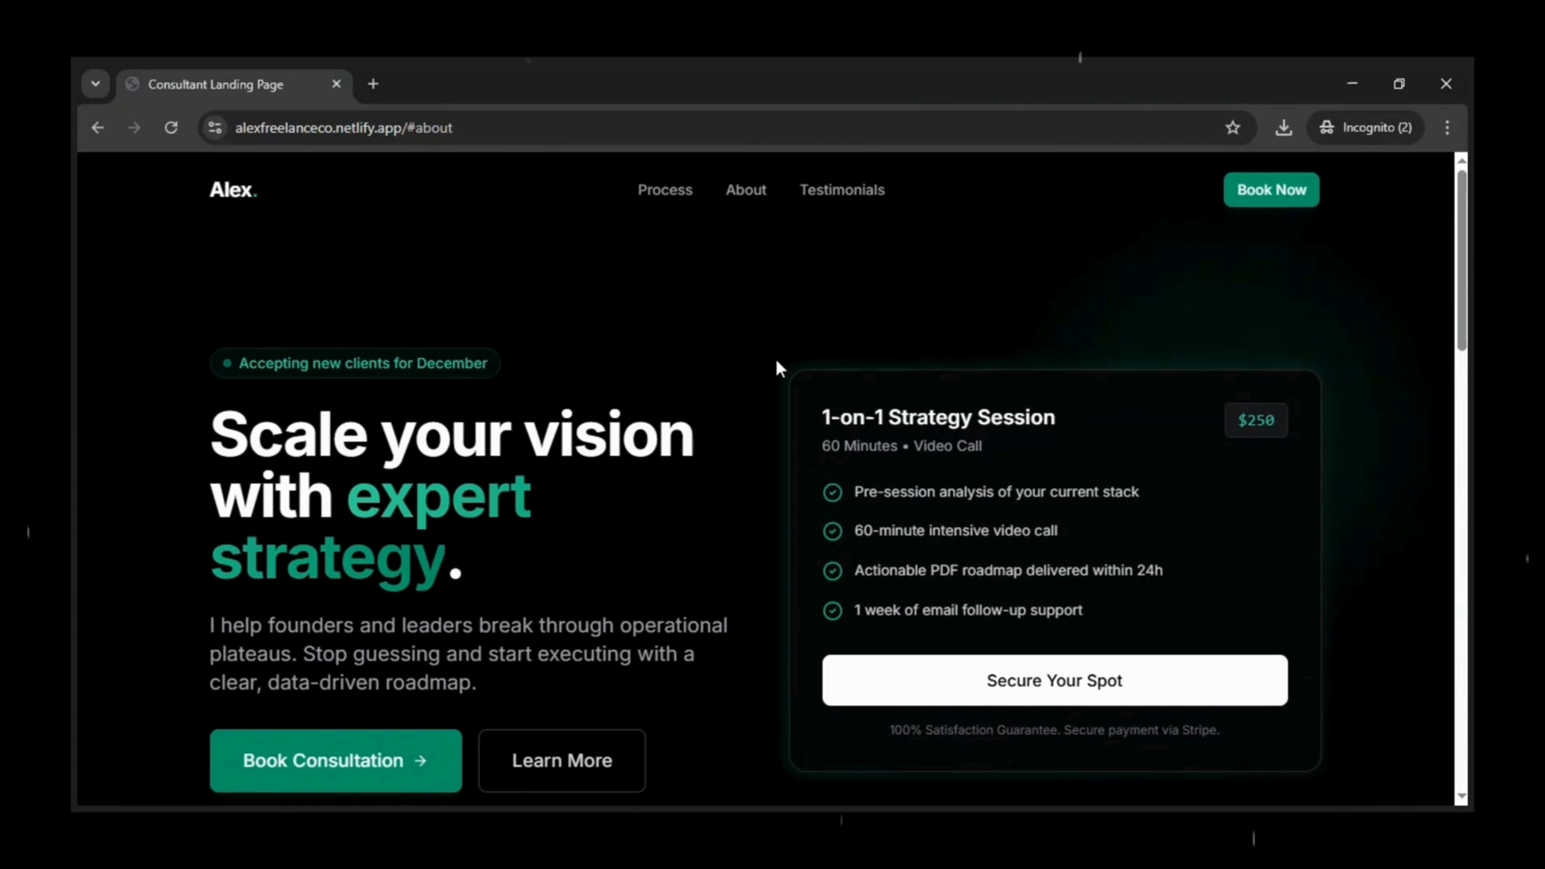
scroll("down", 3)
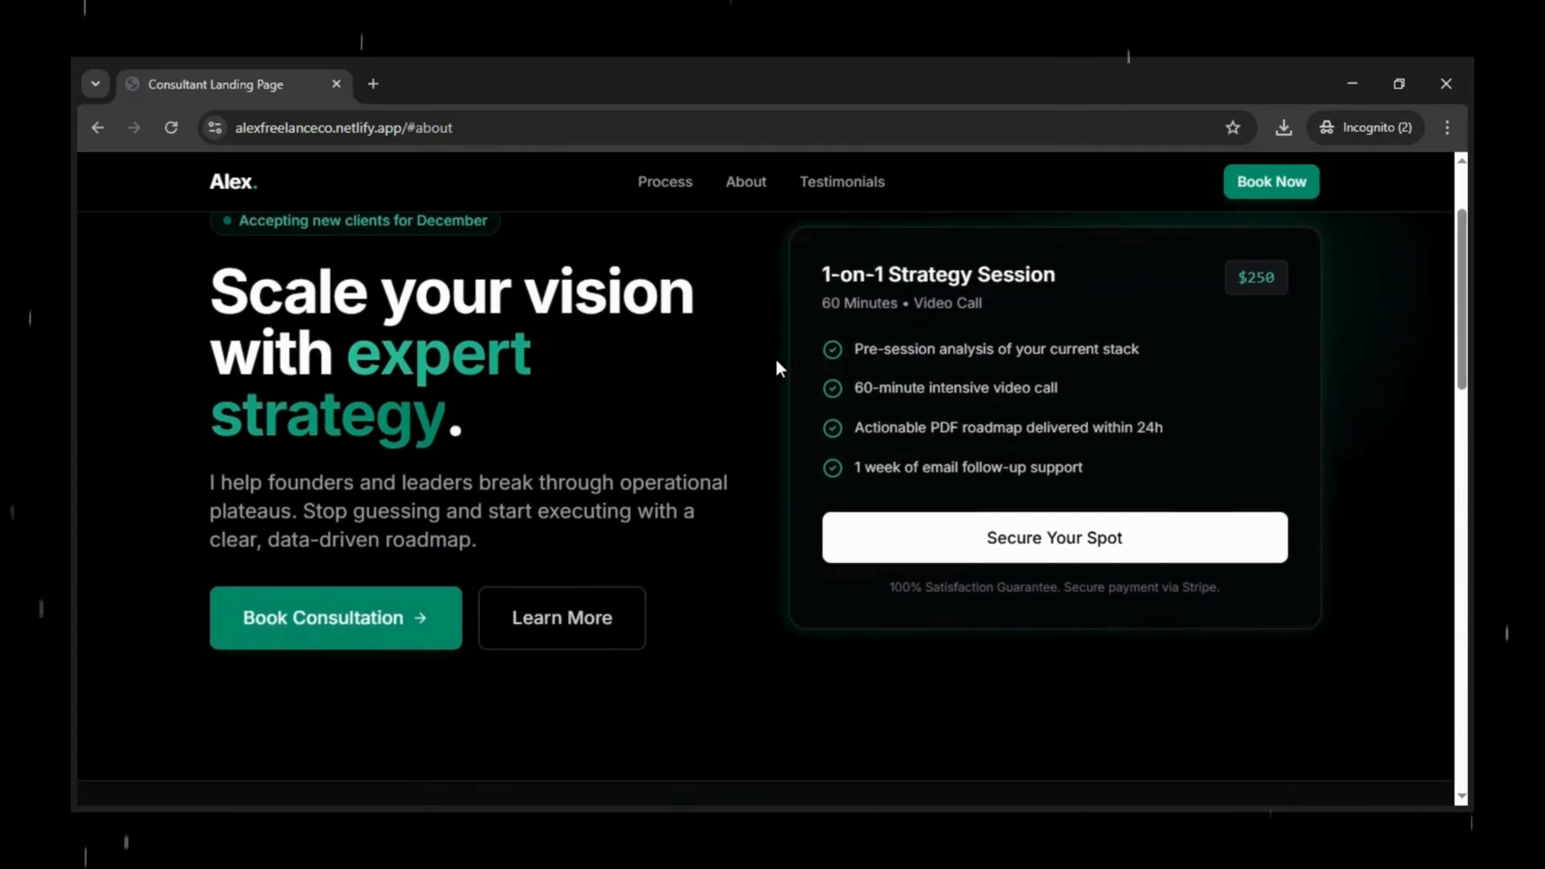
scroll("down", 3)
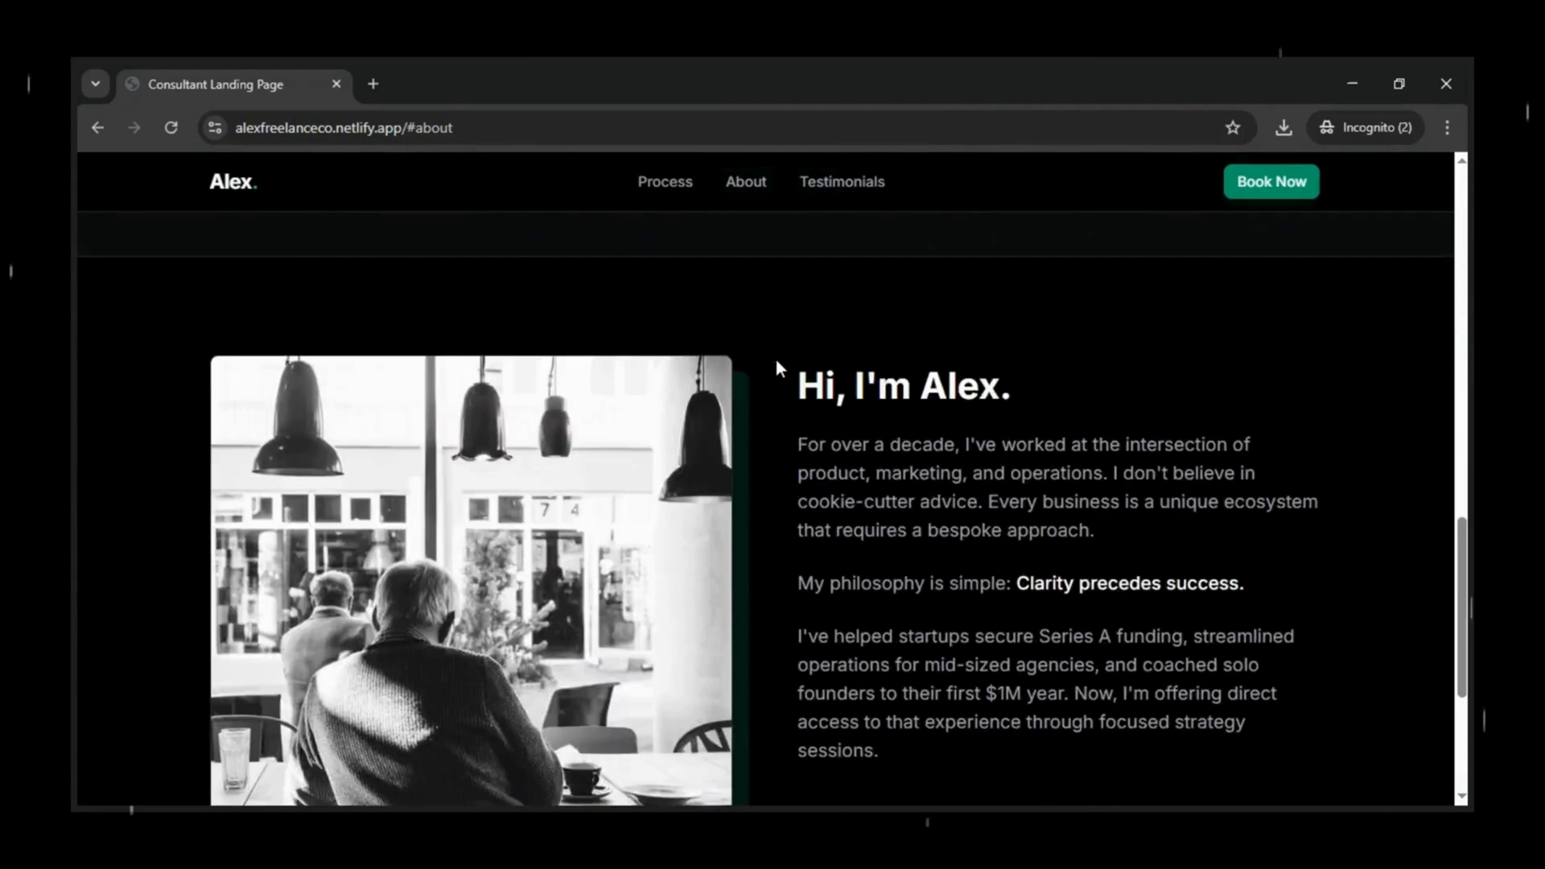
scroll("up", 3)
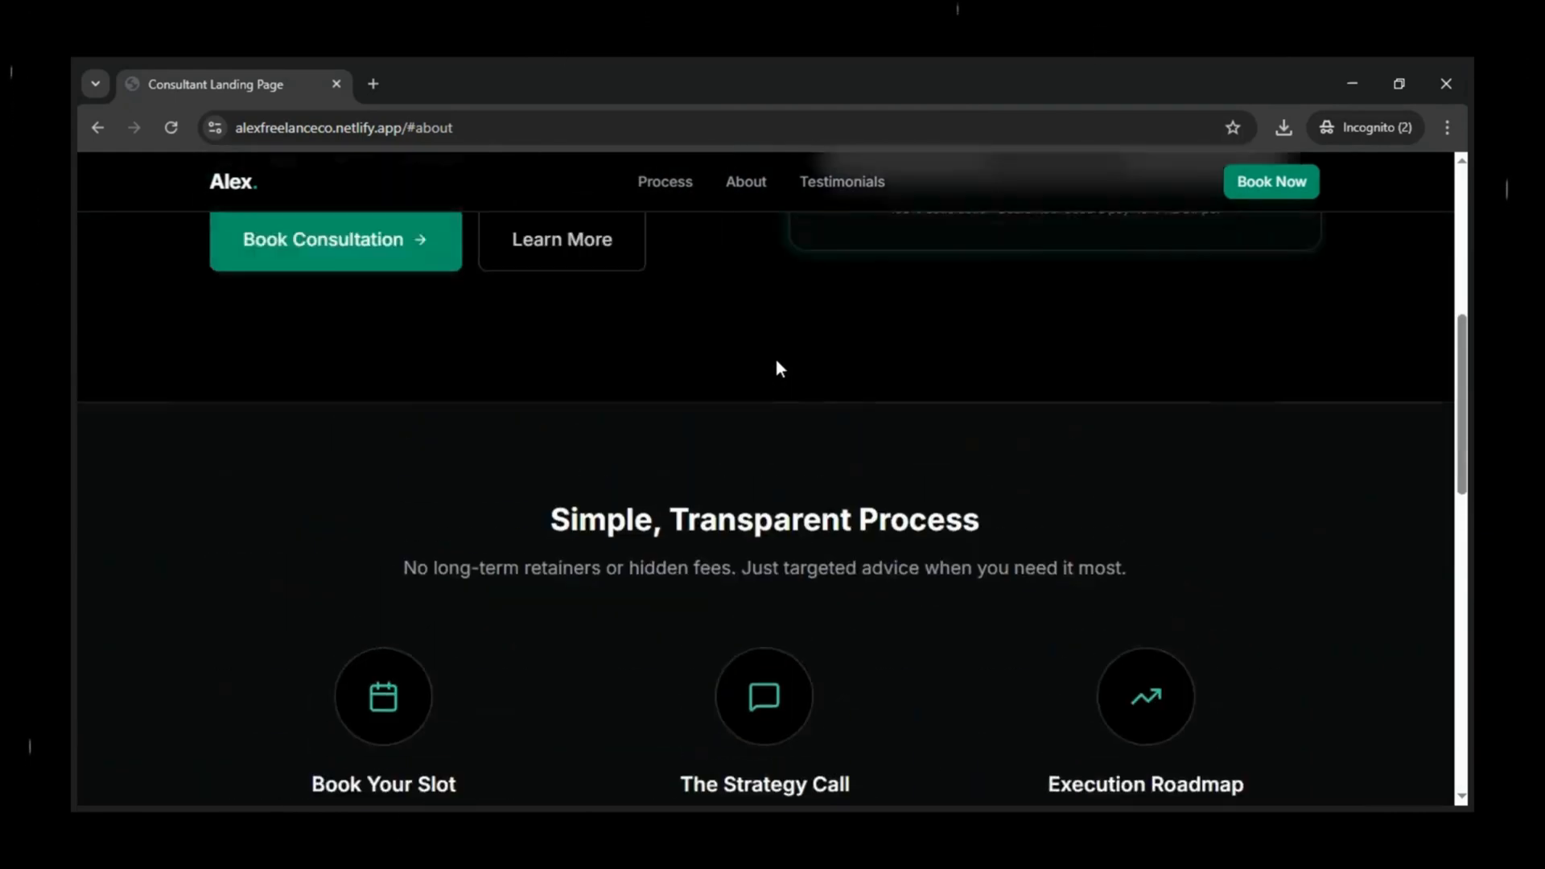
scroll("up", 3)
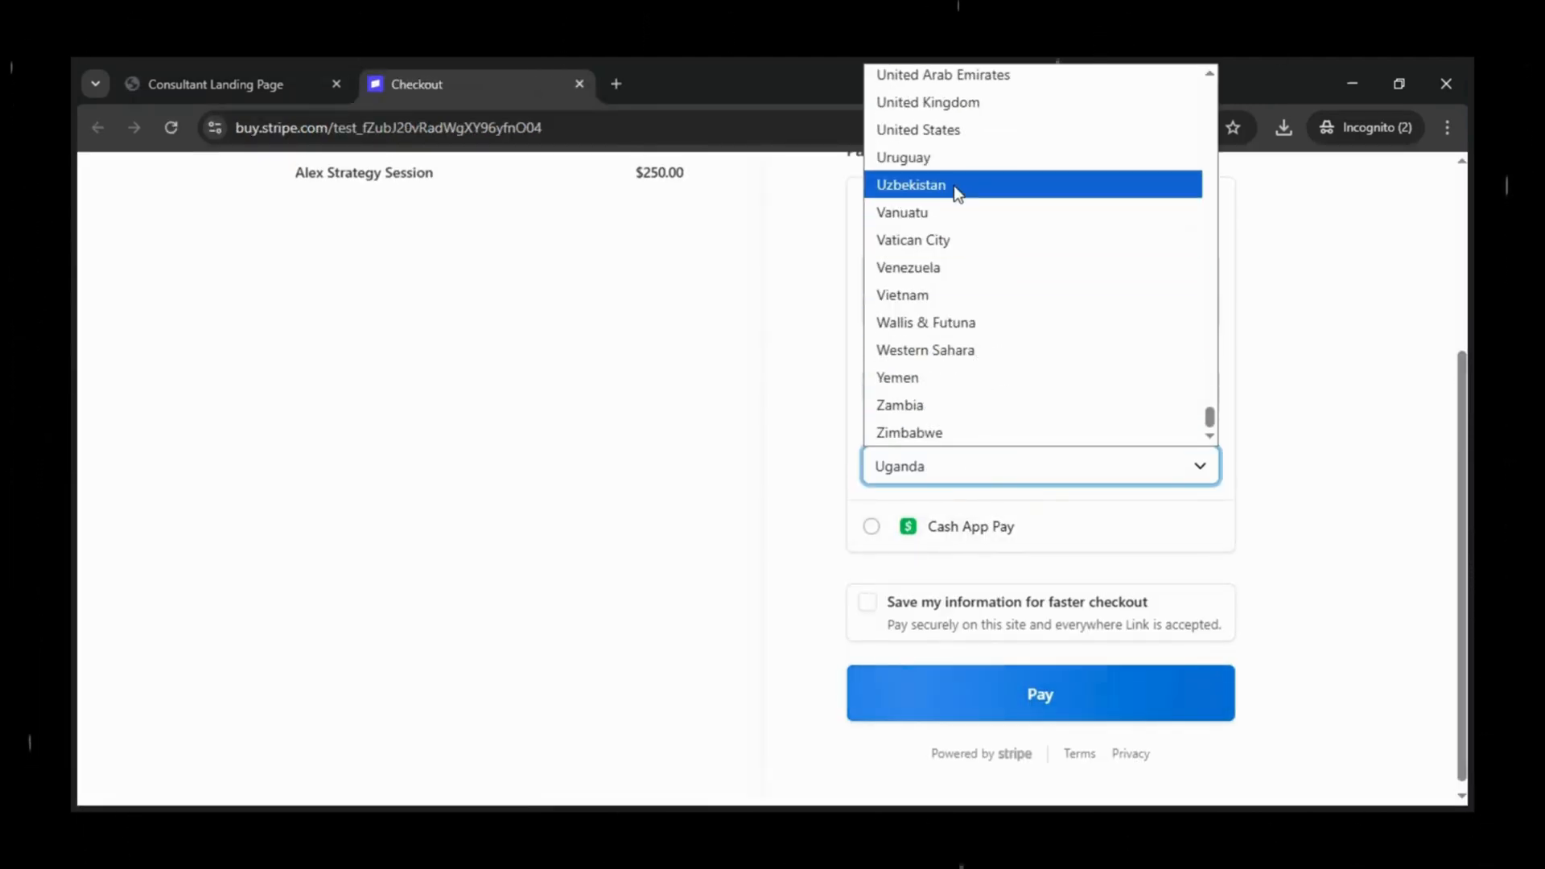
Pay the $250 Alex Strategy Session with United States billing and reach the thank-you confirmation.
left_click(917, 128)
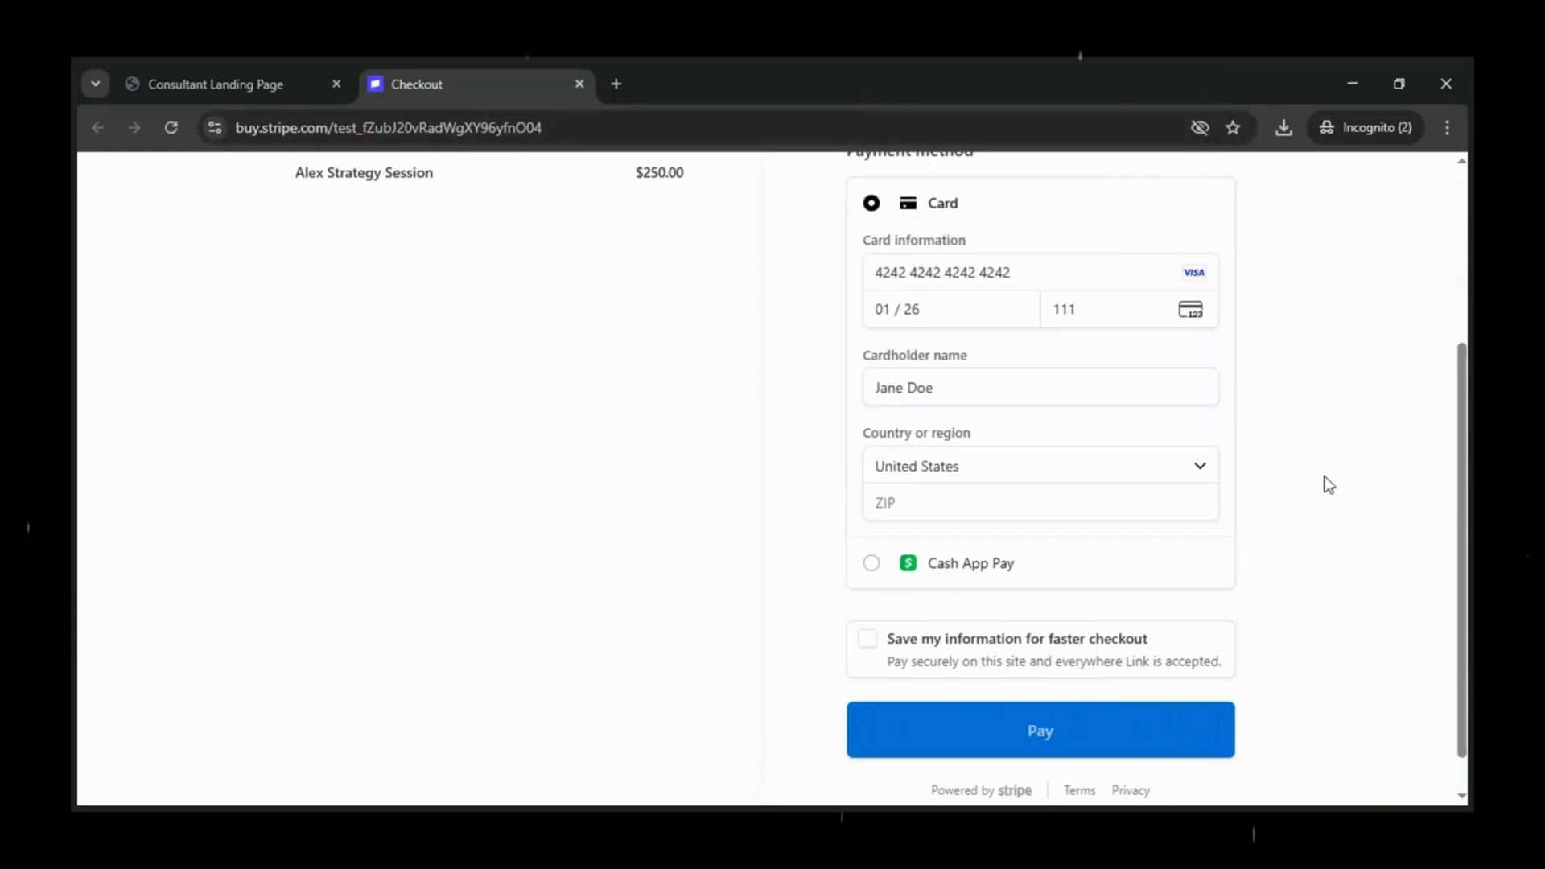
left_click(1040, 729)
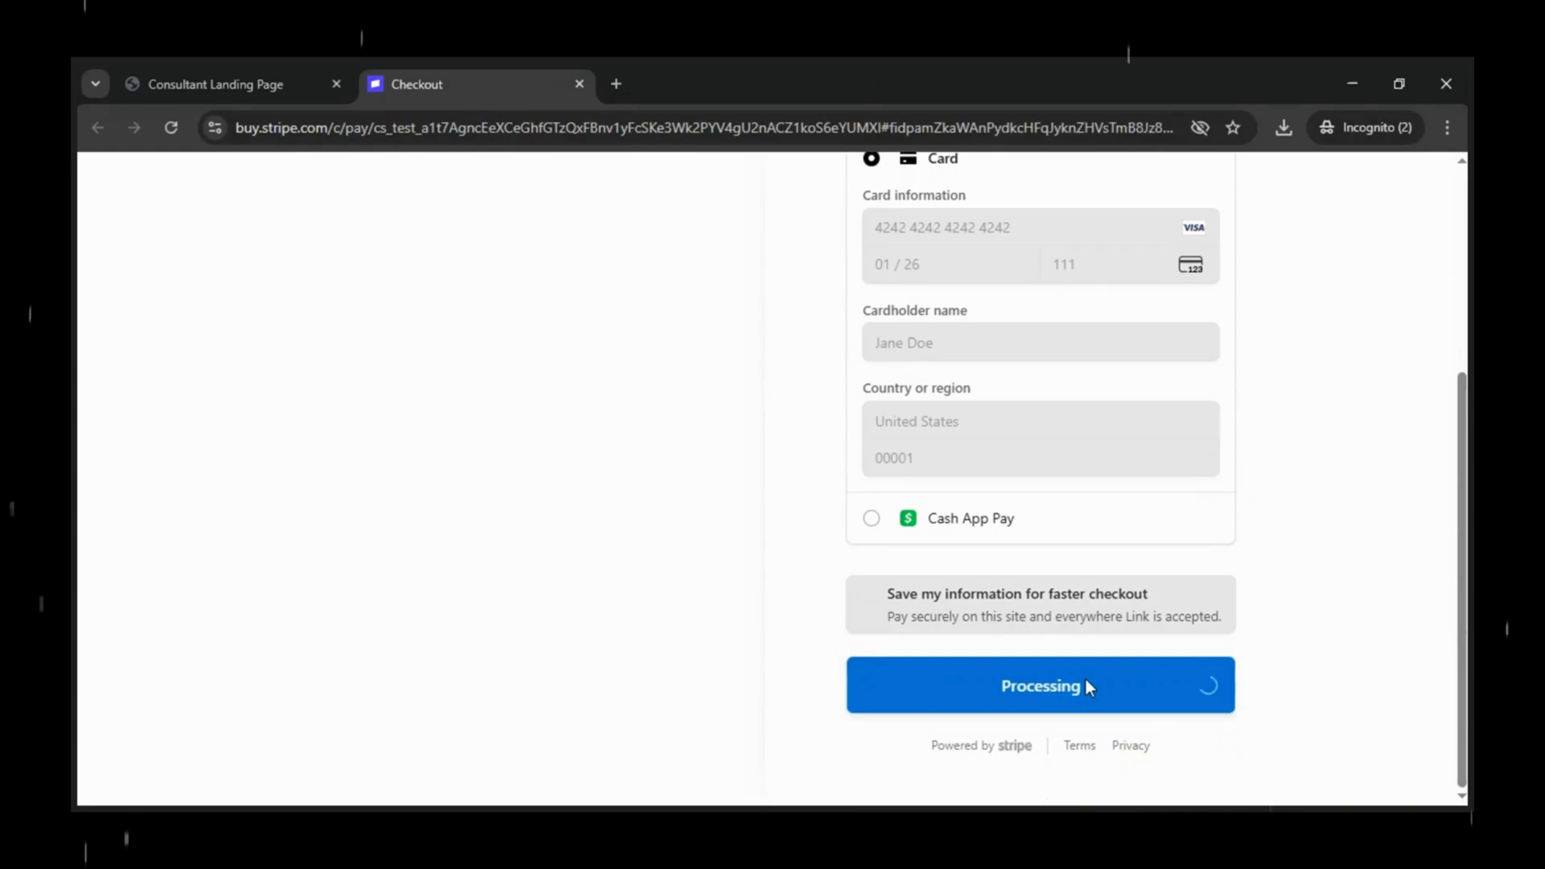
scroll("up", 3)
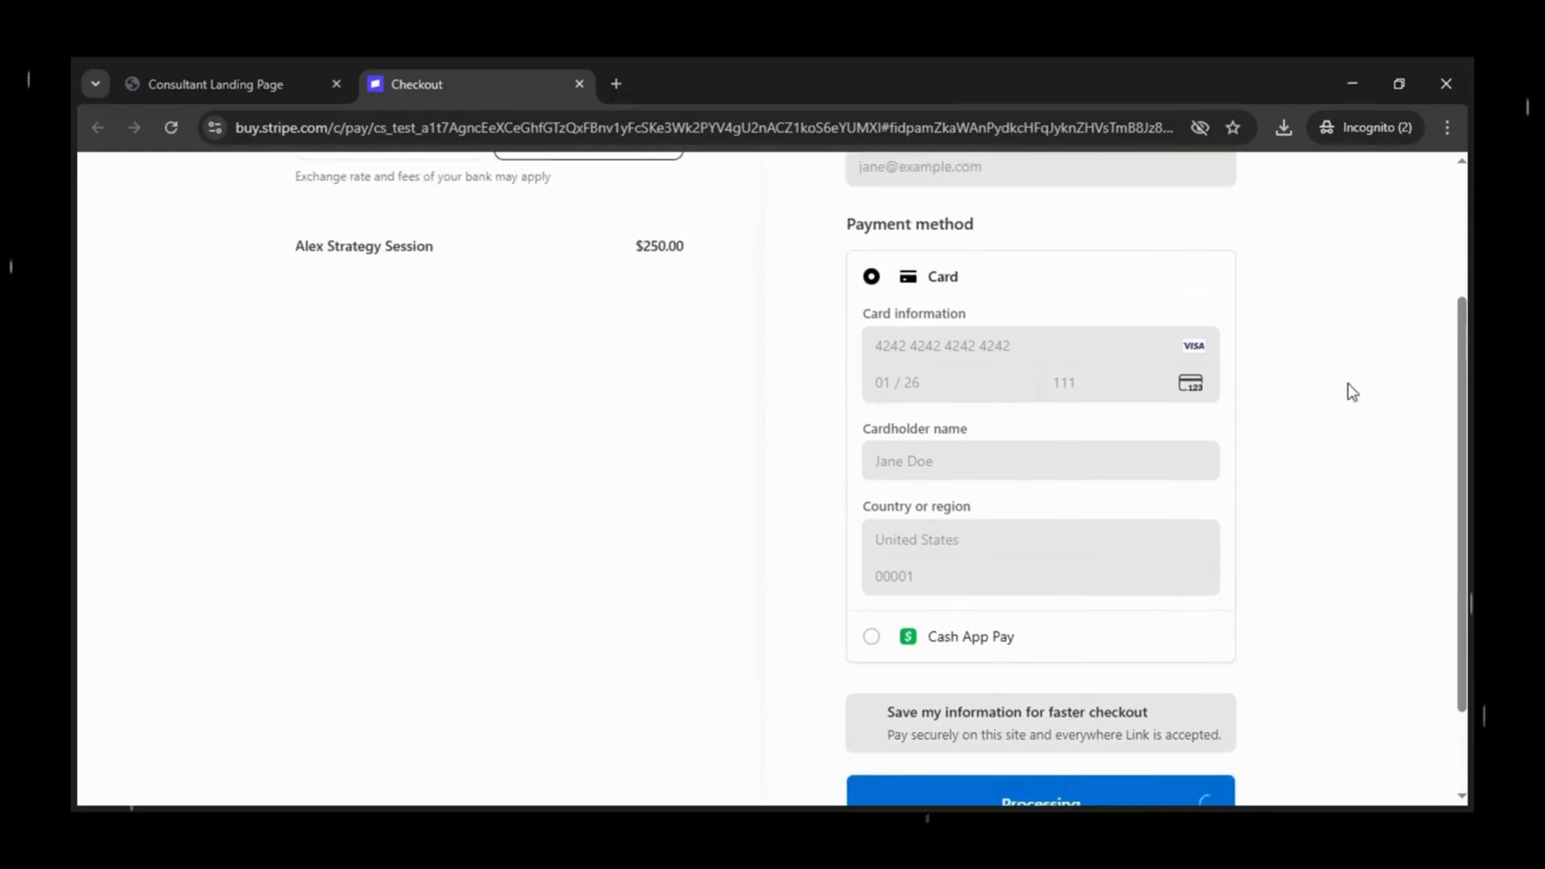
scroll("up", 3)
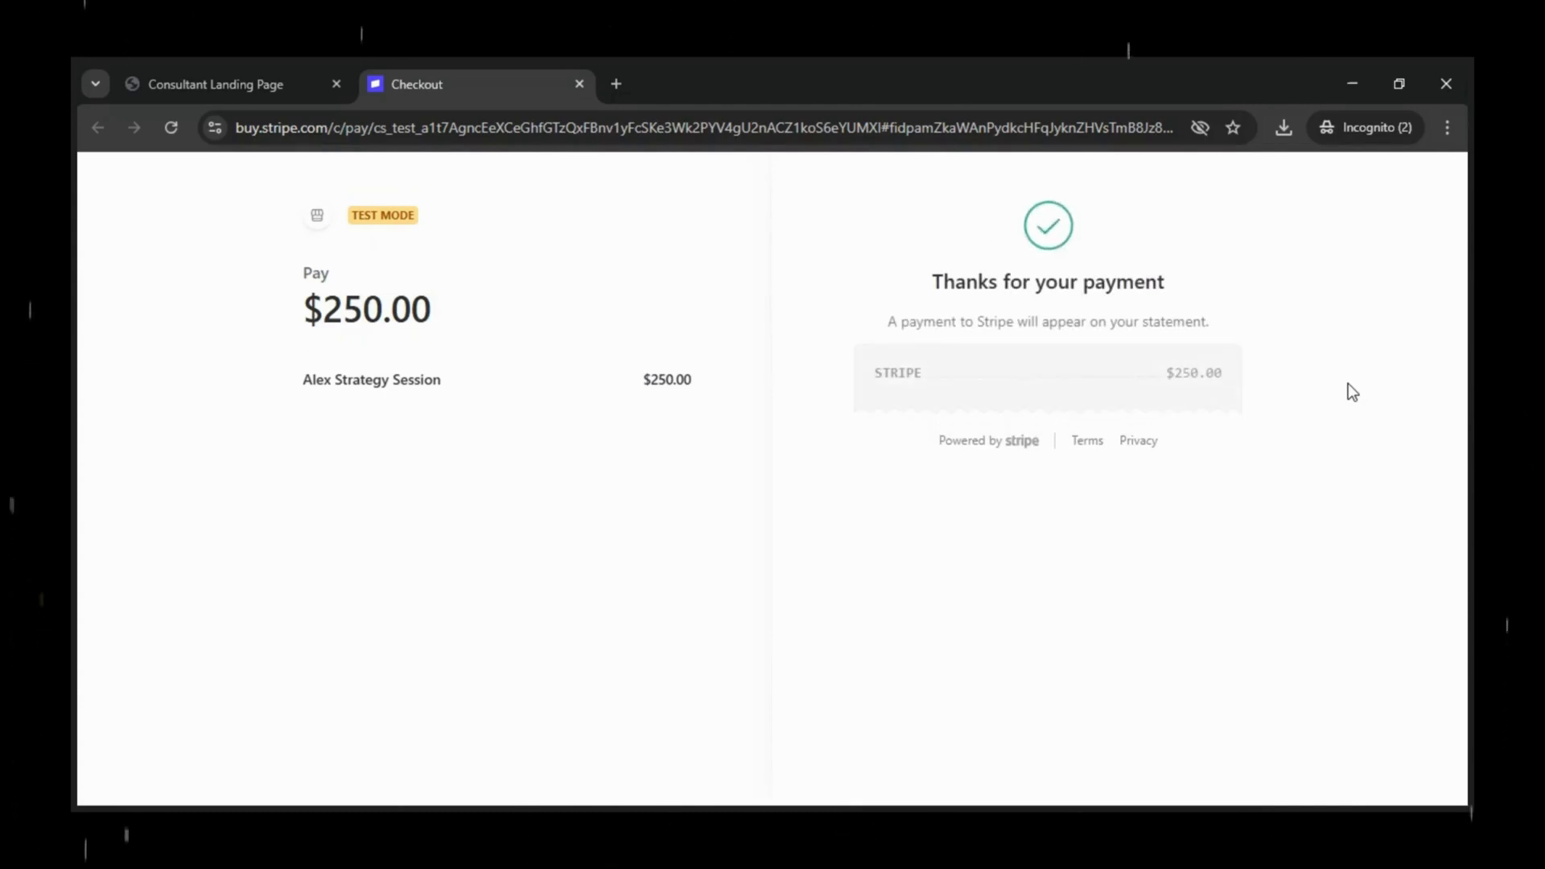
Start a new Gemini app from the Google AI Studio 'Vibe code GenAI apps' entry.
left_click(218, 85)
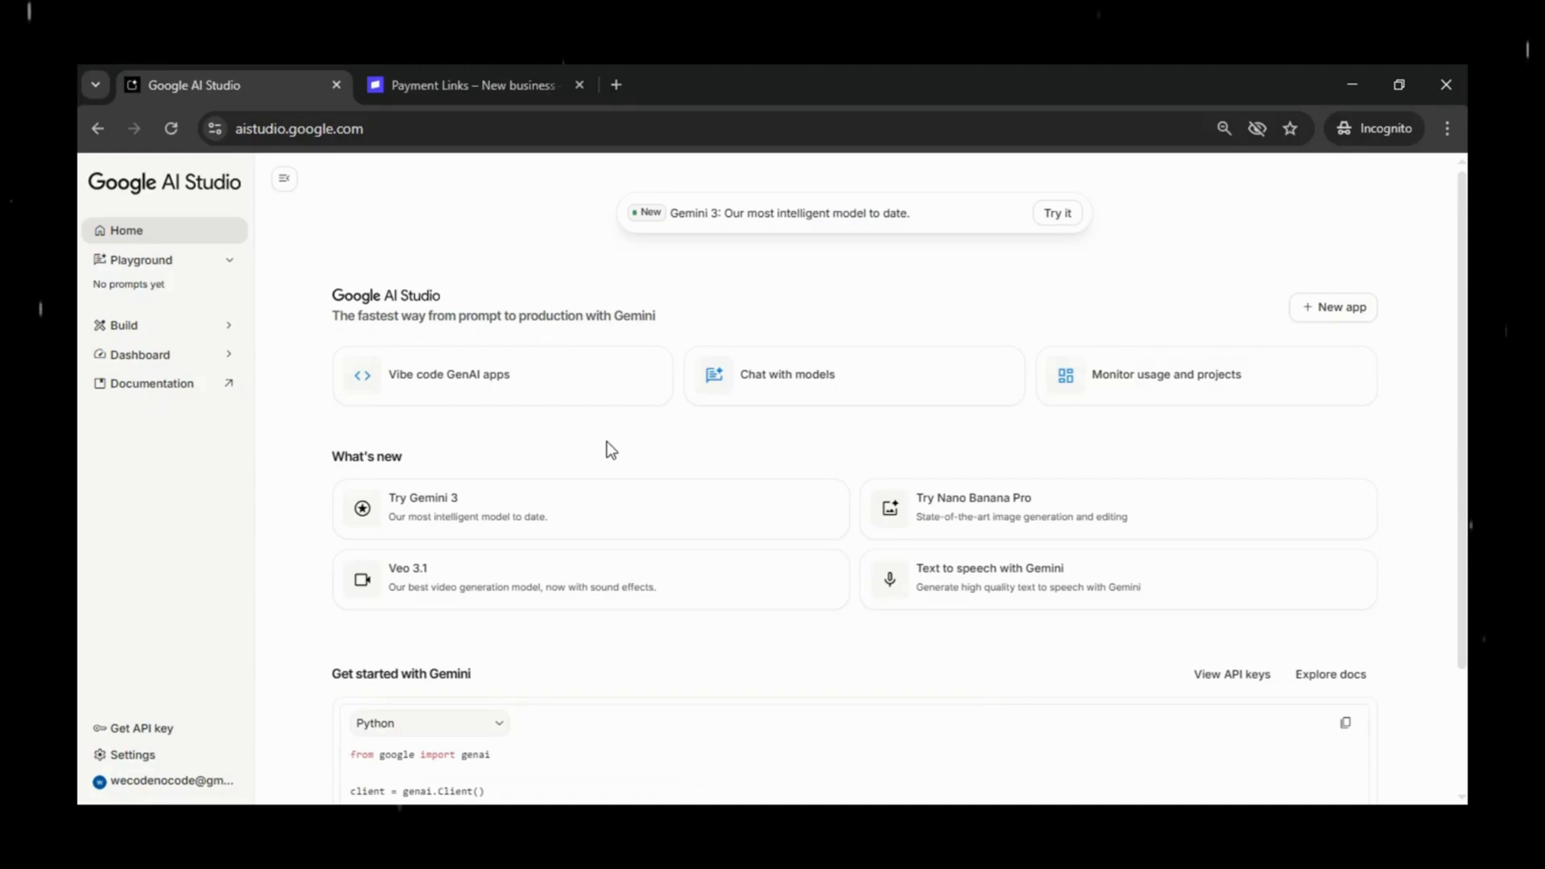
mouse_move(567, 432)
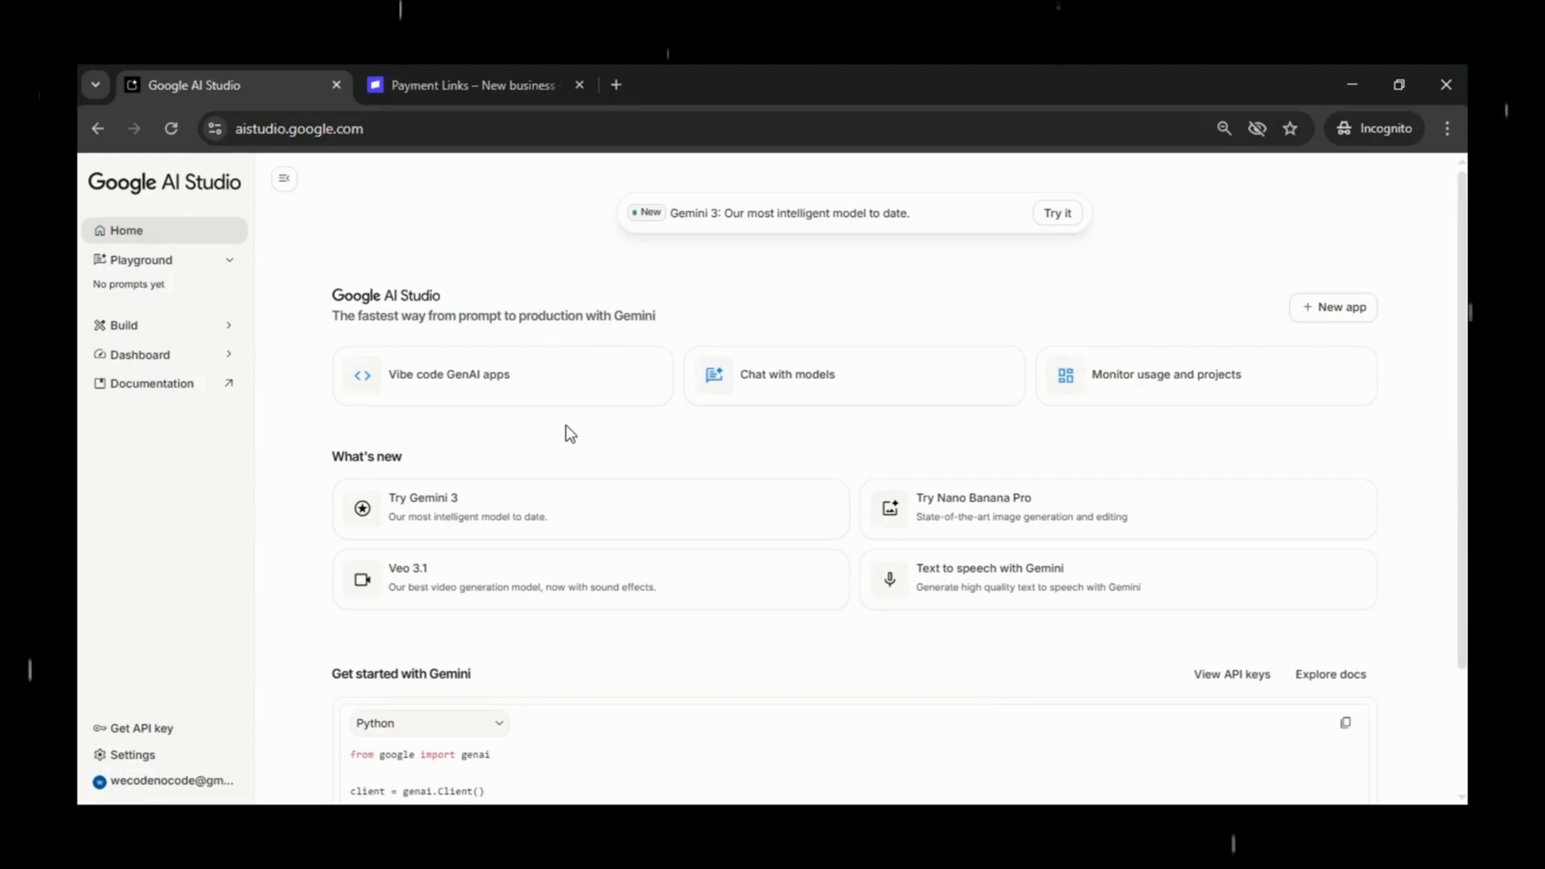
mouse_move(503, 380)
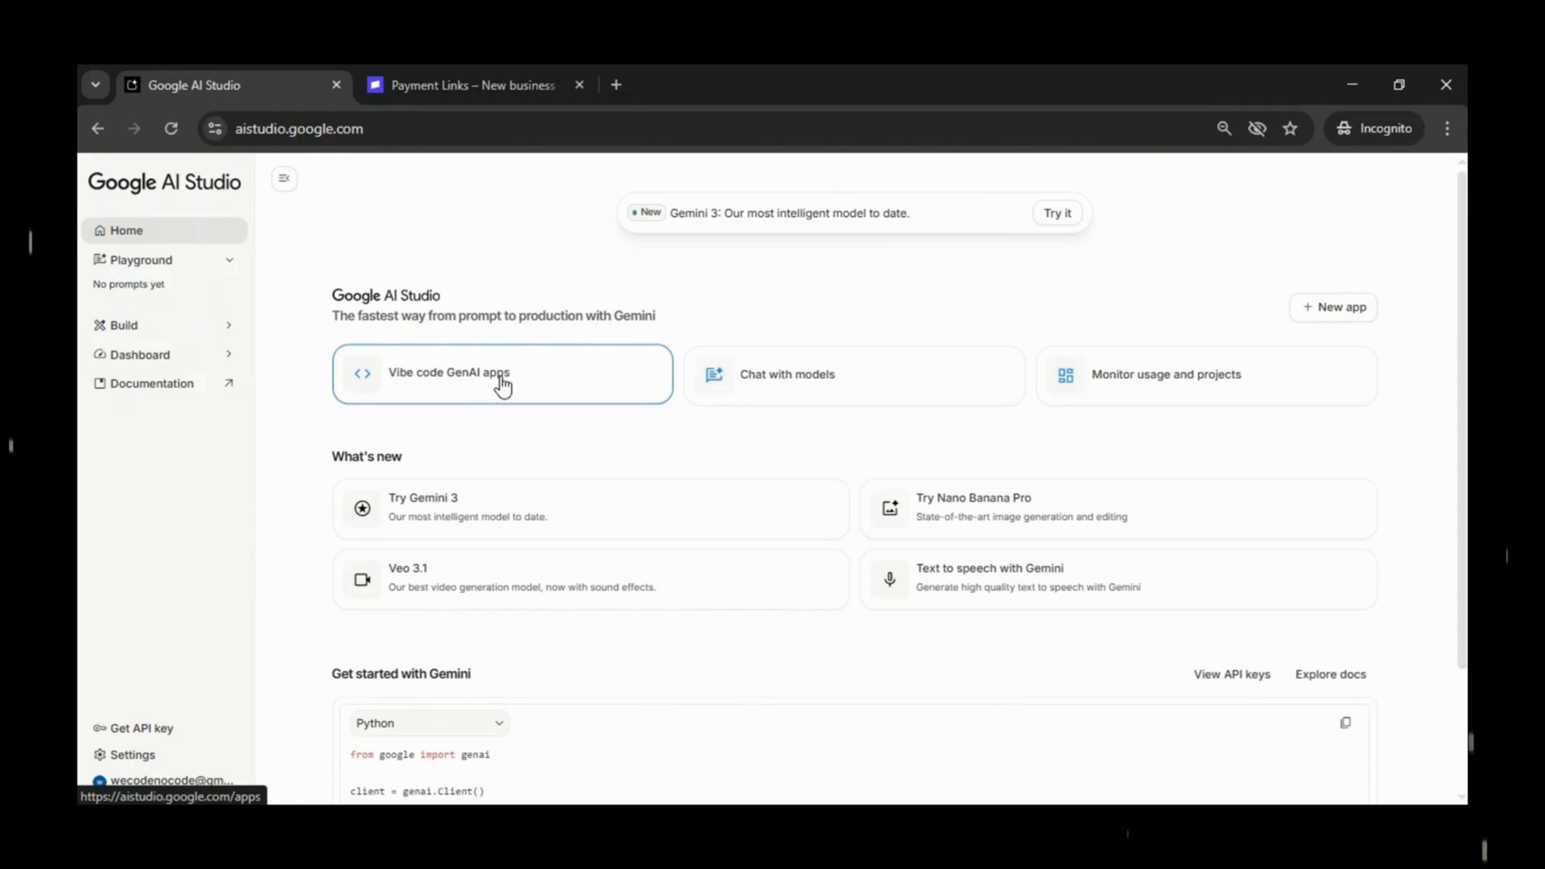
left_click(502, 373)
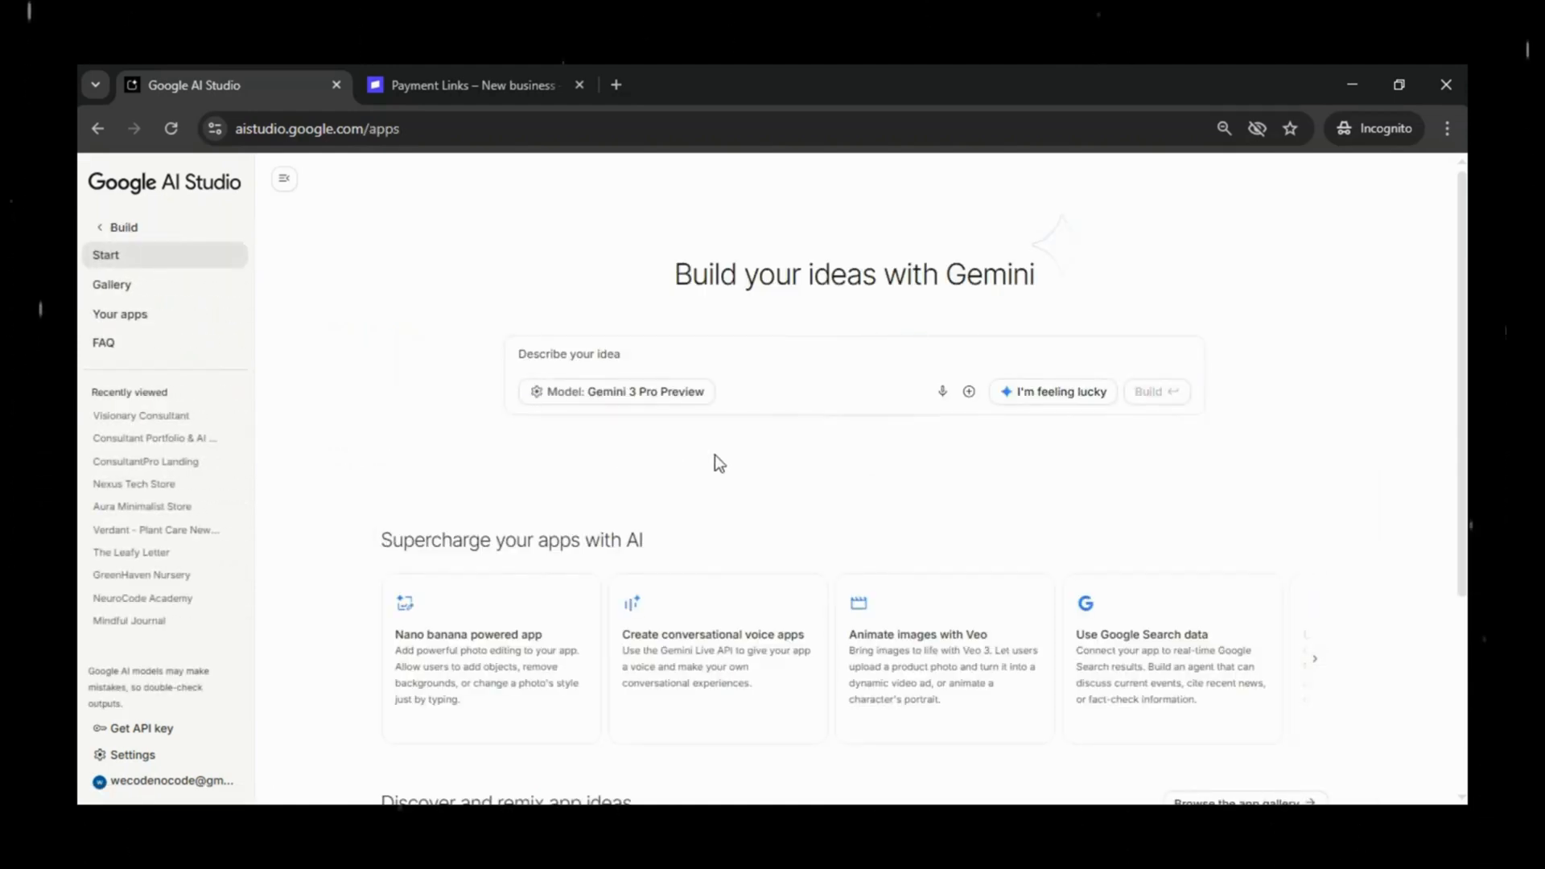
mouse_move(776, 399)
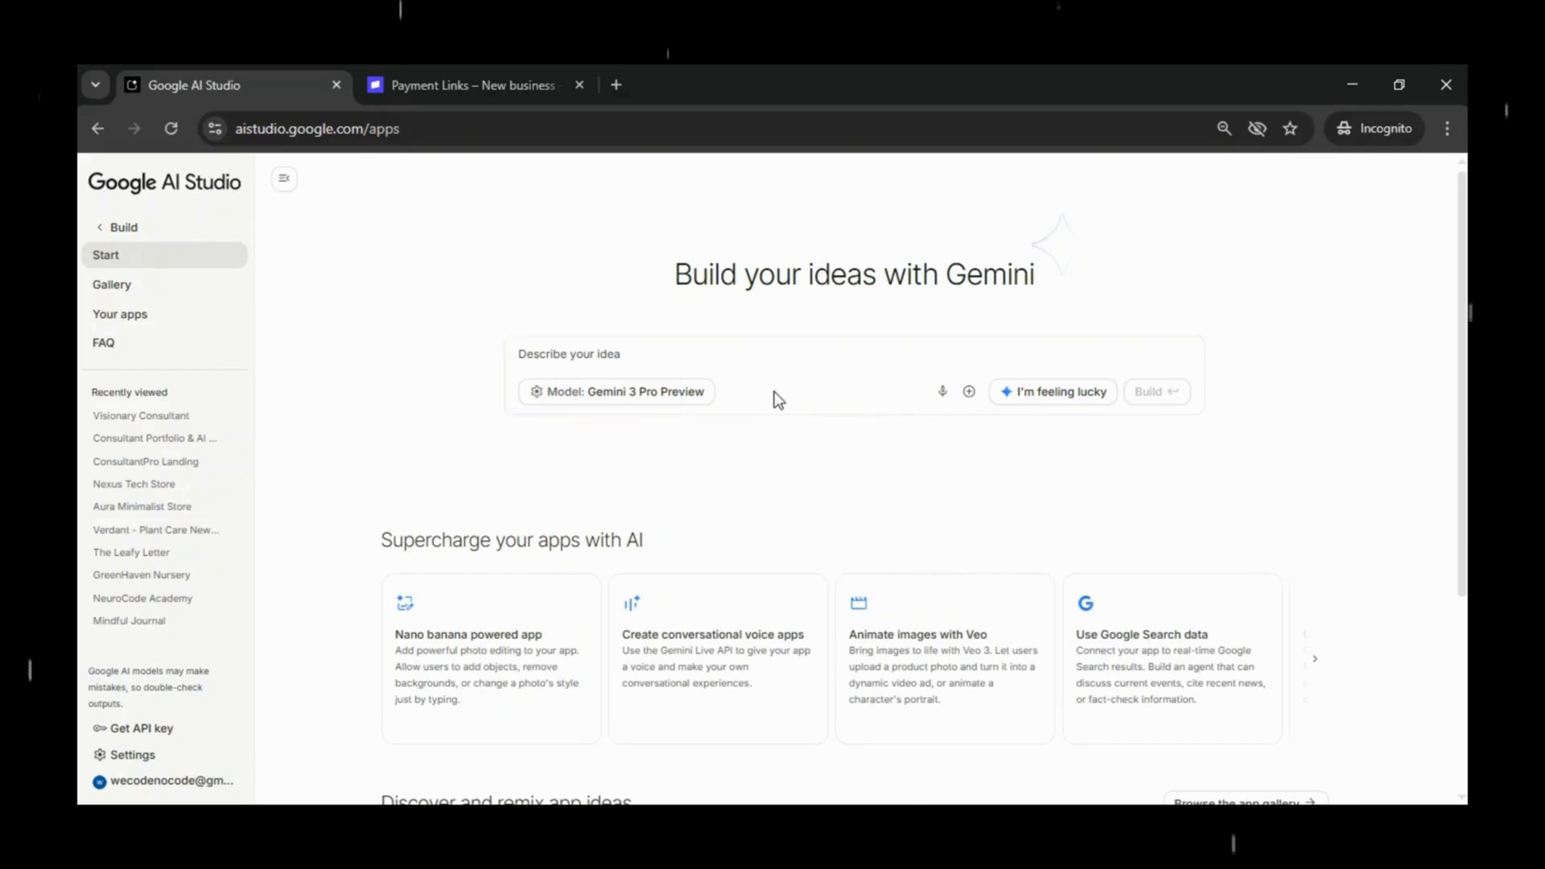
Submit the dark, green-accented consultant landing page prompt with a Stripe booking link for building.
left_click(779, 362)
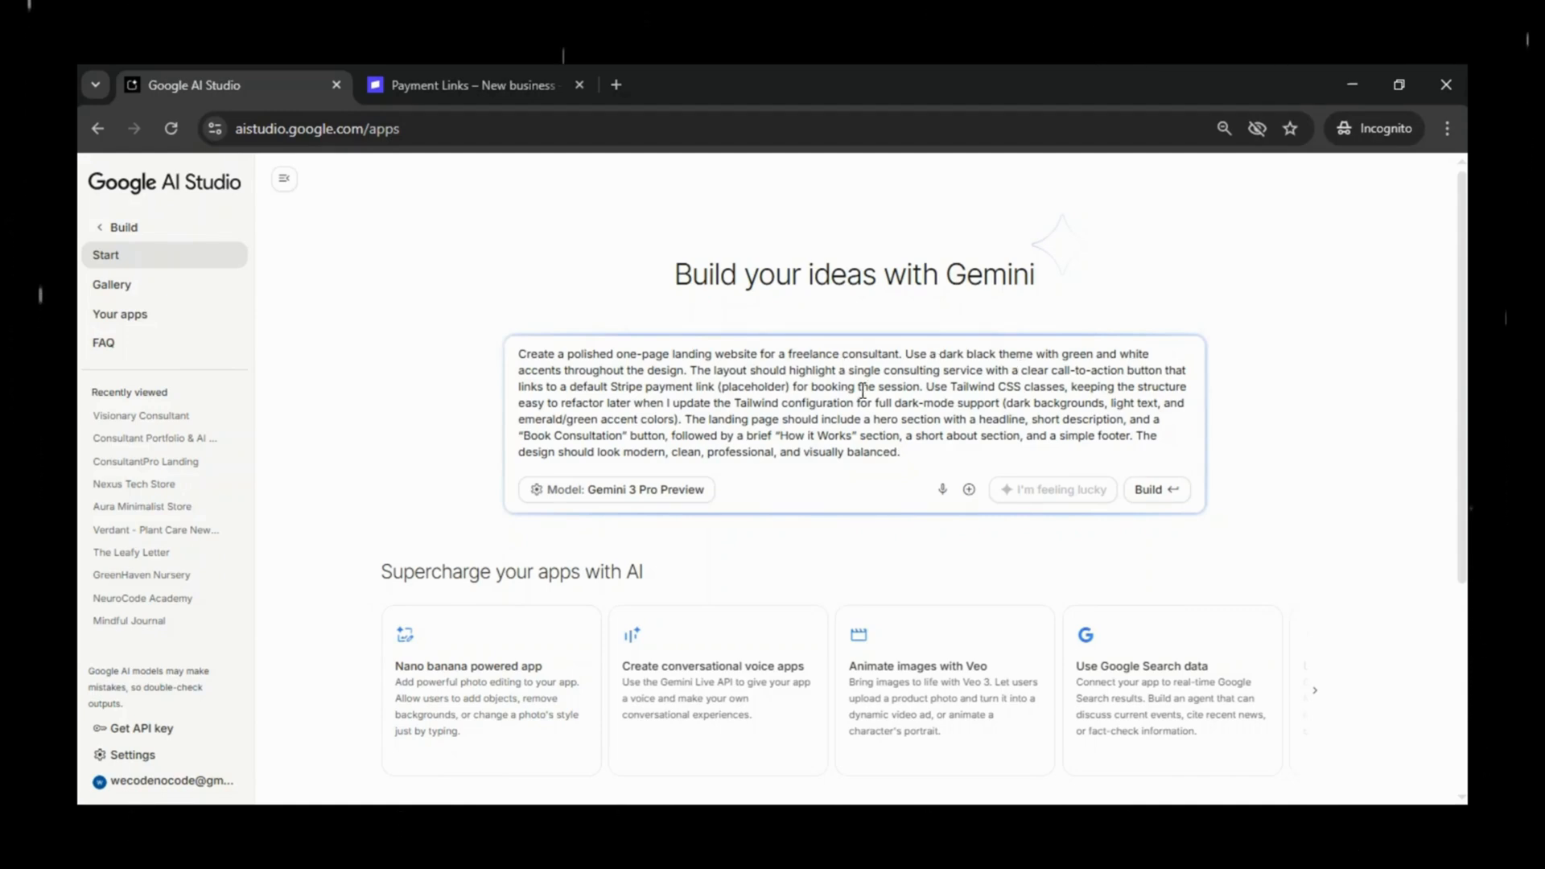
mouse_move(814, 424)
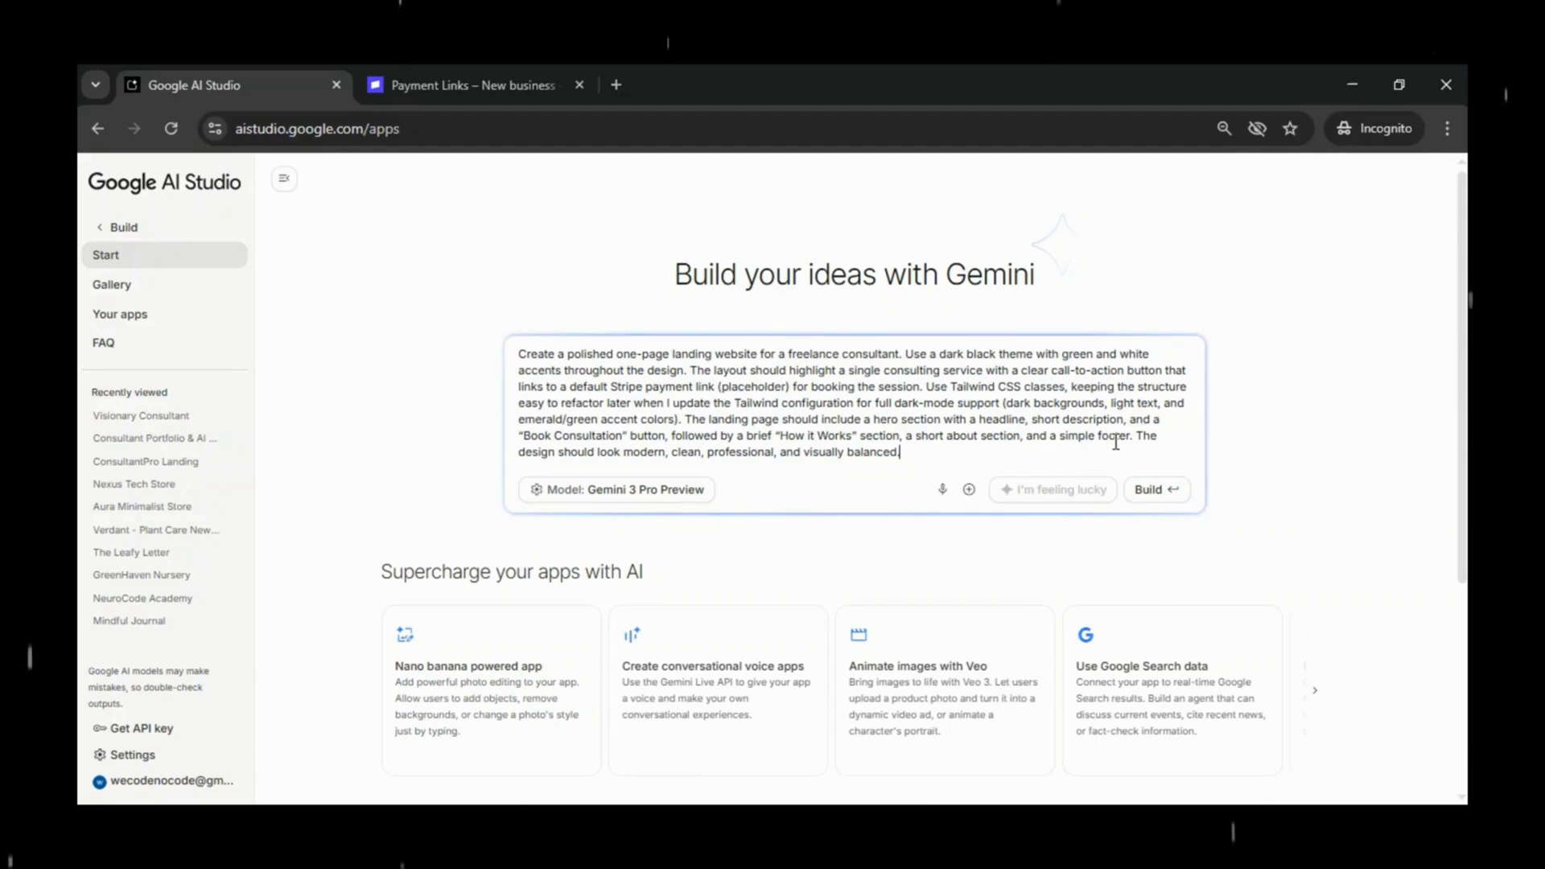
mouse_move(1157, 490)
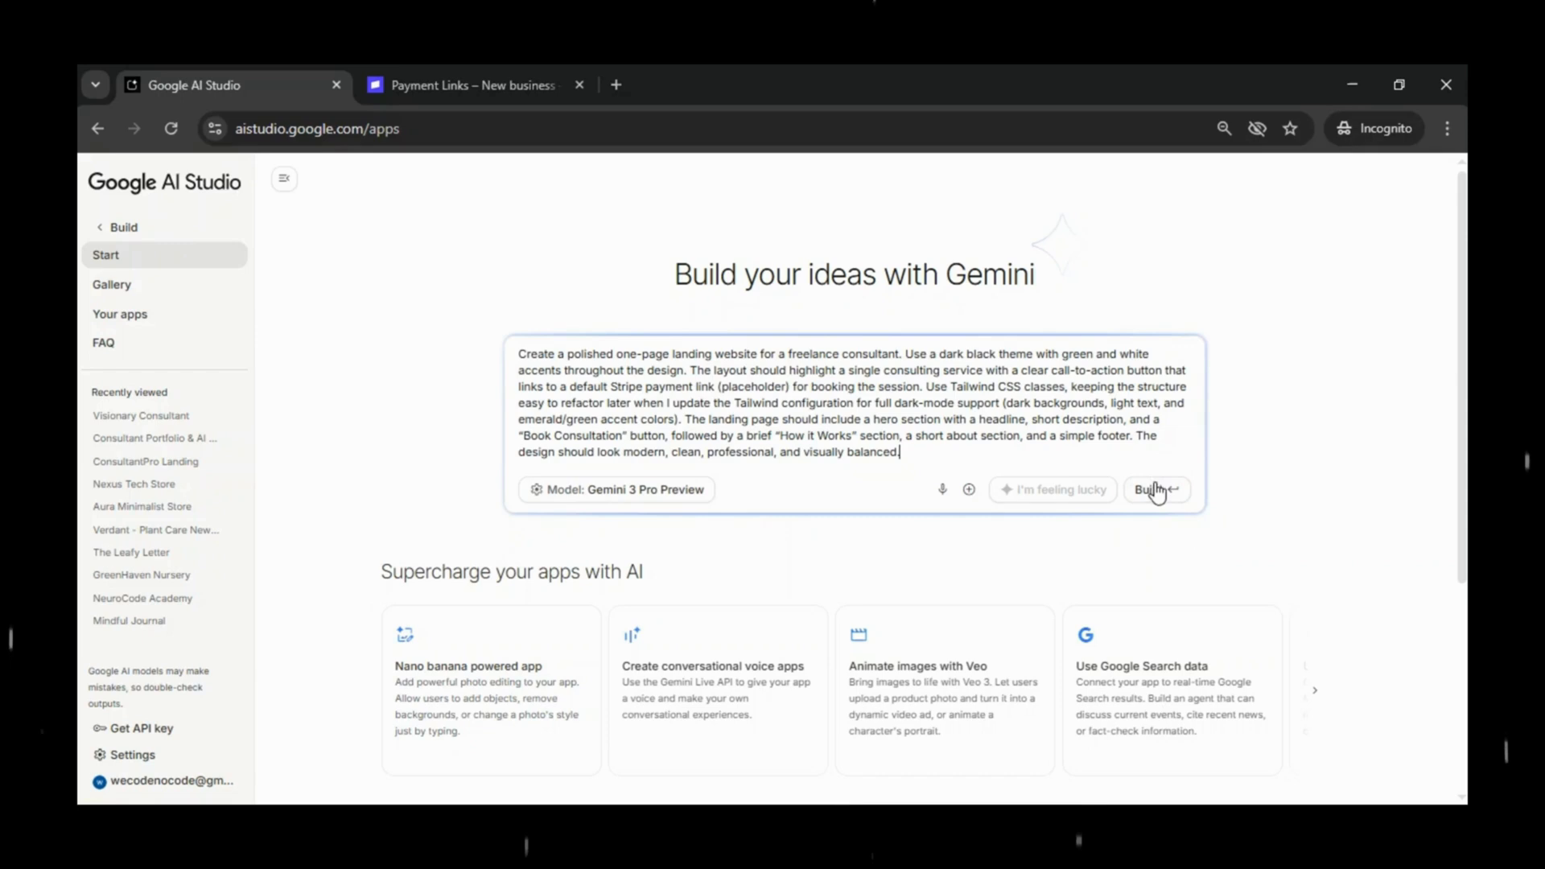
left_click(1155, 489)
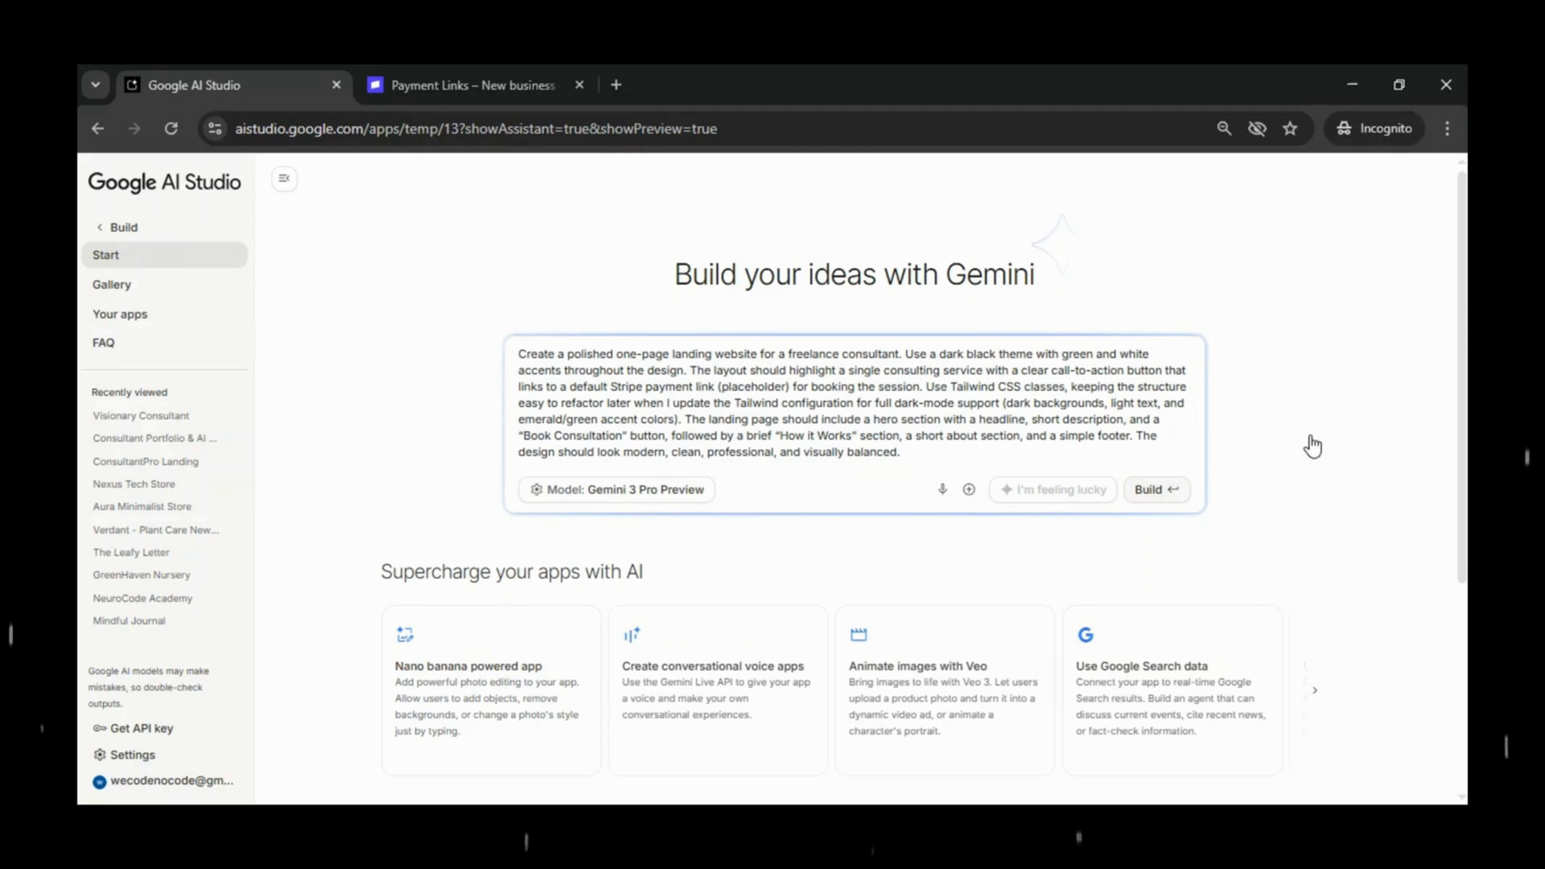
Let Gemini 3 Pro generate metadata.json, index.html, constants.ts, Button, Navbar and Hero.
left_click(1154, 490)
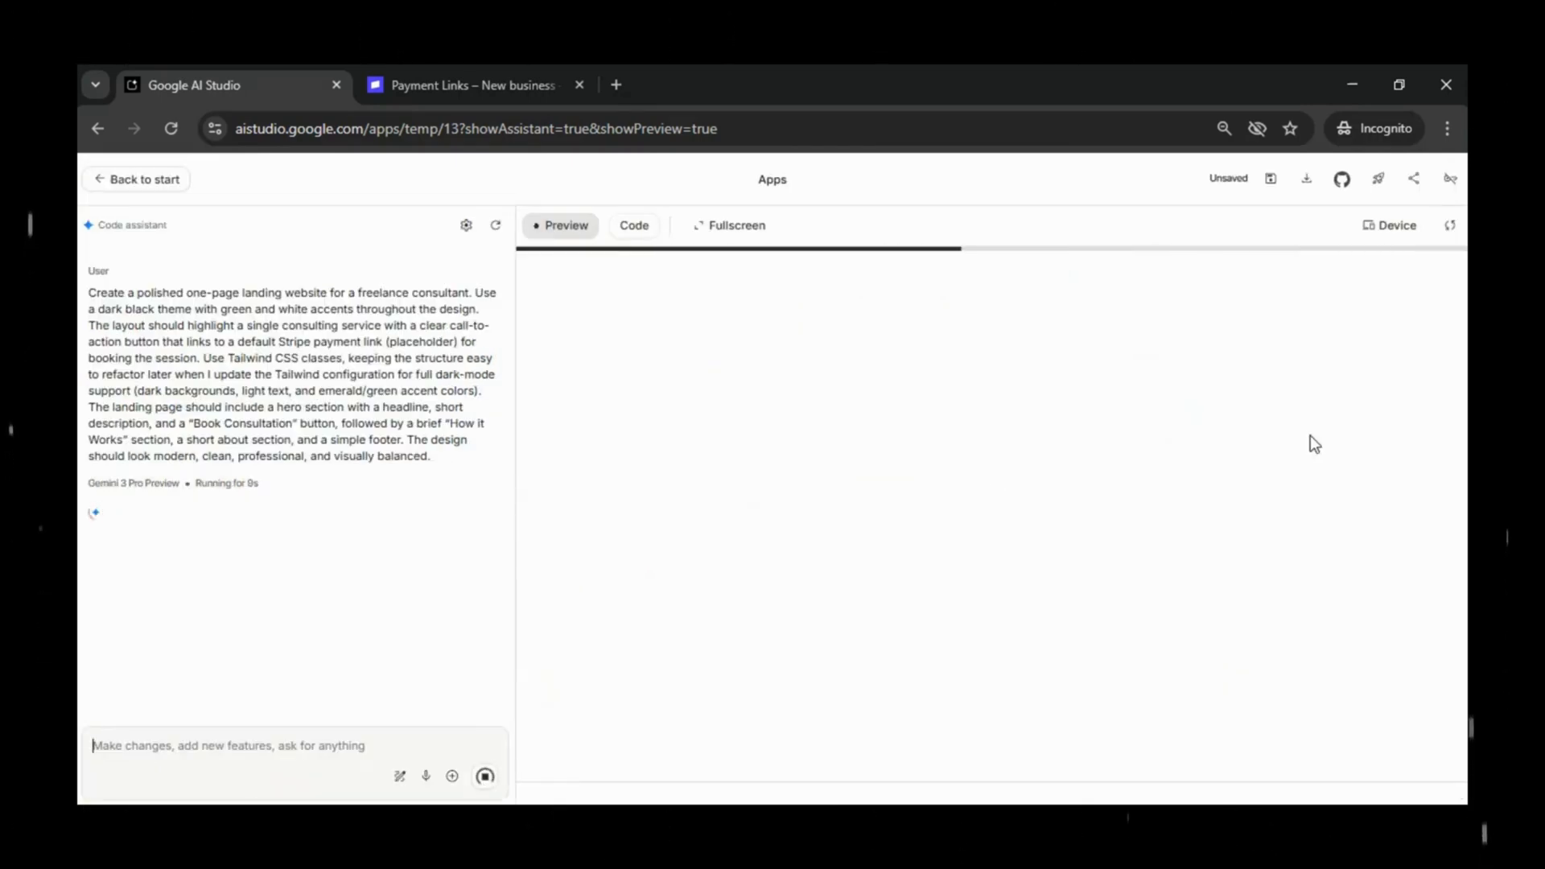
mouse_move(1314, 444)
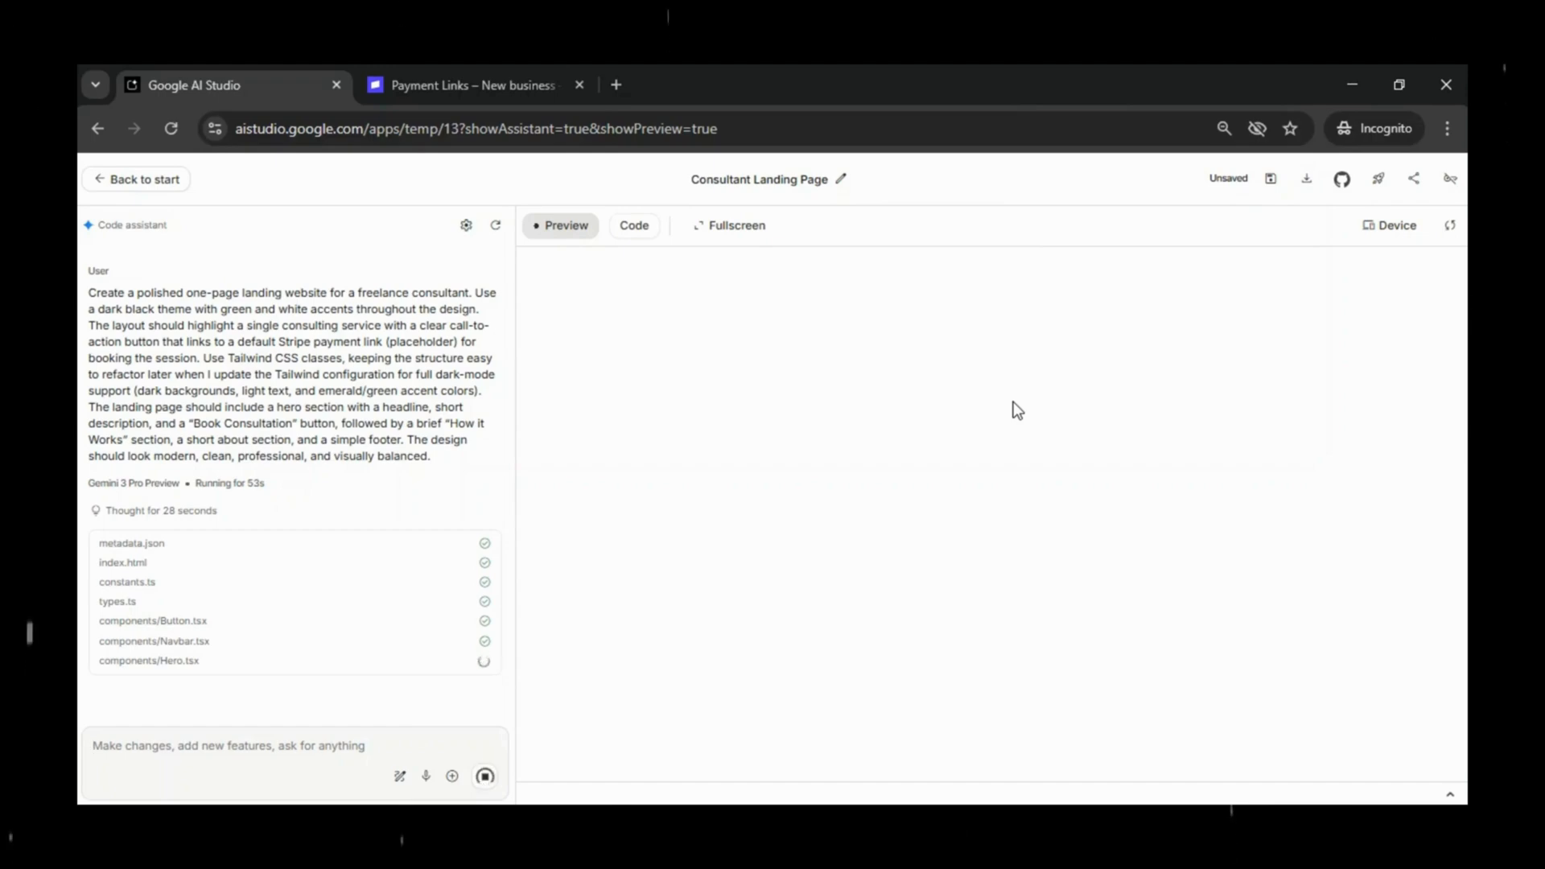
mouse_move(634, 225)
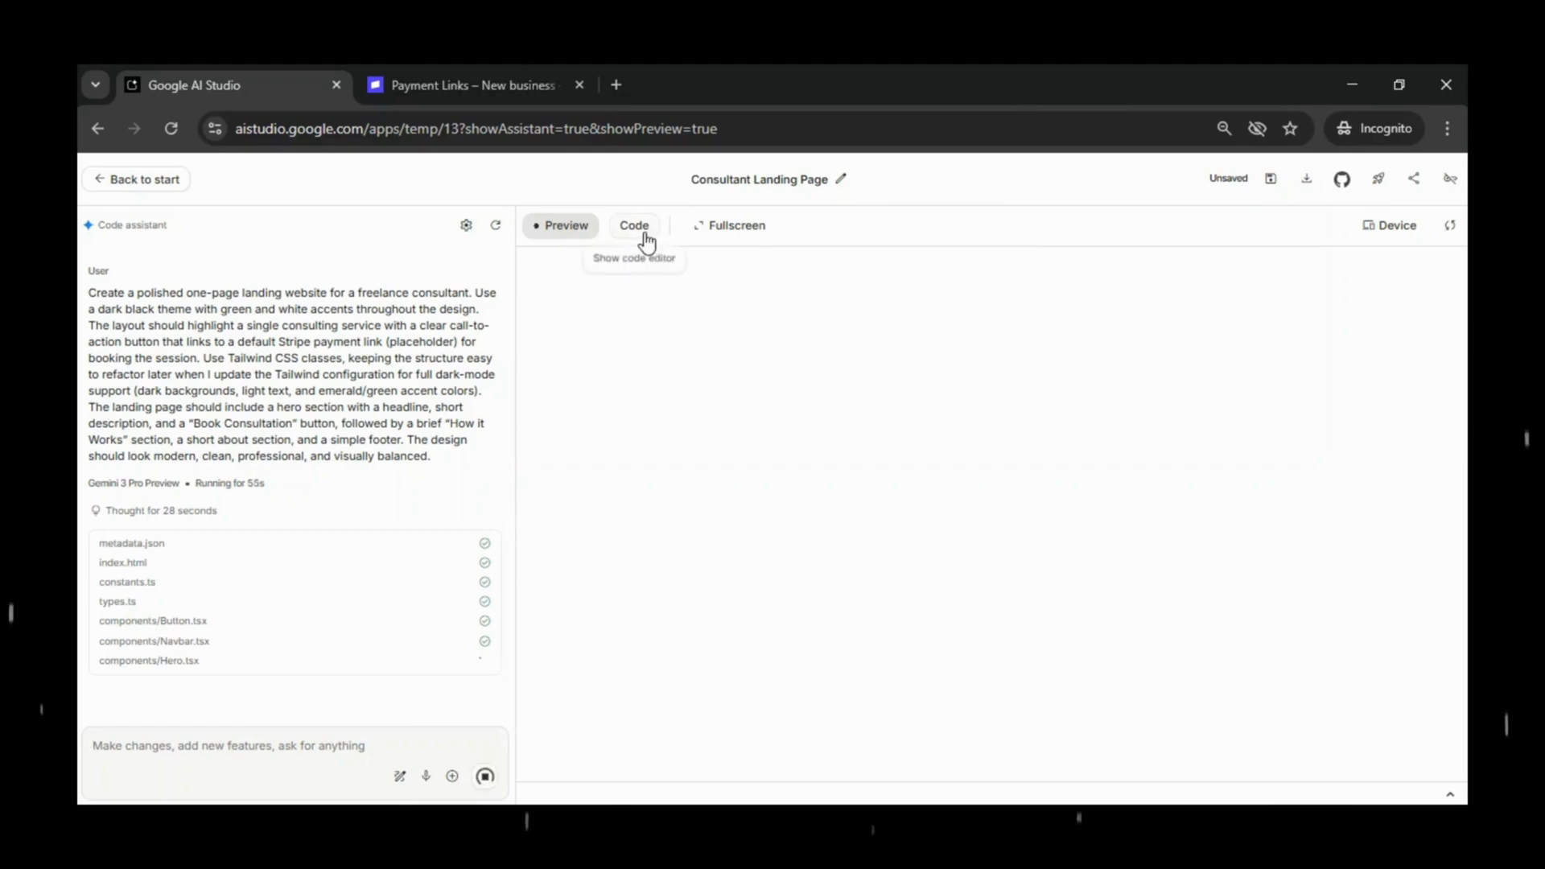
Browse the generated source, viewing Process.tsx, constants.ts with the placeholder Stripe link, and Hero.tsx.
left_click(634, 225)
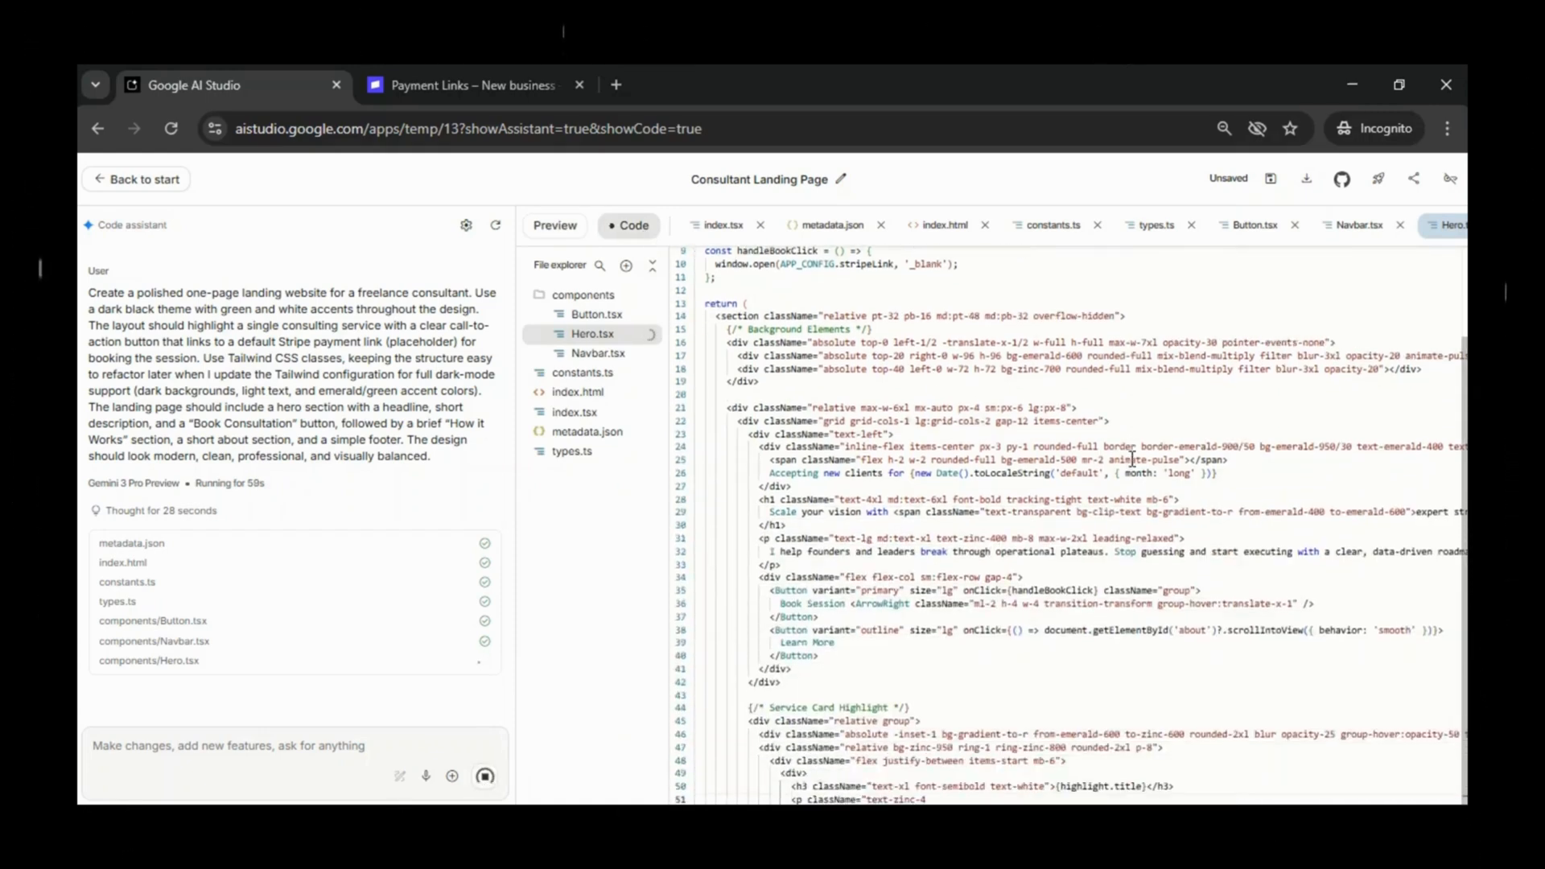
scroll("down", 3)
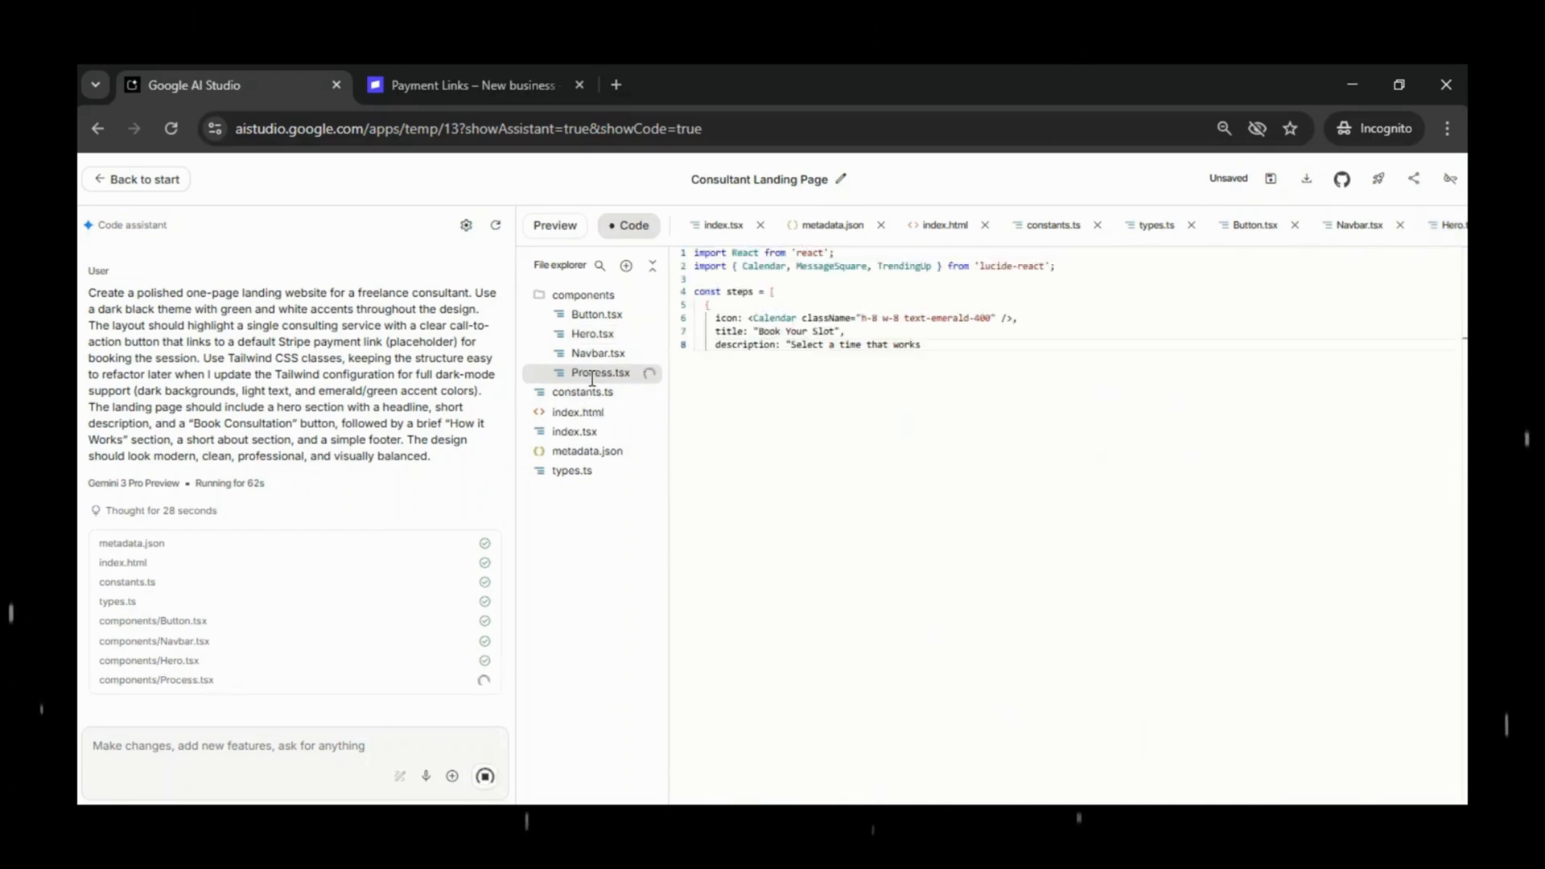
left_click(582, 391)
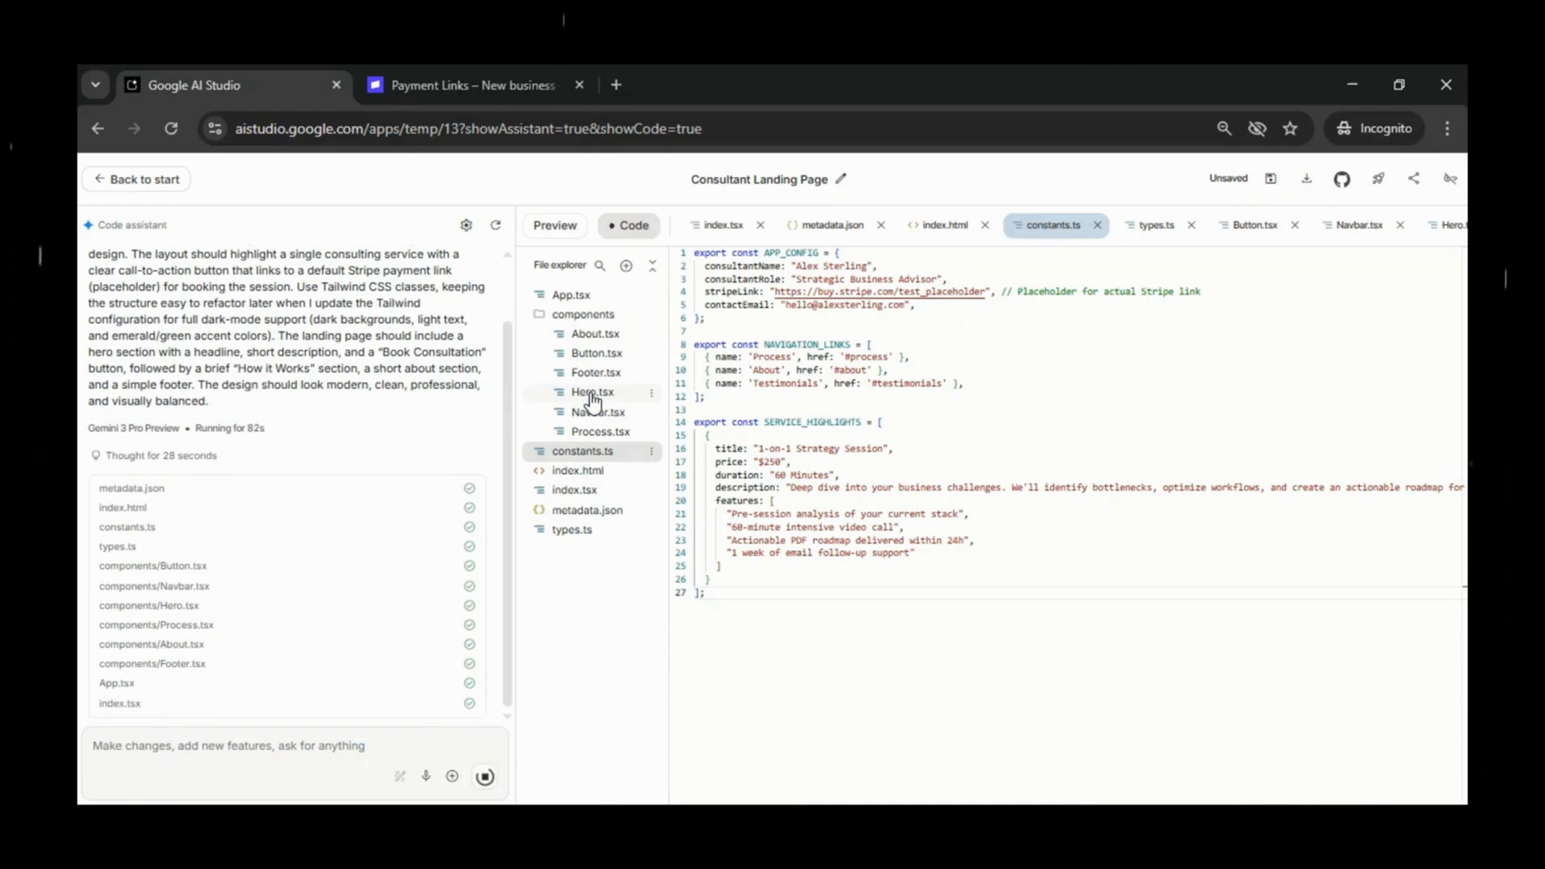
left_click(554, 226)
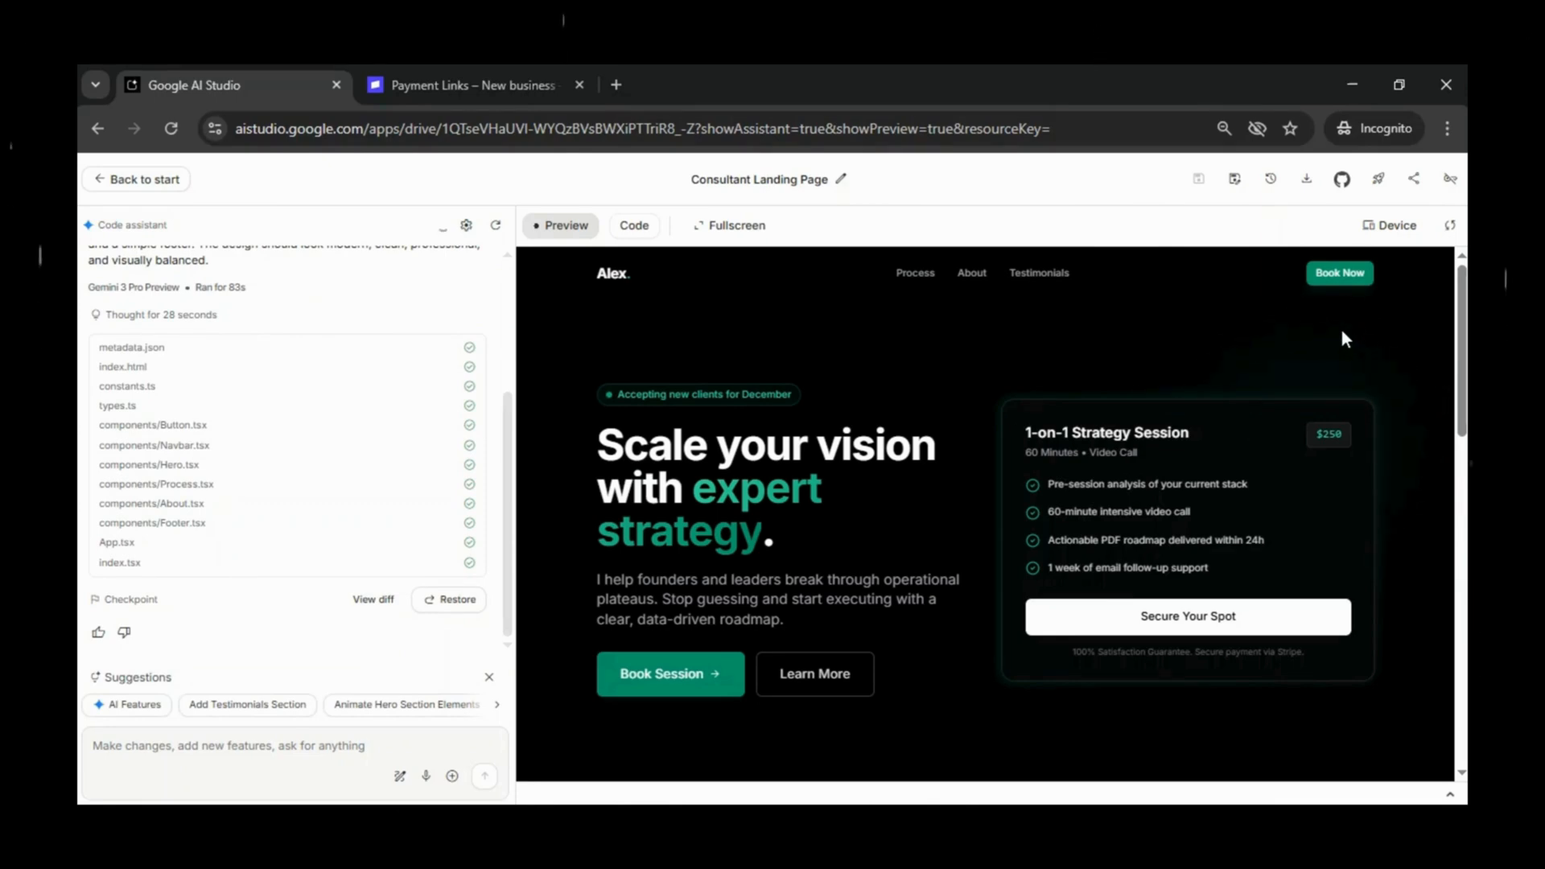
scroll("down", 3)
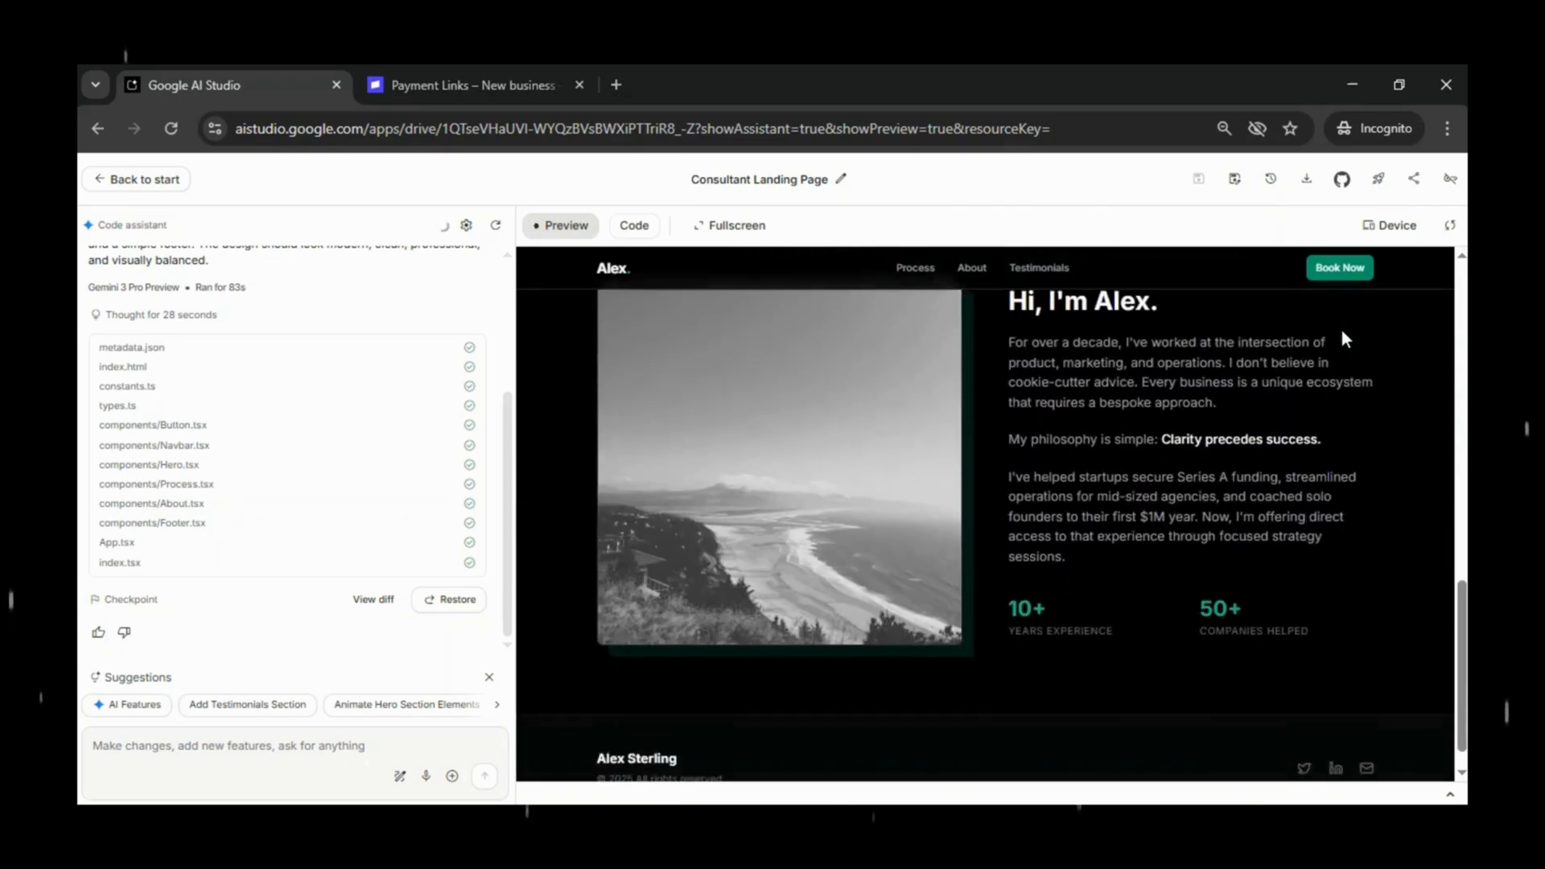
scroll("down", 3)
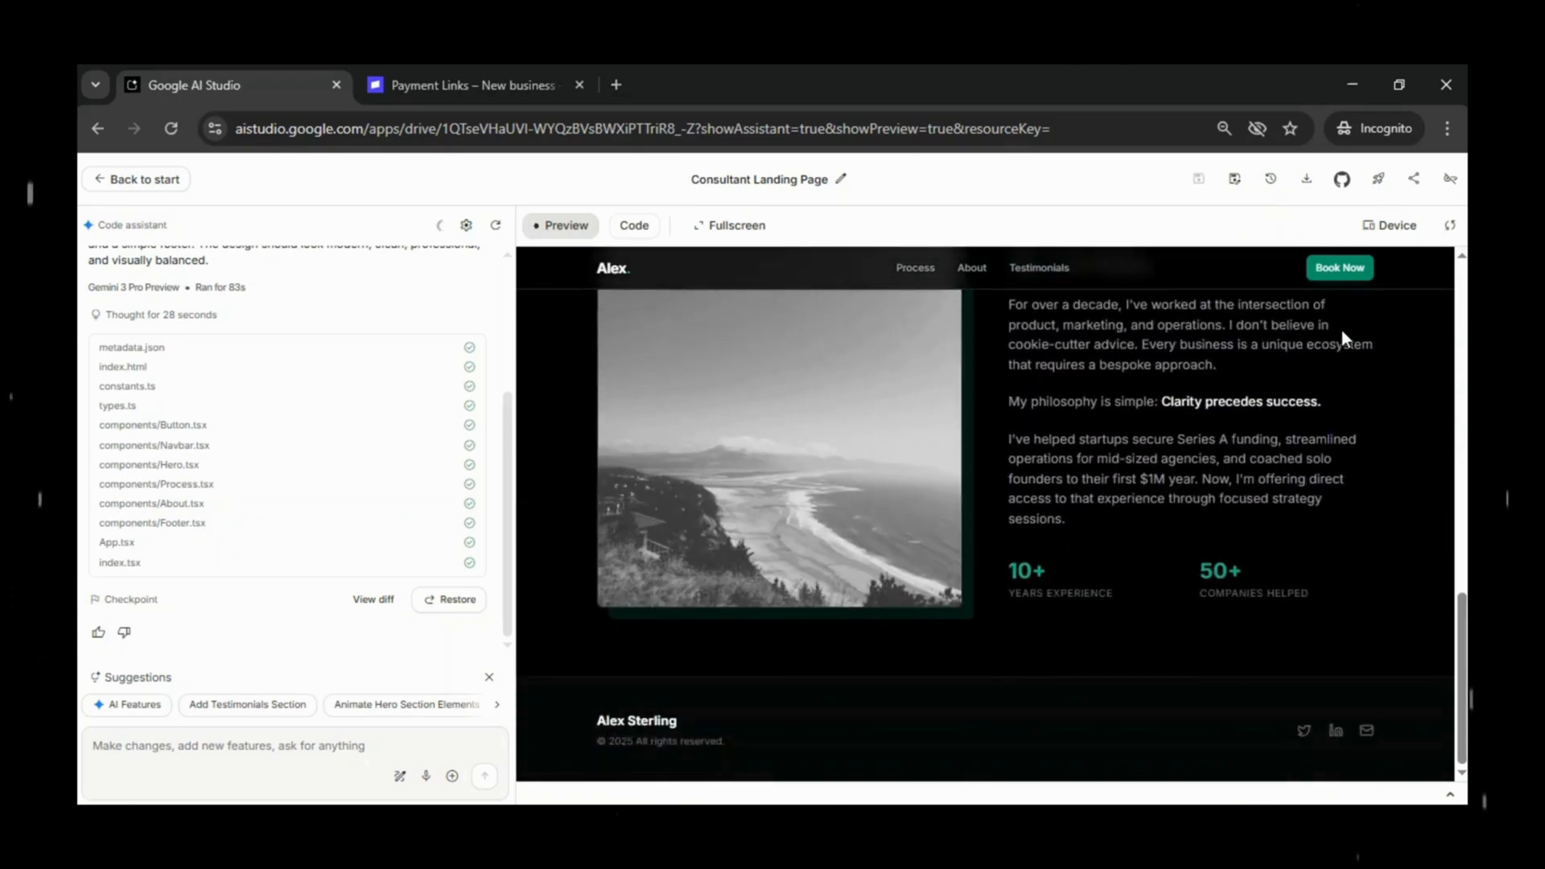
scroll("up", 3)
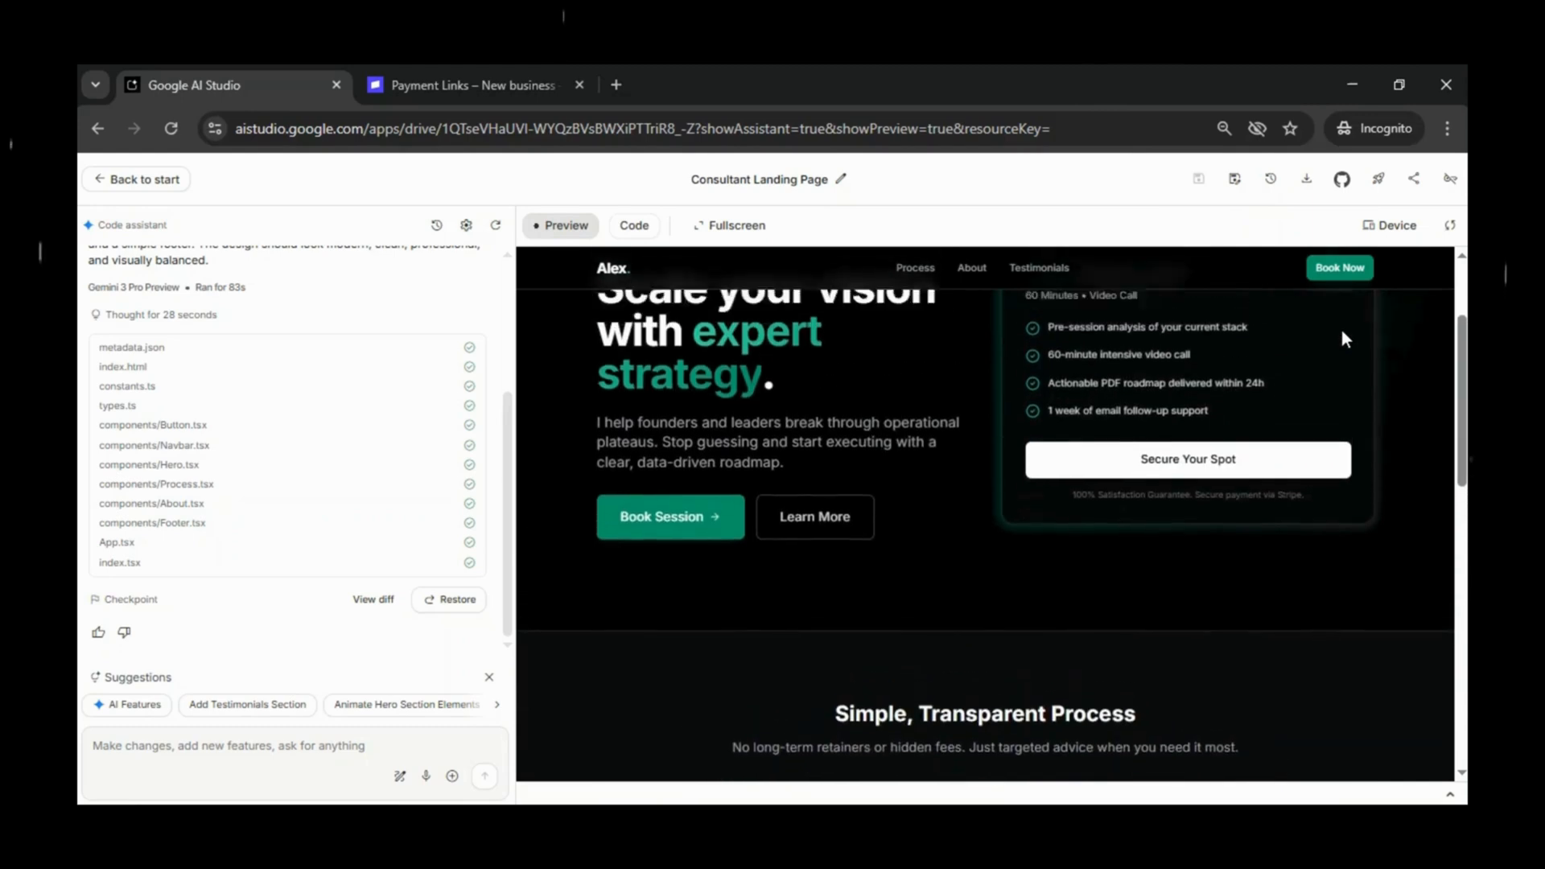
scroll("up", 3)
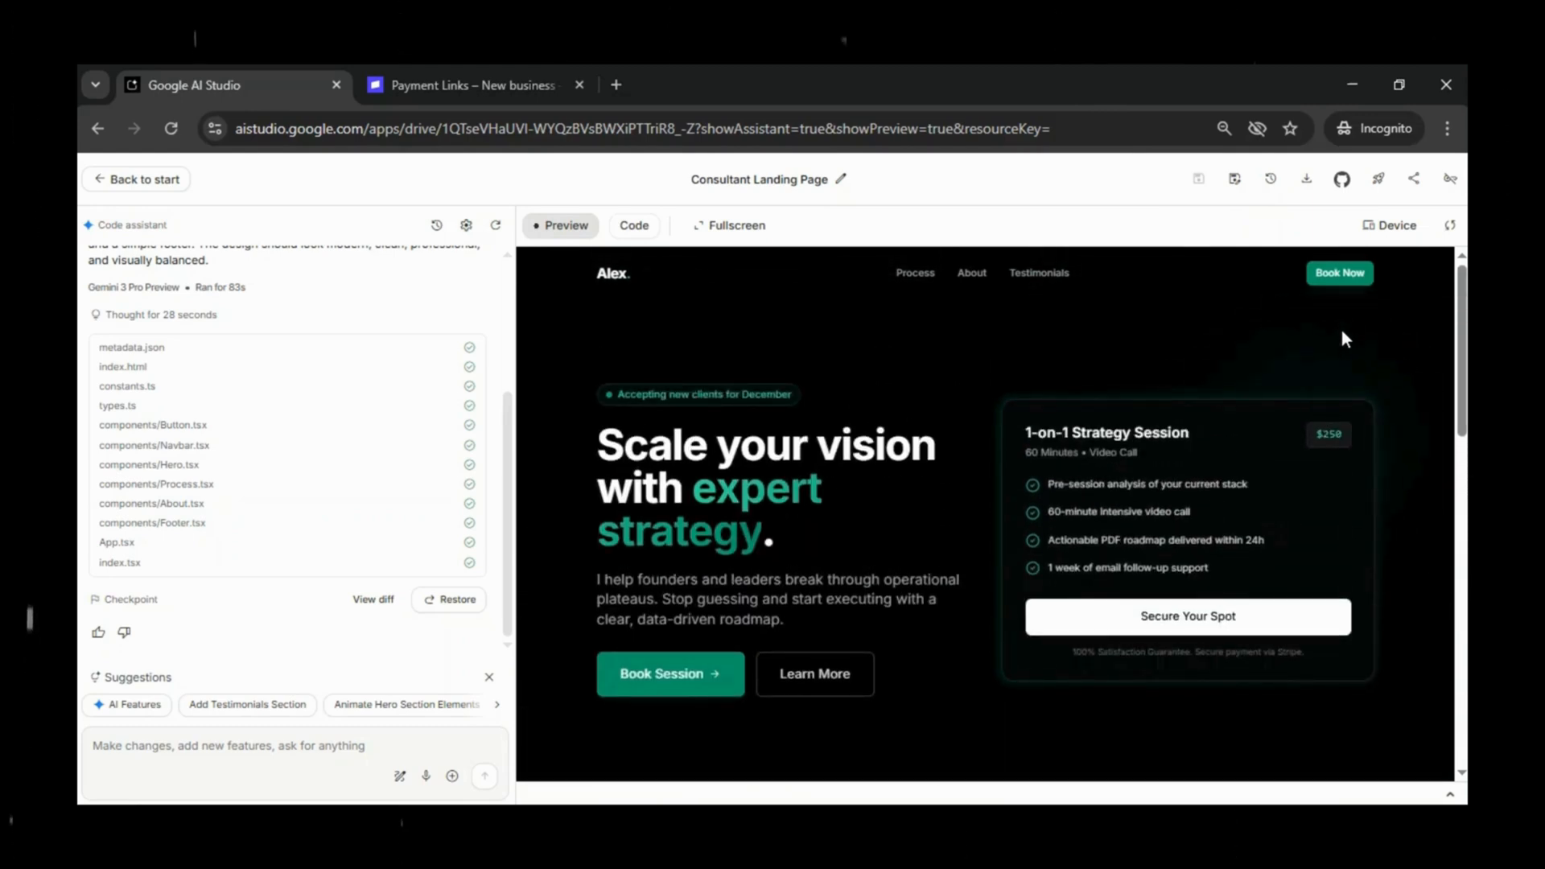
mouse_move(734, 225)
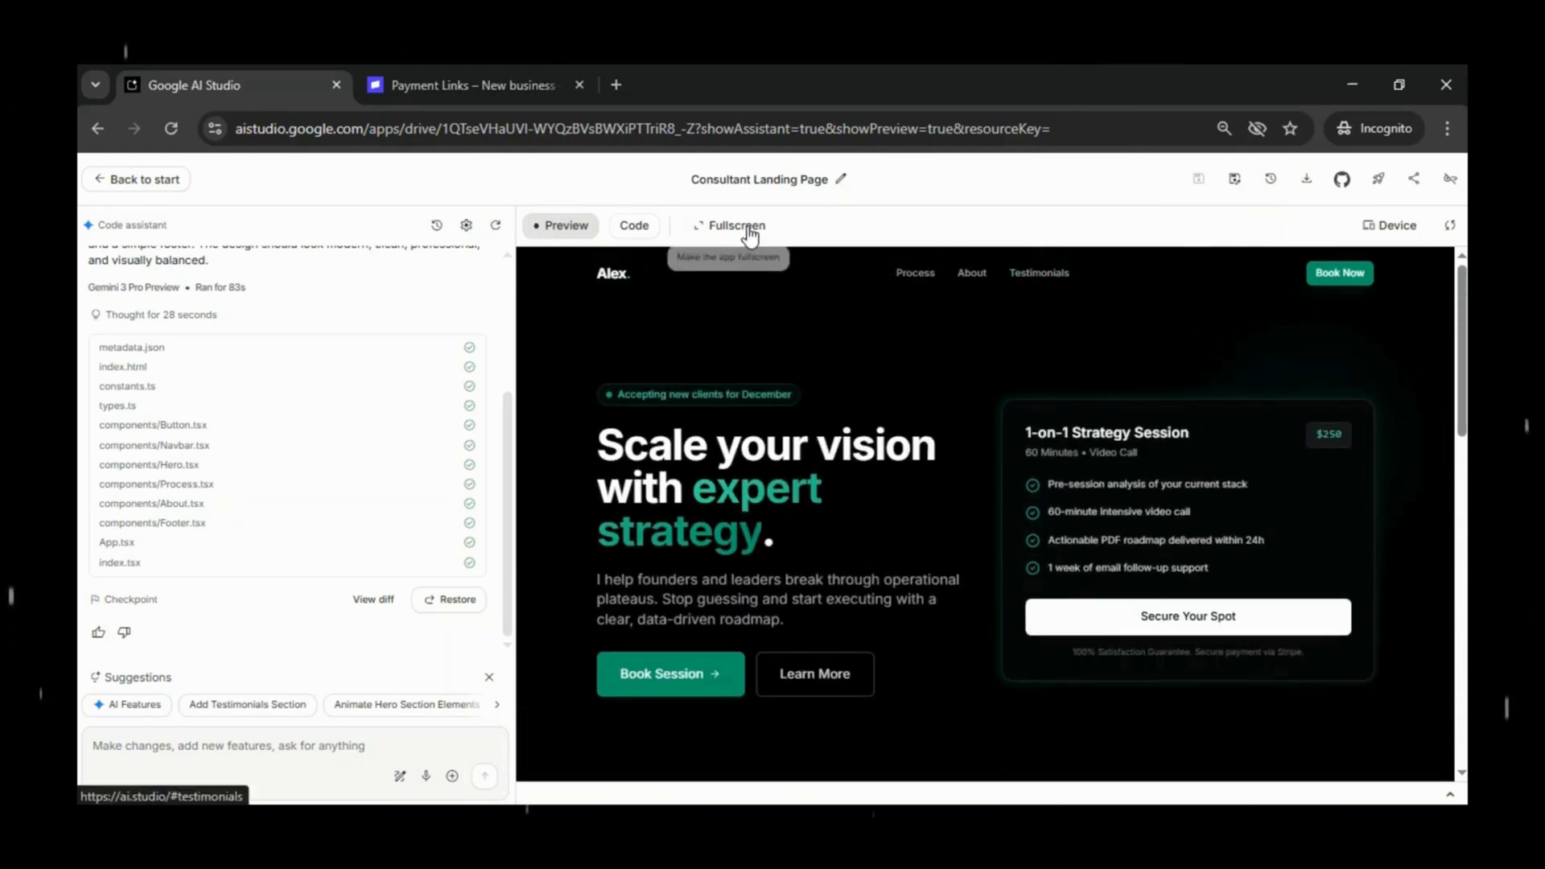
View the landing page preview full-screen and scroll through its sections.
left_click(734, 226)
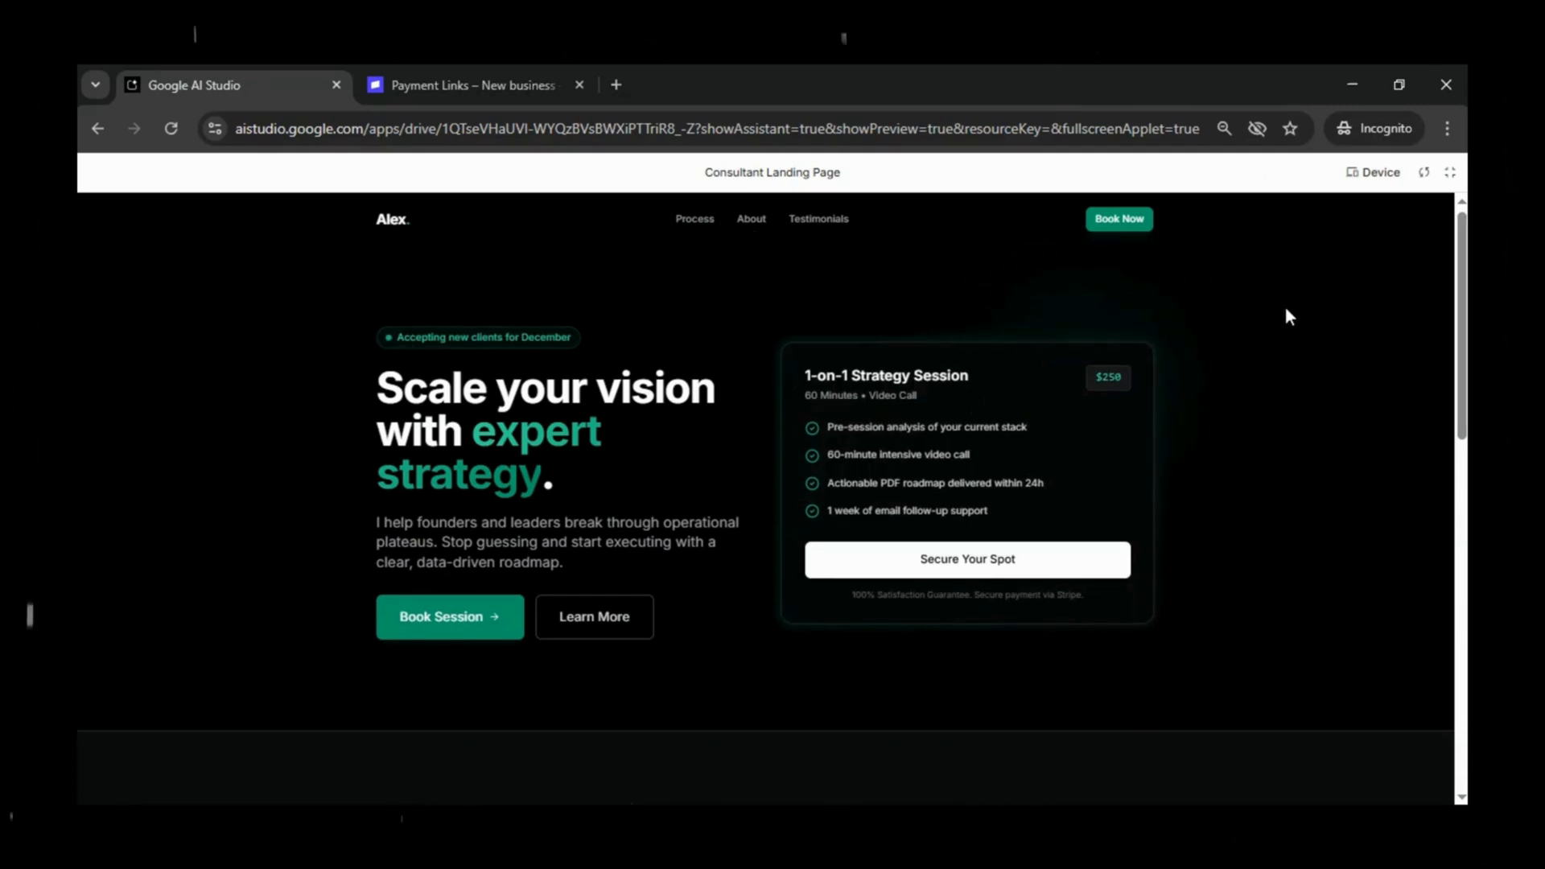
scroll("down", 3)
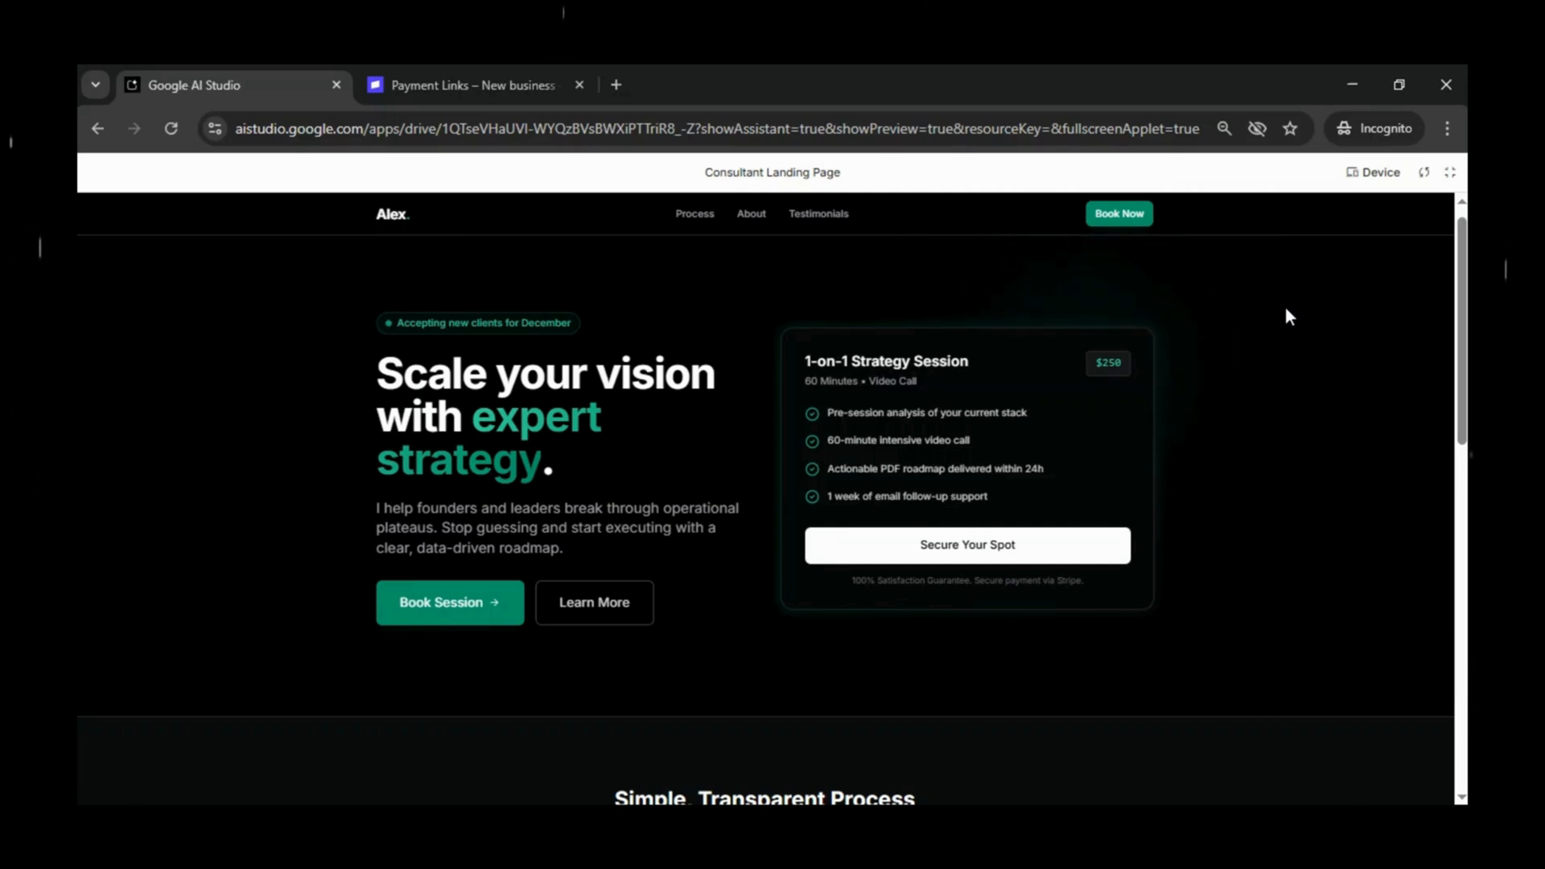
scroll("down", 3)
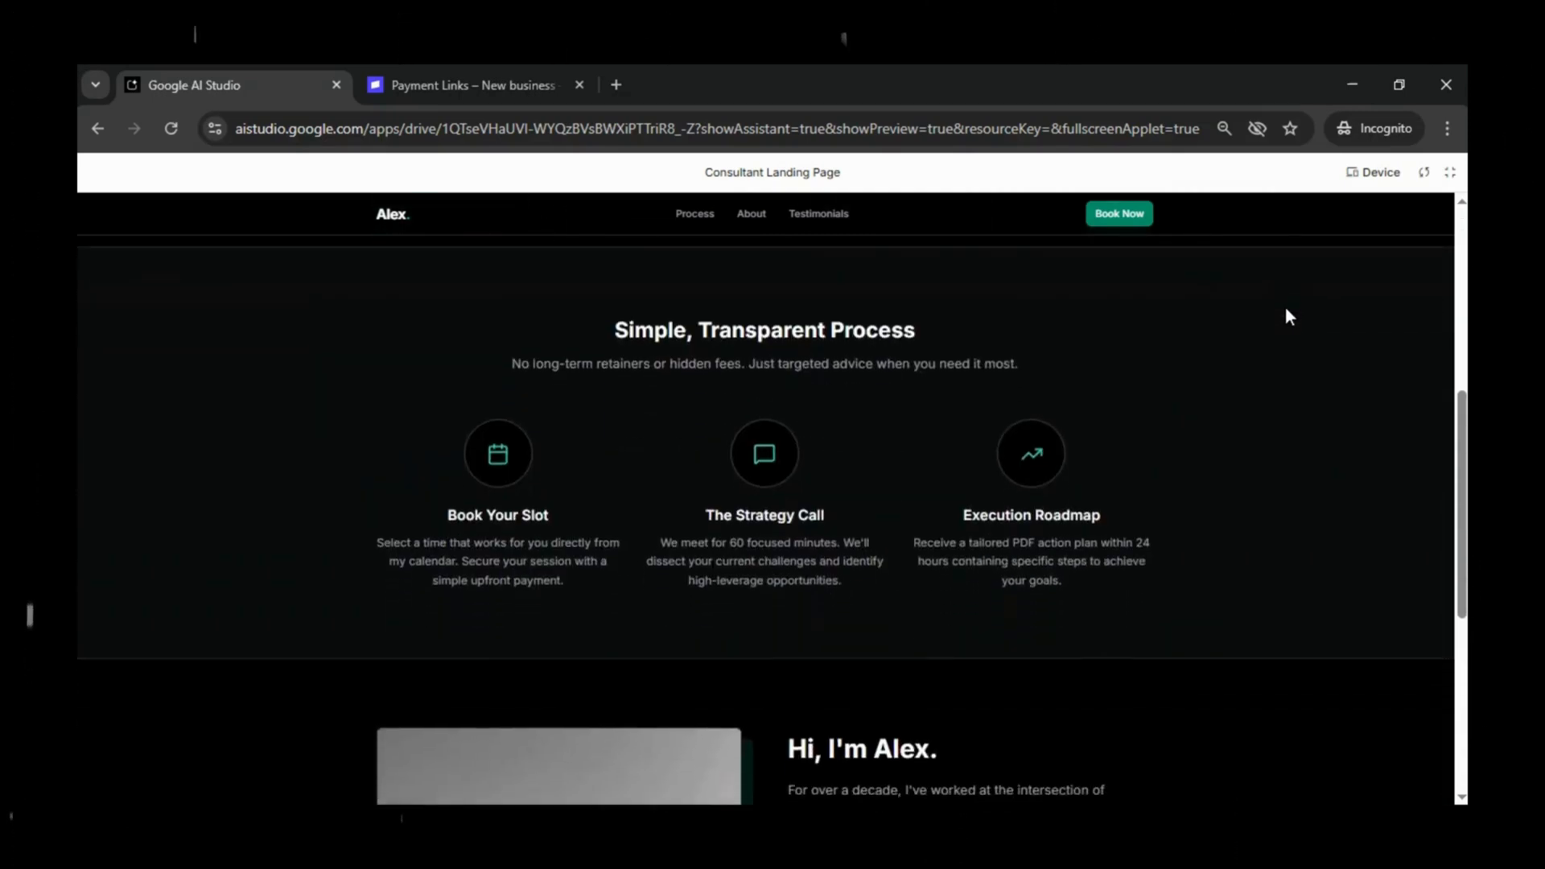
scroll("down", 3)
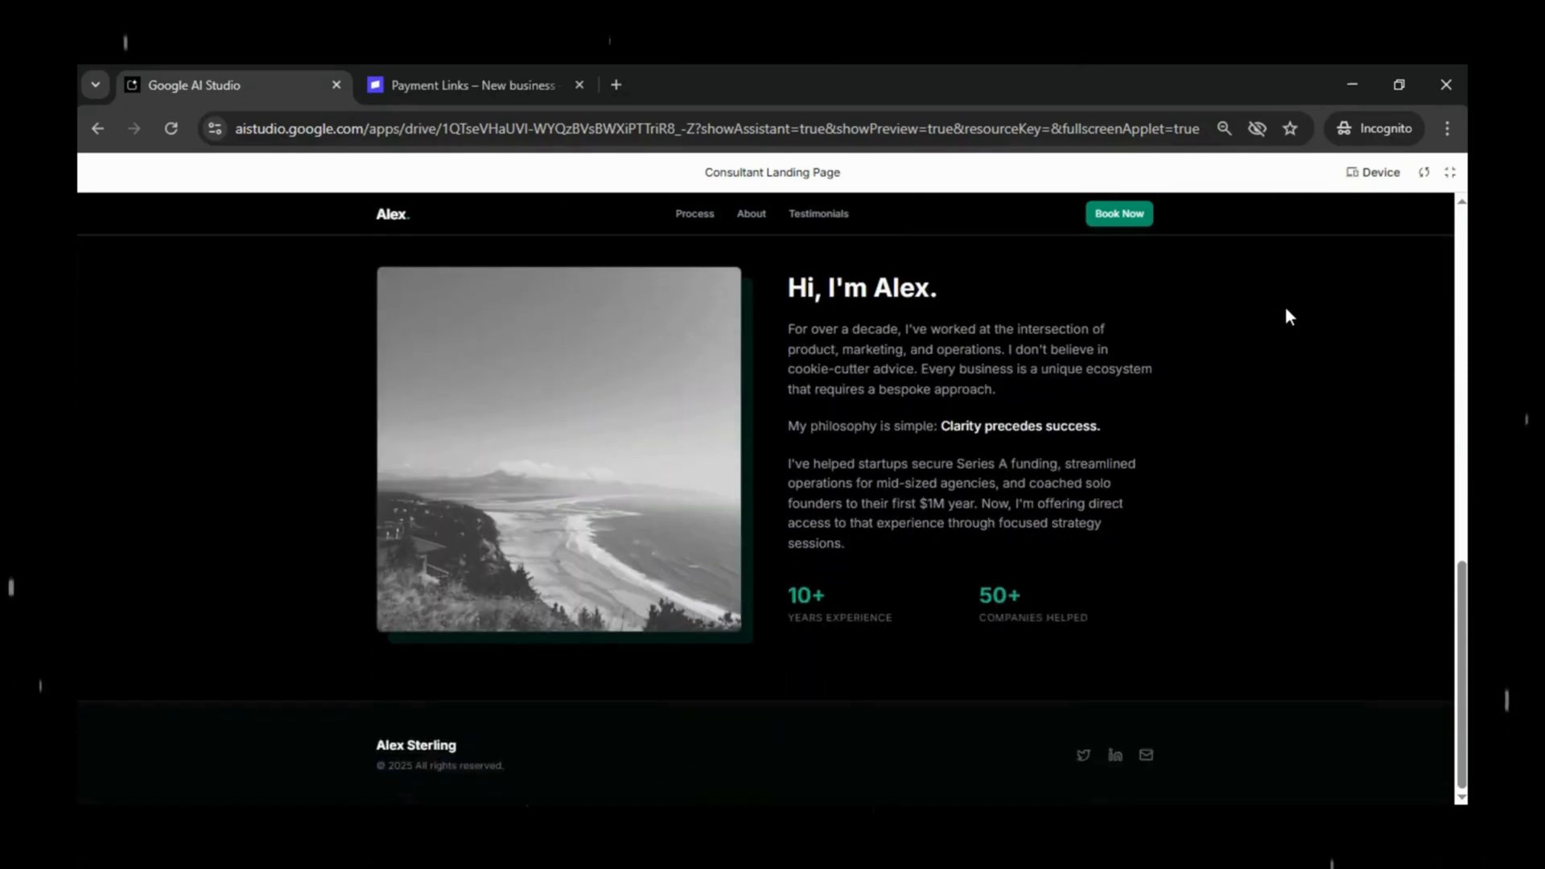
scroll("up", 3)
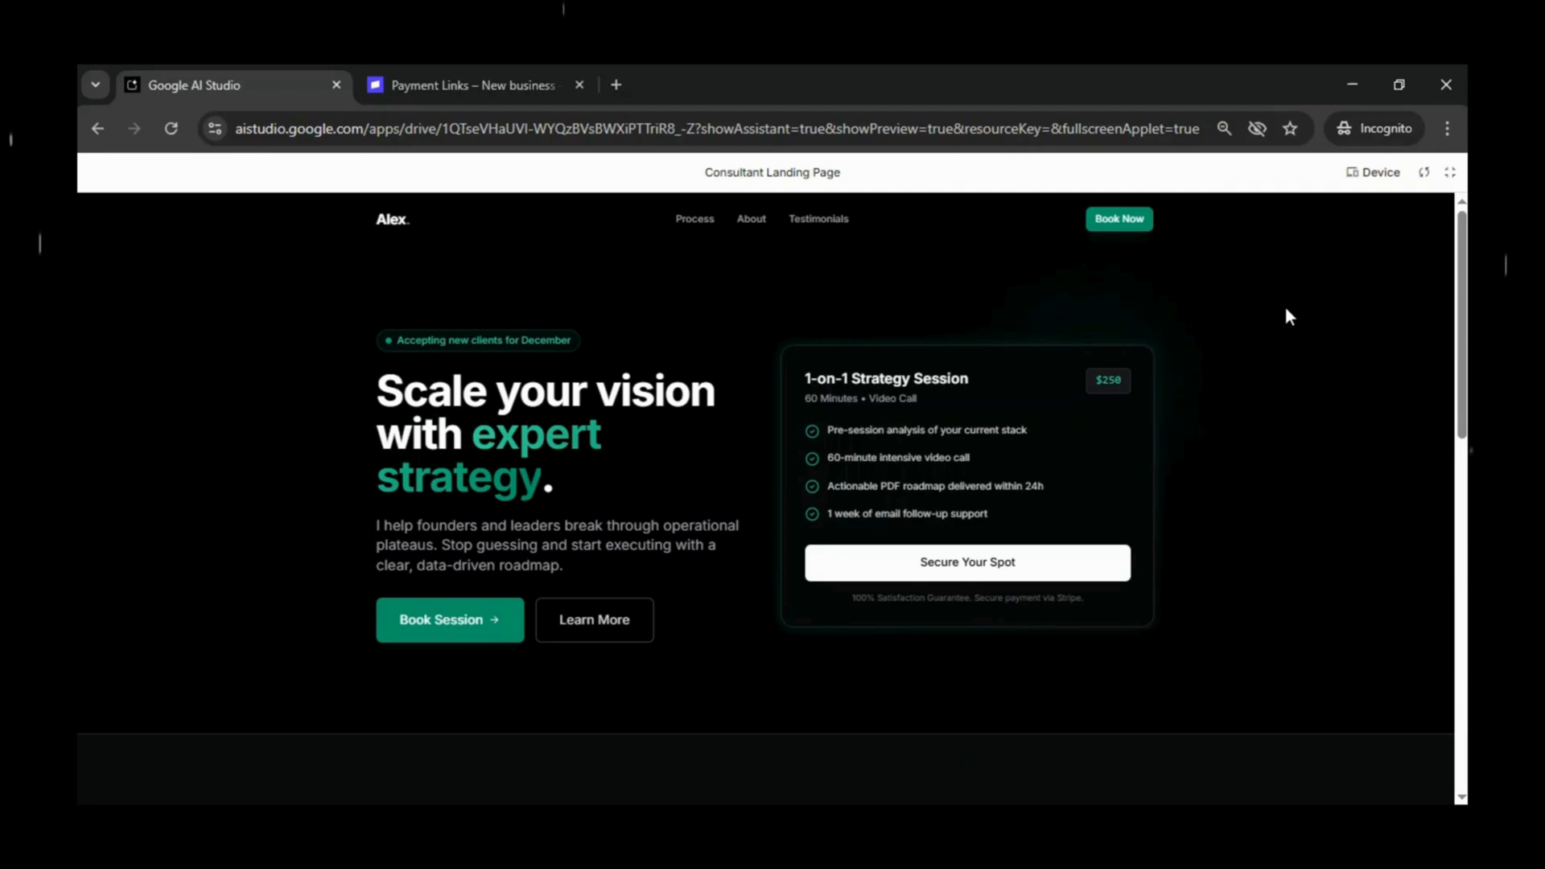
mouse_move(1132, 436)
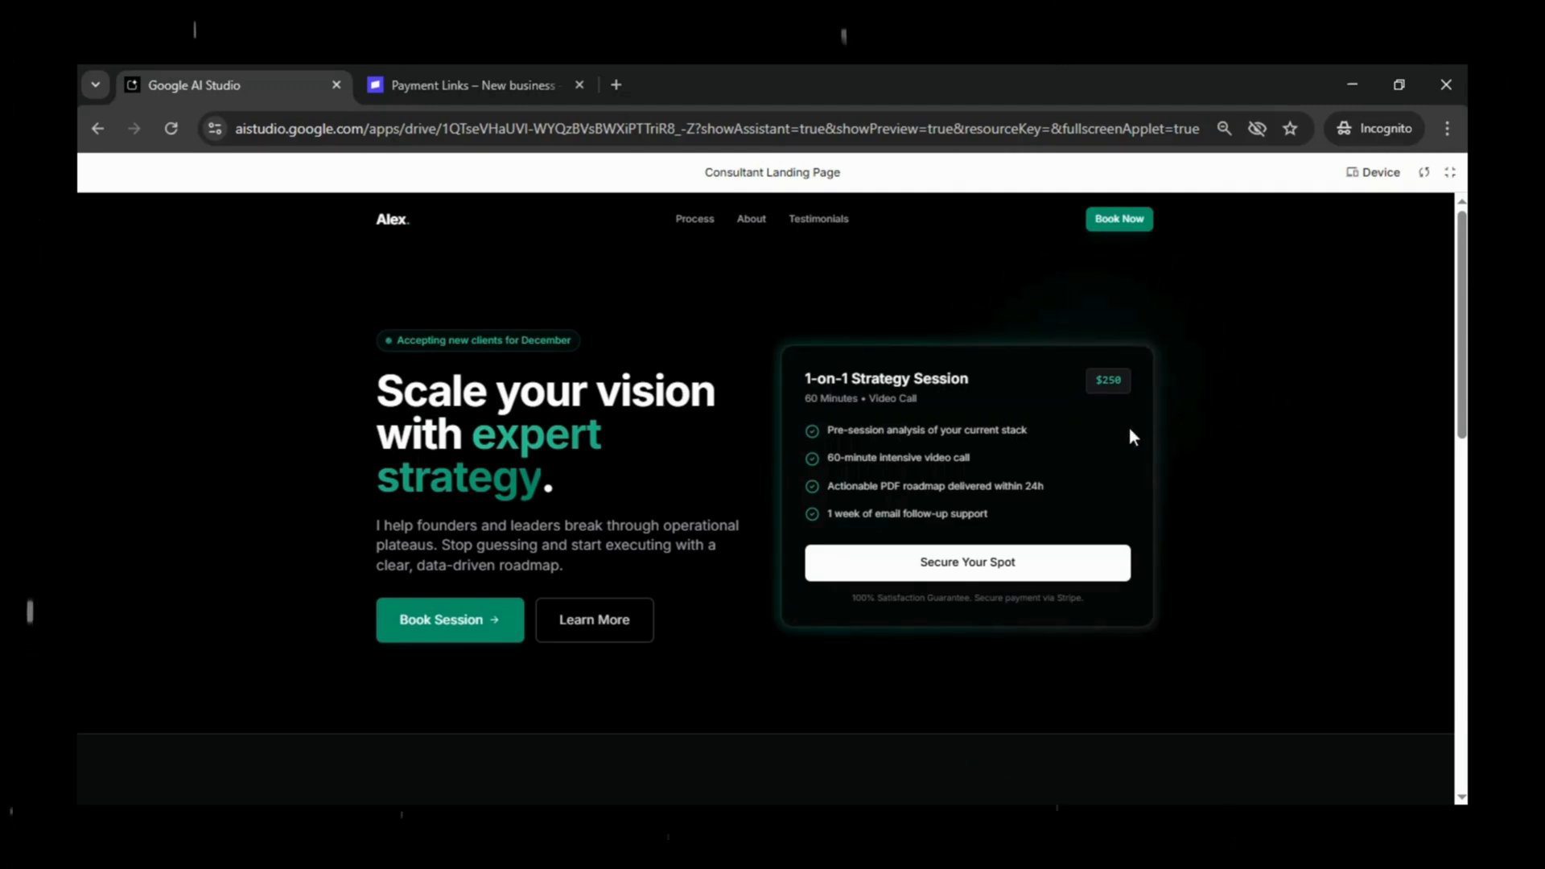
mouse_move(1117, 401)
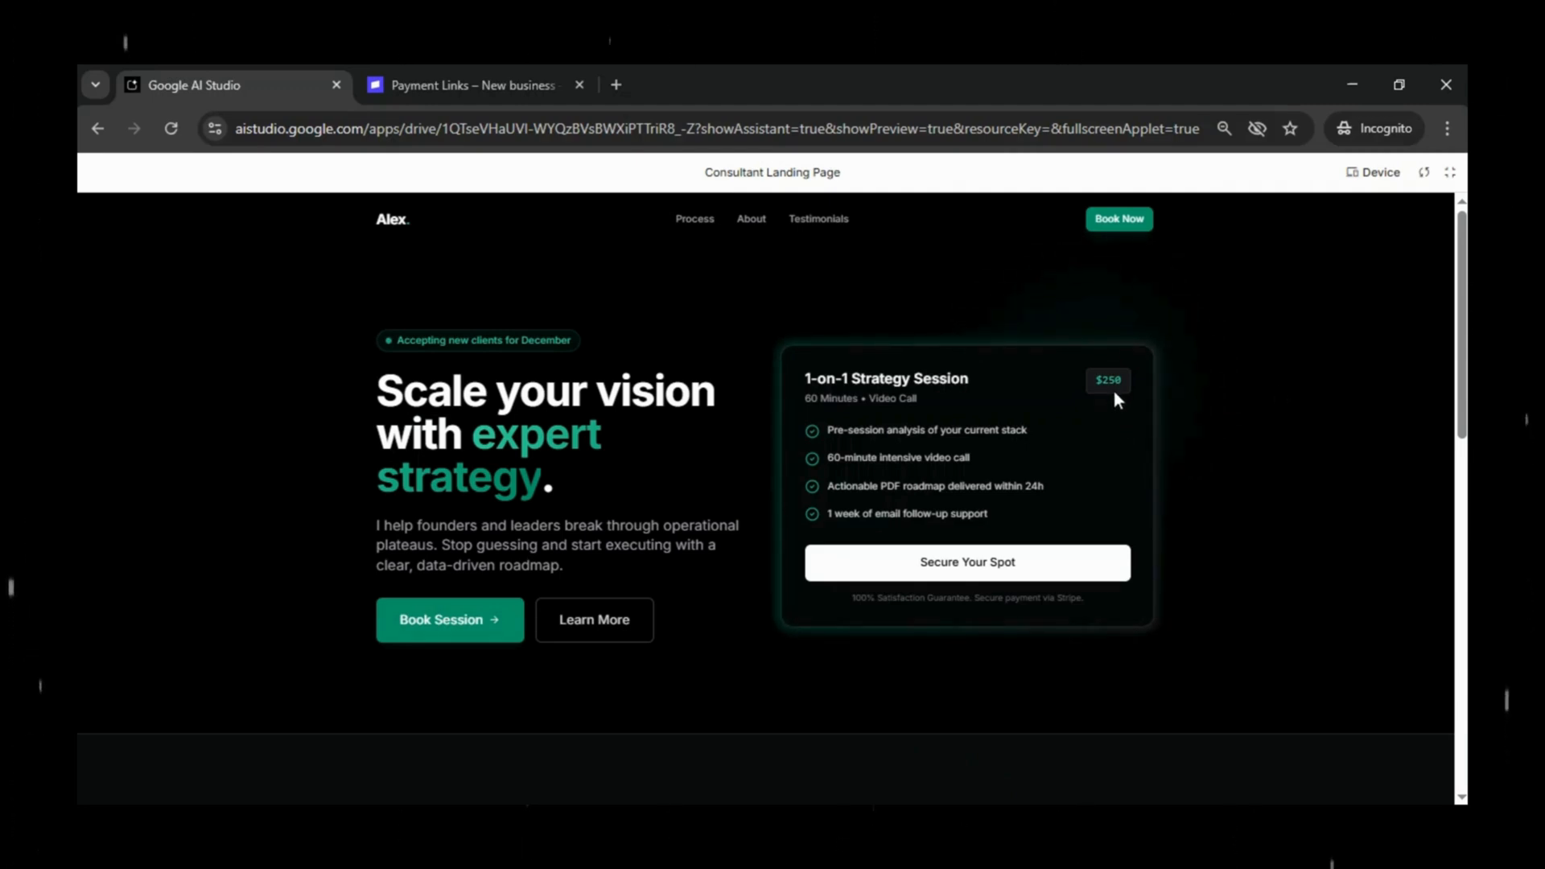
mouse_move(969, 563)
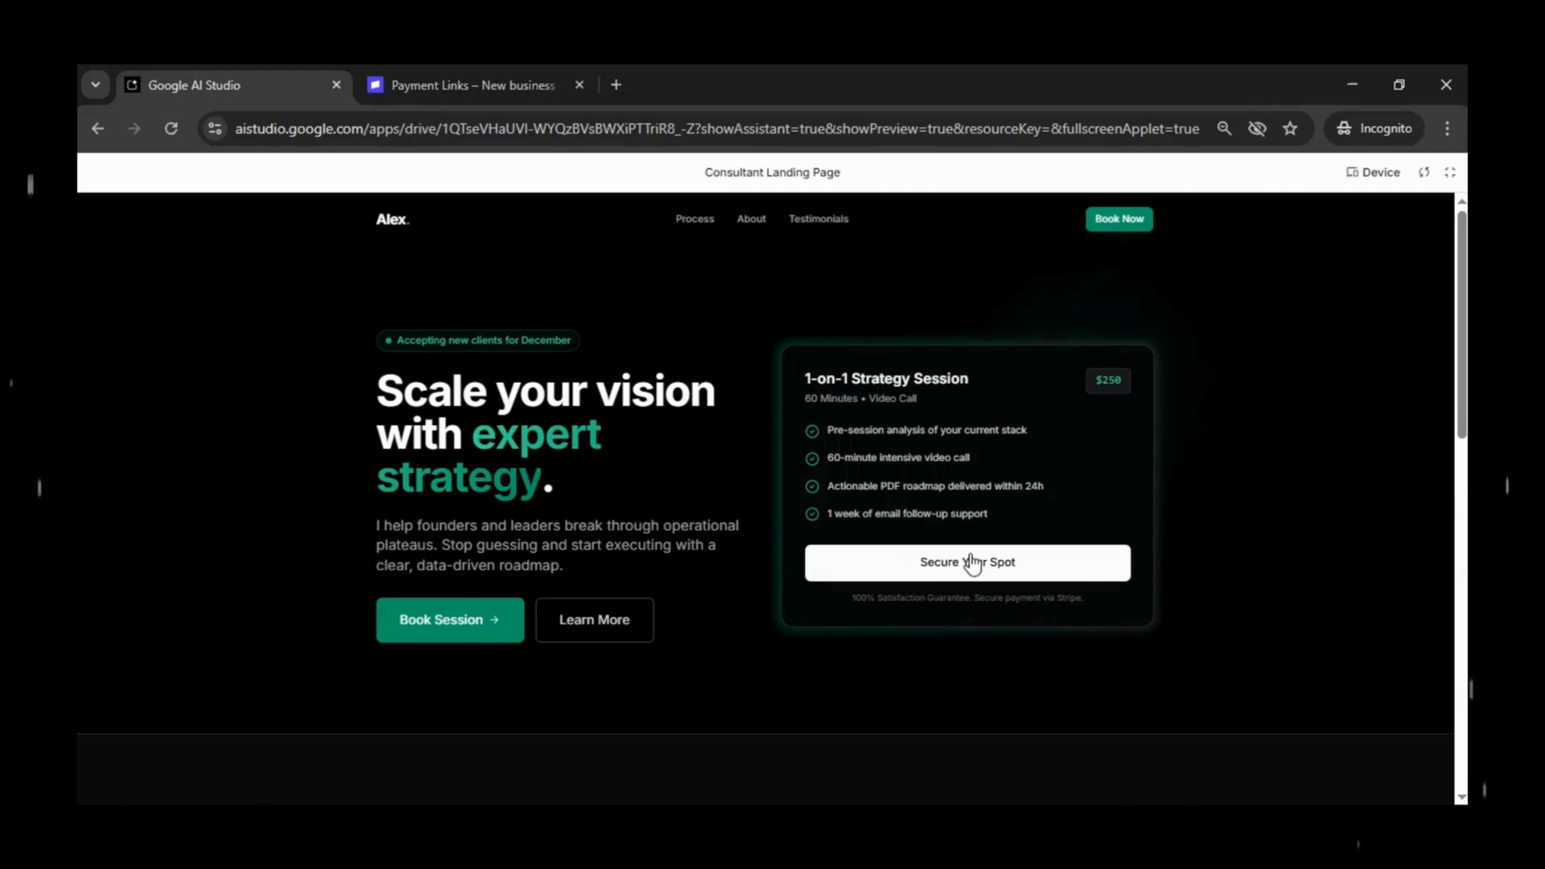
Test Secure Your Spot, confirm the placeholder buy.stripe.com link returns Access Denied, and return to the preview.
left_click(967, 561)
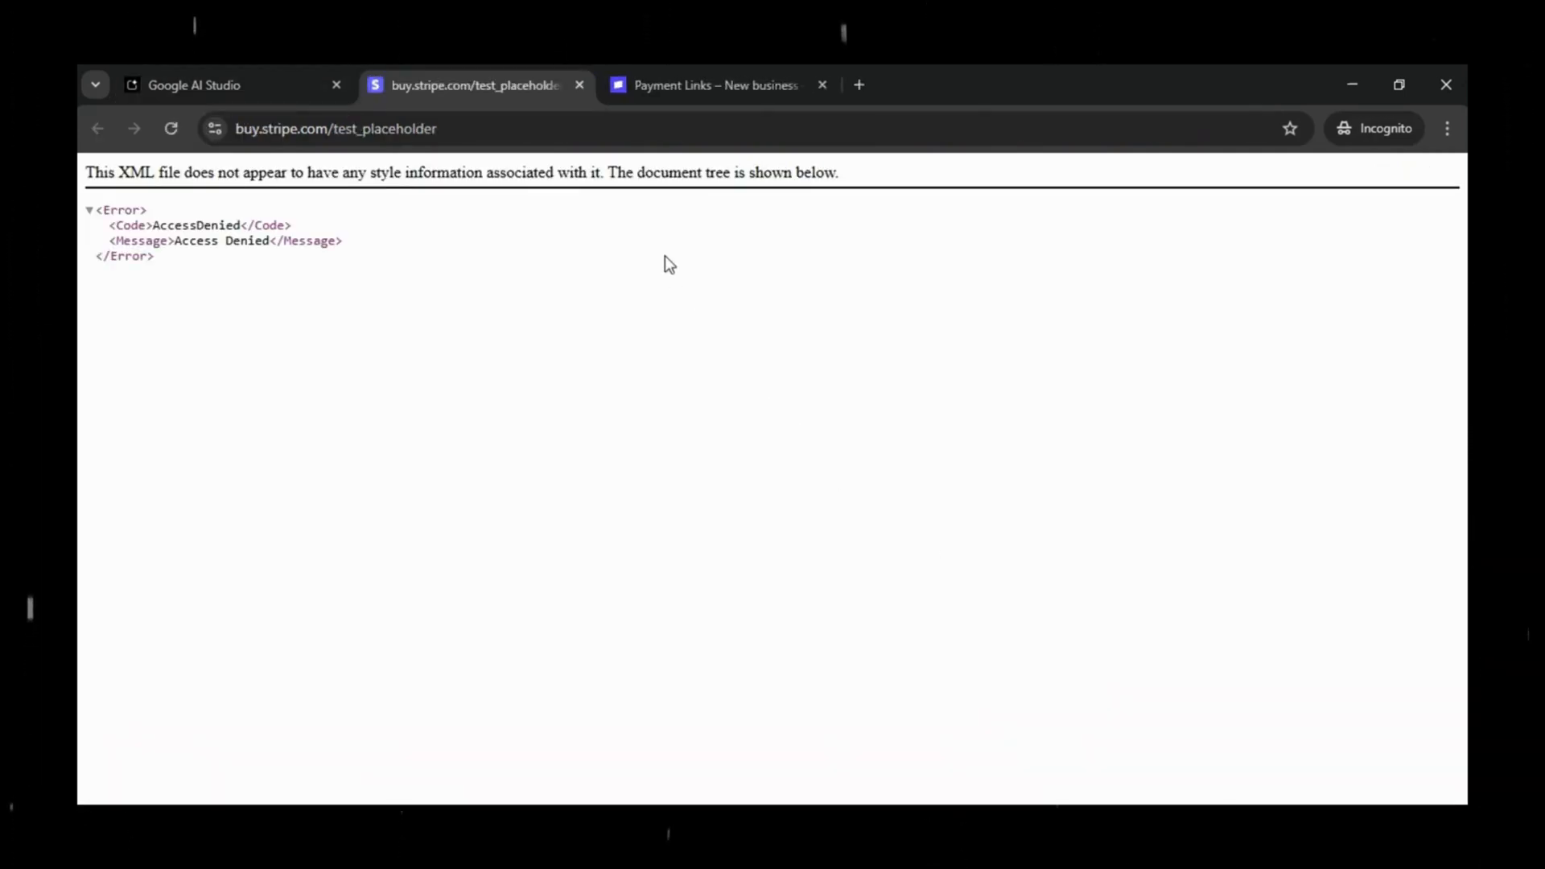
left_click(227, 85)
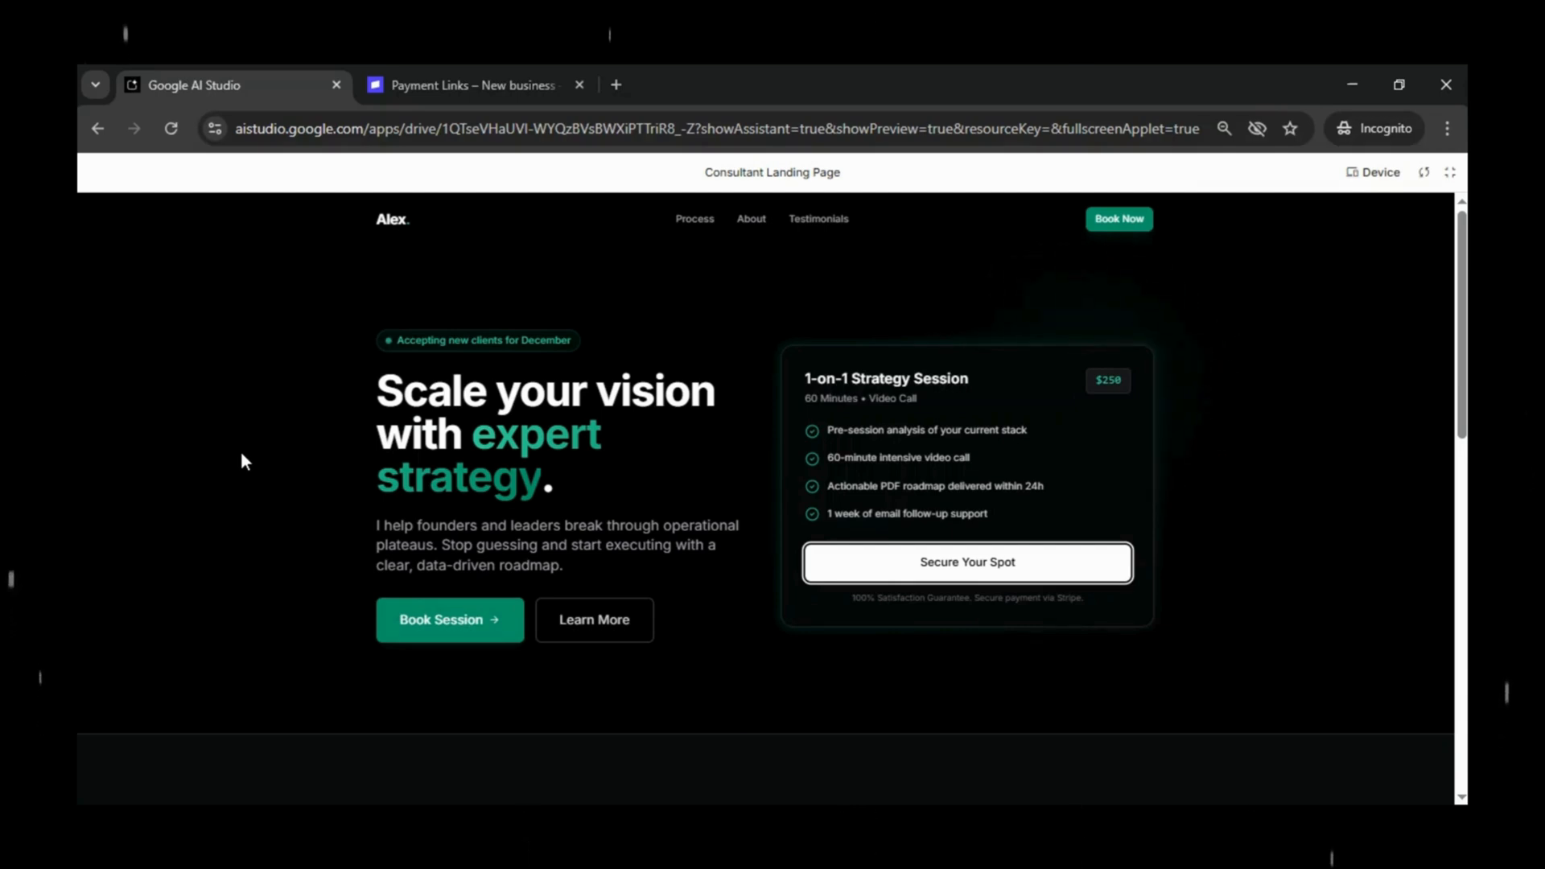
scroll("down", 3)
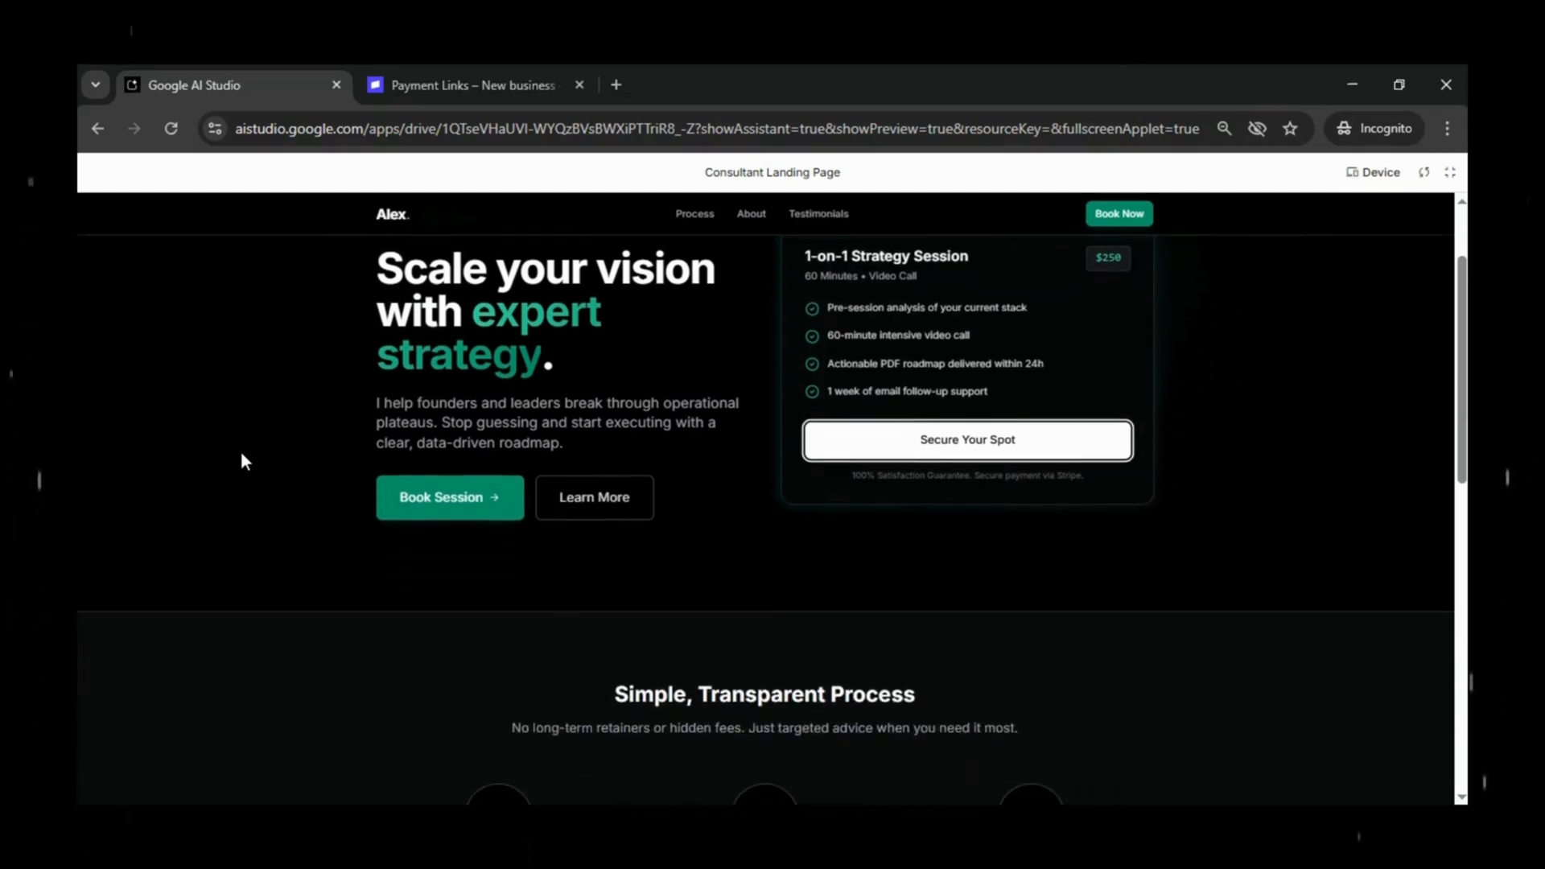
scroll("down", 3)
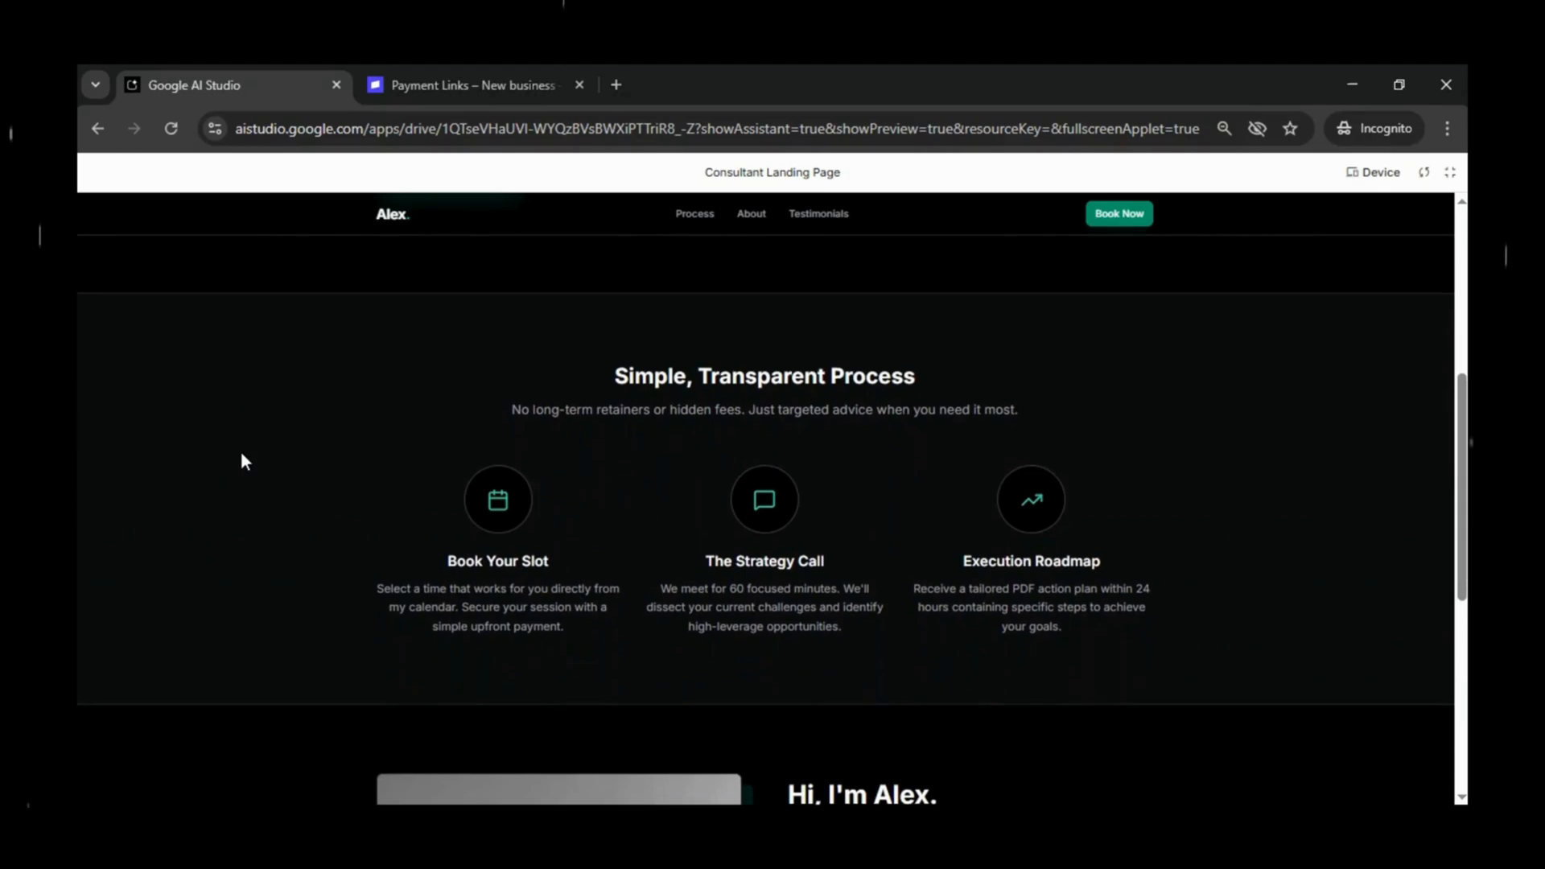
scroll("up", 3)
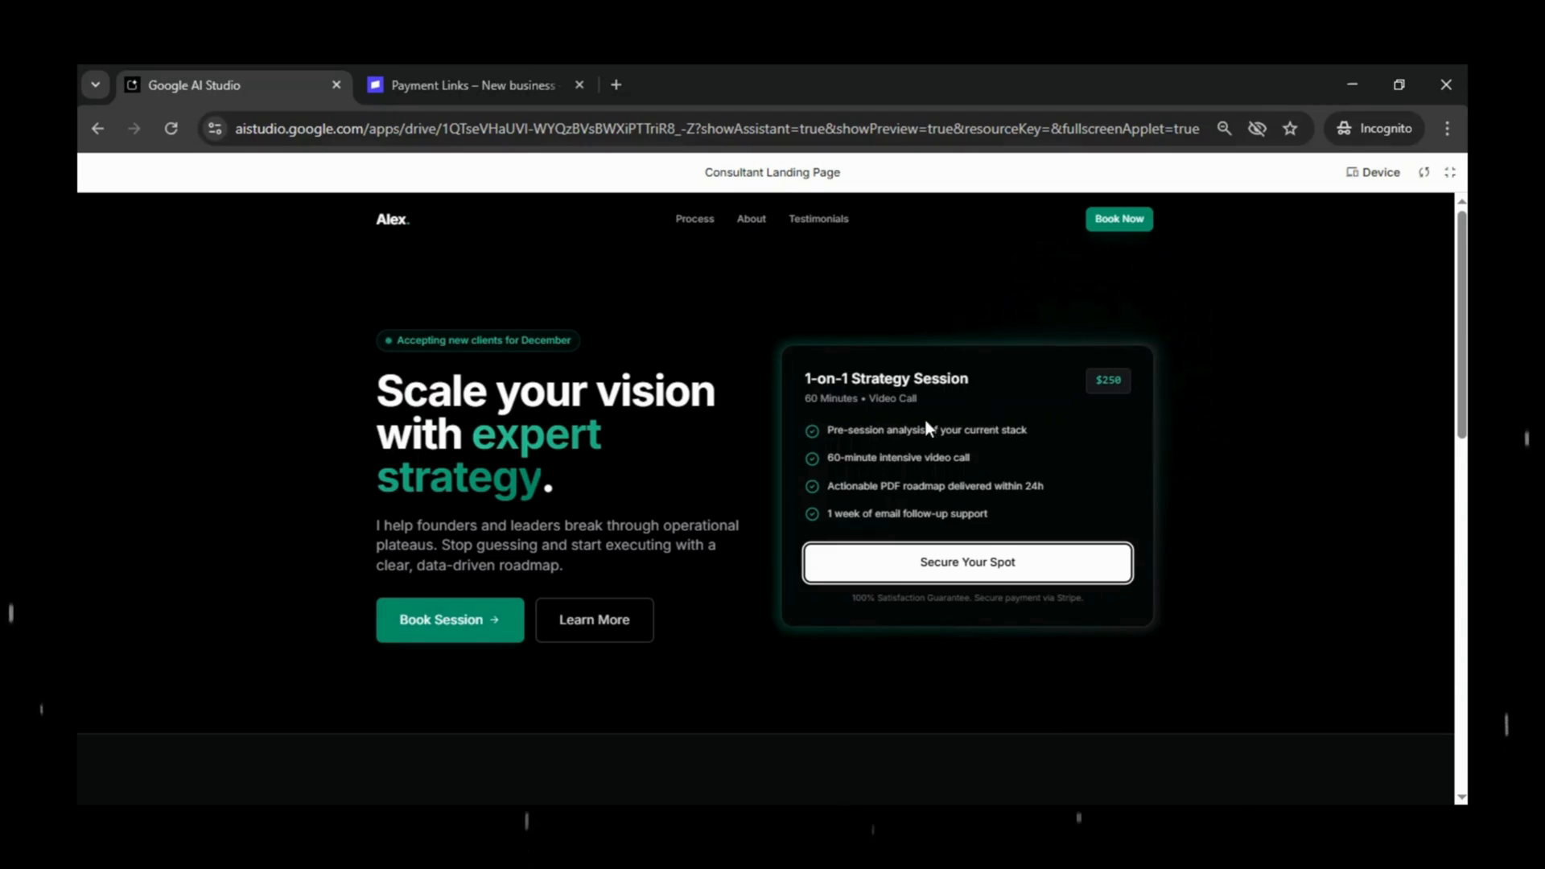
mouse_move(612, 346)
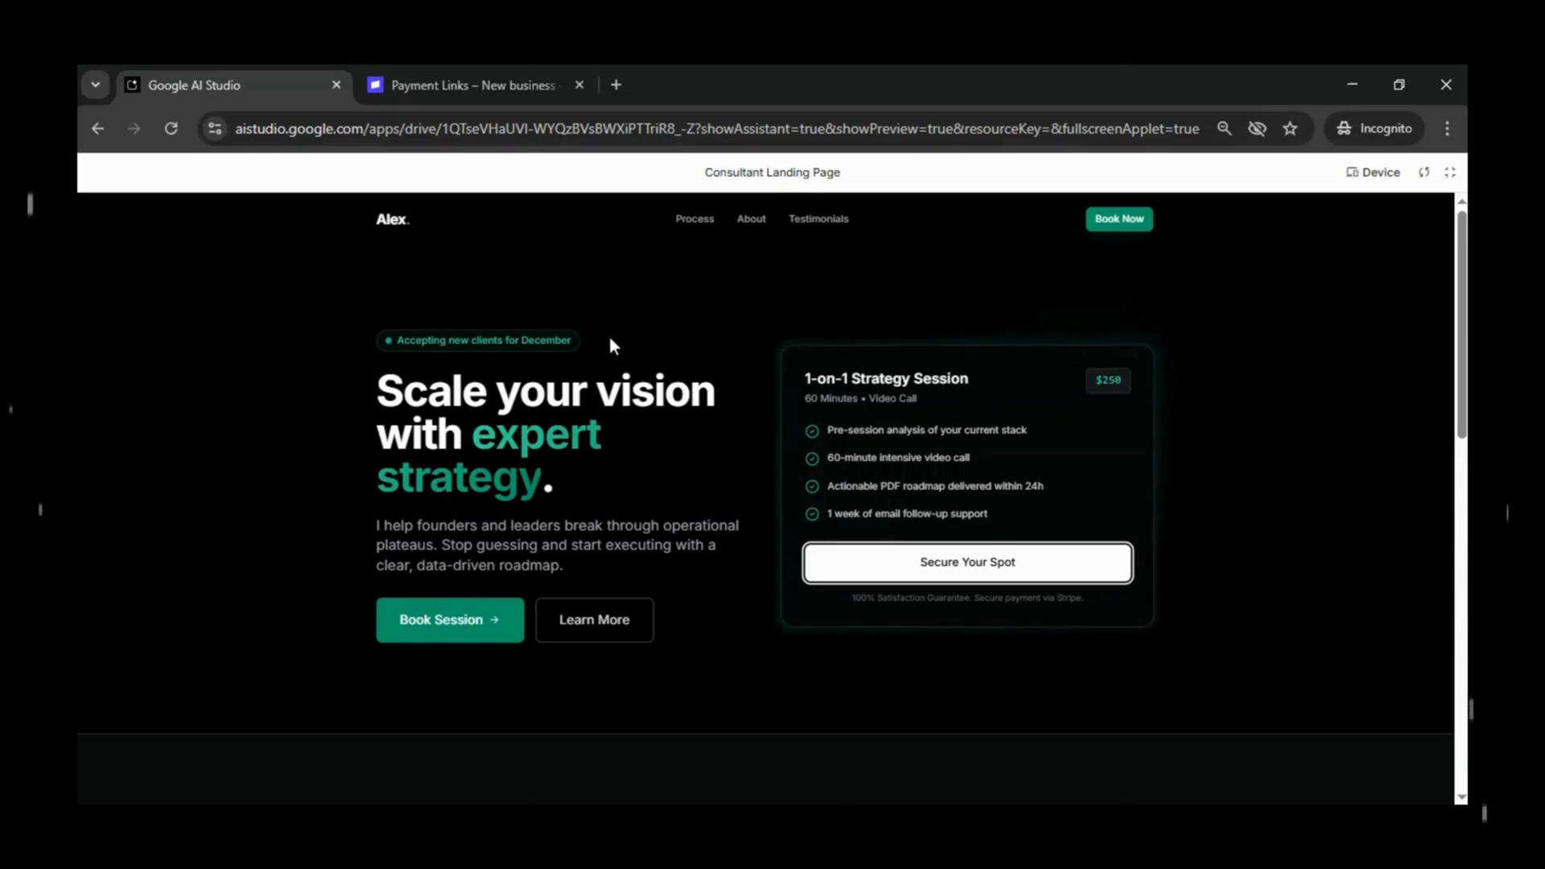
mouse_move(468, 276)
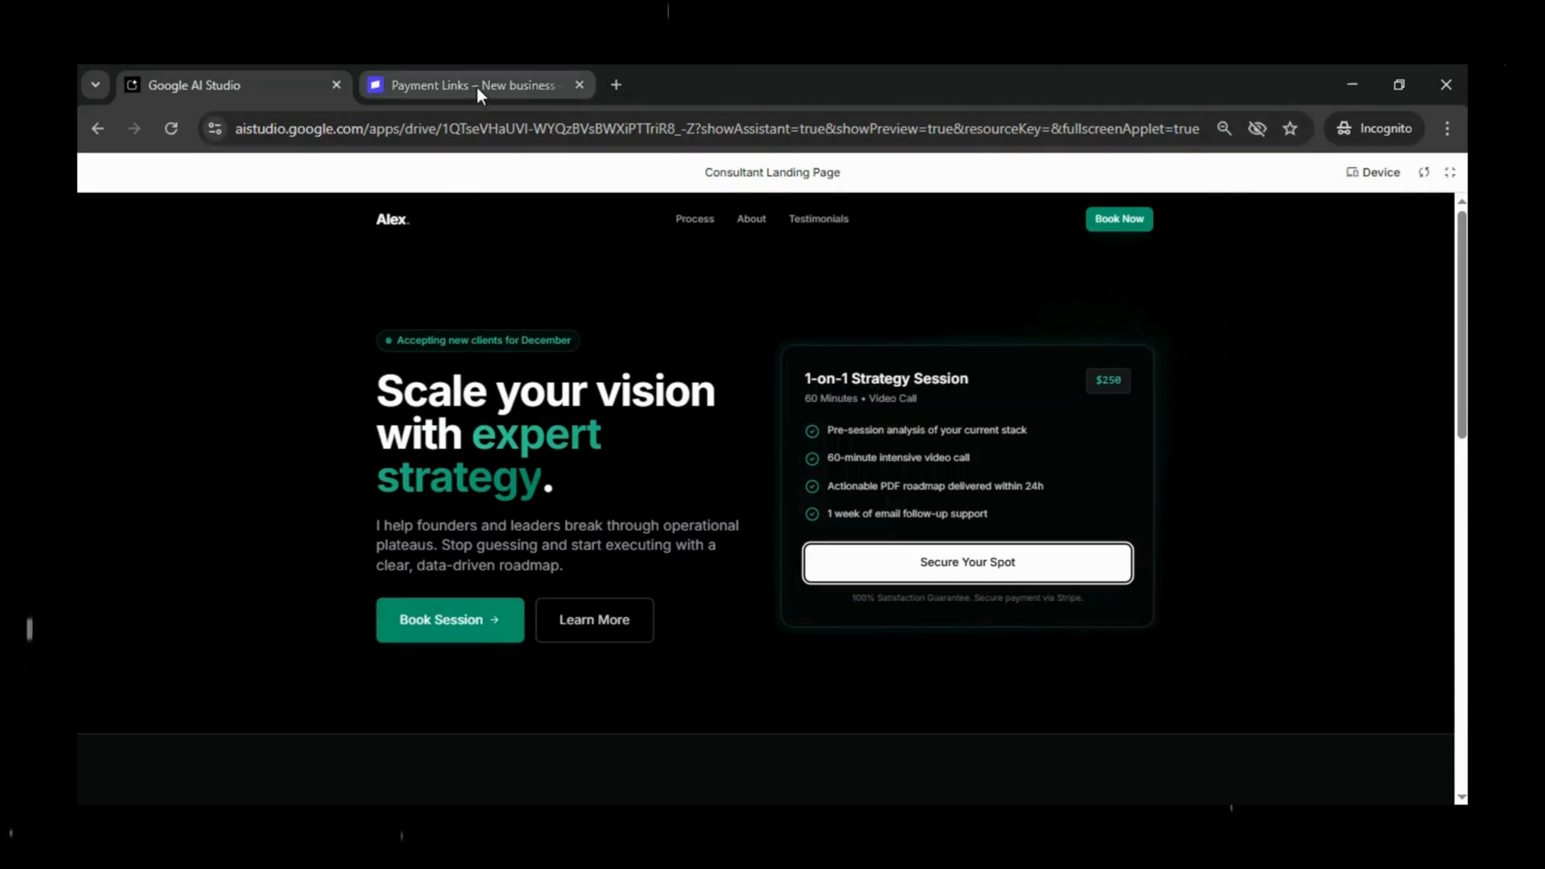
Search the Stripe dashboard for 'payment link' and start creating a new payment link.
left_click(473, 85)
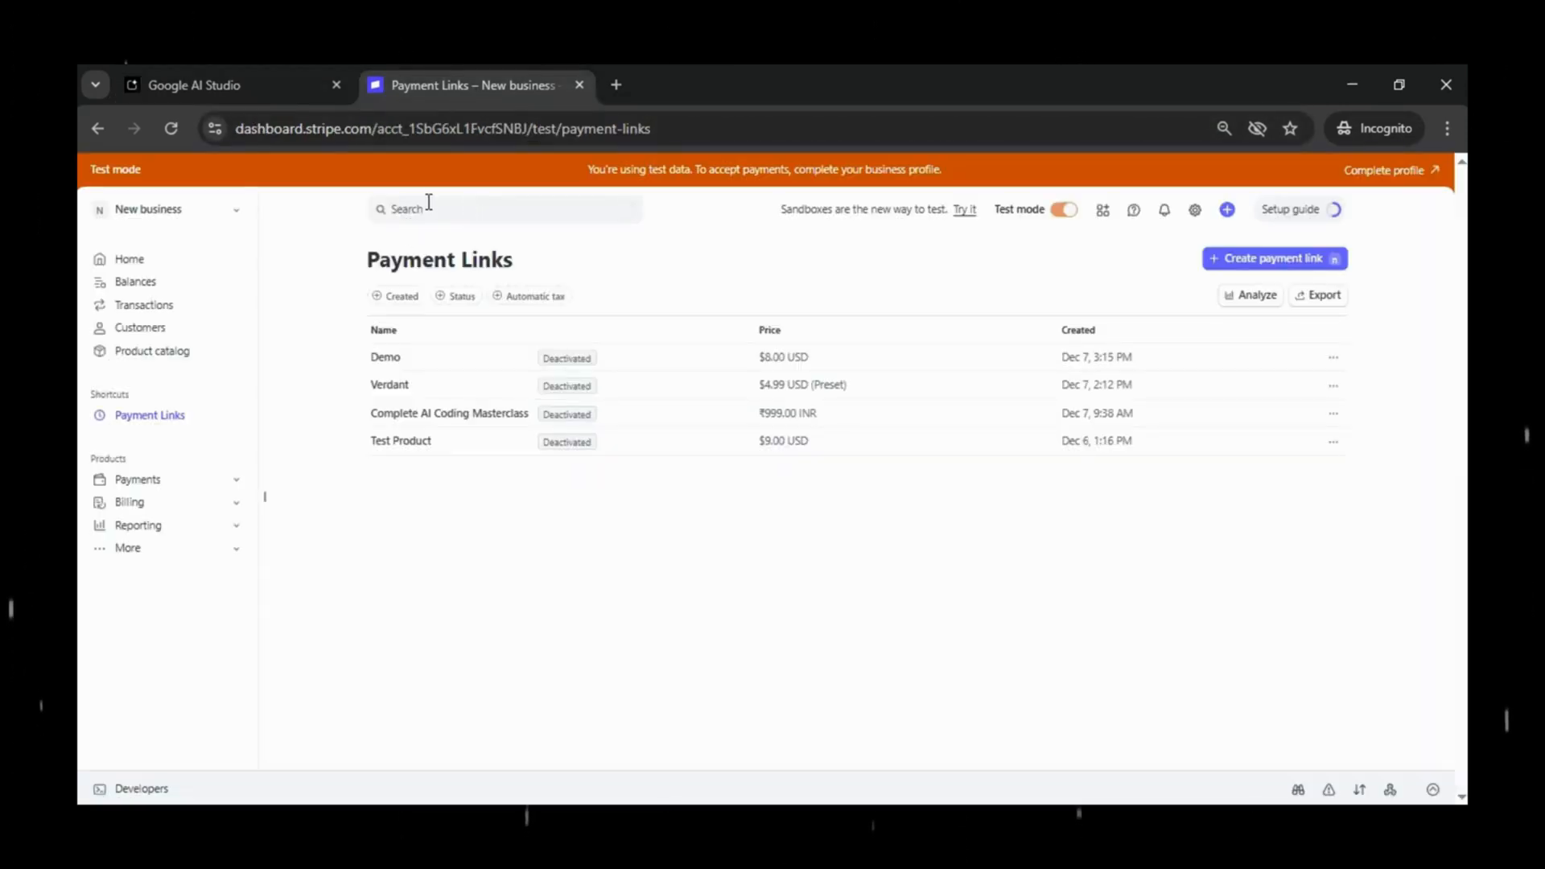
left_click(492, 209)
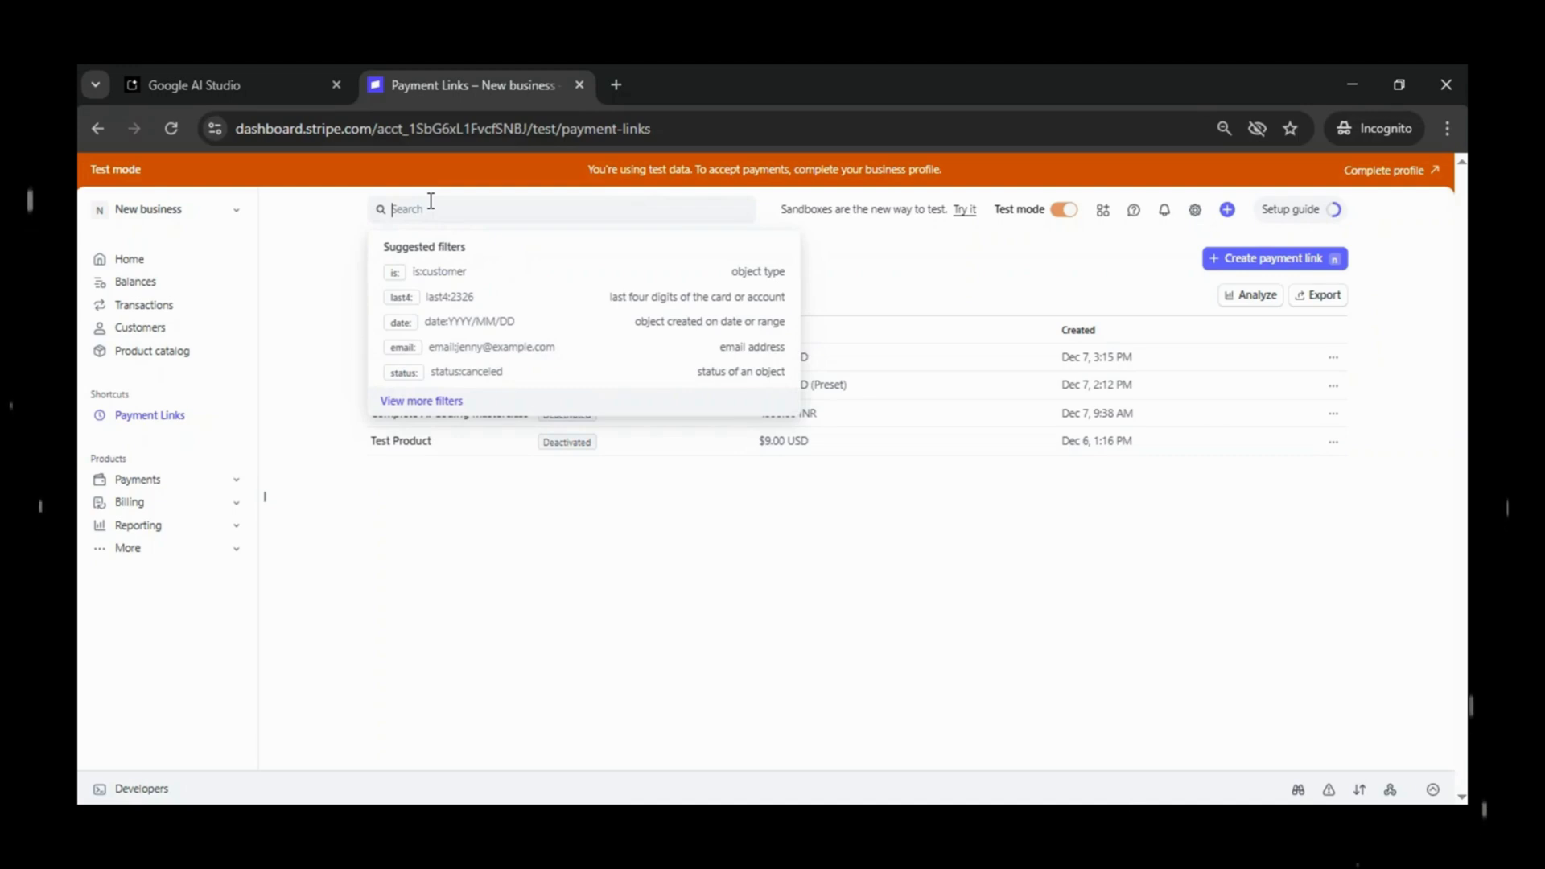
type("p")
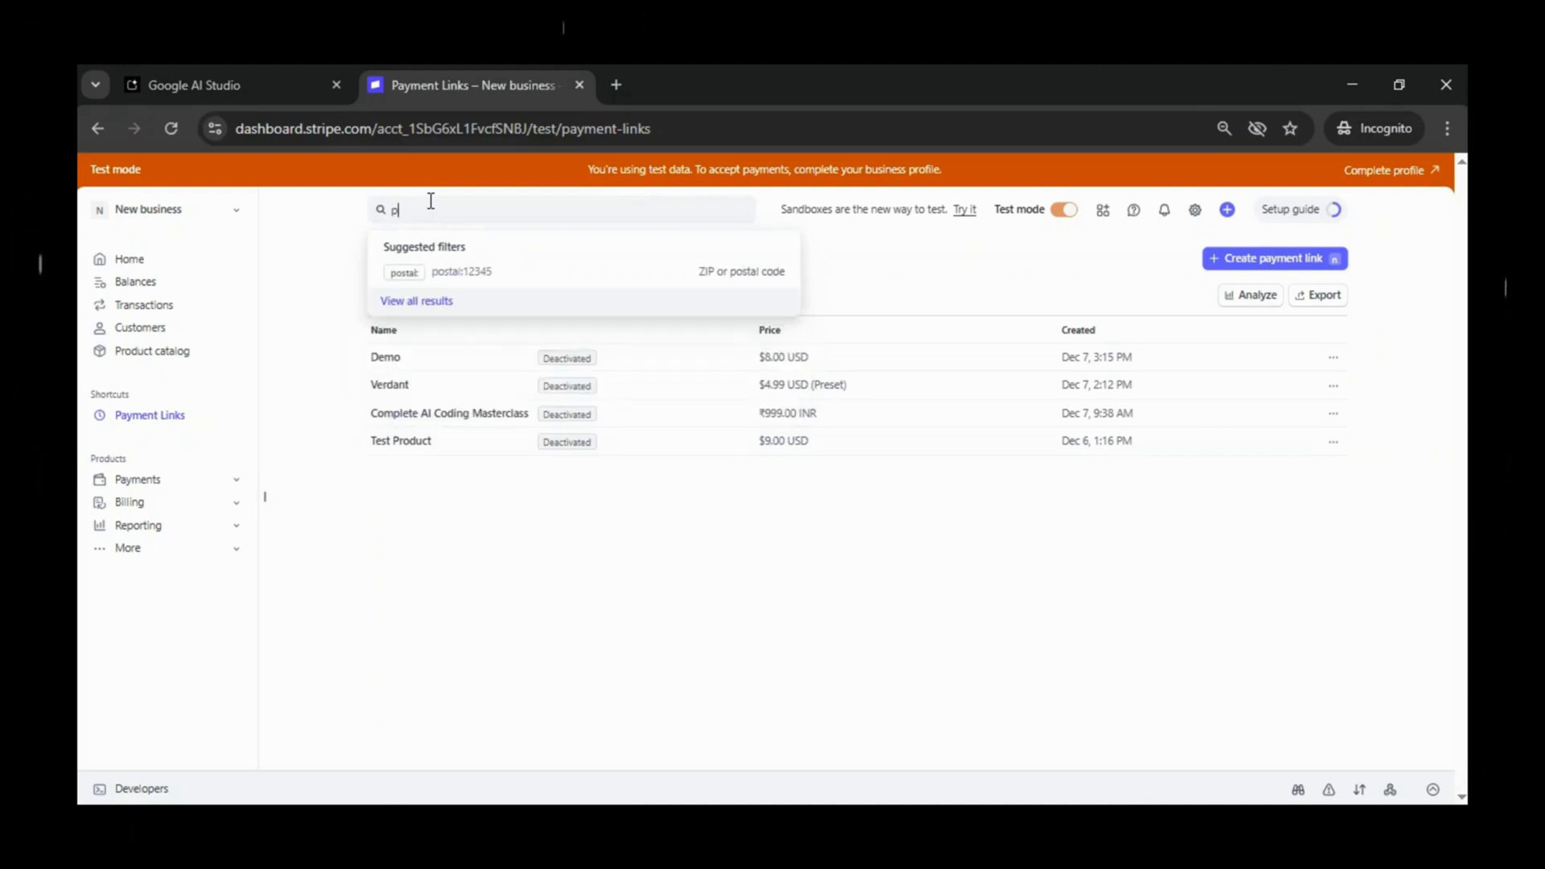
type("ayment")
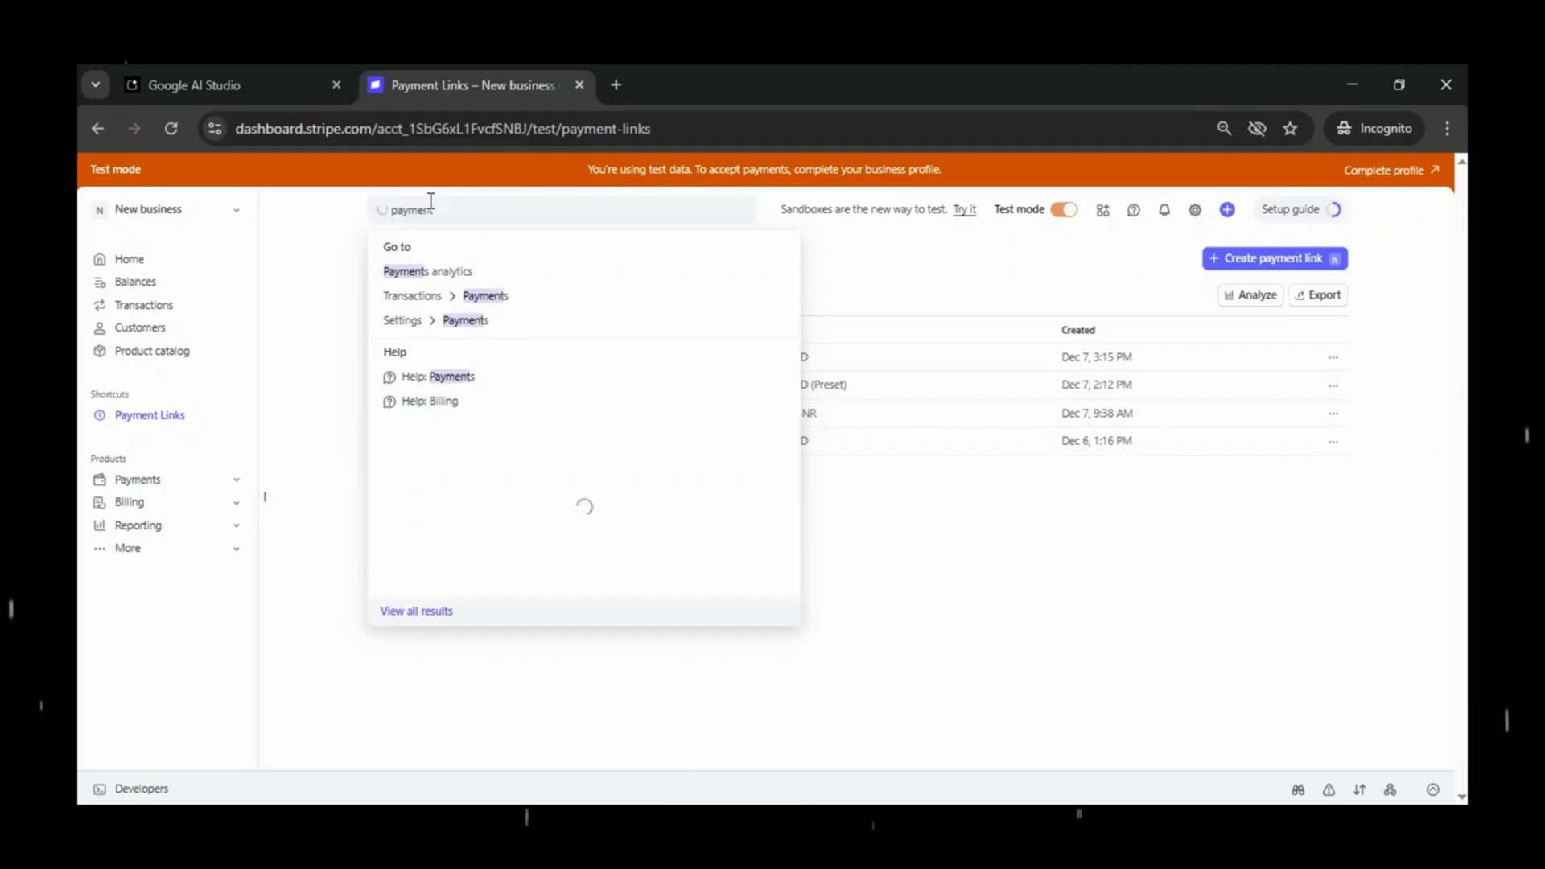
type("lin")
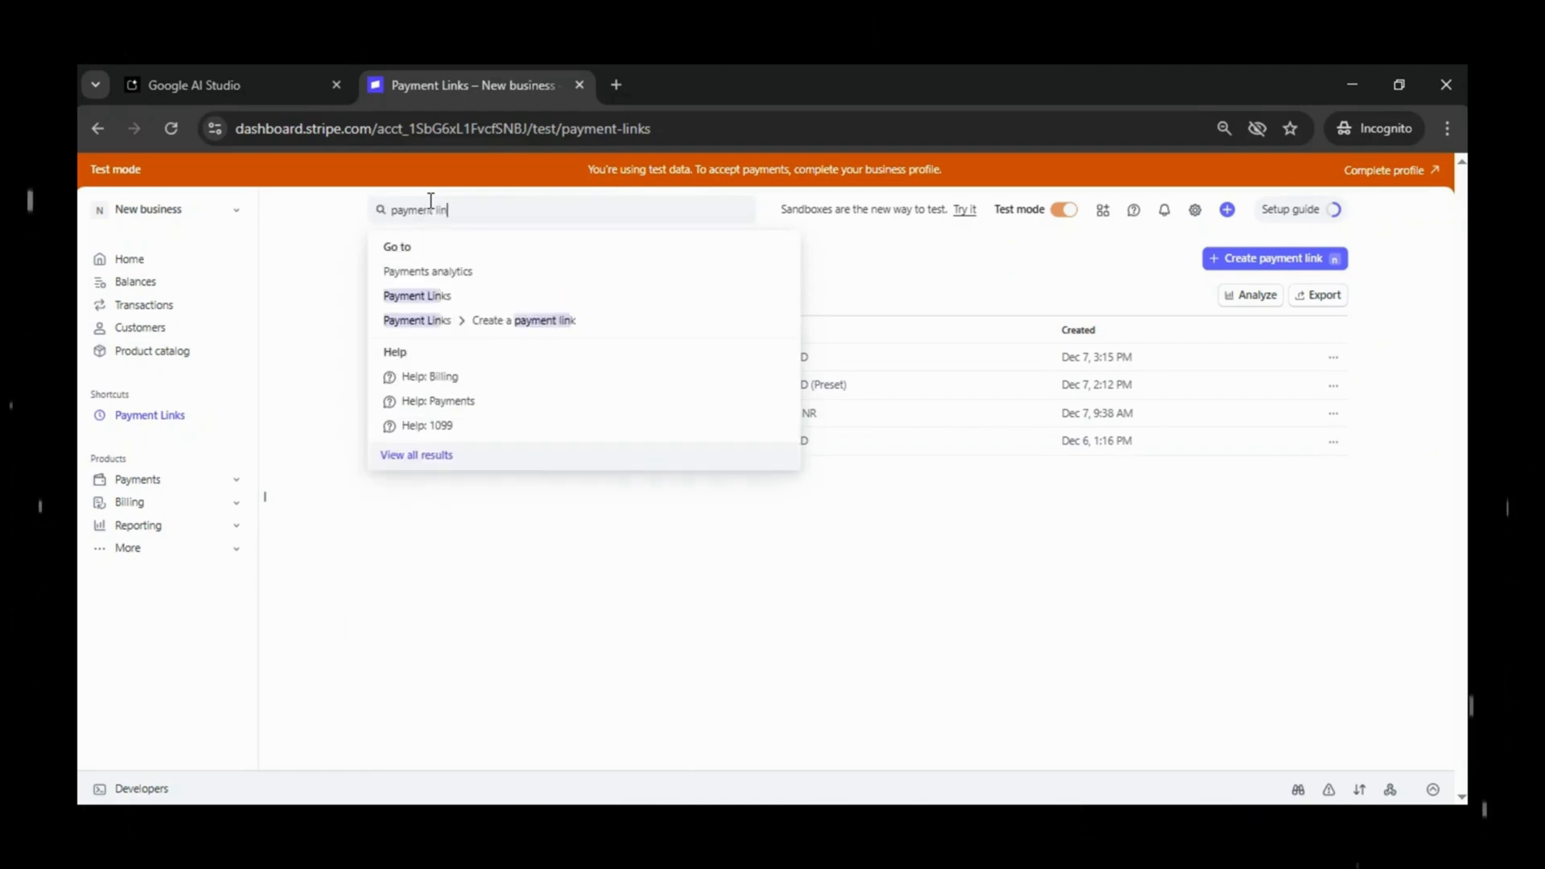
mouse_move(530, 296)
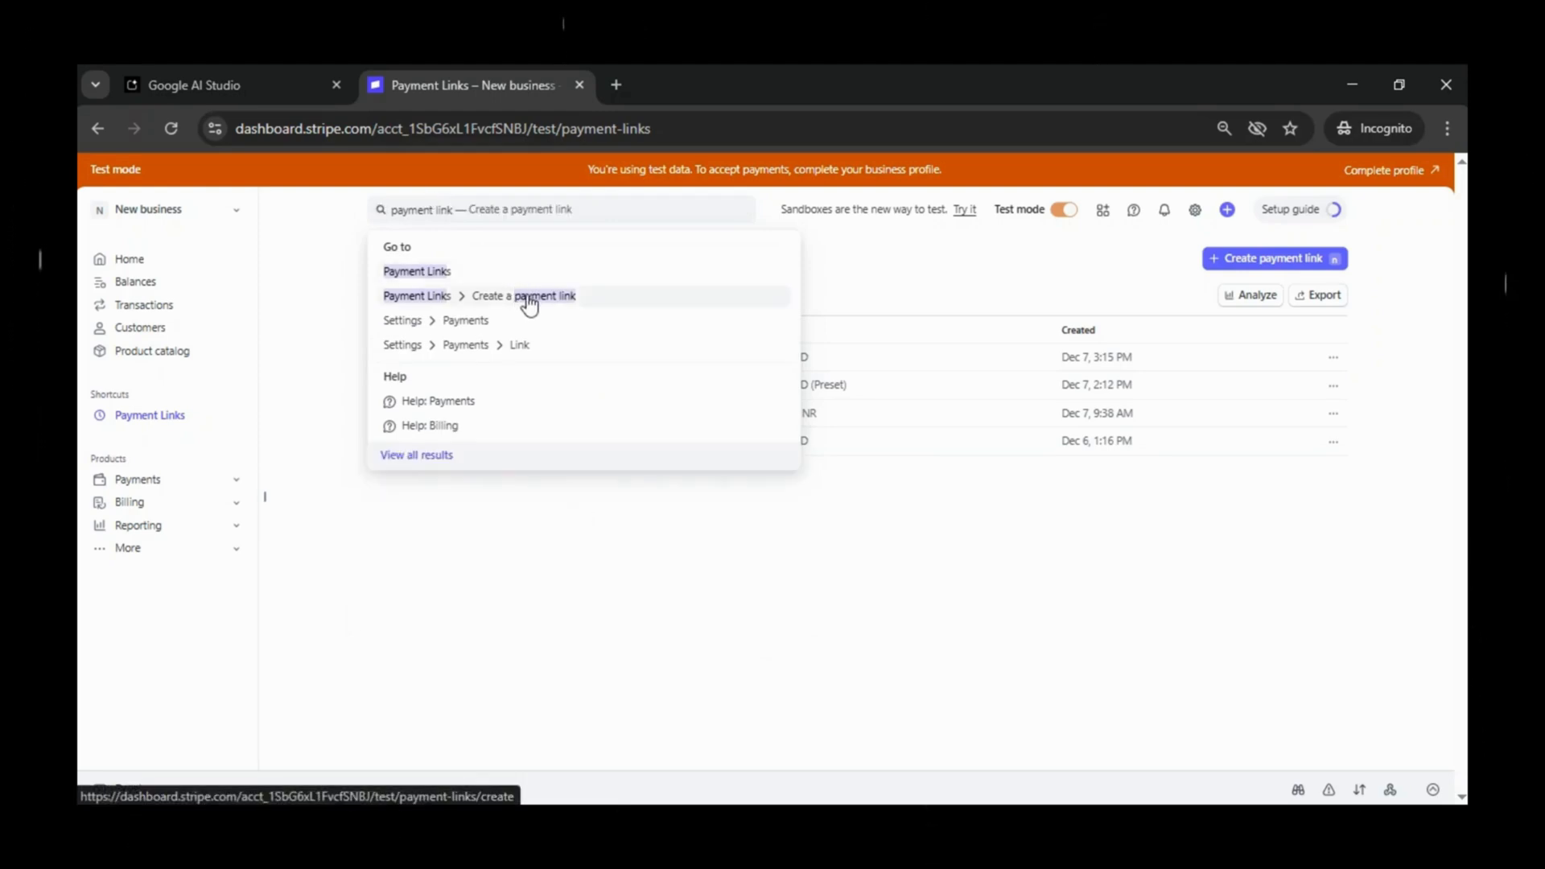
left_click(523, 296)
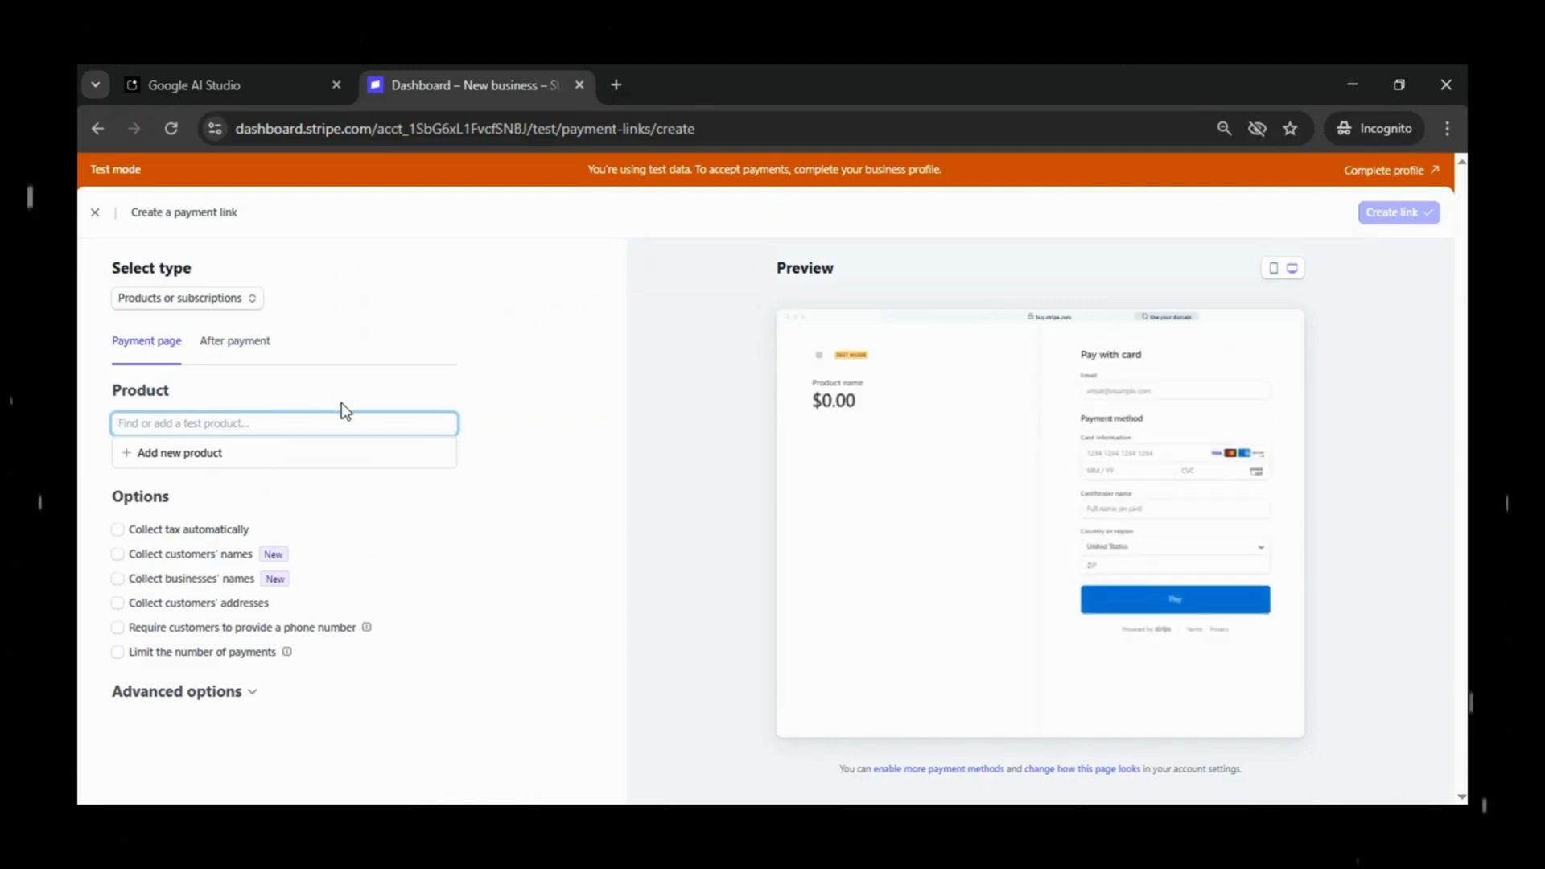
mouse_move(264, 423)
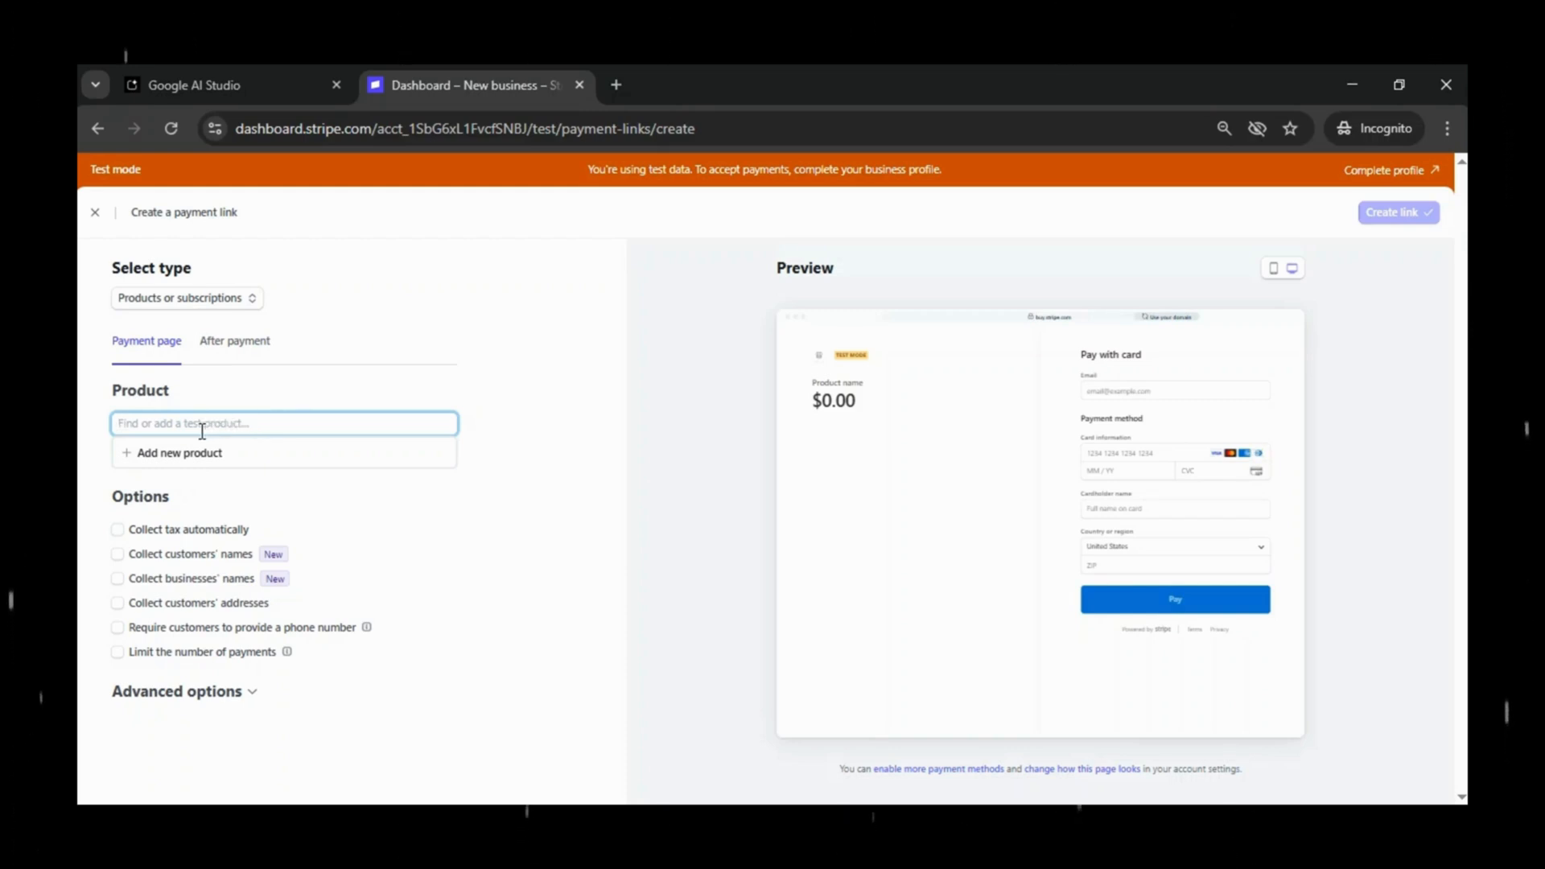
Name the product 'Alex Strategy Session' and add it as a new product.
type("Ale")
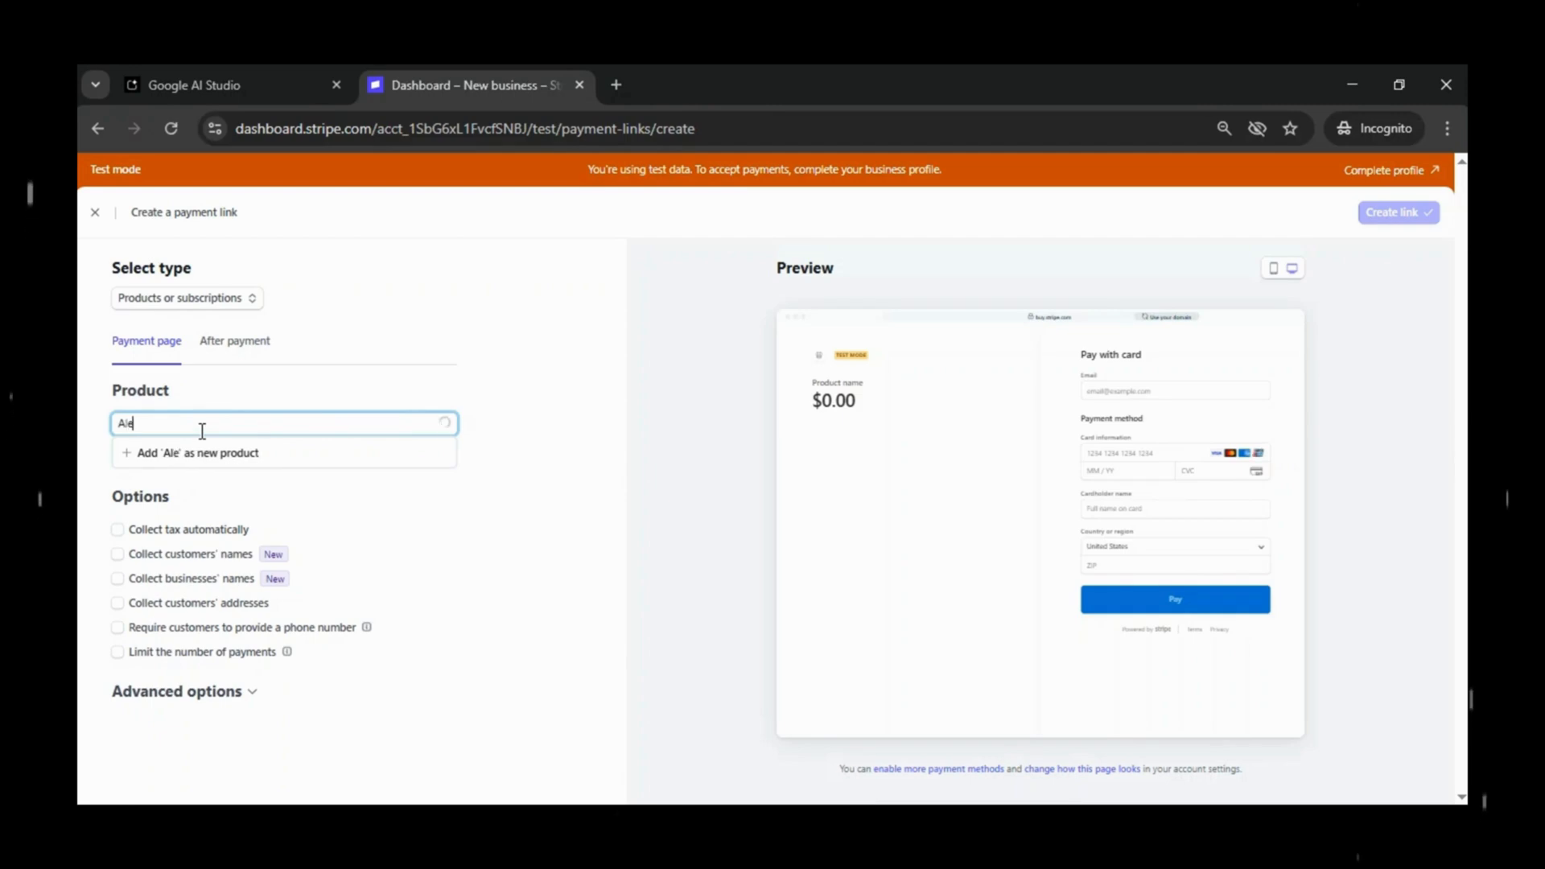
type("lex St")
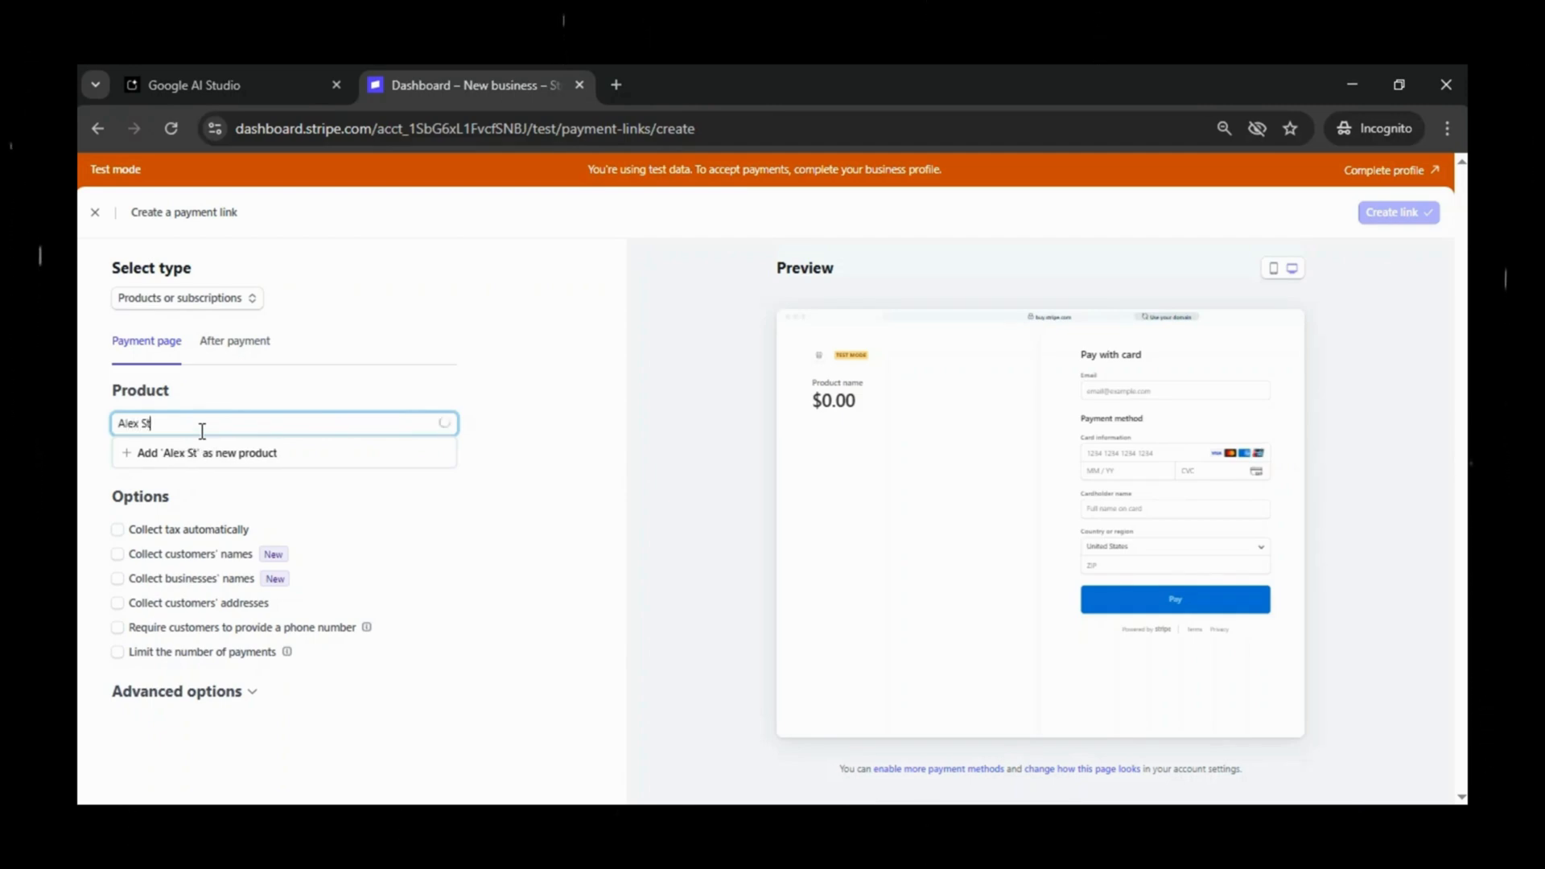
type("rateg")
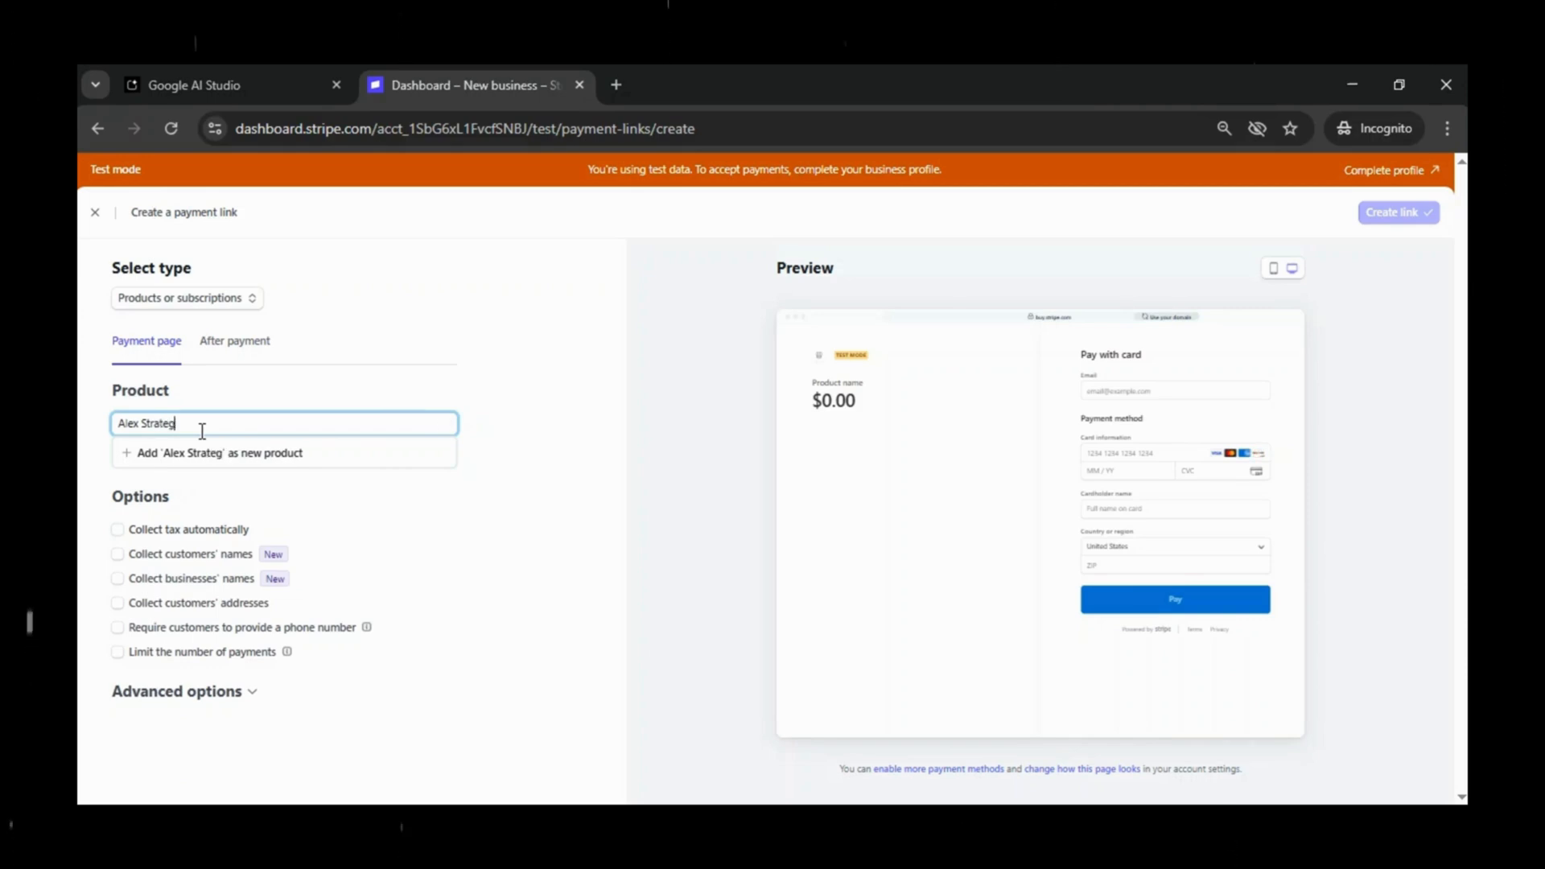
type("y S")
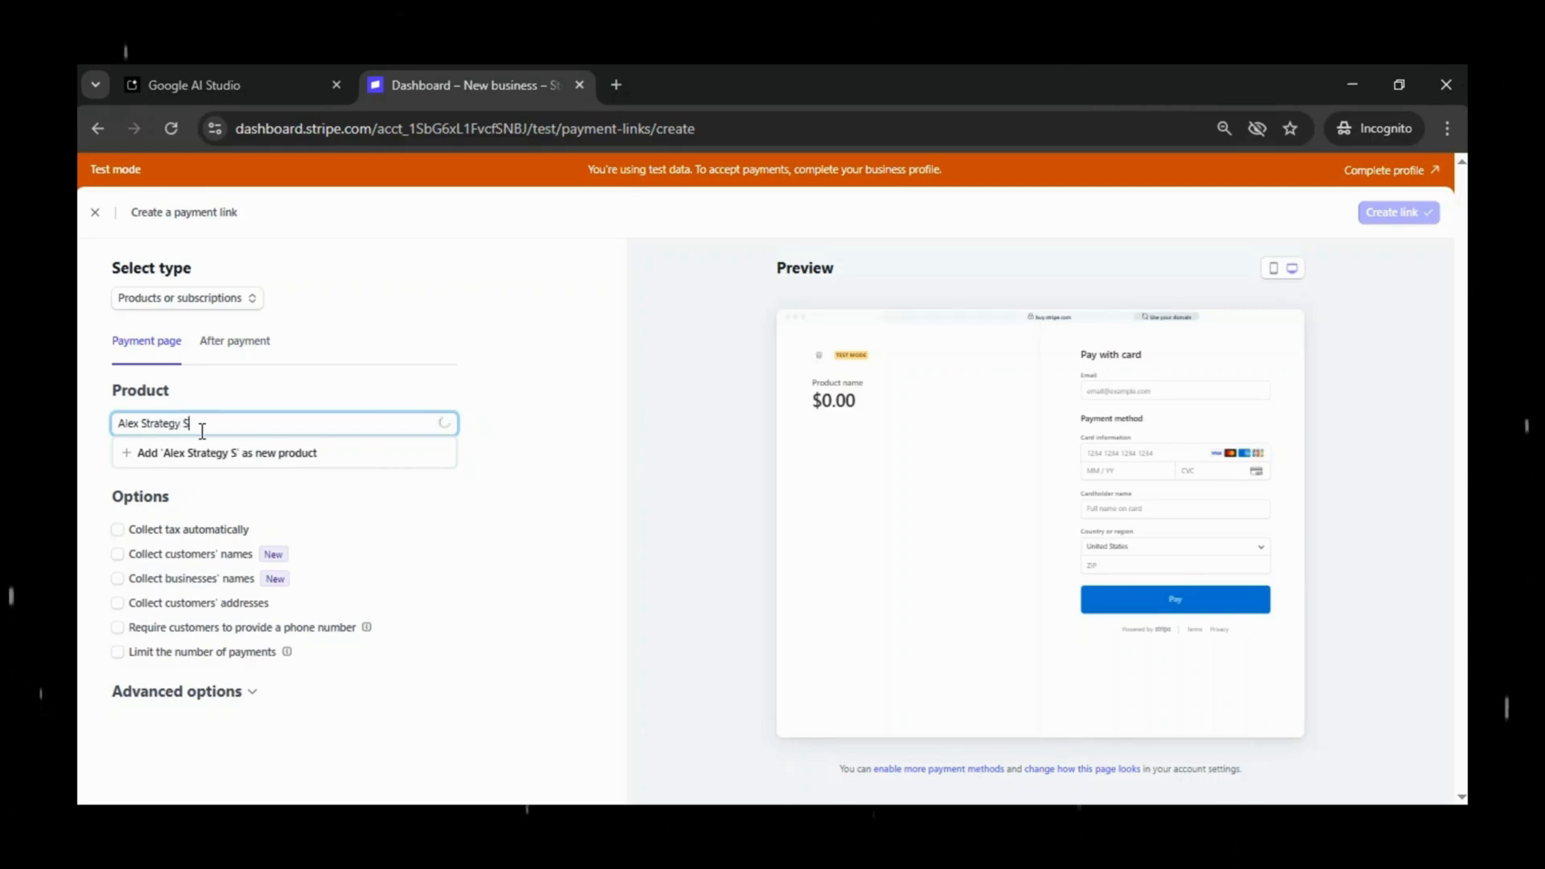
type("ession")
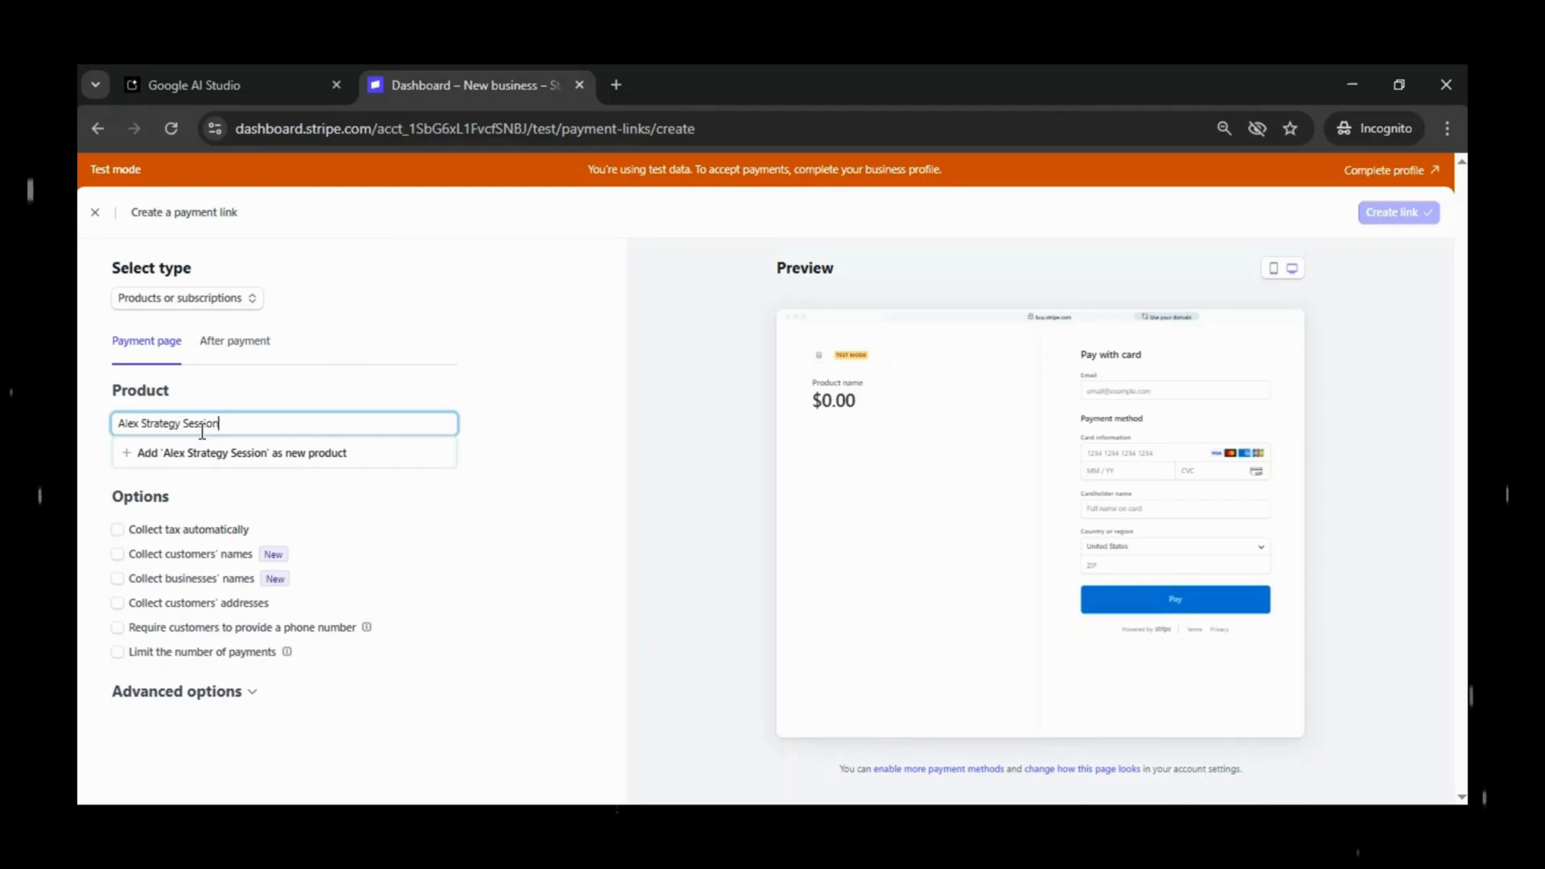
left_click(238, 452)
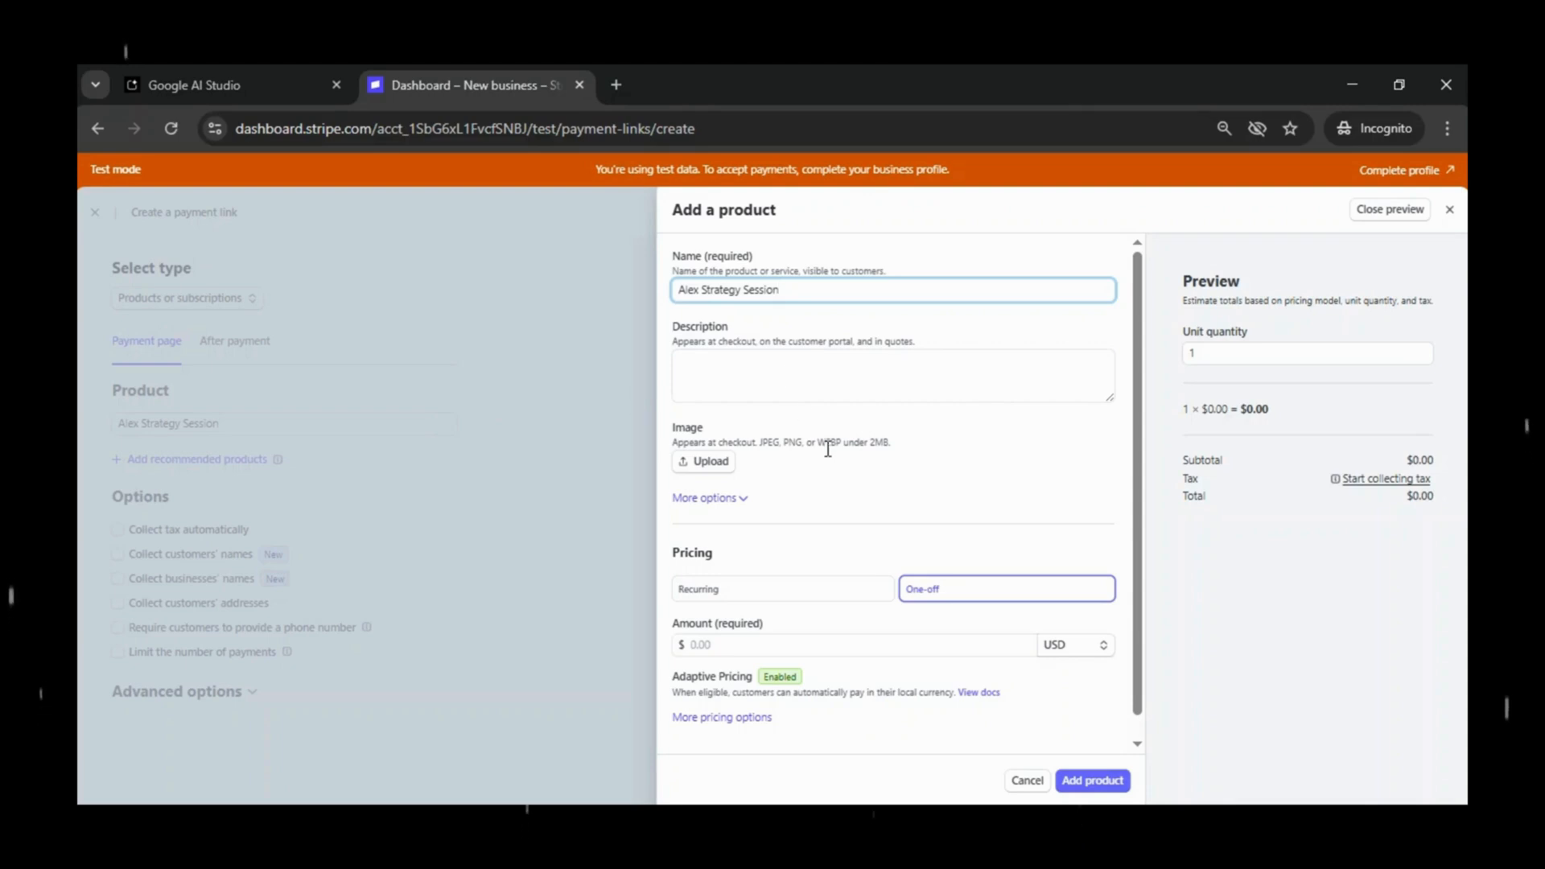
mouse_move(969, 600)
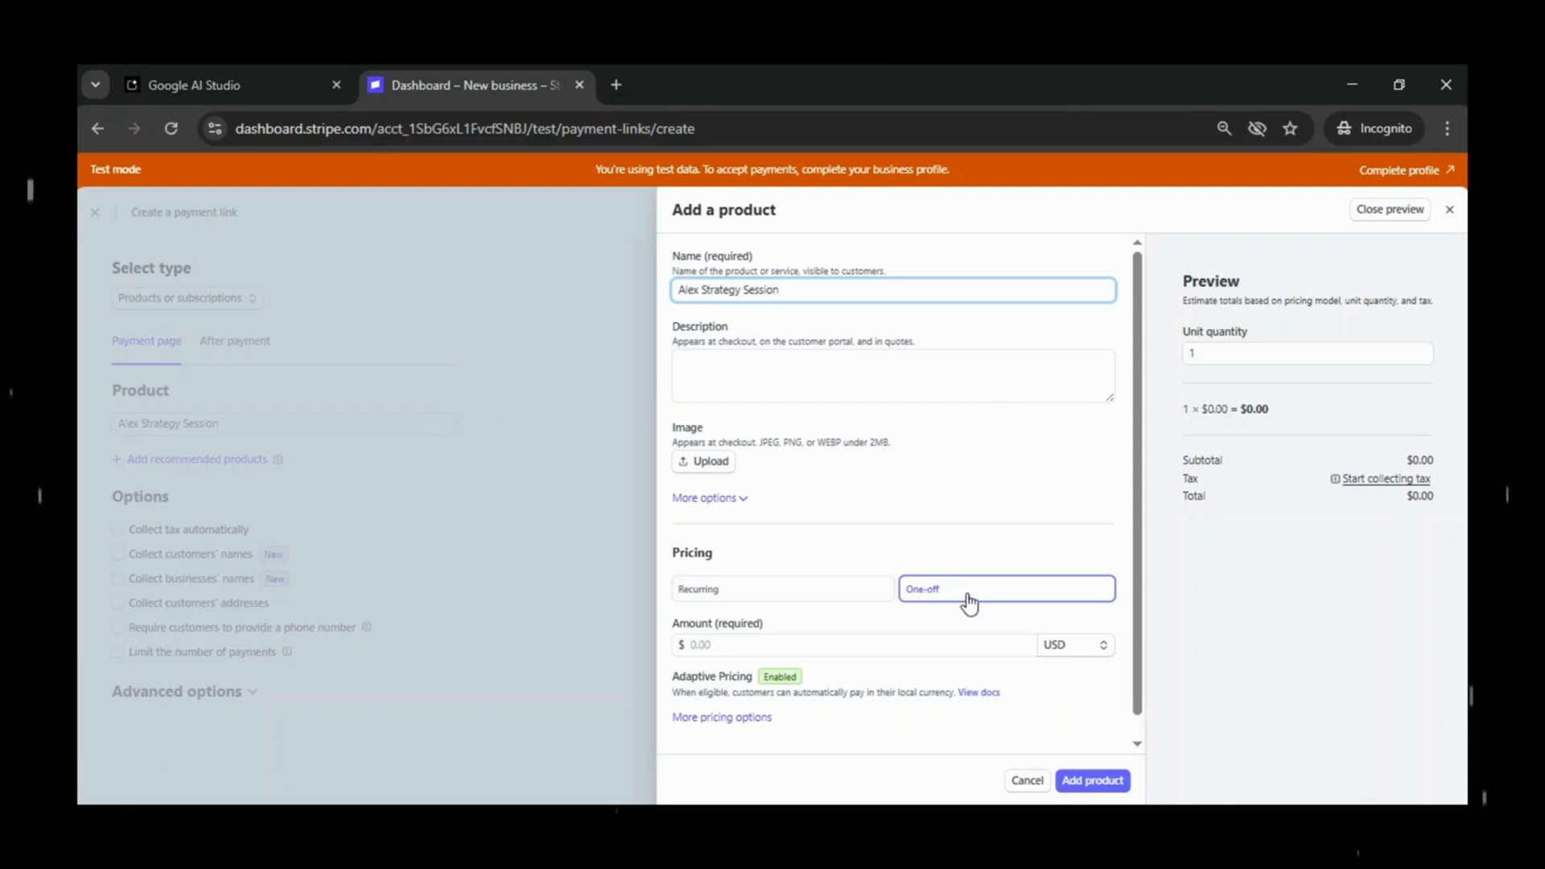
mouse_move(851, 666)
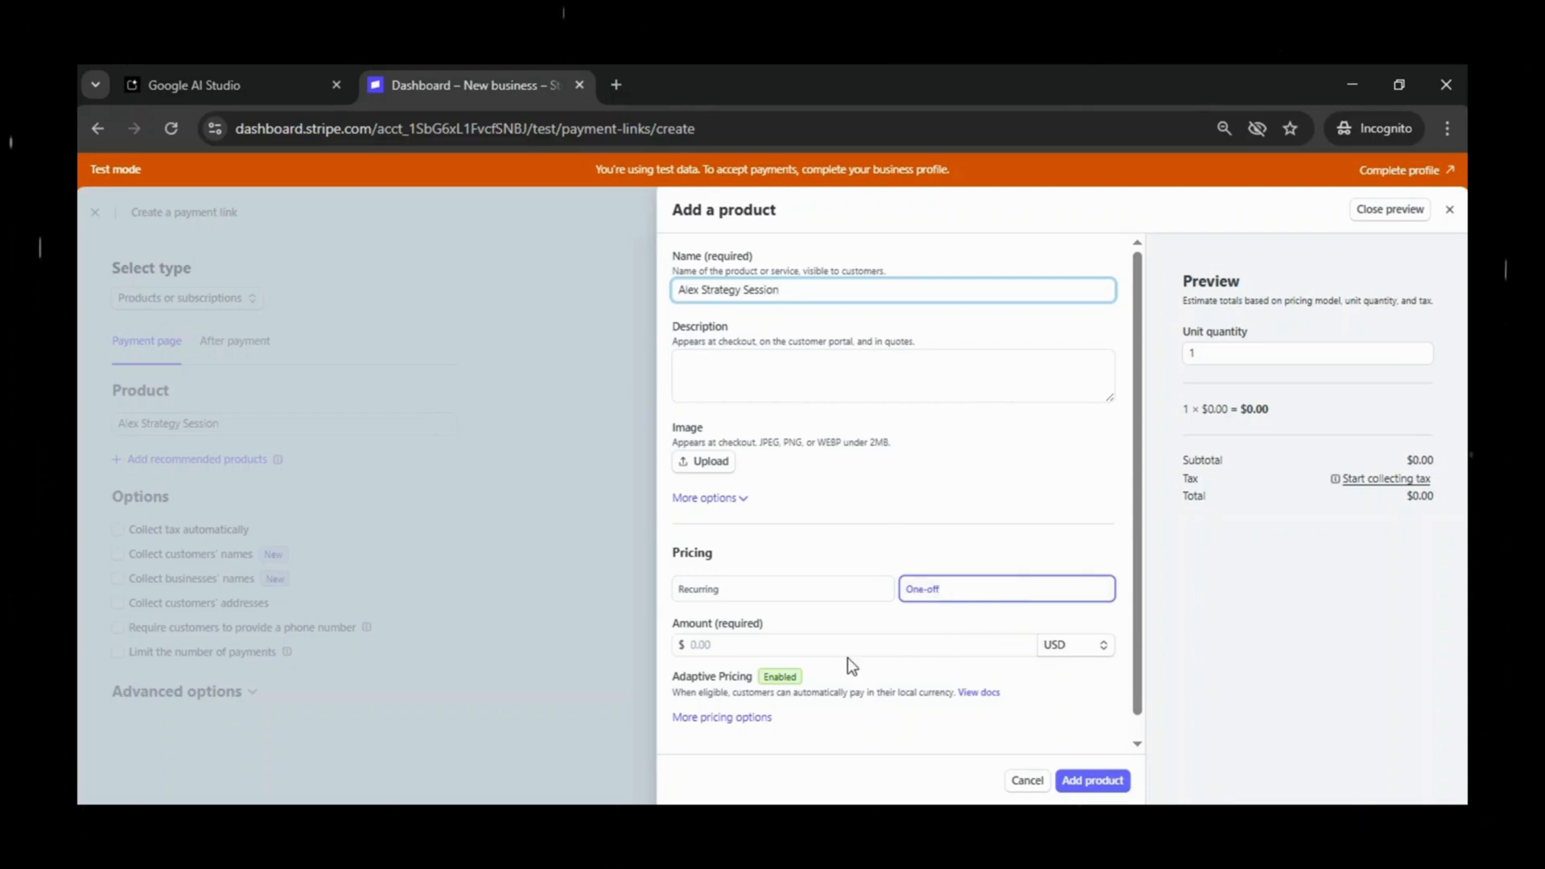
Price Alex Strategy Session at $250.00 one-off and add it to the payment link.
type("2.00")
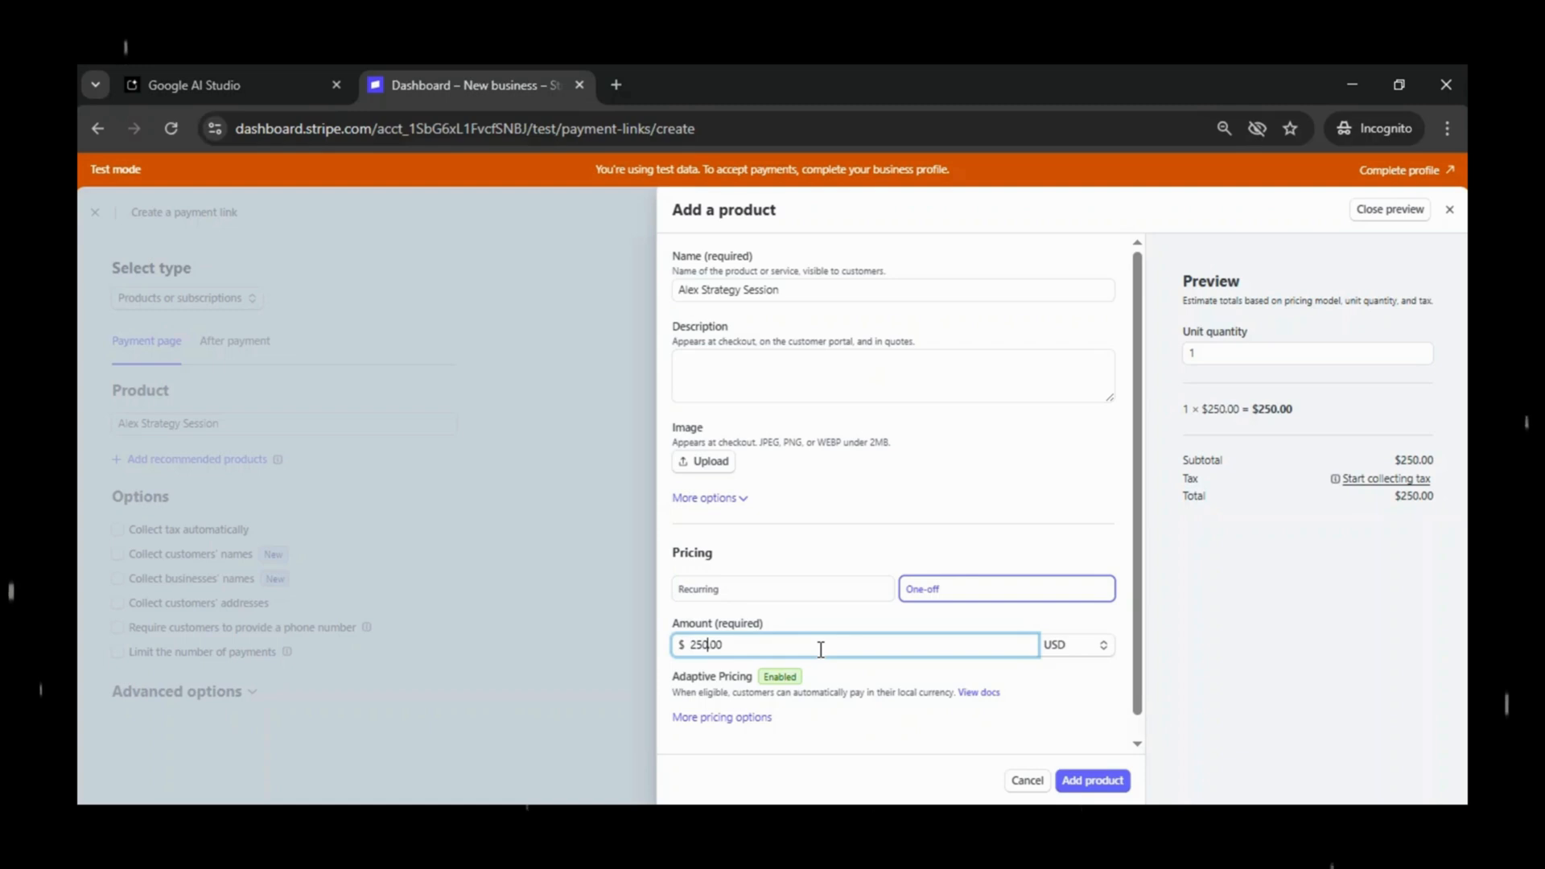
mouse_move(897, 684)
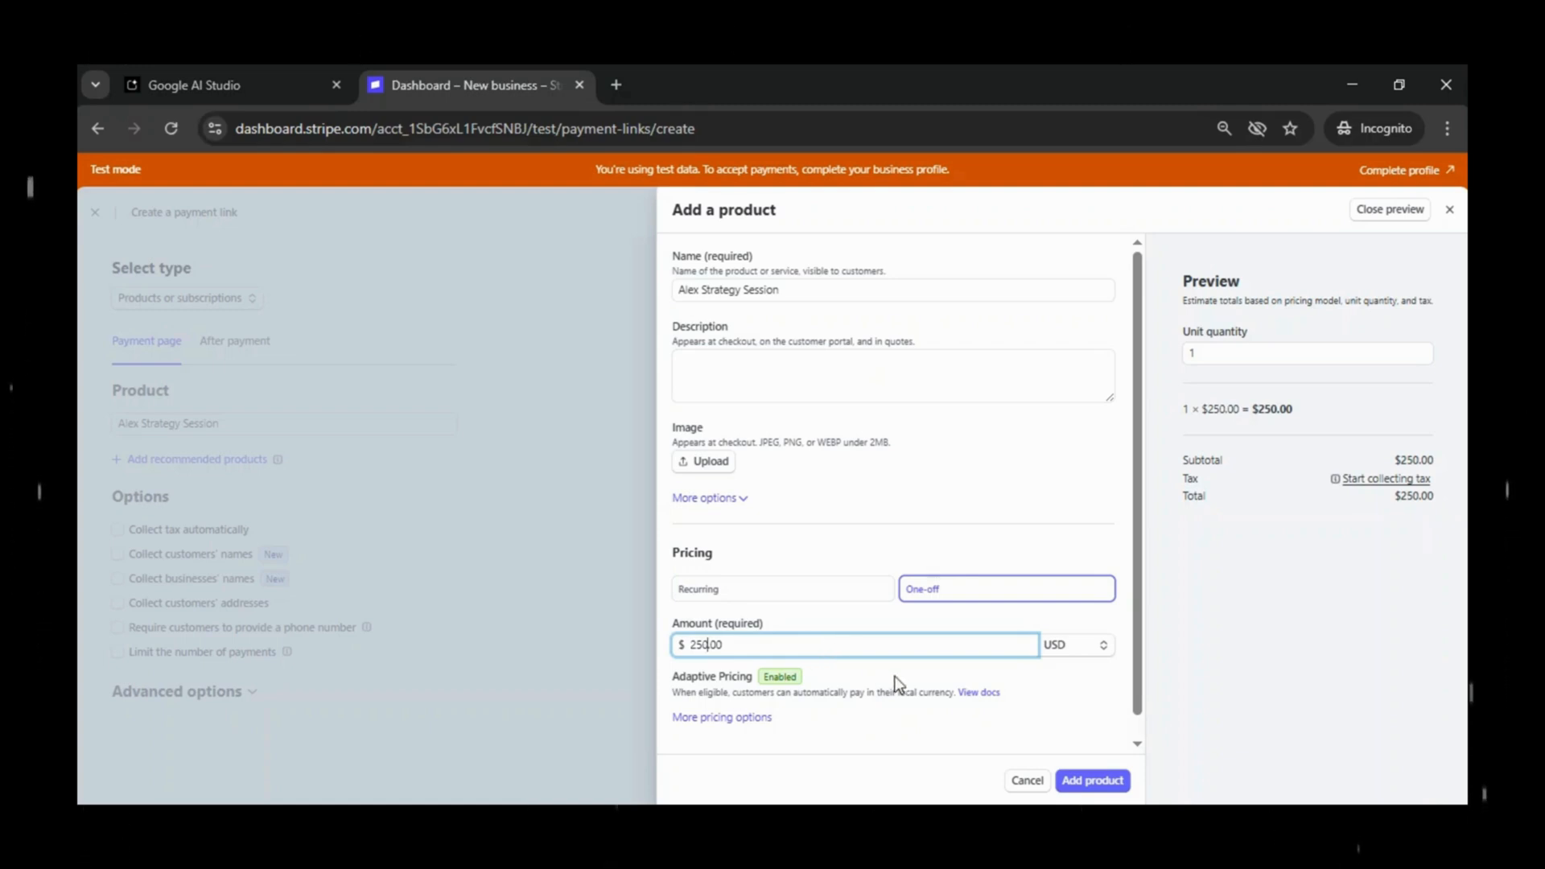
mouse_move(1020, 736)
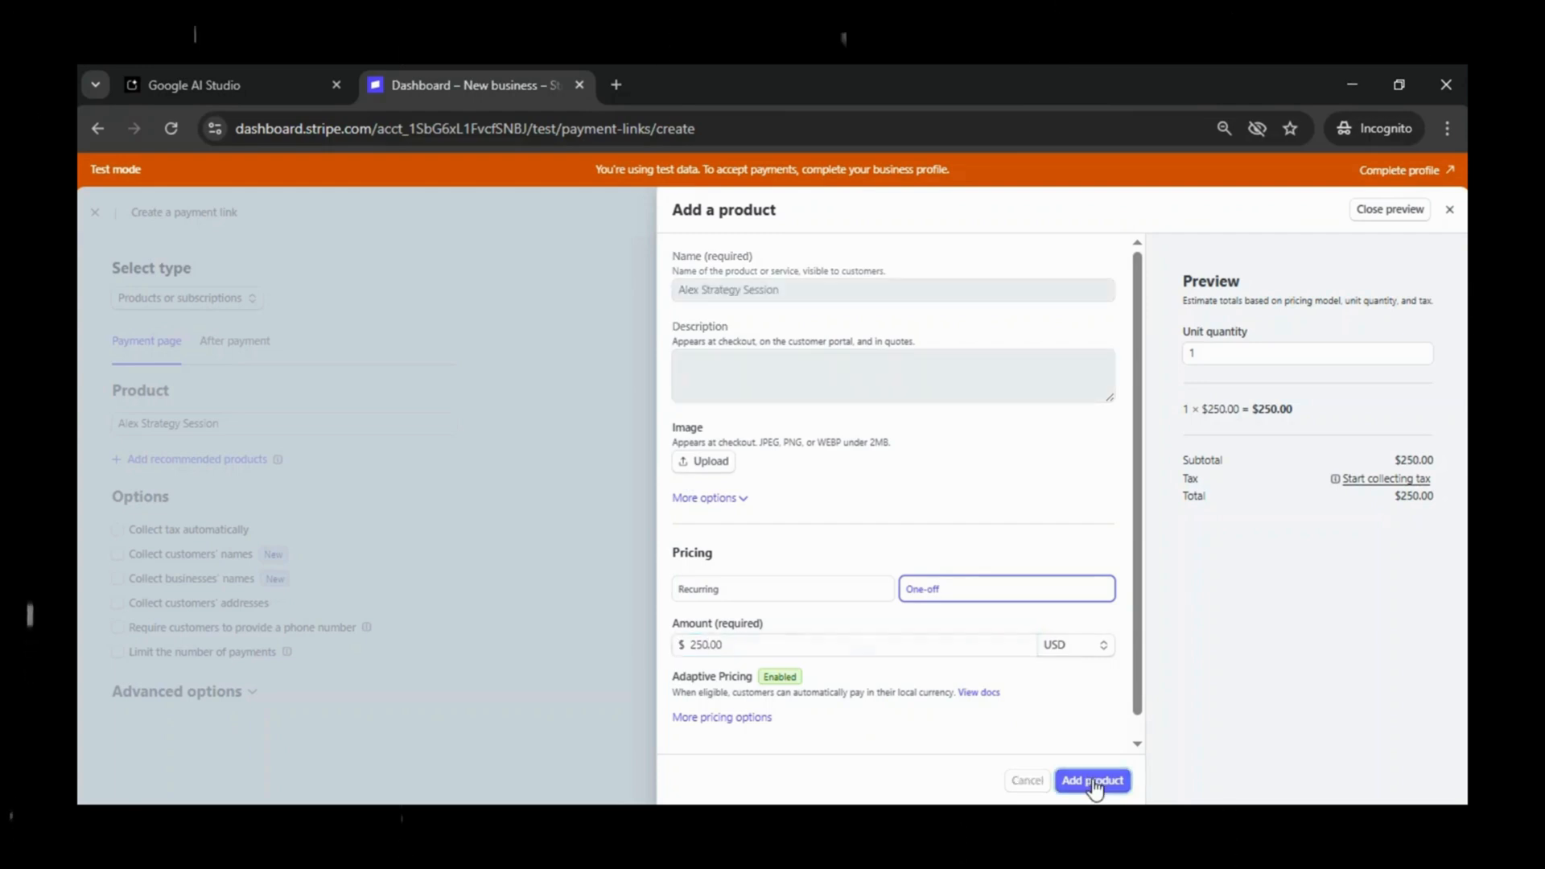
left_click(1092, 781)
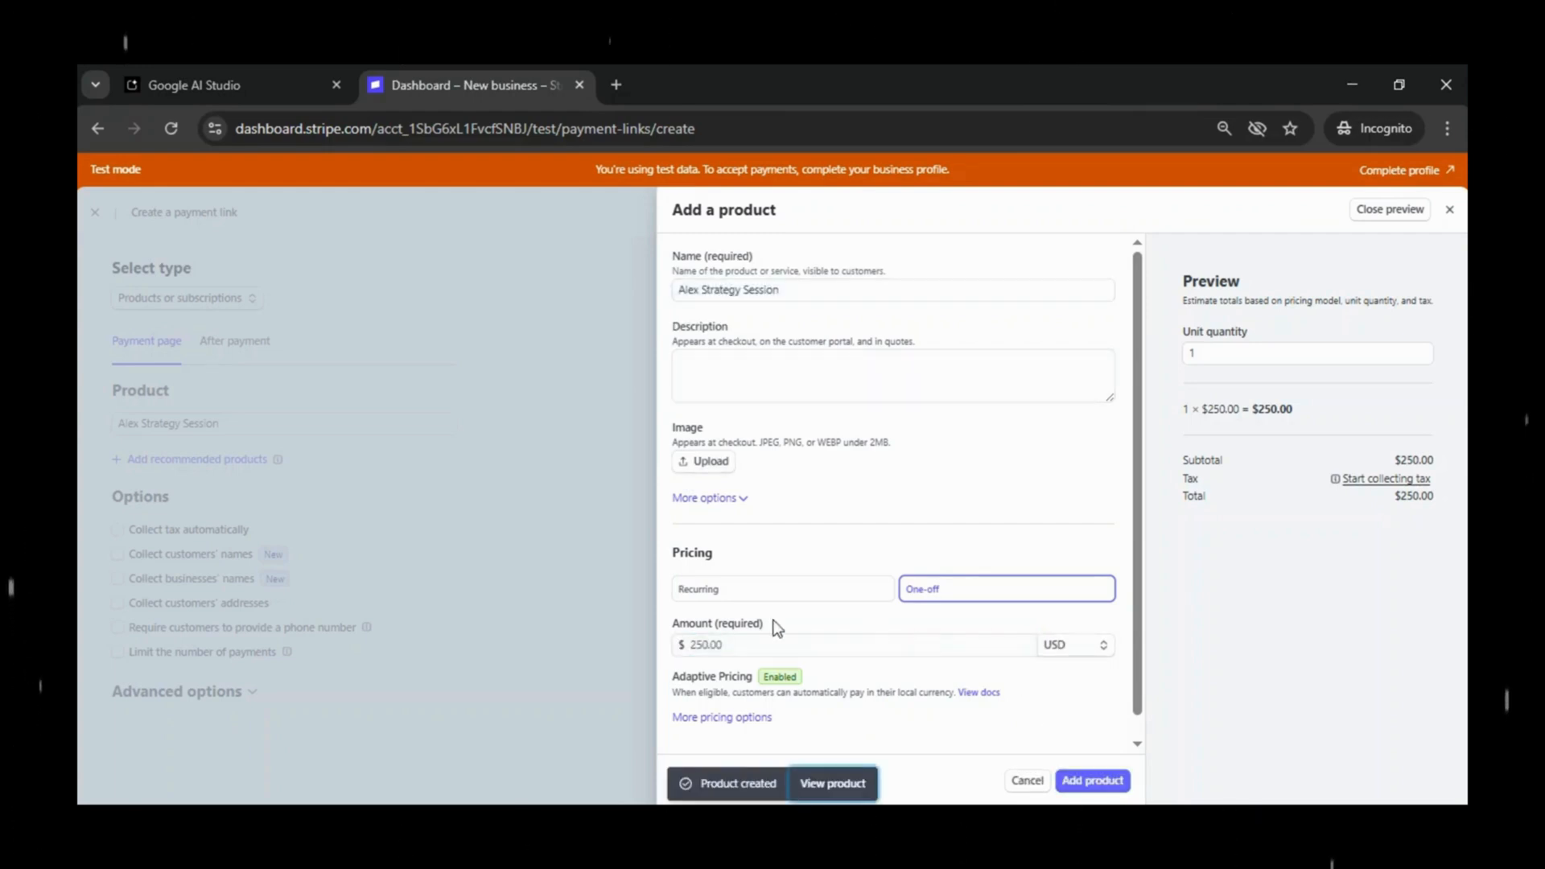
left_click(1091, 780)
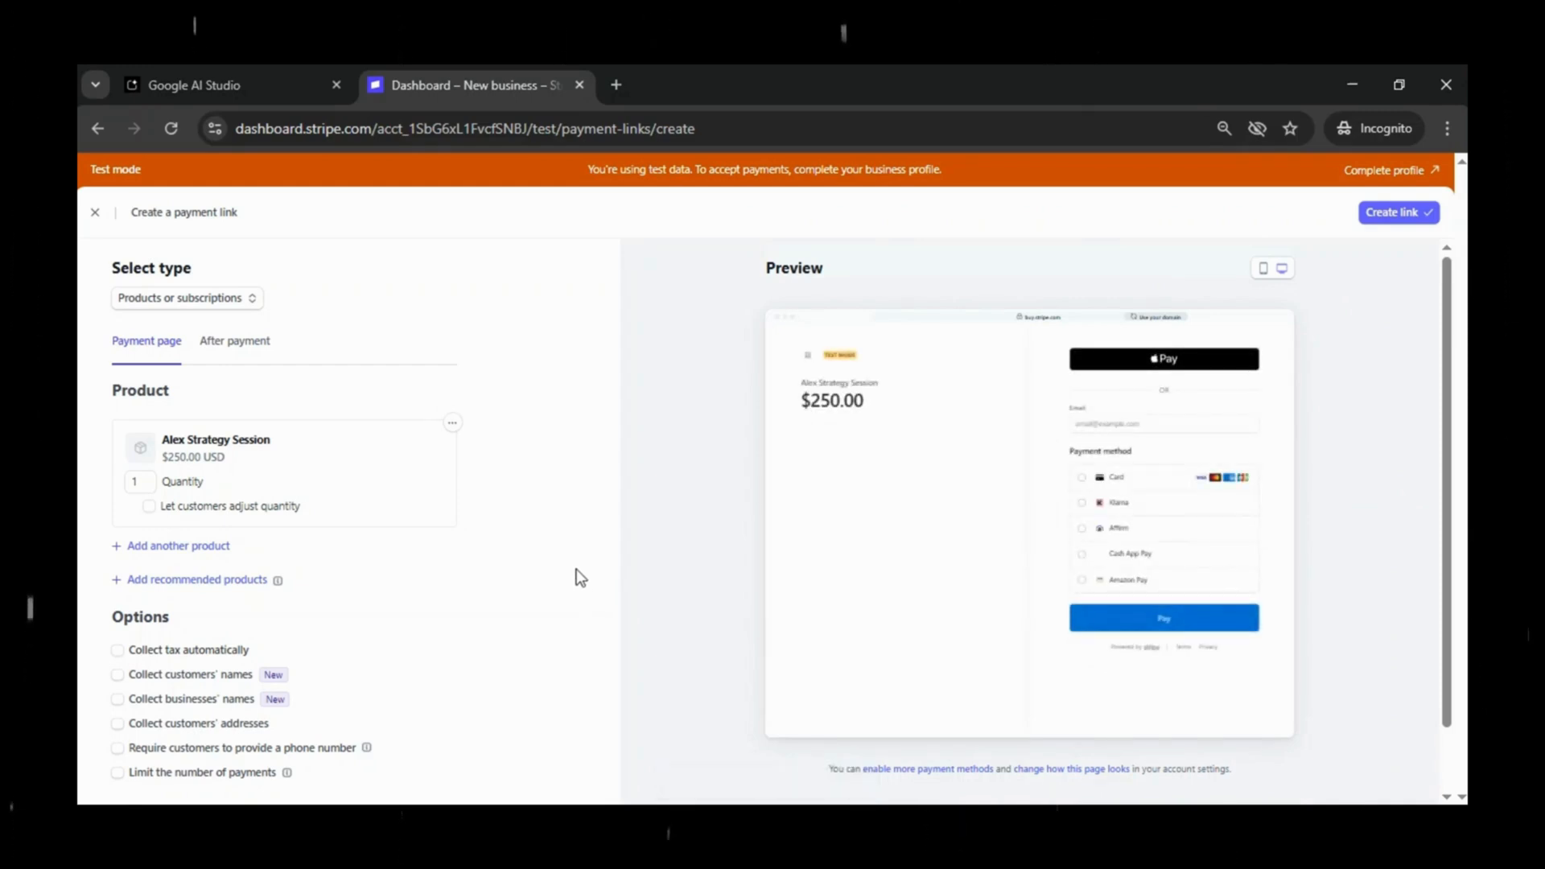
Show the After payment settings with the default 'Thanks for your payment' confirmation.
scroll("down", 3)
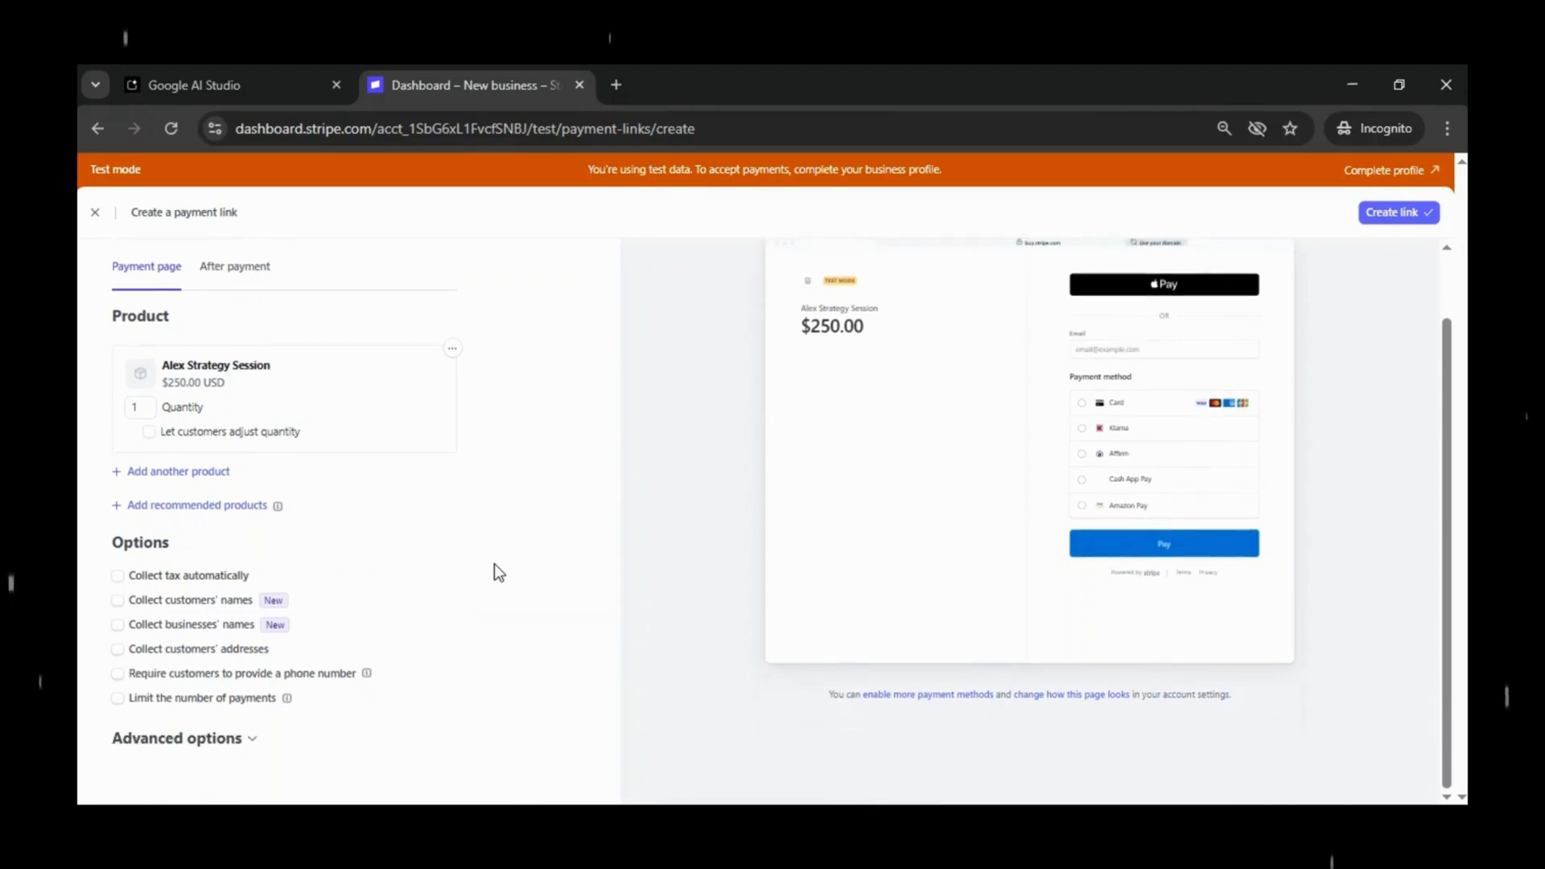
scroll("up", 3)
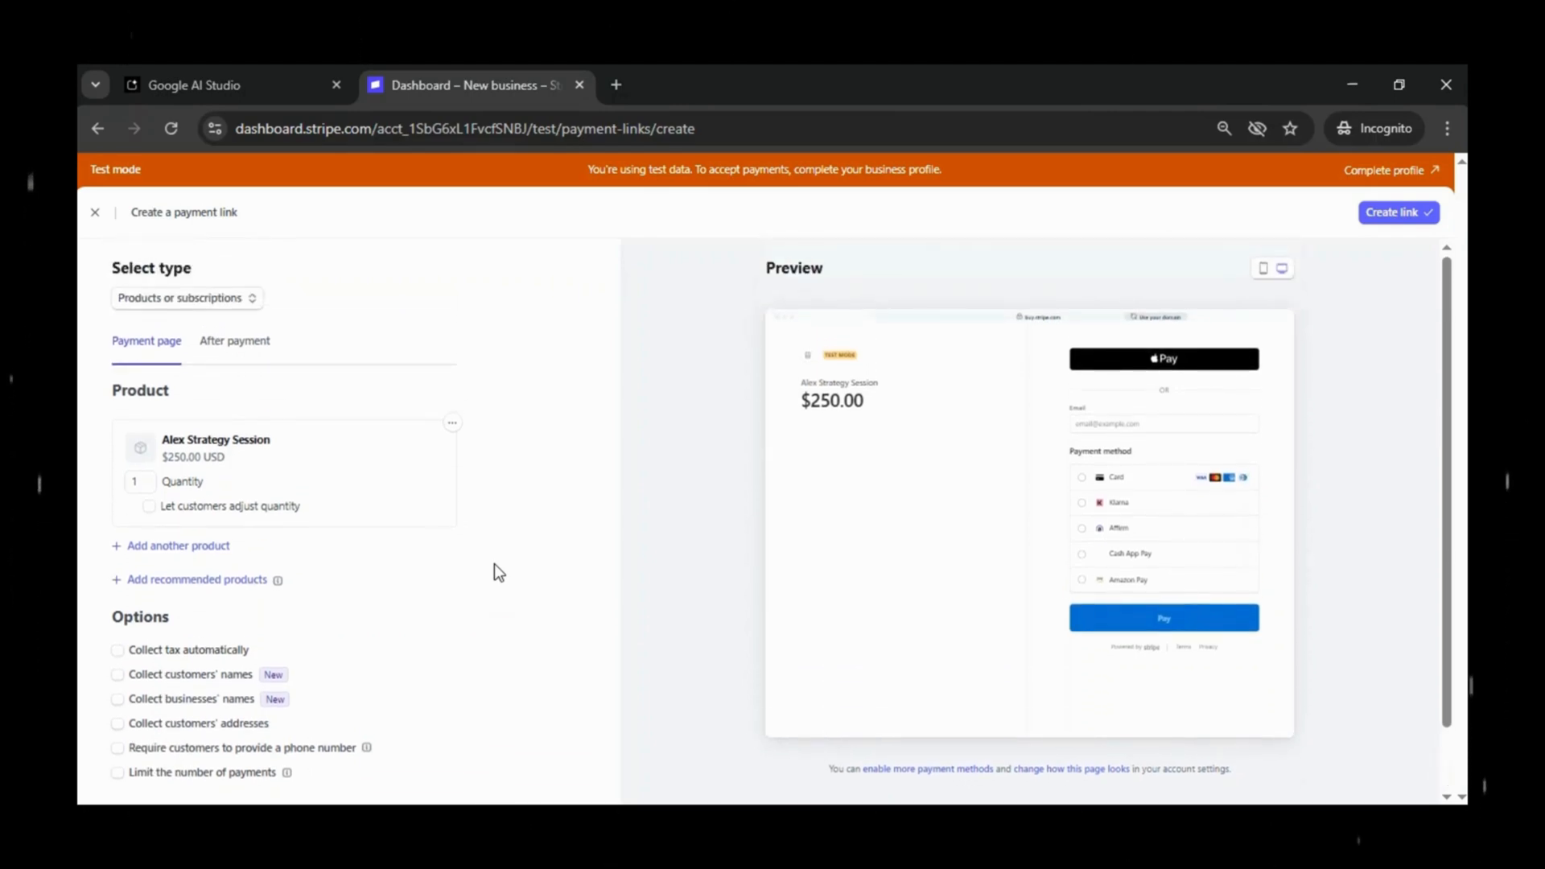
mouse_move(344, 432)
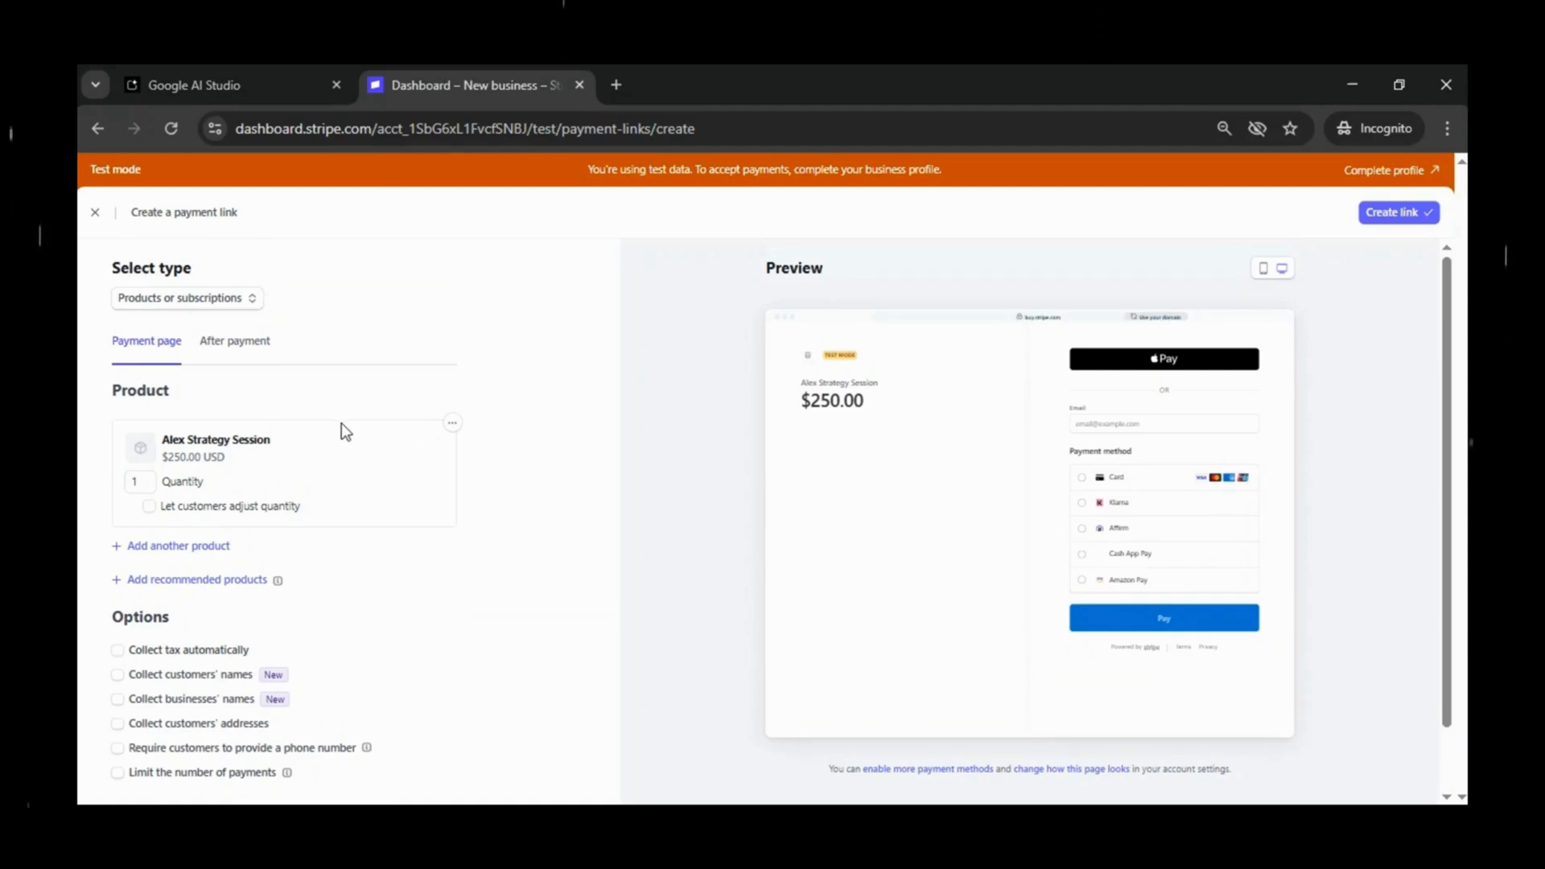
left_click(235, 340)
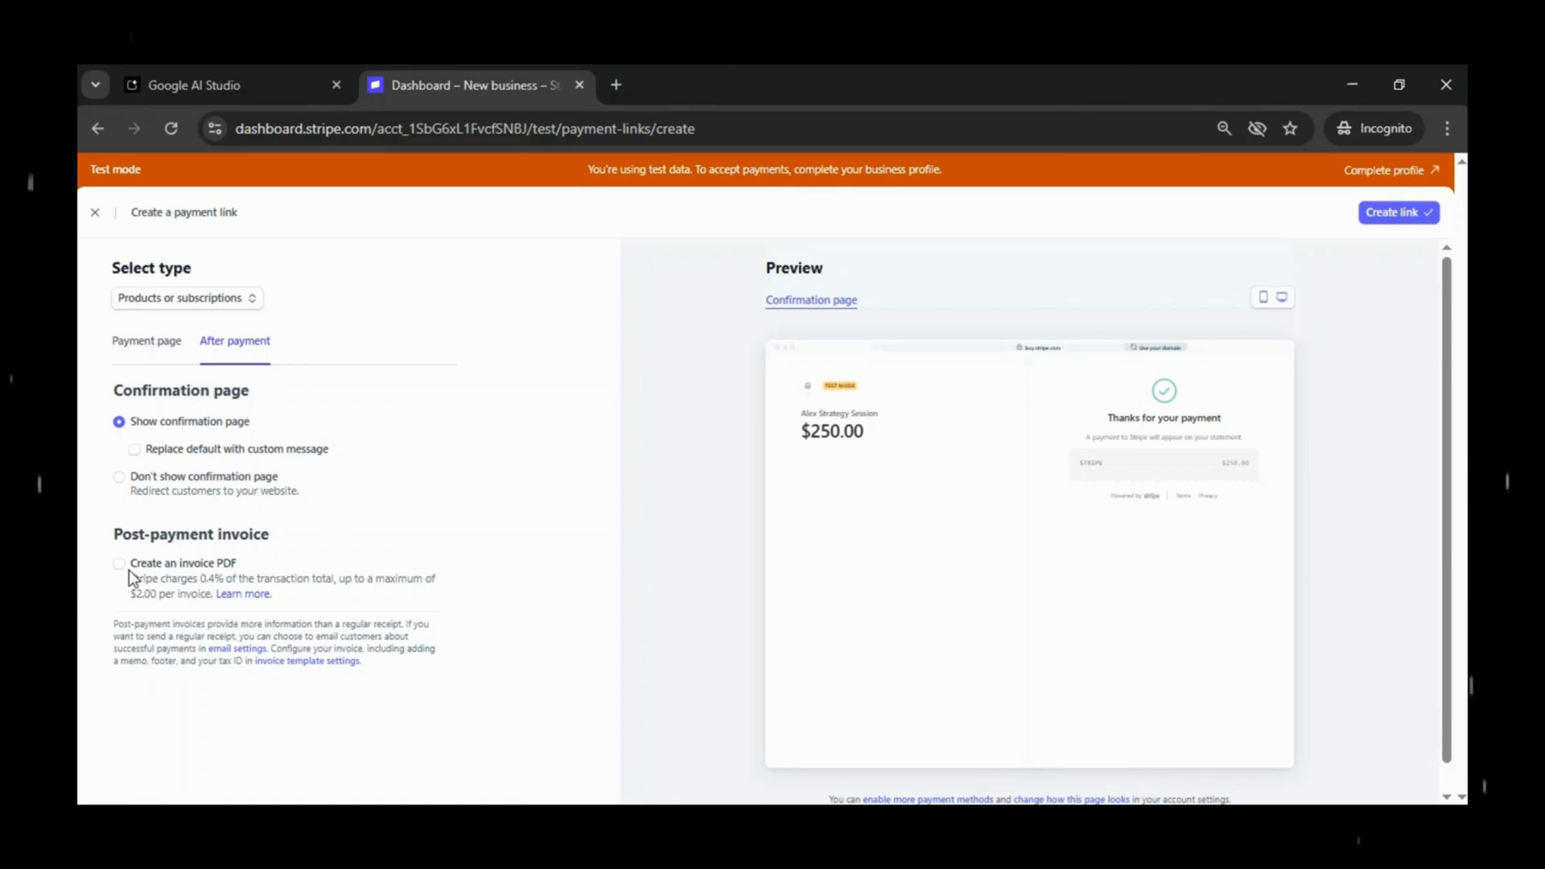
Enable the post-payment invoice PDF, preview confirmation and invoice pages, and create the payment link.
left_click(117, 563)
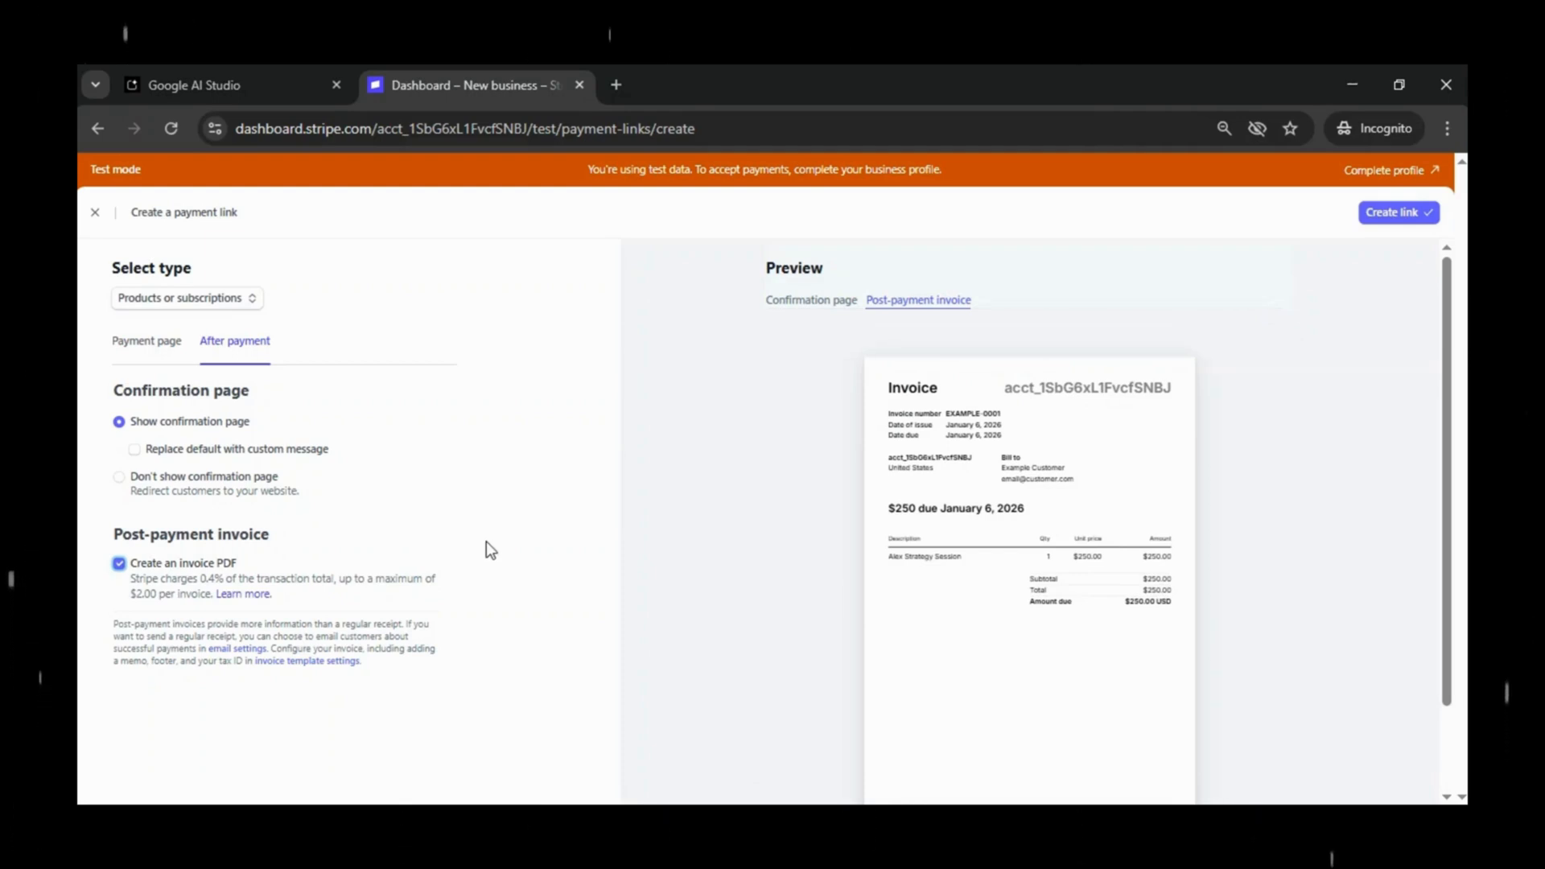
mouse_move(708, 523)
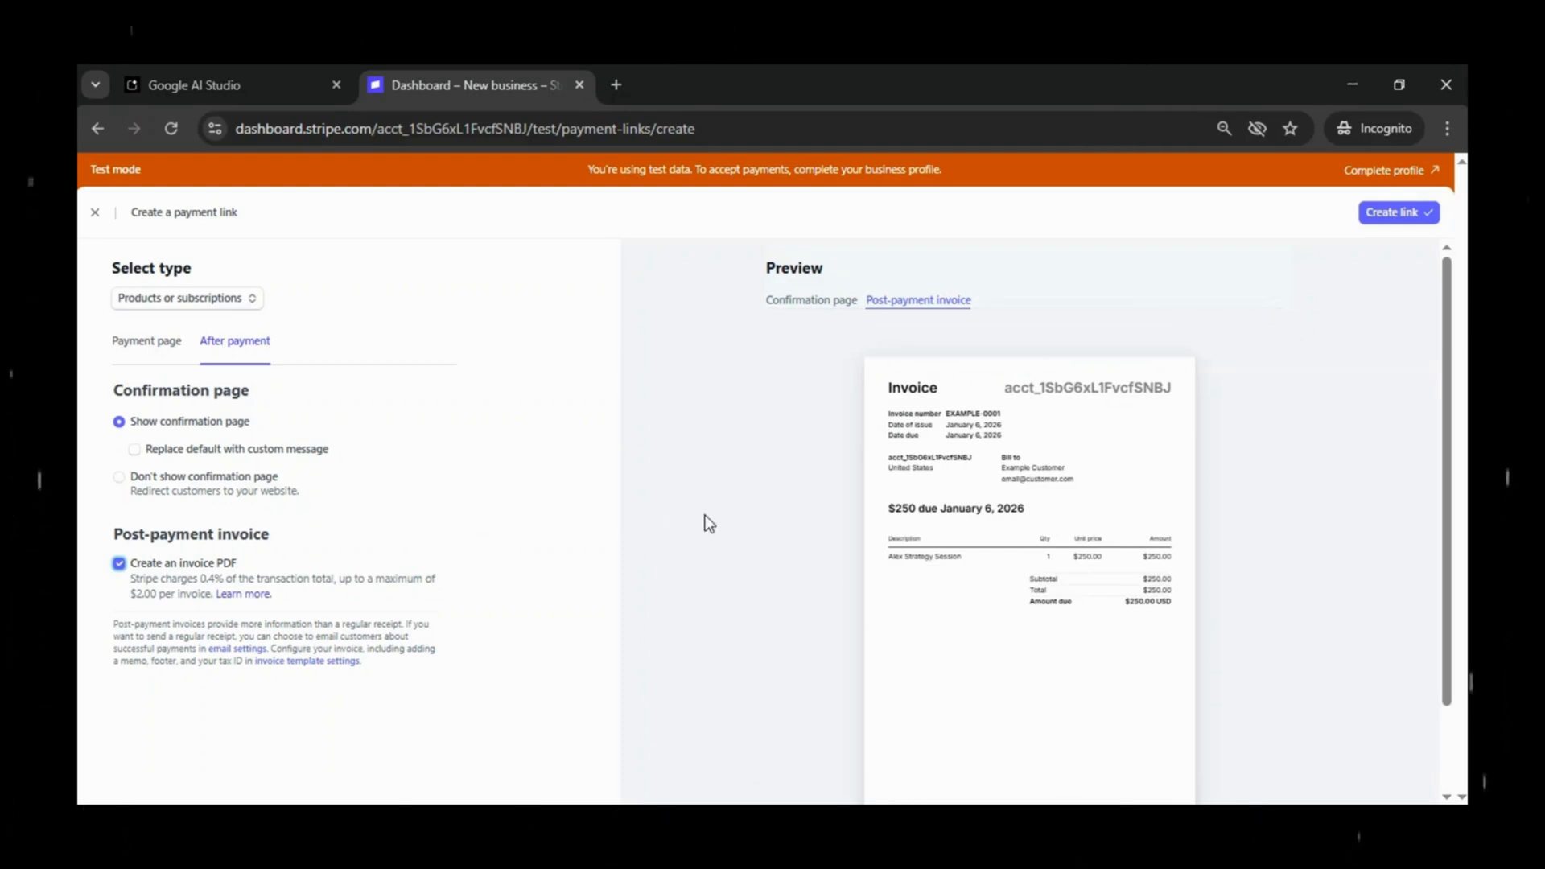
mouse_move(1318, 301)
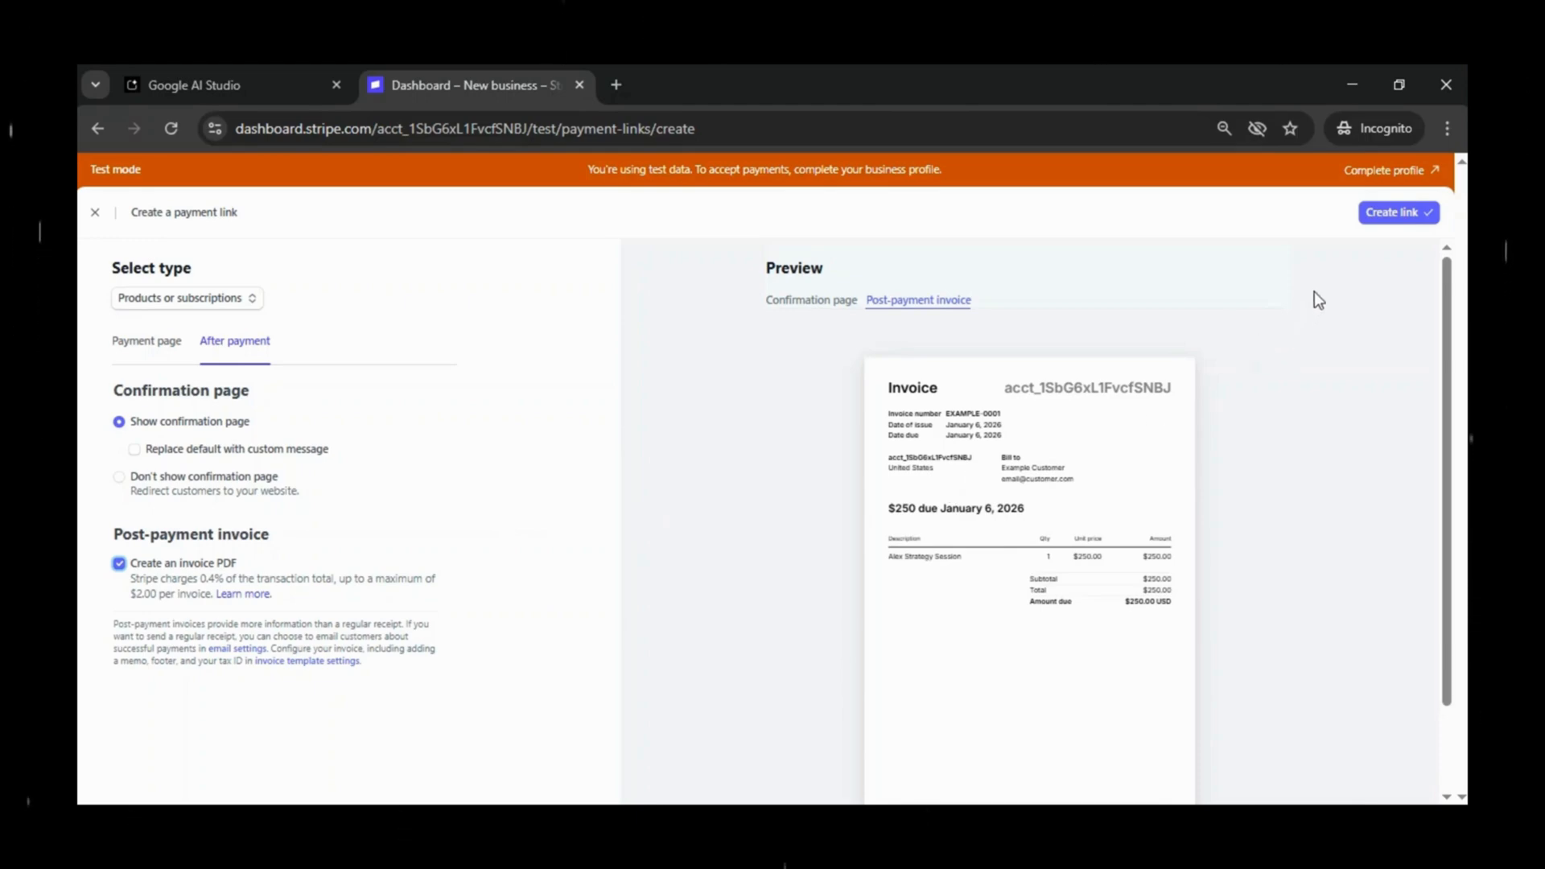
mouse_move(832, 333)
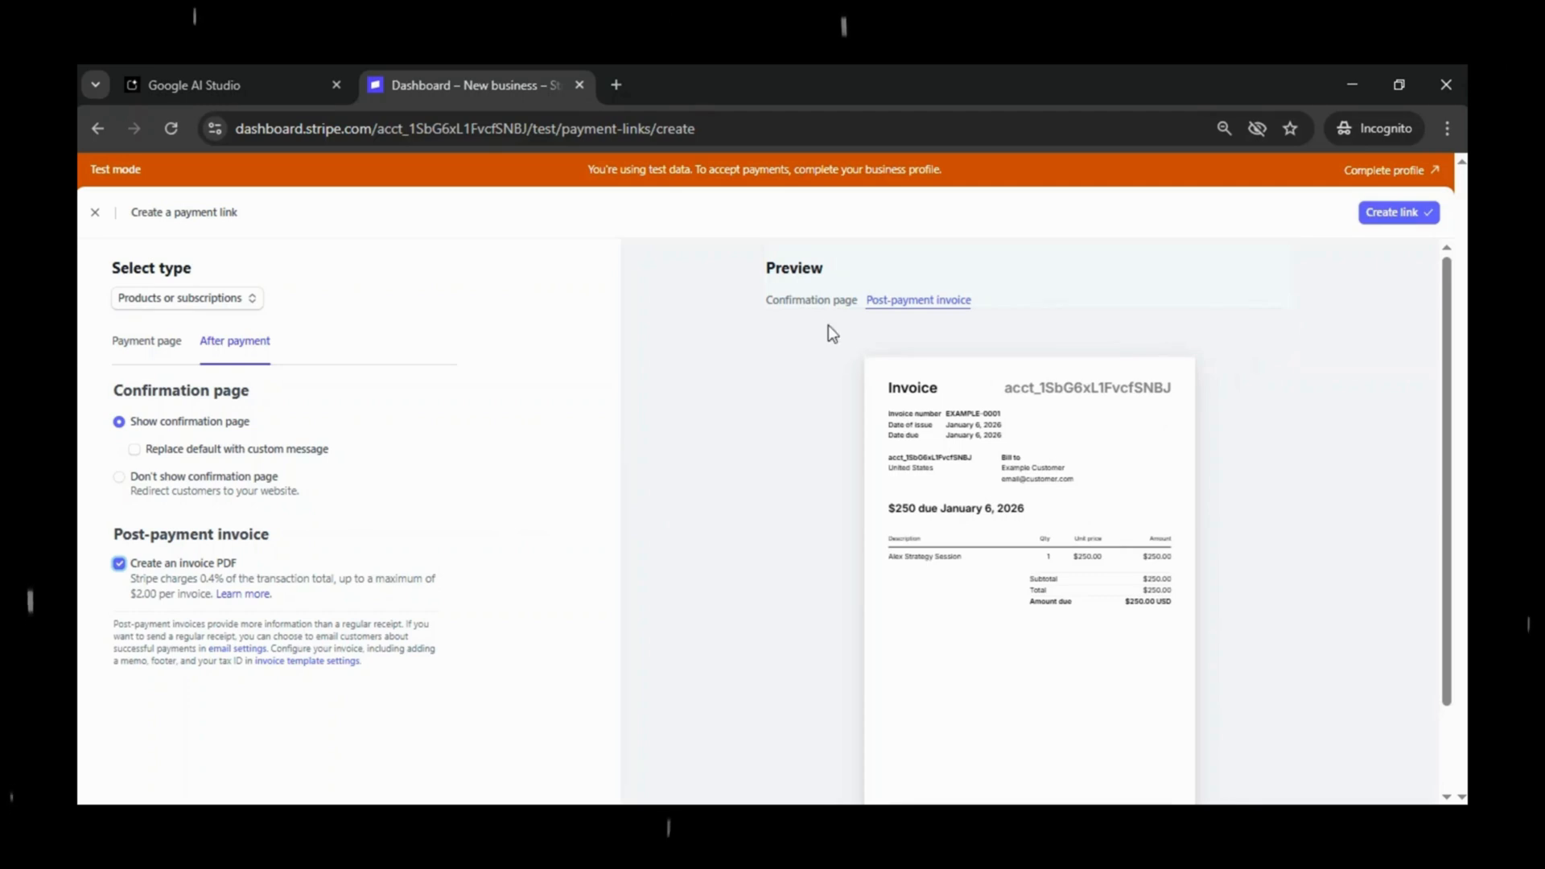
left_click(809, 299)
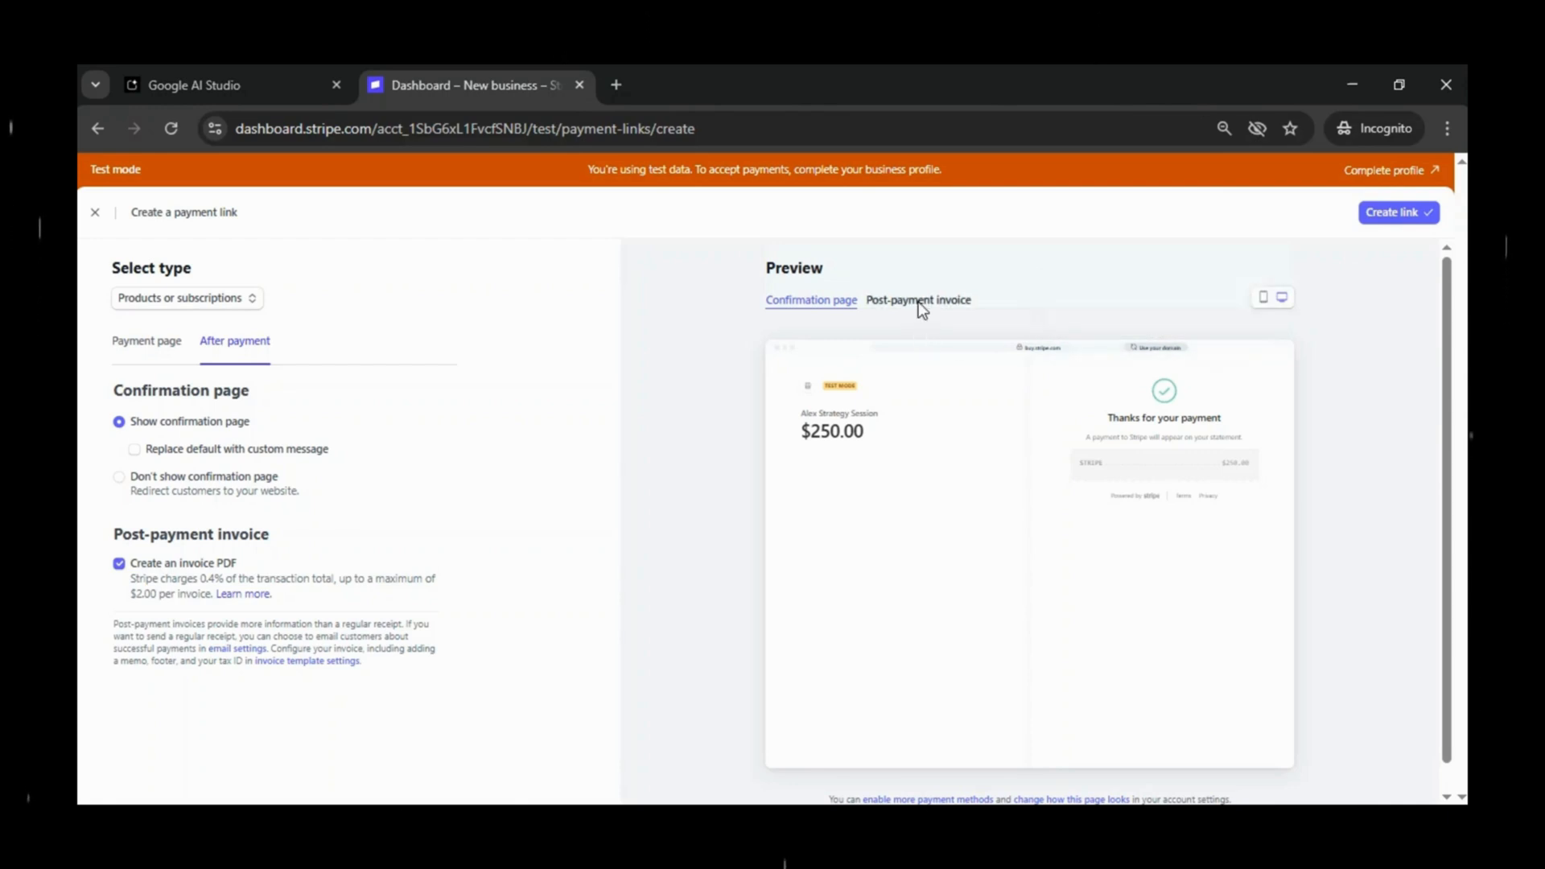
left_click(918, 299)
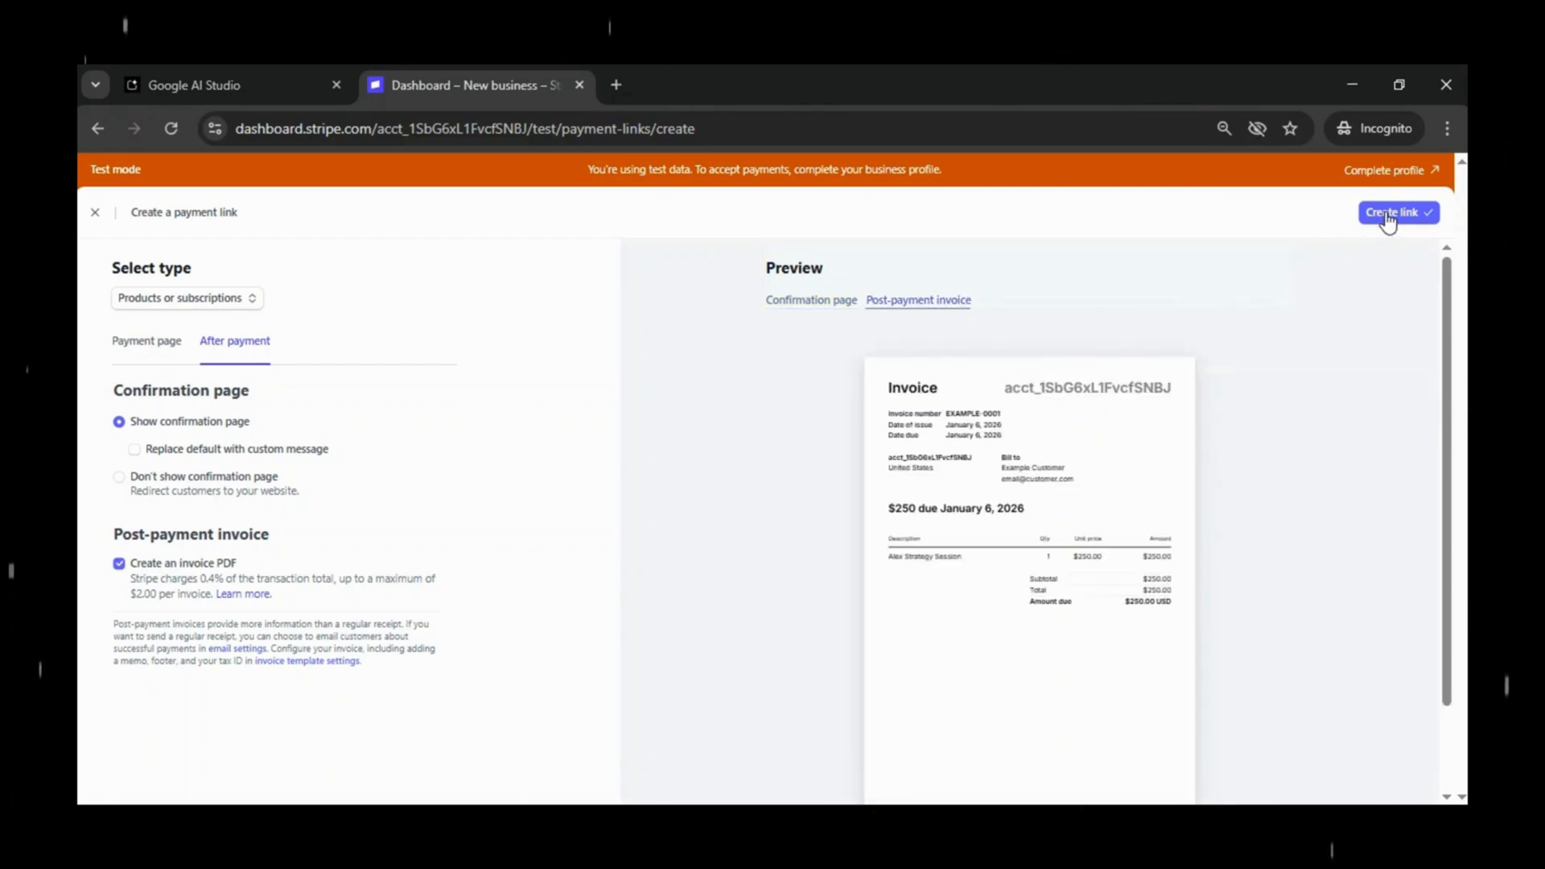
left_click(1394, 213)
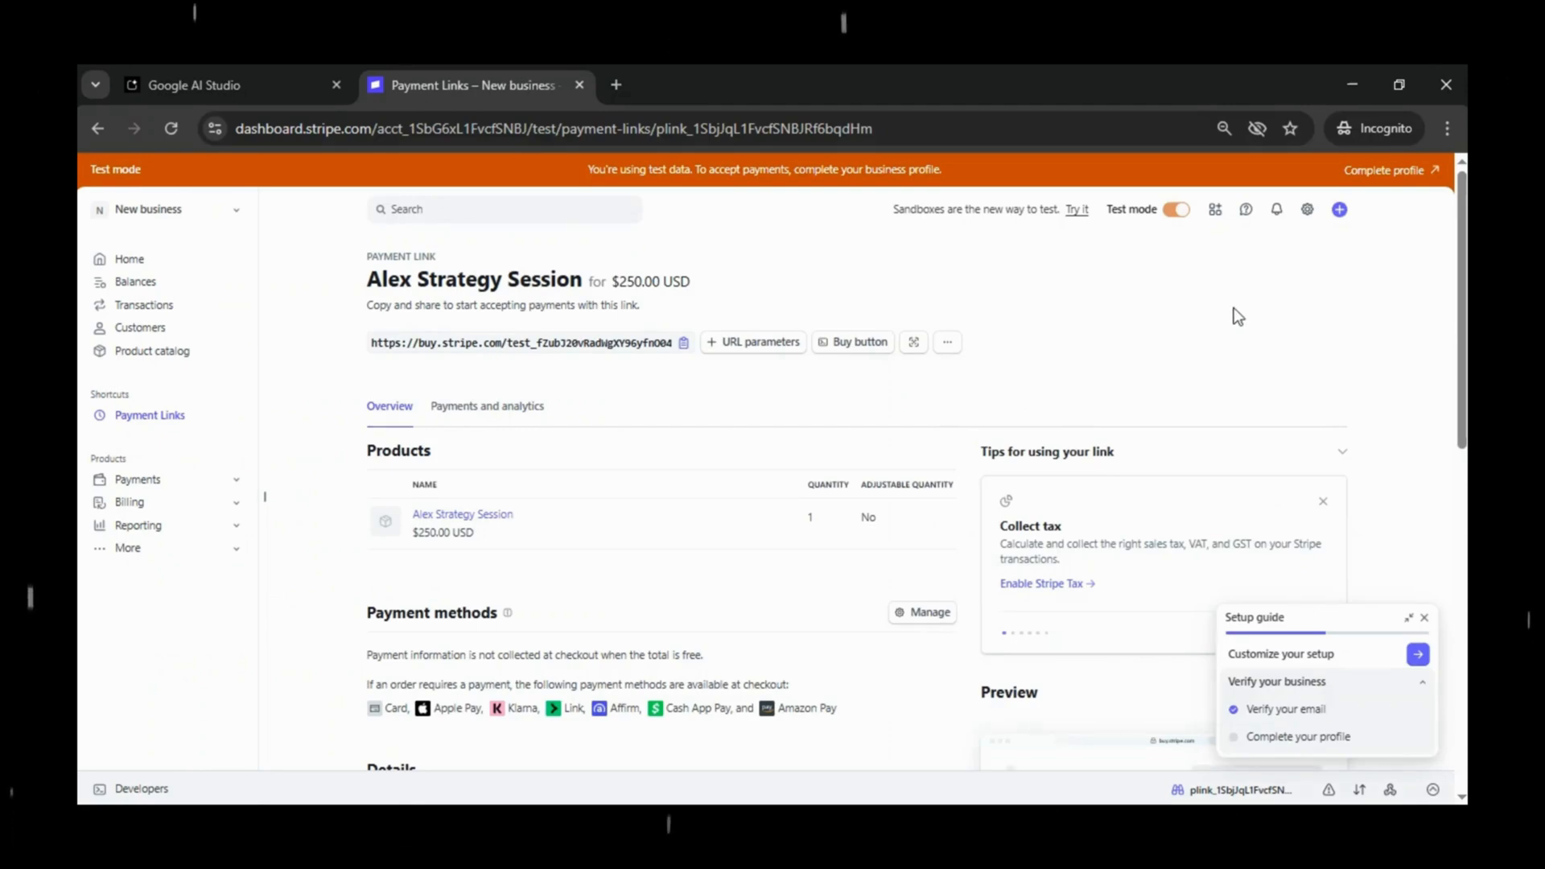
mouse_move(1426, 633)
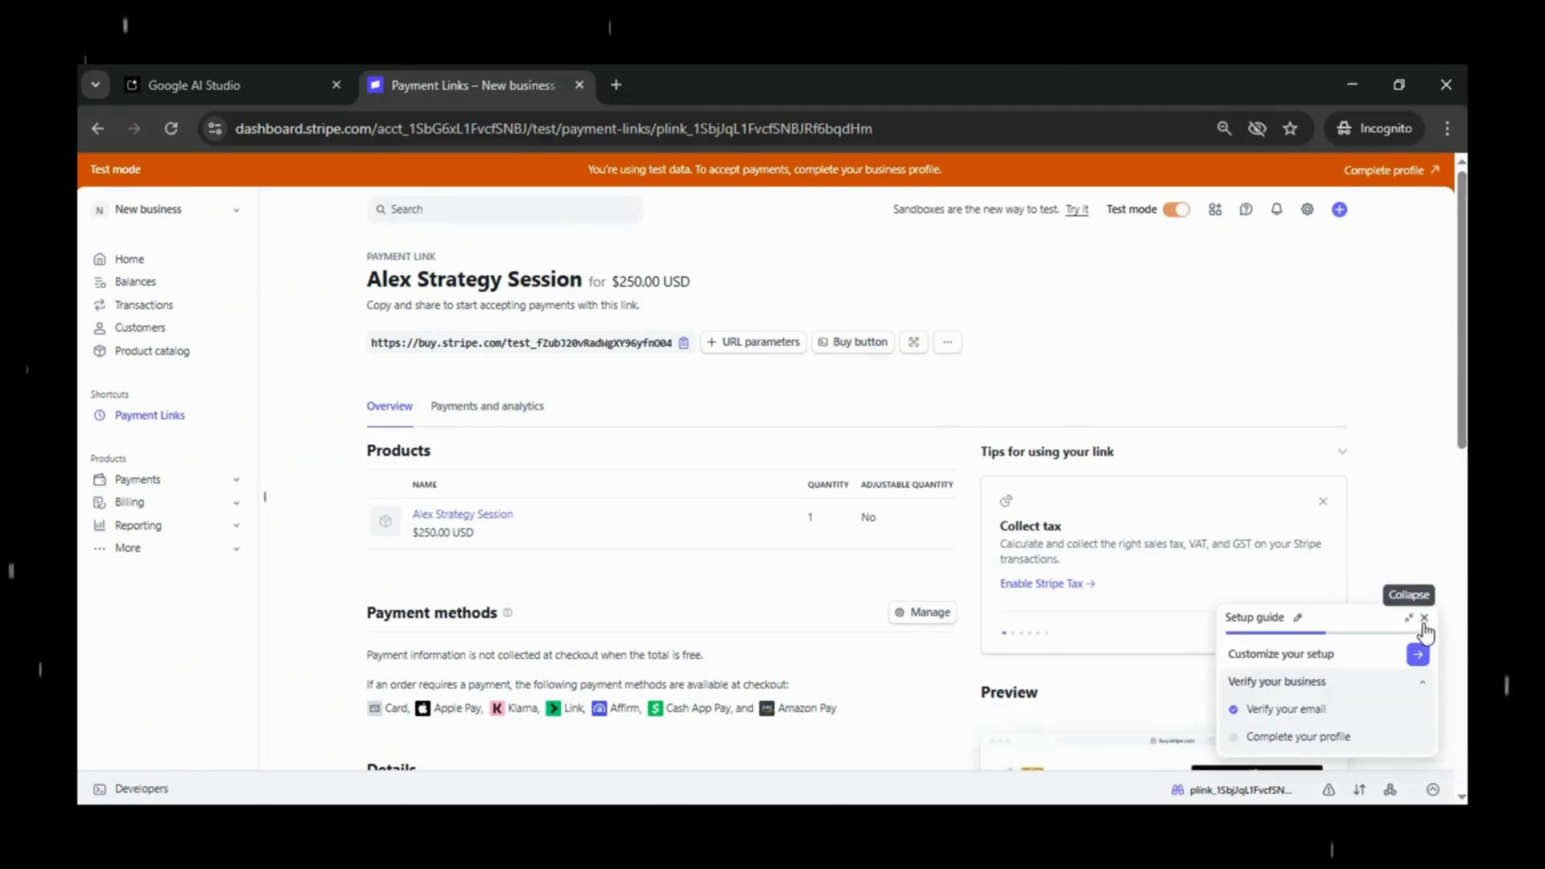
Collapse the setup guide and copy the buy.stripe.com payment link address.
left_click(1422, 618)
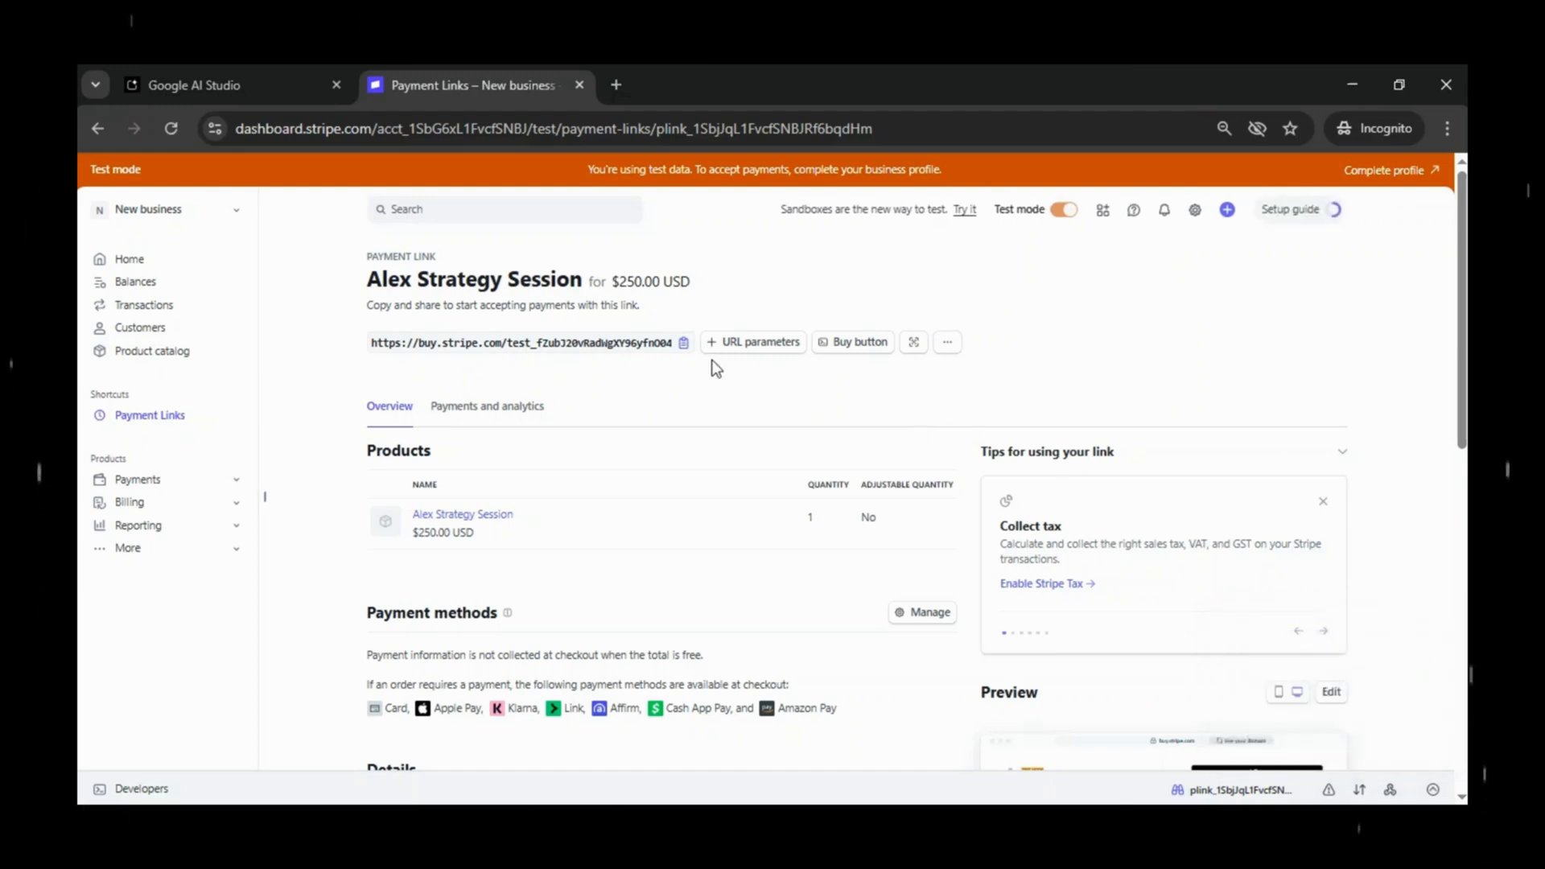
left_click(683, 341)
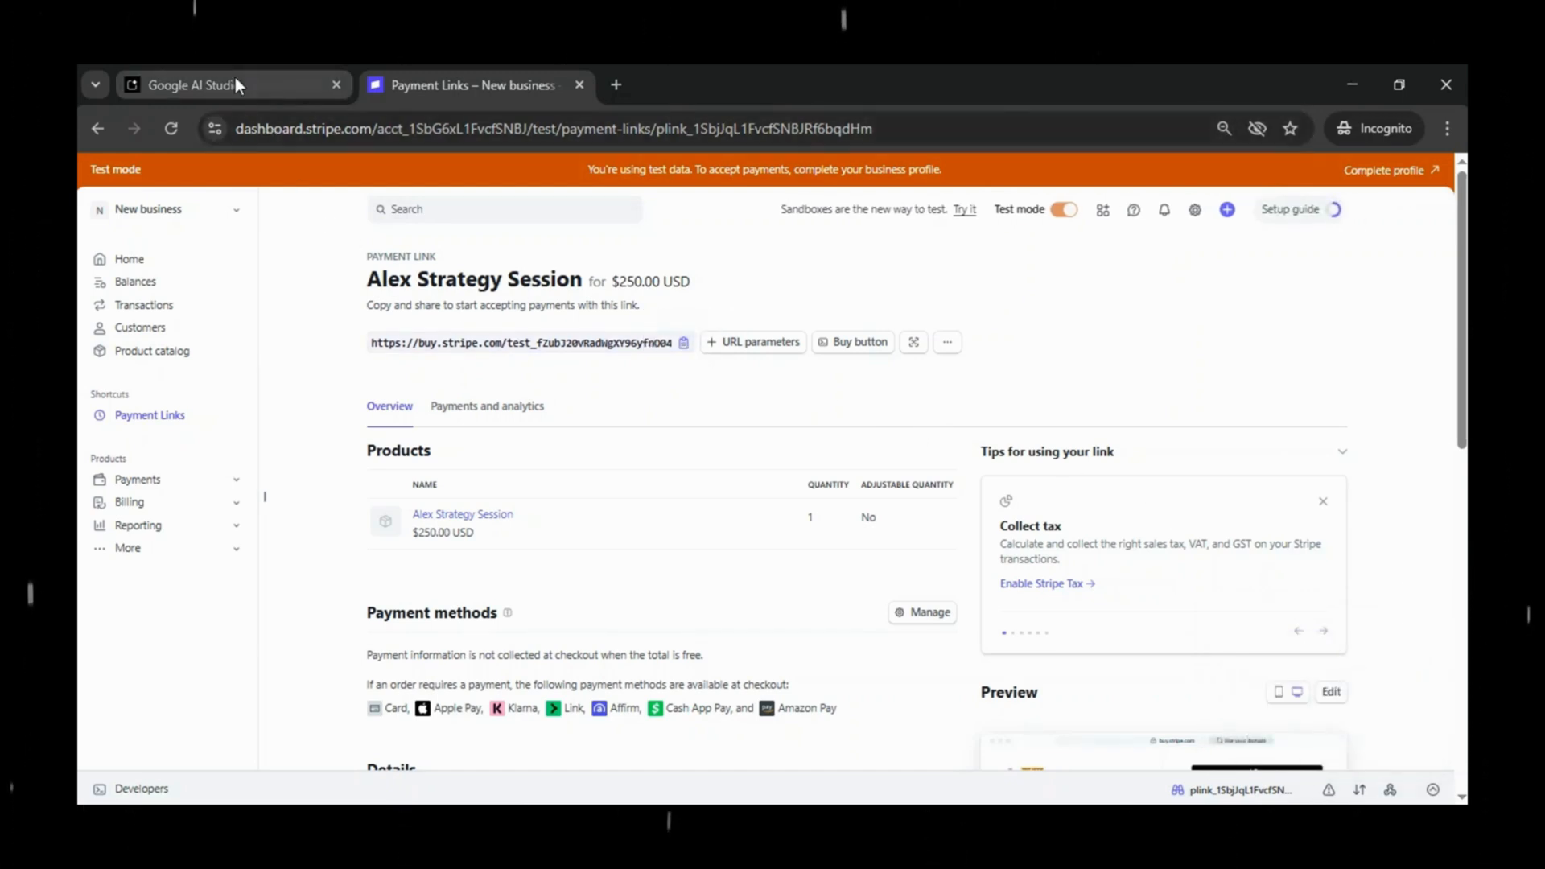
Return to the AI Studio landing page project and show its source code.
left_click(192, 85)
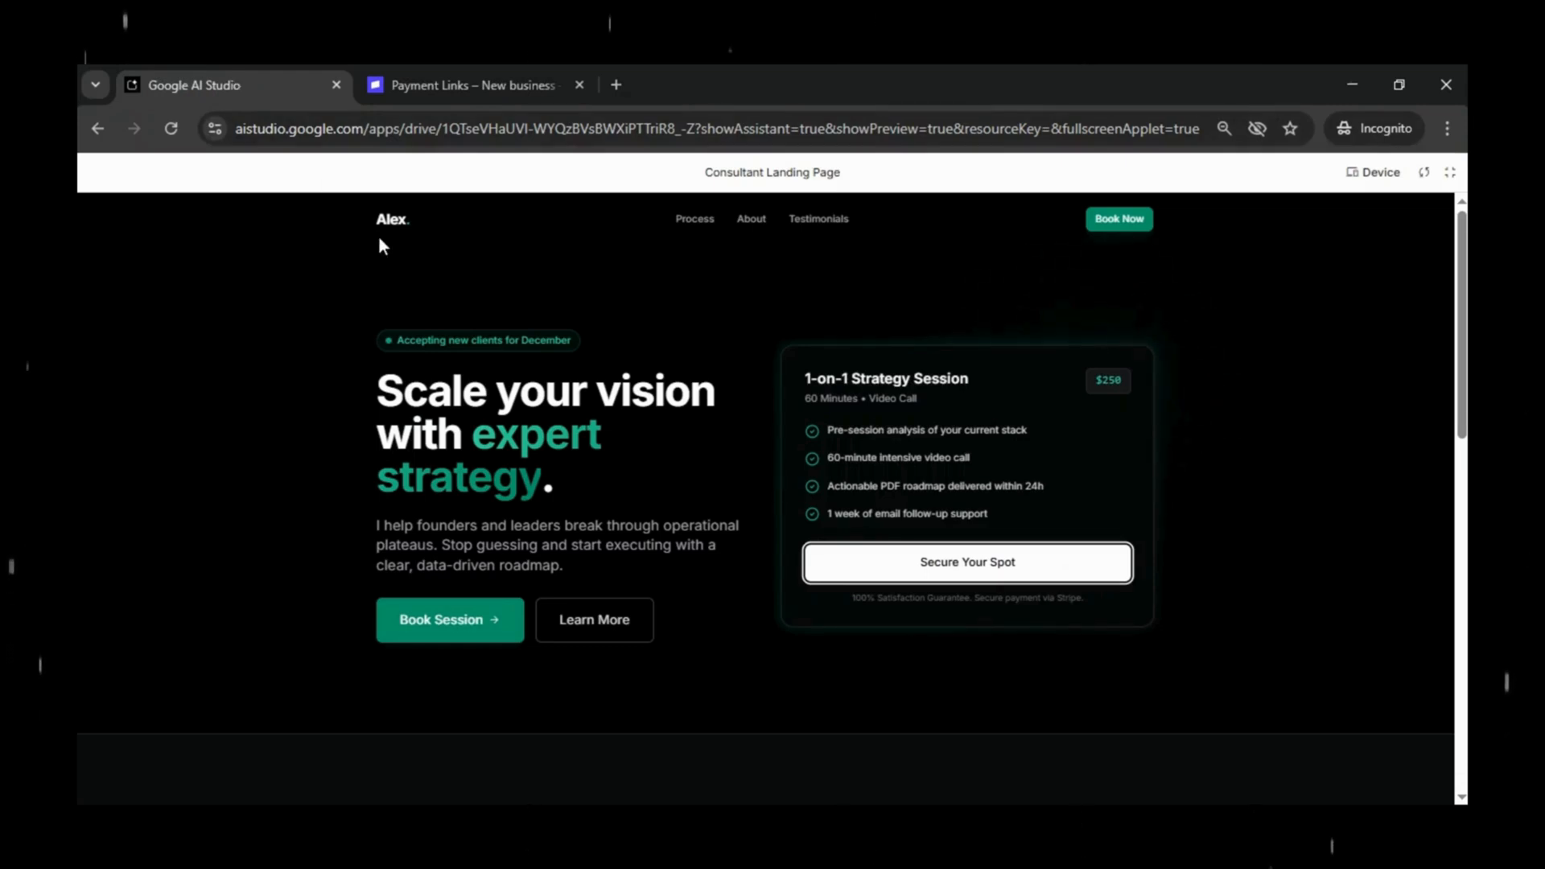
mouse_move(1242, 317)
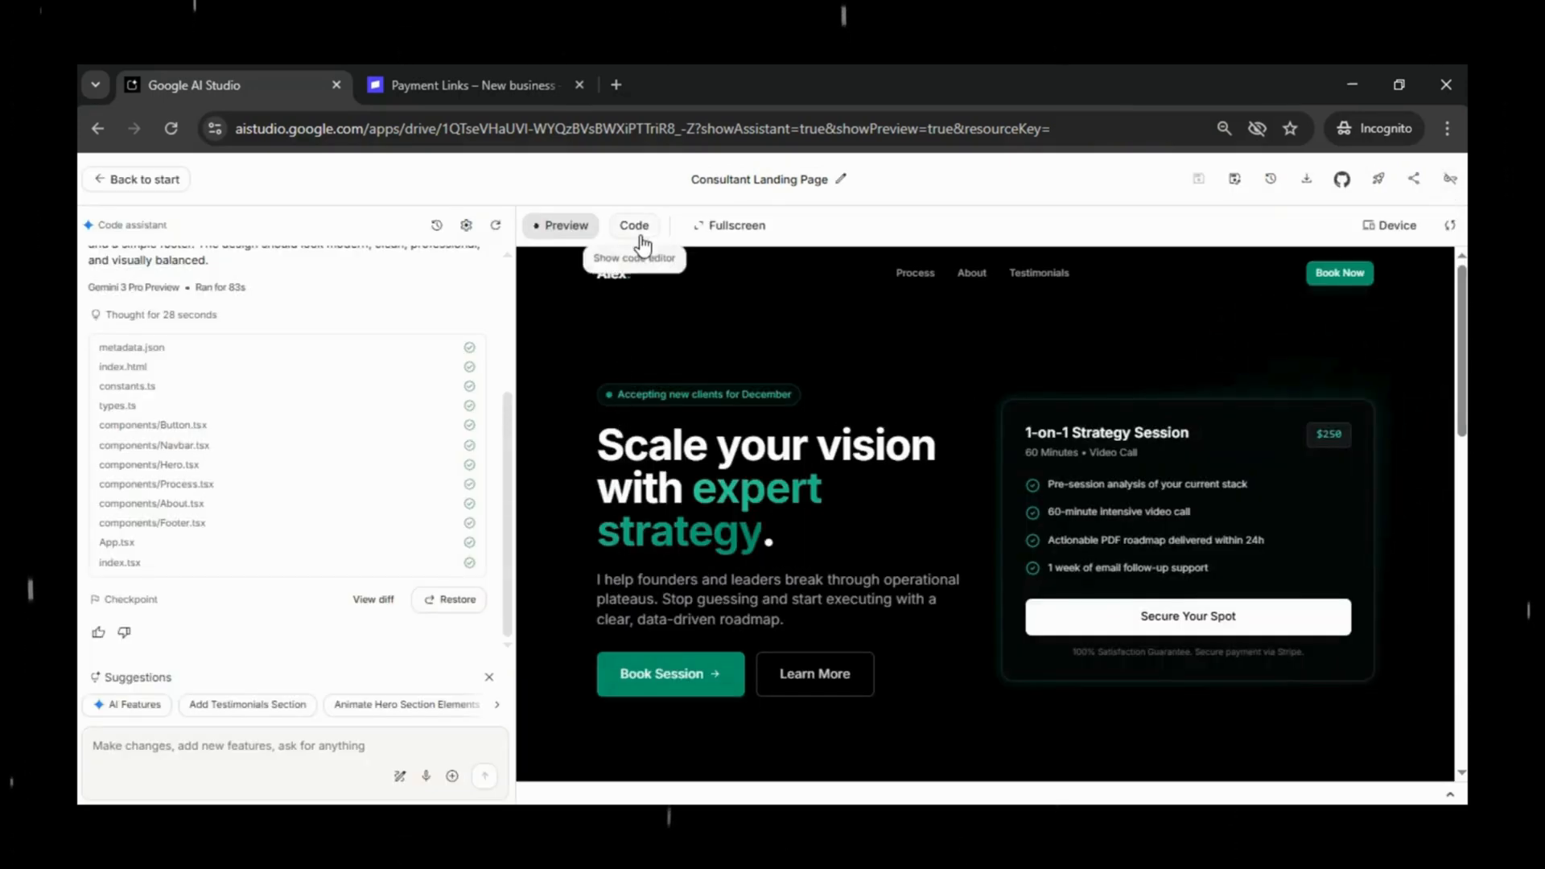
left_click(634, 225)
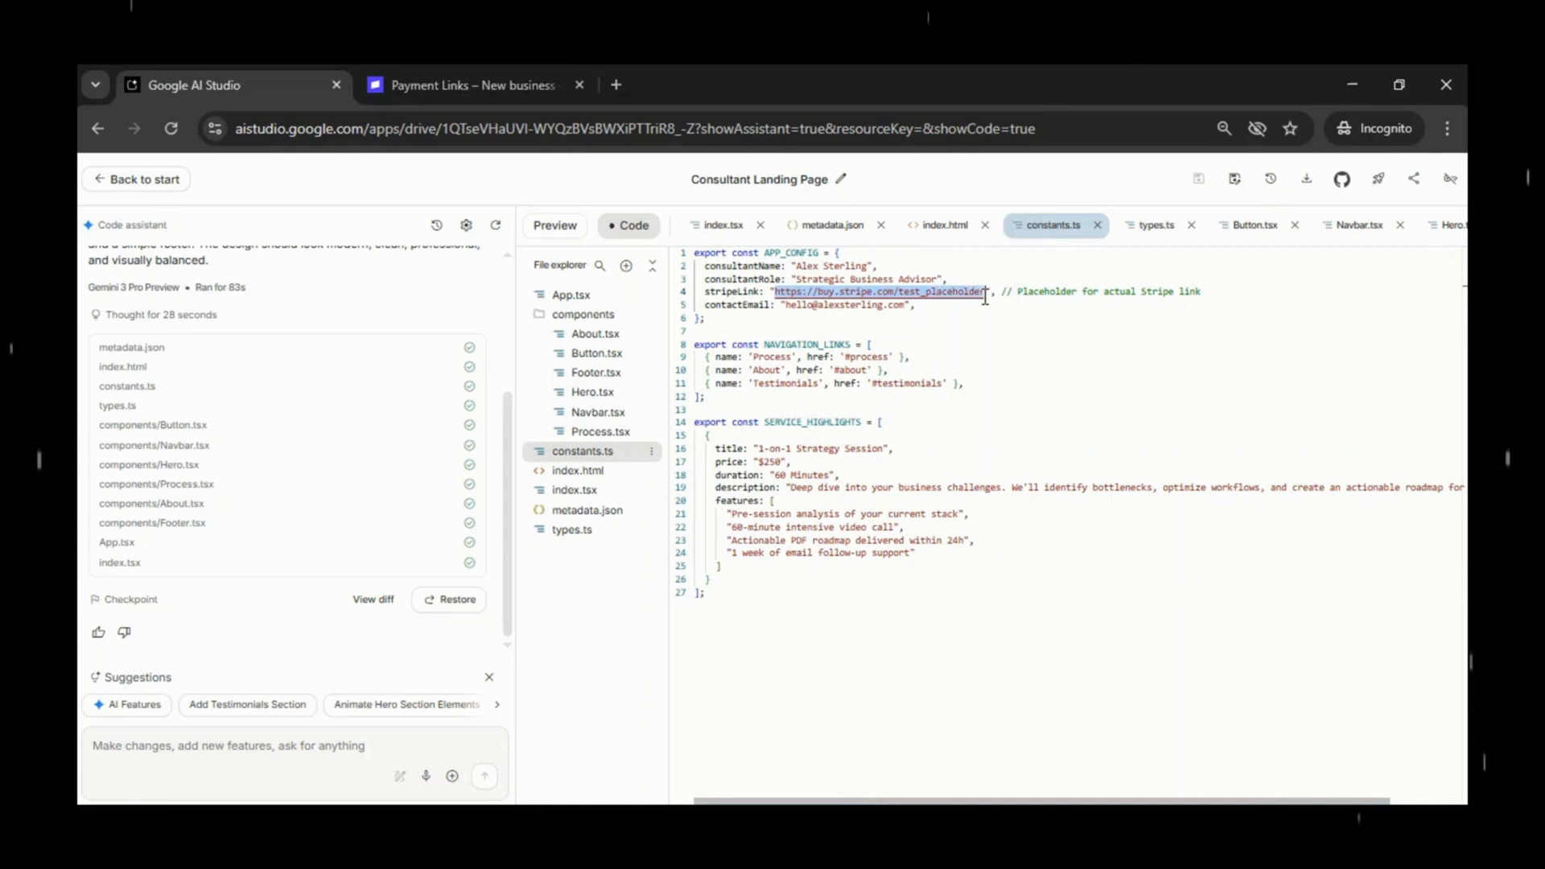
mouse_move(1067, 349)
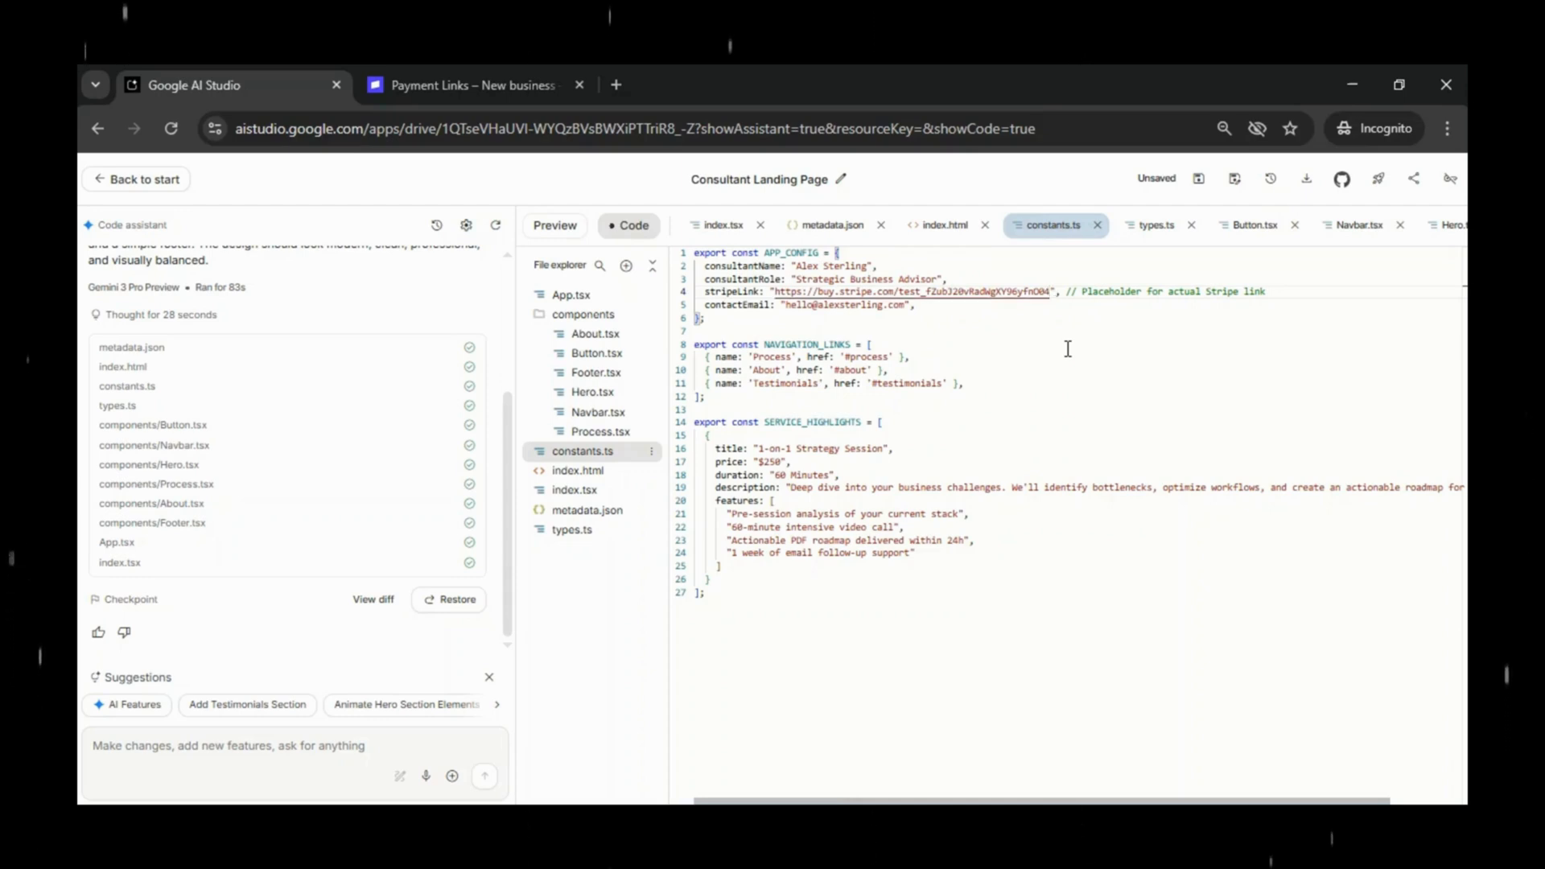
mouse_move(1198, 179)
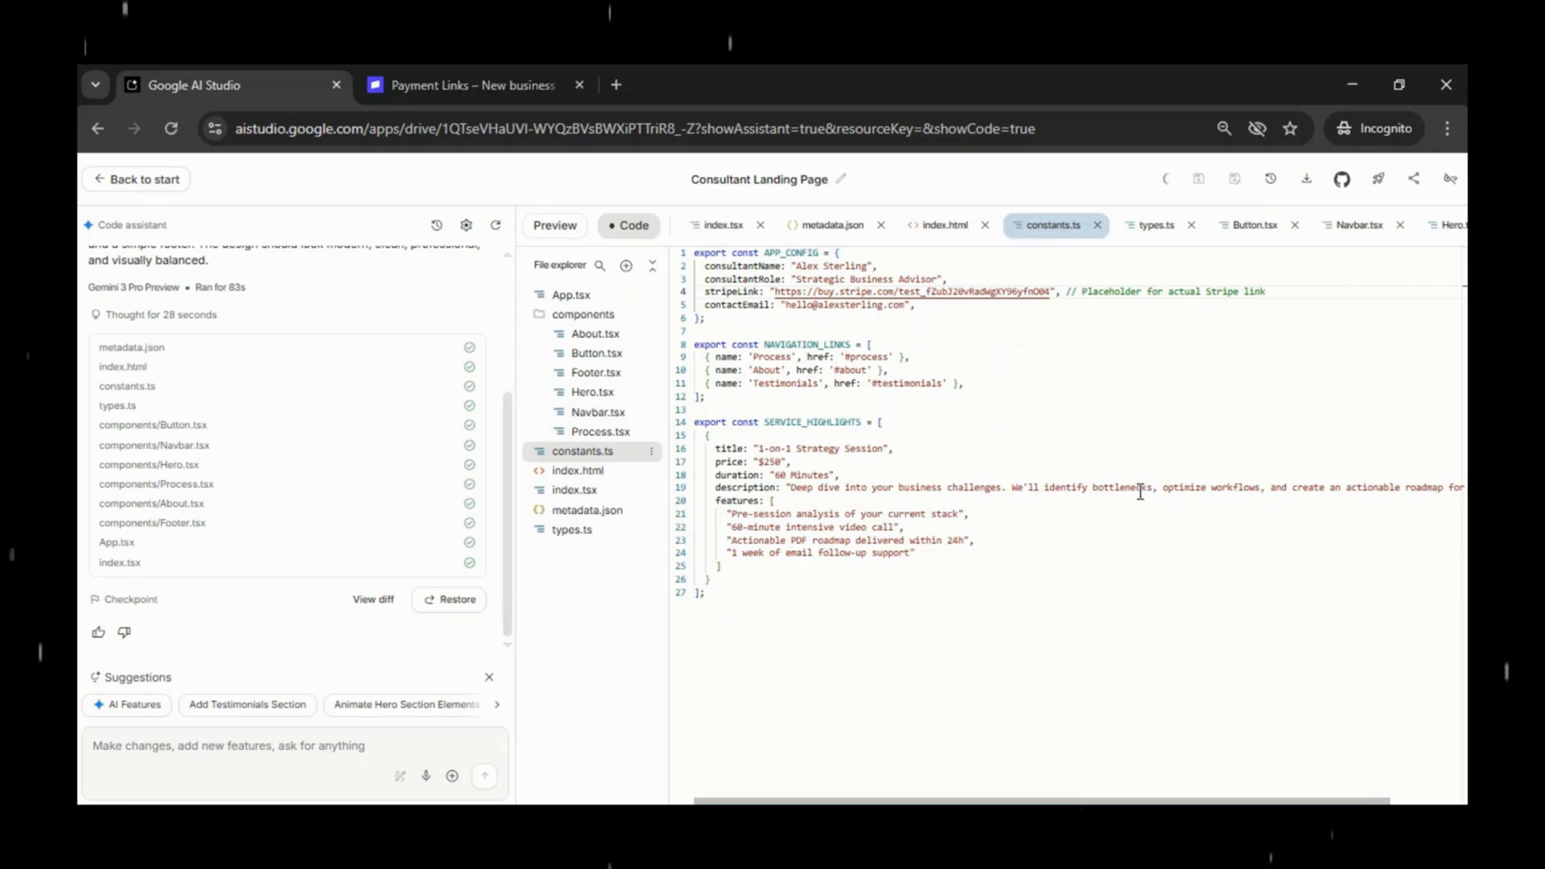
mouse_move(1022, 439)
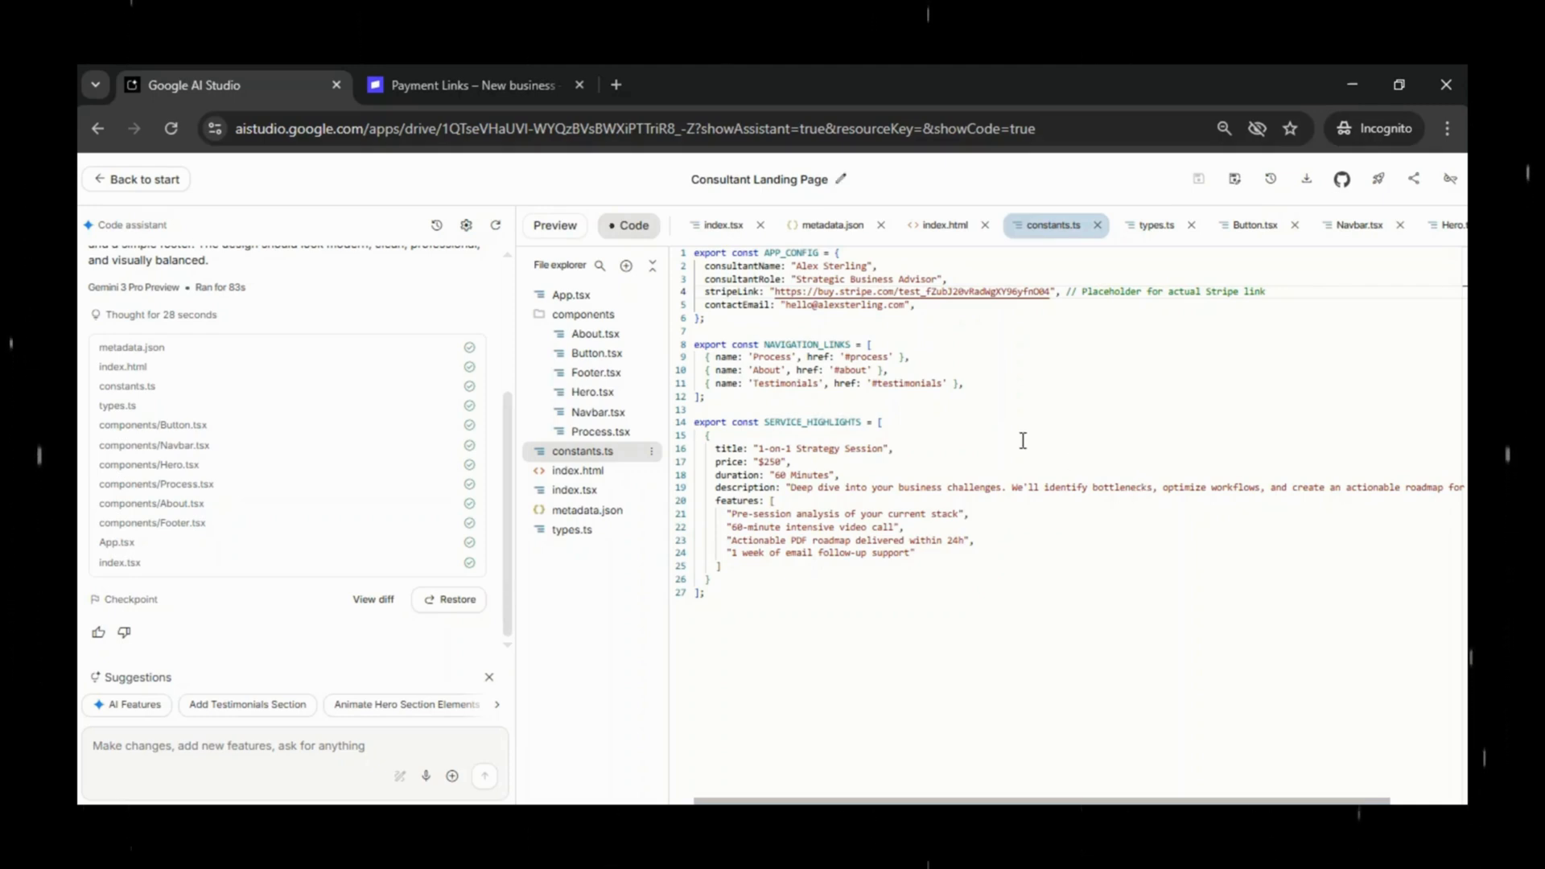
mouse_move(556, 226)
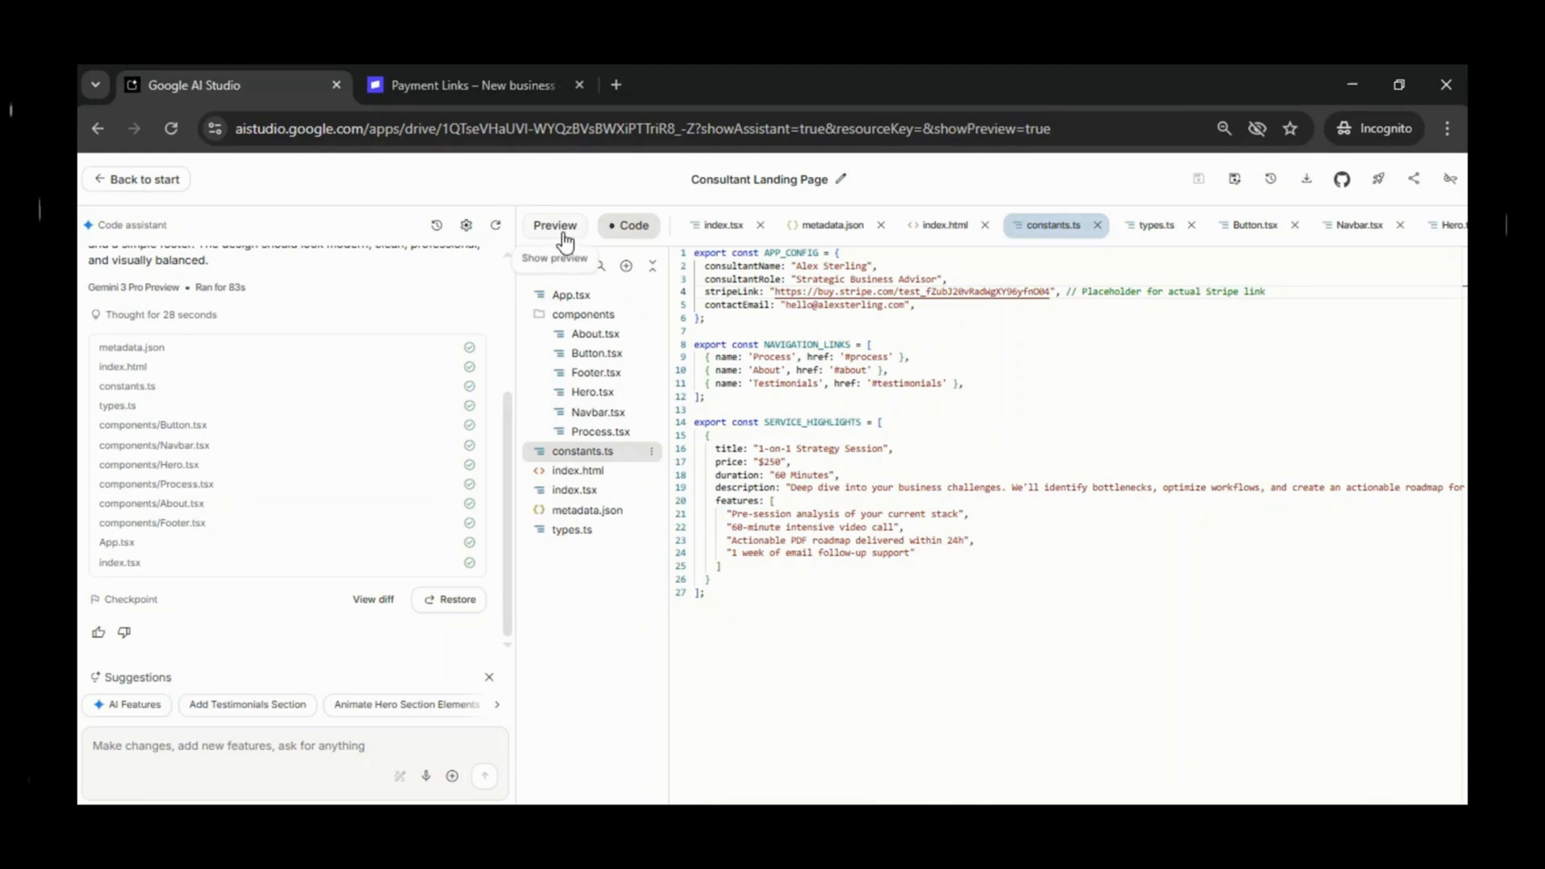
Book the strategy session from the preview's pricing card via 'Secure Your Spot'.
left_click(555, 225)
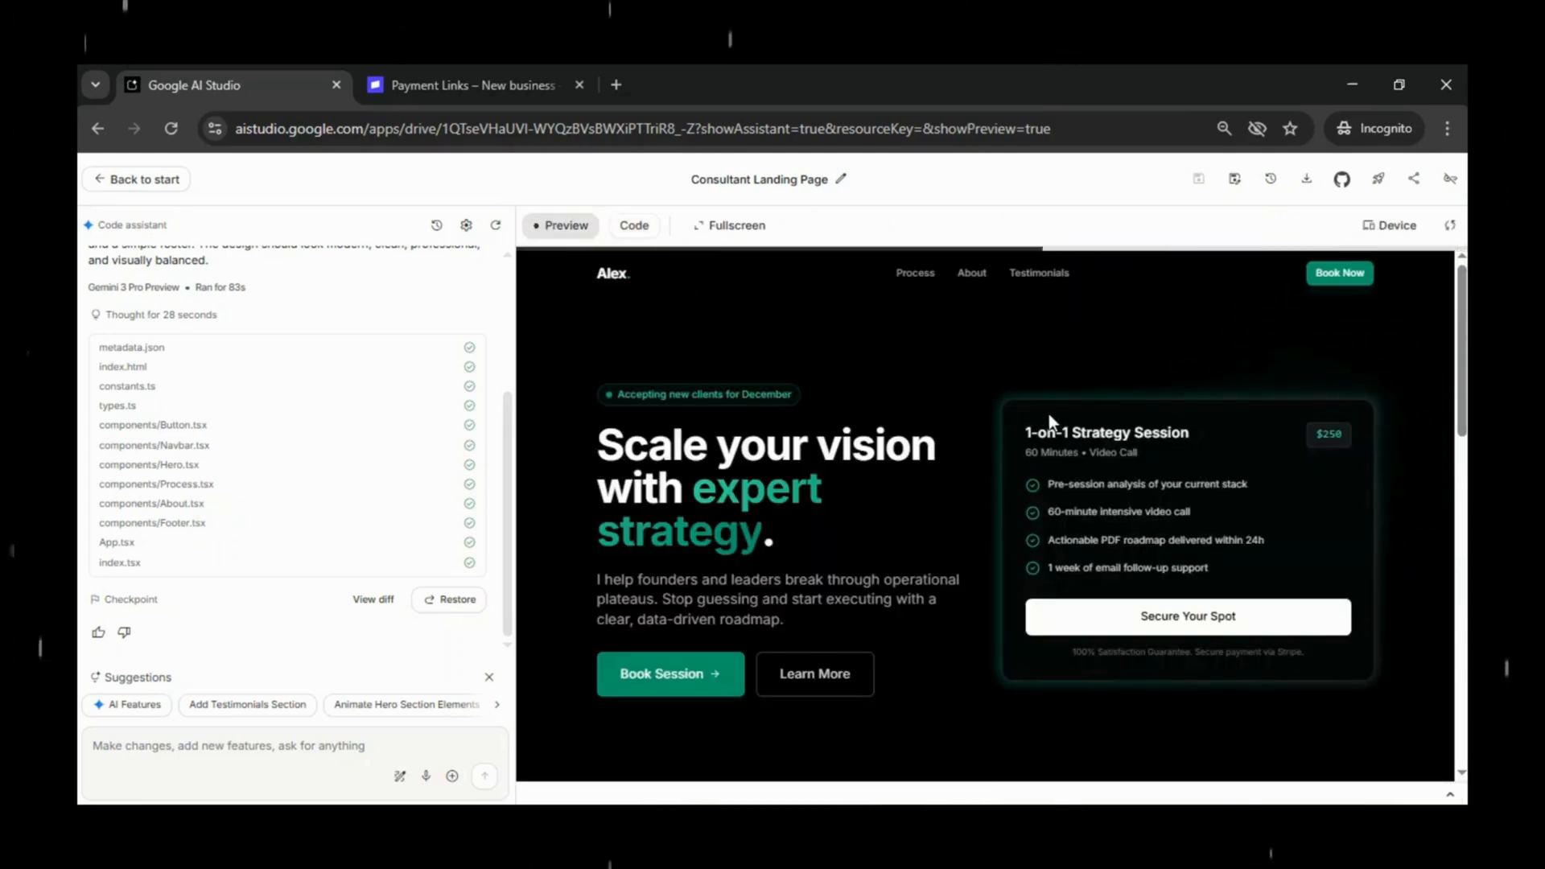
scroll("down", 3)
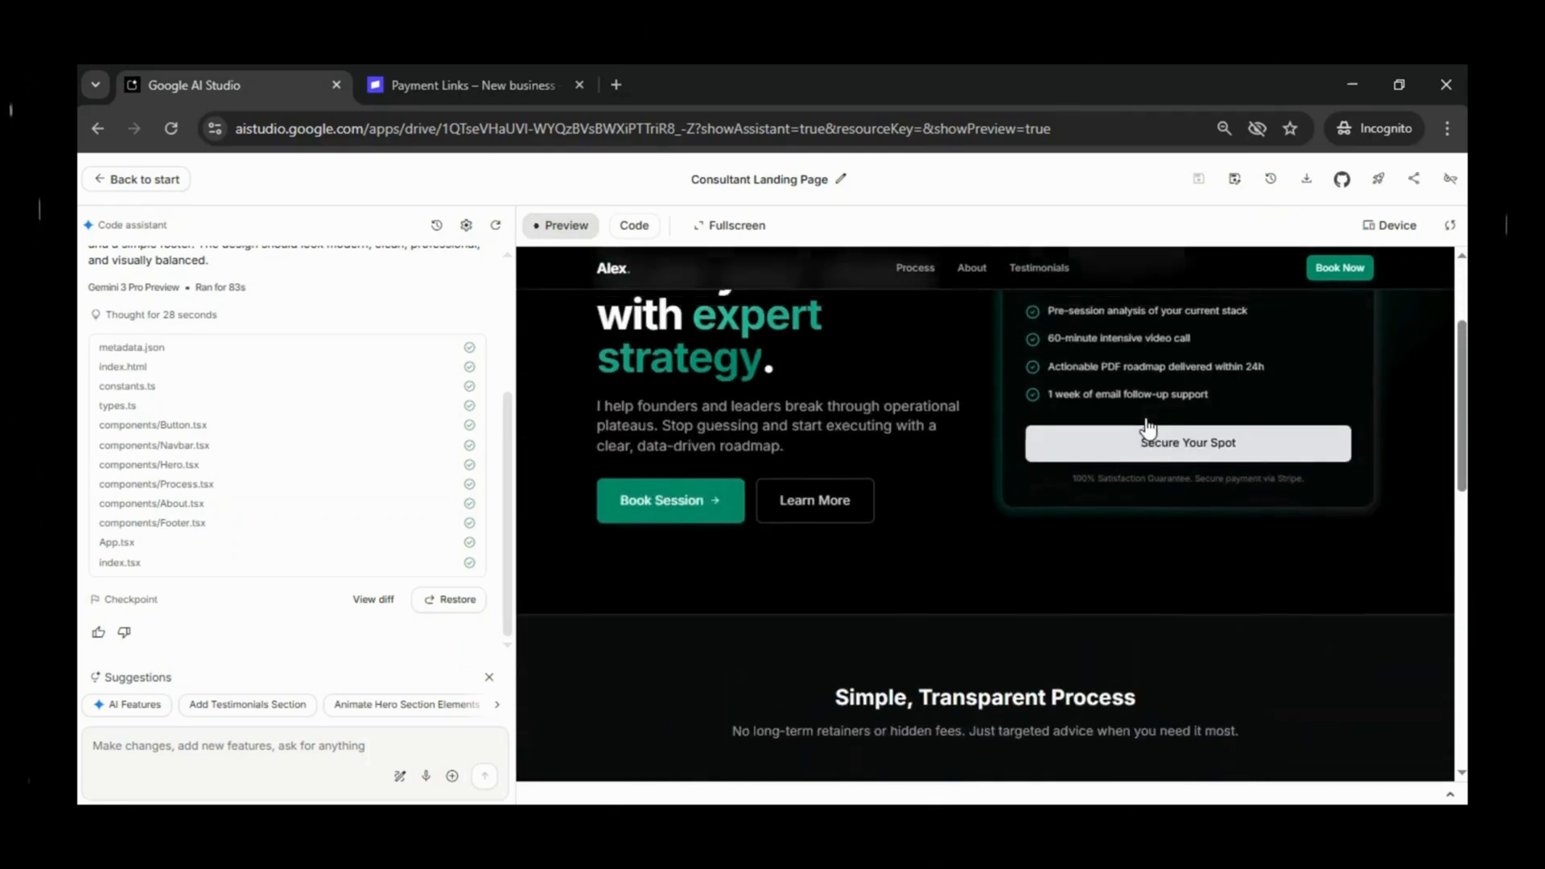
scroll("up", 3)
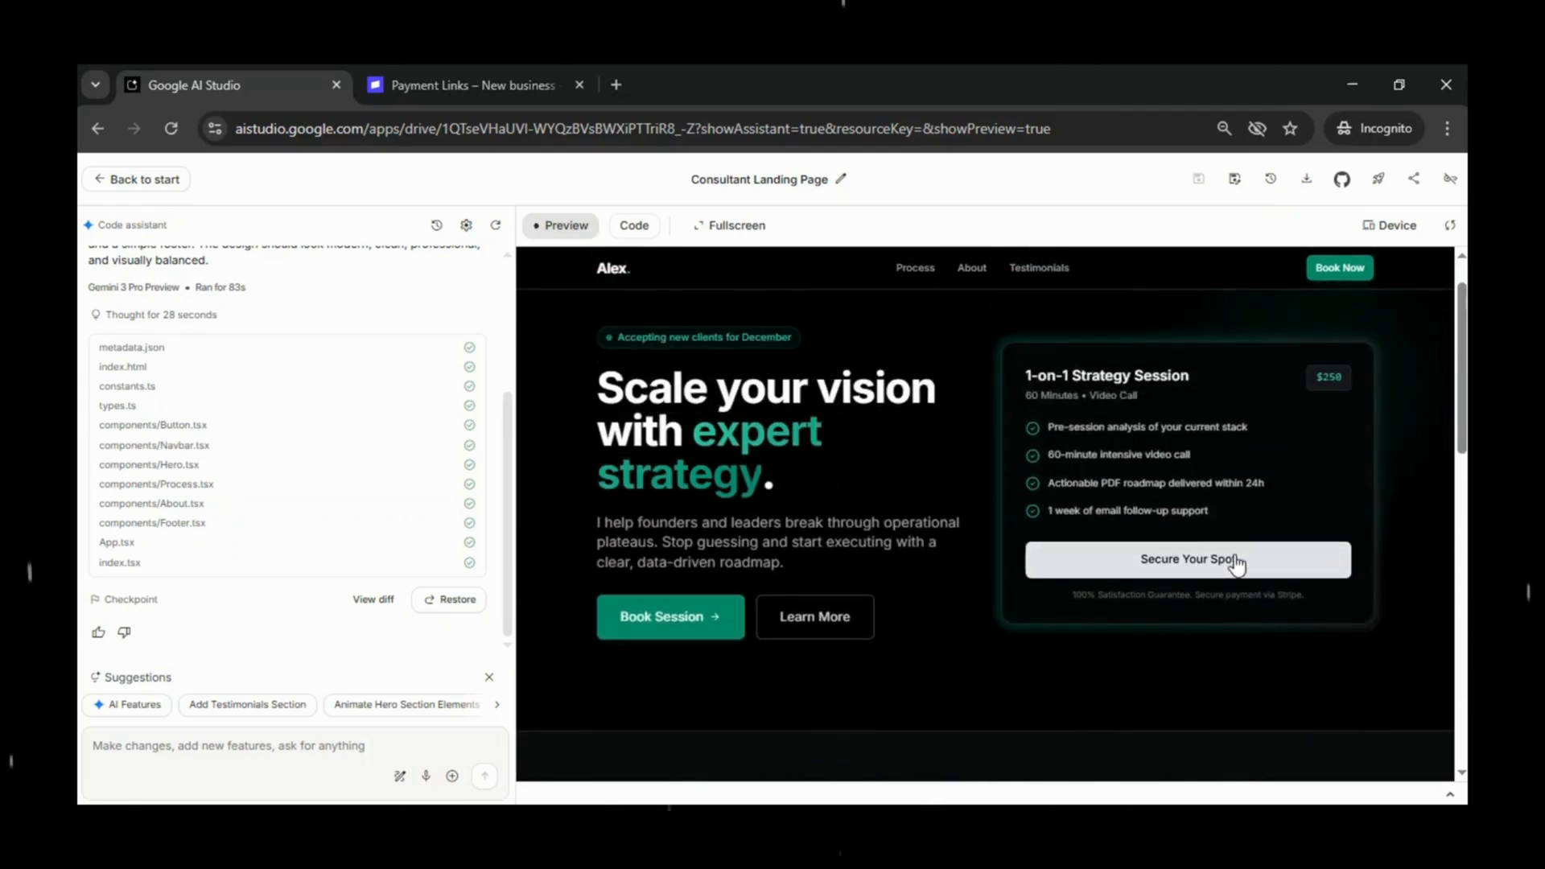
left_click(1188, 558)
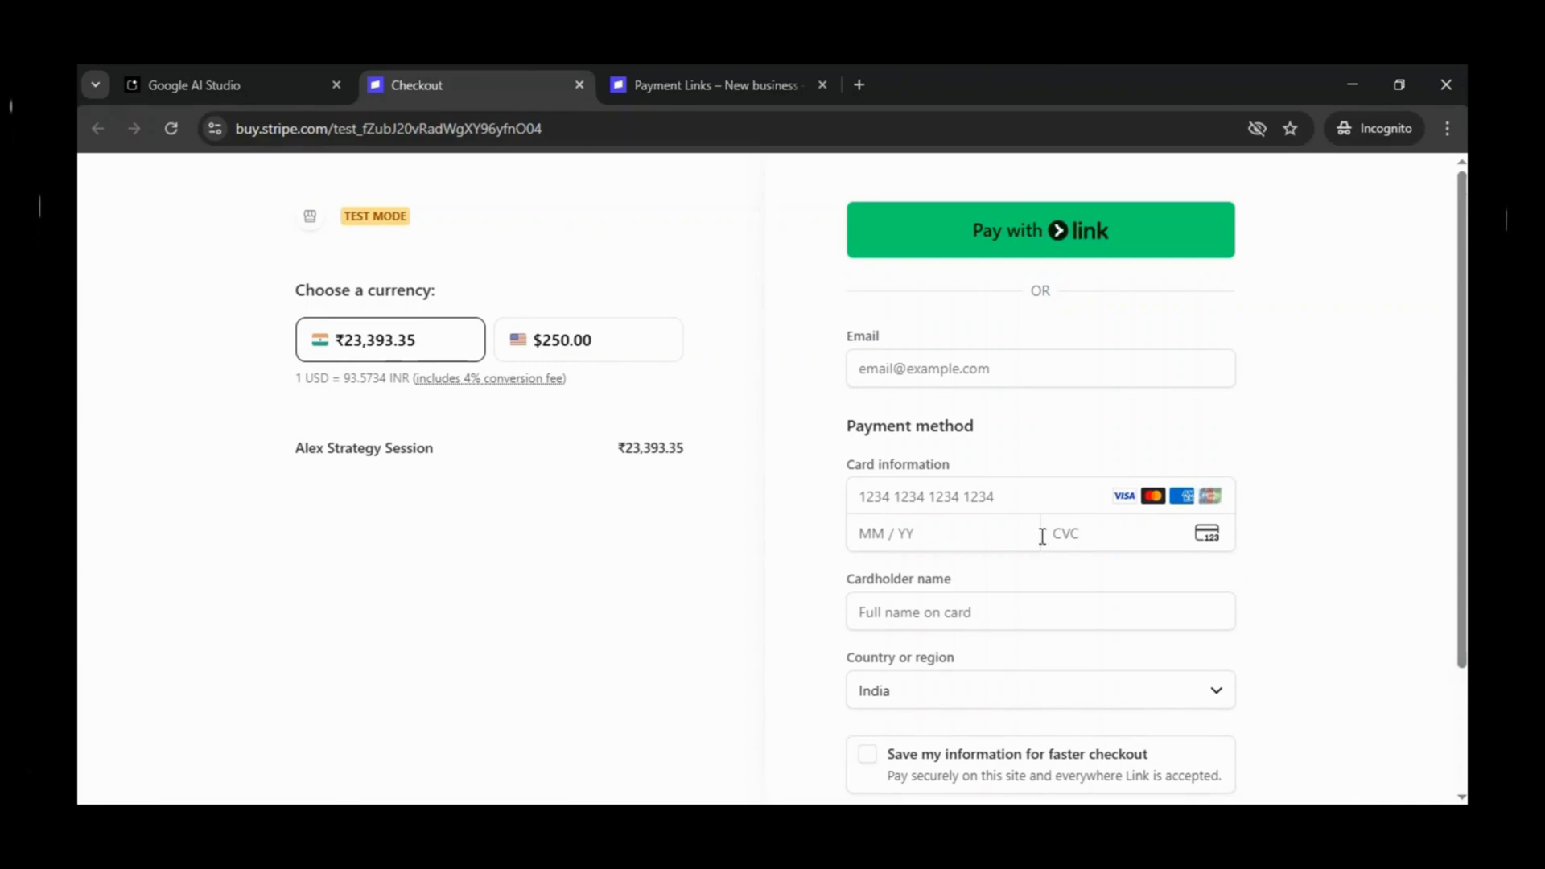
left_click(586, 340)
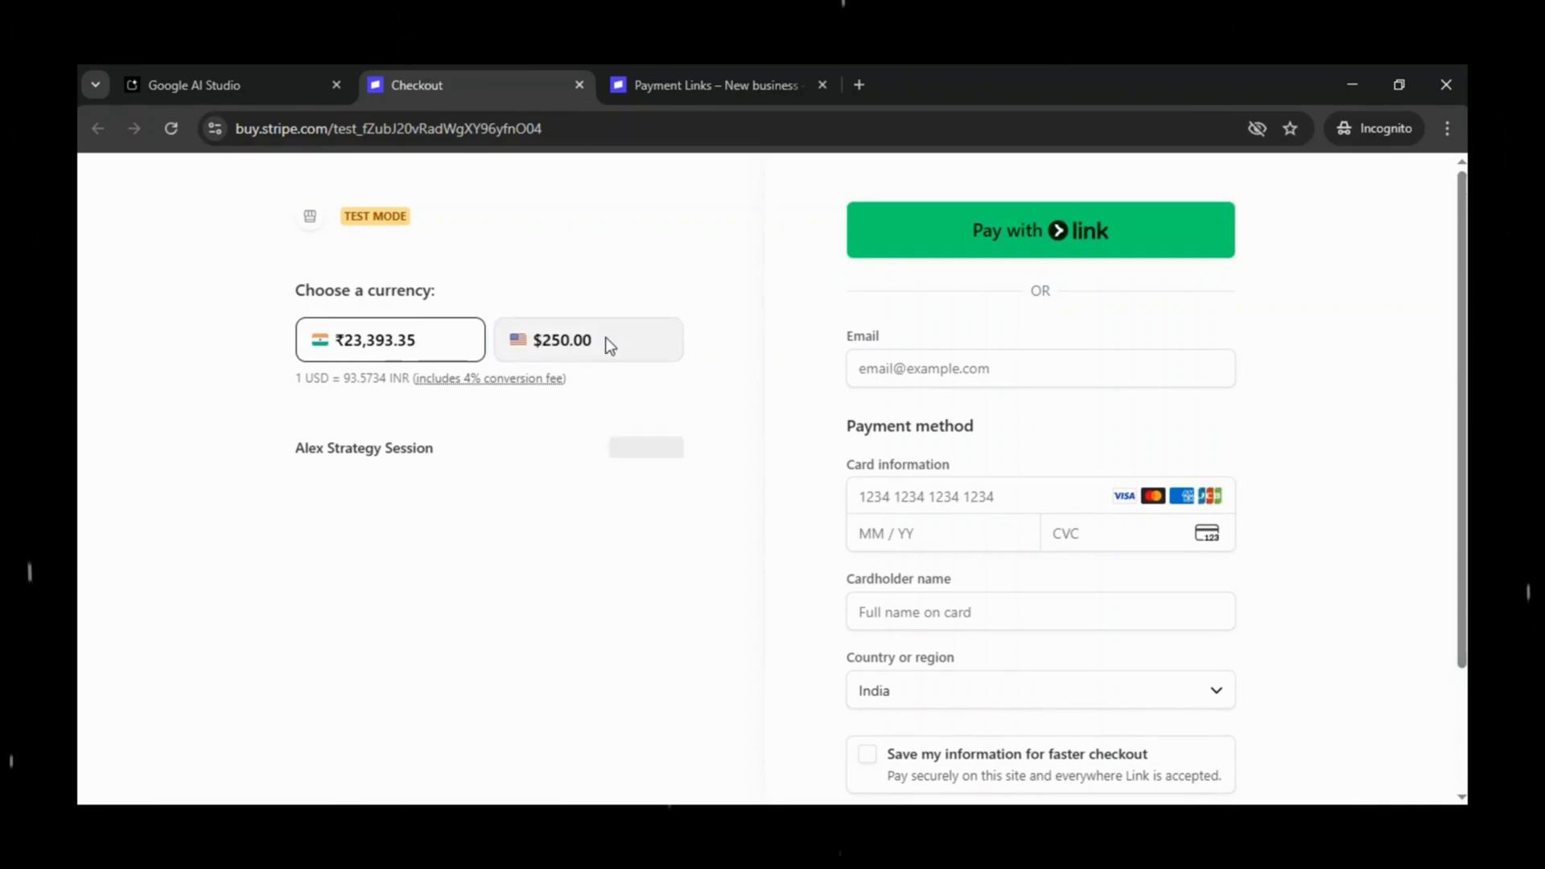
left_click(588, 340)
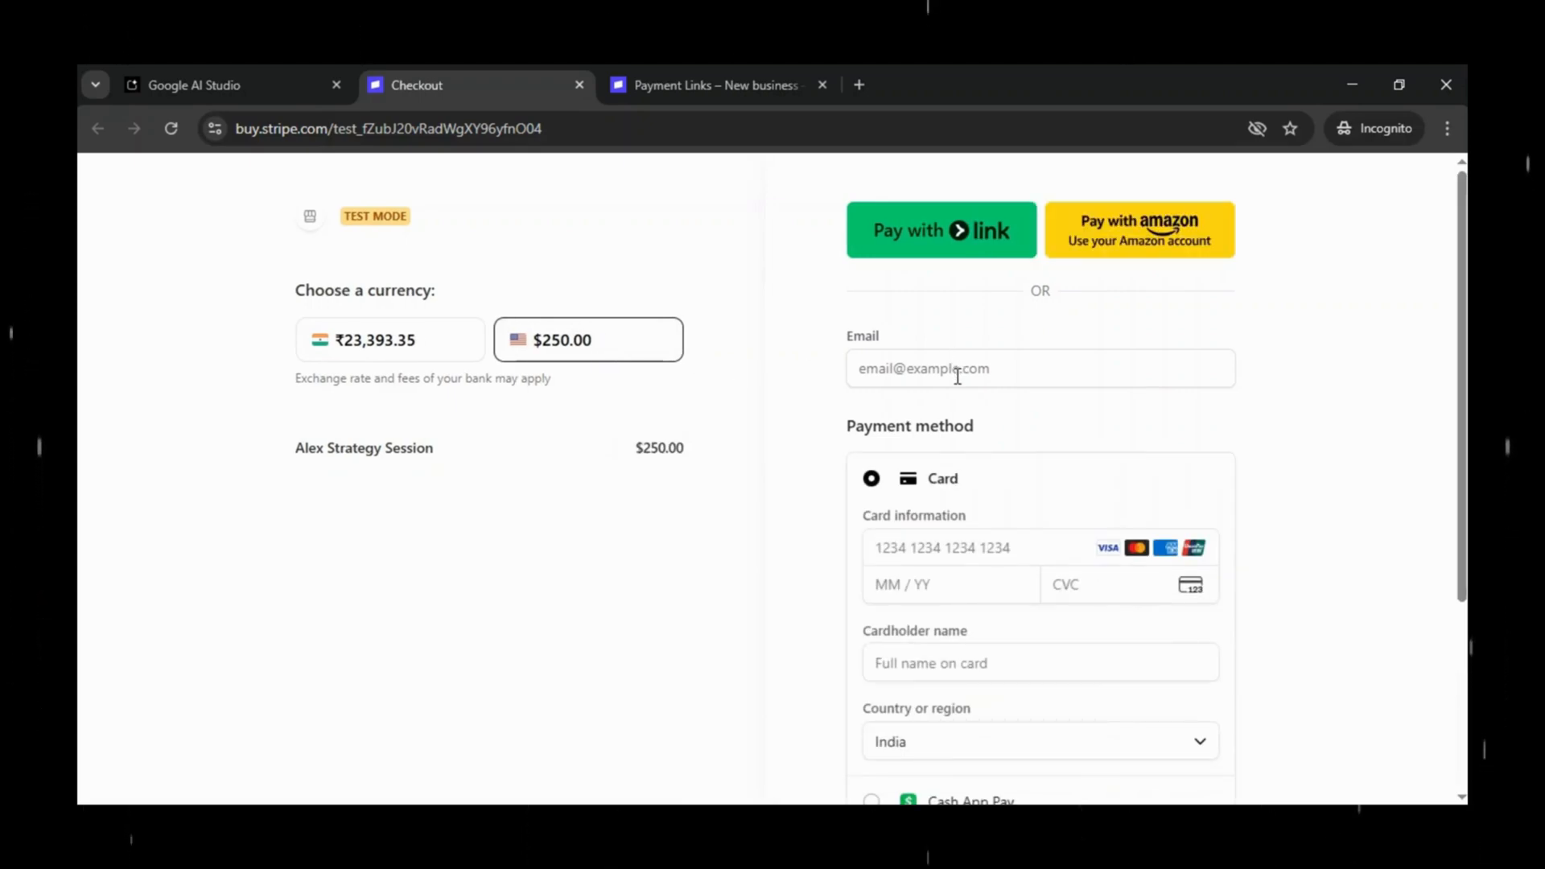
left_click(1039, 367)
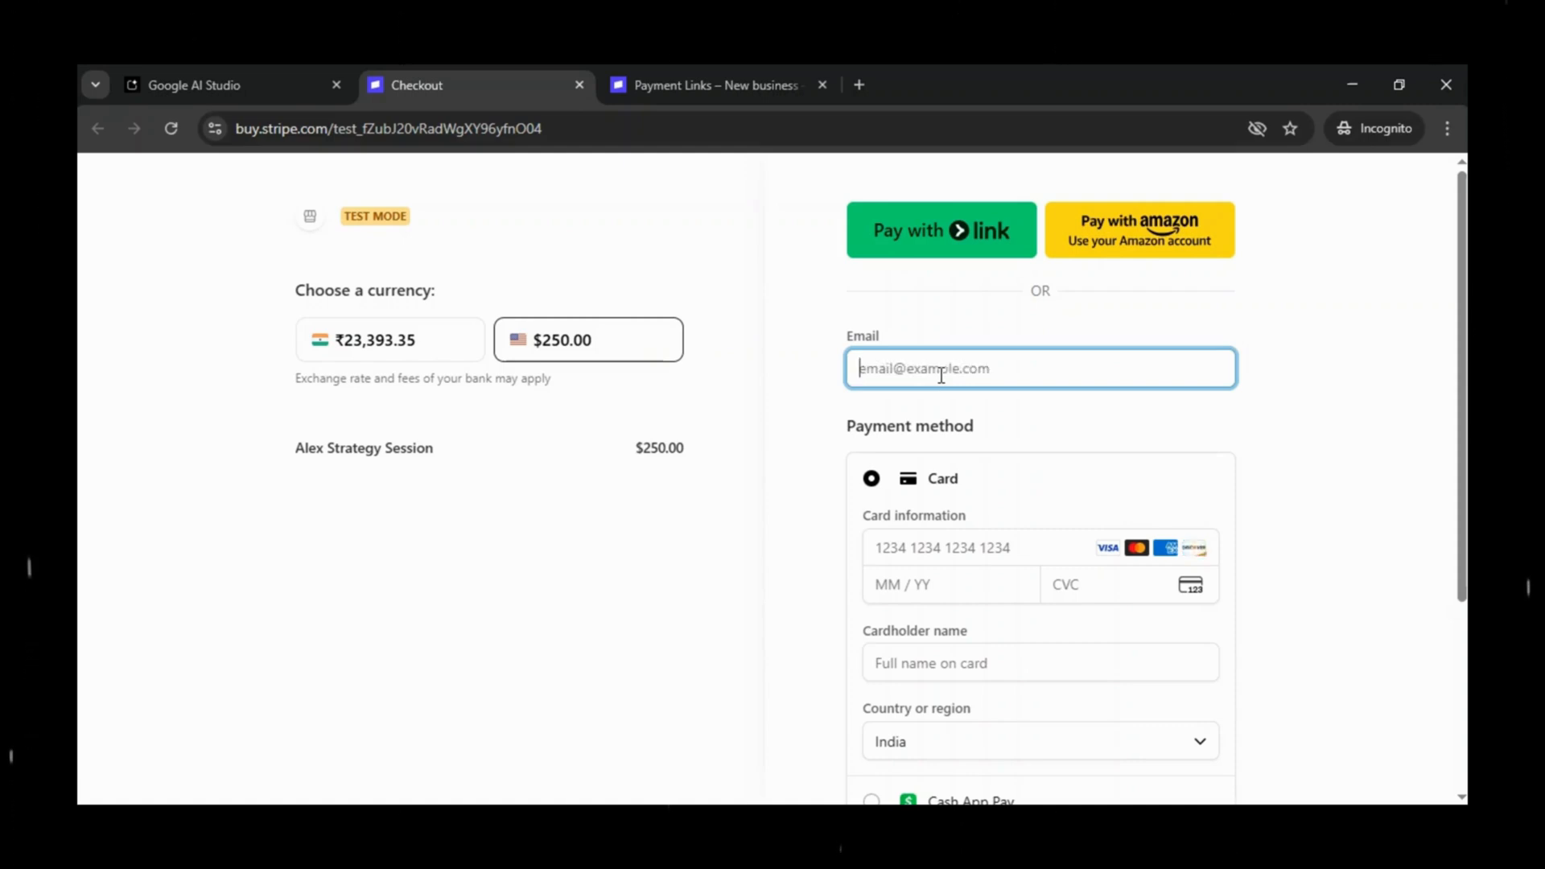
type("jan")
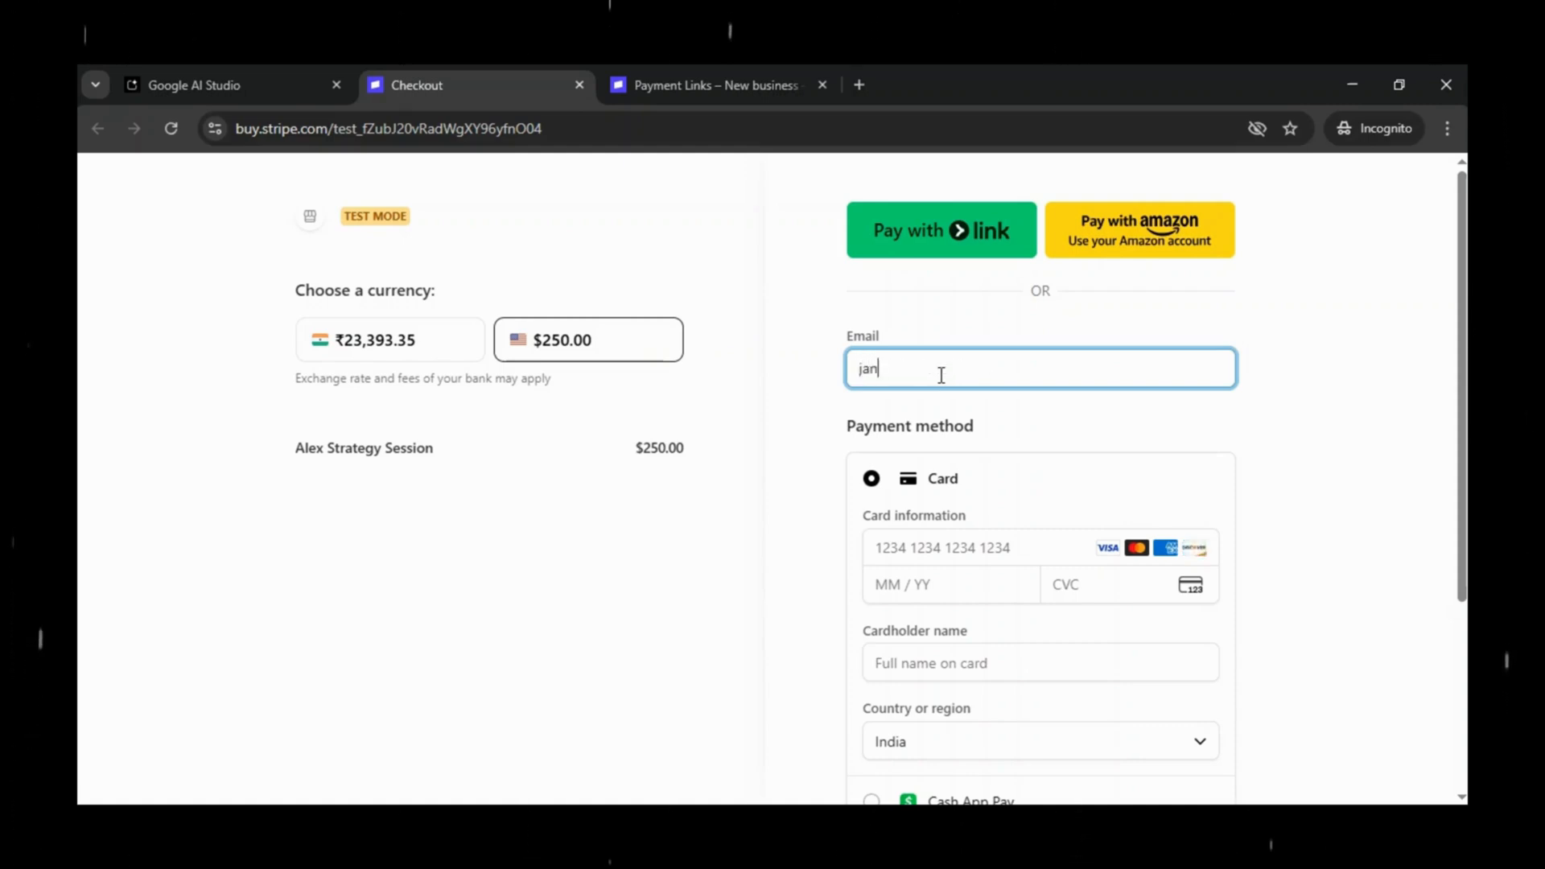
type("e@")
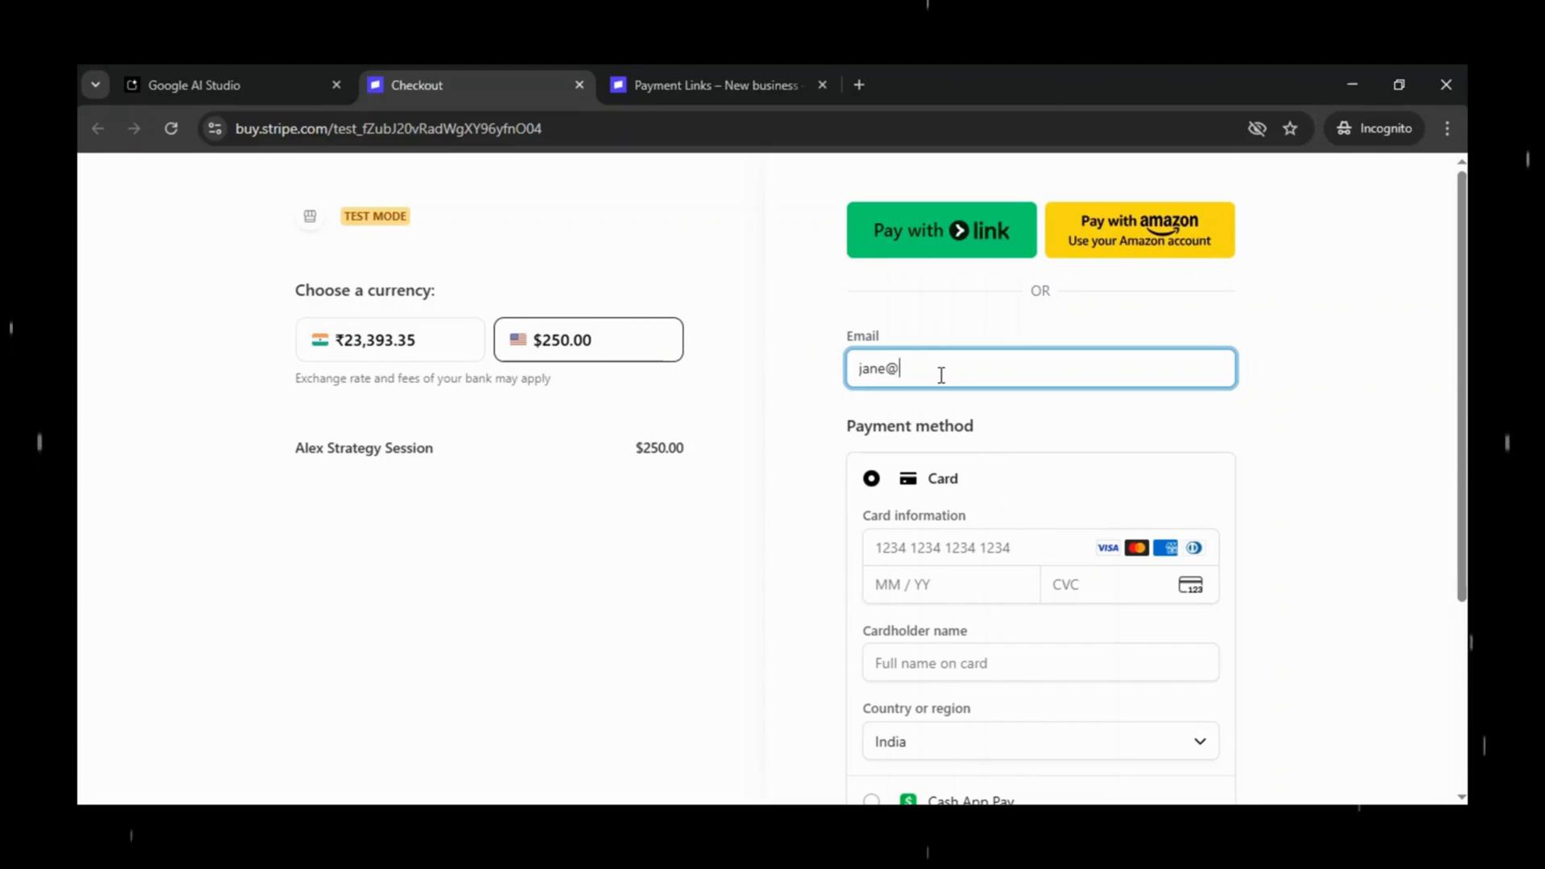
type("abc")
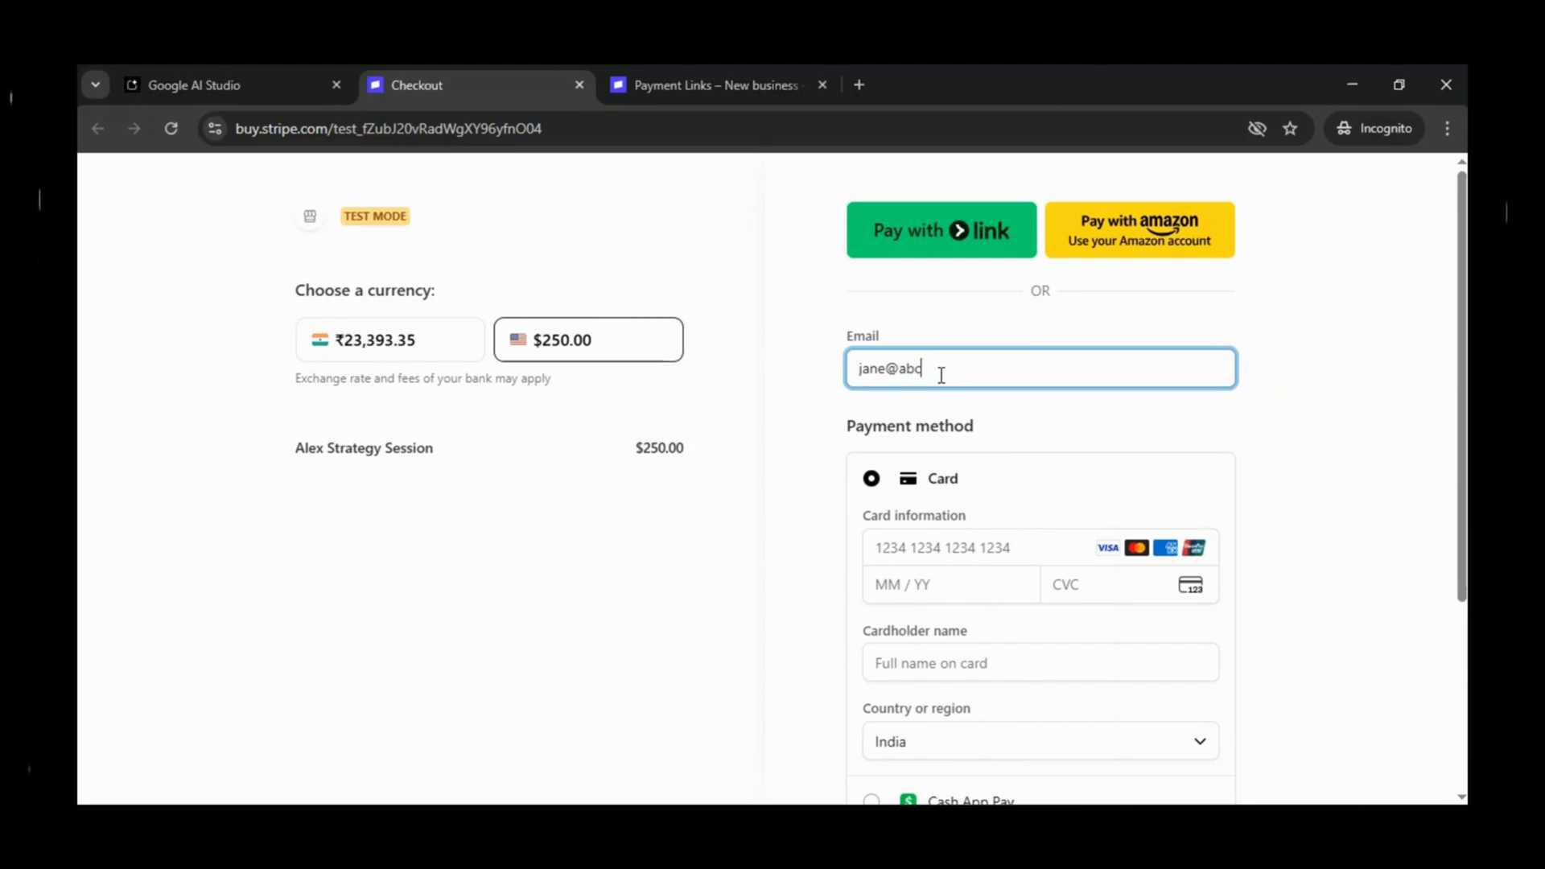
type(".c")
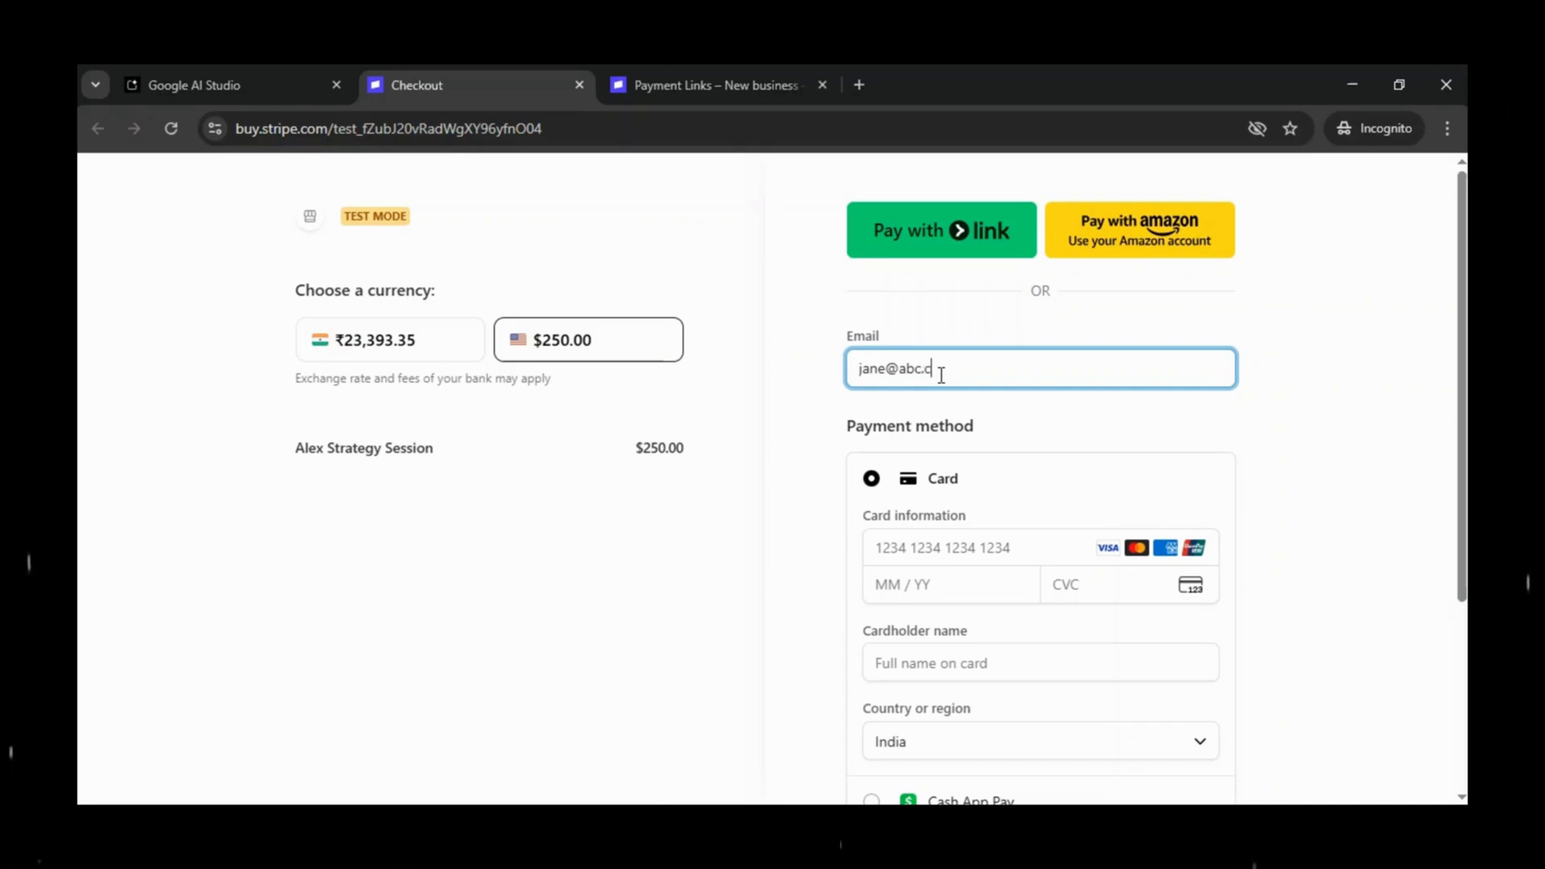
type("om")
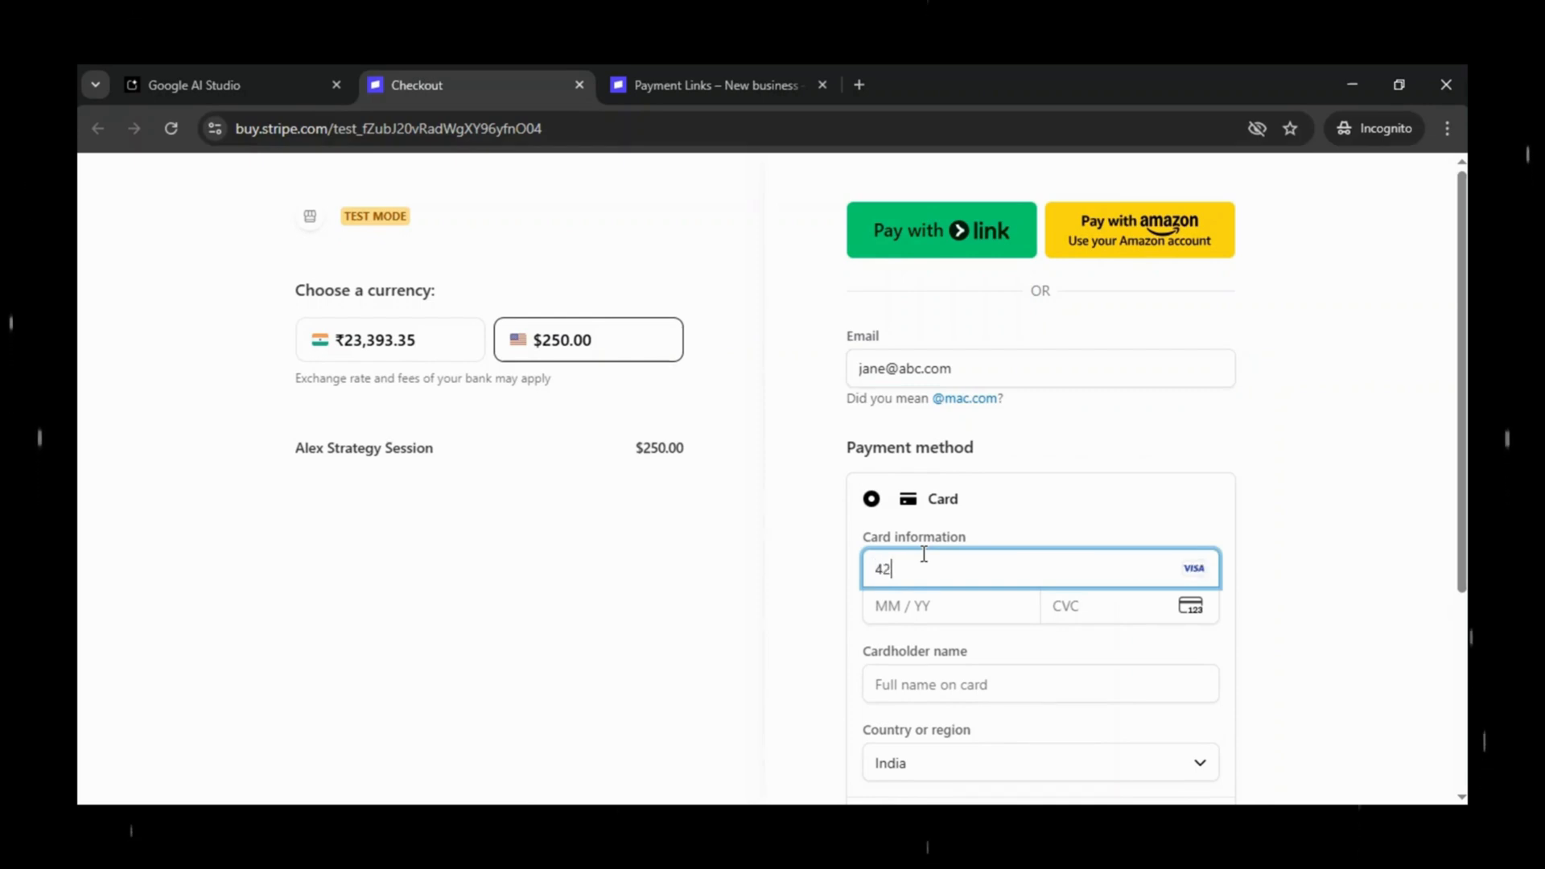
type("4242 4")
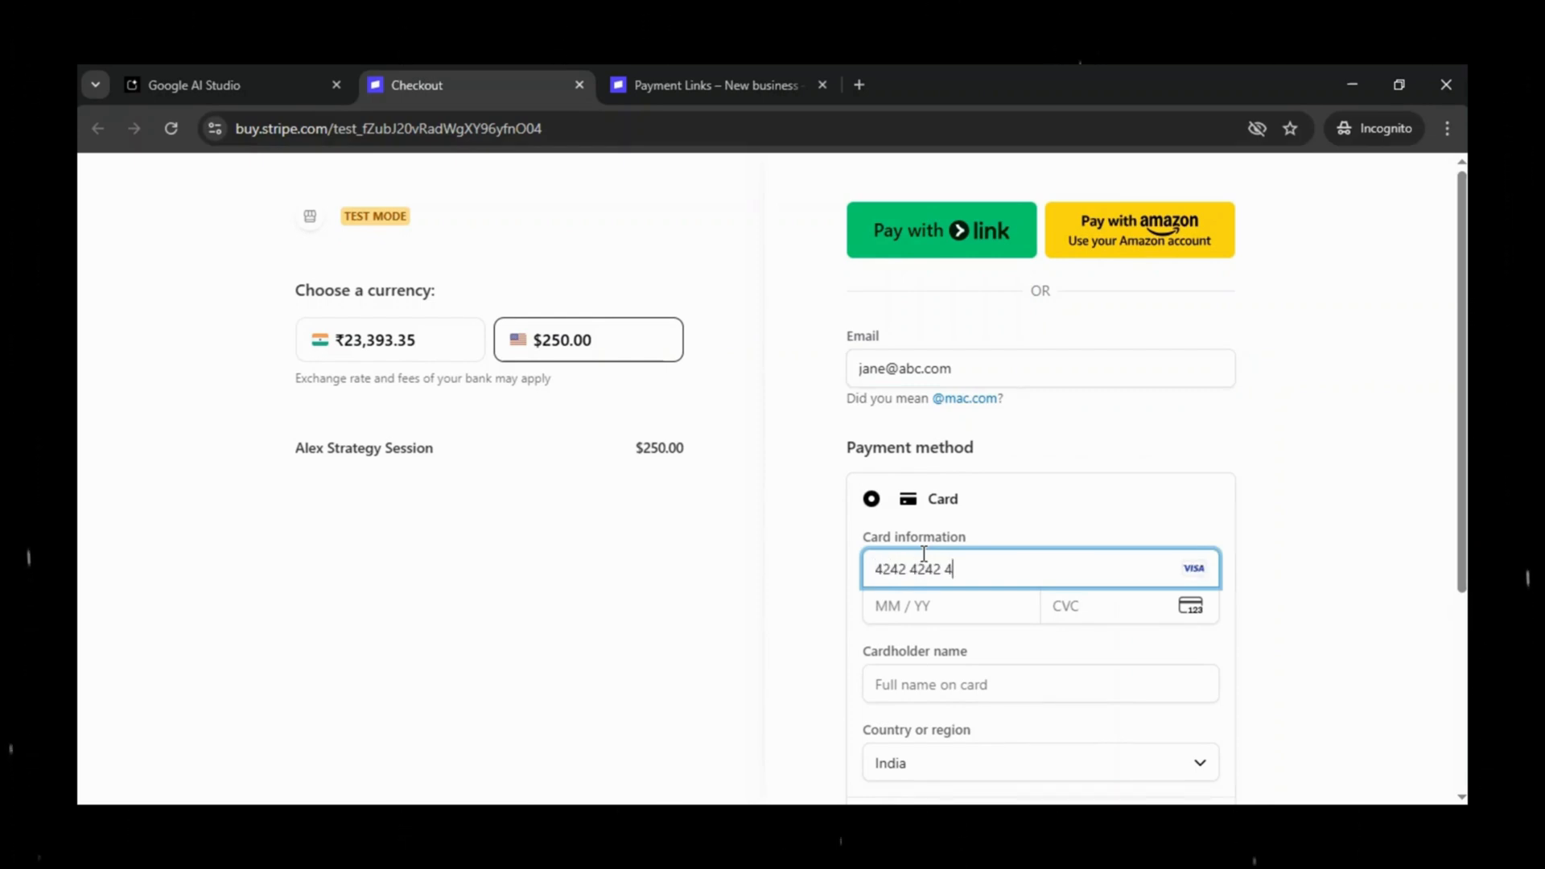
type("242")
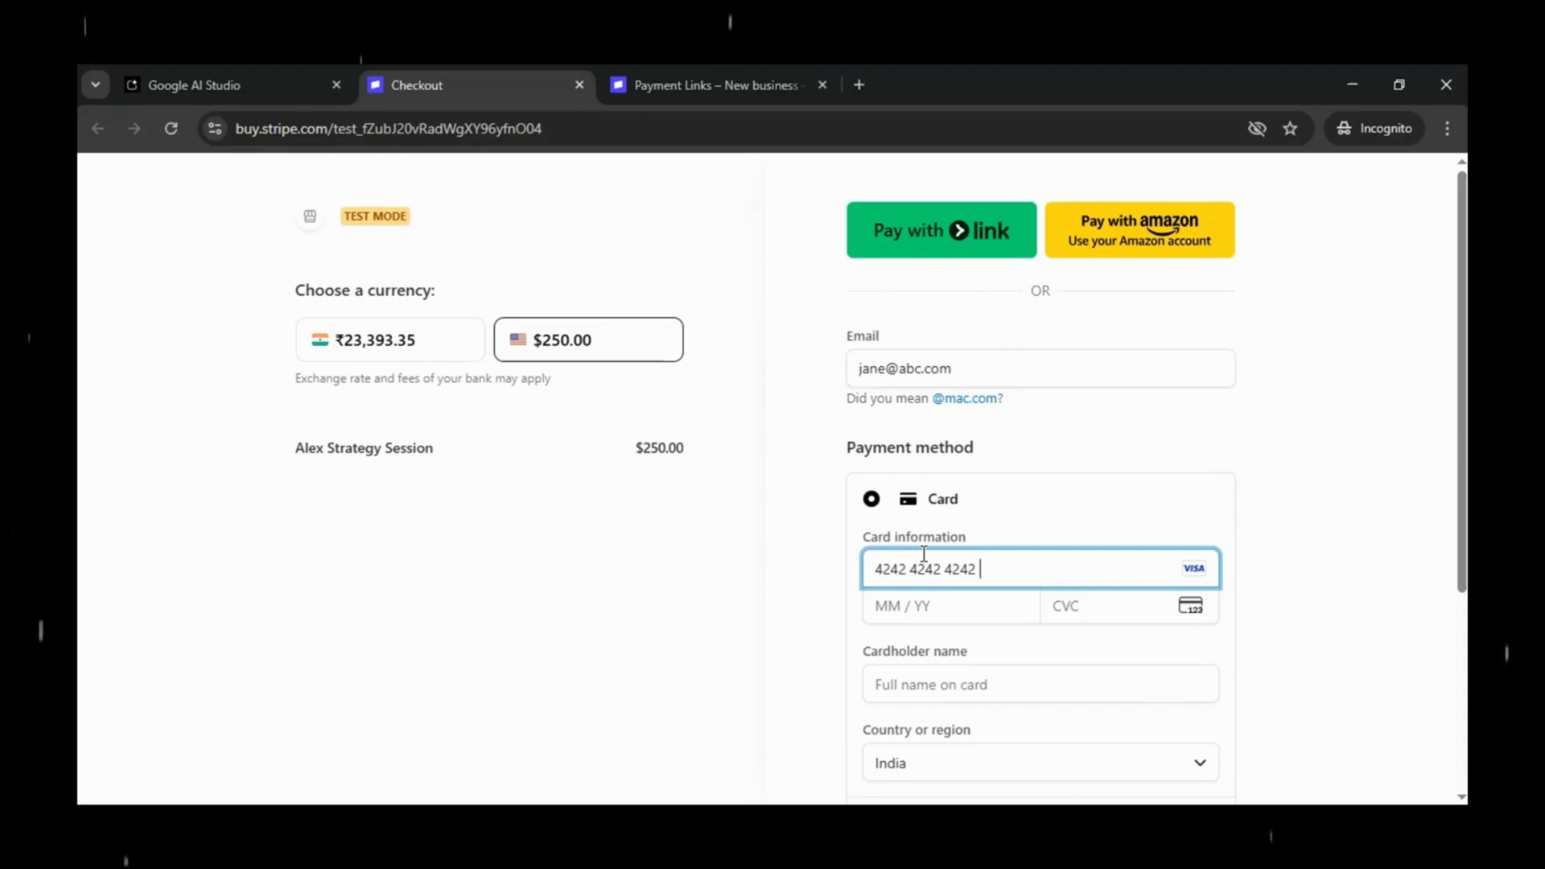
type("4242")
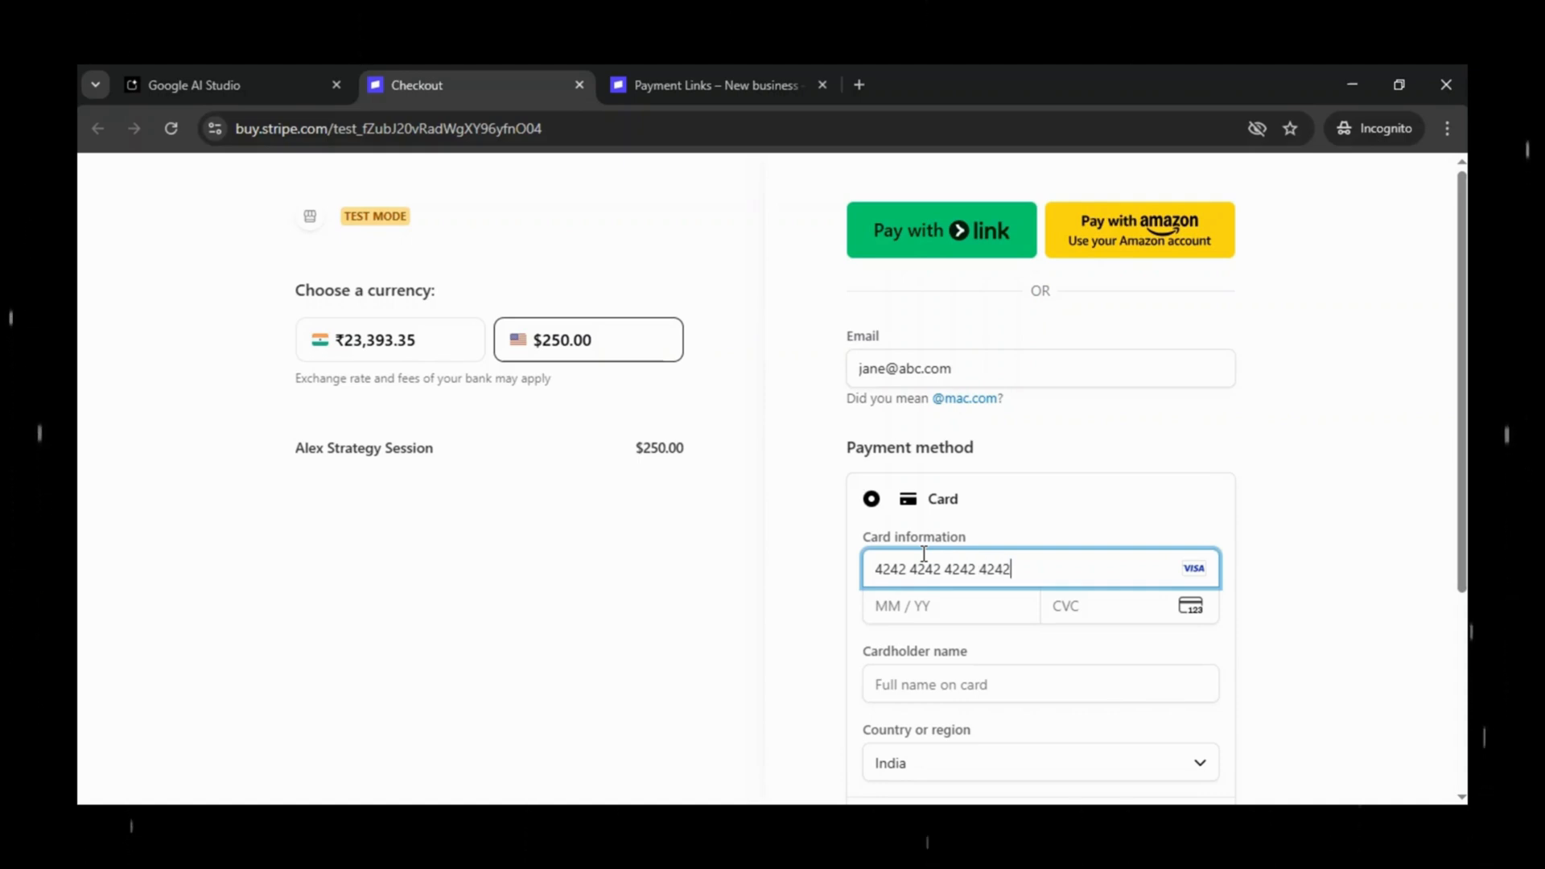
left_click(952, 605)
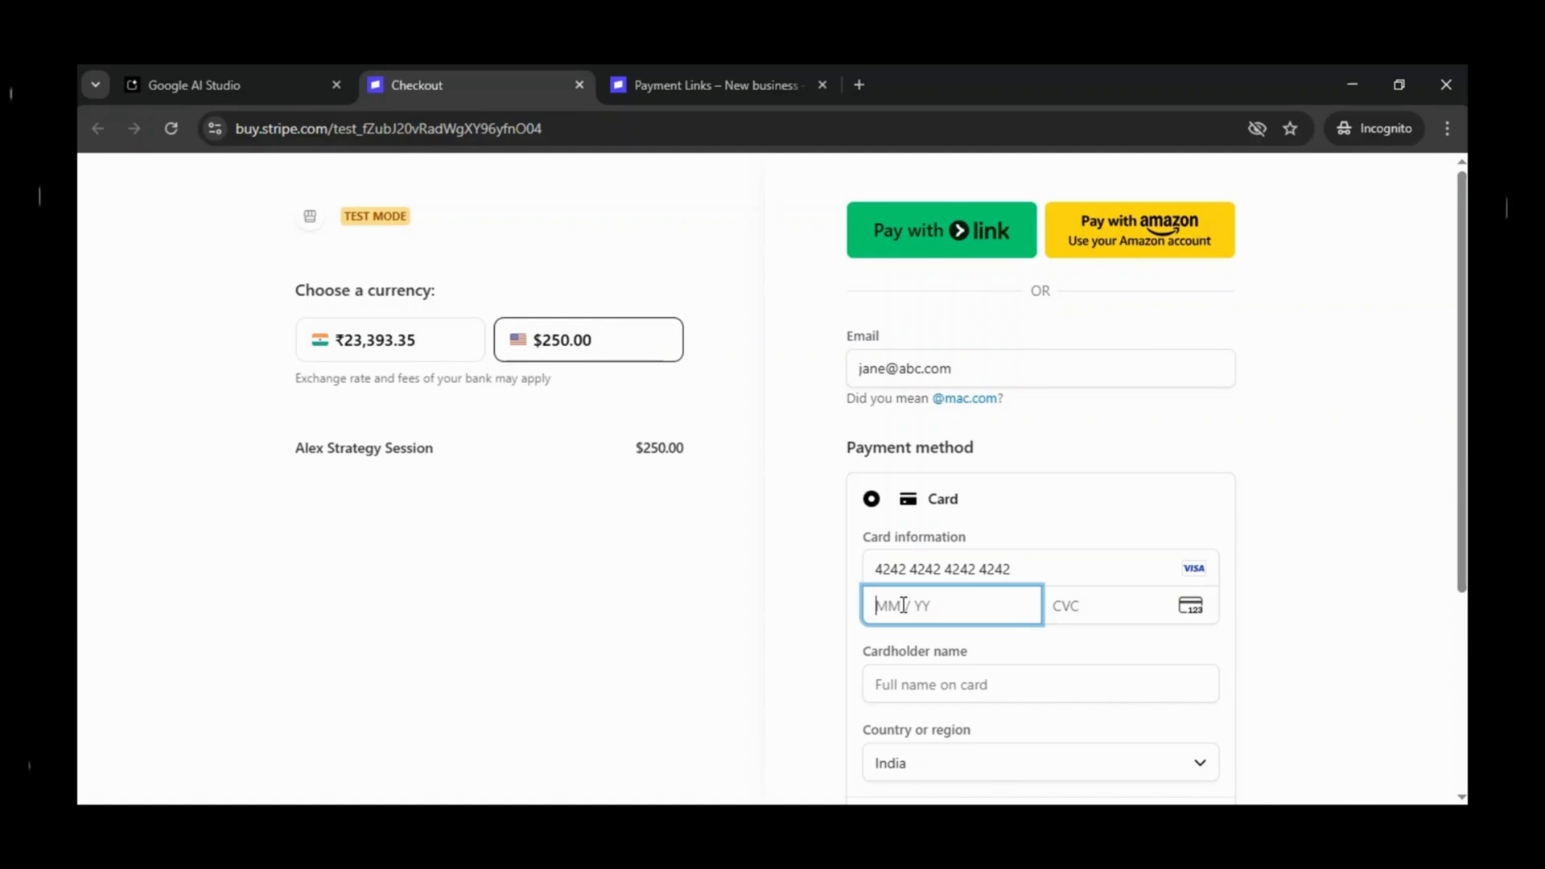
type("01 /")
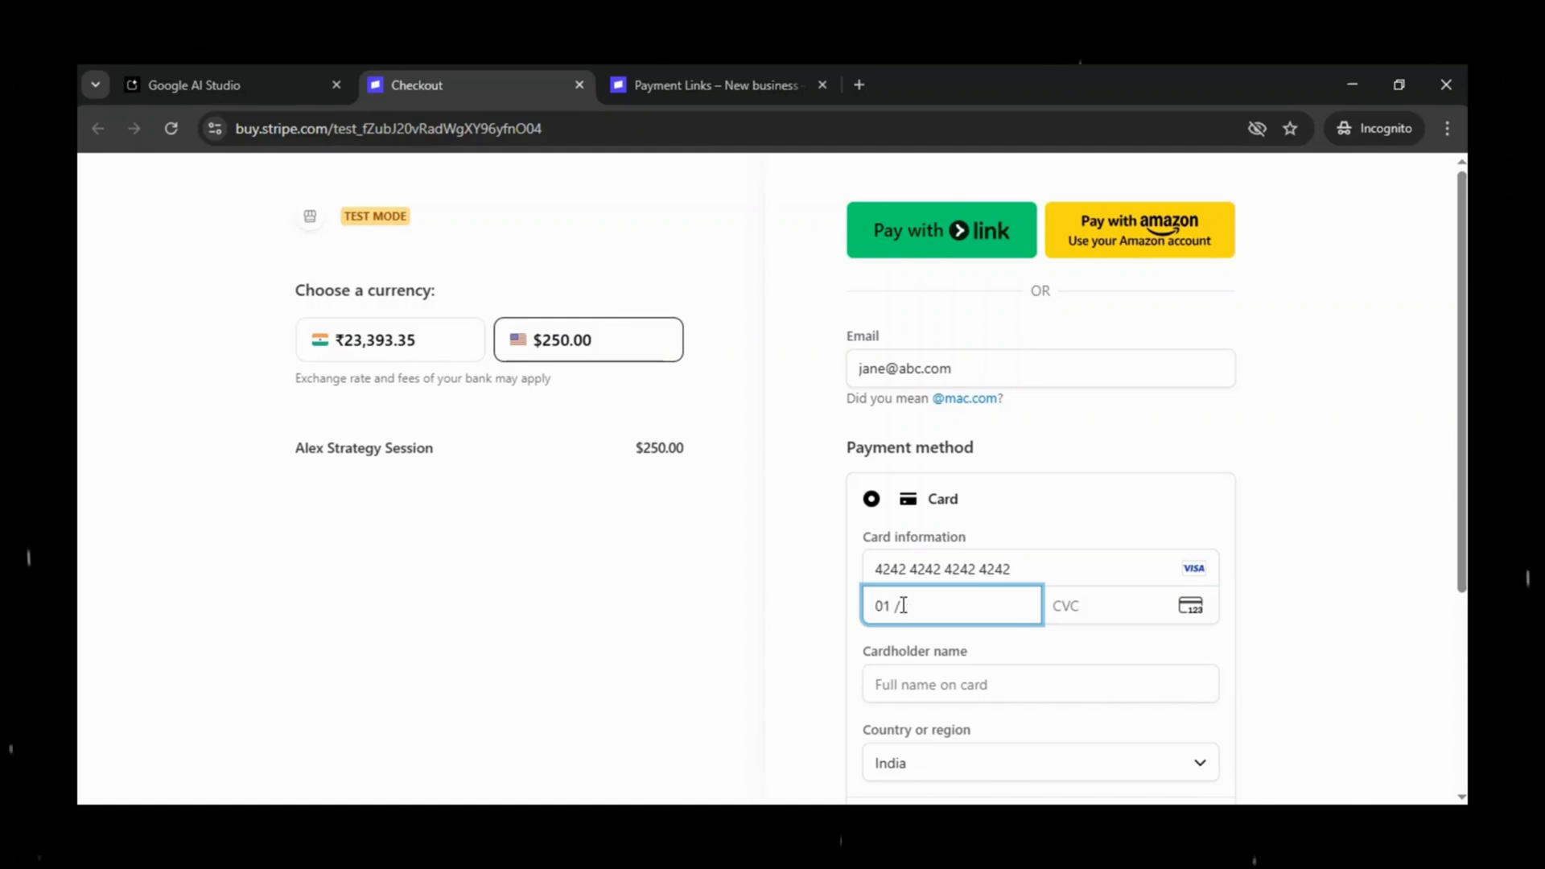
type("28")
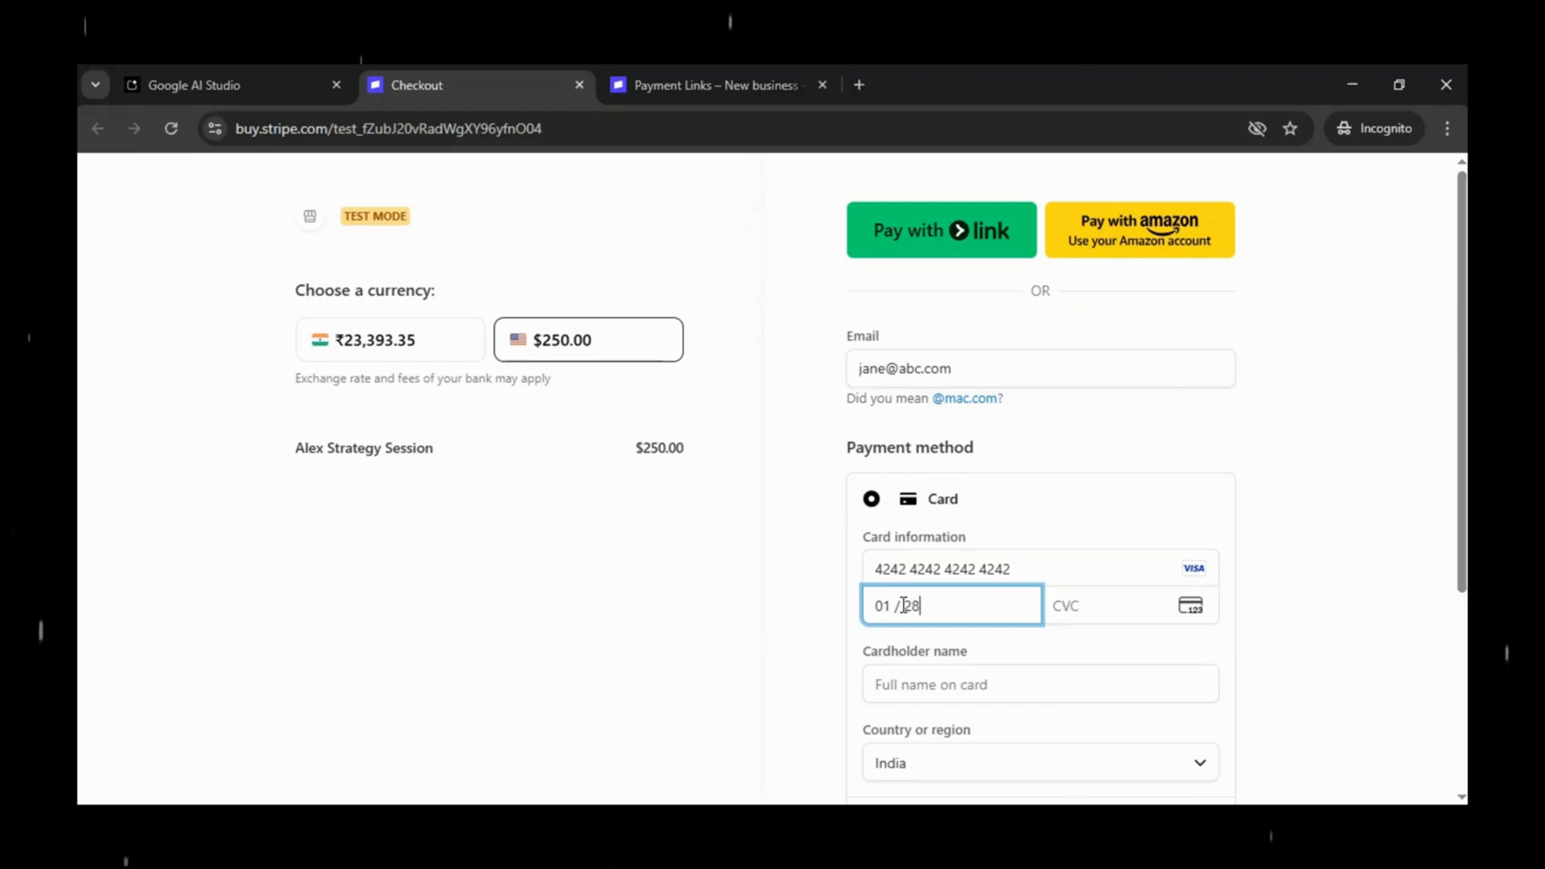
left_click(1124, 605)
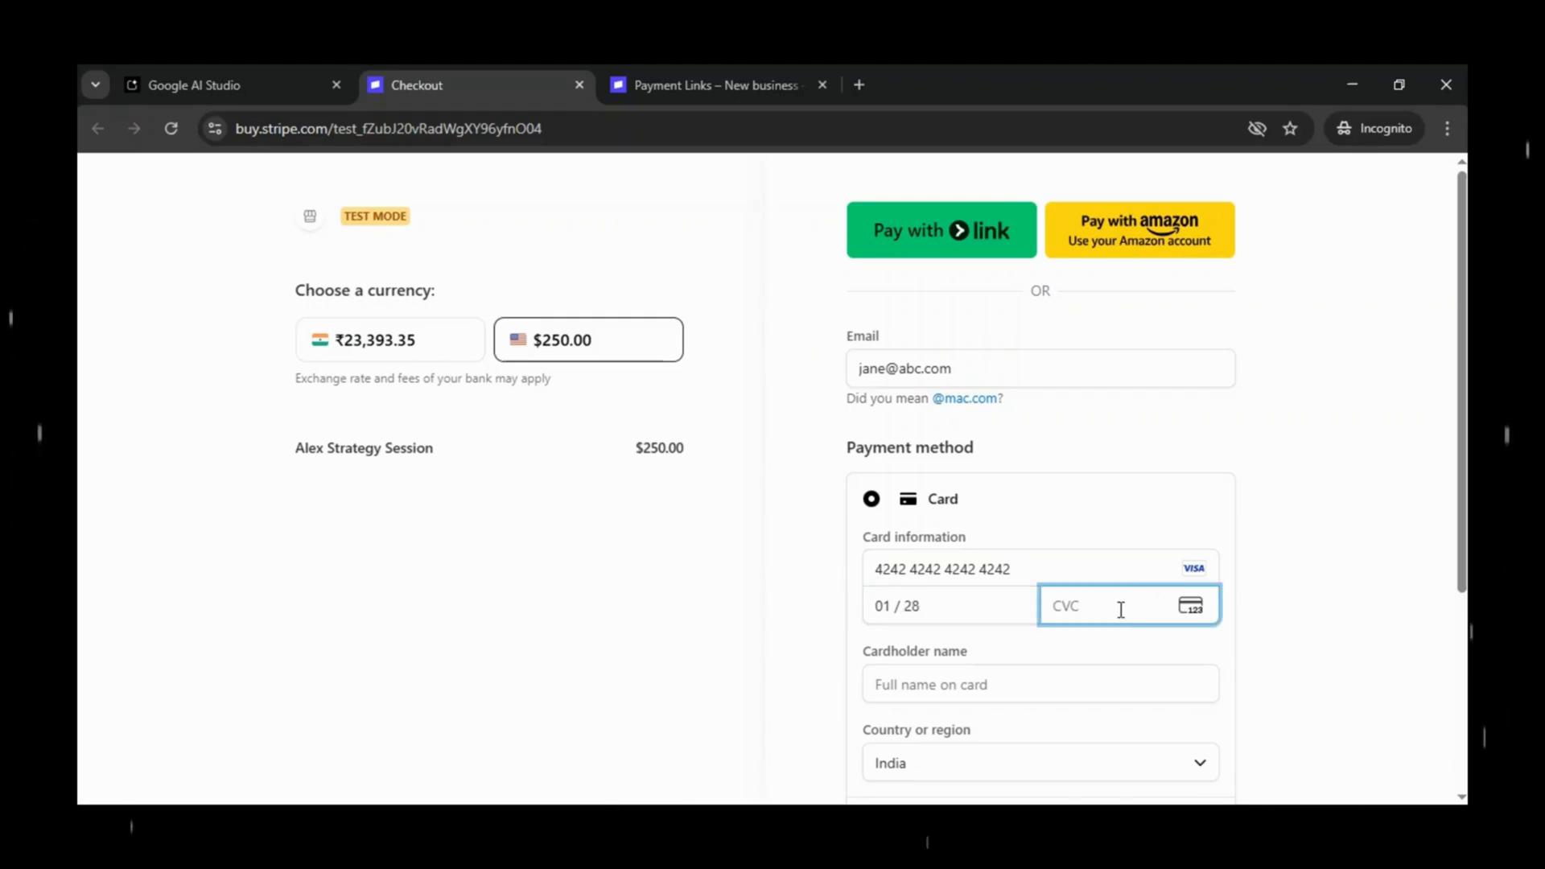
type("111")
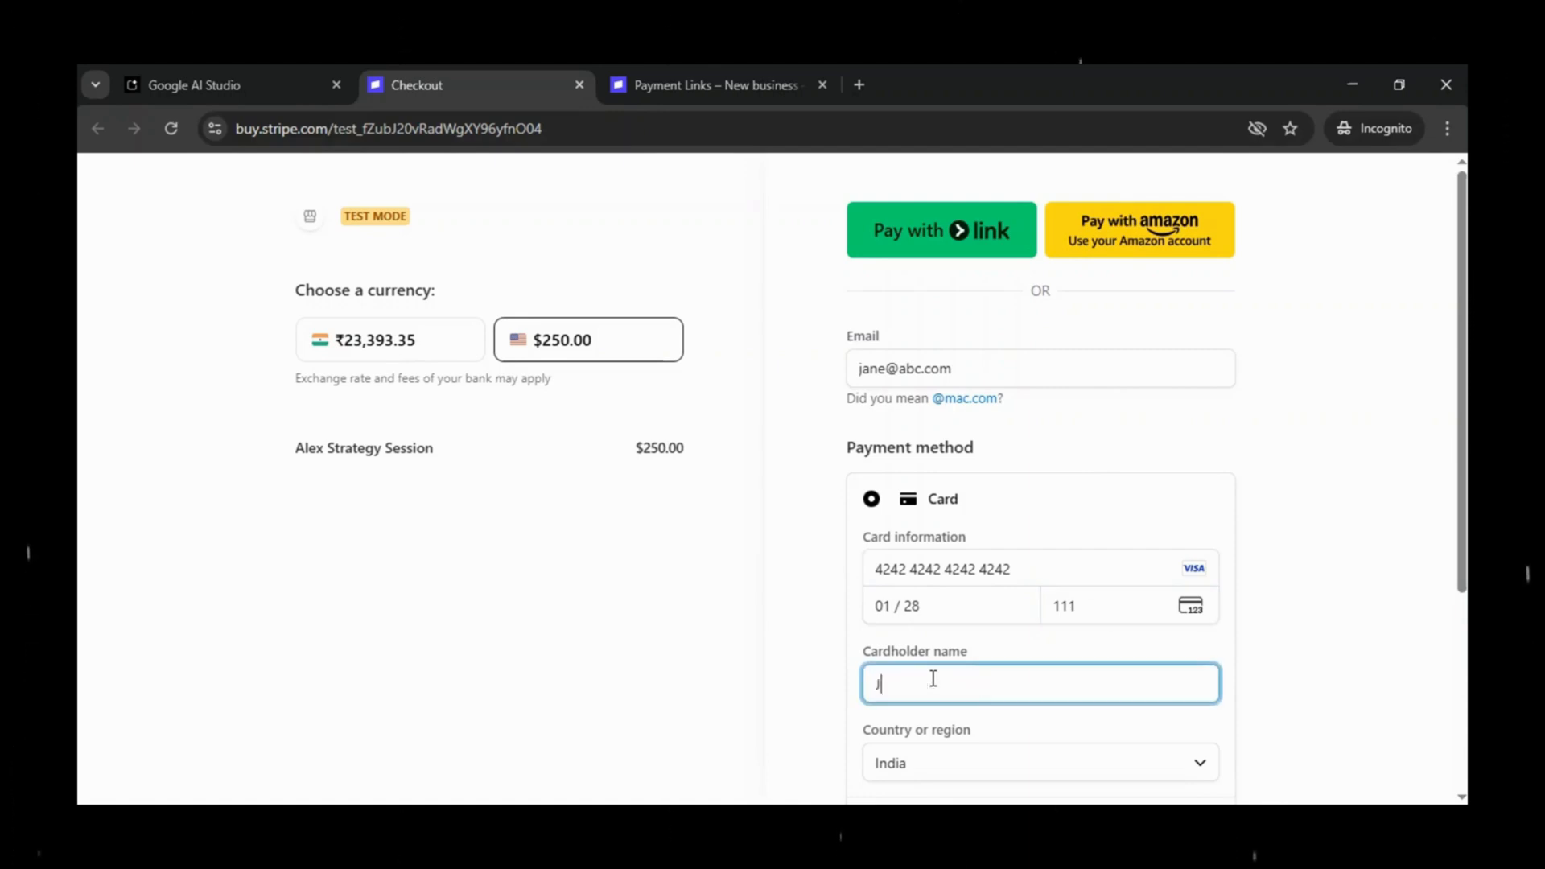
type("ane")
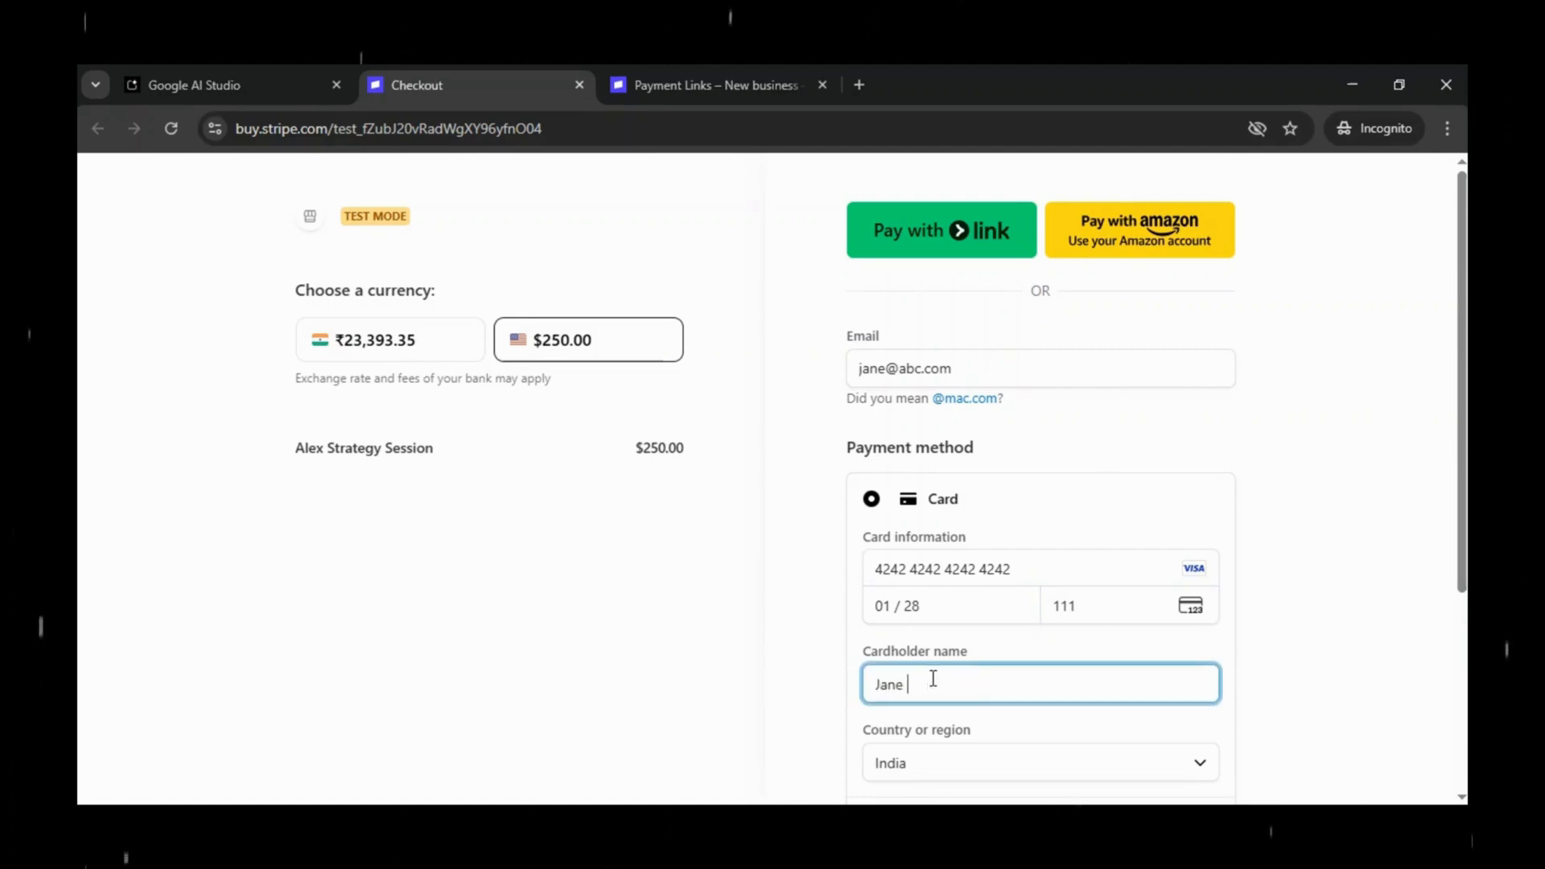
type("Doe")
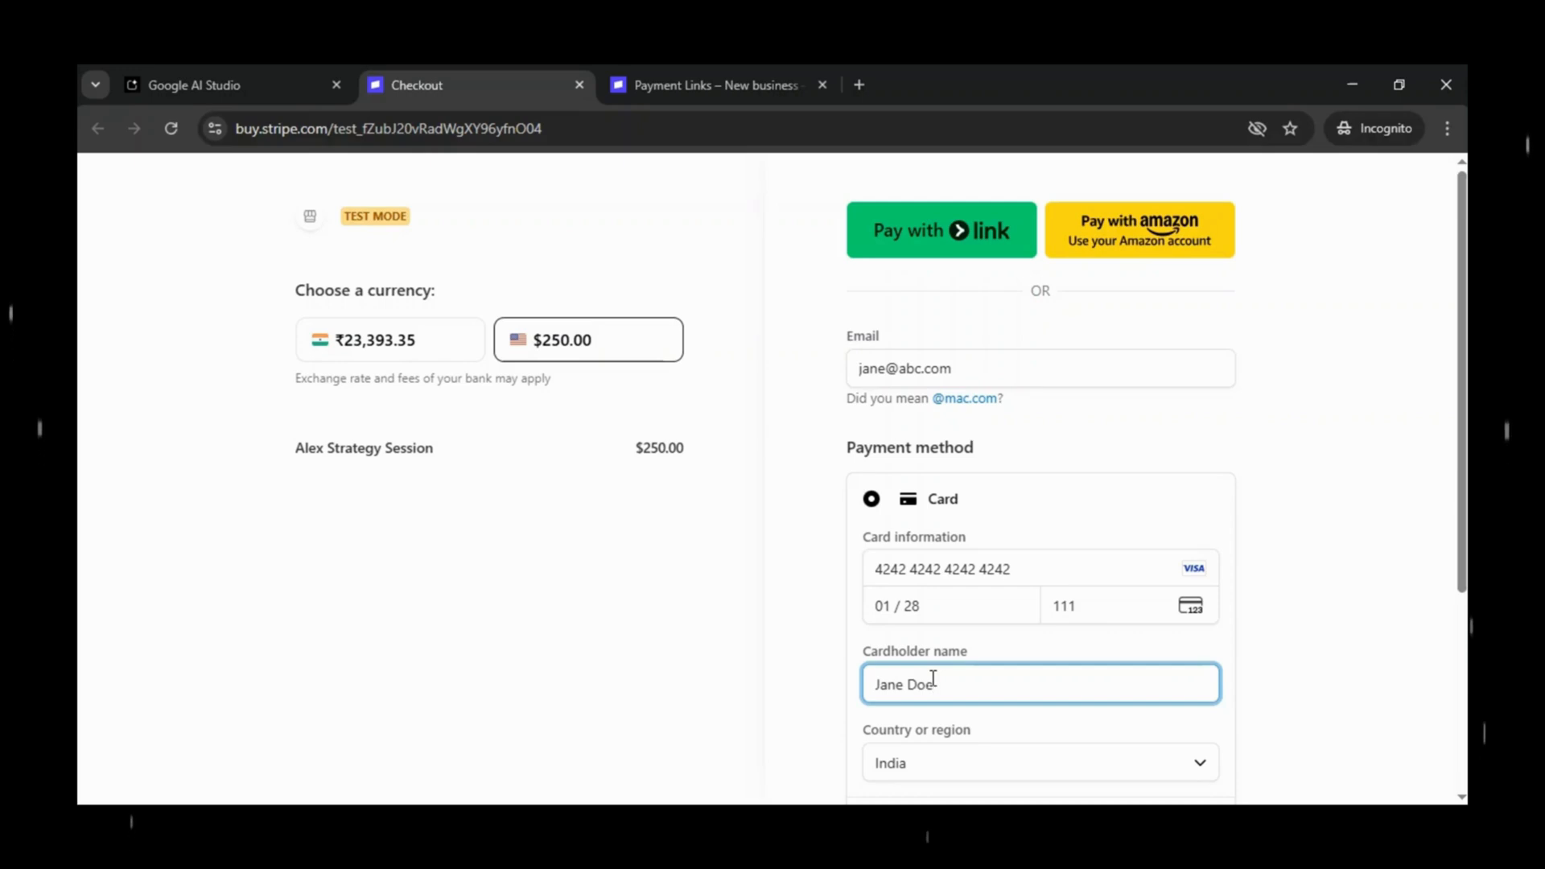
scroll("down", 3)
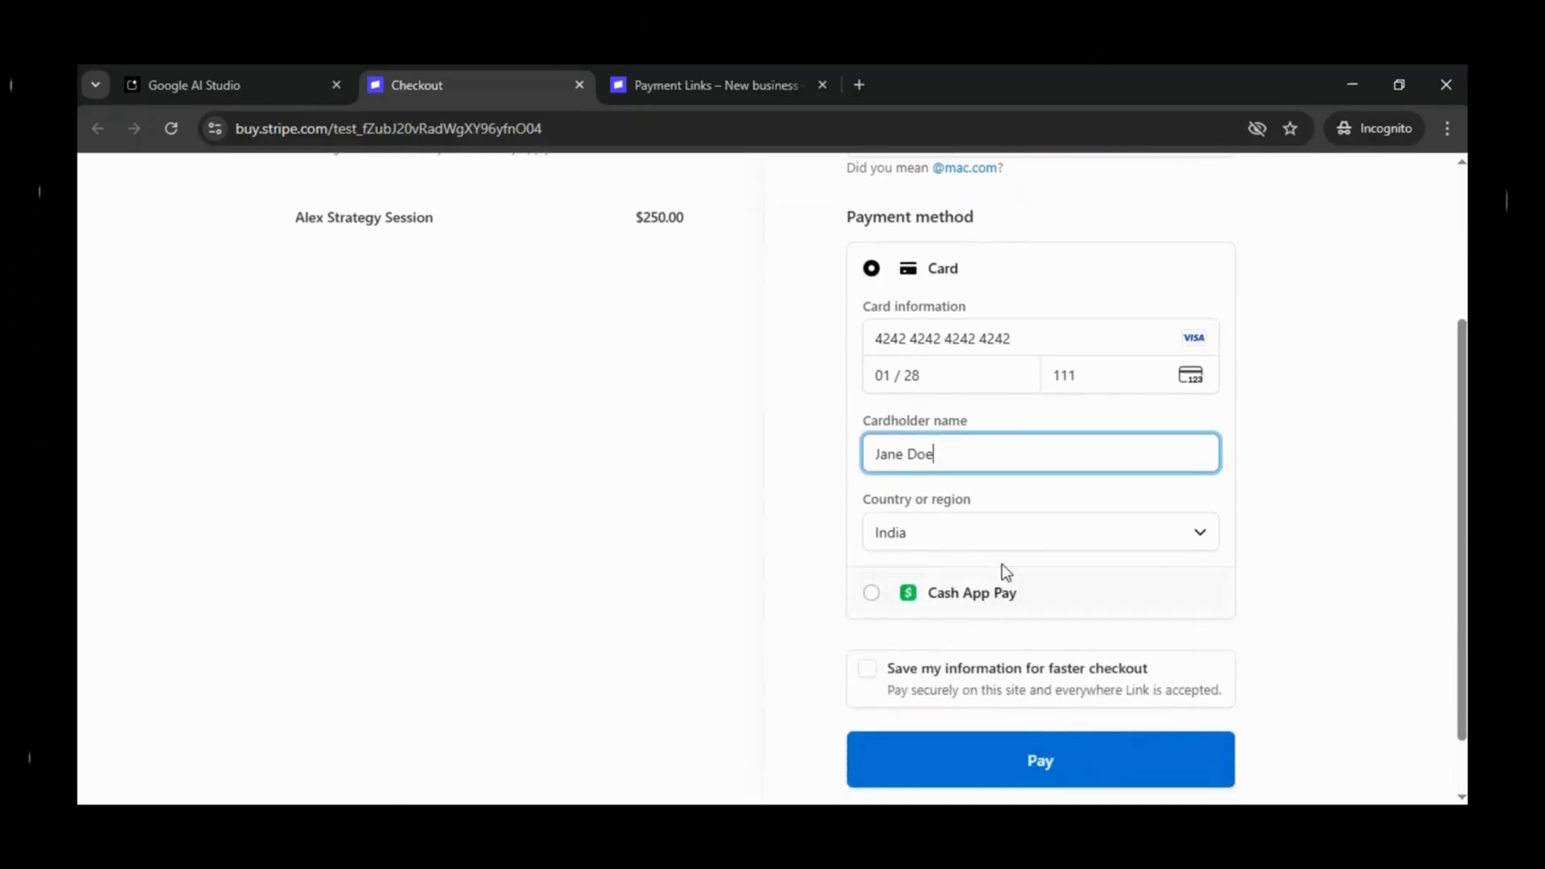
mouse_move(1083, 709)
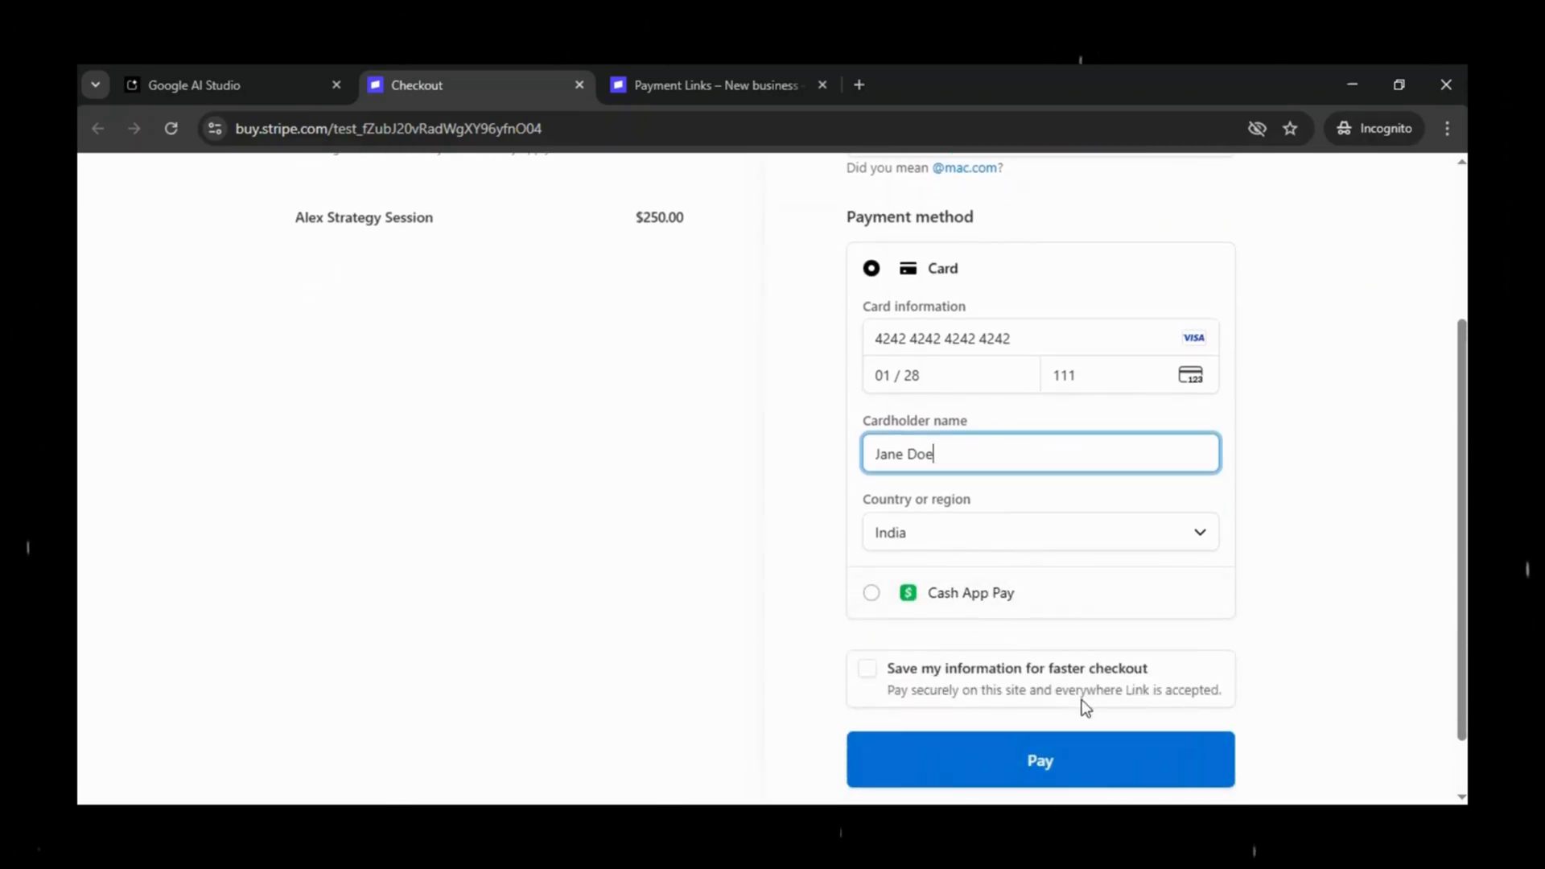
mouse_move(1104, 760)
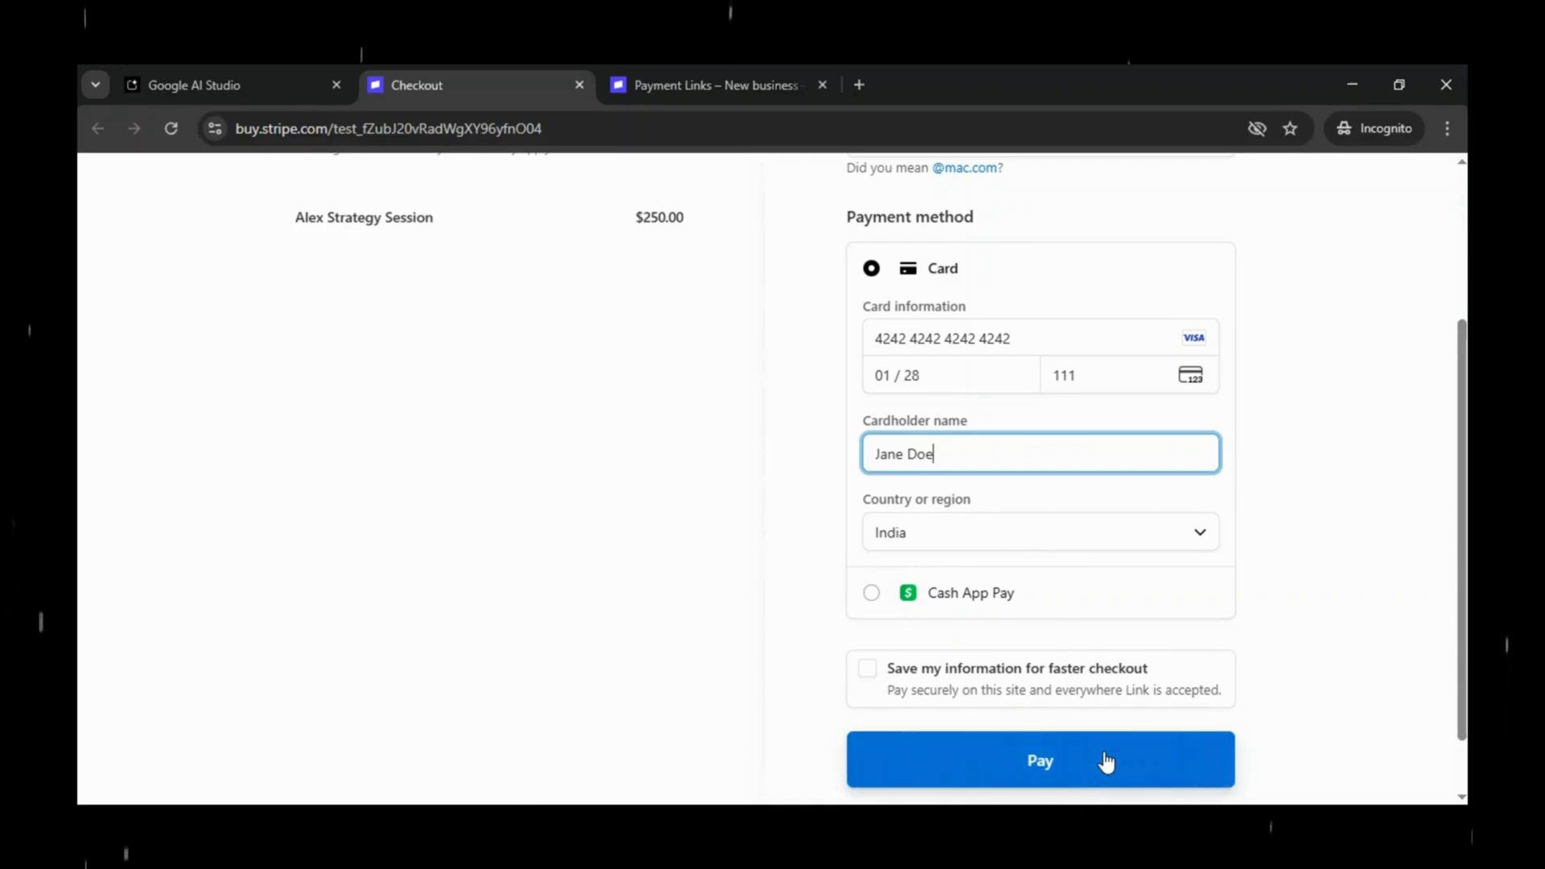
Submit the $250 test payment and view the 'Thanks for your payment' confirmation.
left_click(1040, 760)
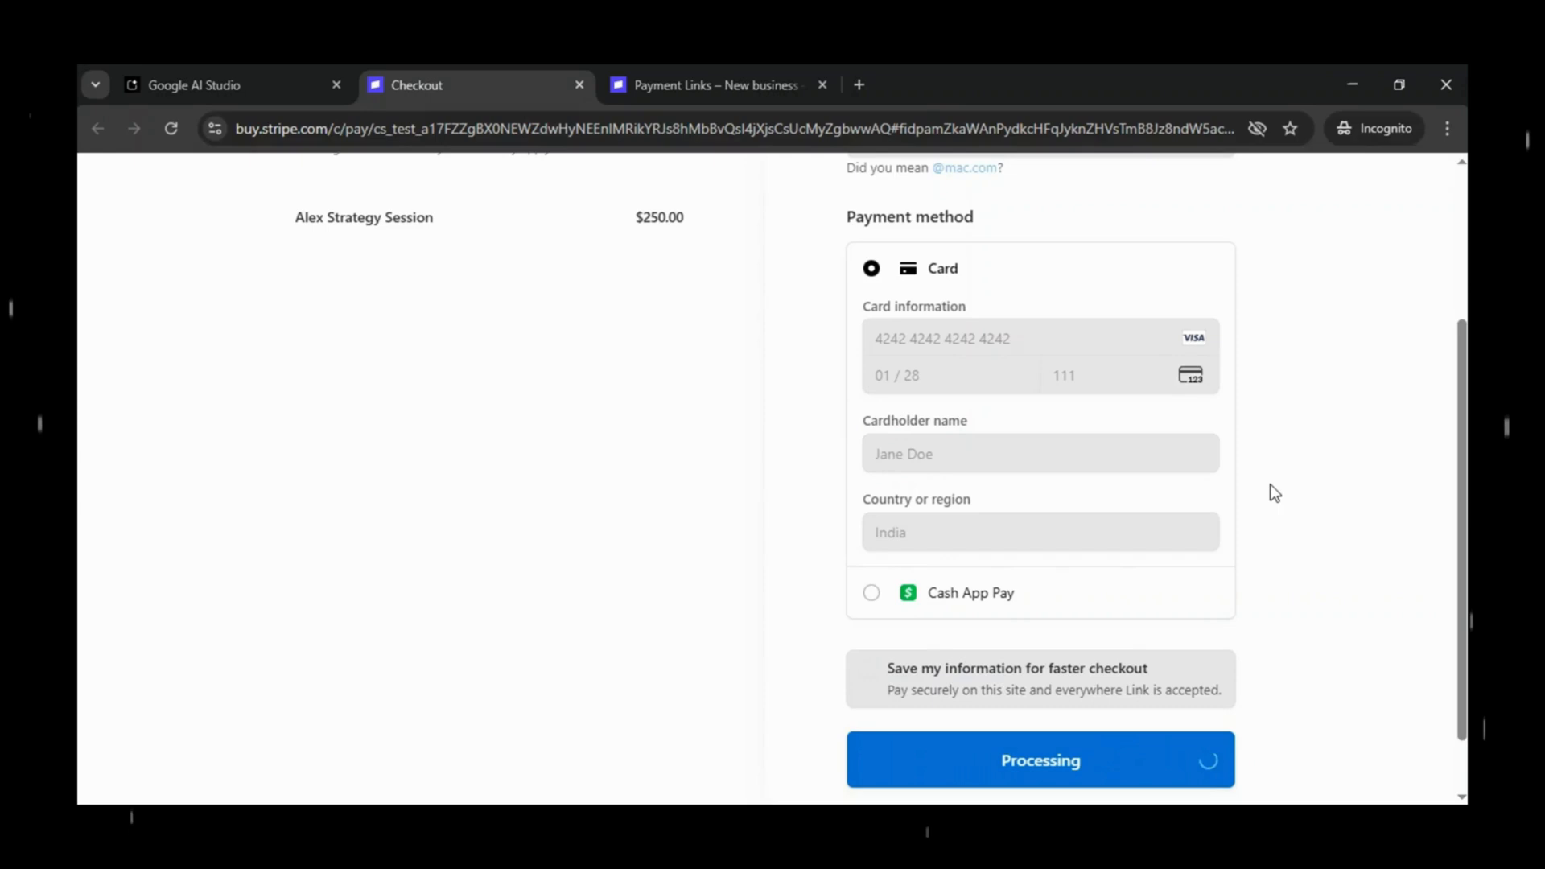
scroll("up", 3)
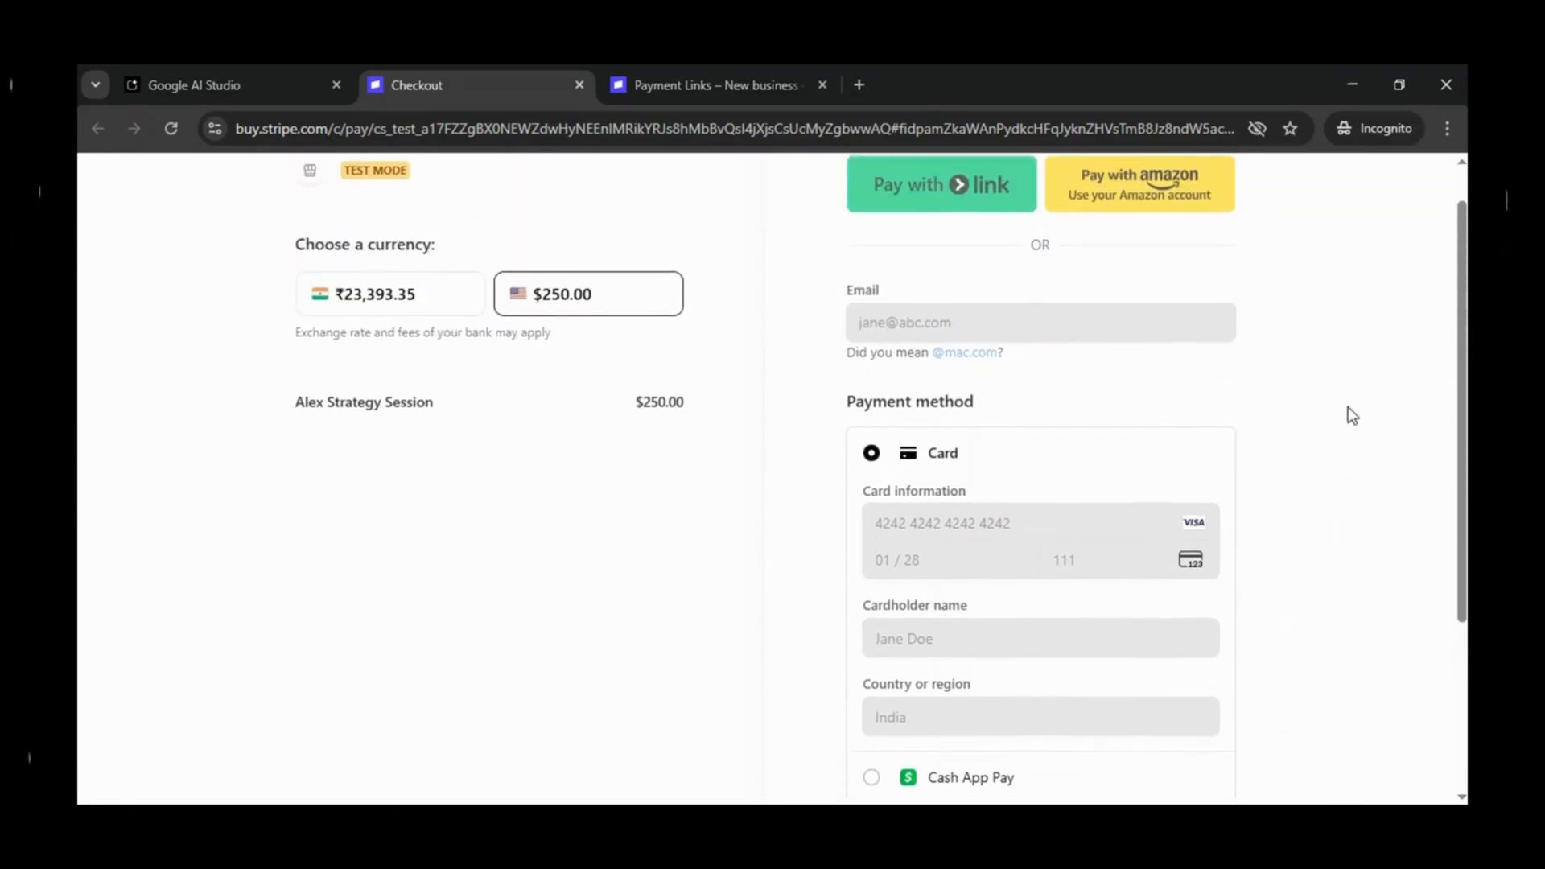
scroll("up", 3)
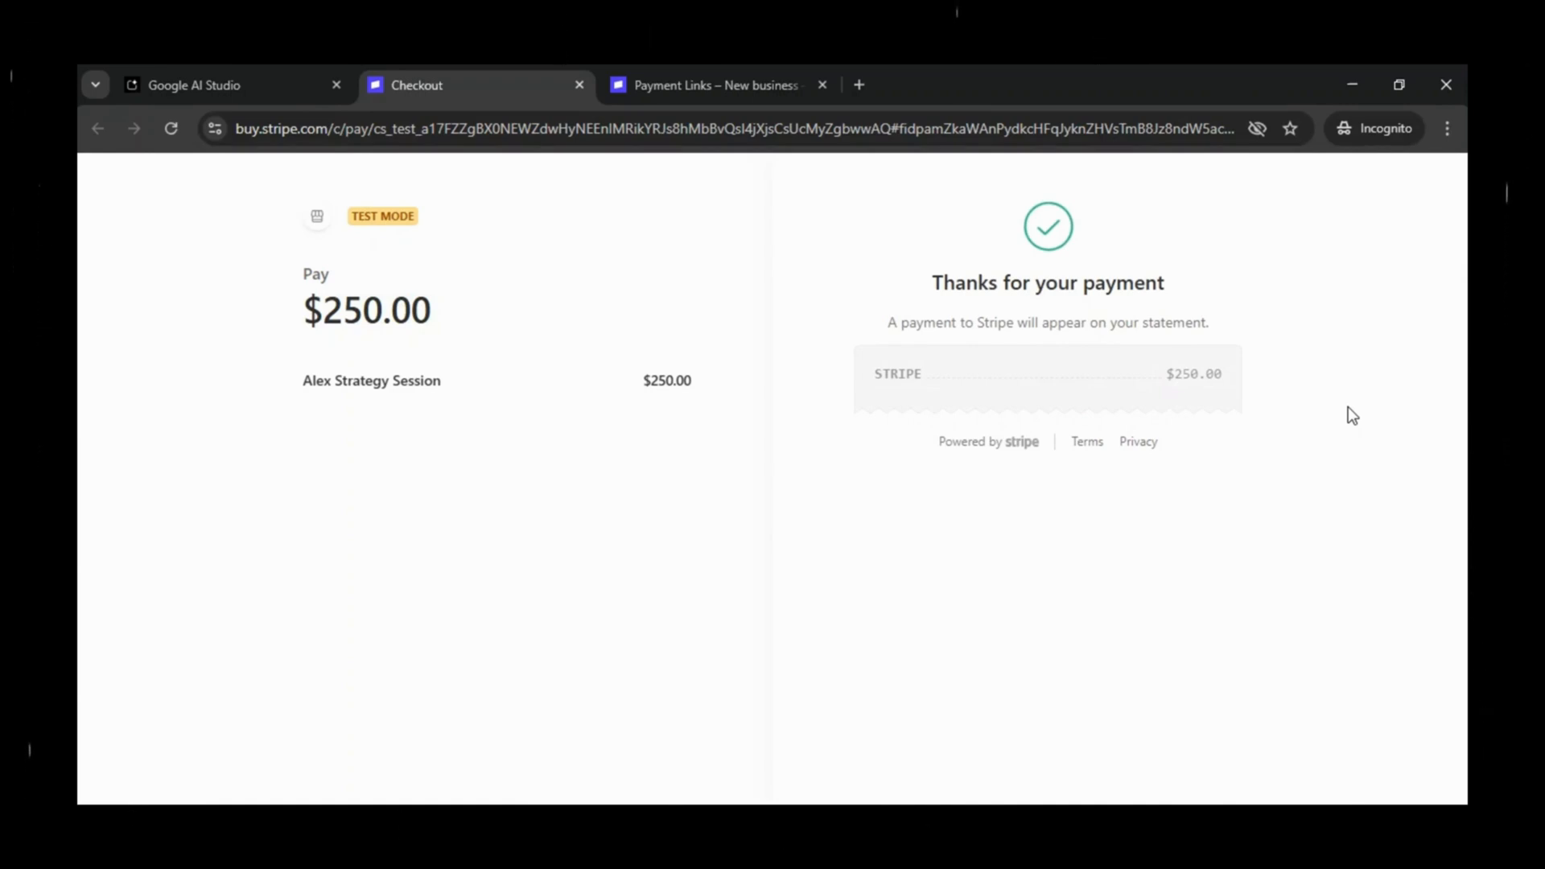
Create a private GitHub repository named Alex with description Alex from AI Studio.
left_click(196, 85)
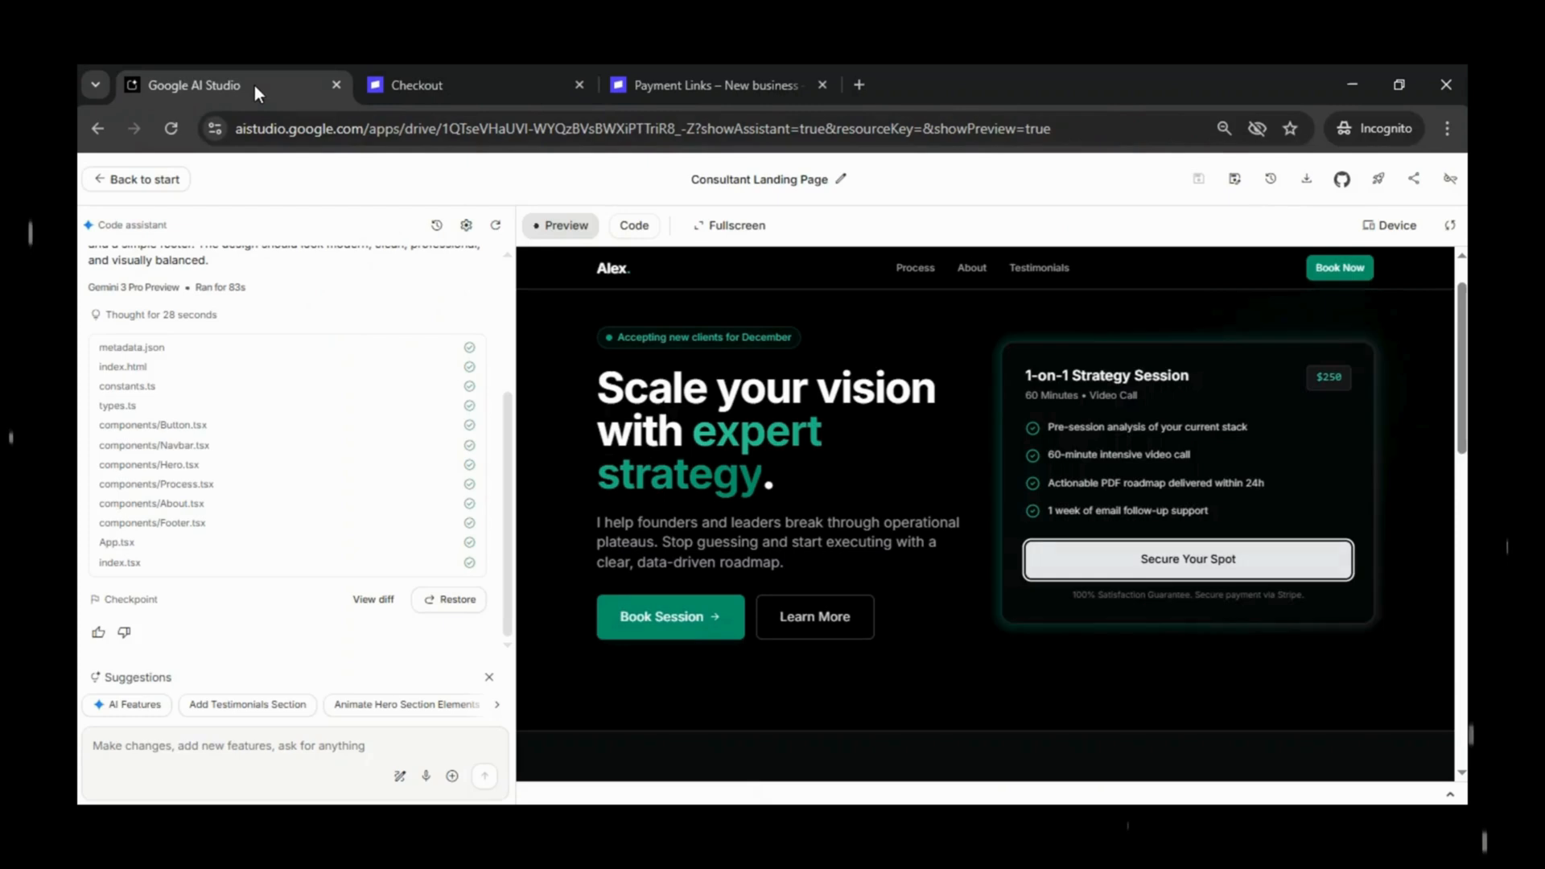
mouse_move(1104, 304)
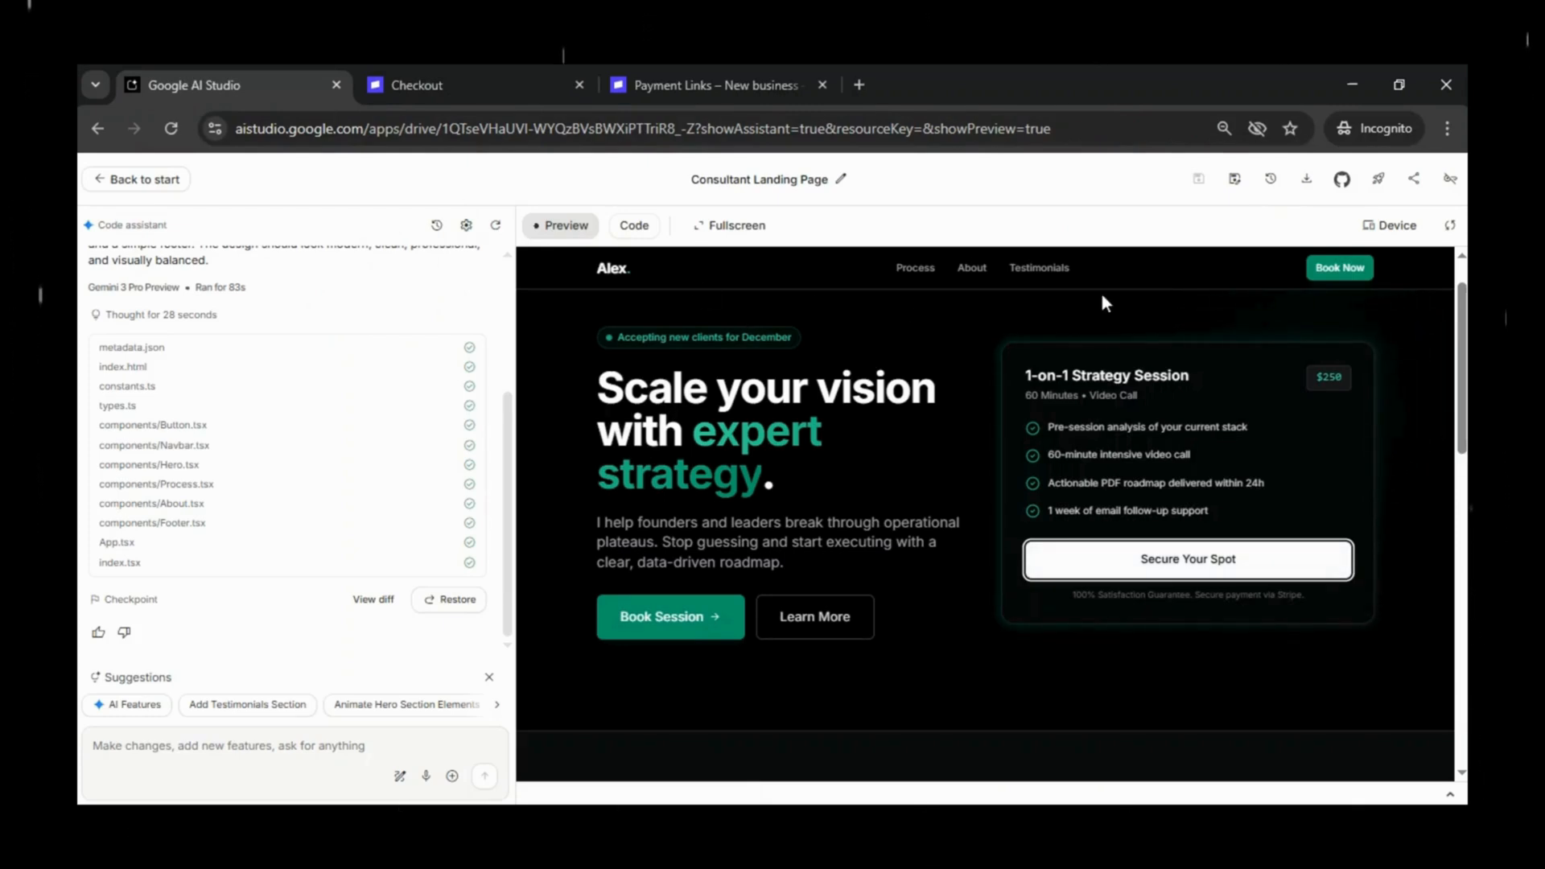
mouse_move(1236, 208)
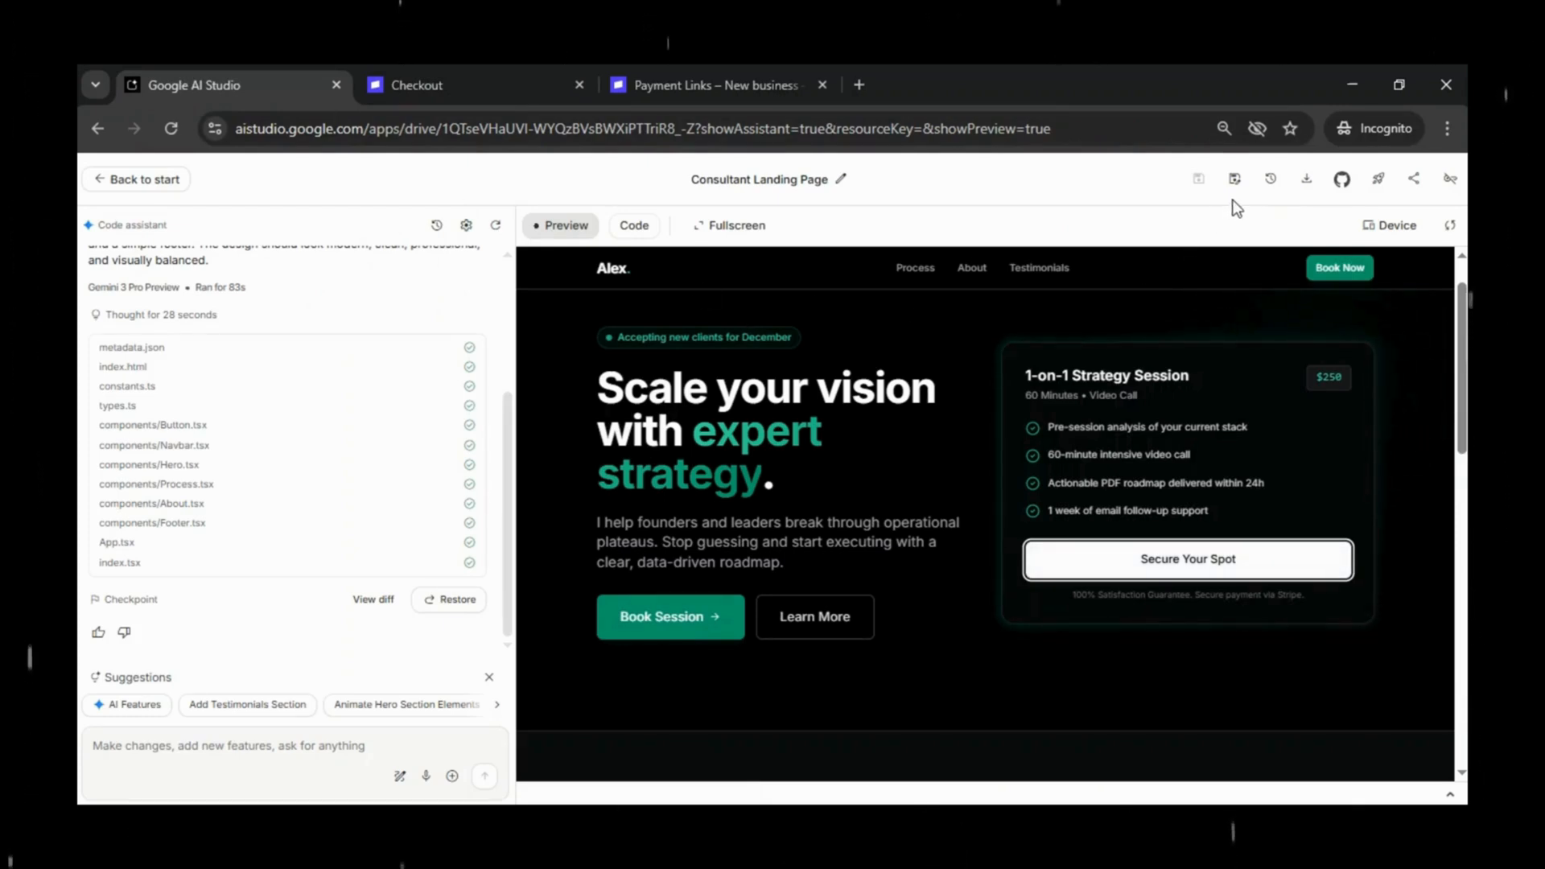
mouse_move(1342, 178)
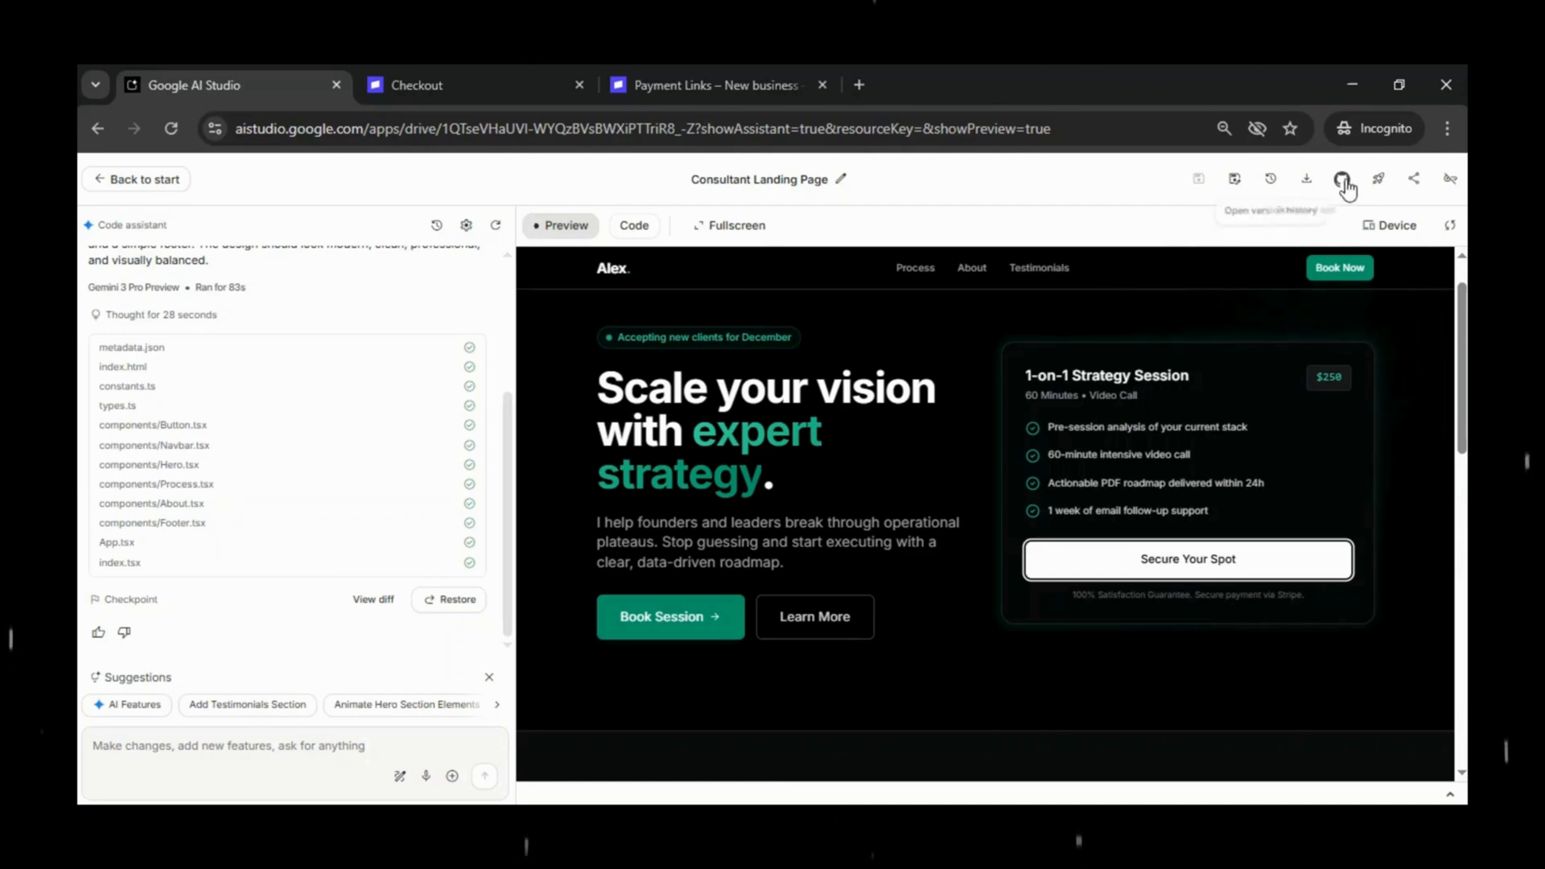
left_click(1380, 178)
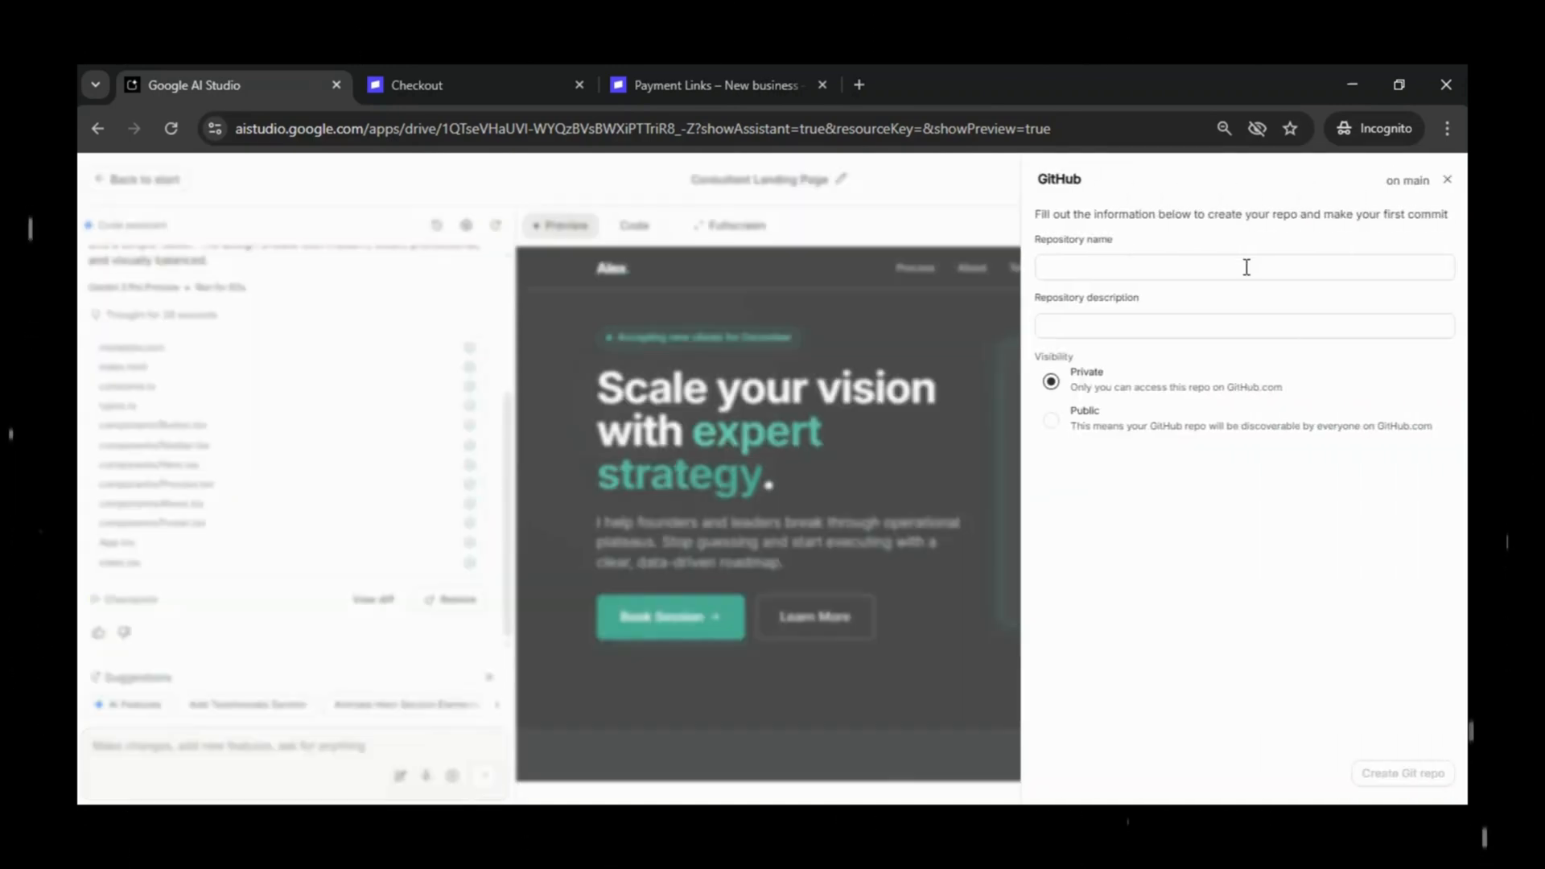
type("A")
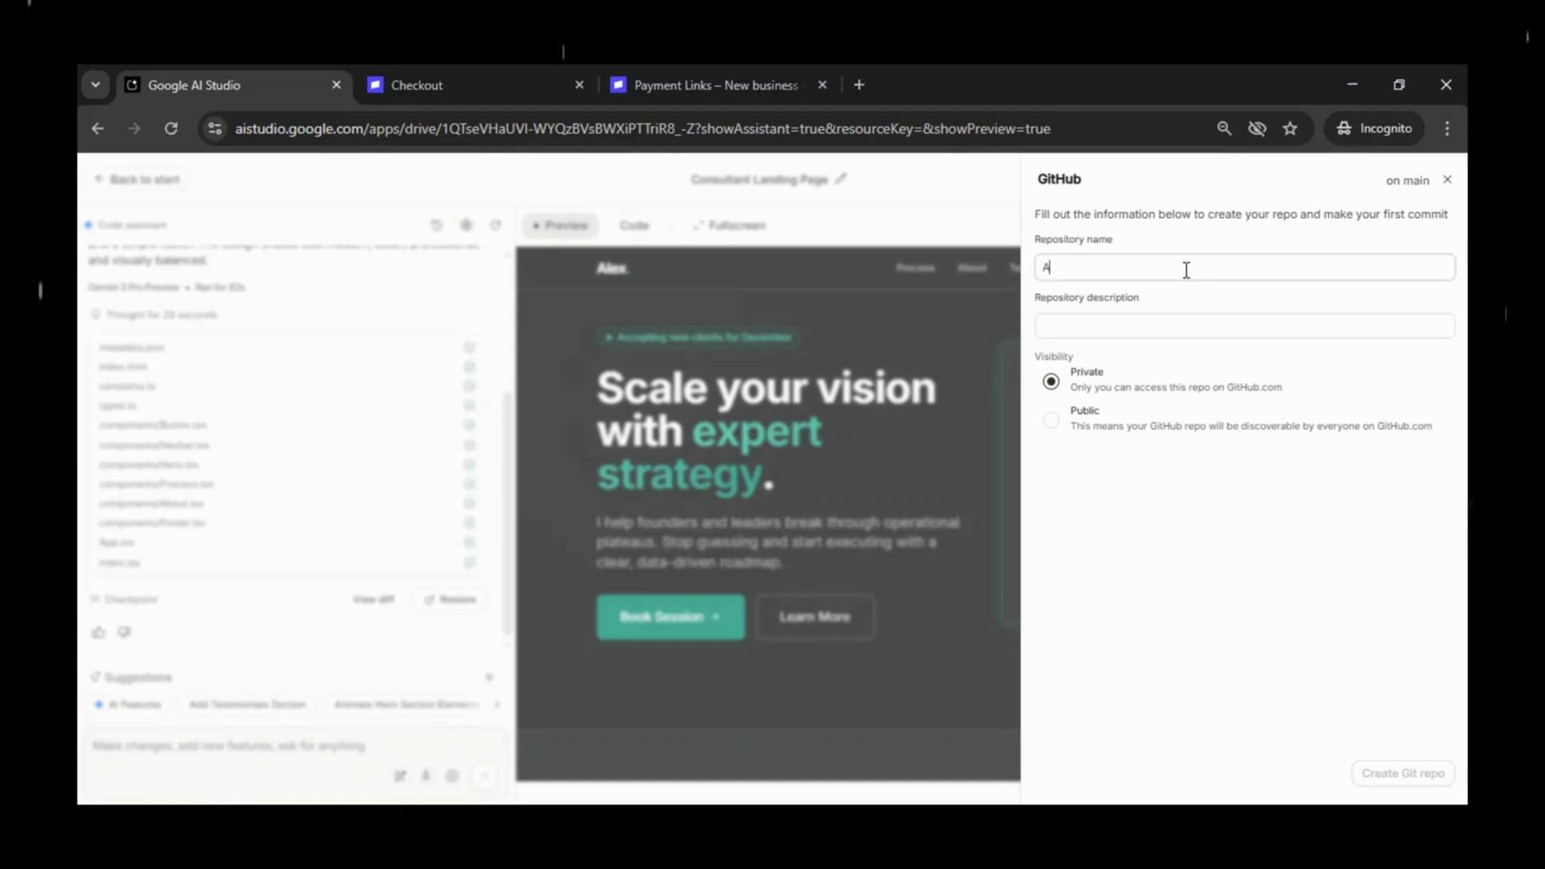
type("lex")
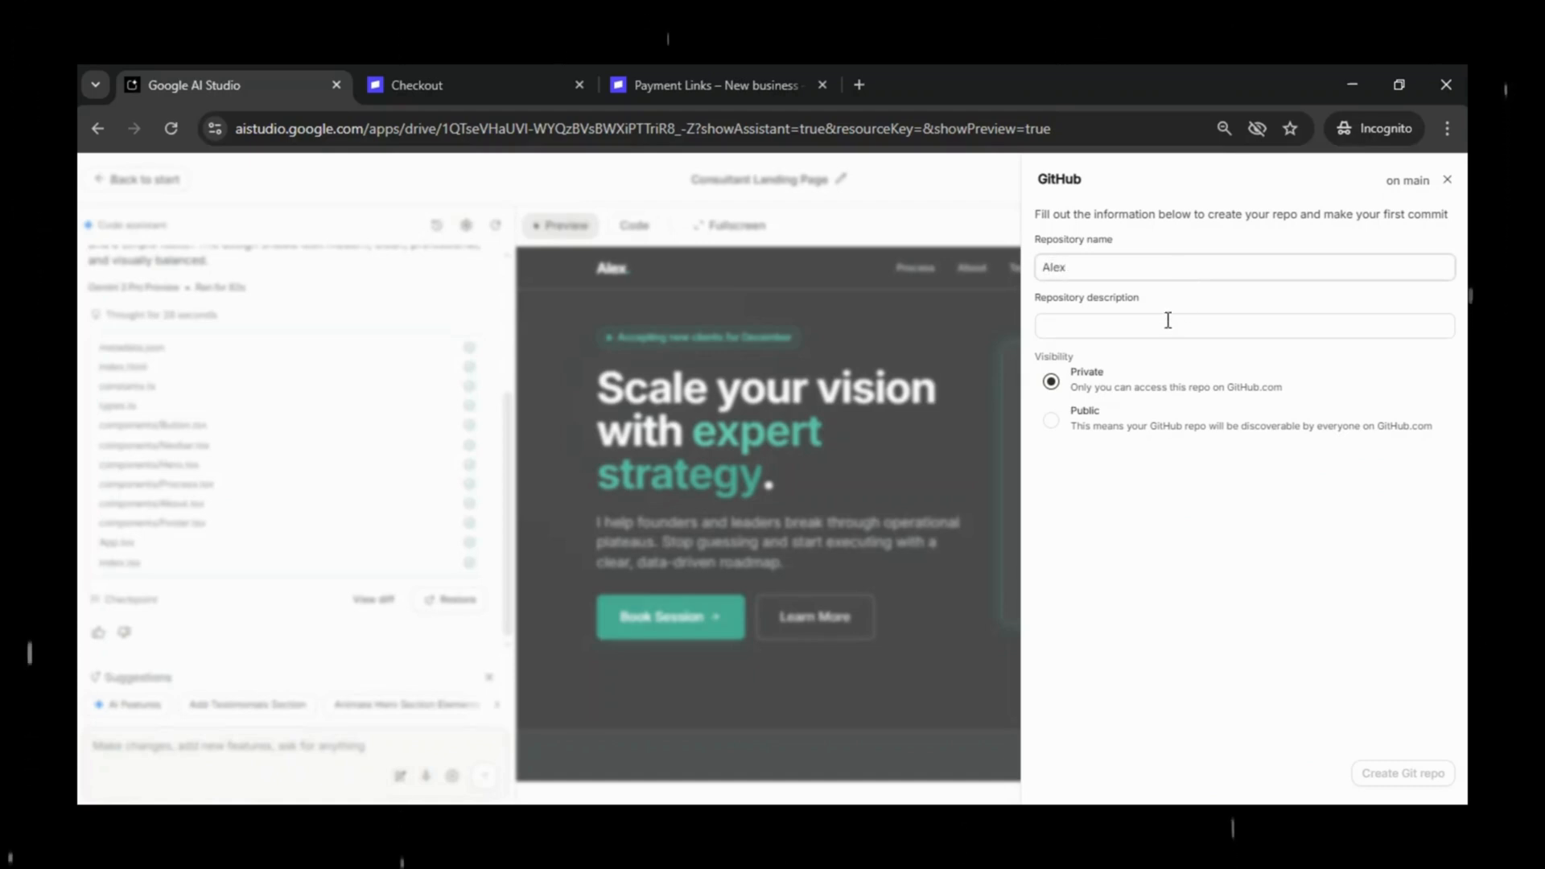
type("A")
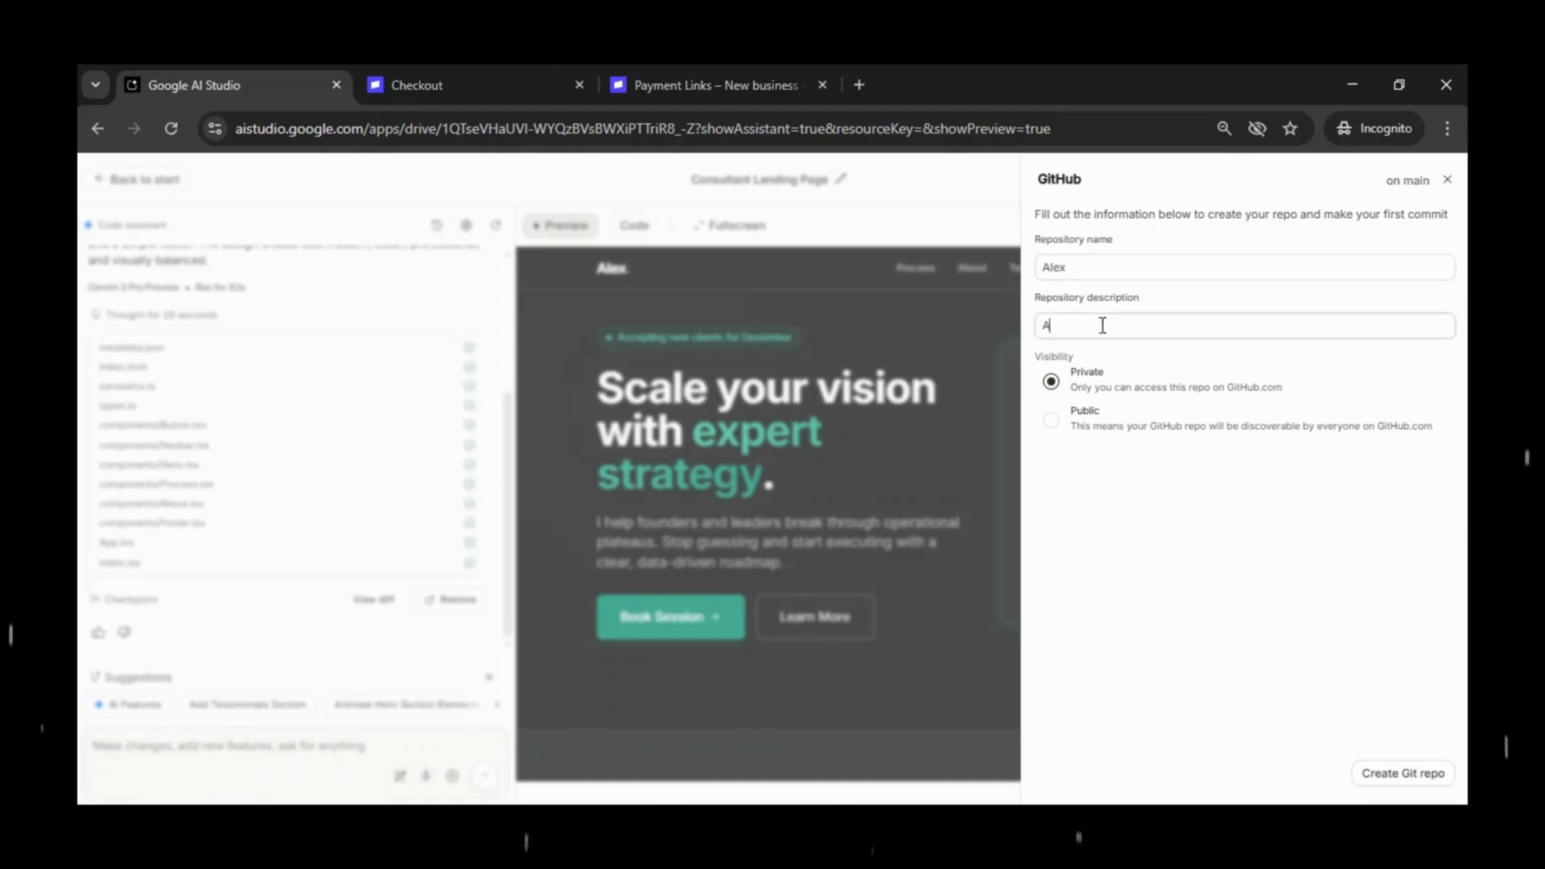
type("lex")
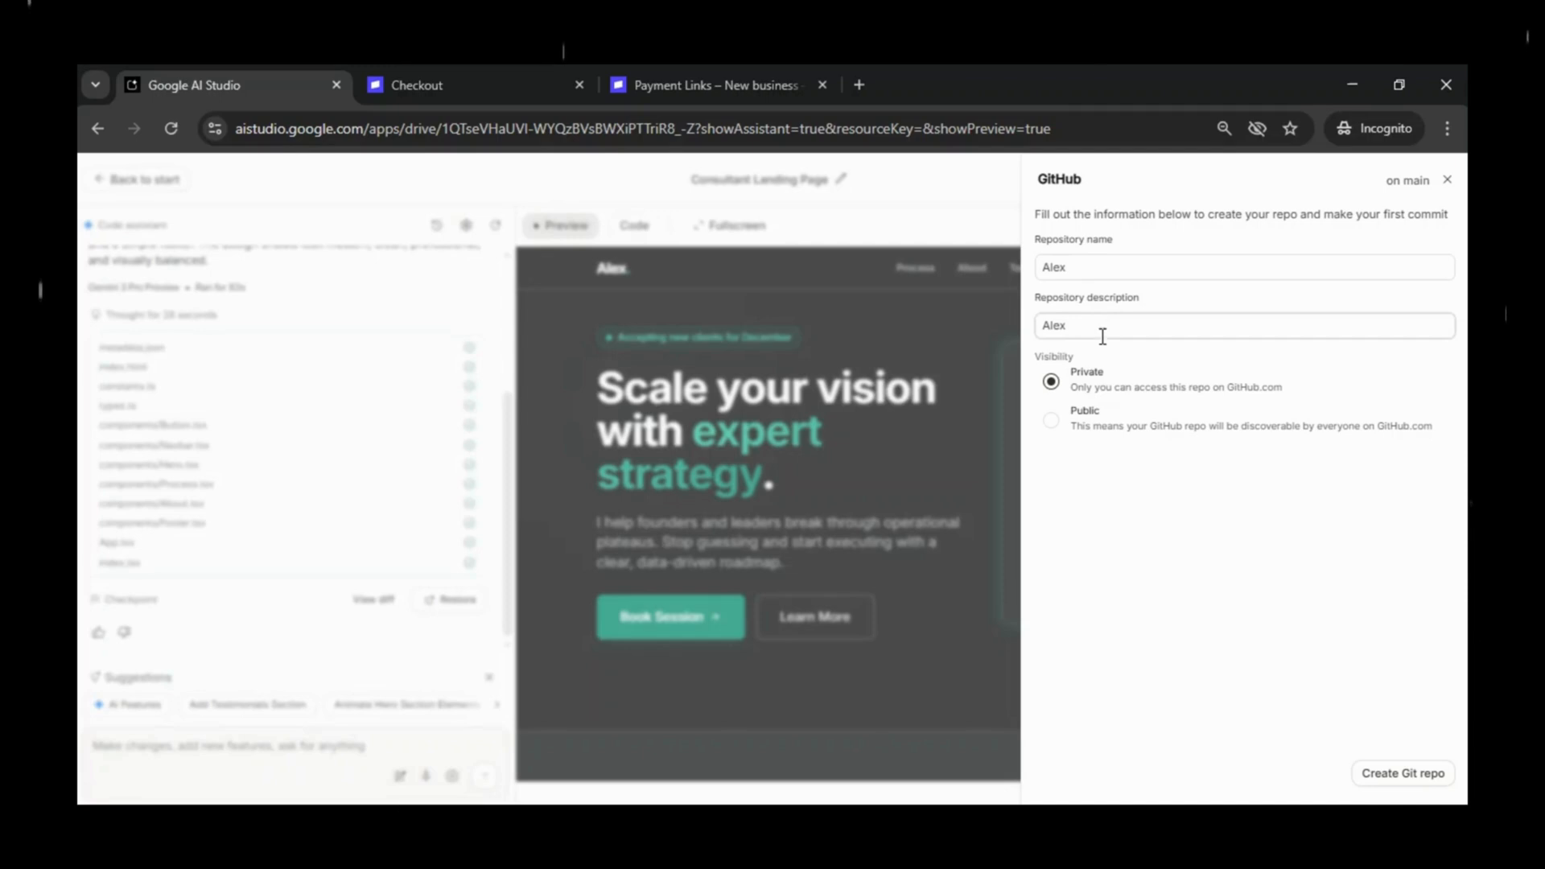
mouse_move(1402, 773)
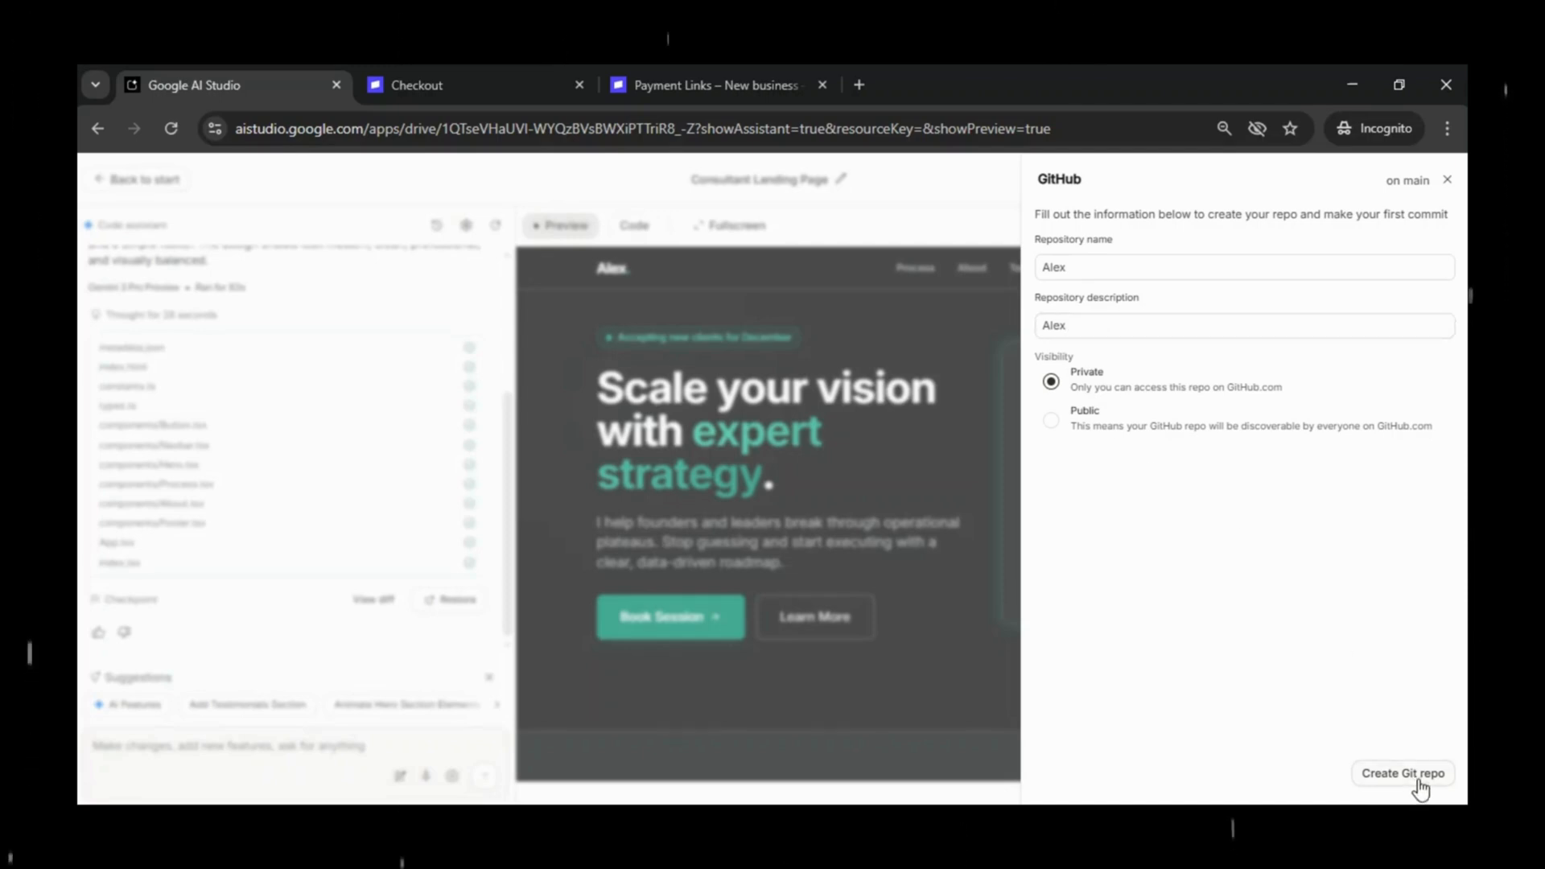
left_click(1401, 772)
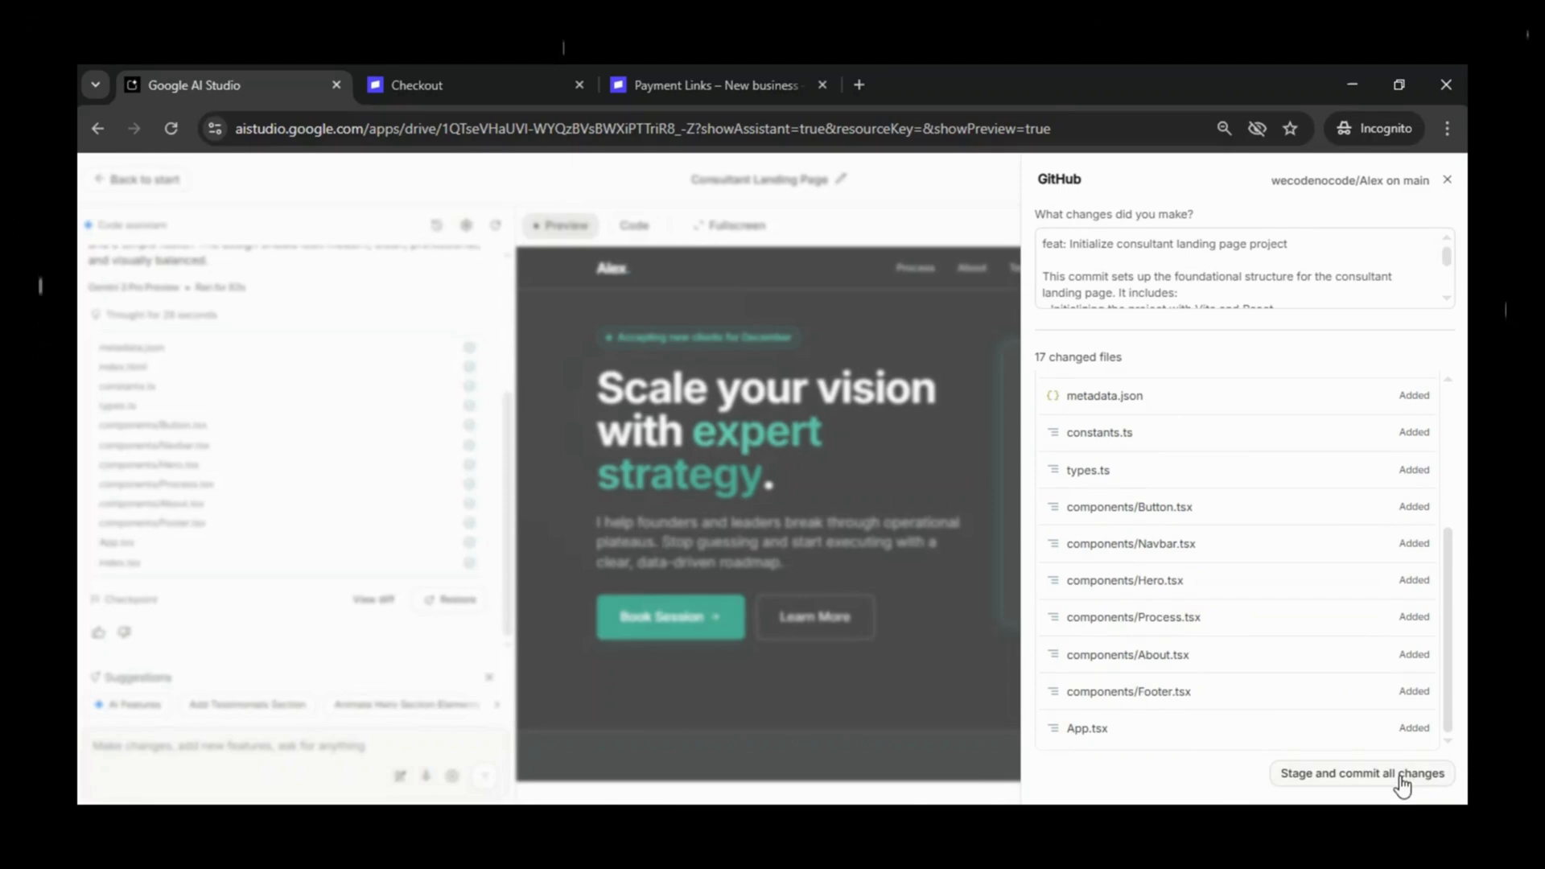
Stage and commit all project files to the Alex repository.
left_click(1362, 773)
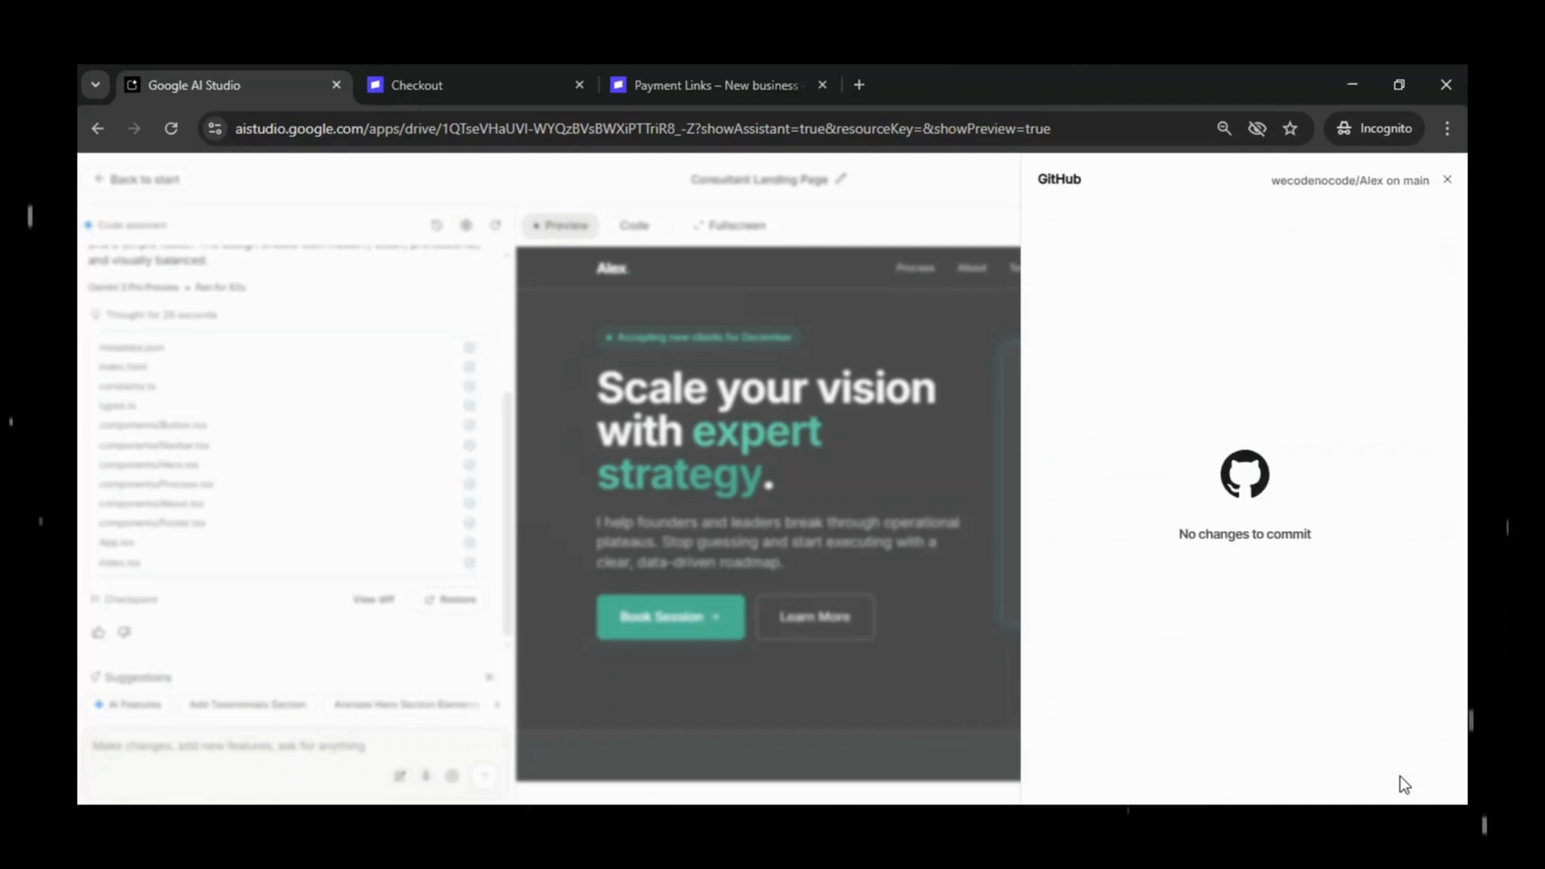
mouse_move(998, 542)
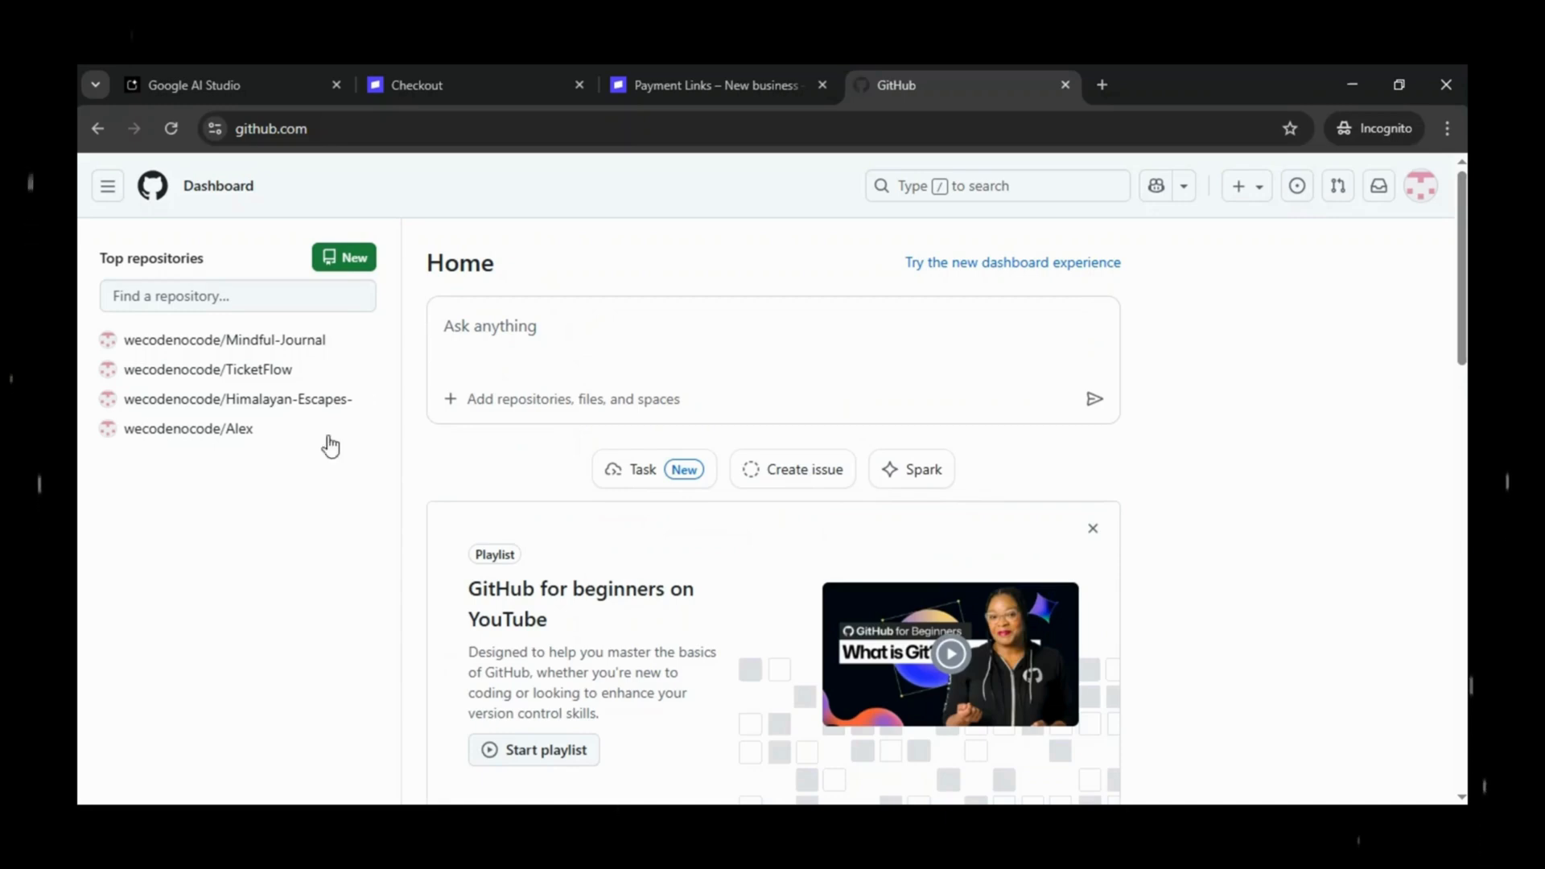
mouse_move(187, 428)
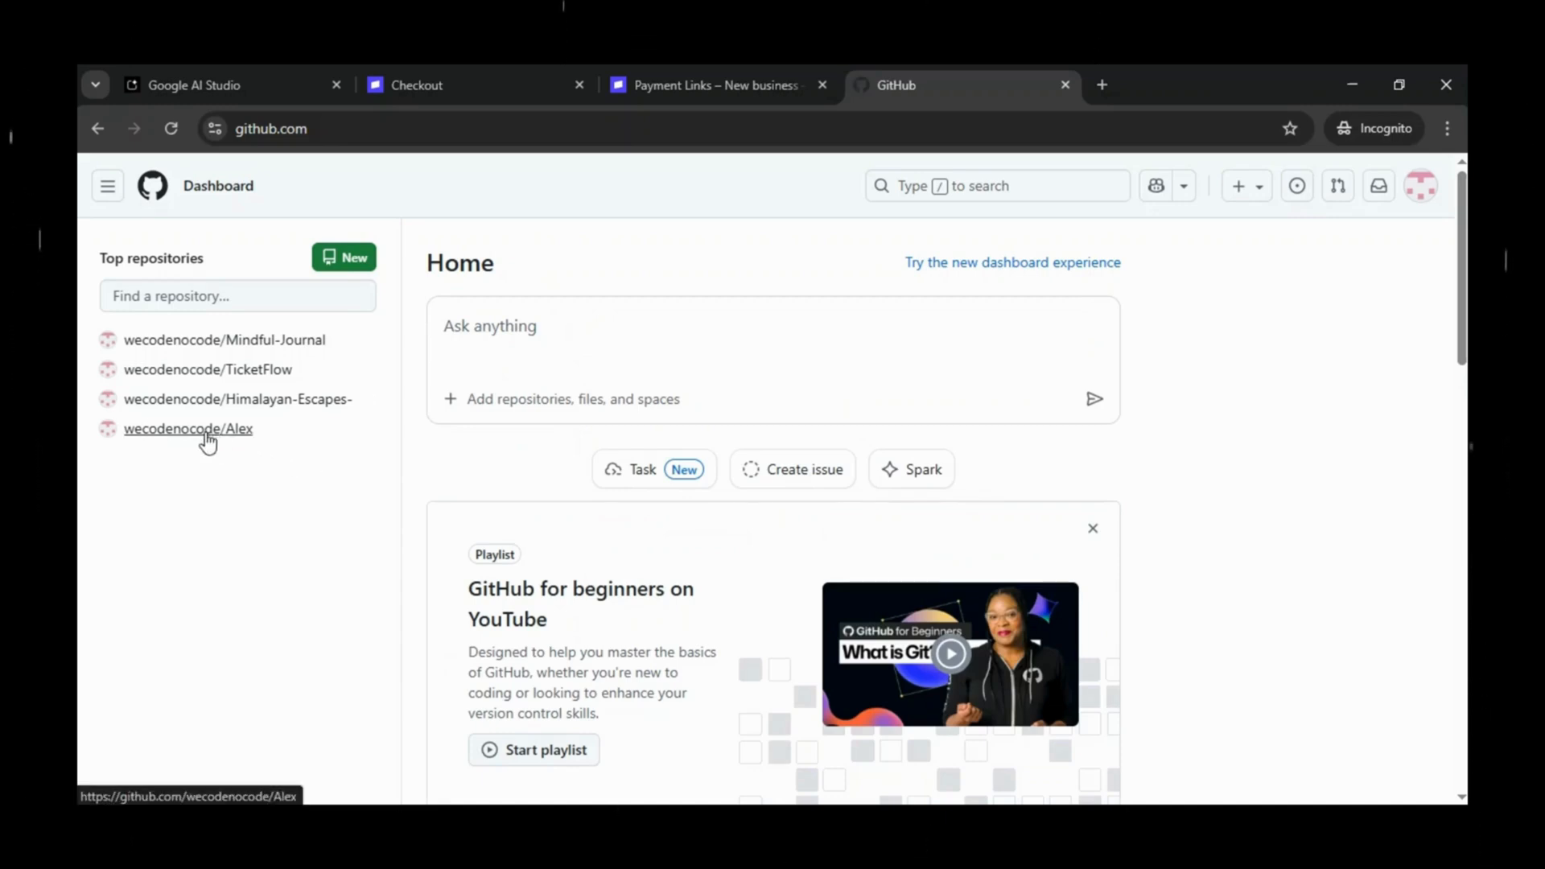
Review the Alex repository's files and README on GitHub.
left_click(187, 428)
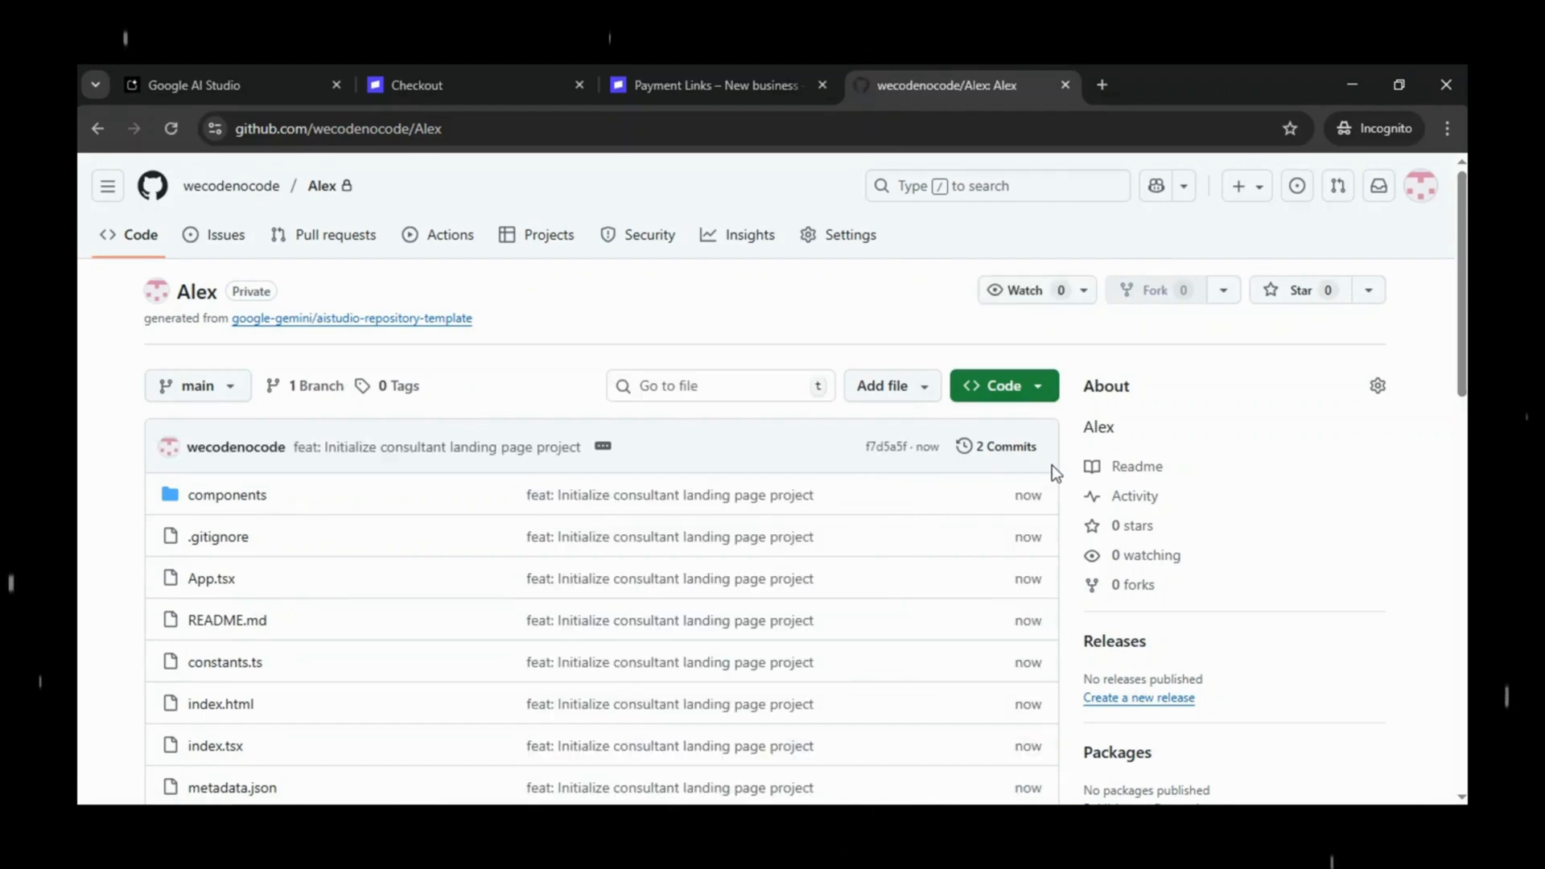
scroll("down", 3)
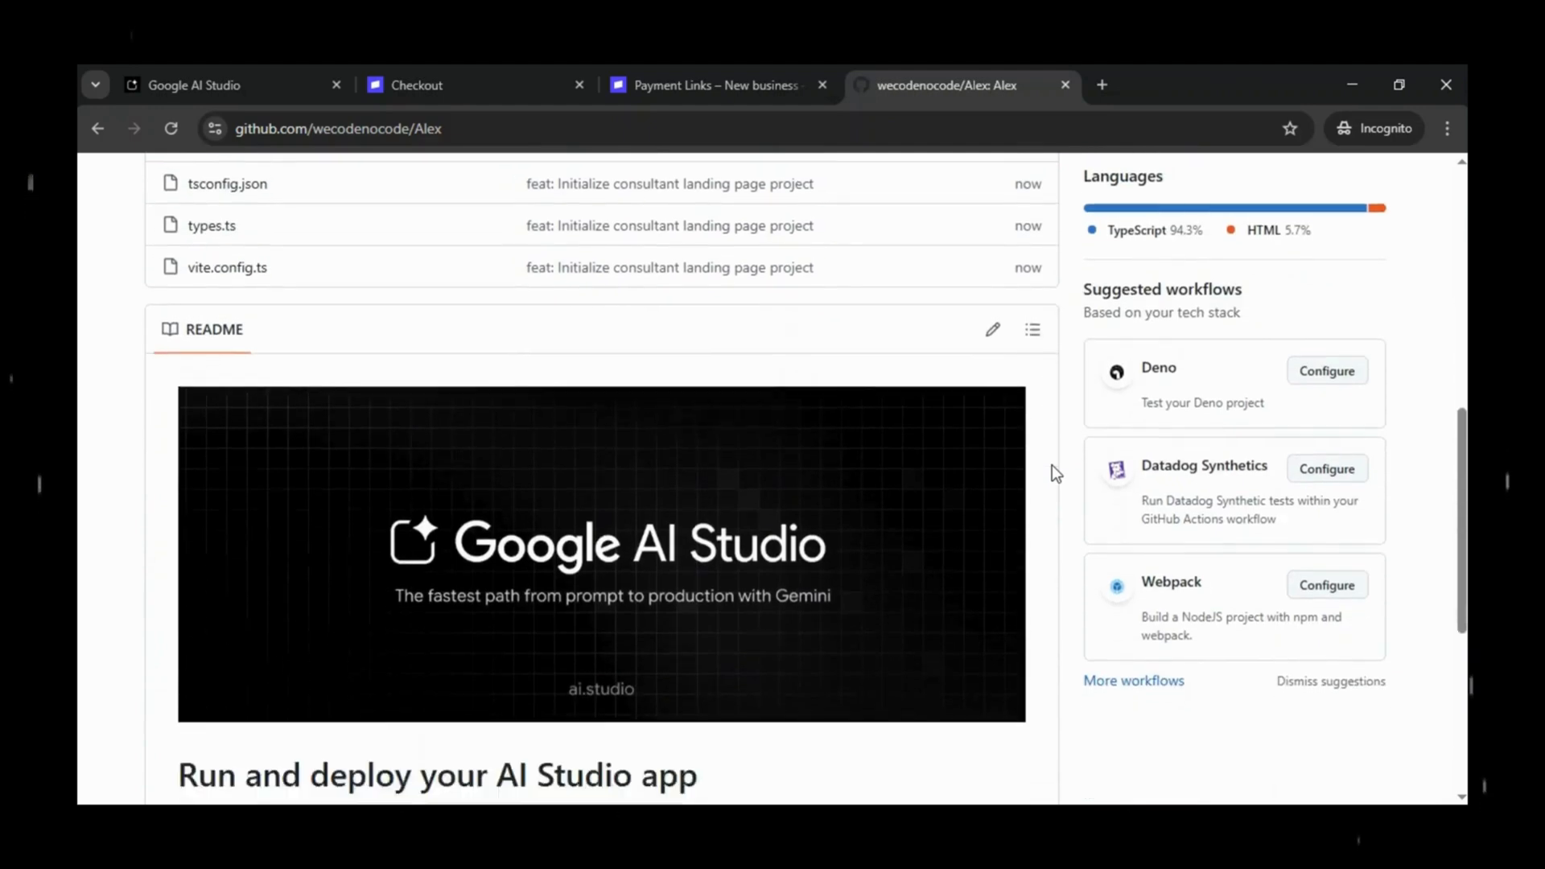
scroll("down", 3)
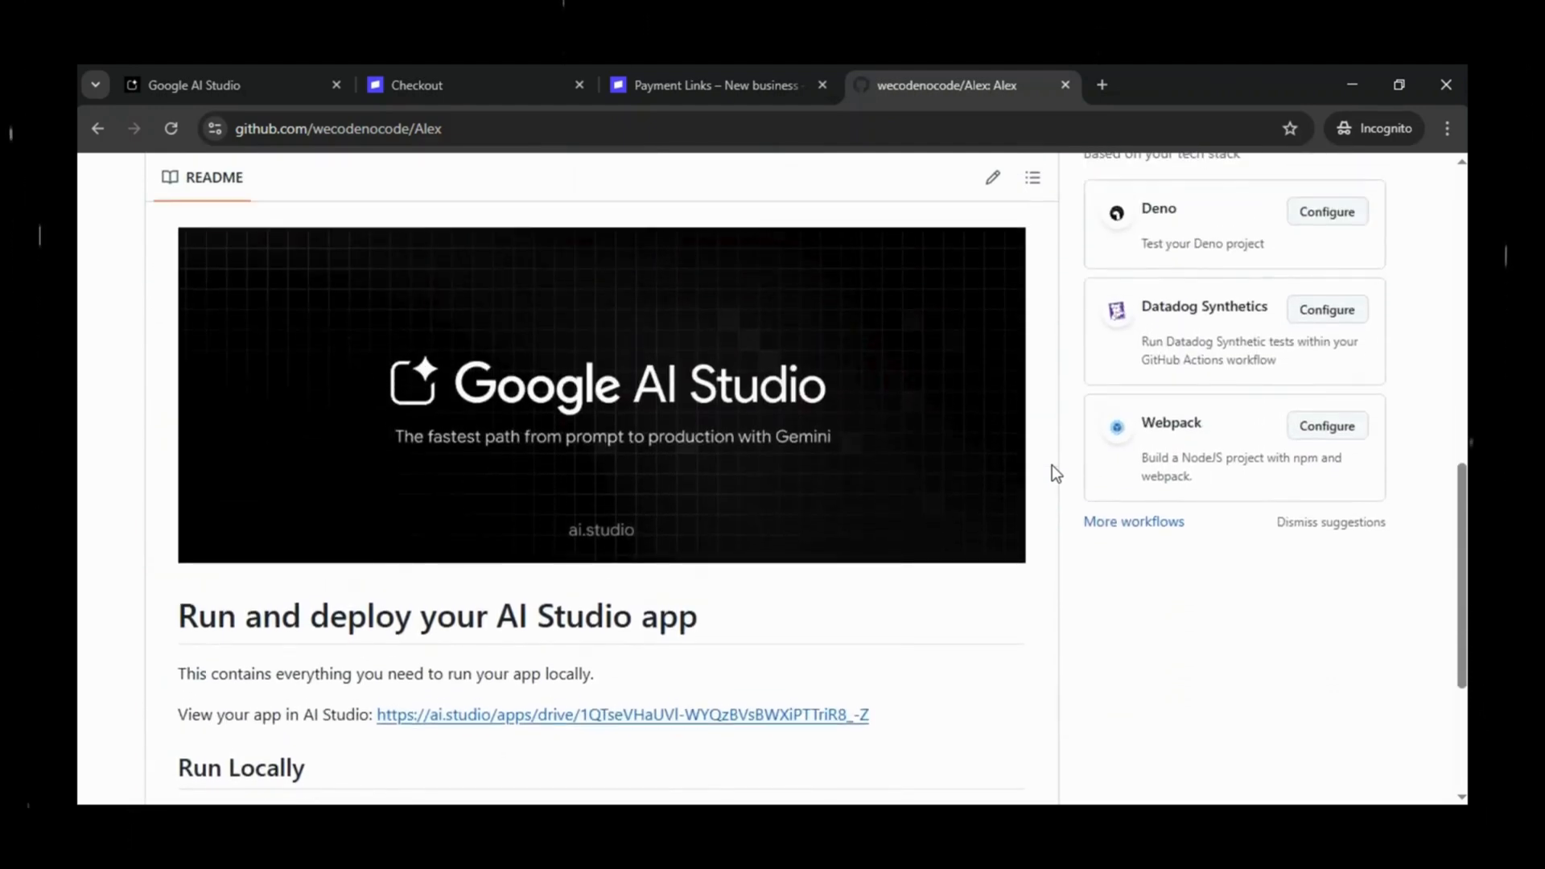
scroll("down", 3)
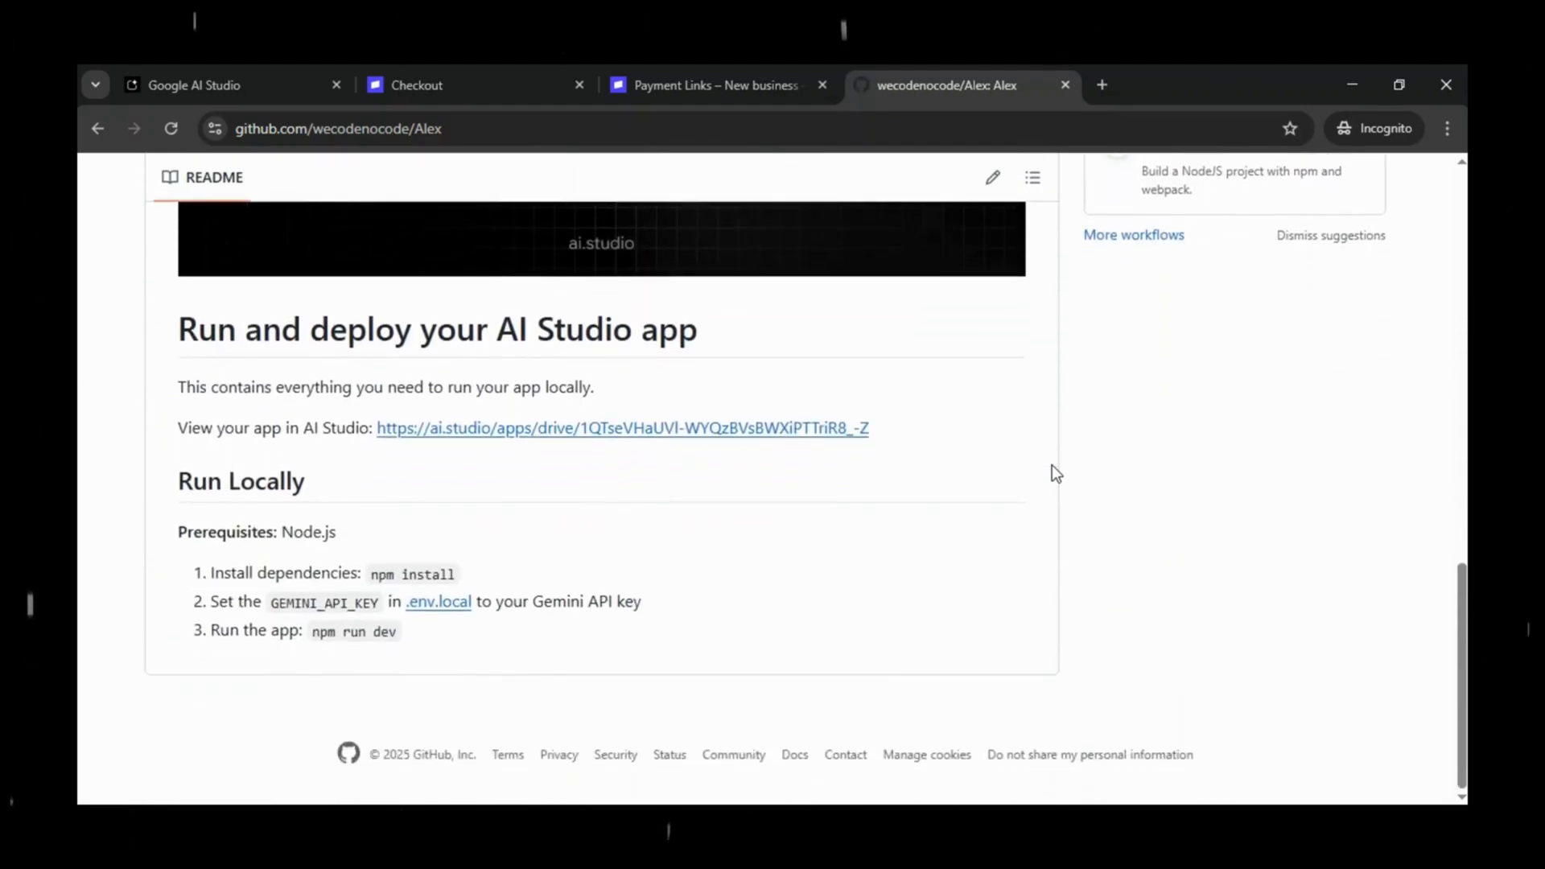
scroll("up", 3)
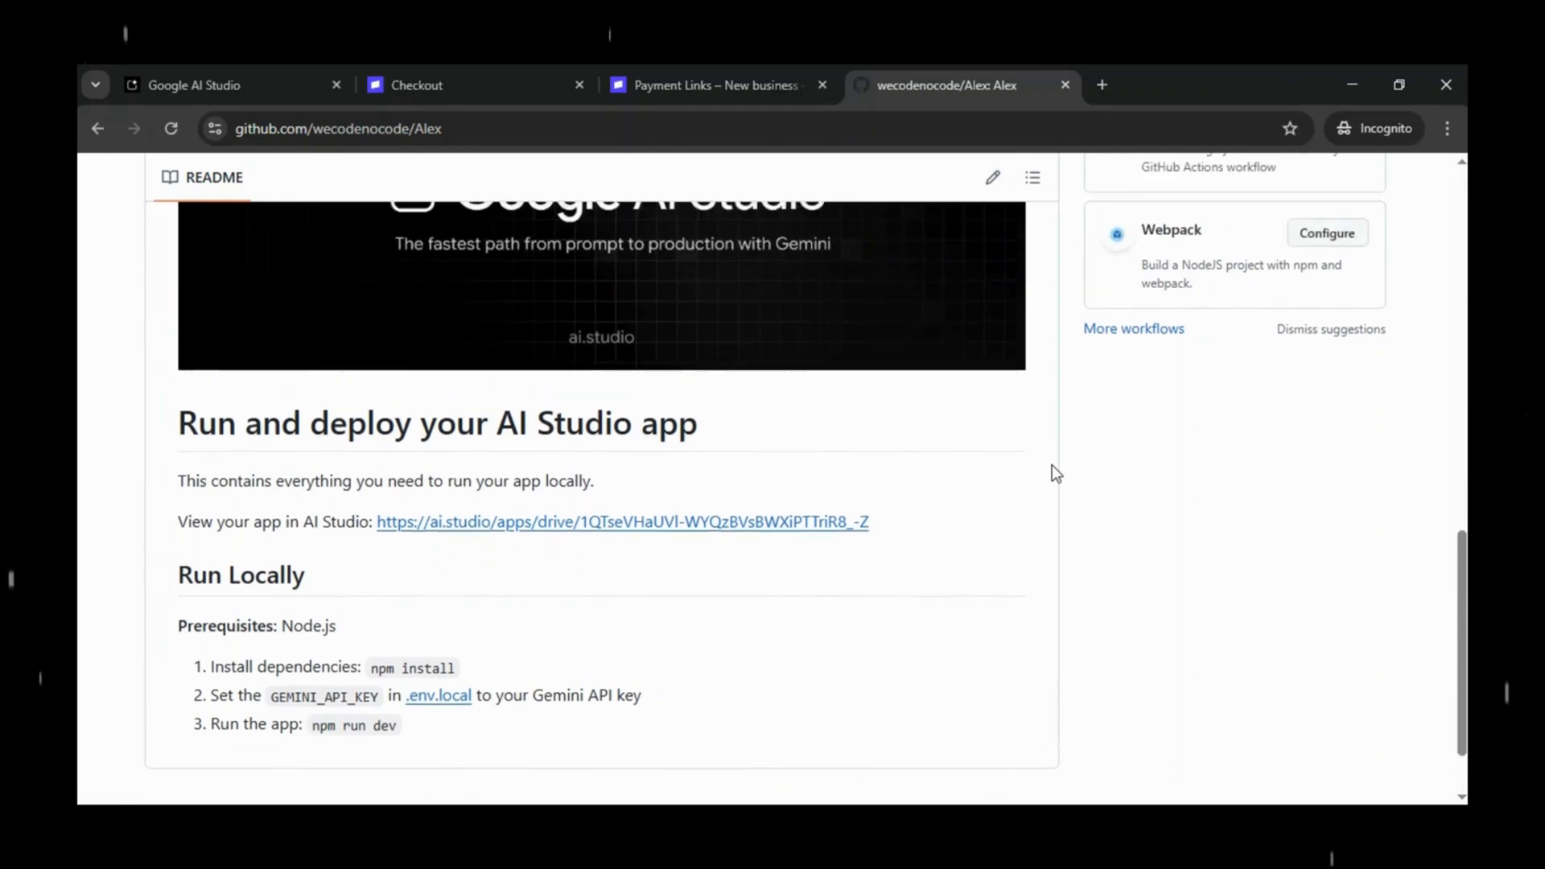
scroll("up", 3)
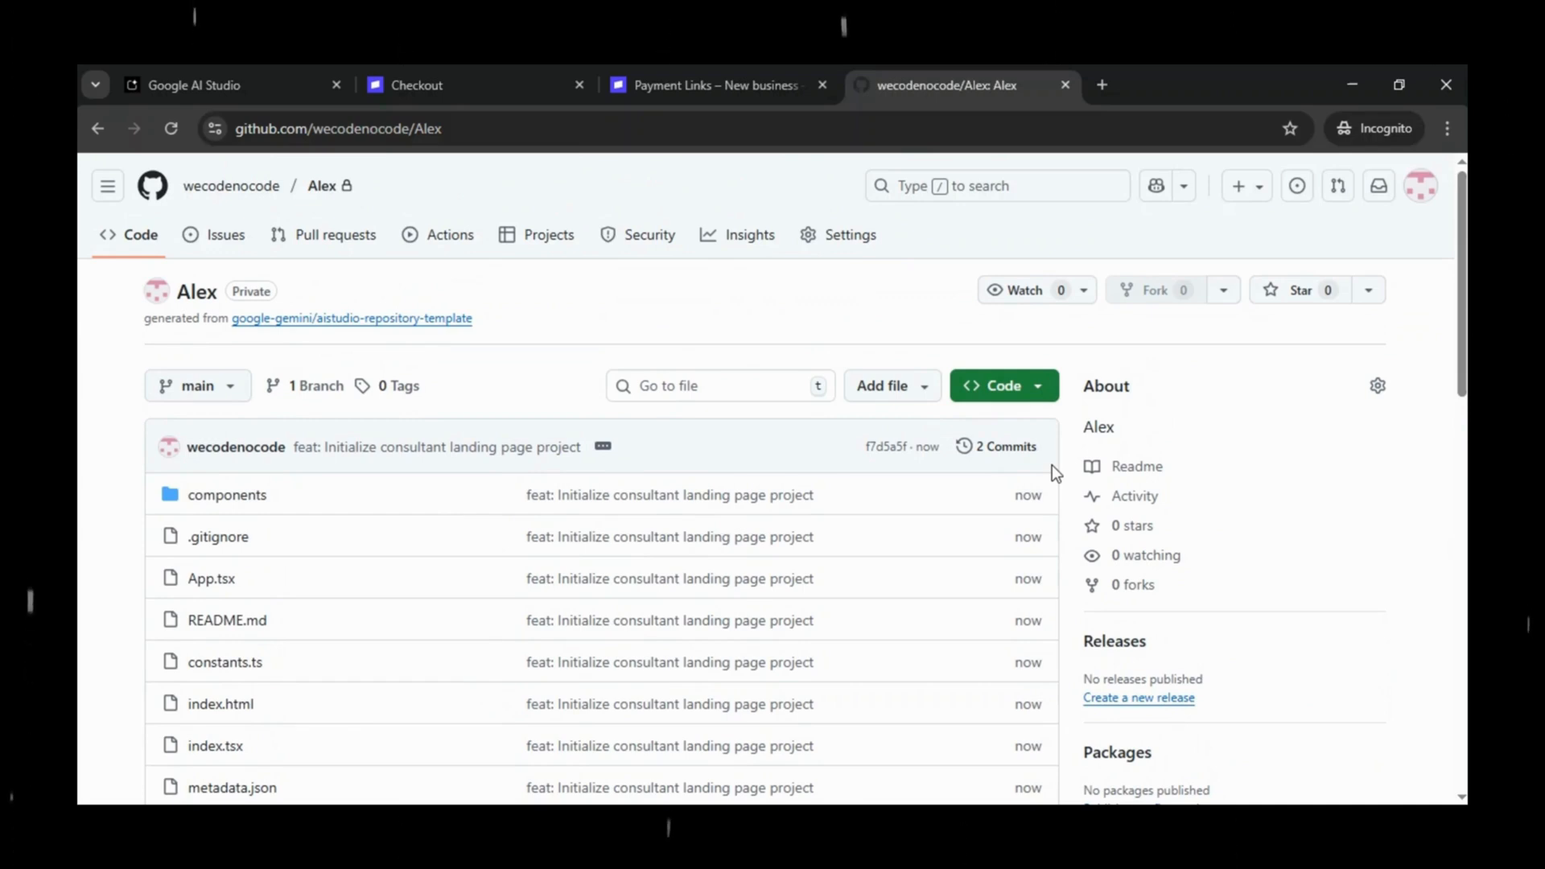
scroll("down", 3)
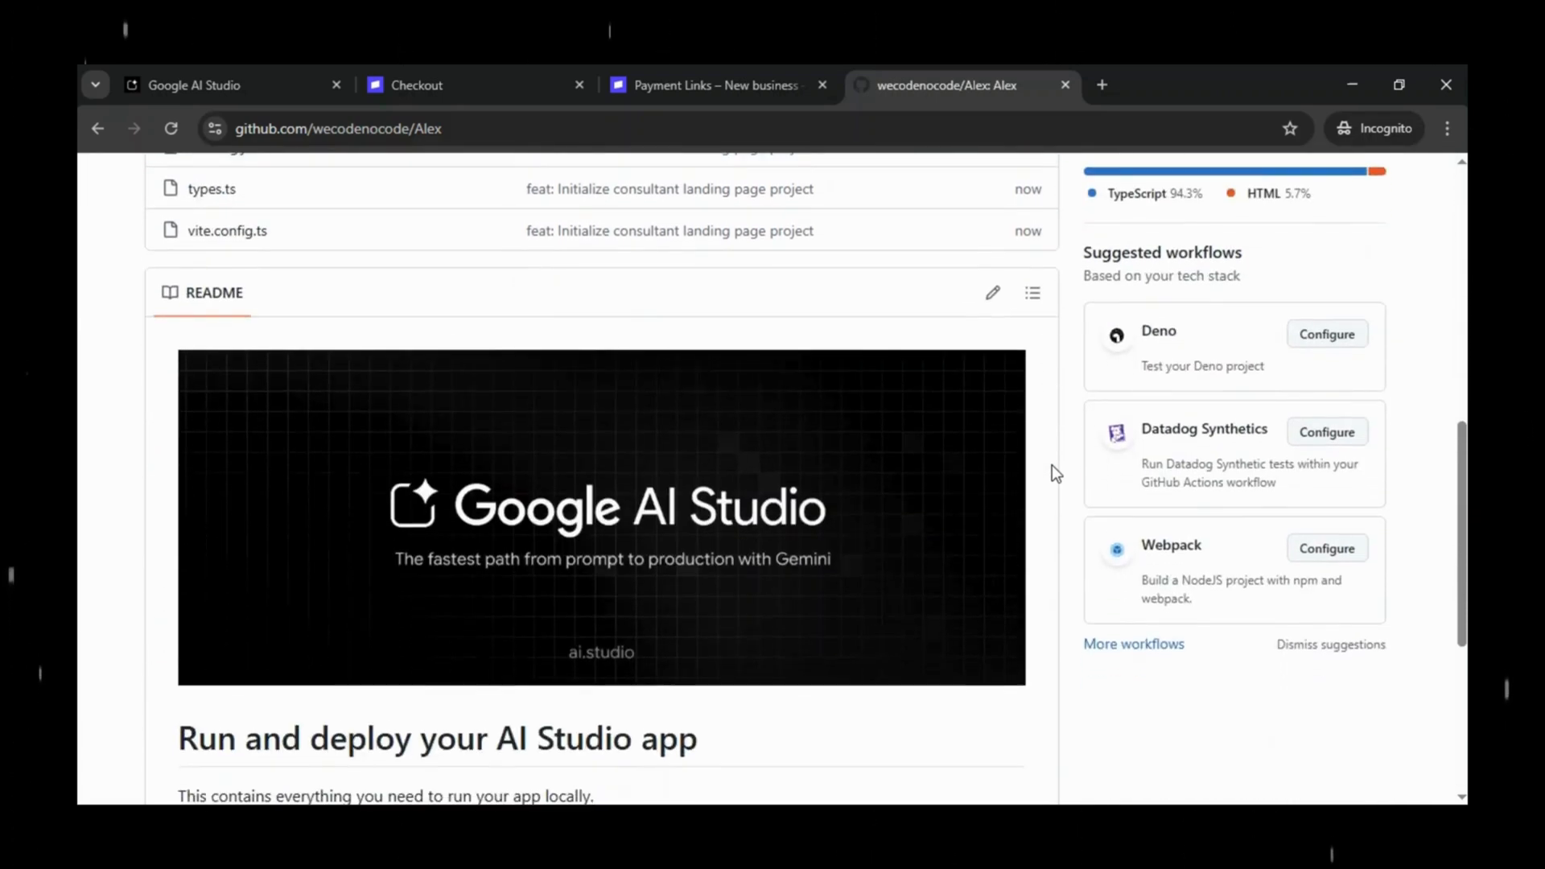
scroll("down", 3)
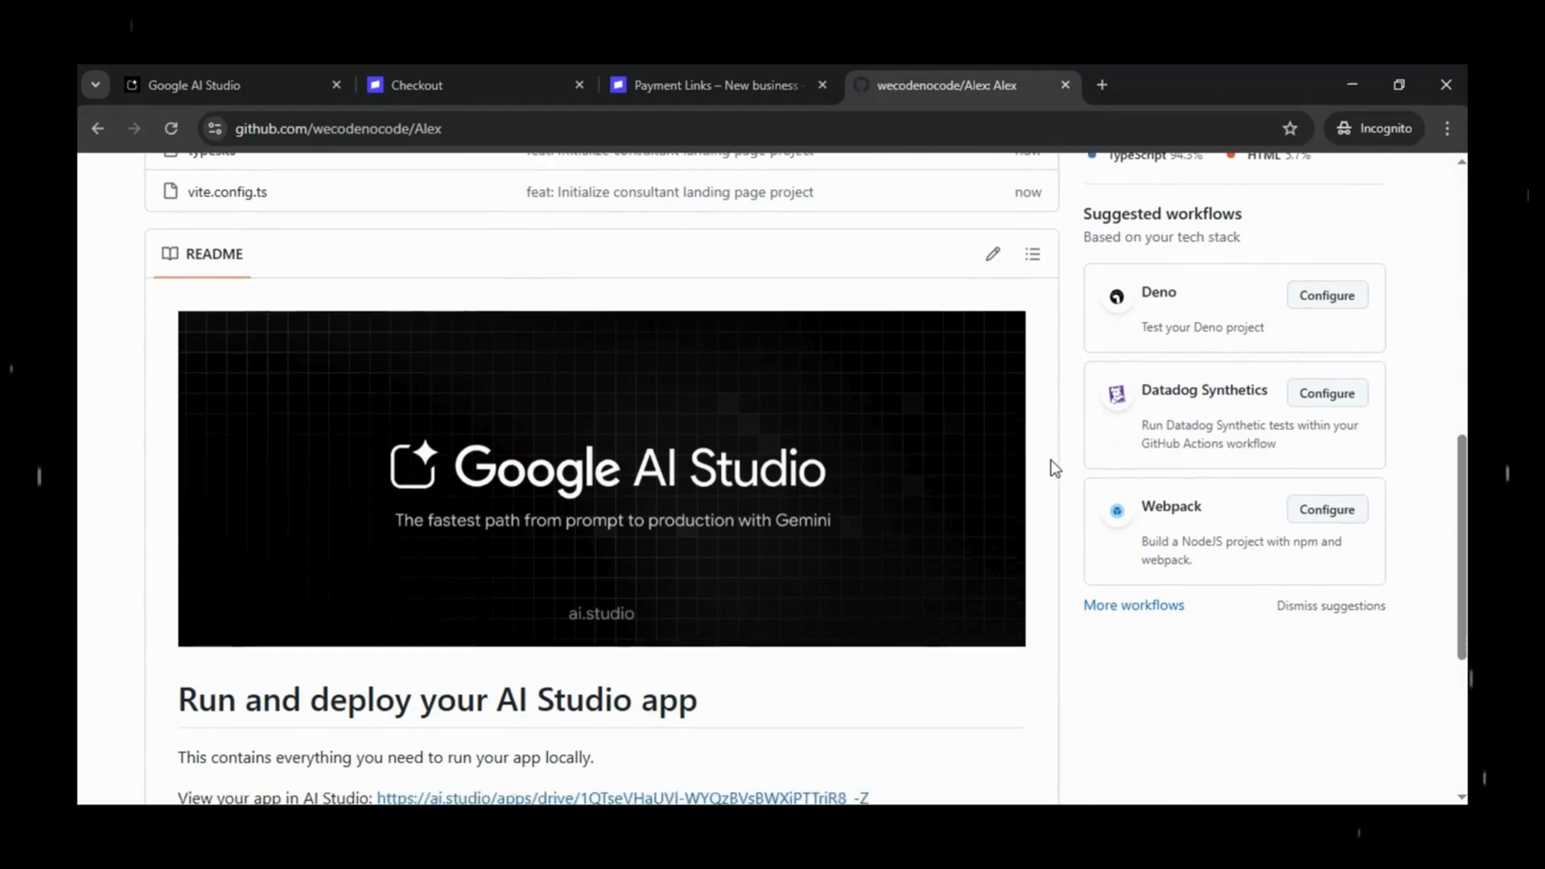
scroll("down", 3)
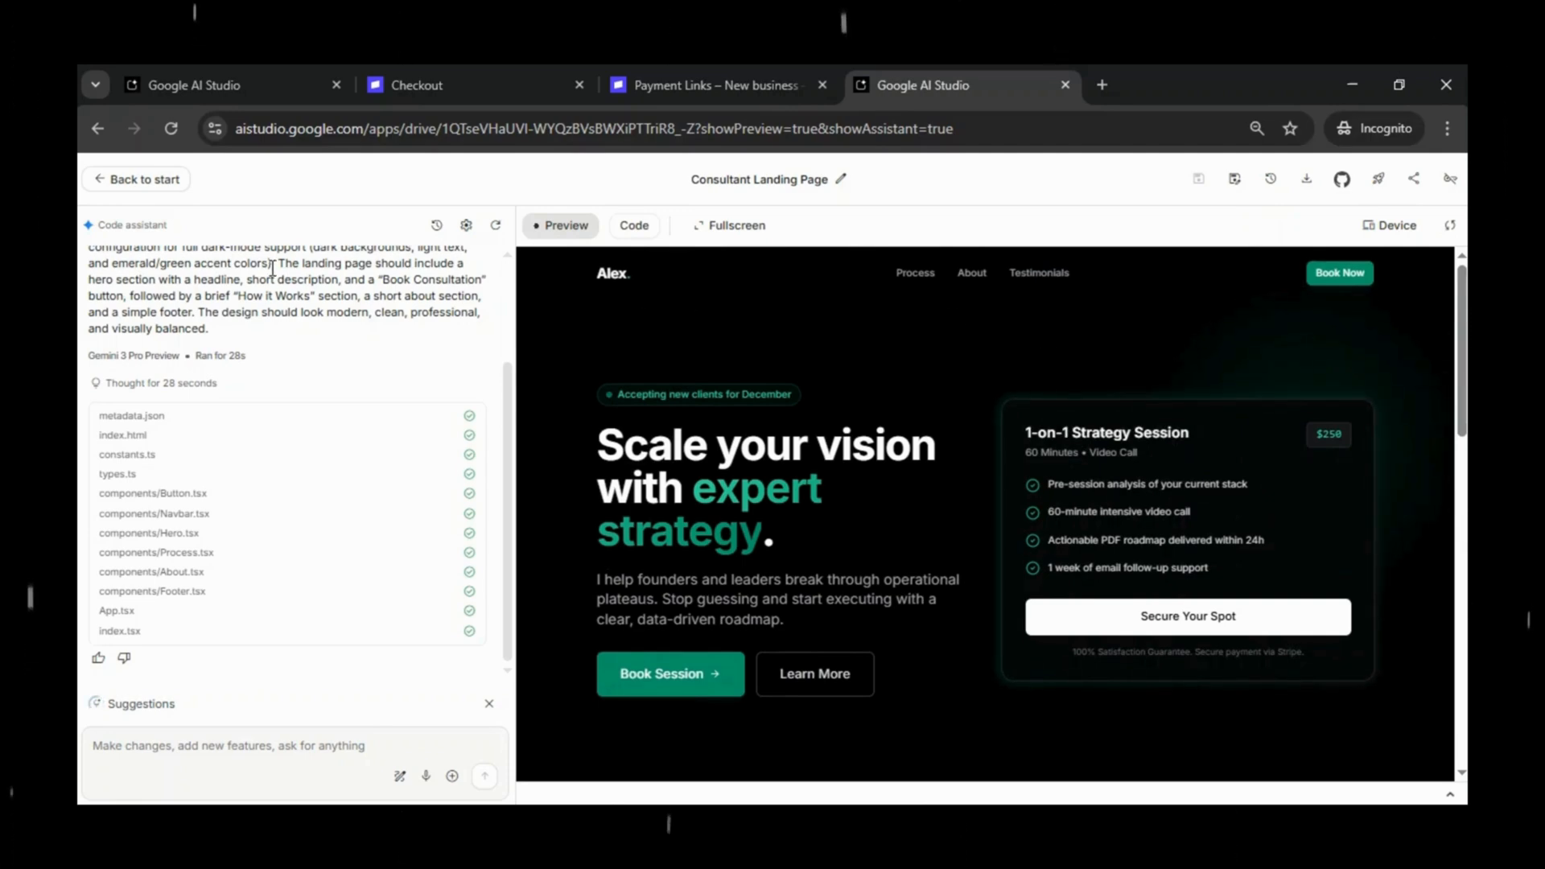
mouse_move(135, 179)
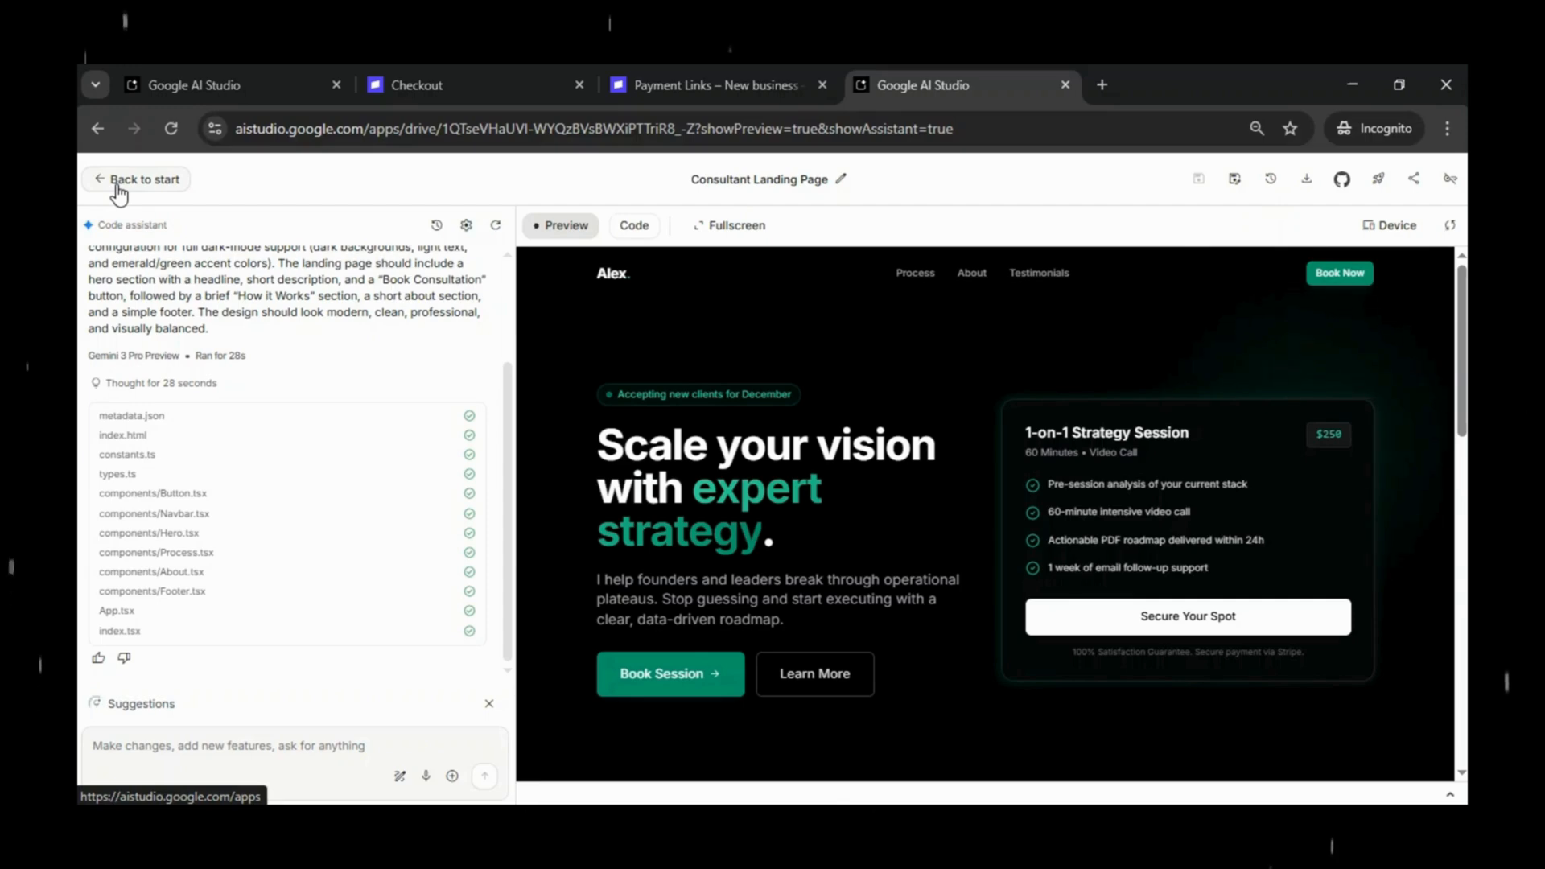
mouse_move(621, 159)
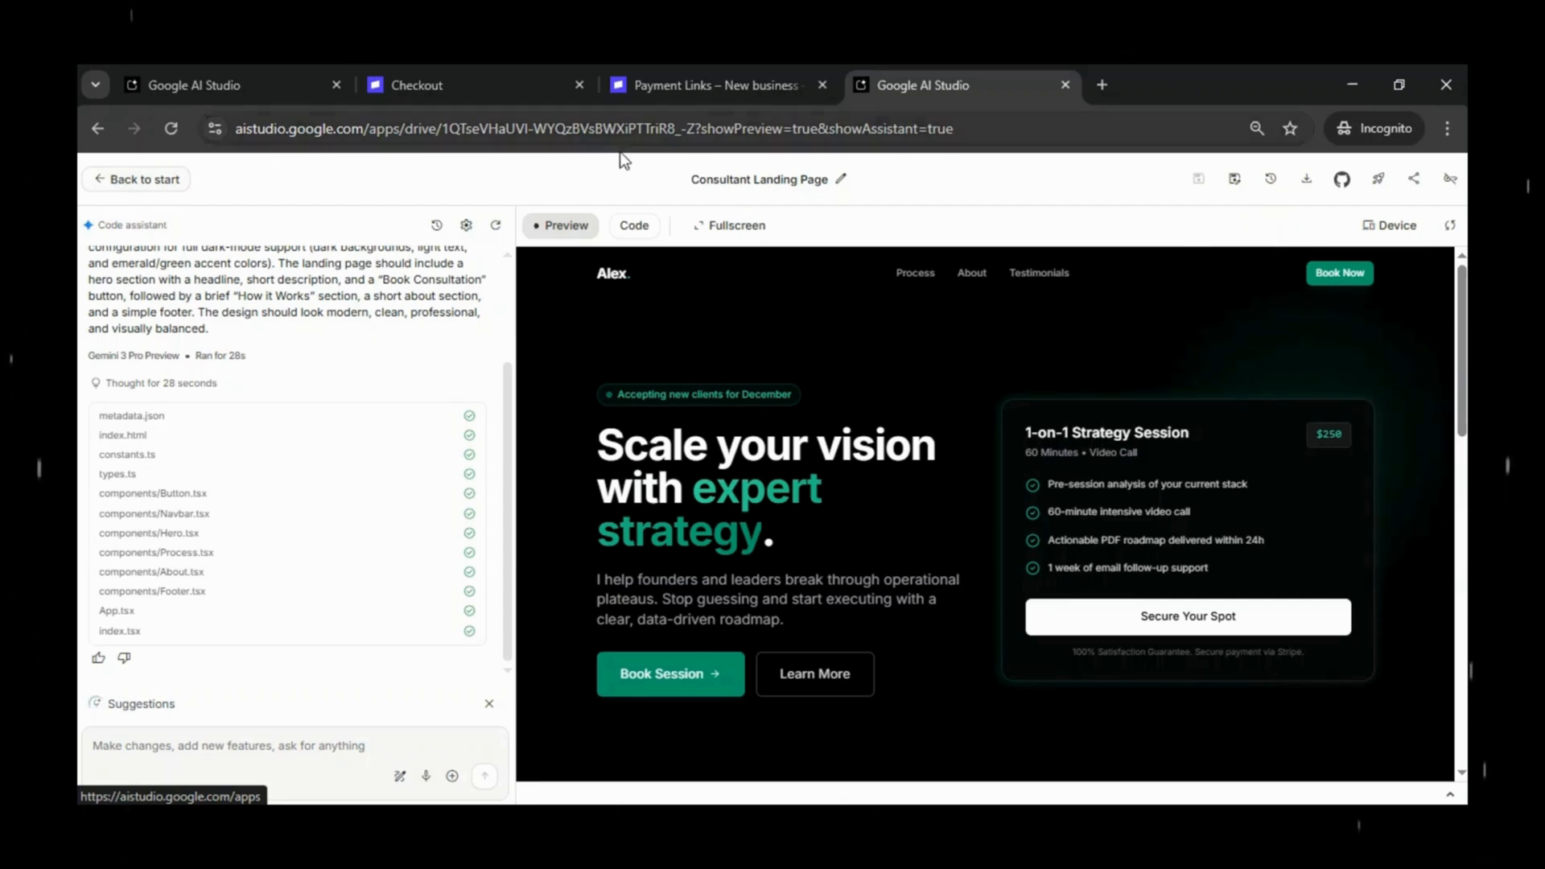
Find netlify.com via Google, accept cookies and log in to Netlify.
left_click(1124, 85)
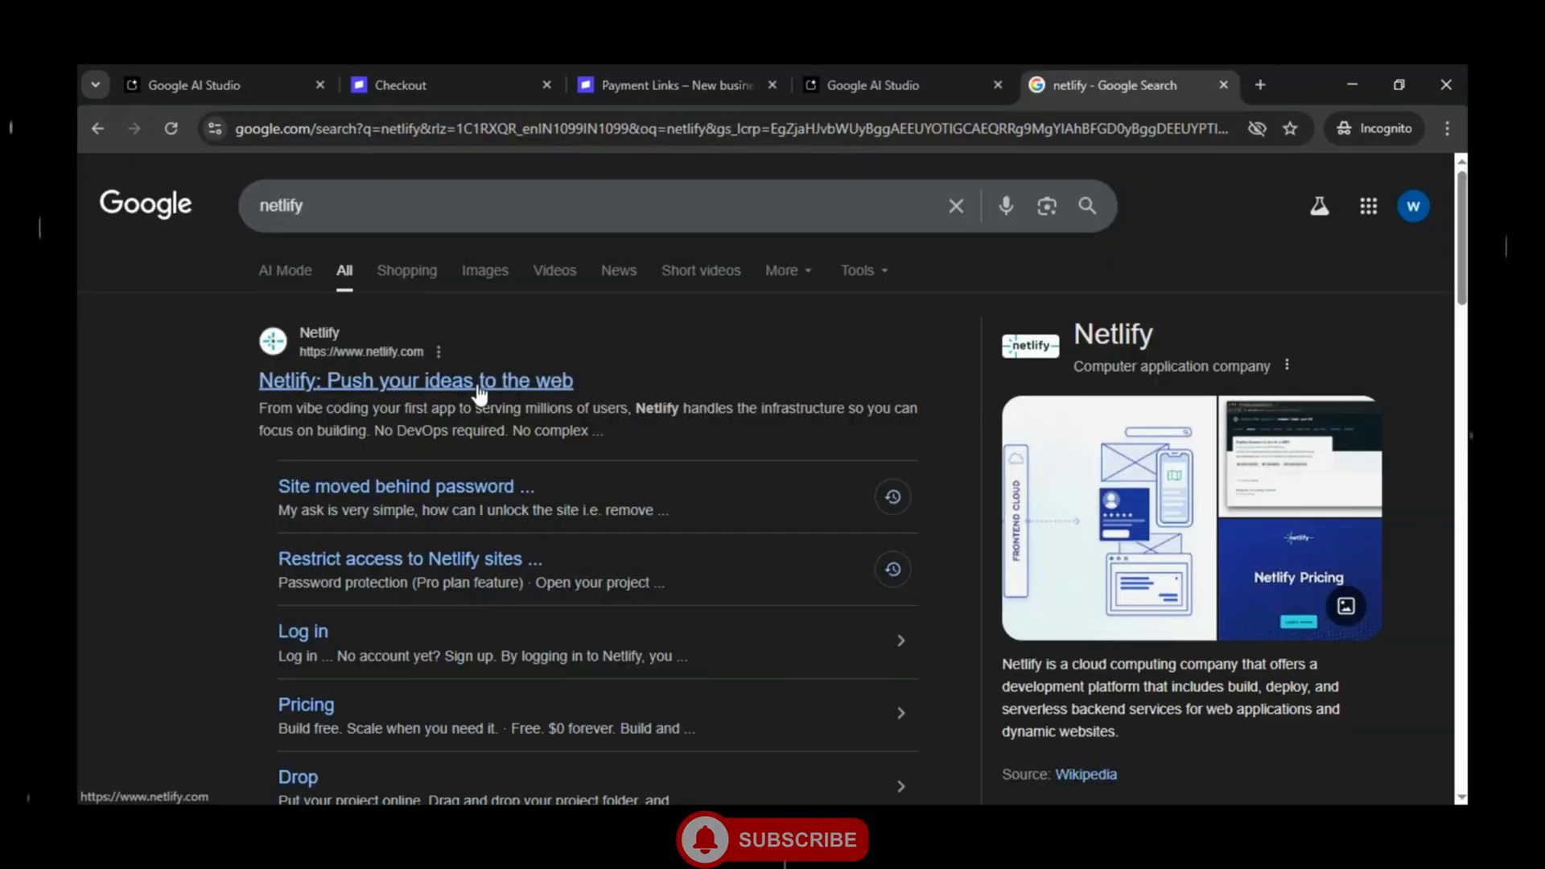
left_click(415, 380)
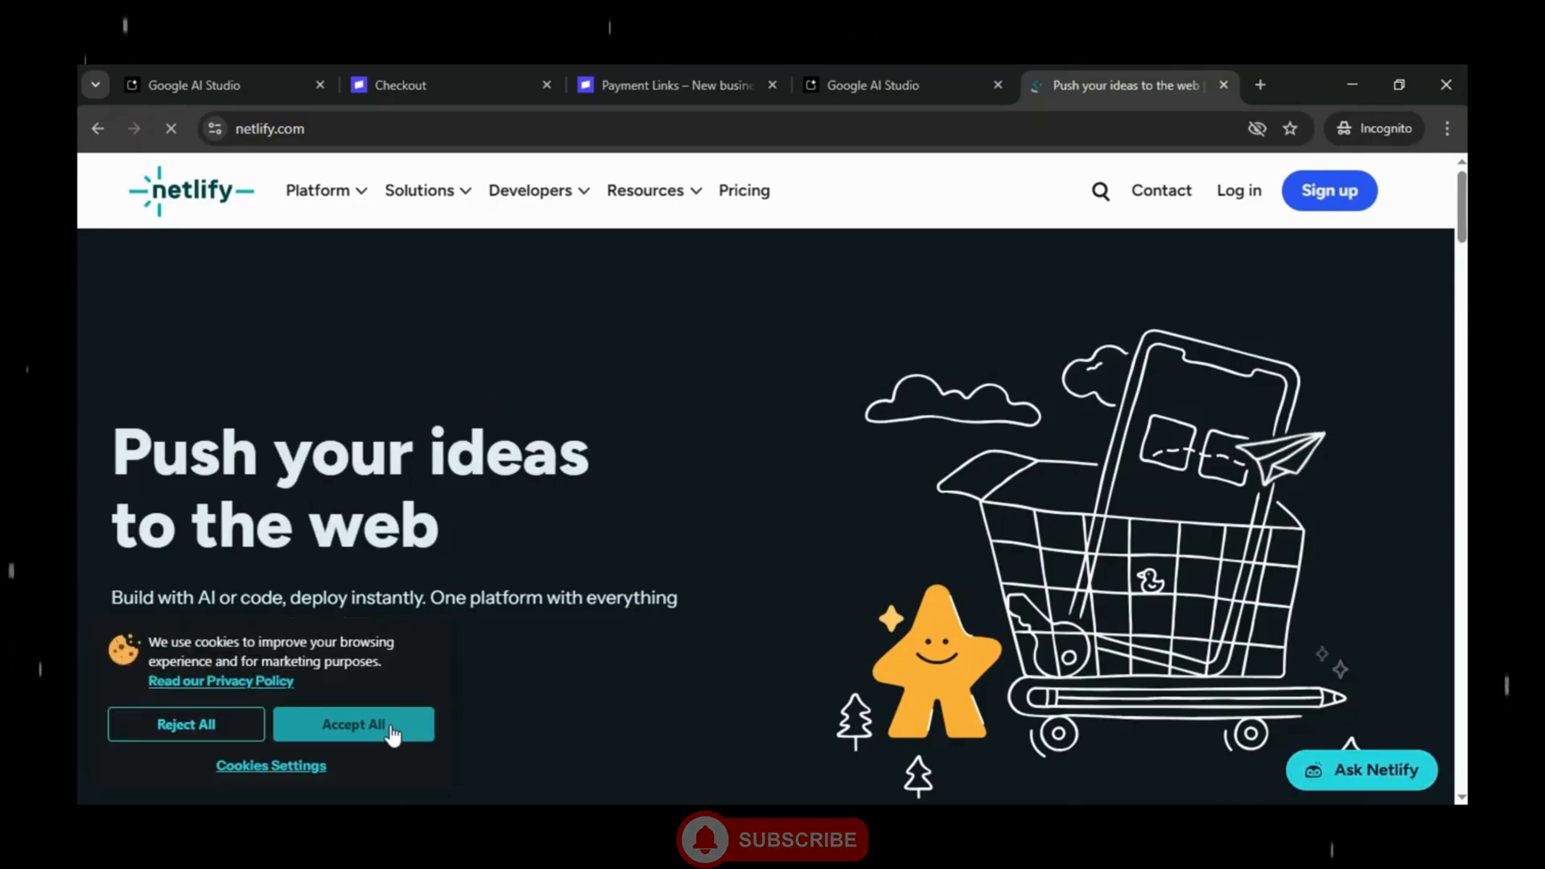
left_click(353, 724)
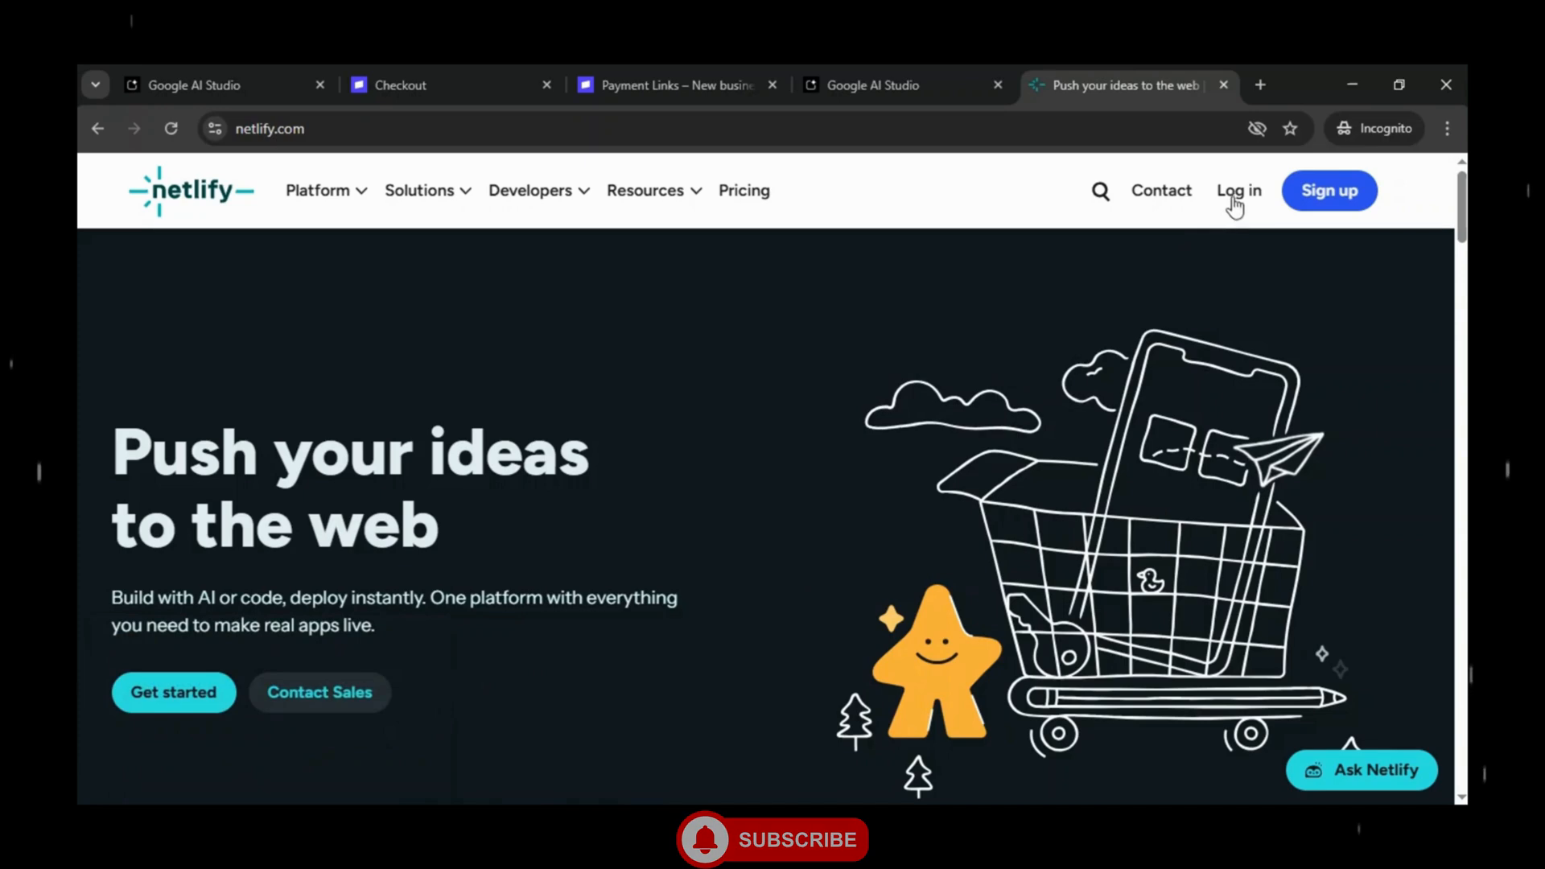
left_click(1239, 190)
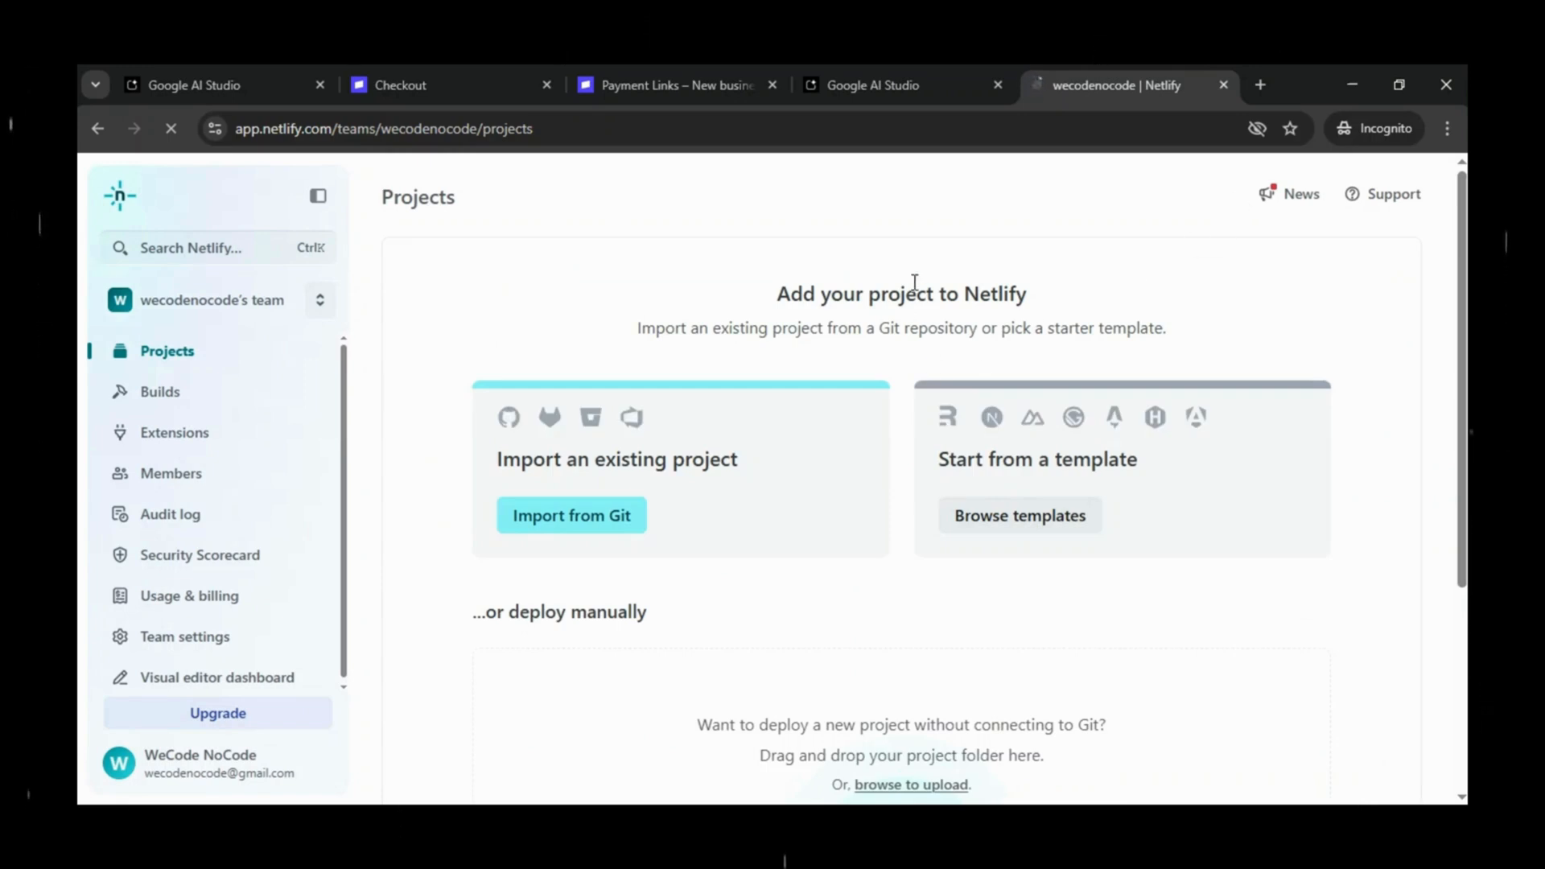
mouse_move(896, 86)
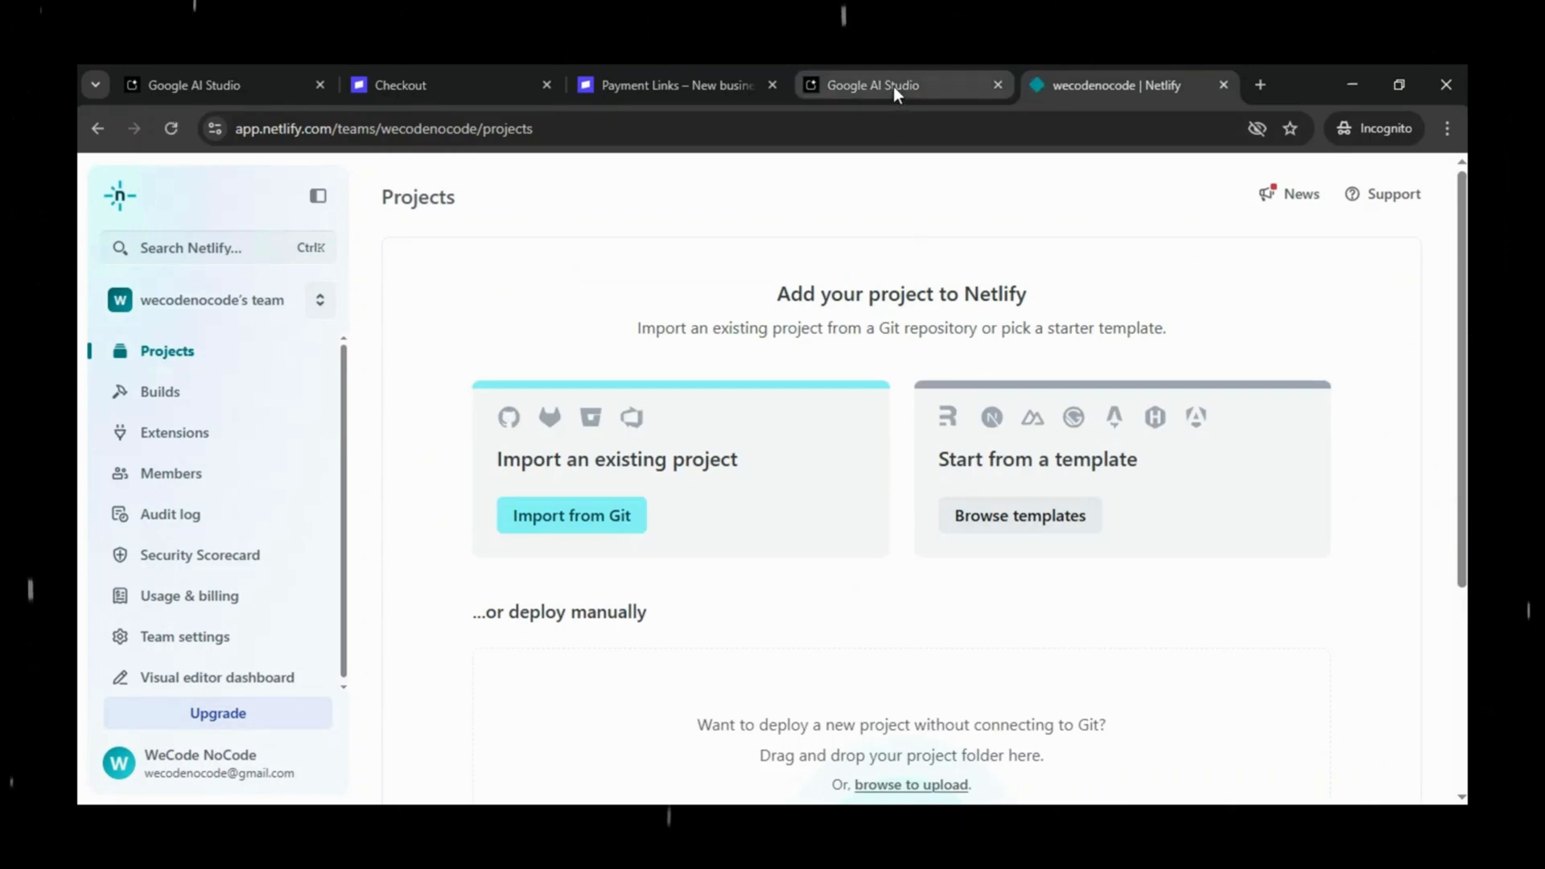
From the AI Studio home, start a new API key and name it Alex.
left_click(871, 85)
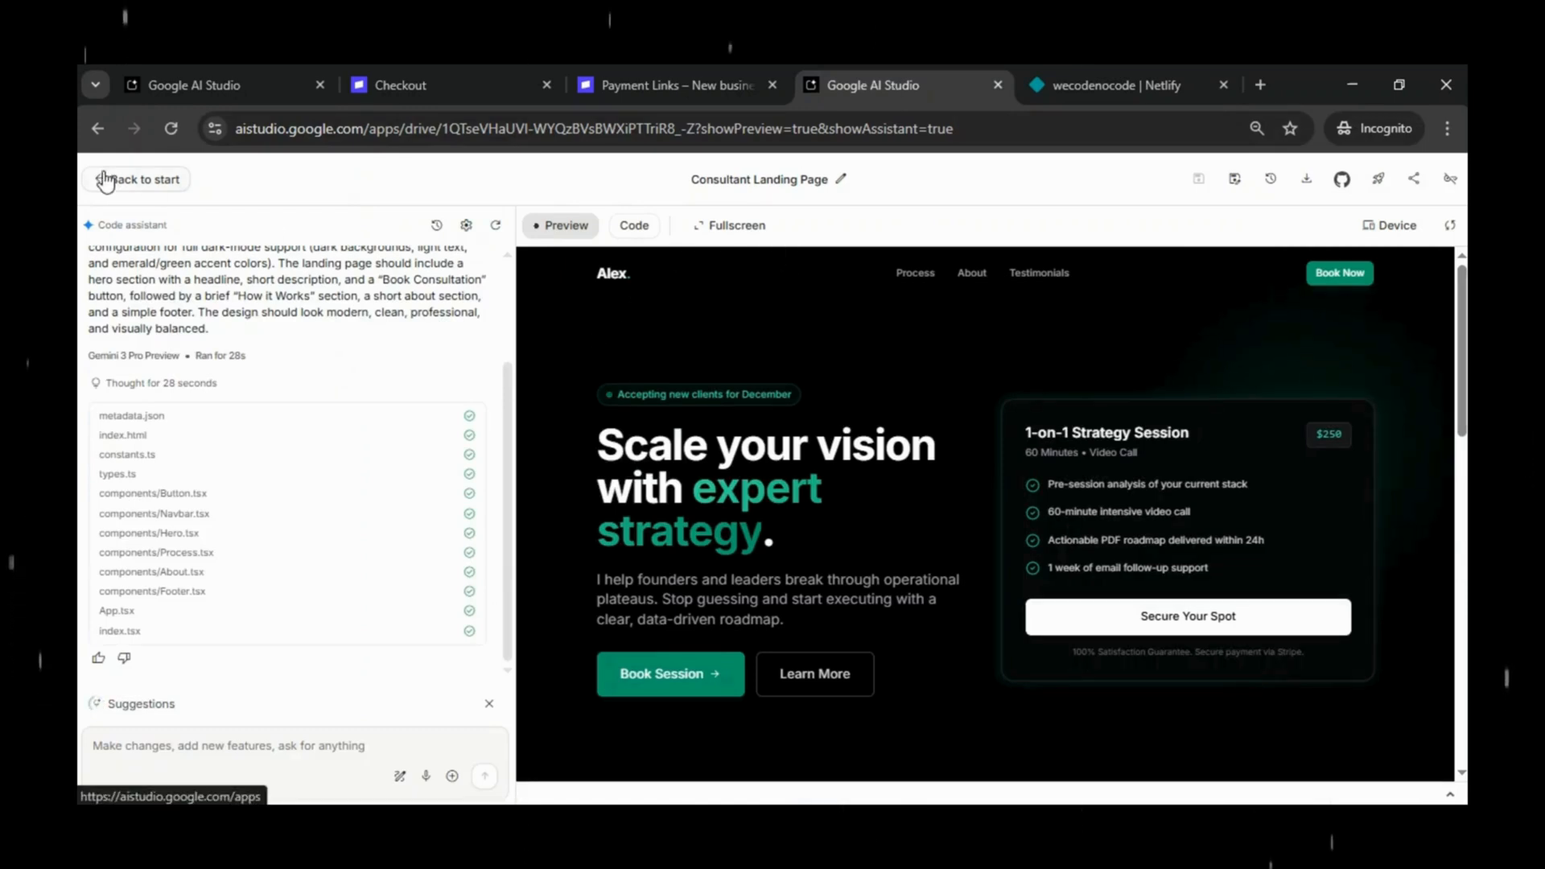
left_click(137, 179)
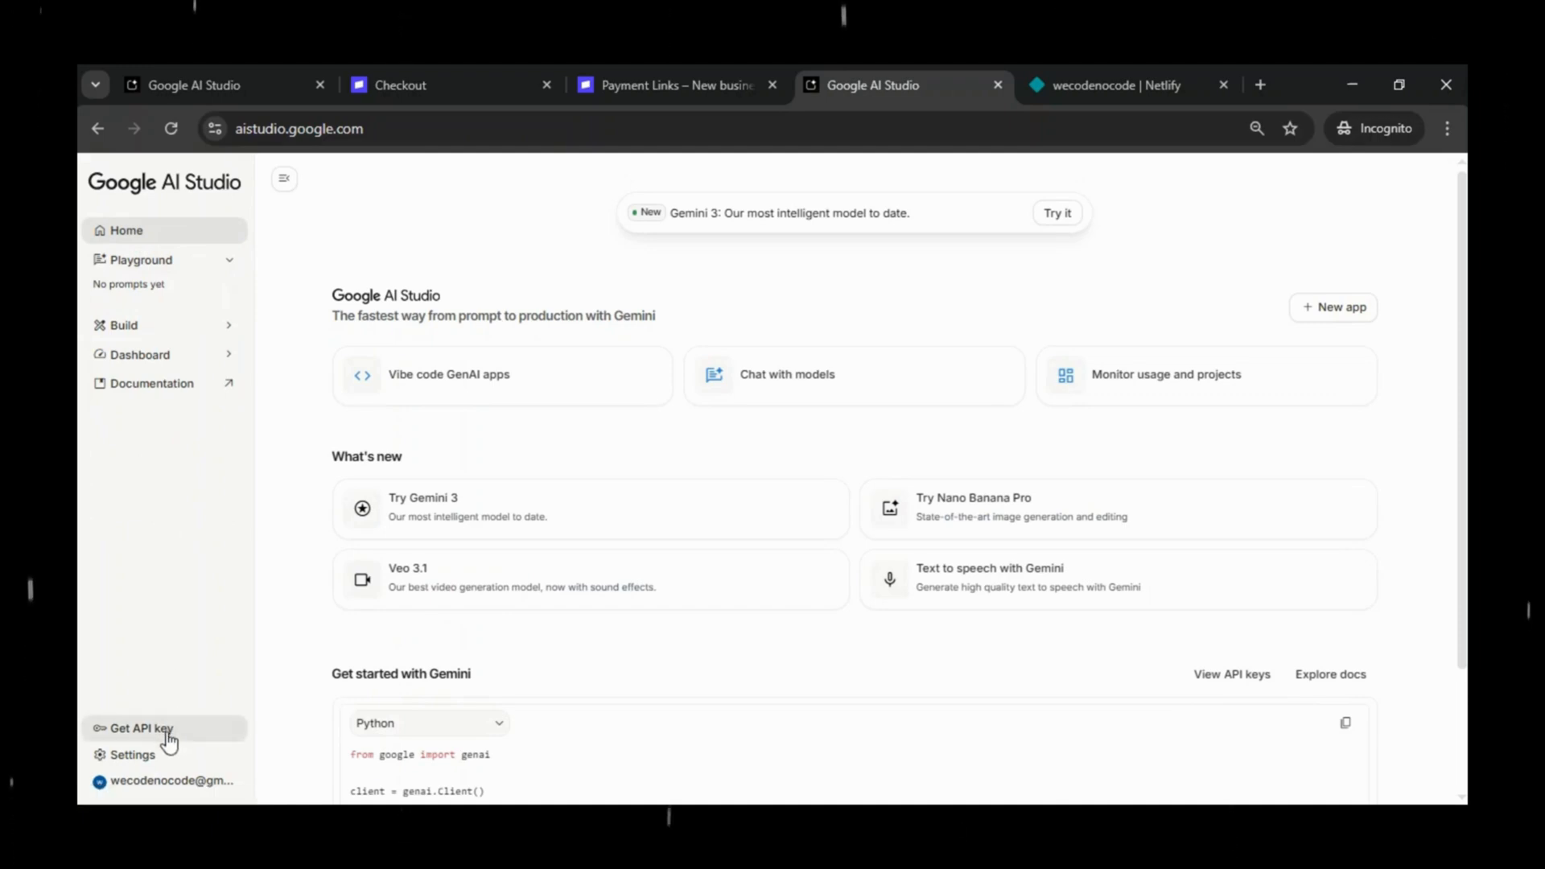
left_click(140, 728)
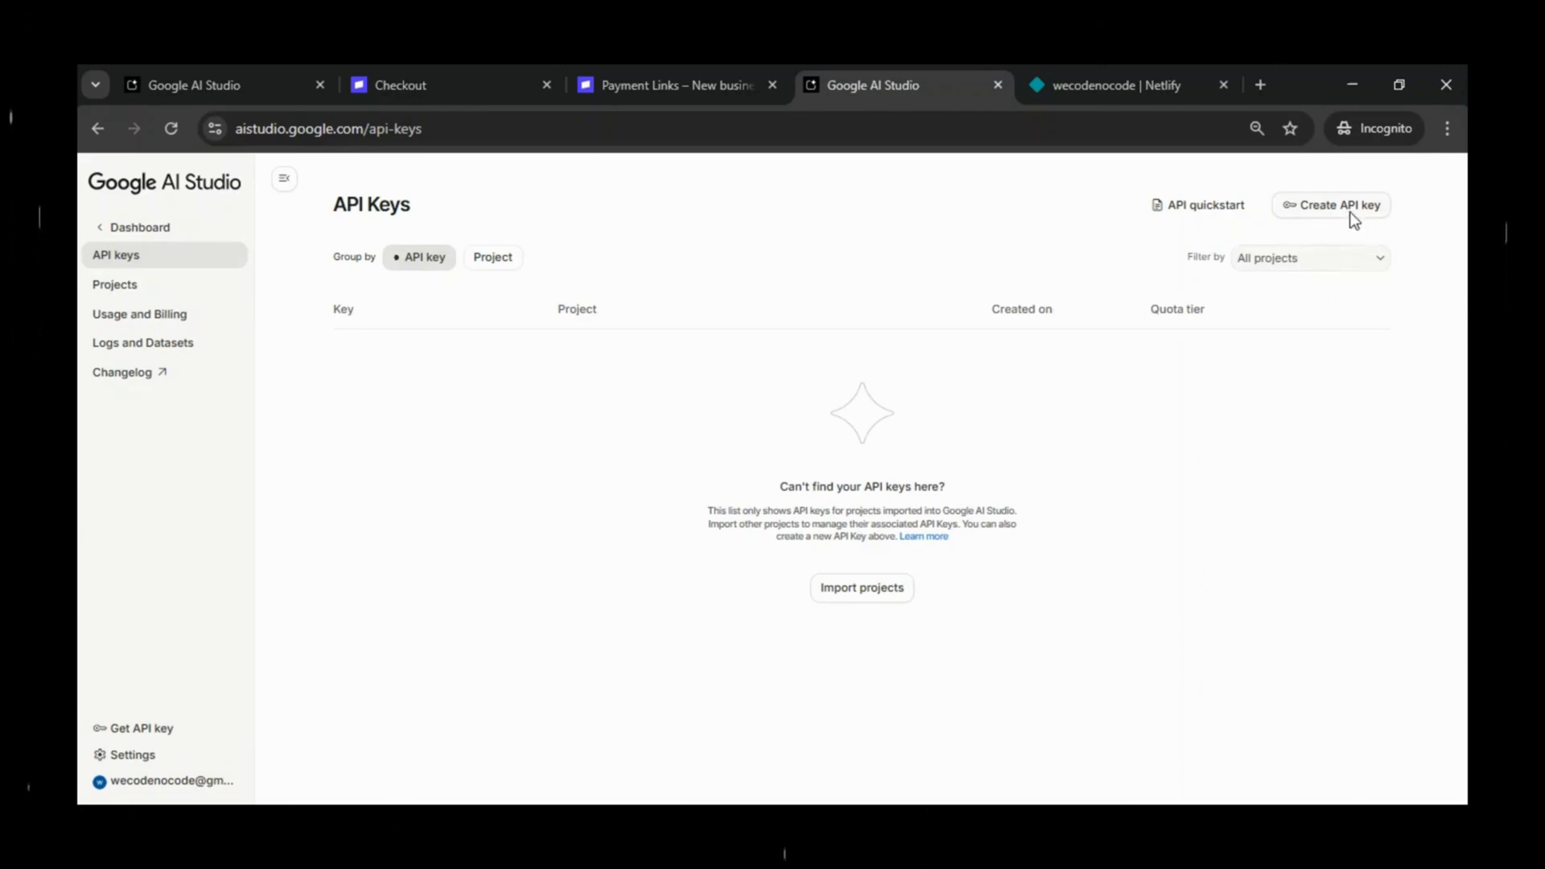
left_click(1330, 205)
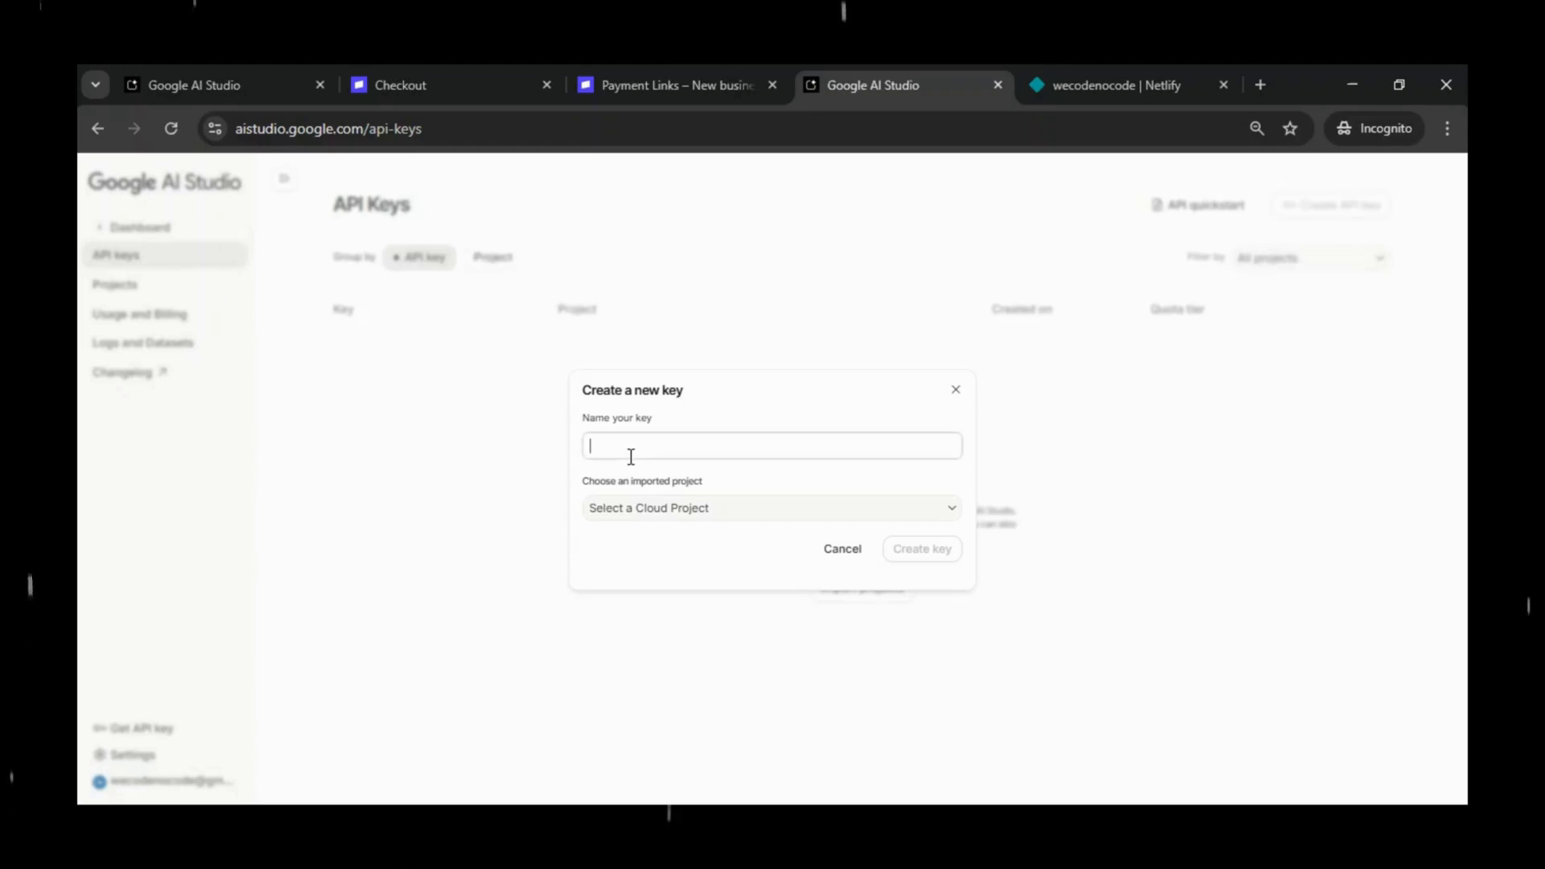
type("Alex")
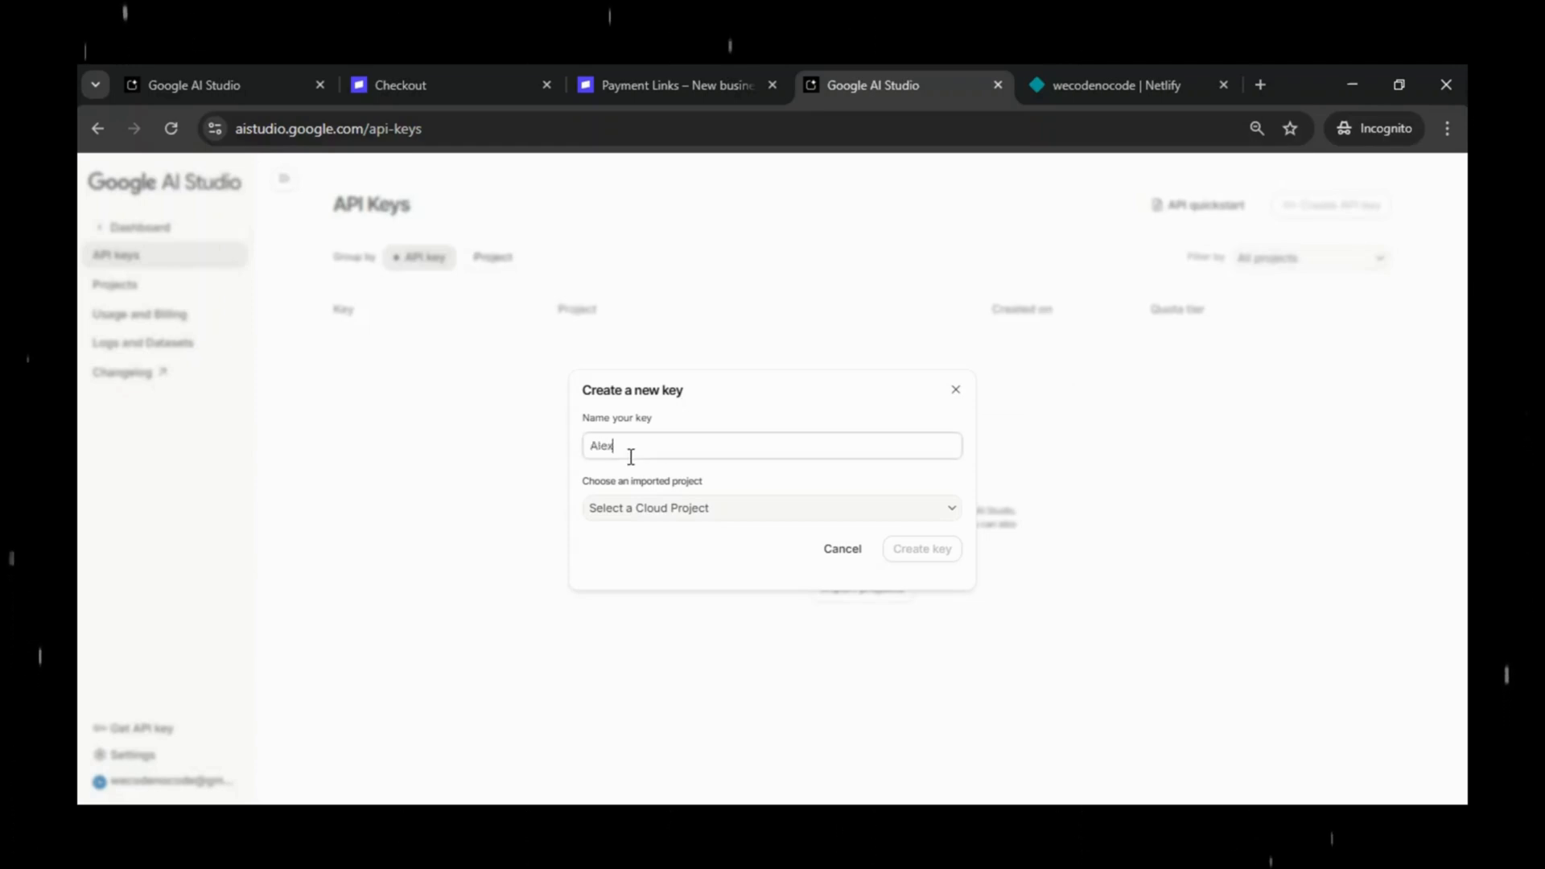
Create a new project named Alex for the key and create the API key under it.
left_click(769, 507)
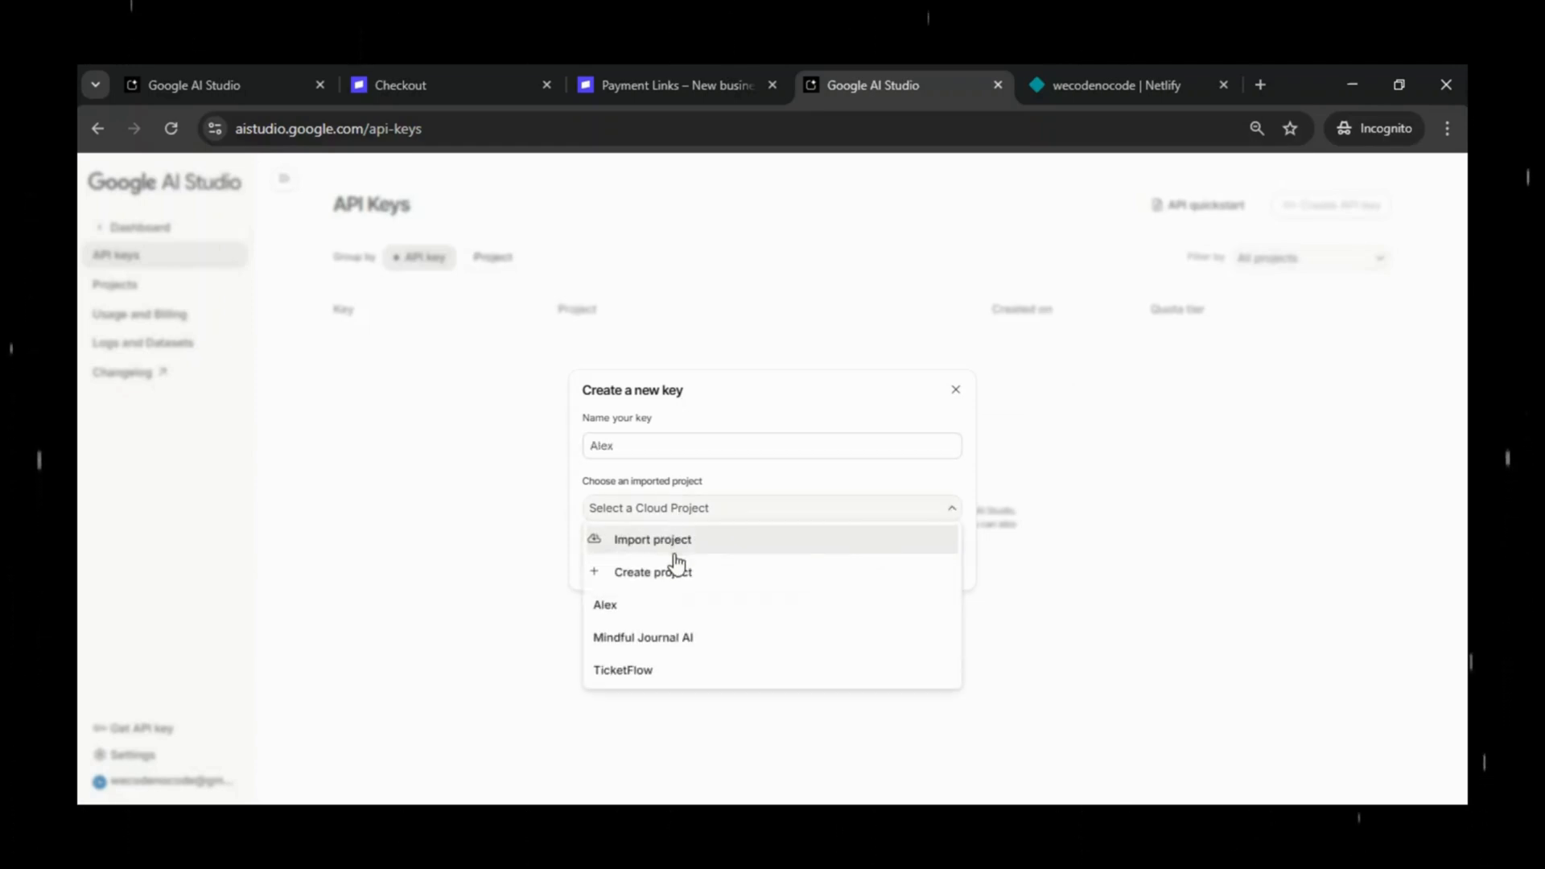
left_click(653, 572)
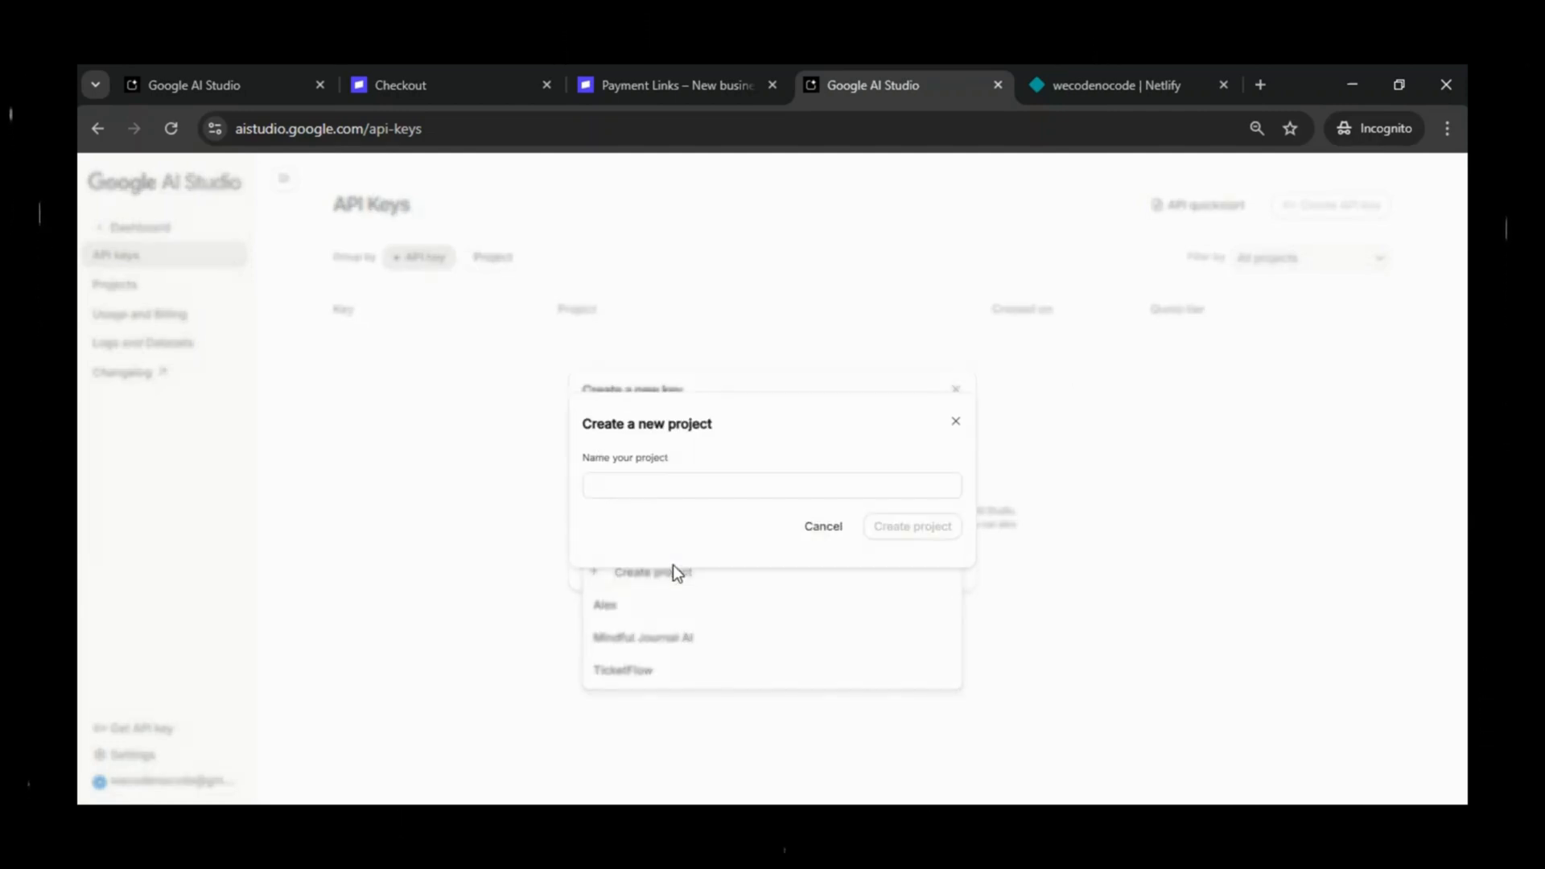
type("Alex")
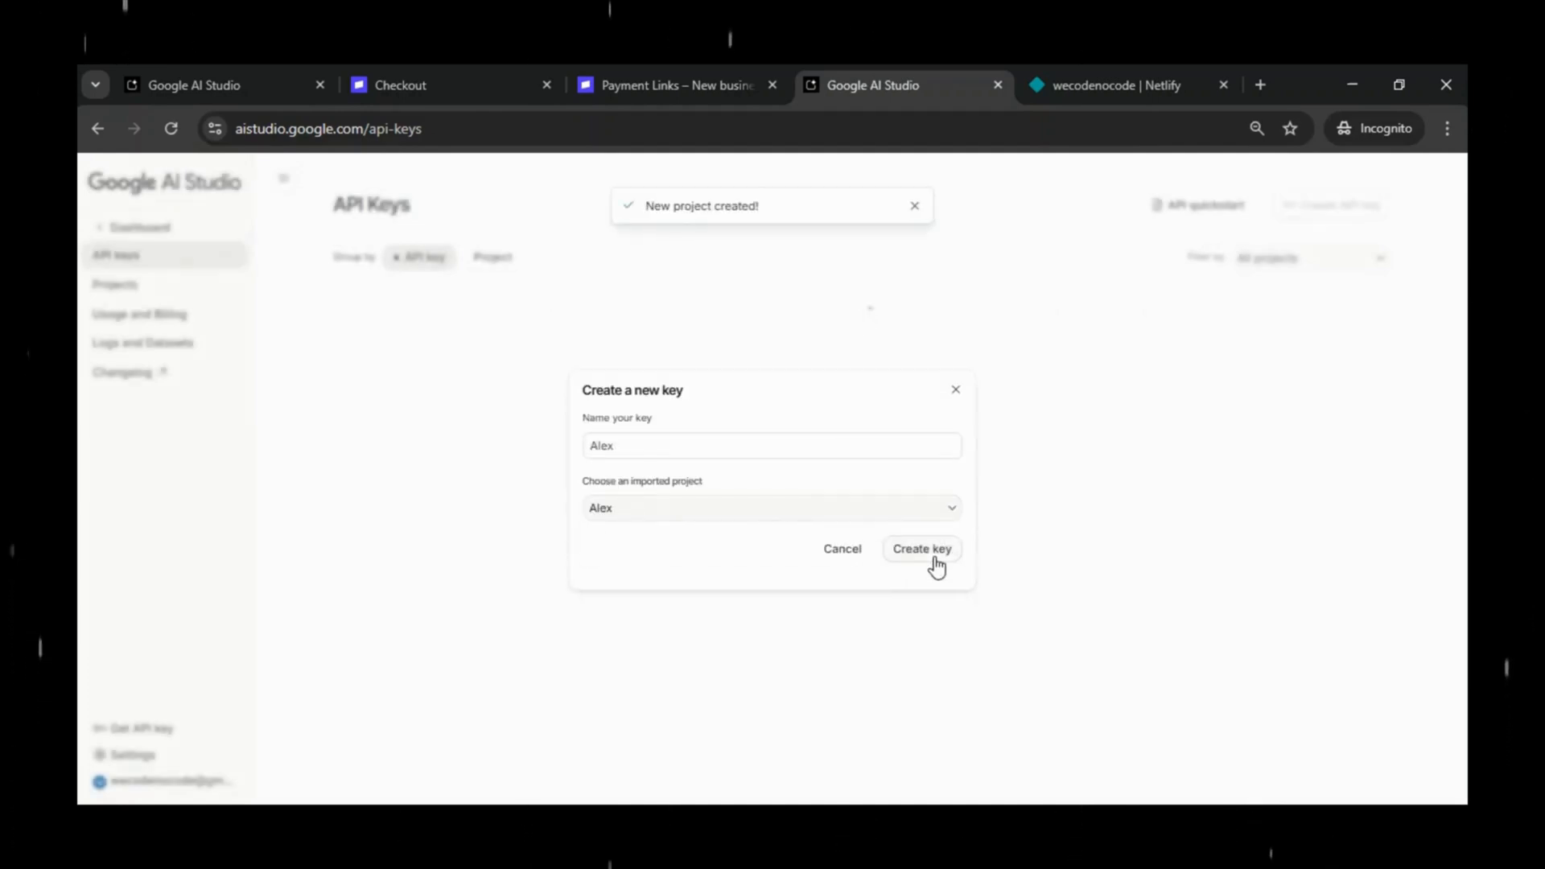
left_click(921, 549)
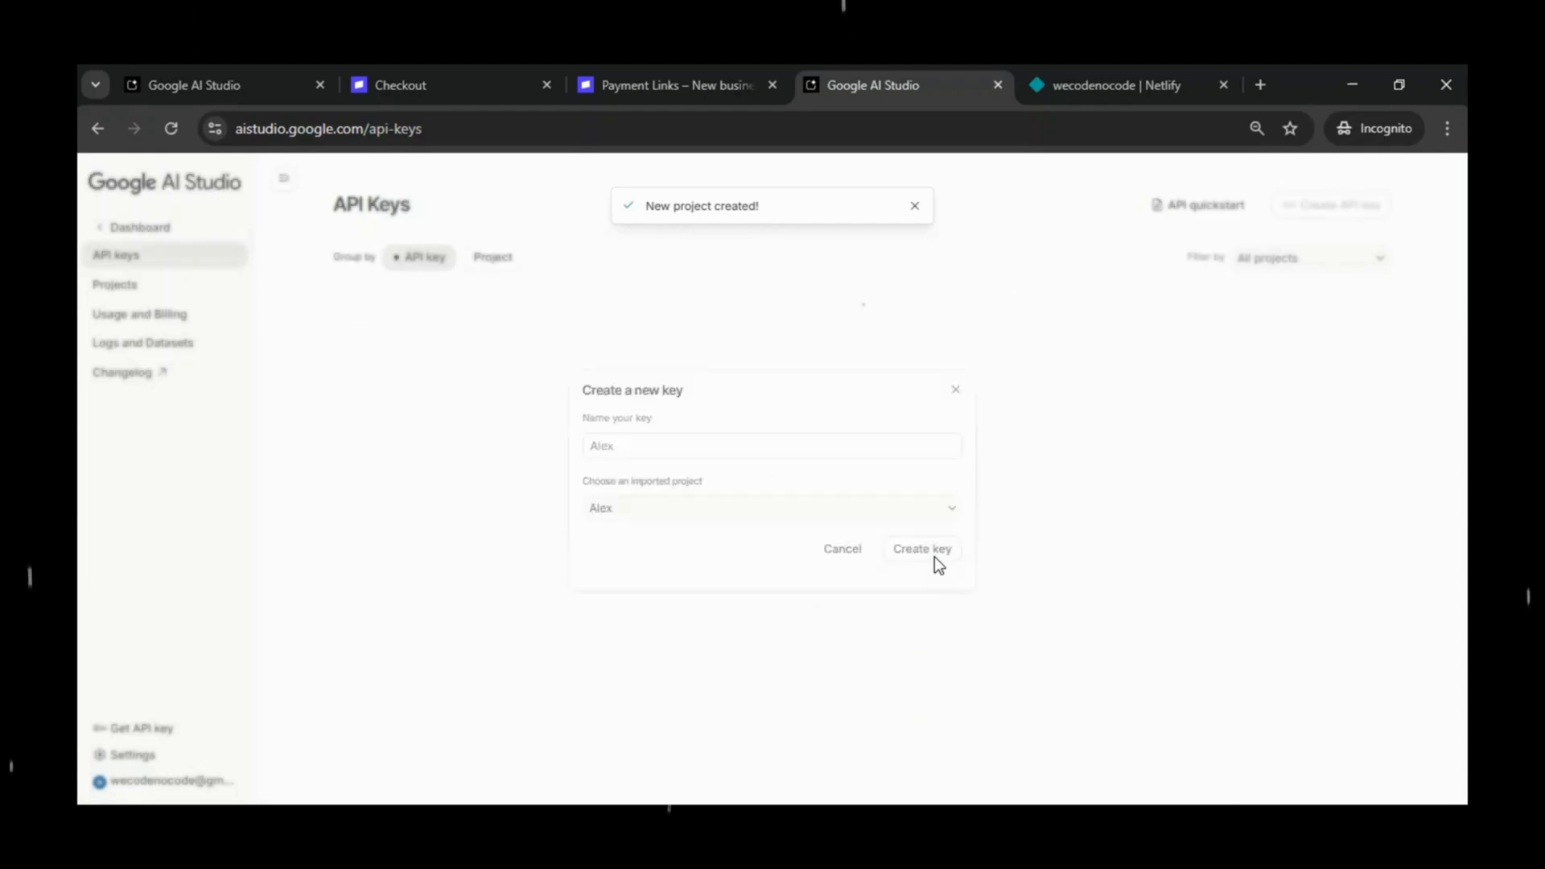
left_click(921, 548)
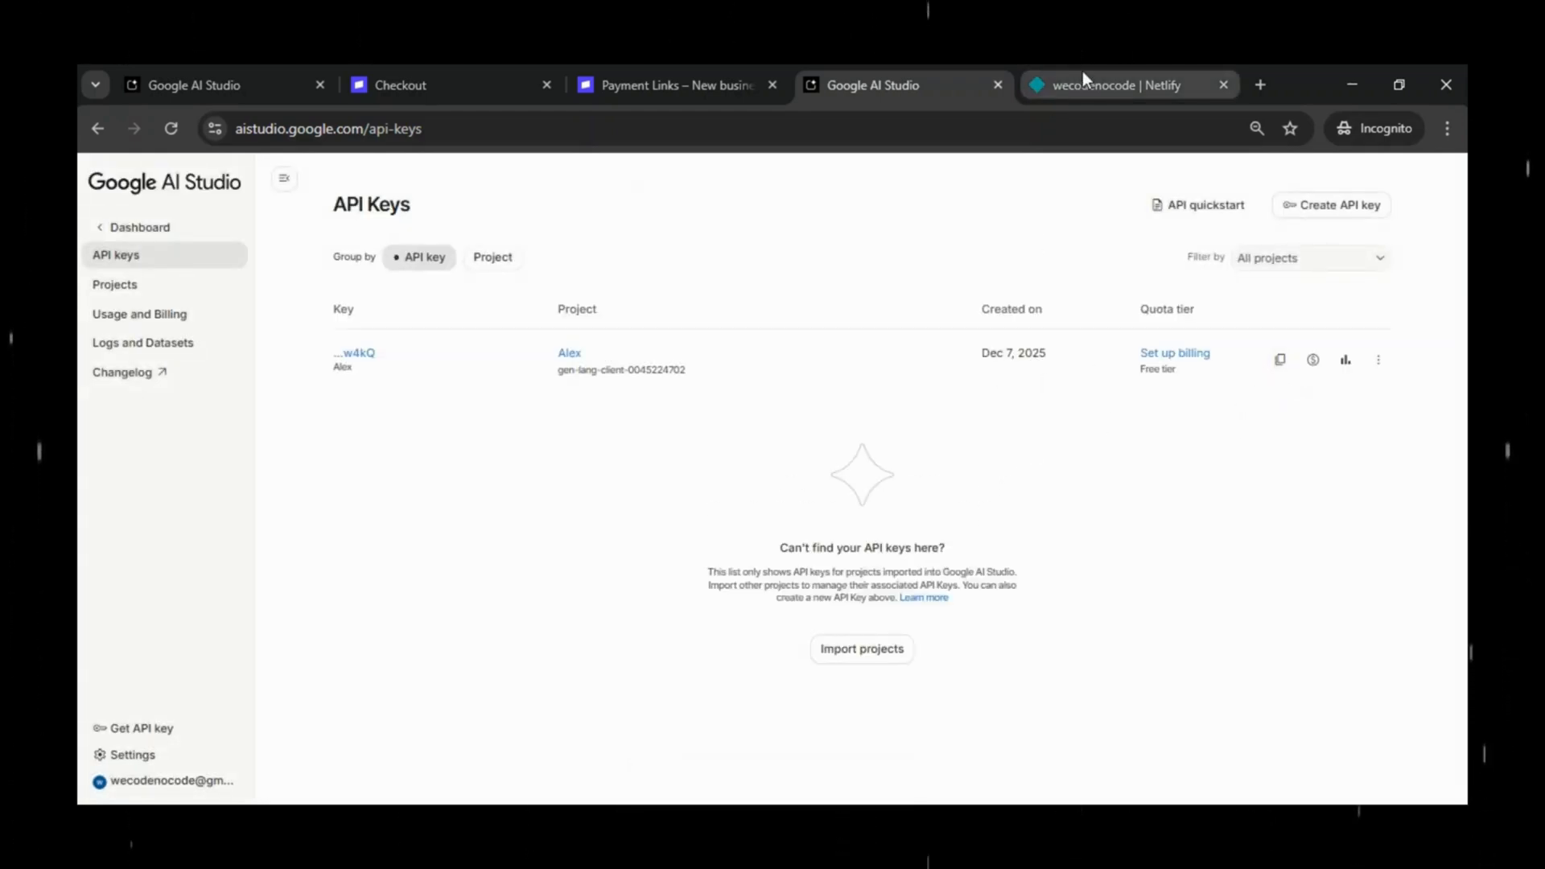
Start a new Netlify project imported from the Alex repository on GitHub.
left_click(1123, 85)
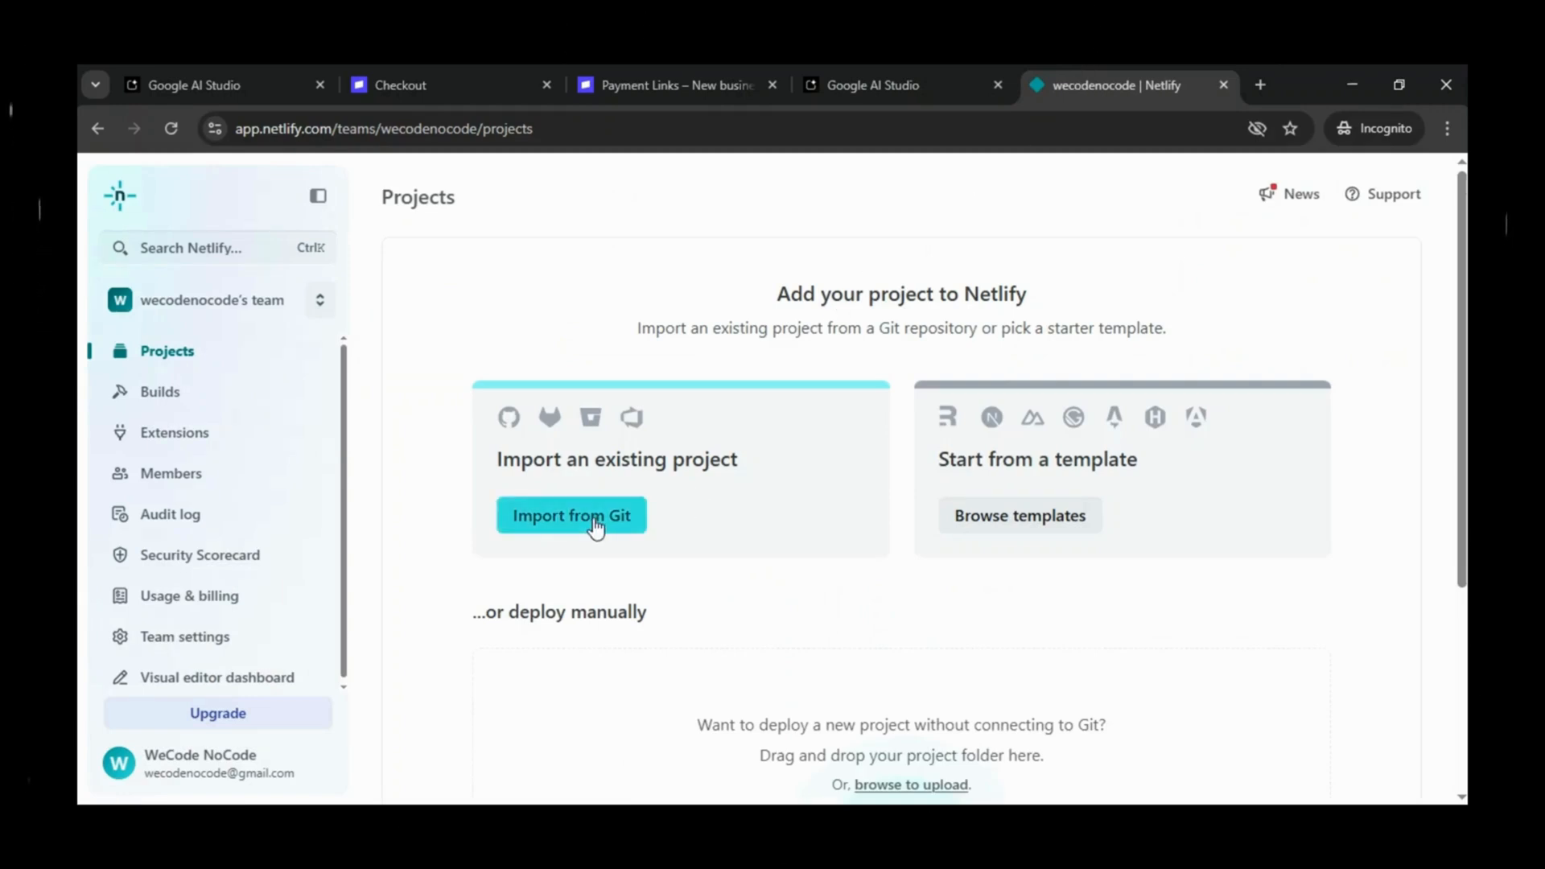
left_click(569, 515)
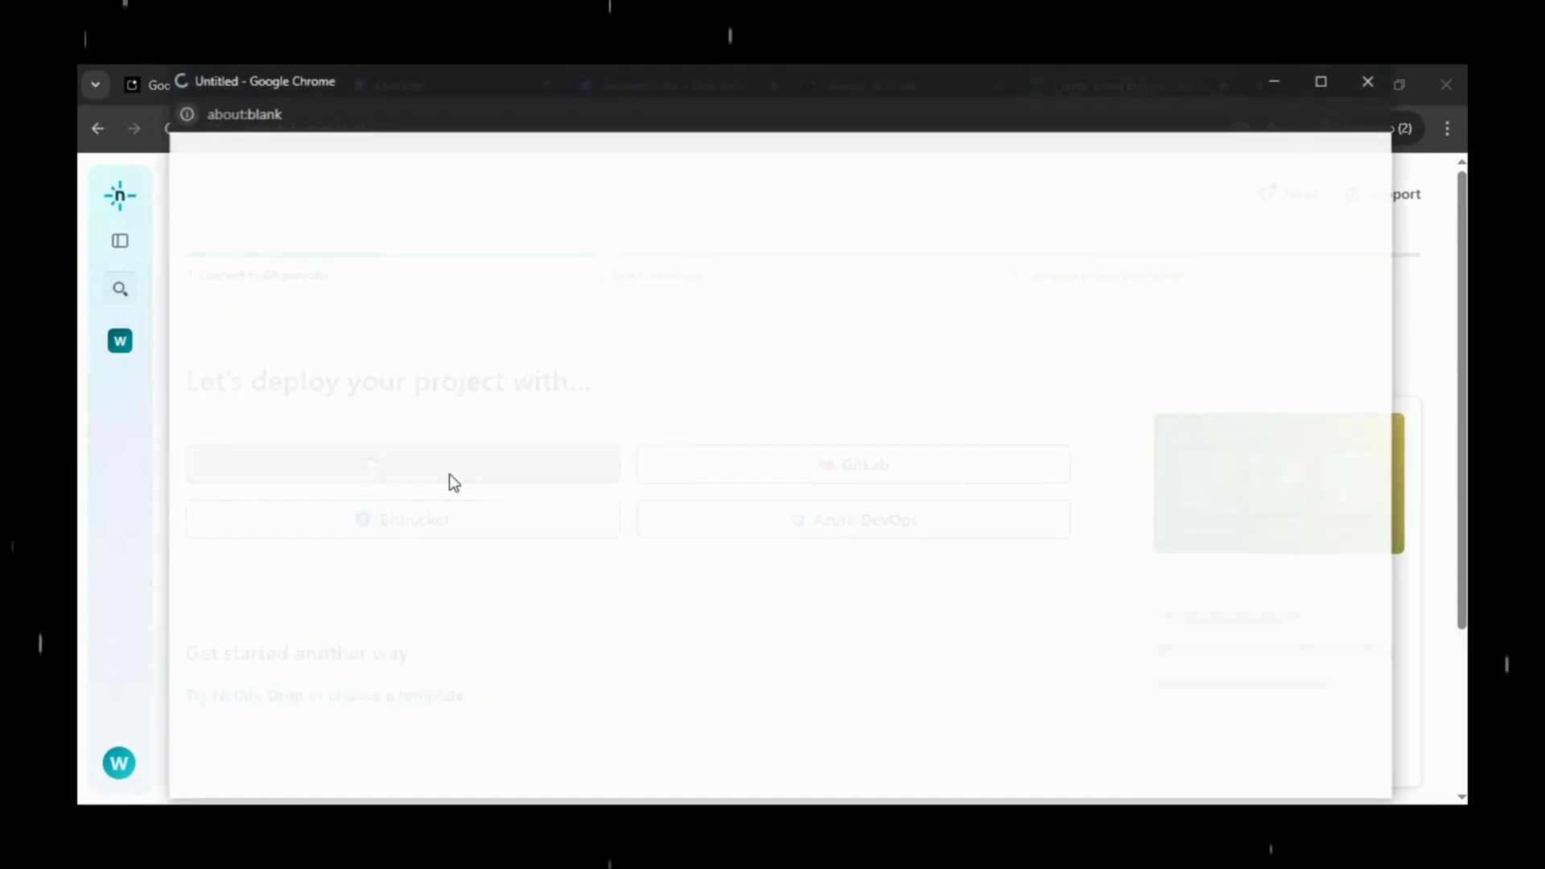
left_click(402, 464)
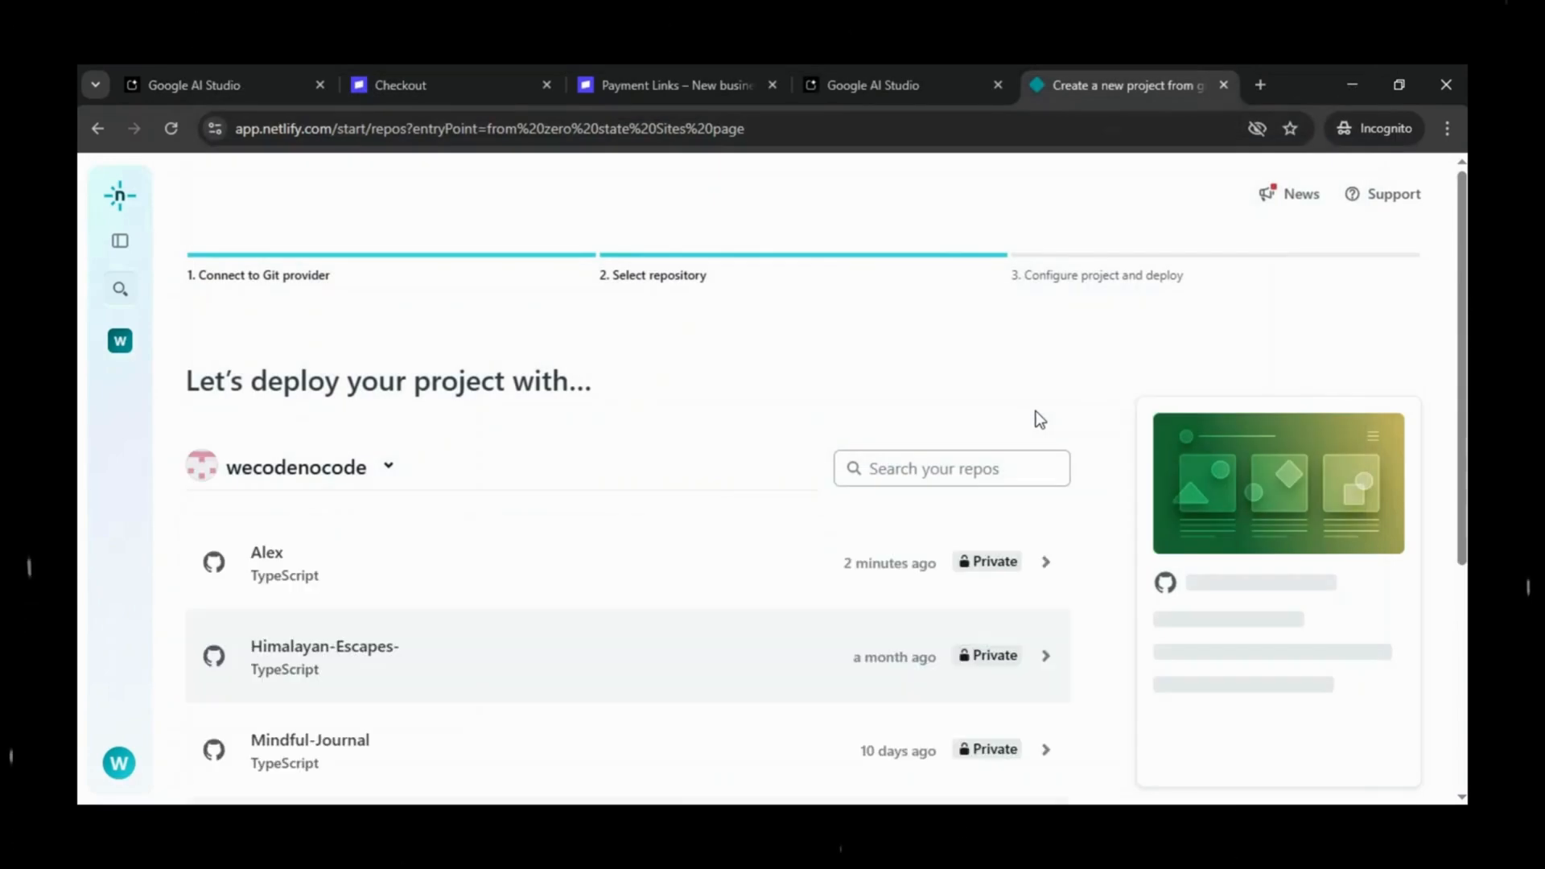
mouse_move(811, 525)
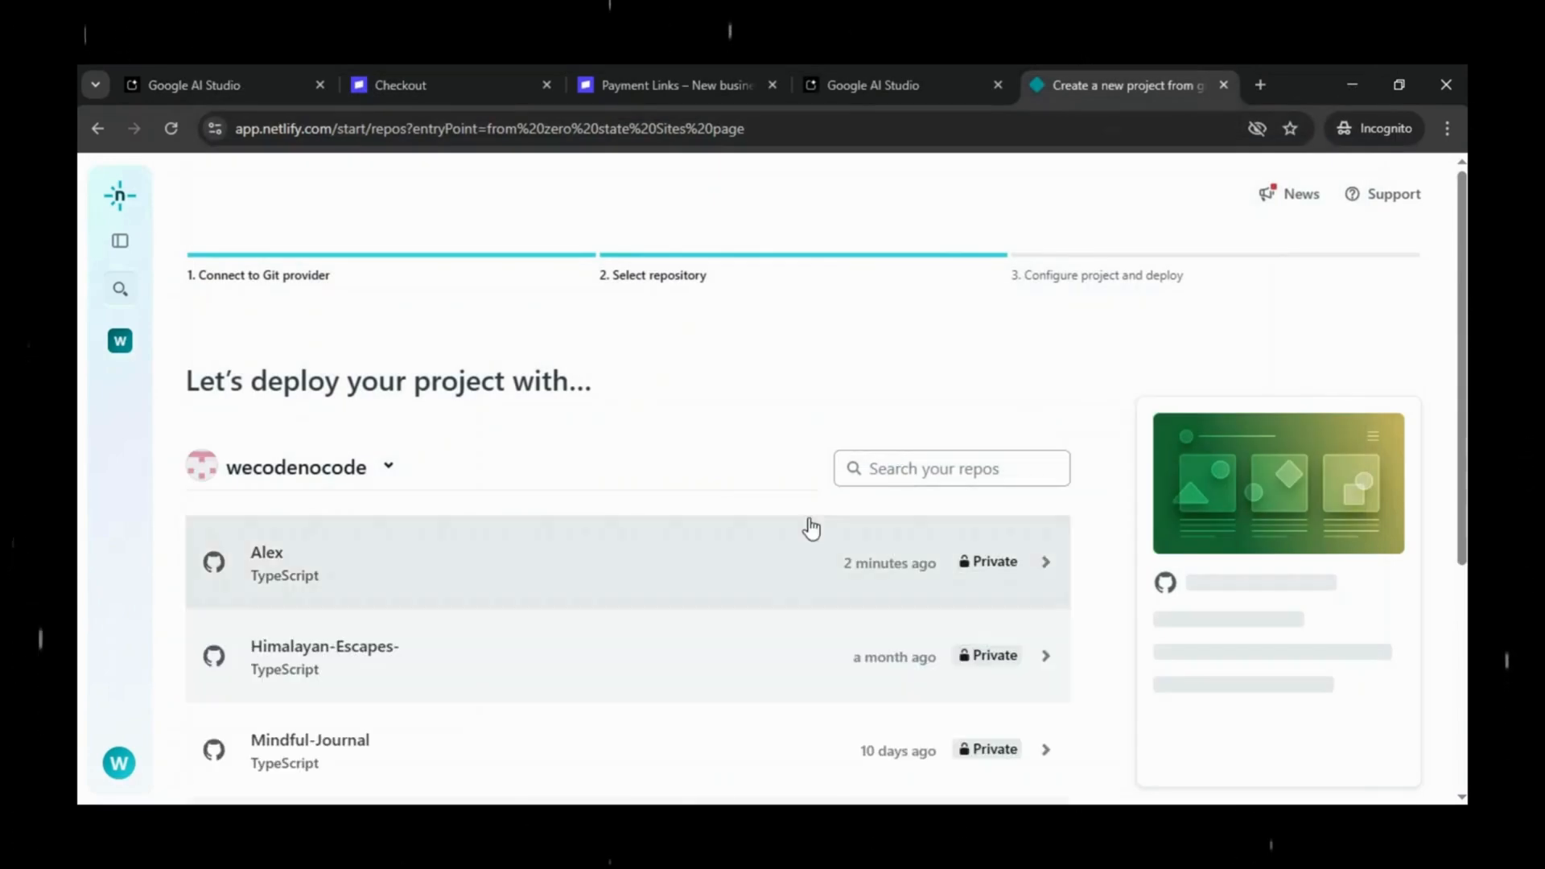
mouse_move(845, 560)
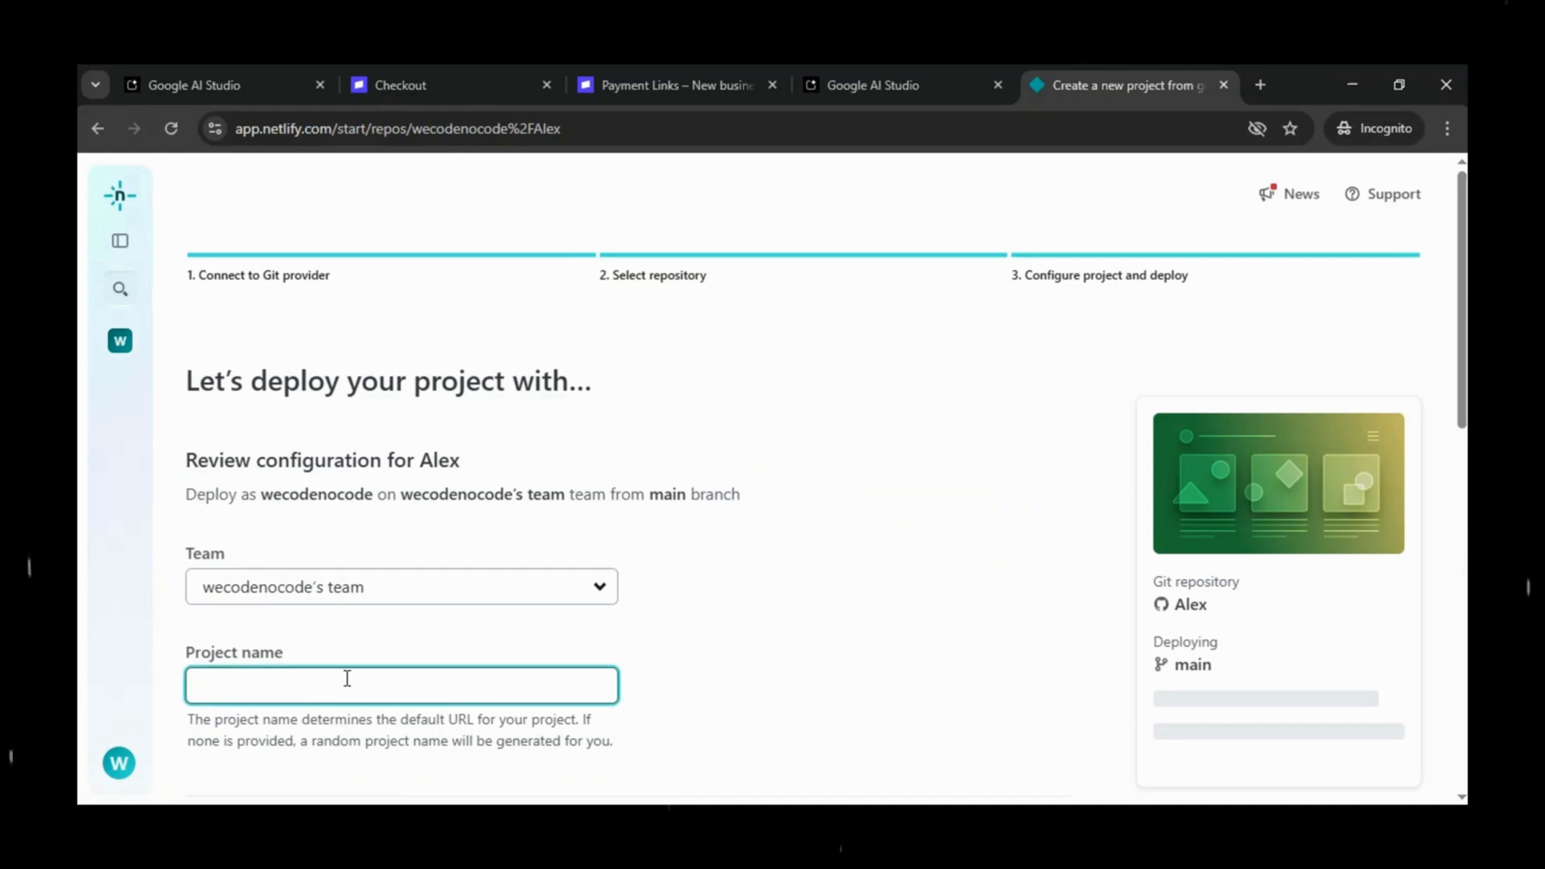
Name the project AlexFreelanceCo.
type("AlexFreelancer")
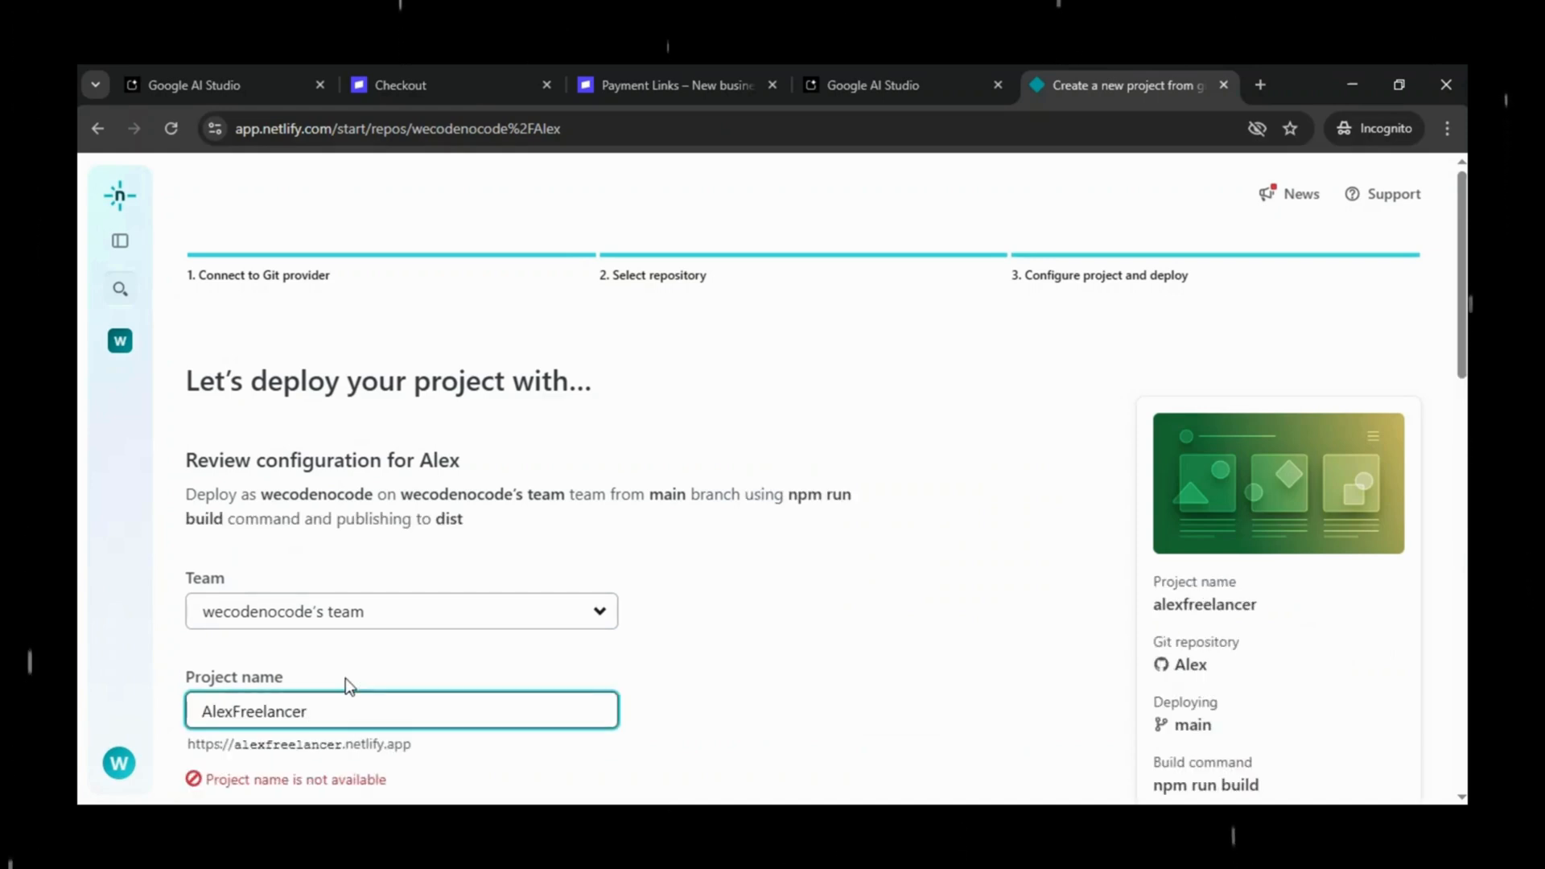
key("Backspace")
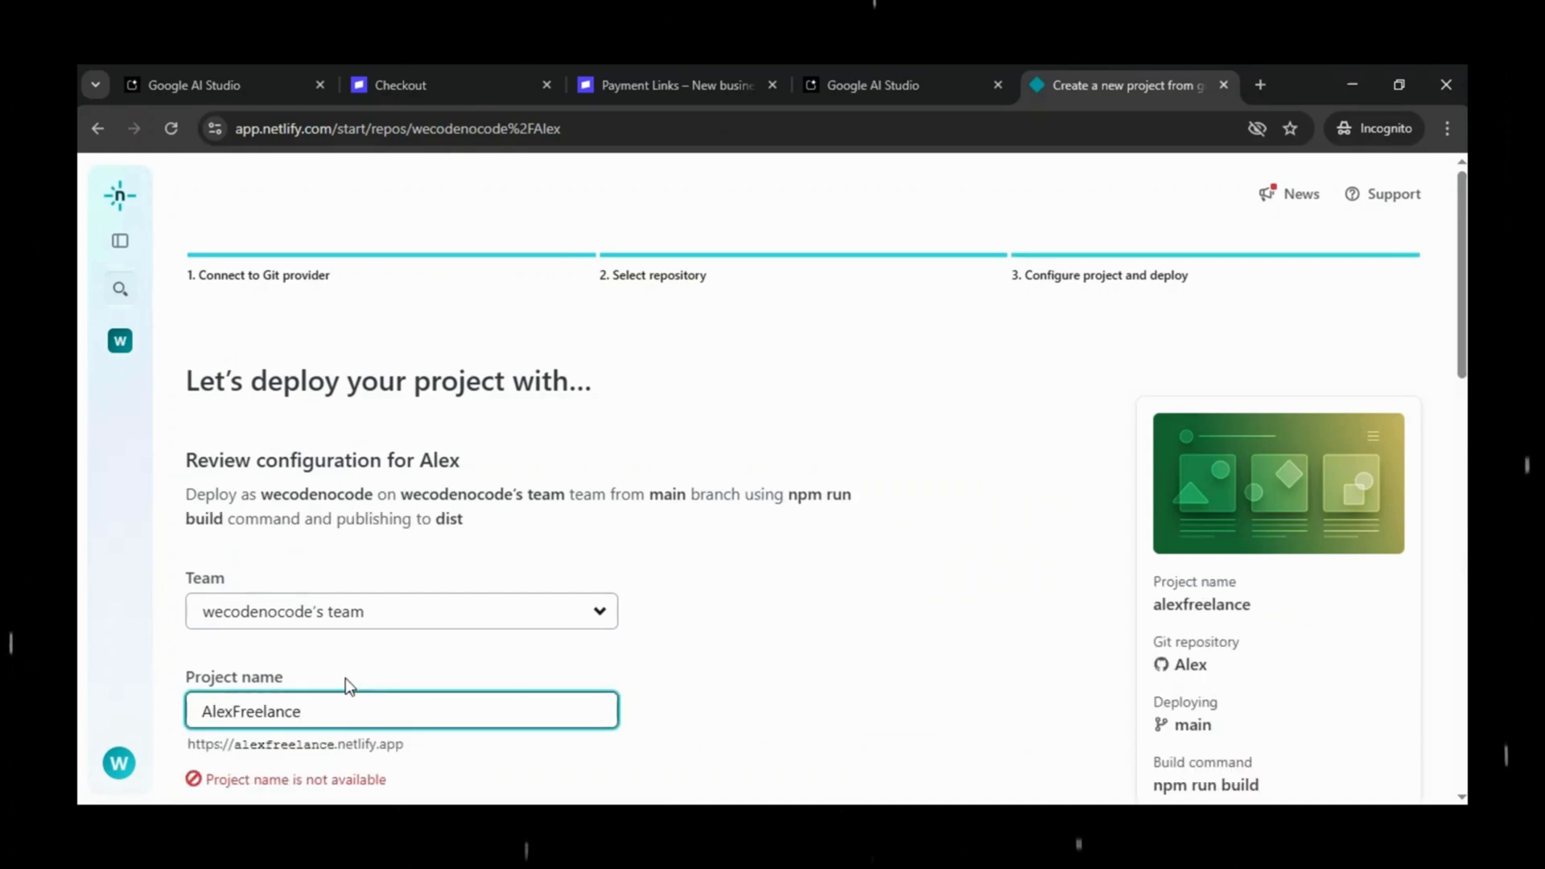
type("Co")
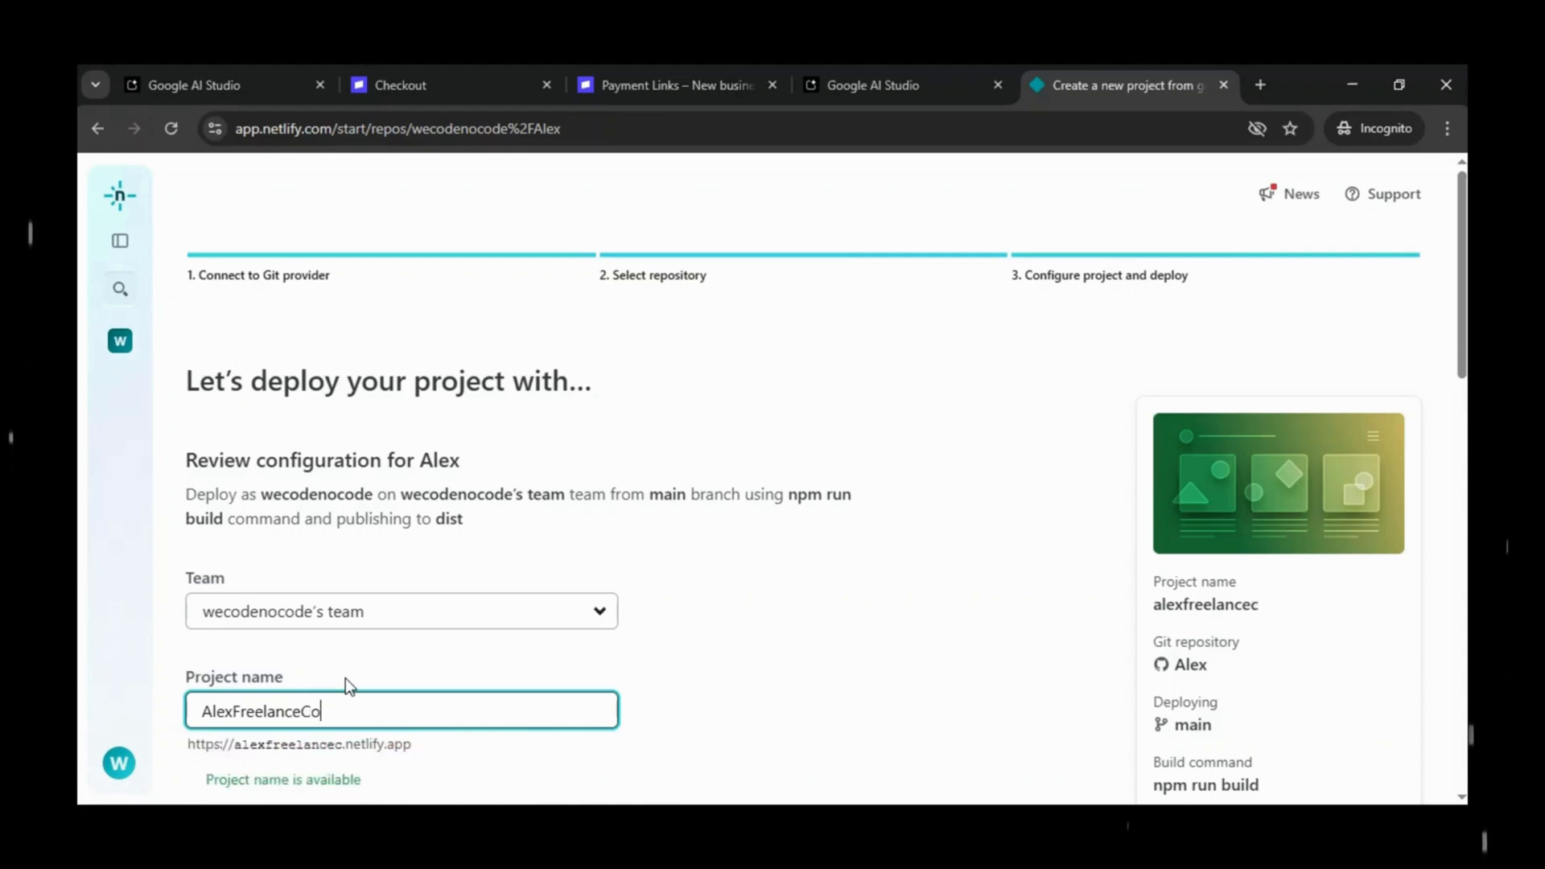
type("o")
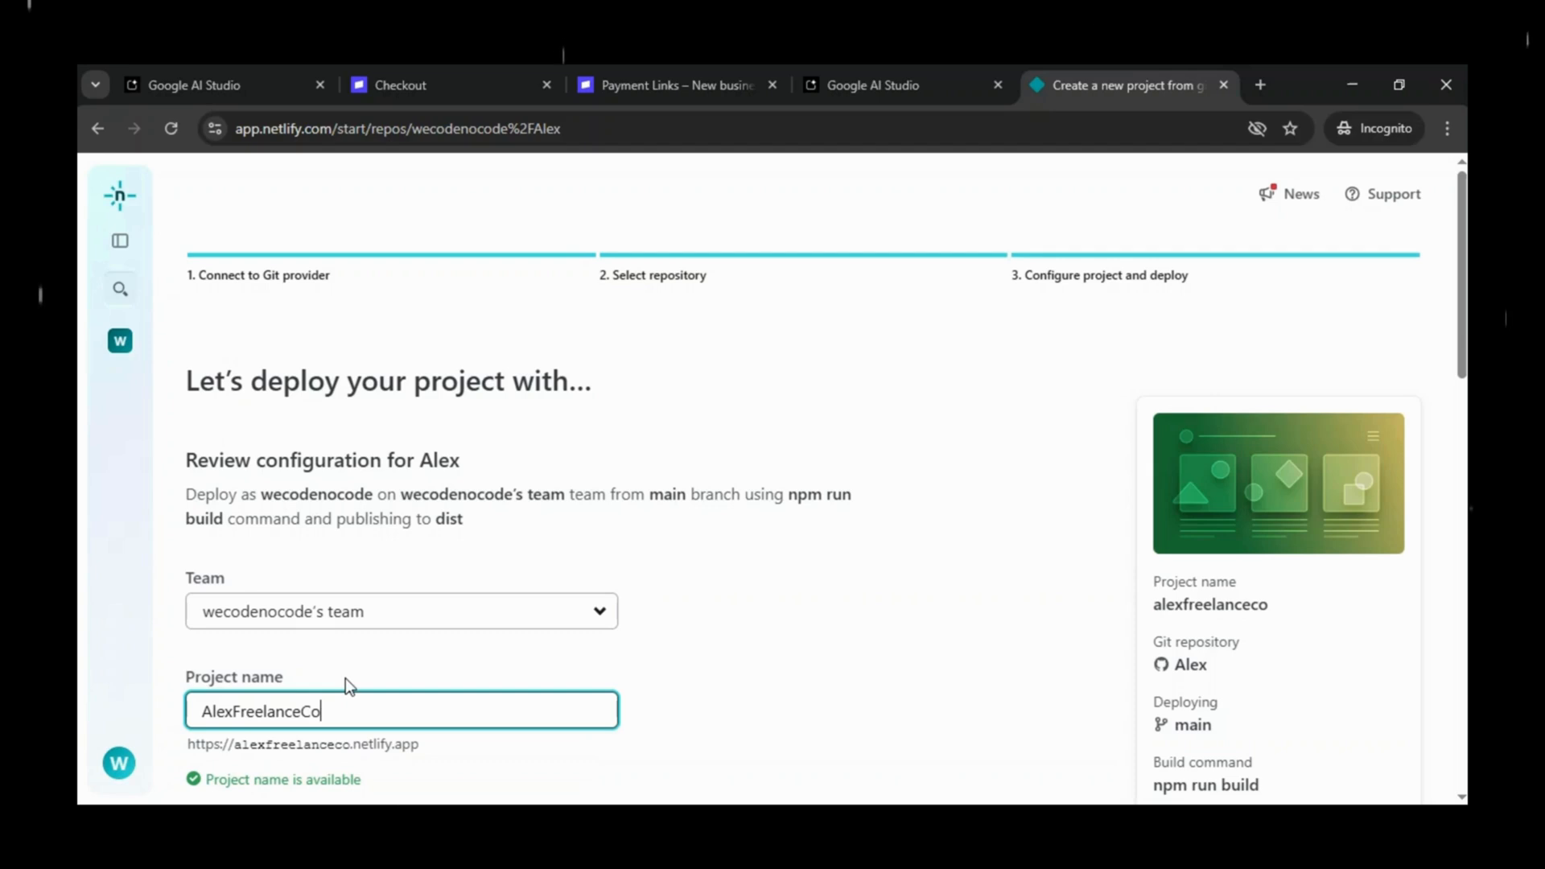
scroll("down", 3)
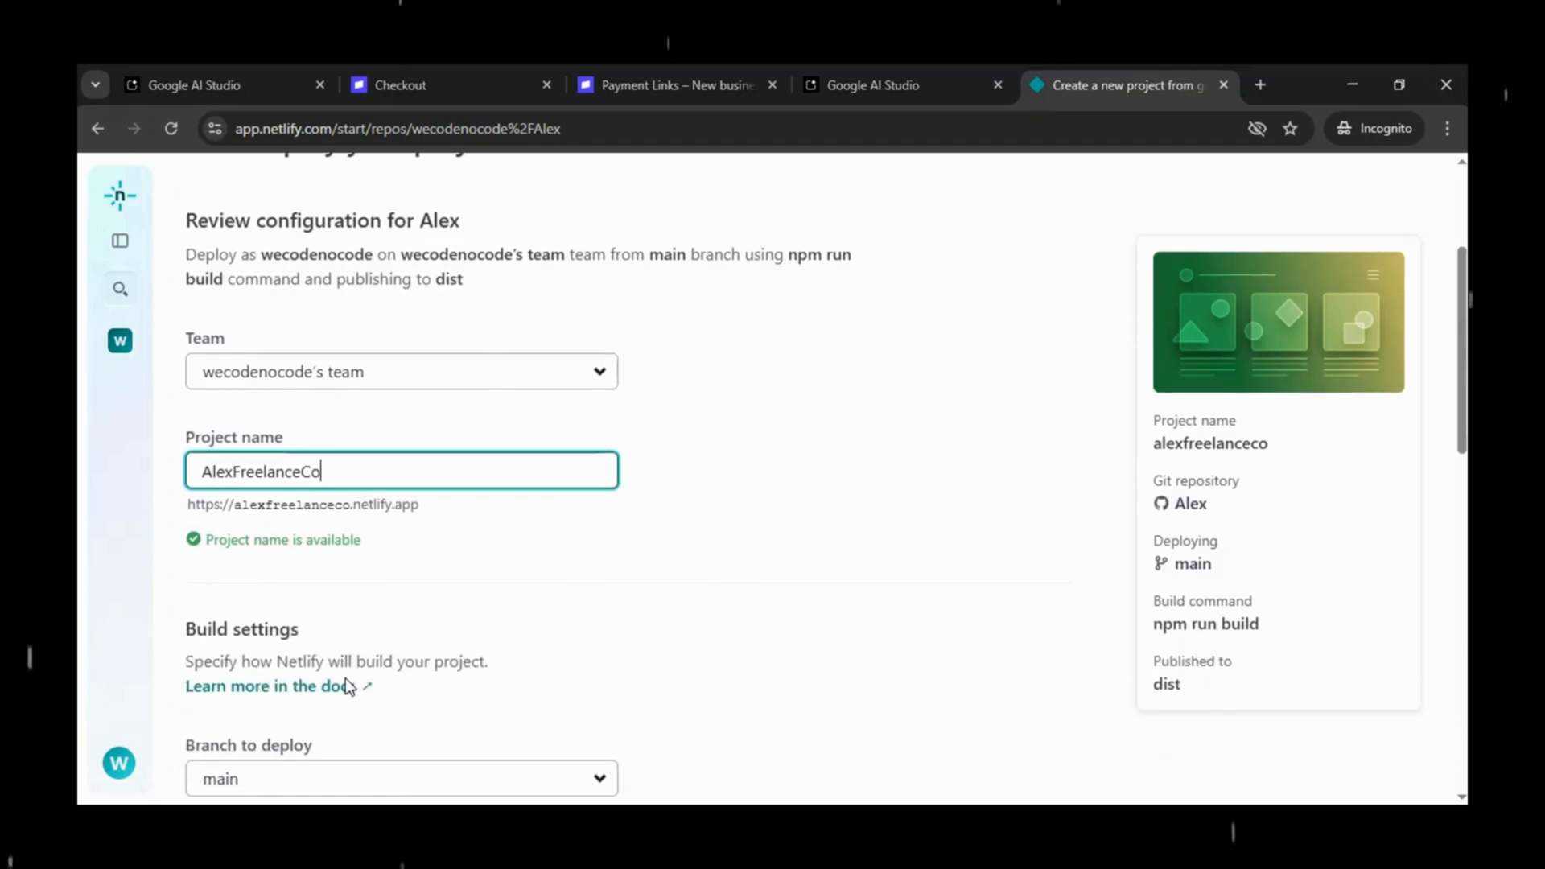
scroll("down", 3)
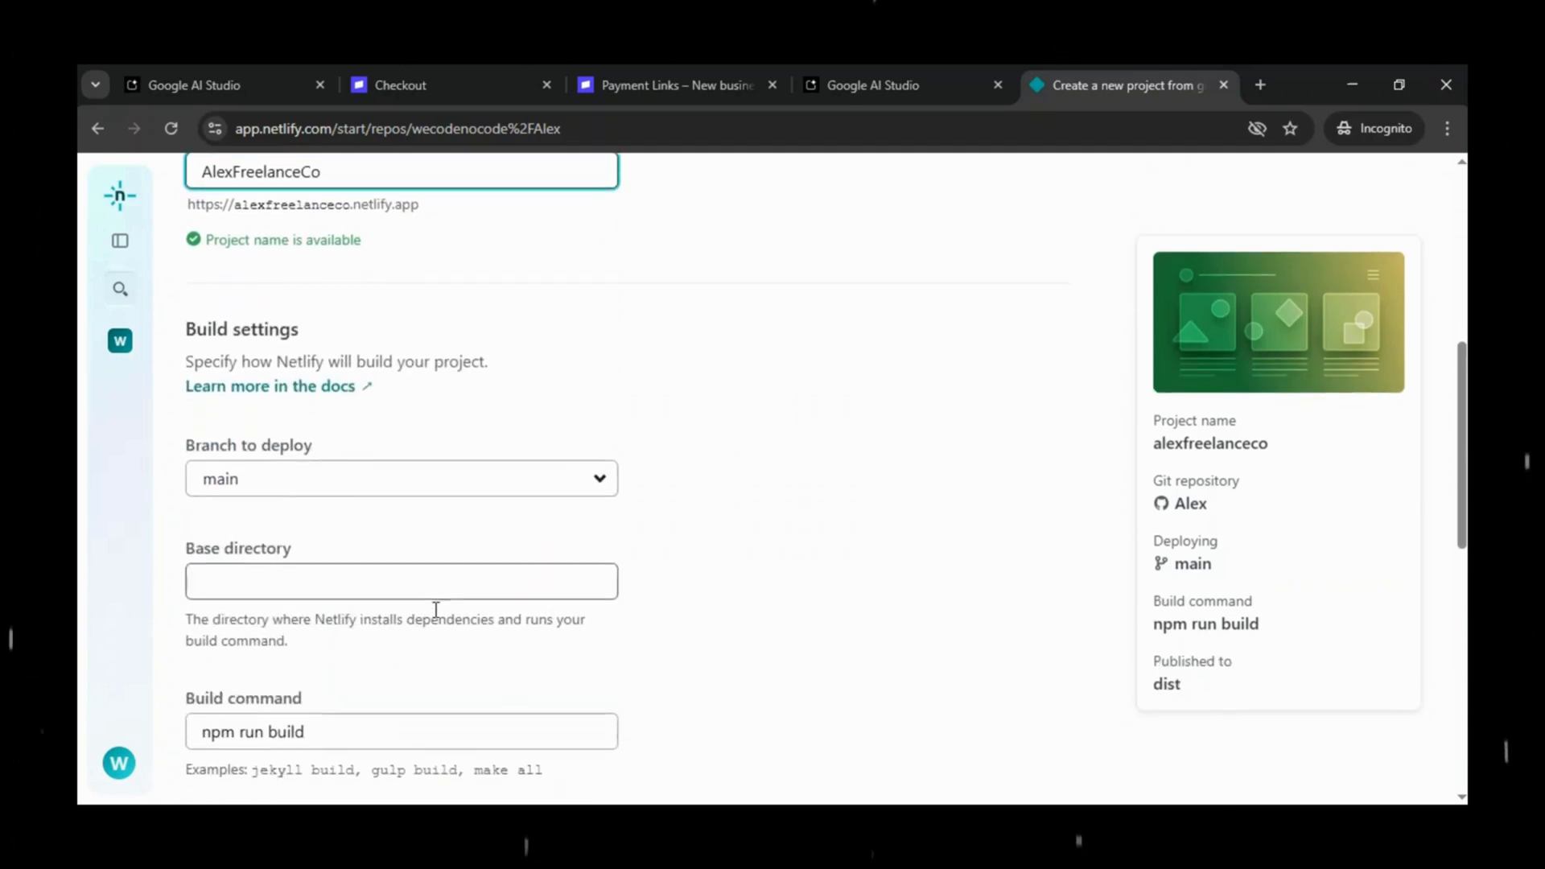
scroll("down", 3)
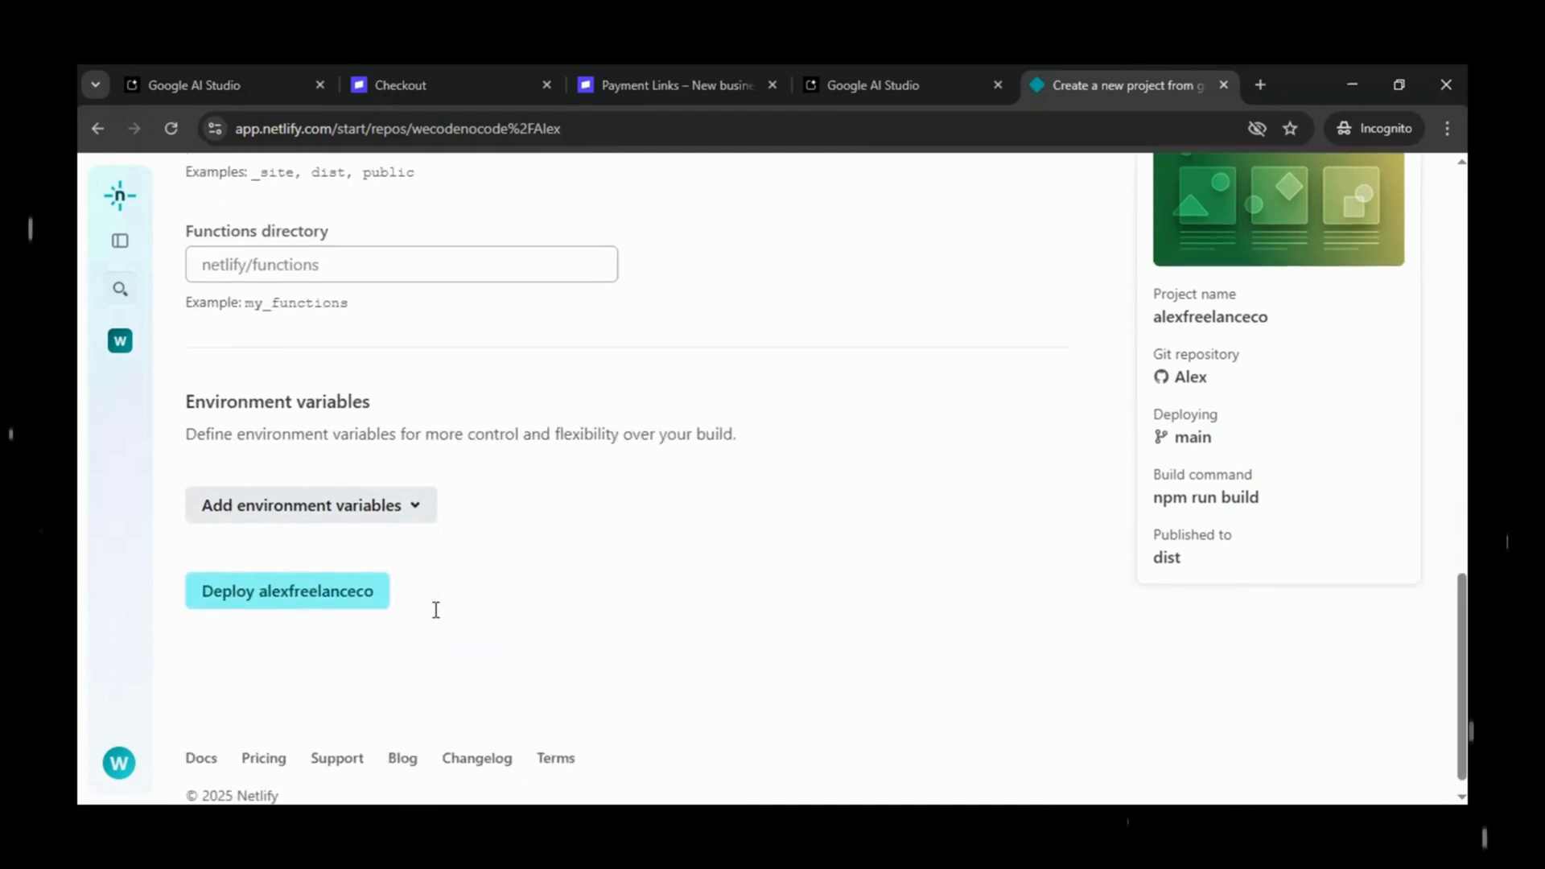
Add the API_KEY environment variable with its key value and deploy alexfreelanceco.
left_click(311, 503)
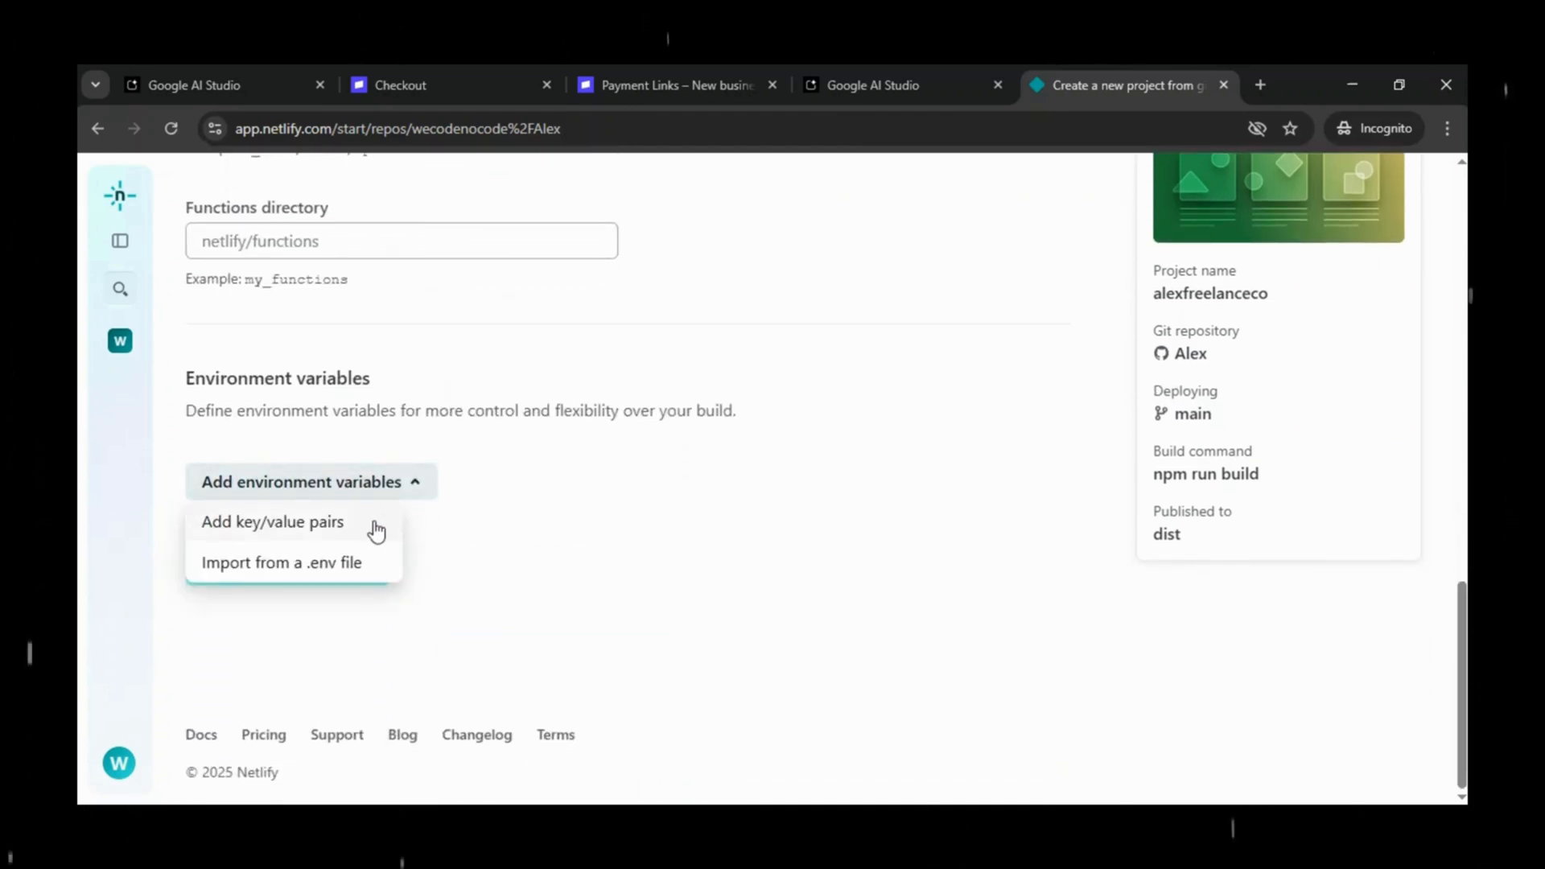
left_click(273, 522)
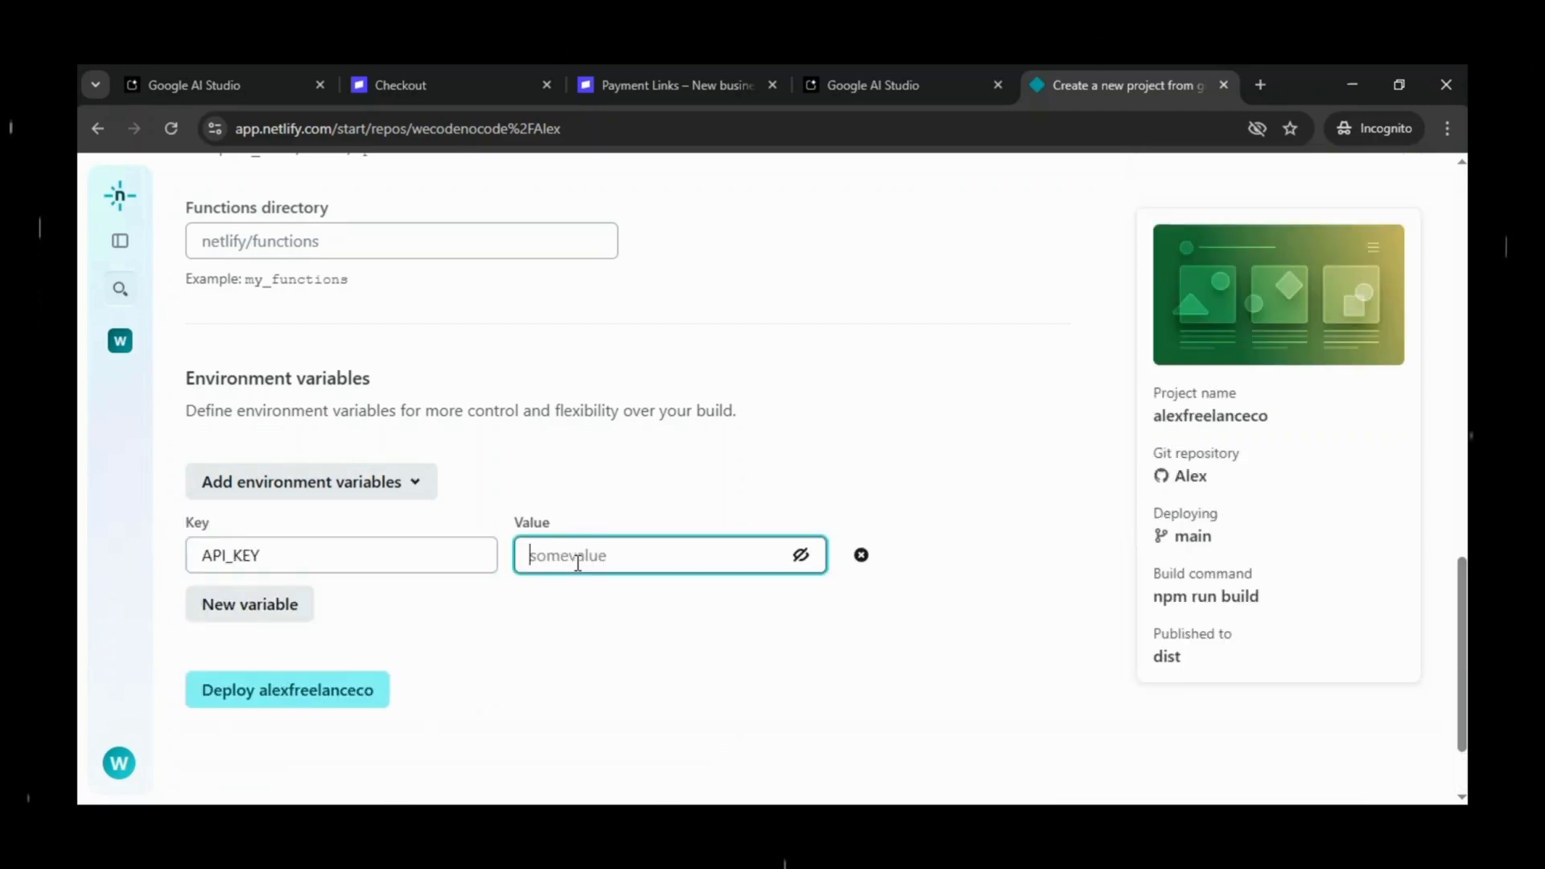
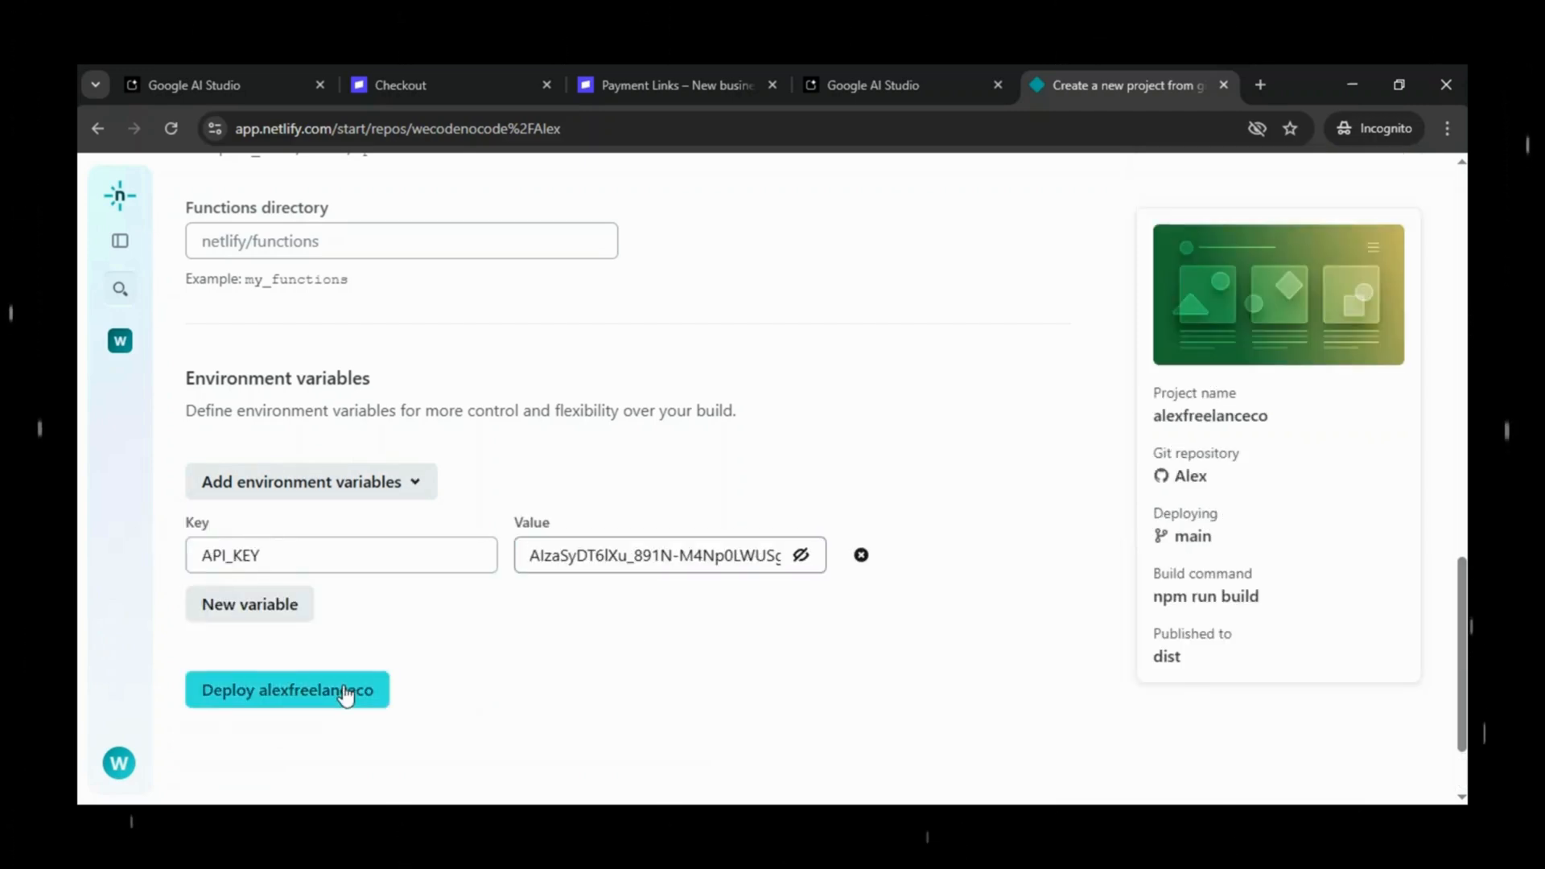
left_click(287, 690)
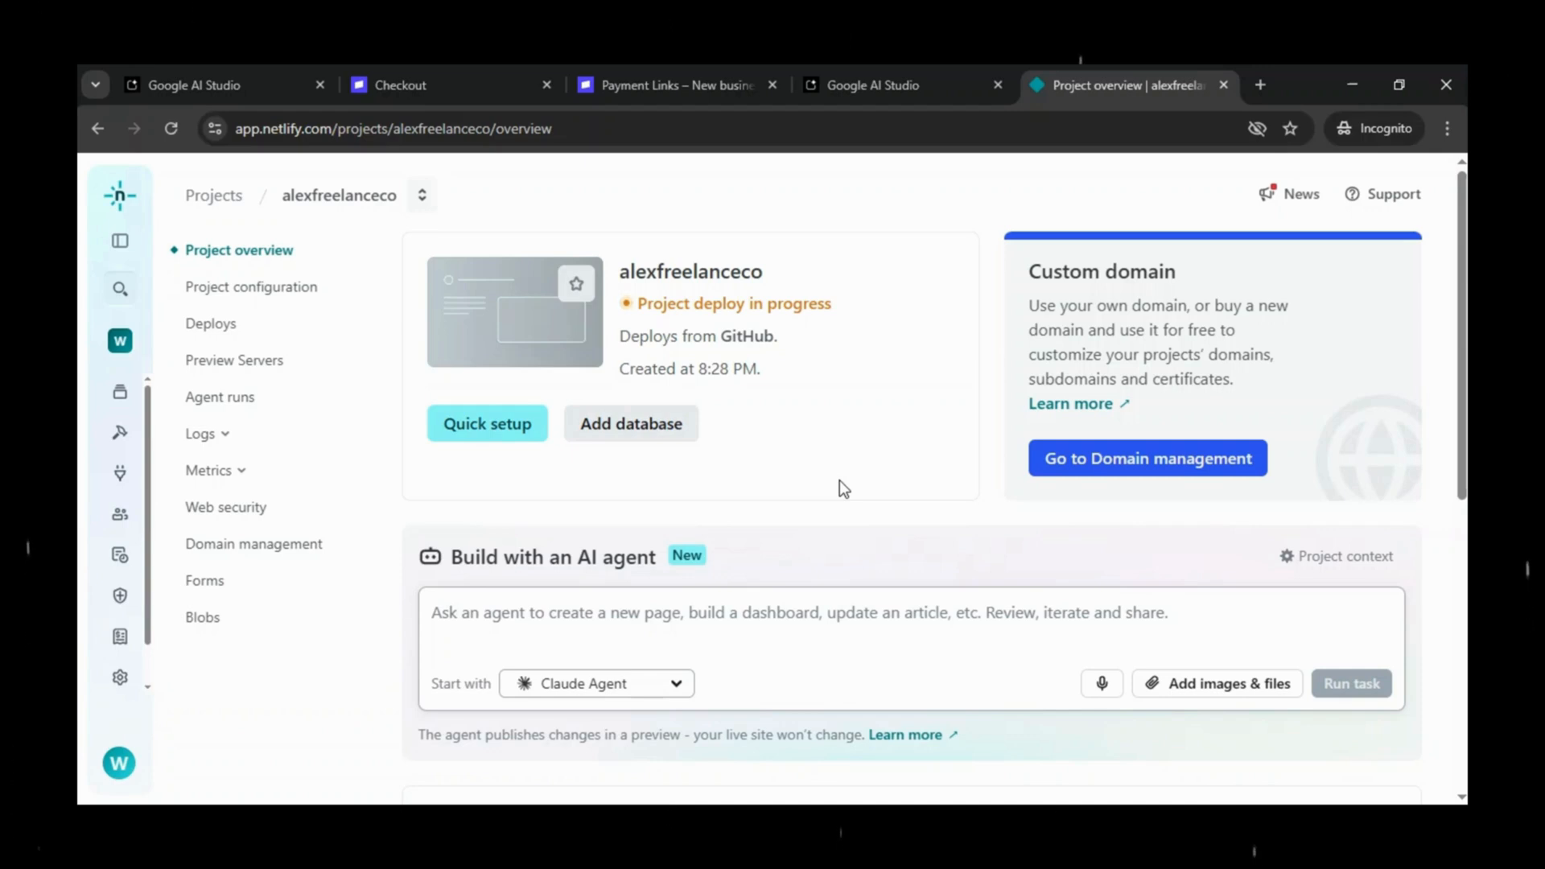
Watch the deploy reach Published and visit alexfreelanceco.netlify.app.
scroll("down", 3)
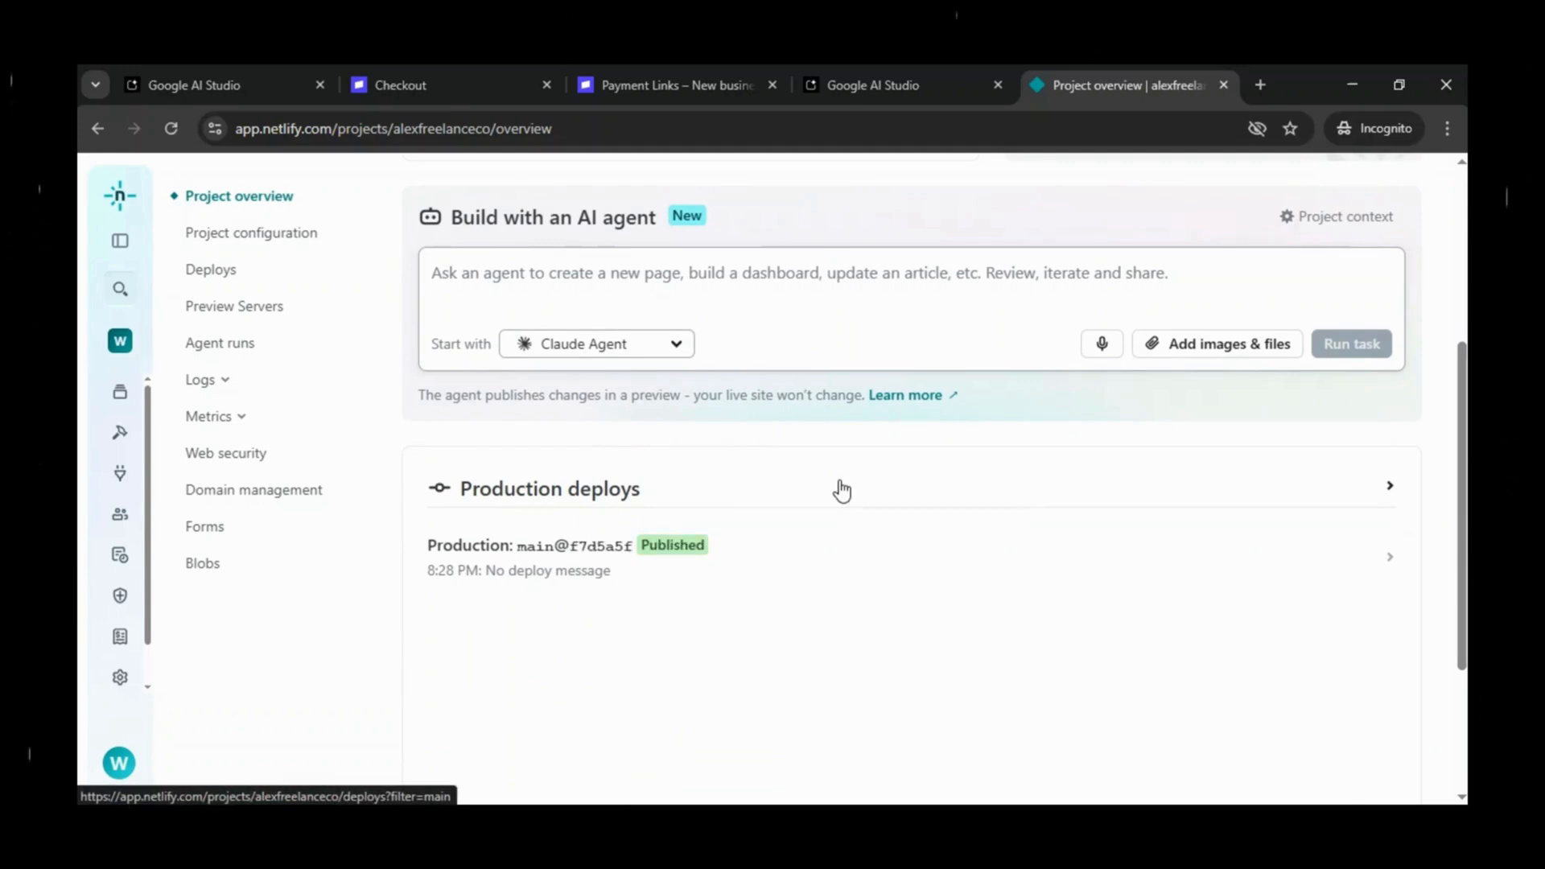
scroll("up", 3)
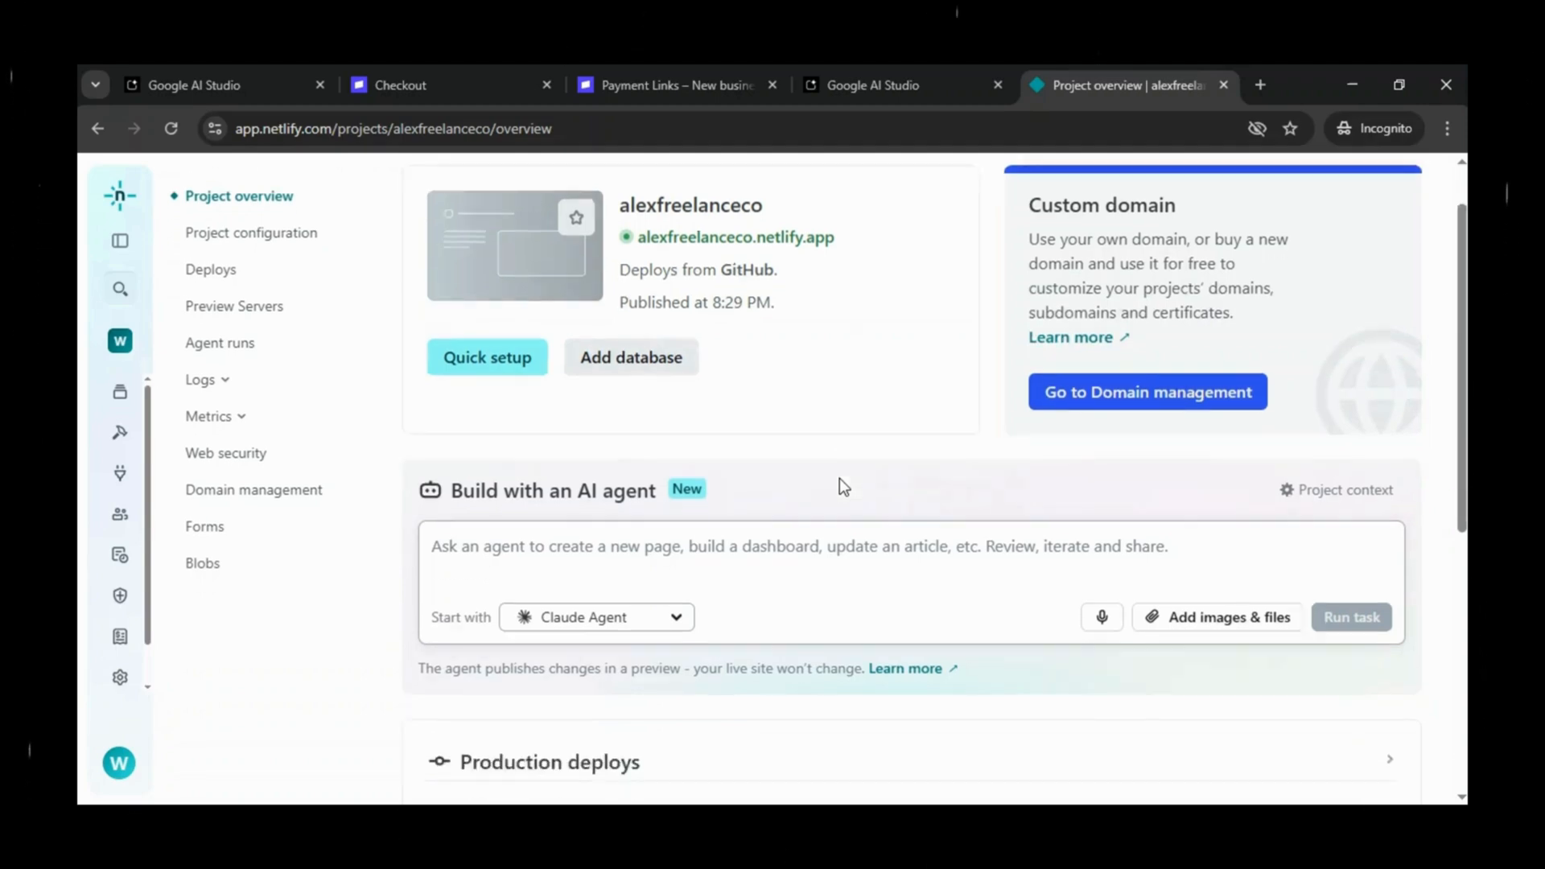
scroll("up", 3)
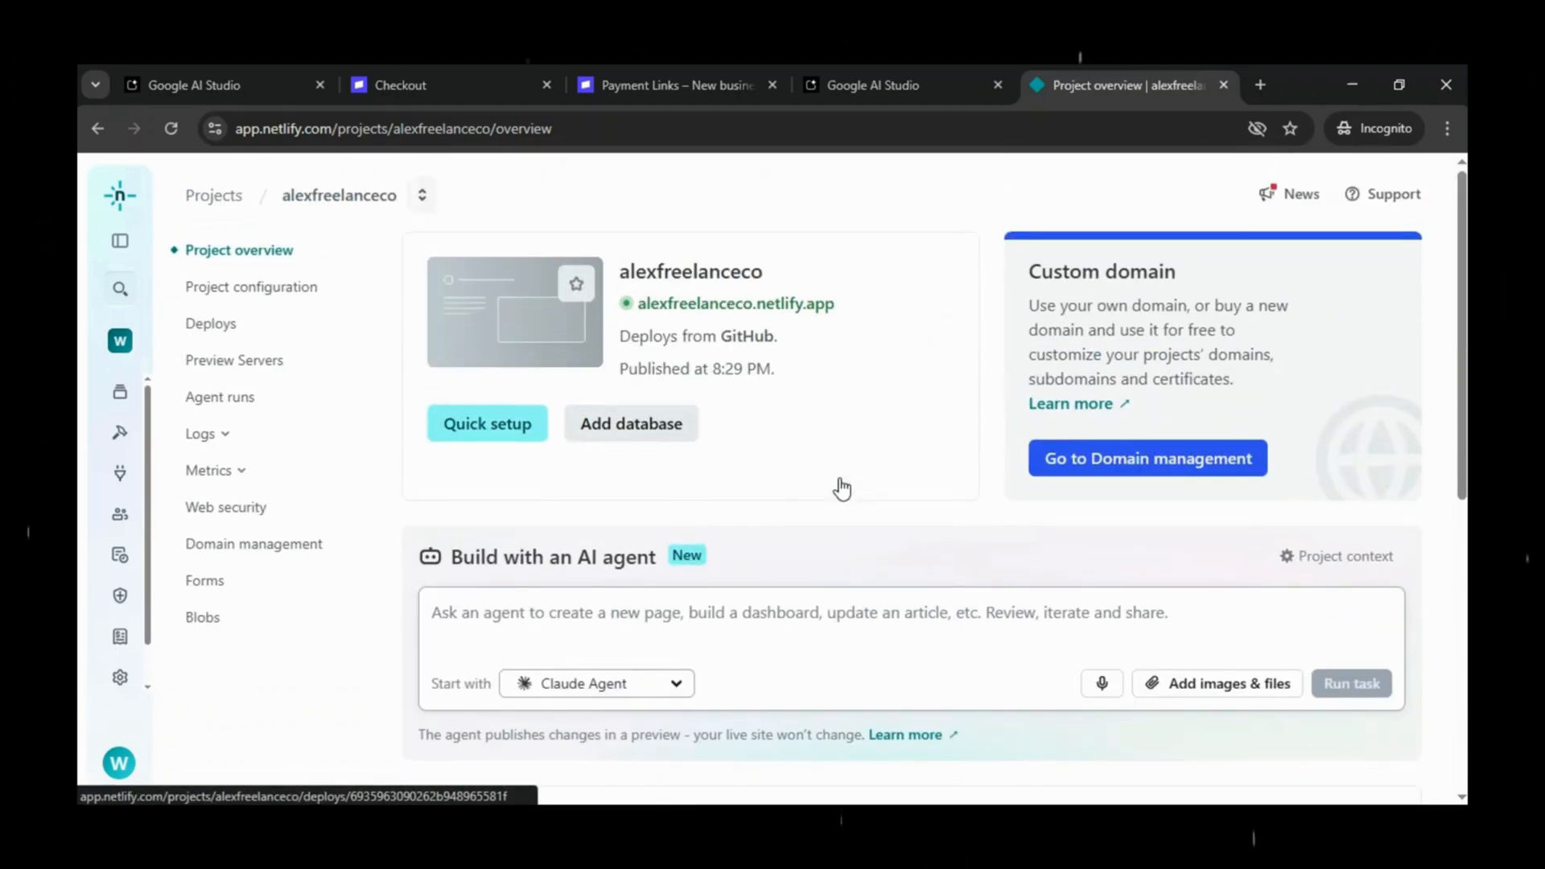
mouse_move(734, 314)
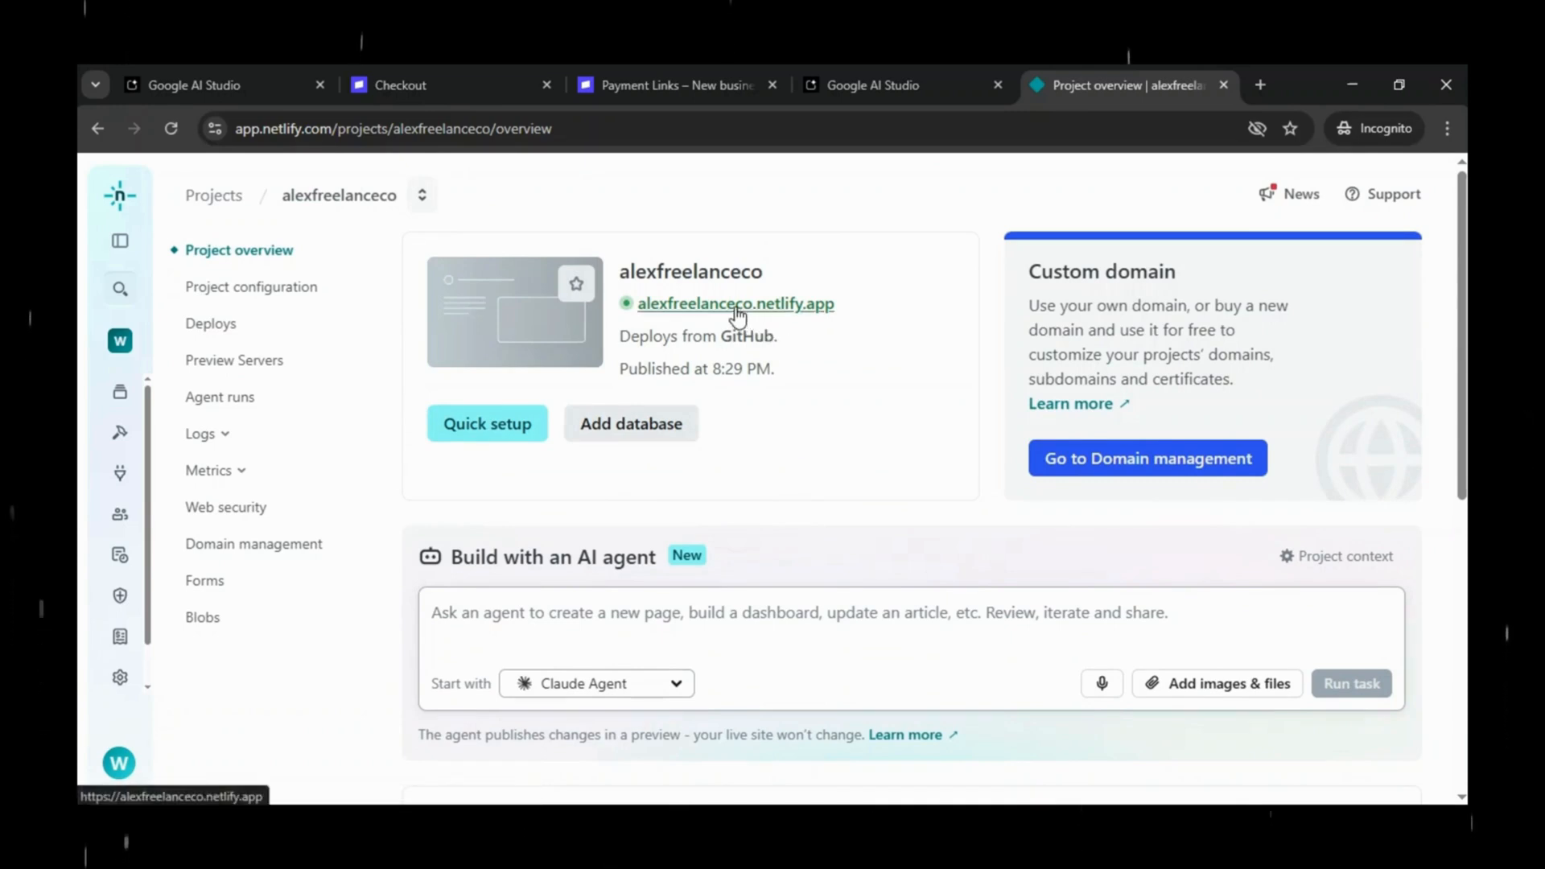
left_click(1259, 85)
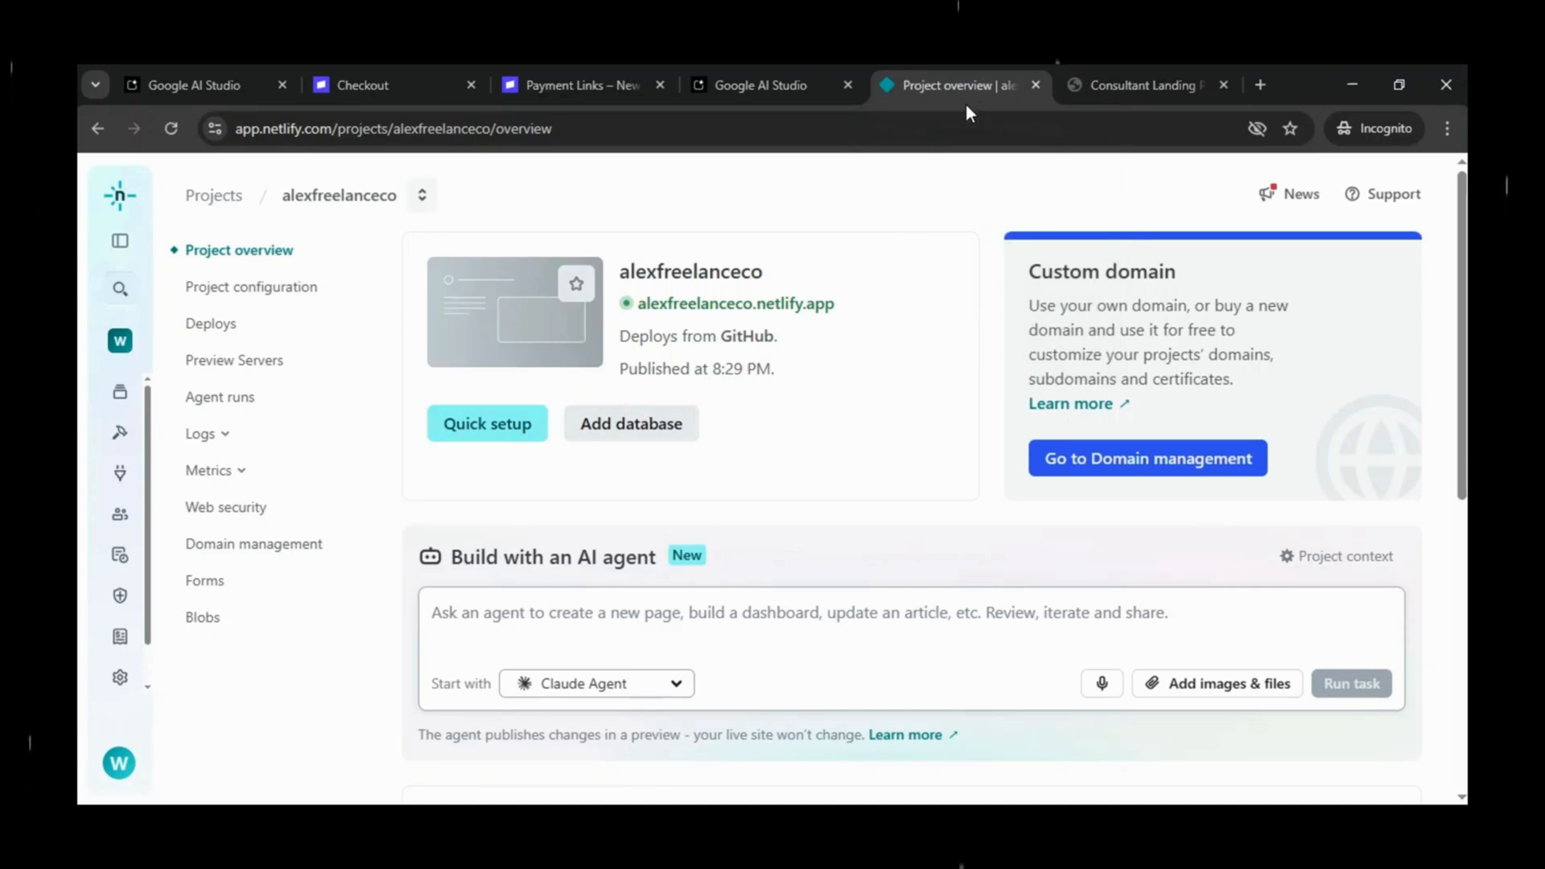
mouse_move(551, 391)
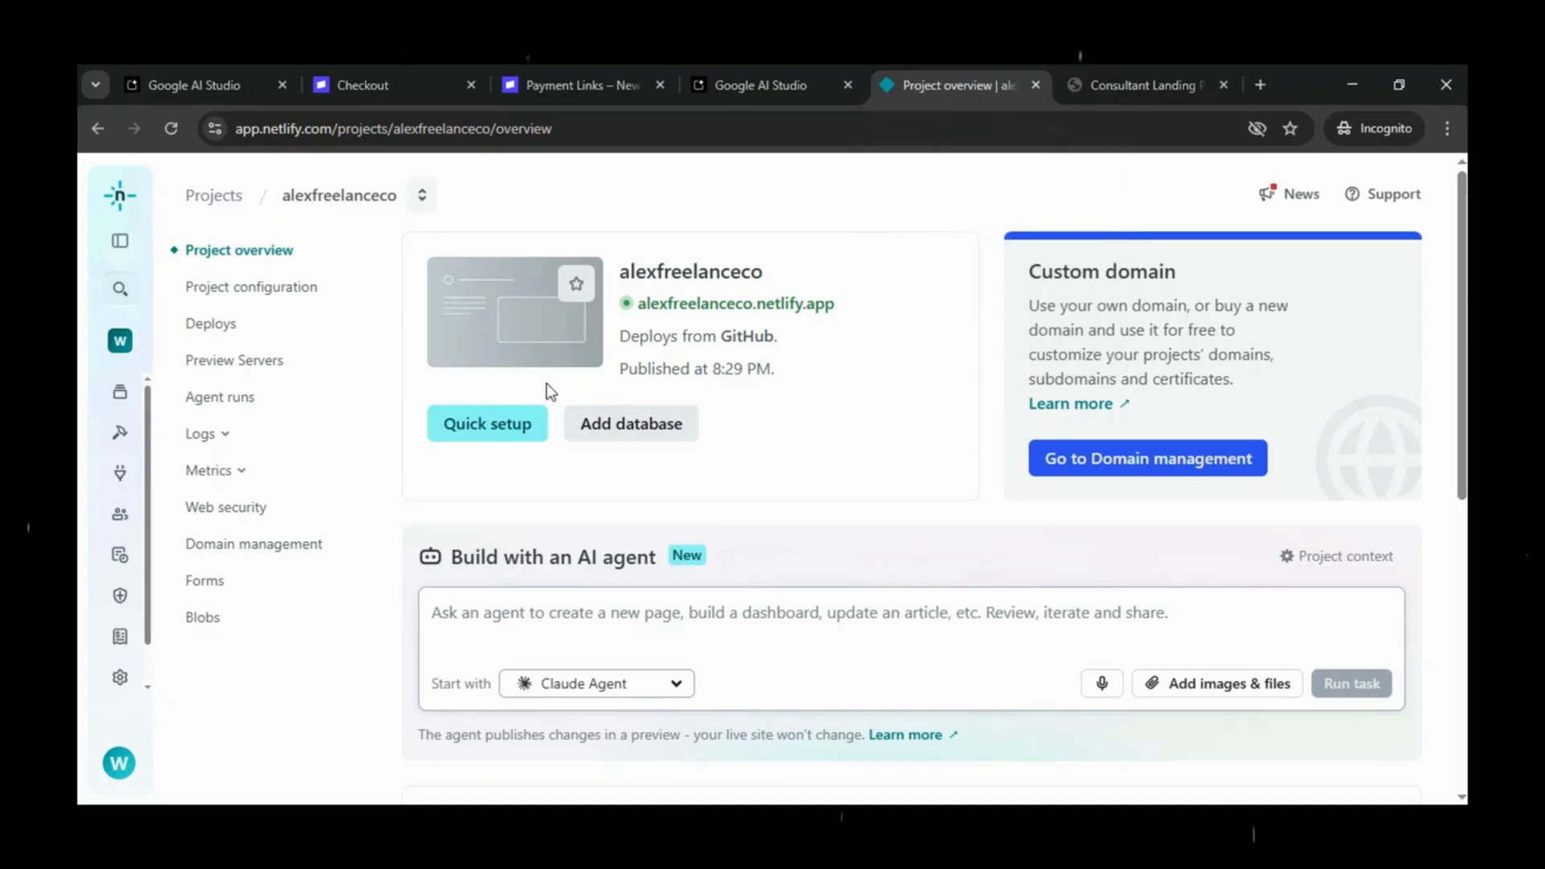
mouse_move(252, 287)
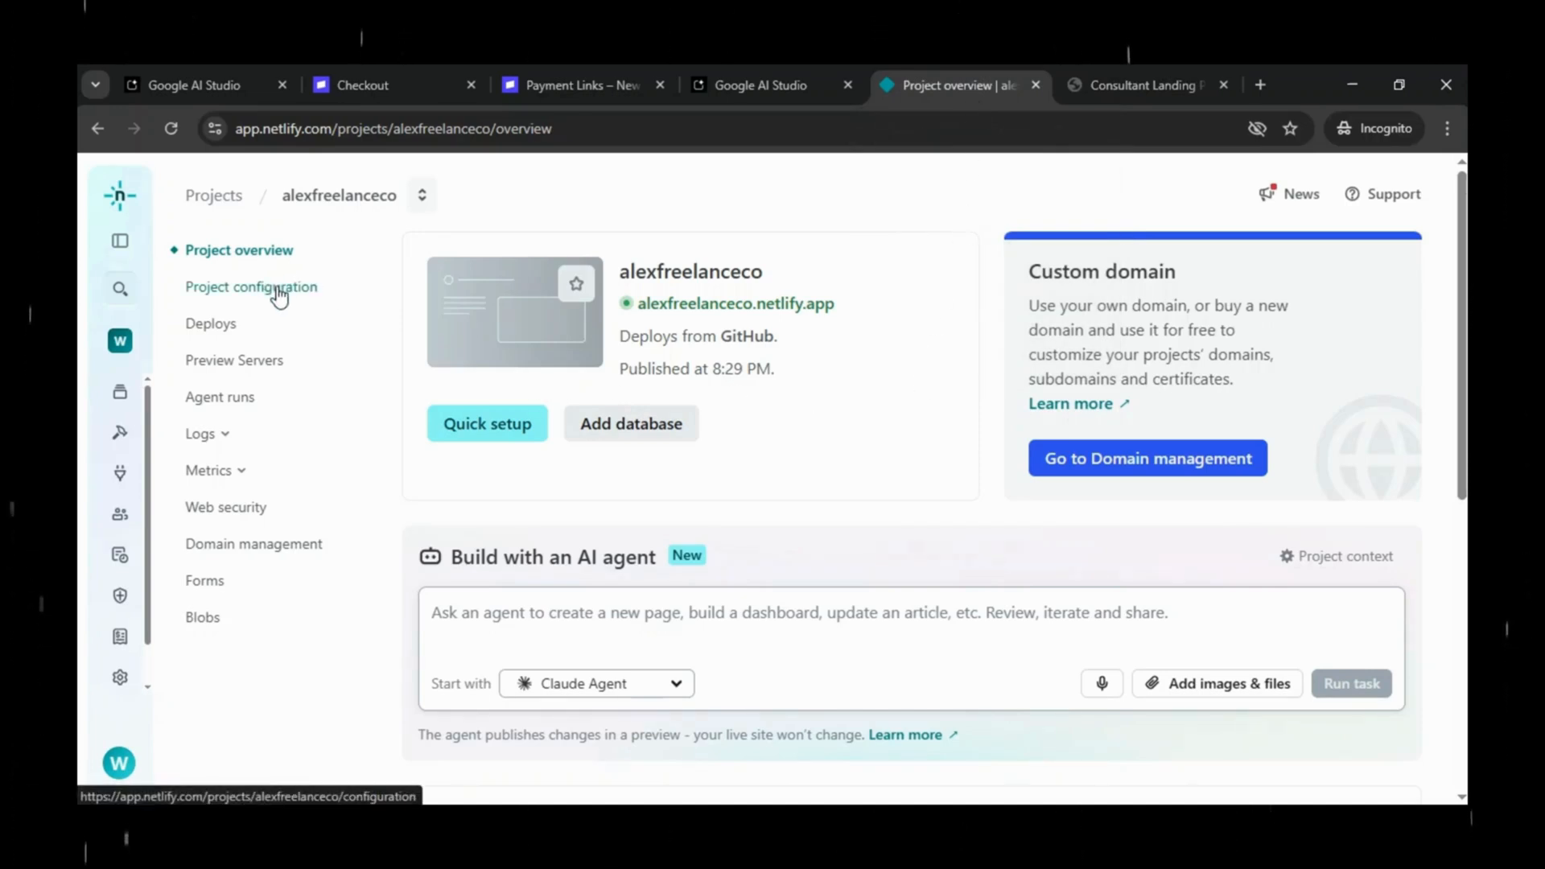
Check the alexfreelanceco environment variables, confirming API_KEY across all scopes.
left_click(252, 286)
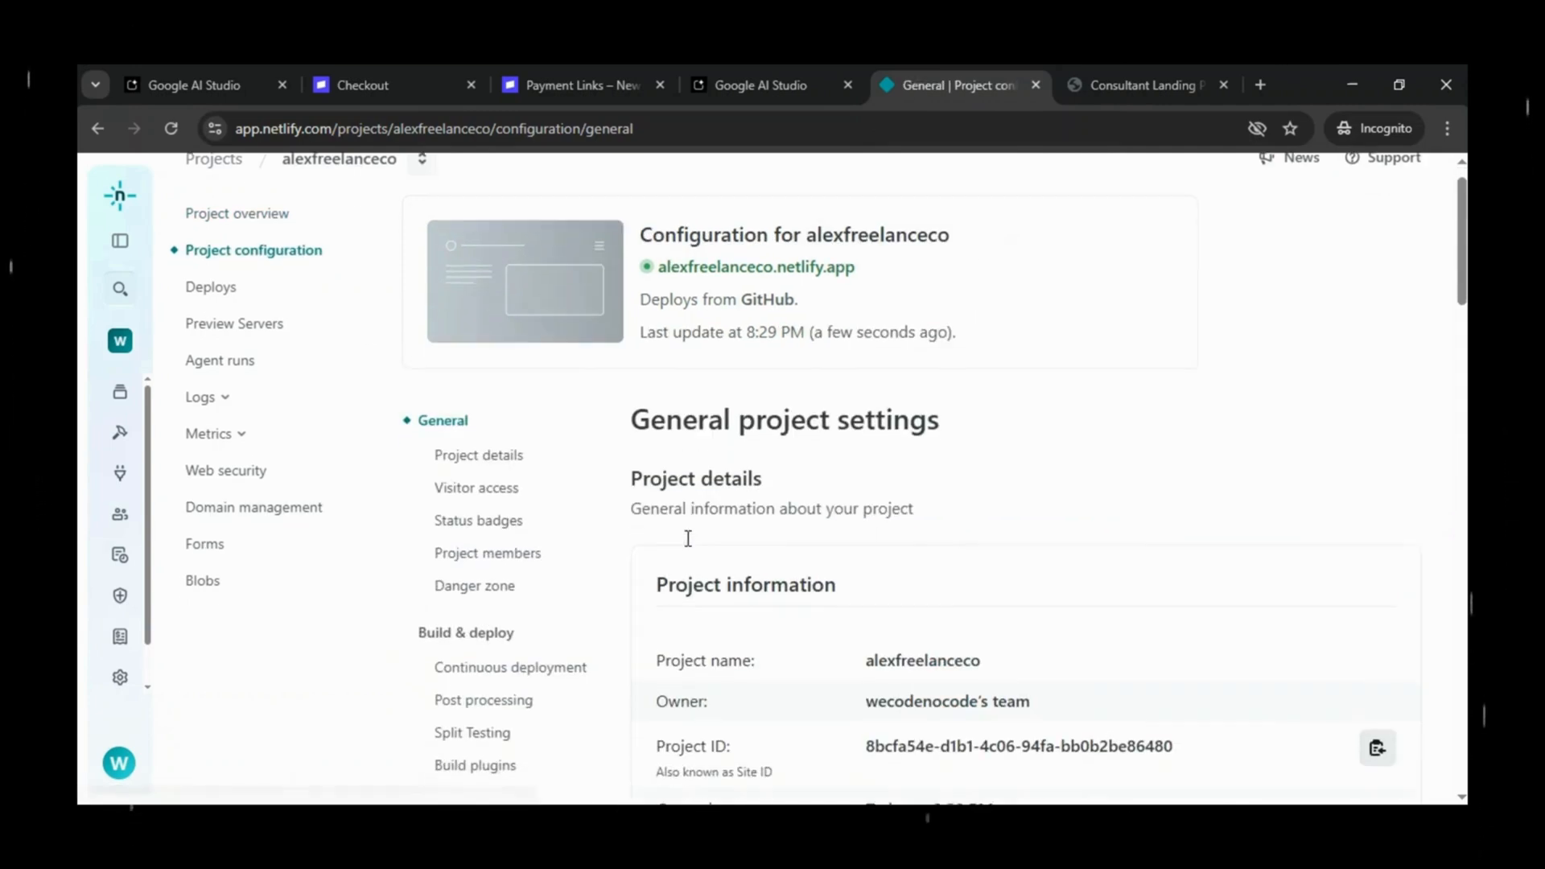
scroll("down", 3)
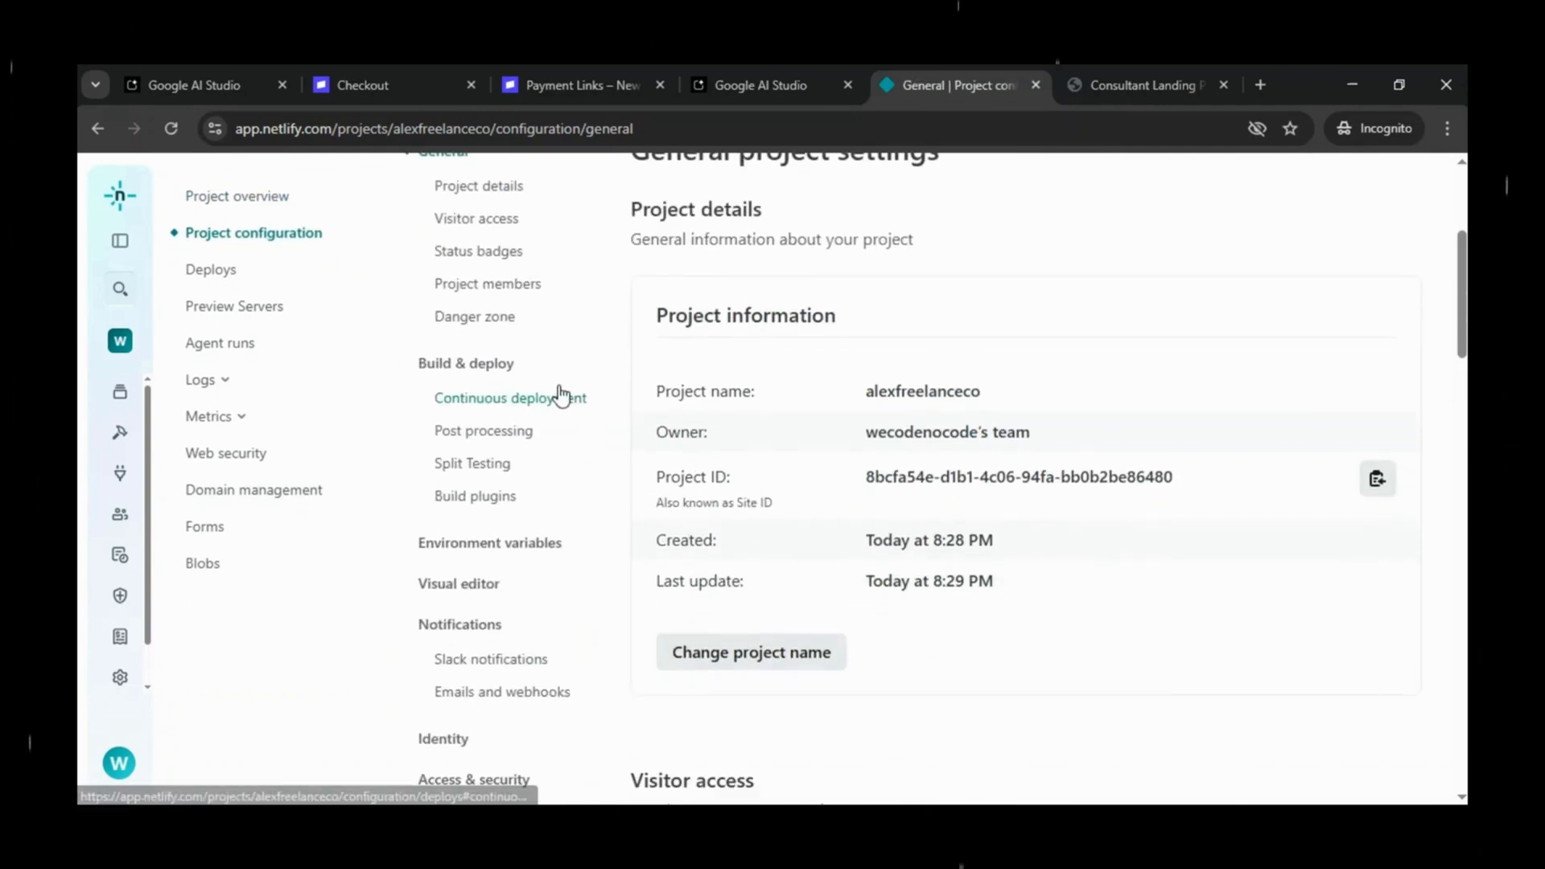
left_click(490, 542)
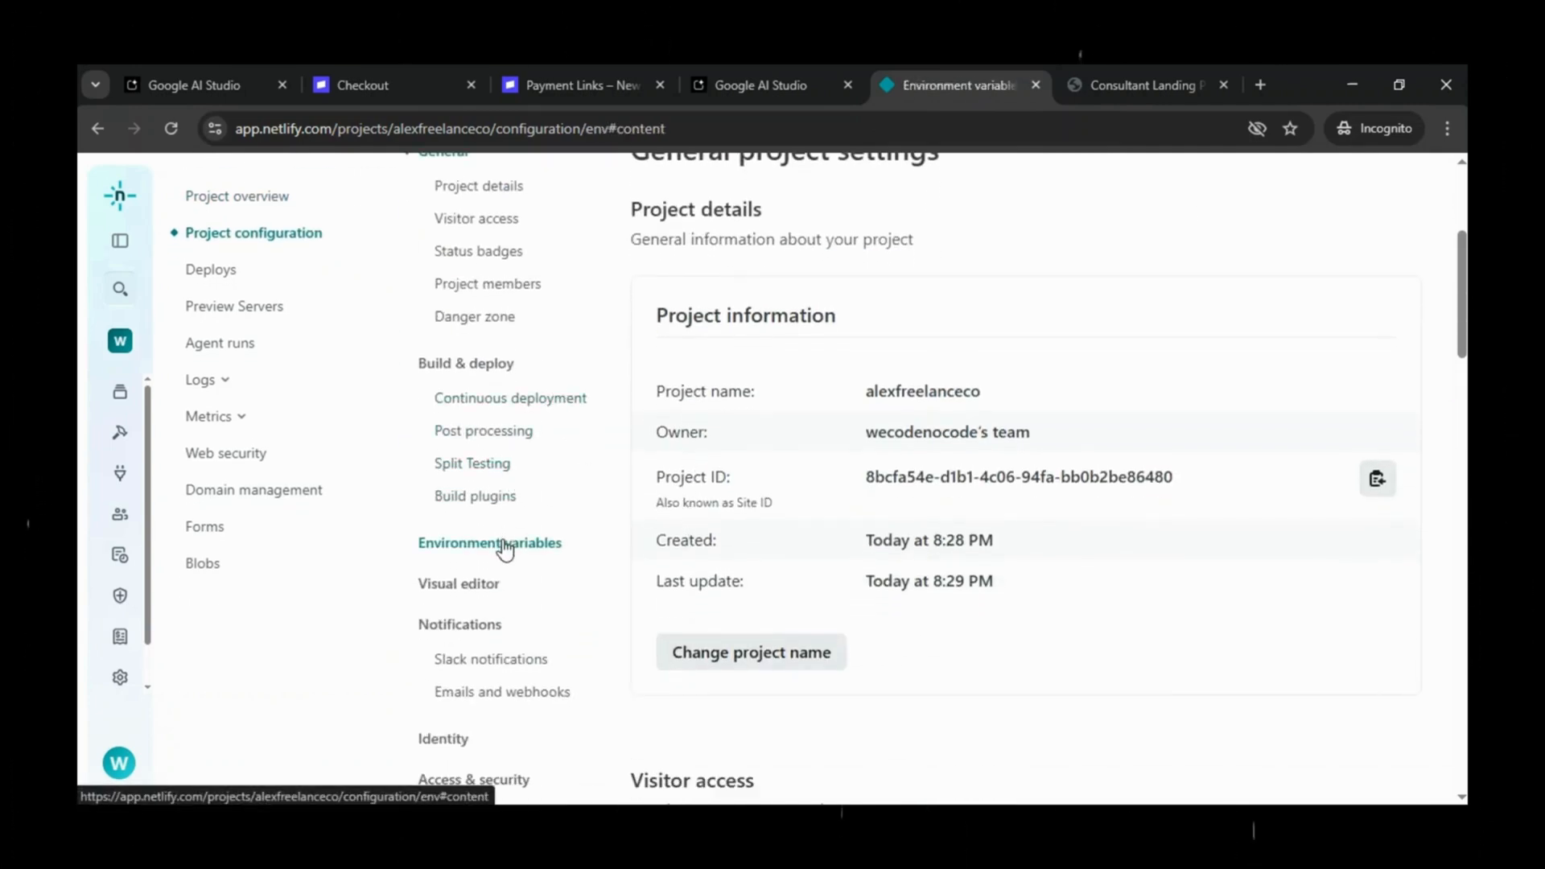
left_click(490, 542)
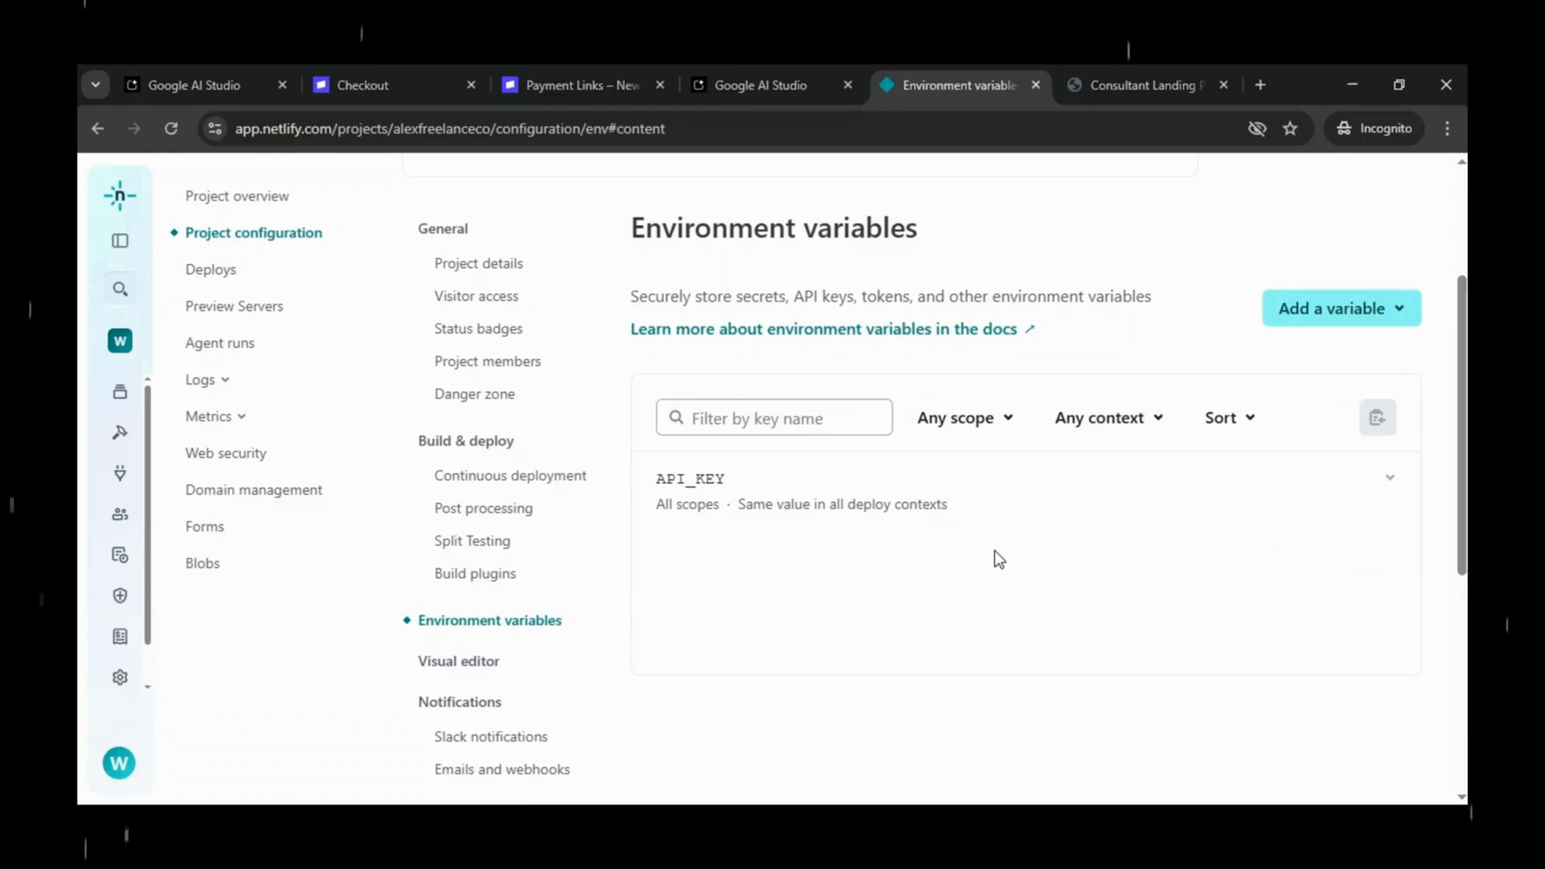
scroll("down", 3)
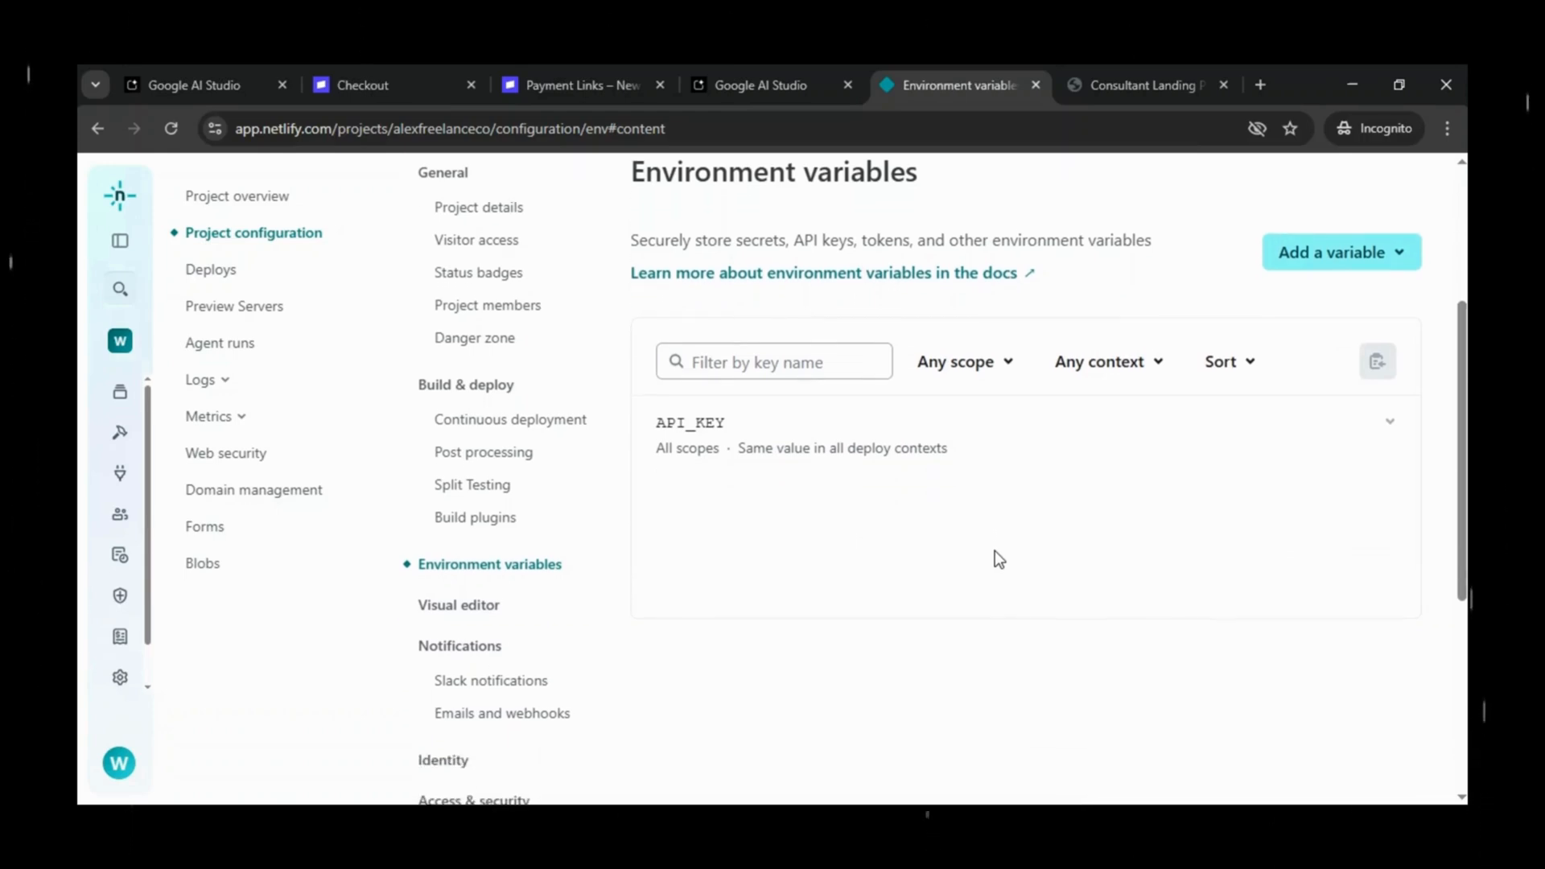
scroll("down", 3)
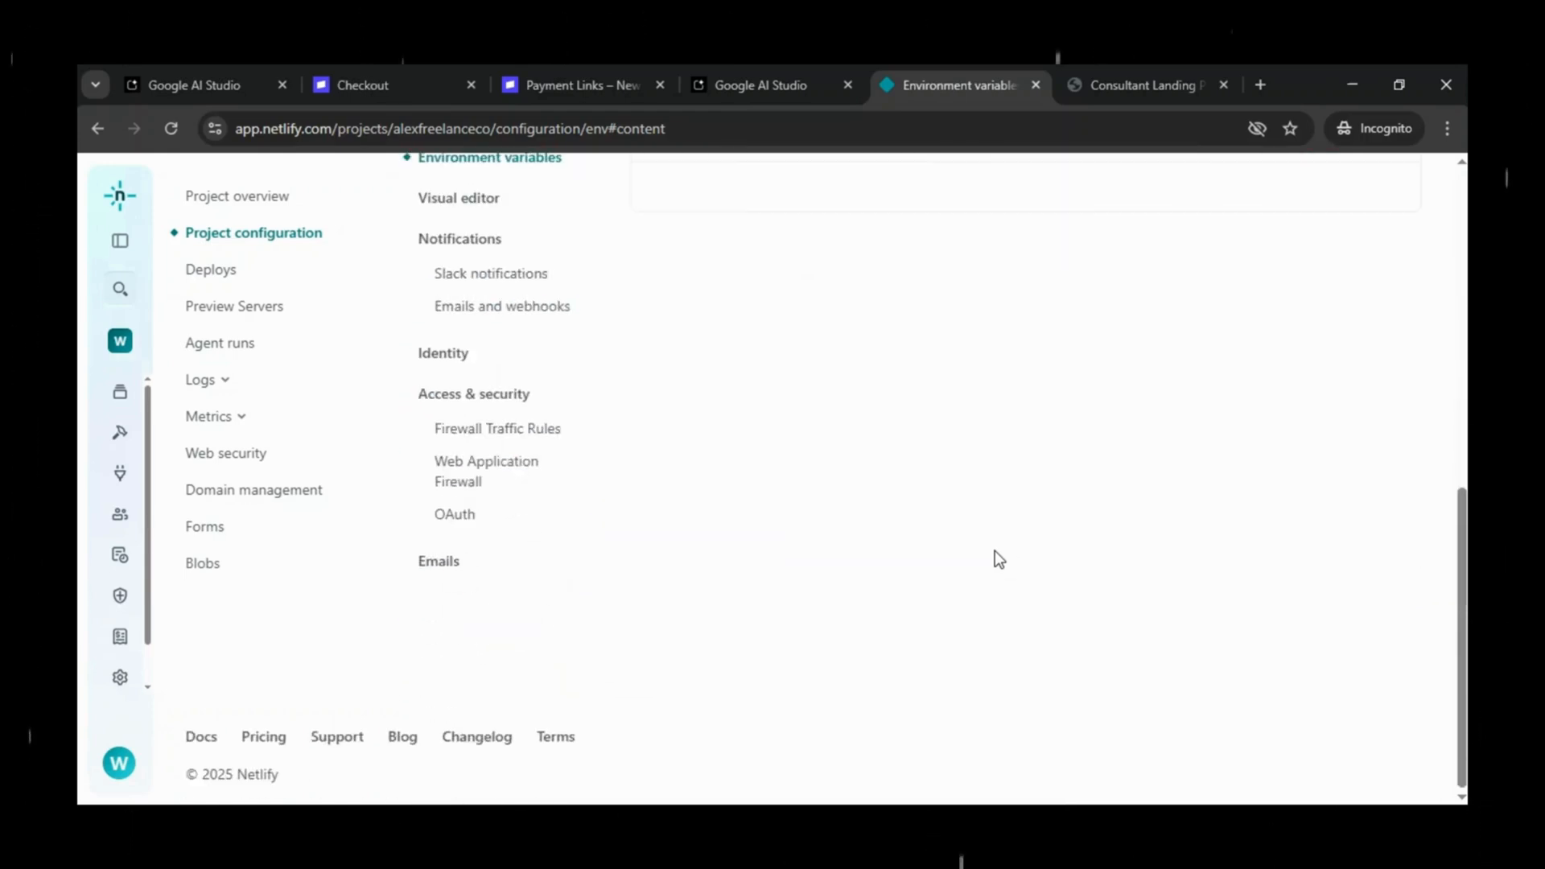
scroll("up", 3)
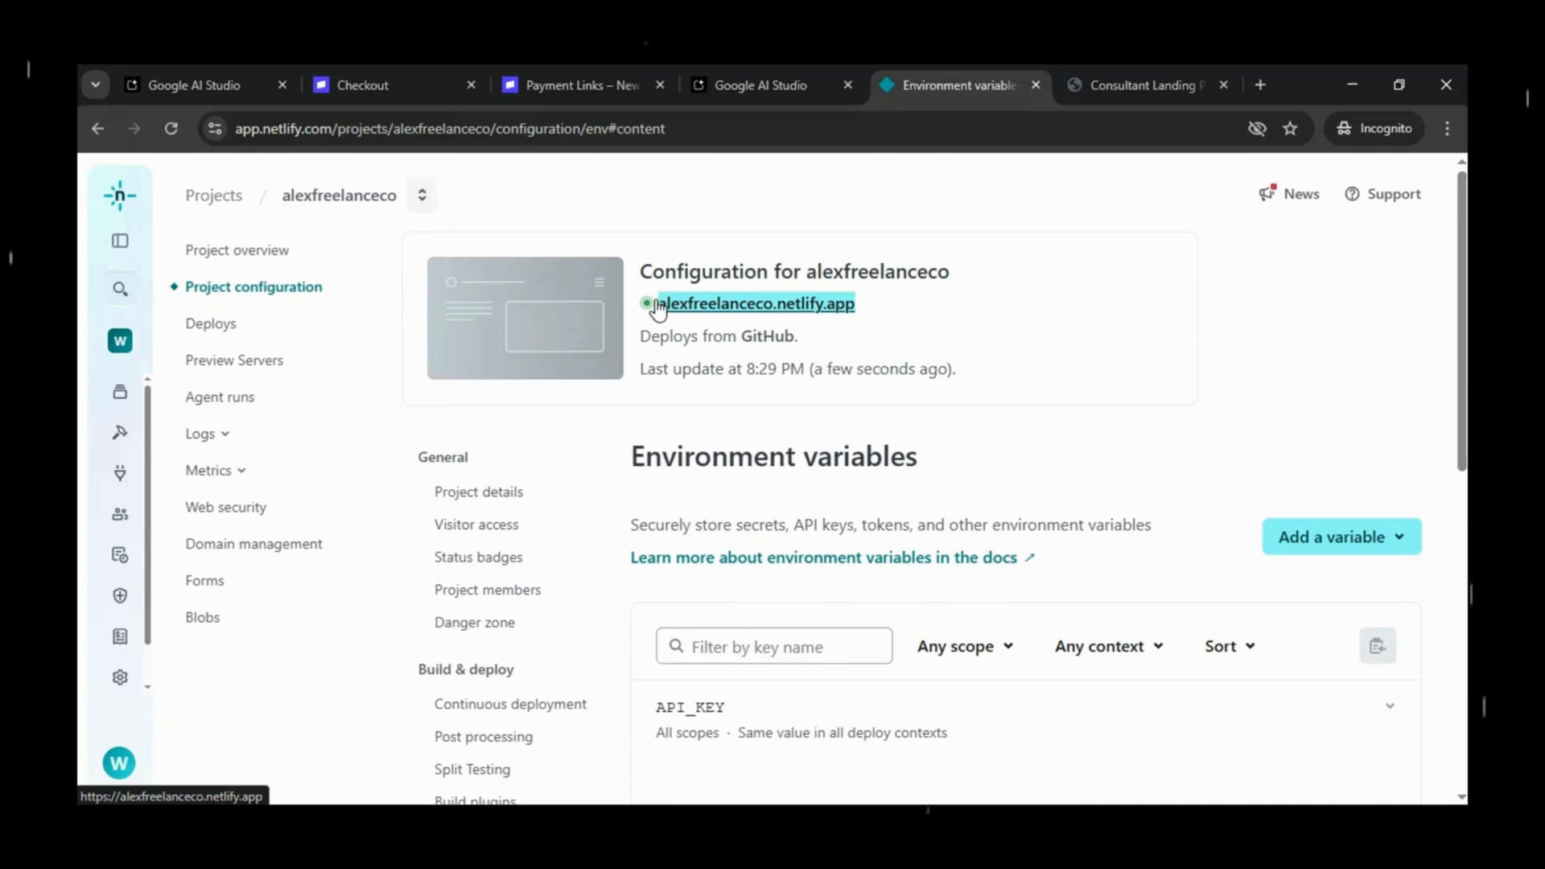
Switch back to the Google AI Studio project tab.
left_click(191, 86)
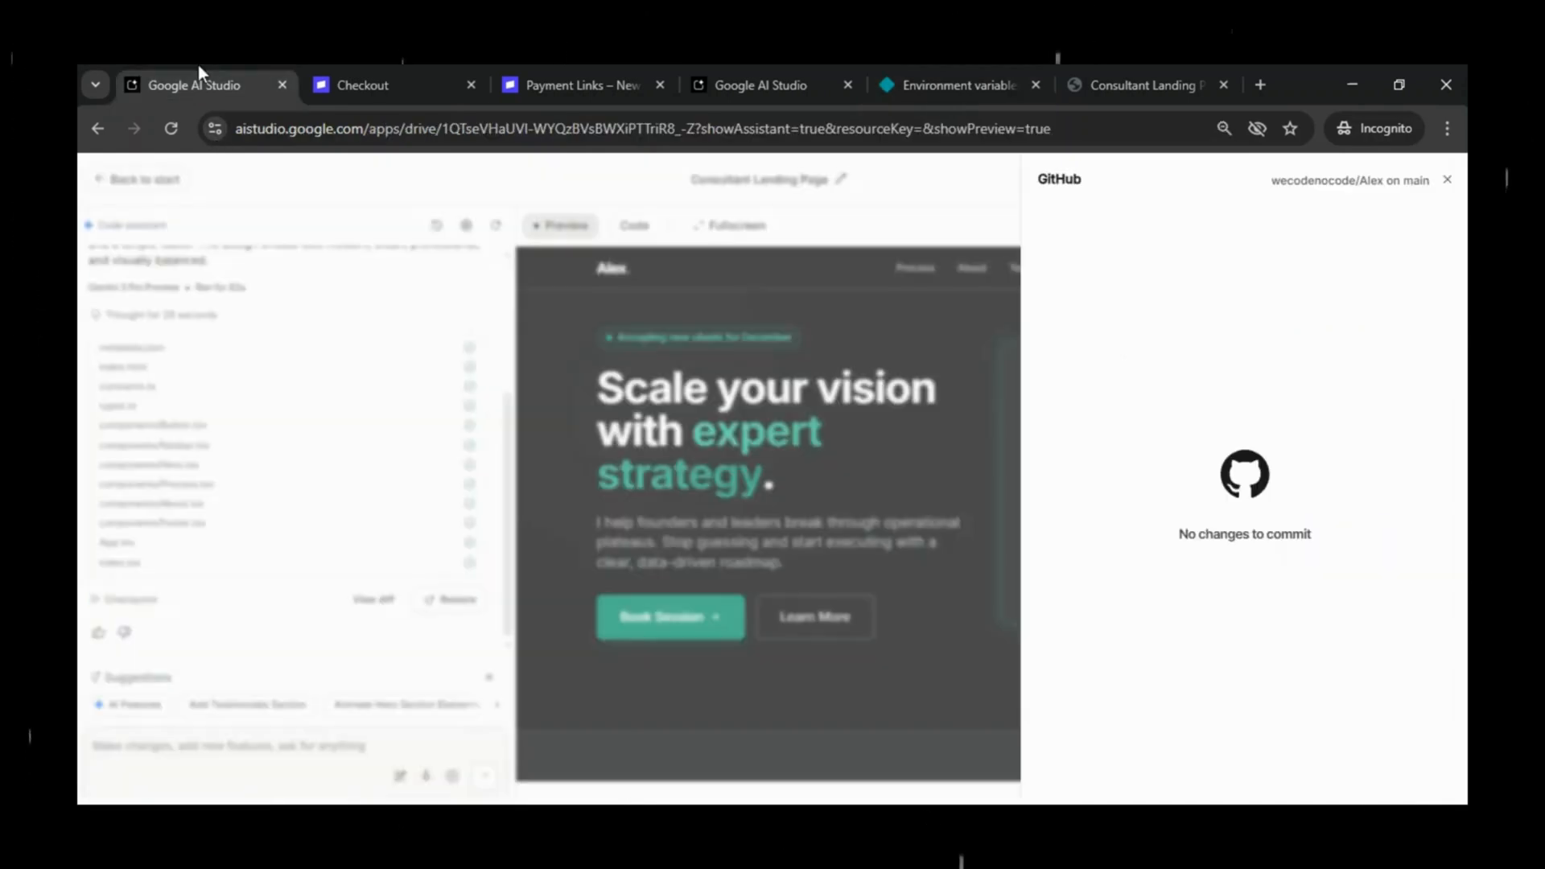
Send Gemini 'I have reployed this app to netlify but black screen is showing' with the site URL.
left_click(1447, 178)
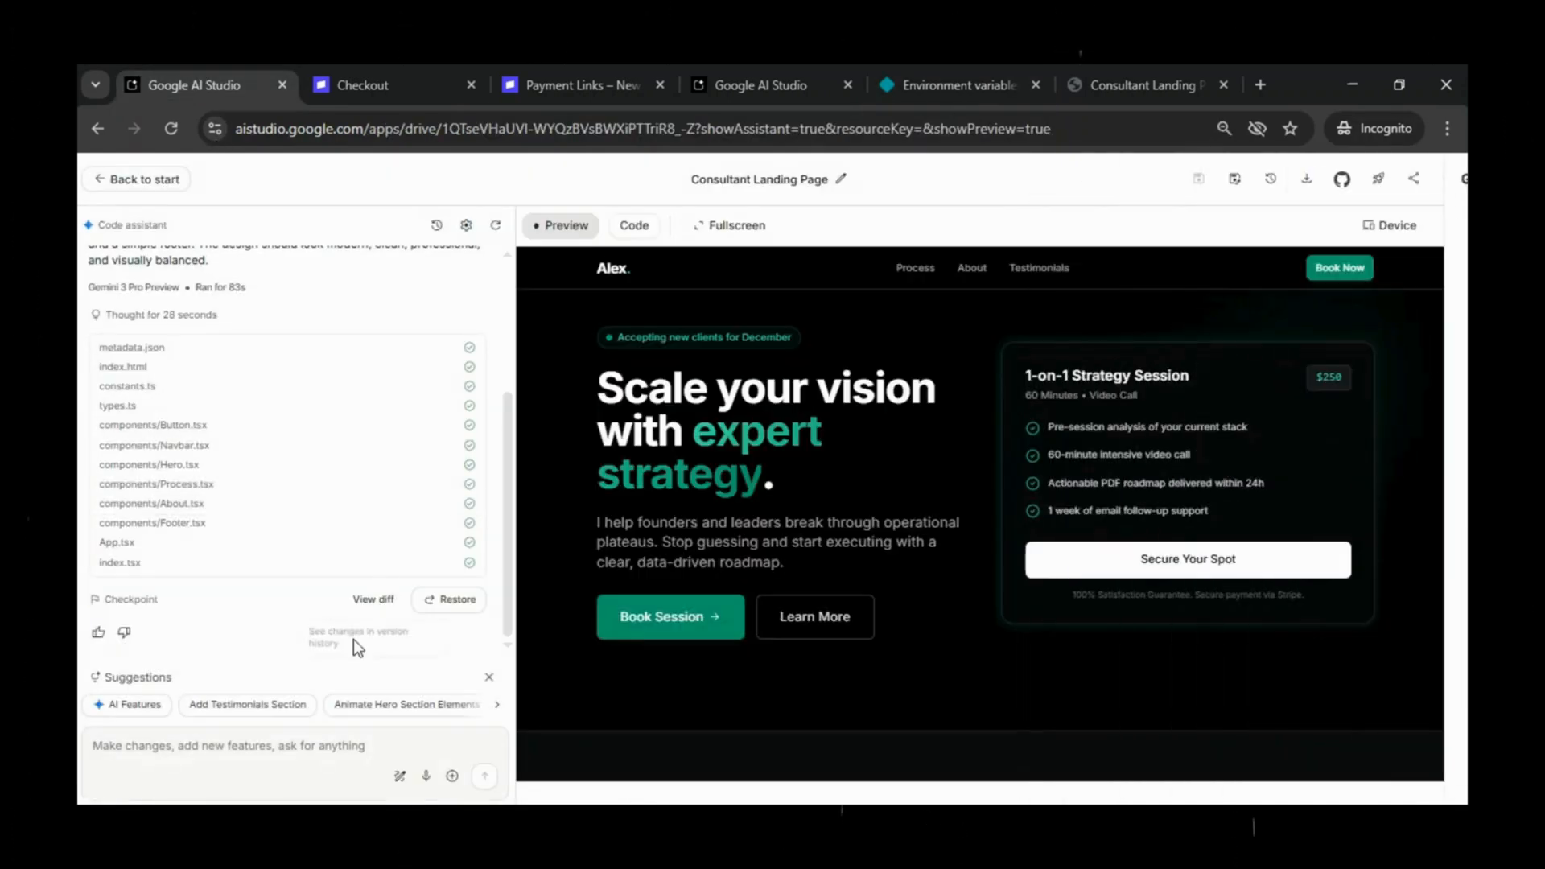
mouse_move(134, 763)
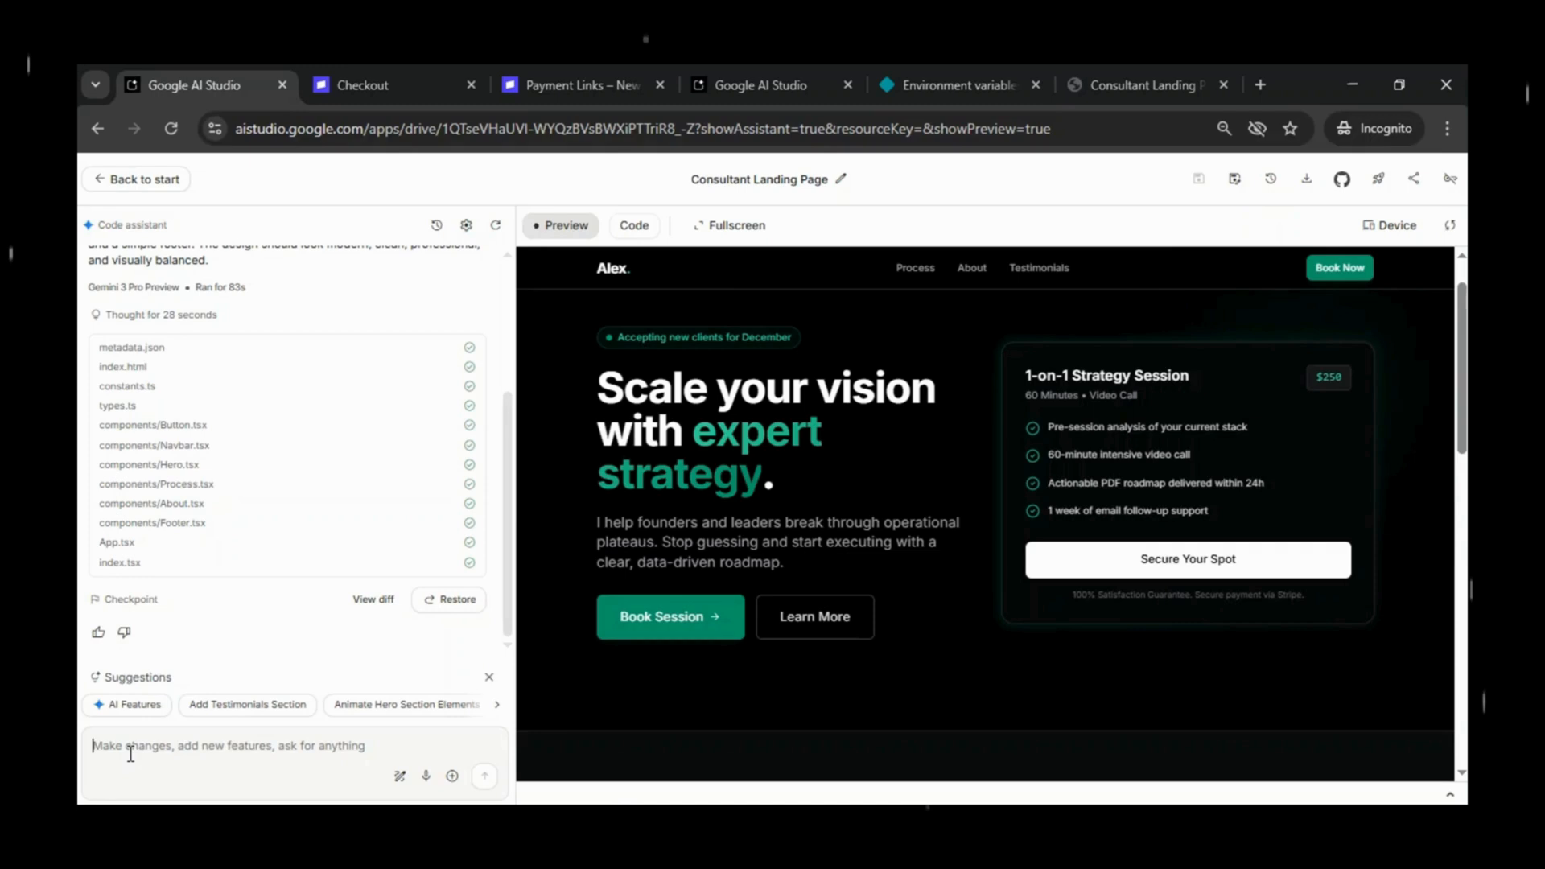
type("I hav")
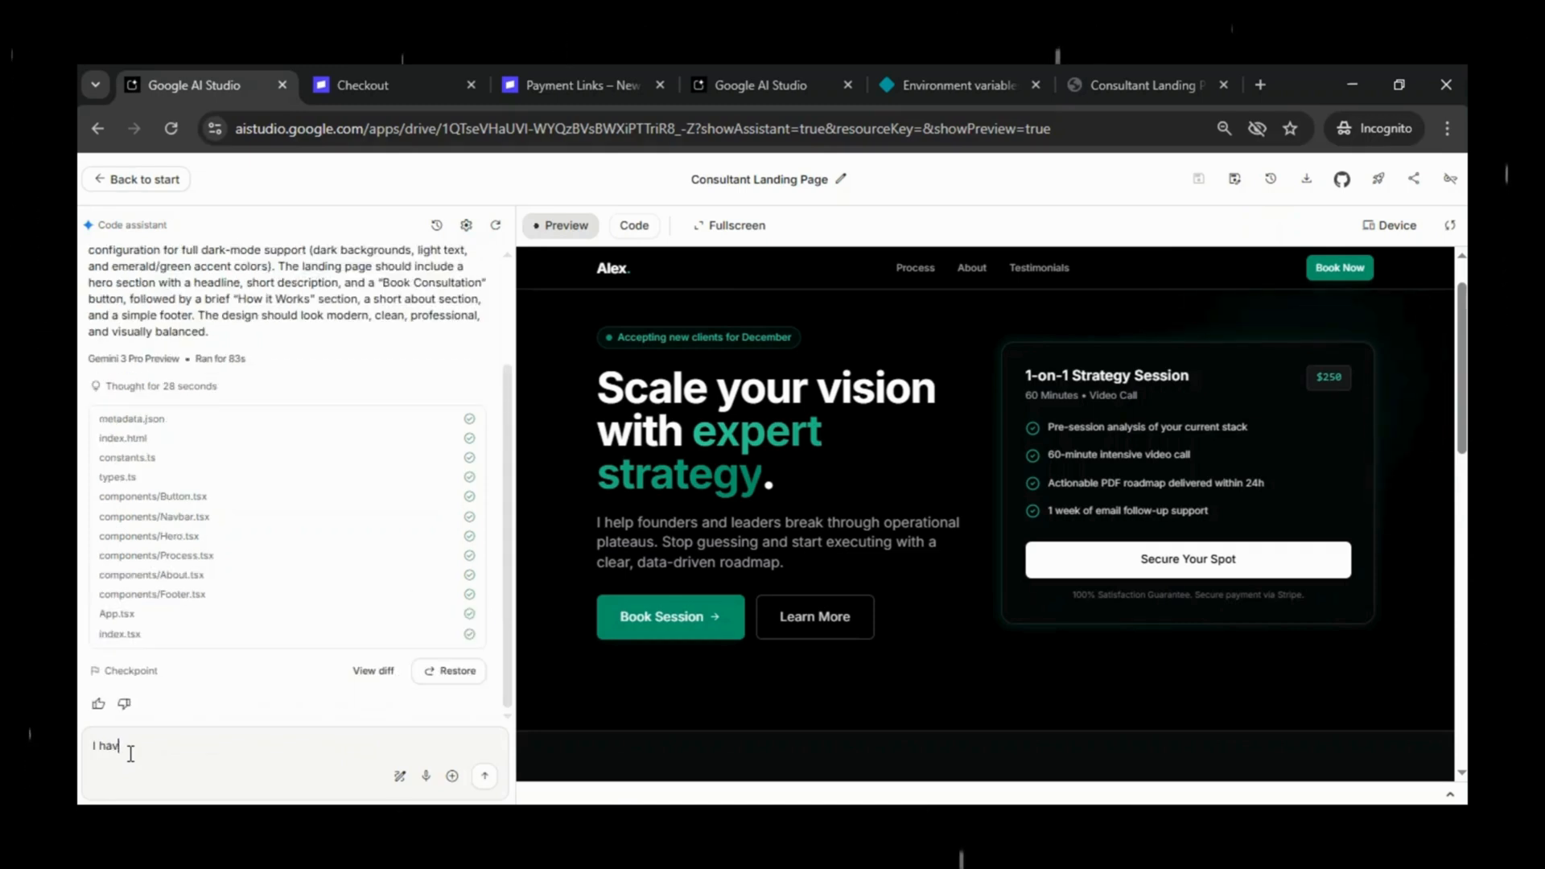
type("e repl")
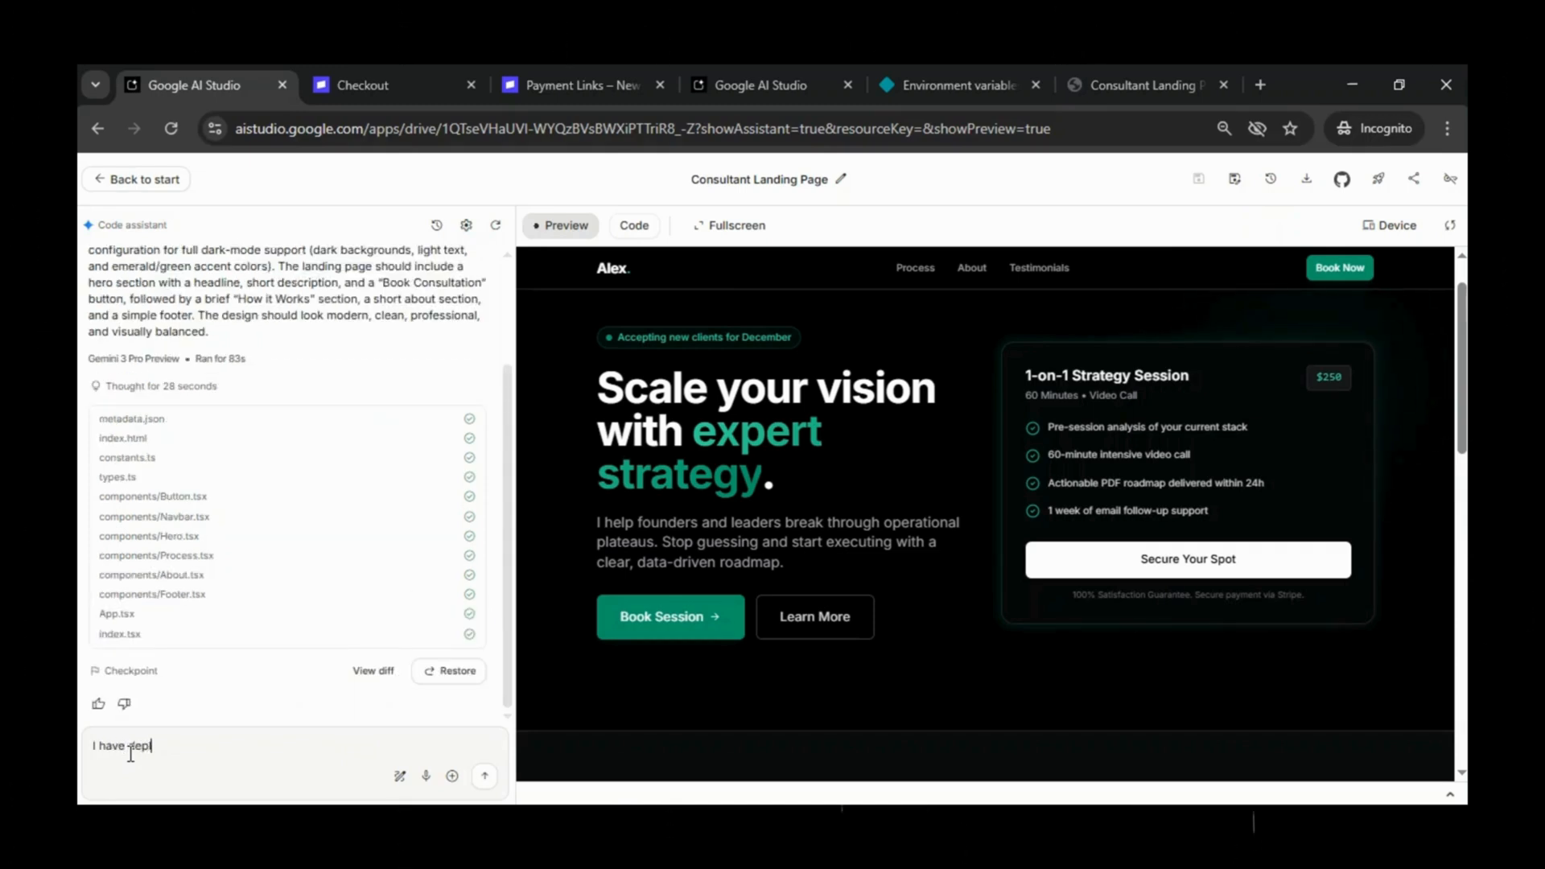
type("oyed th")
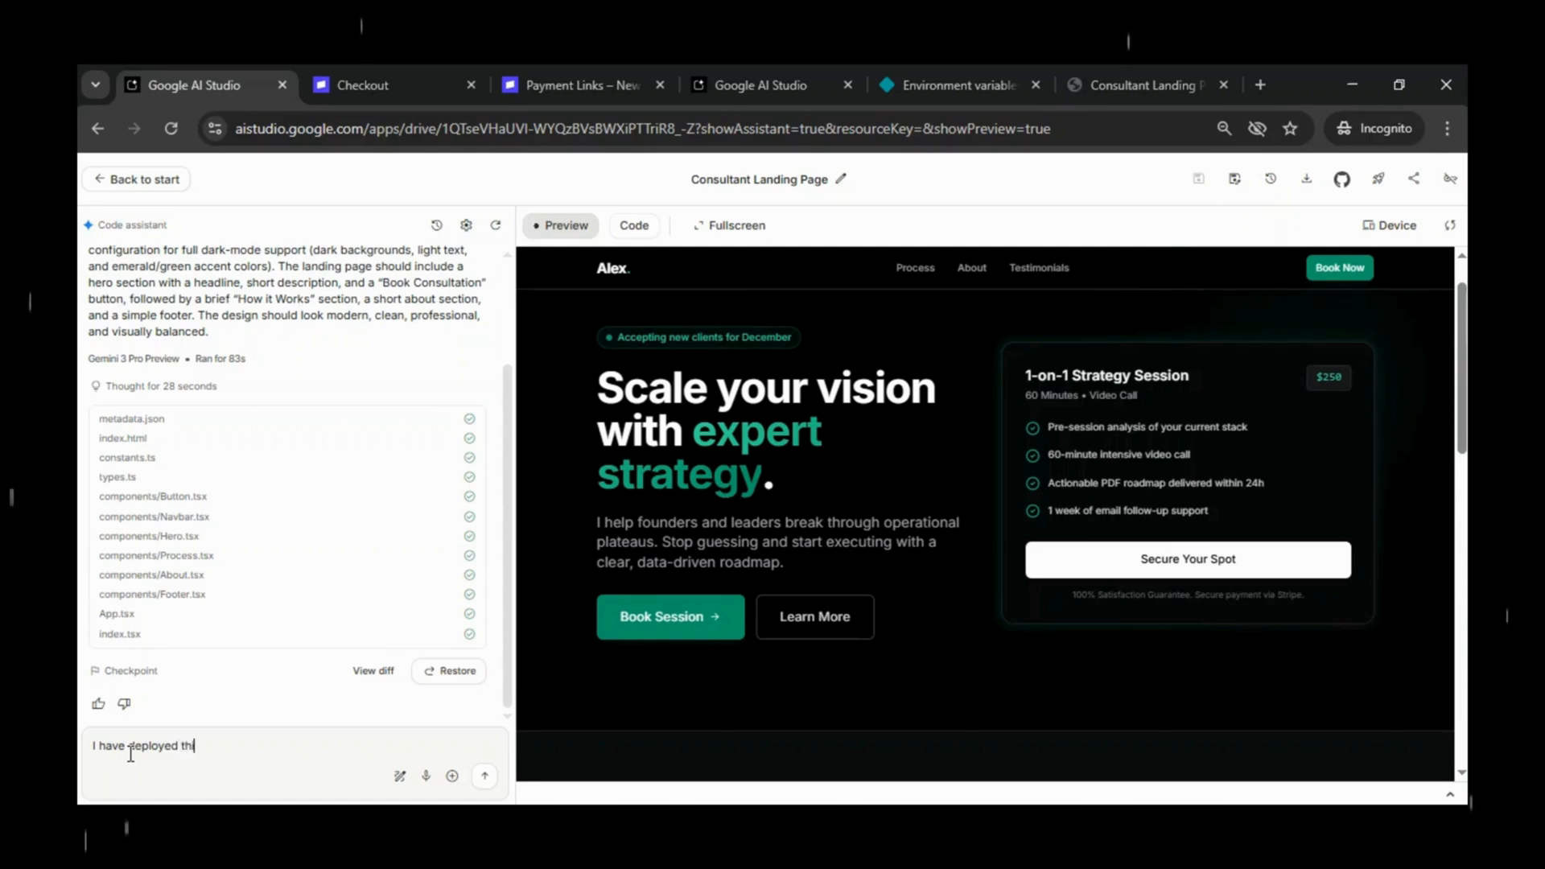
type("is app to netlify b")
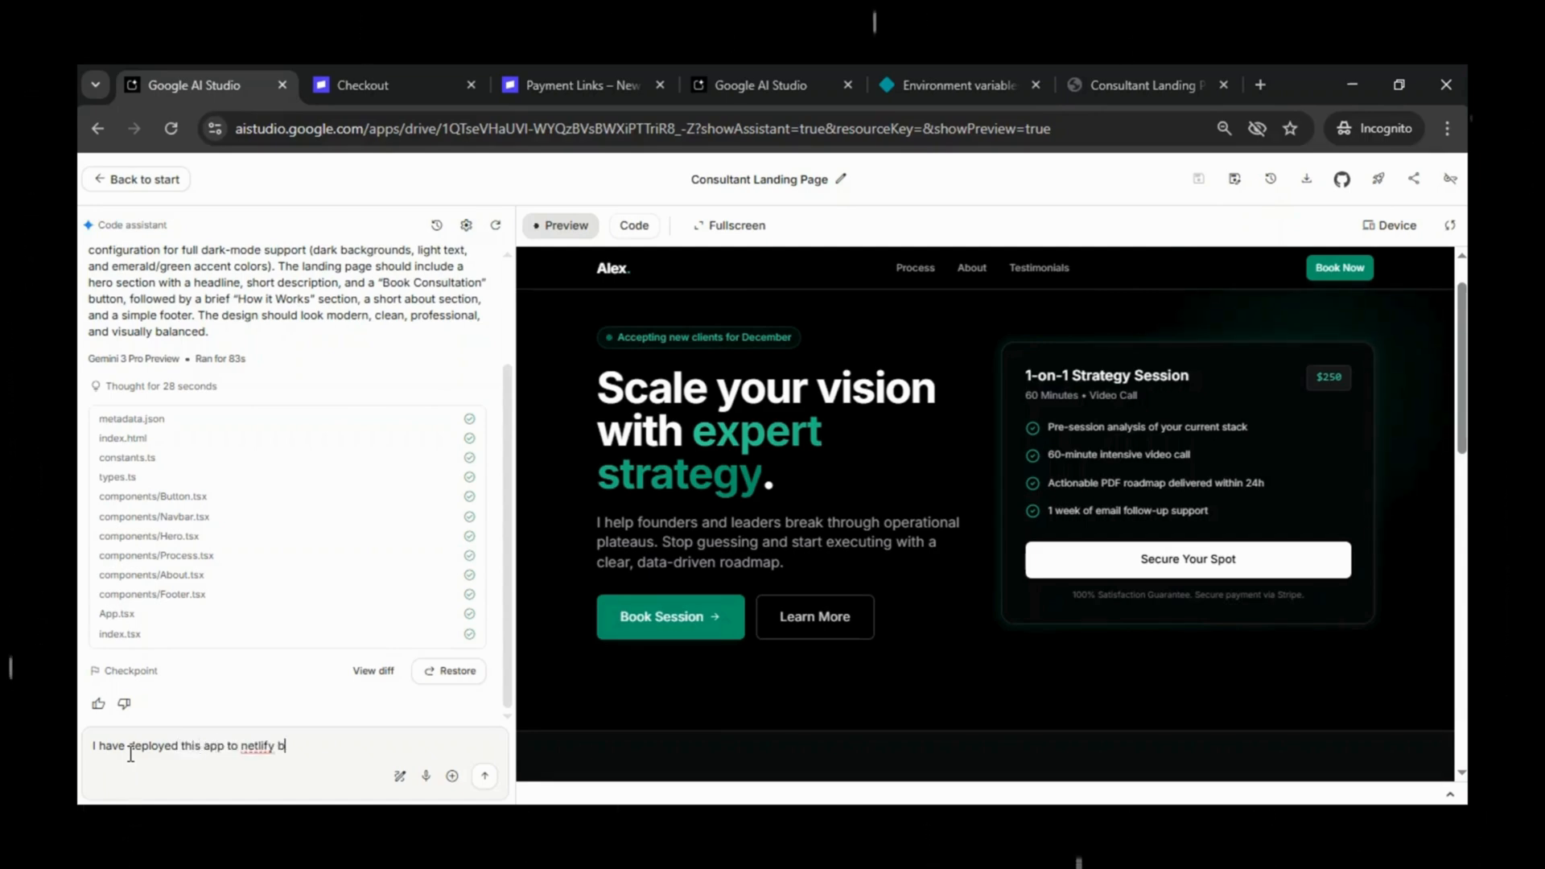
type("ut")
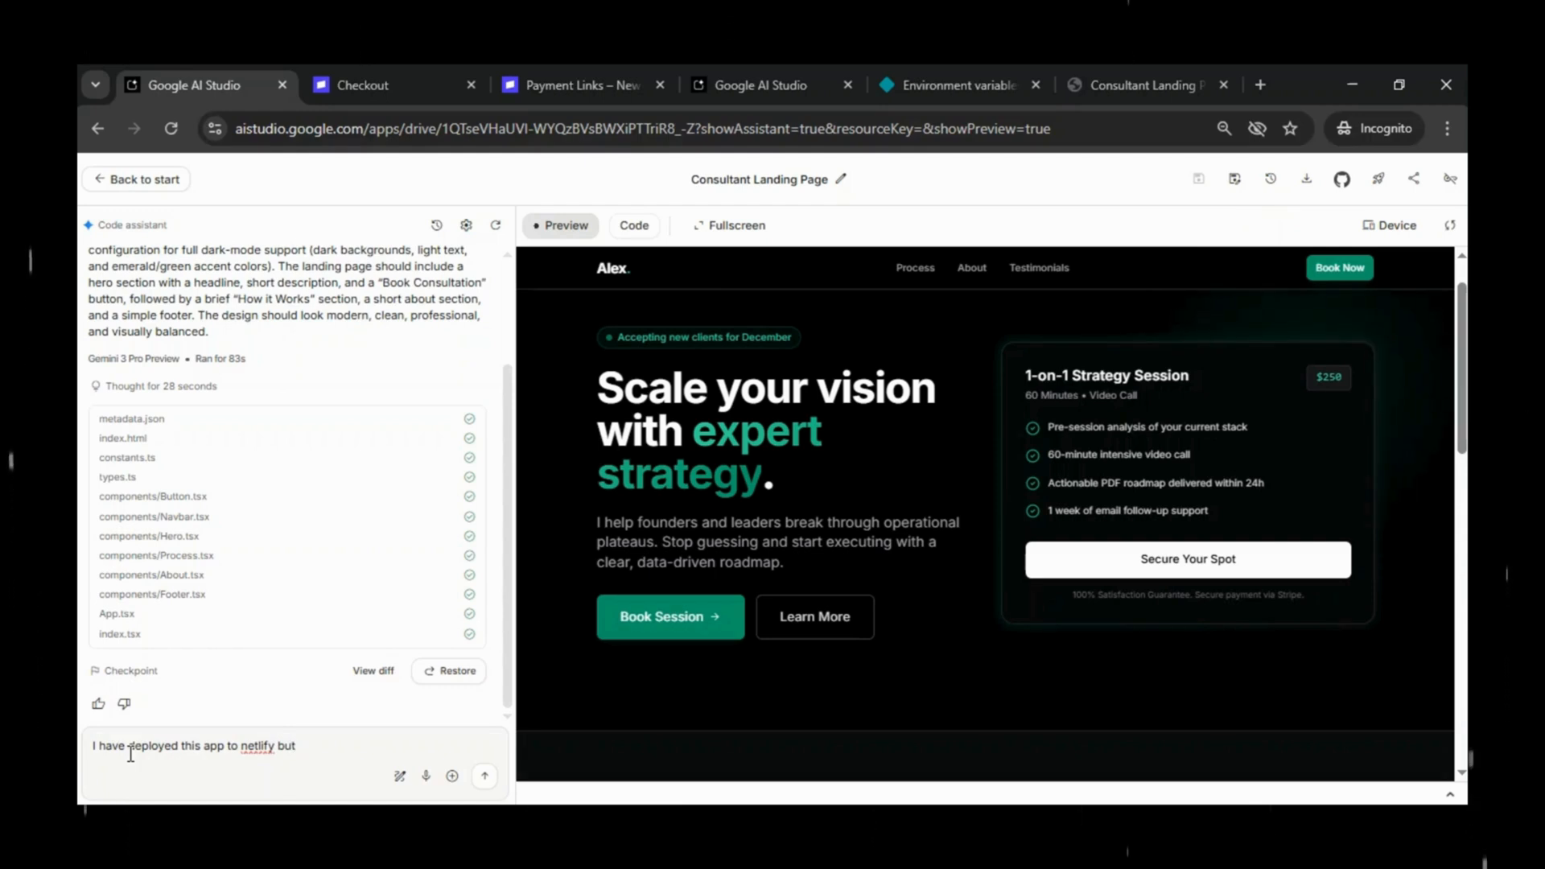
type("bla")
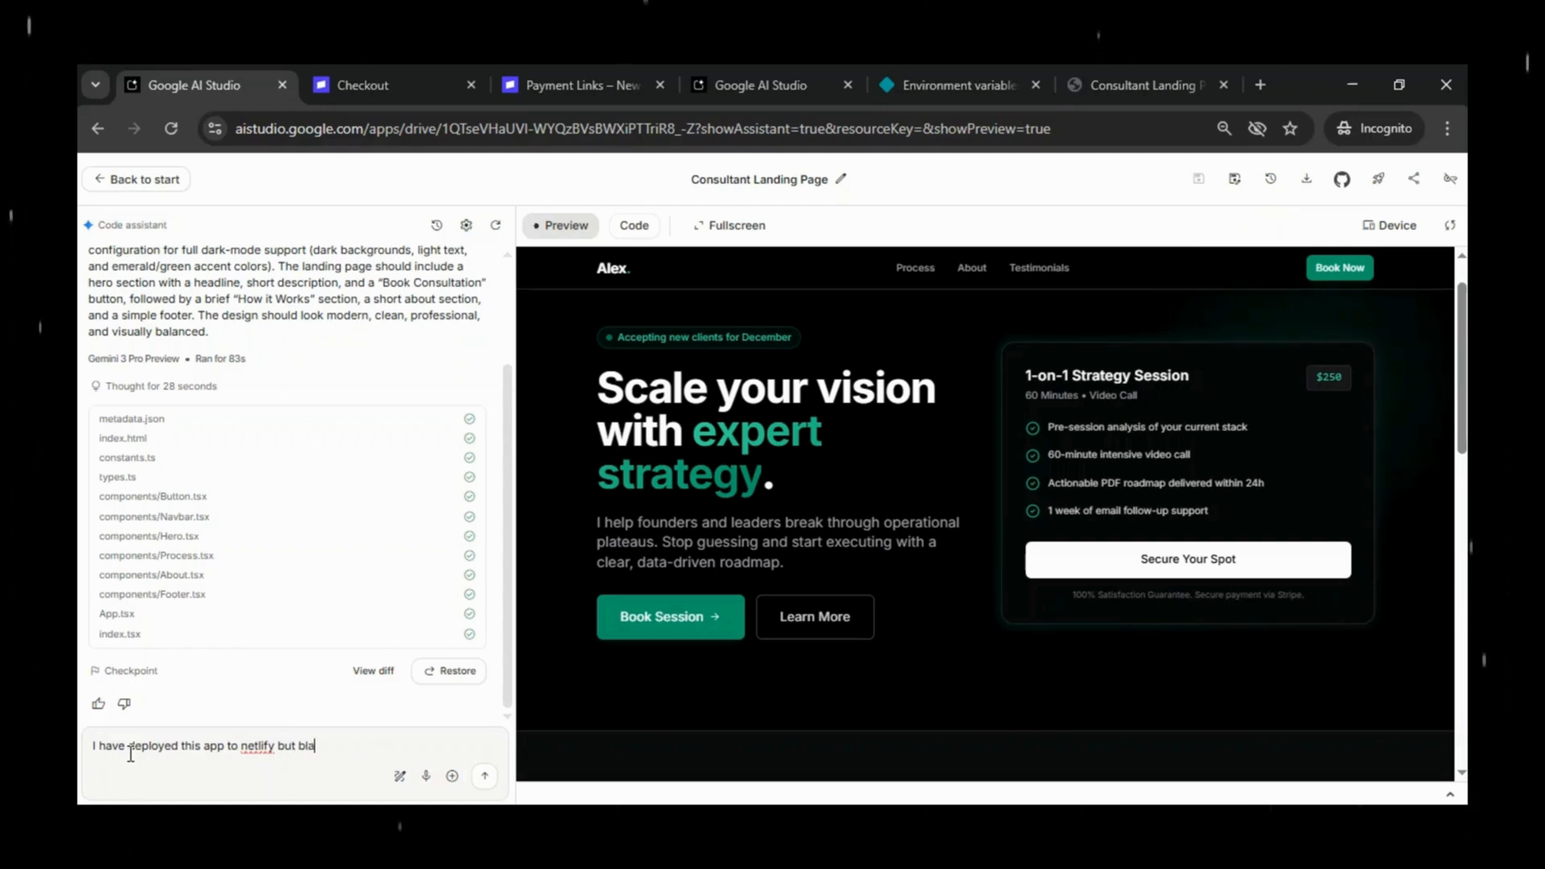
type("ck")
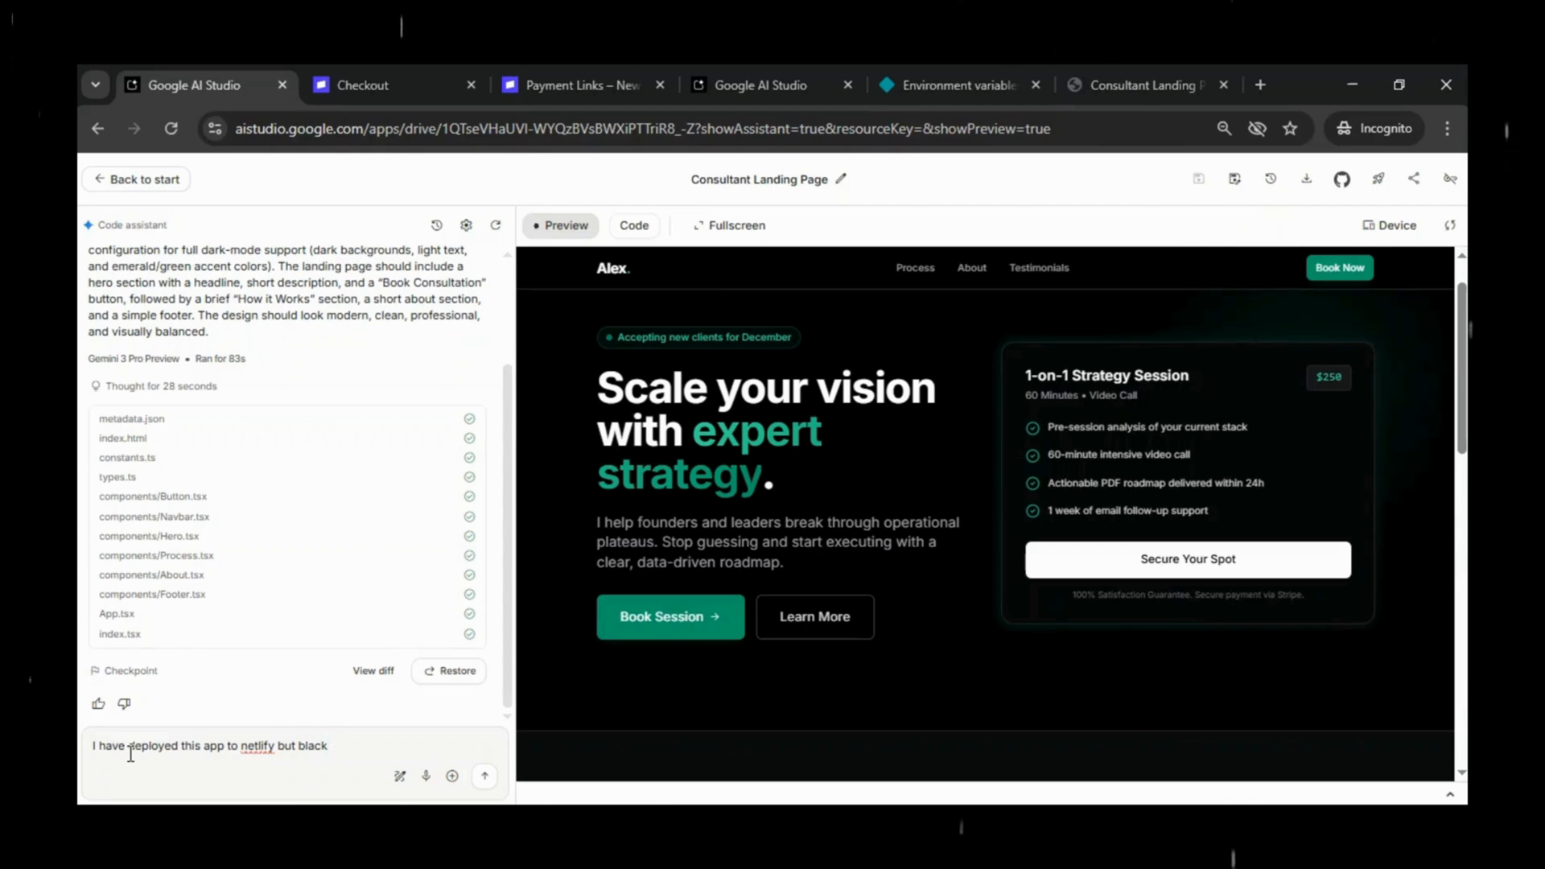
type("screen")
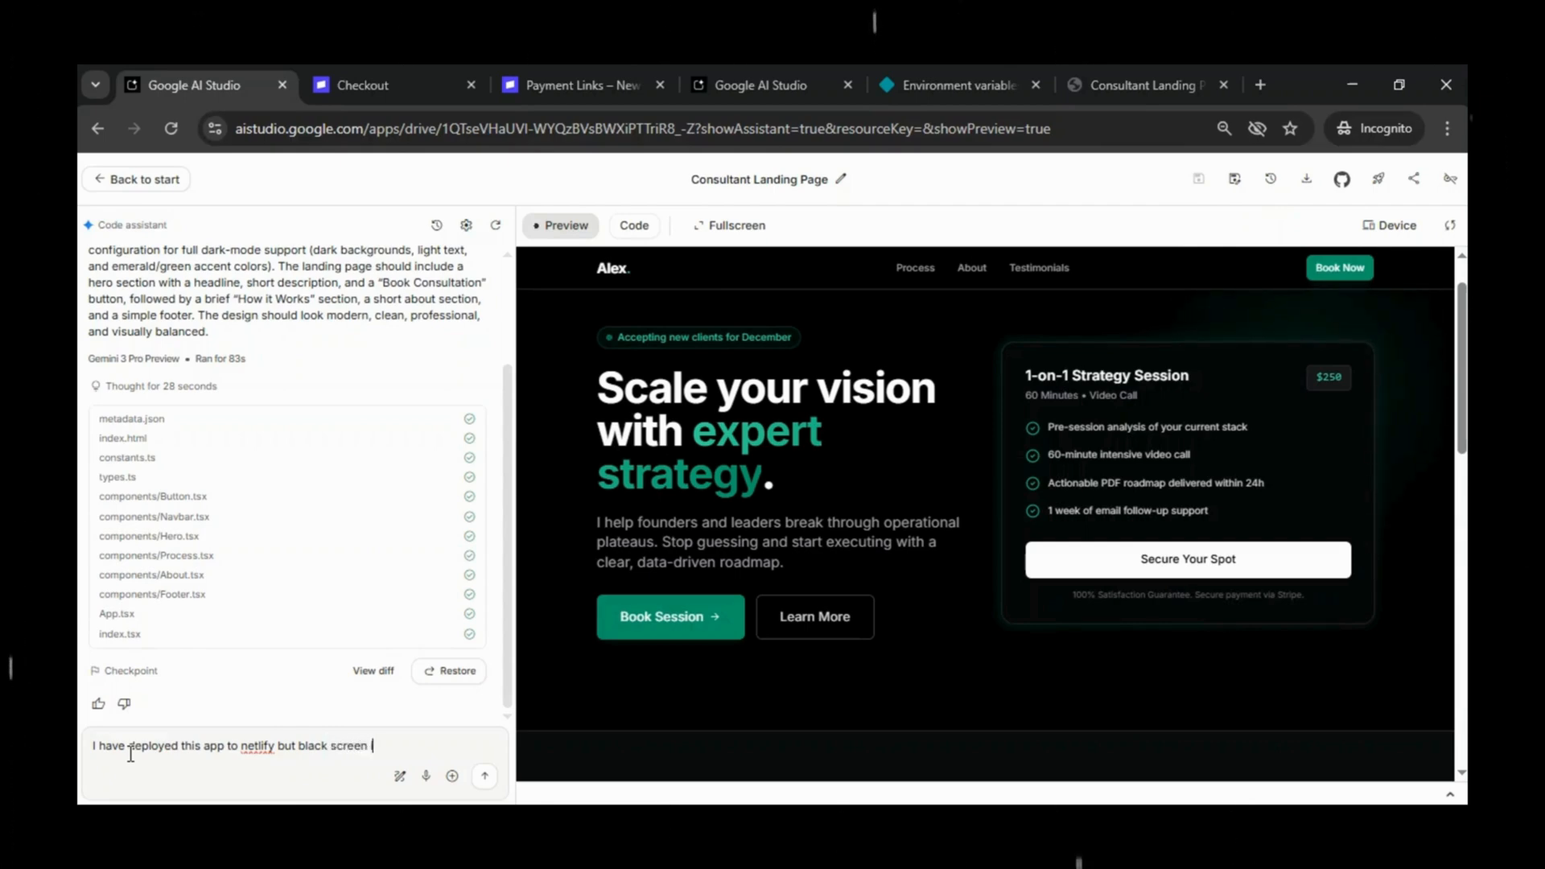
type("is sho")
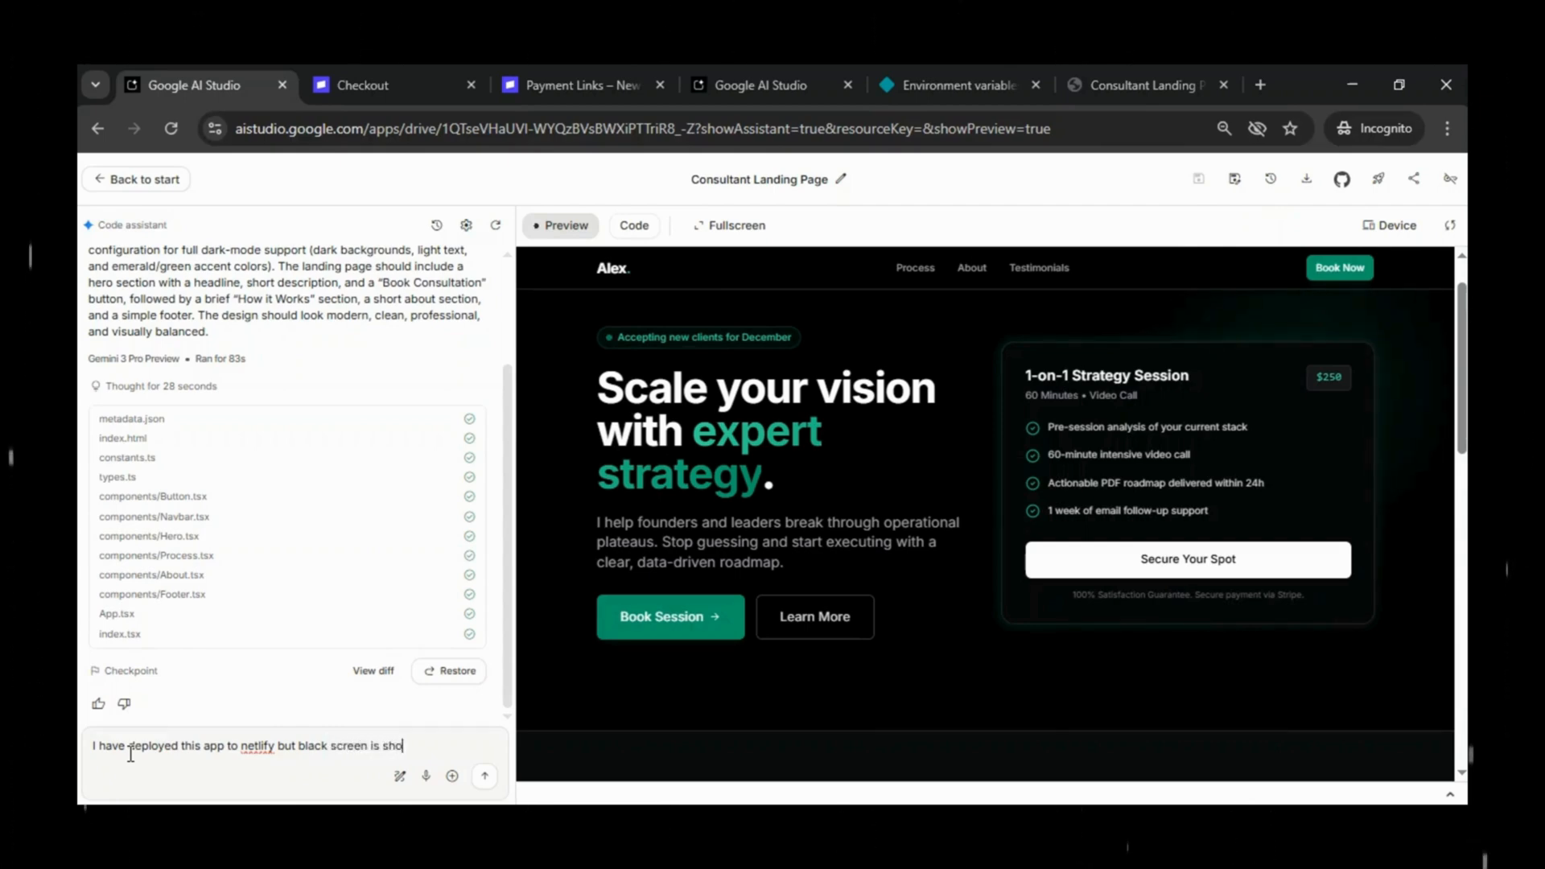
type("wing.")
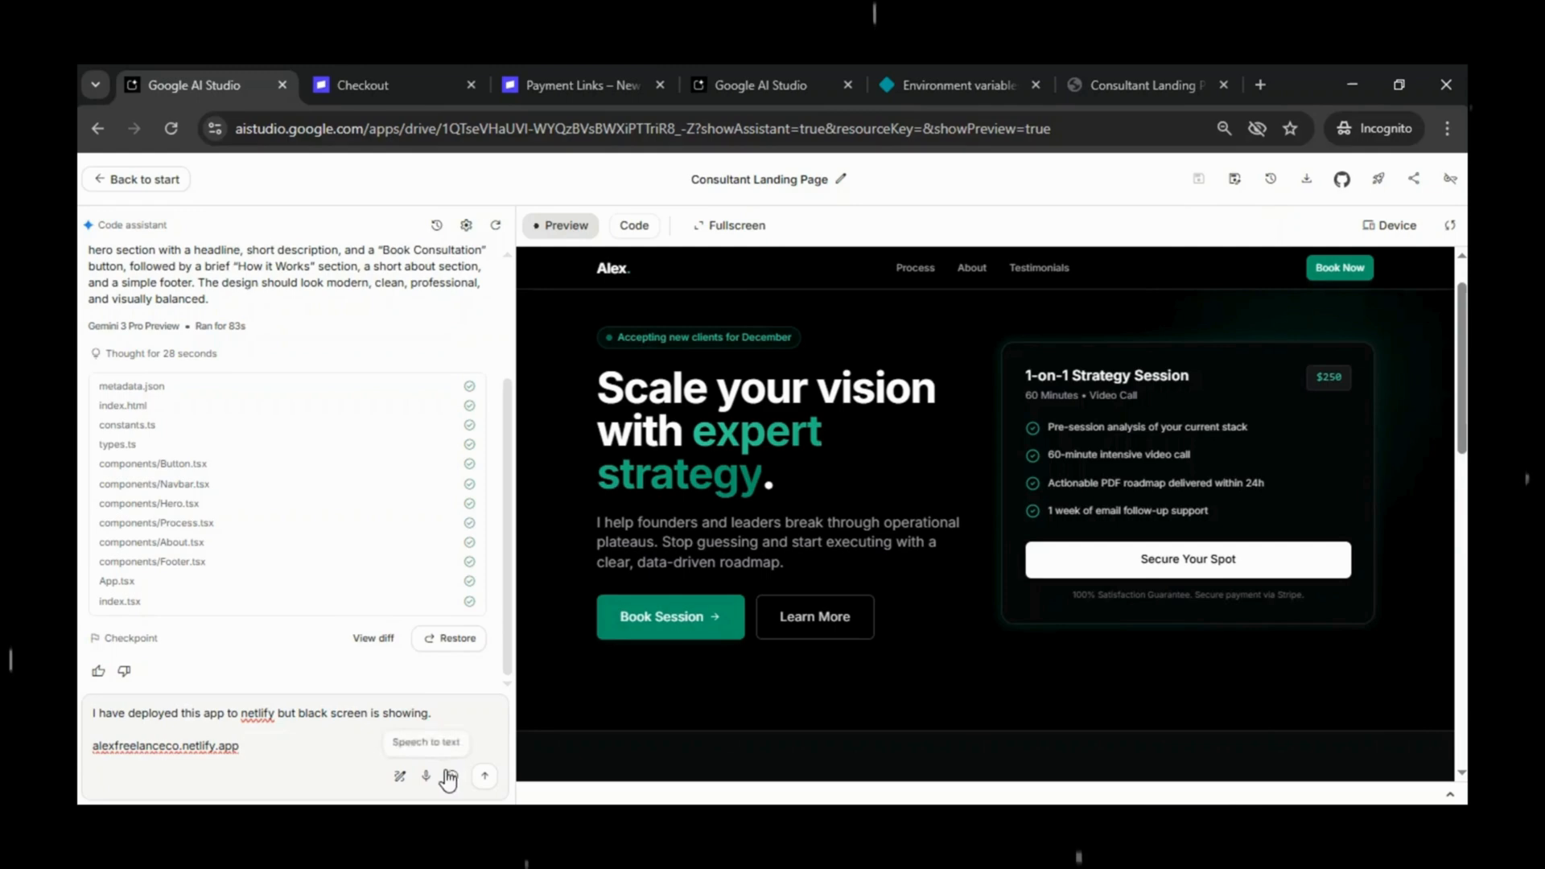
left_click(484, 777)
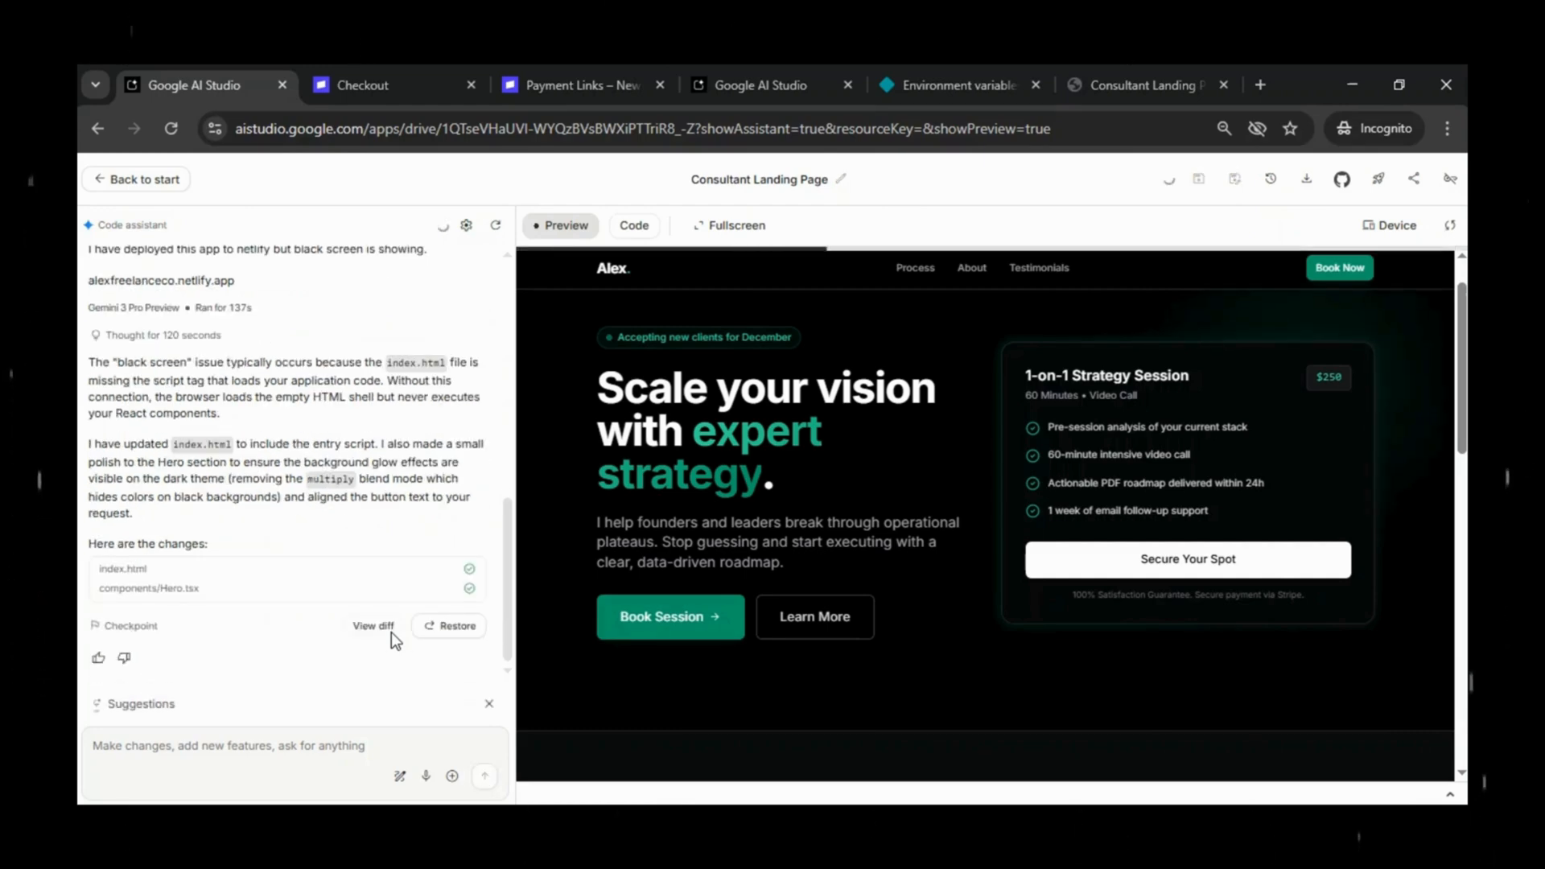
mouse_move(372, 626)
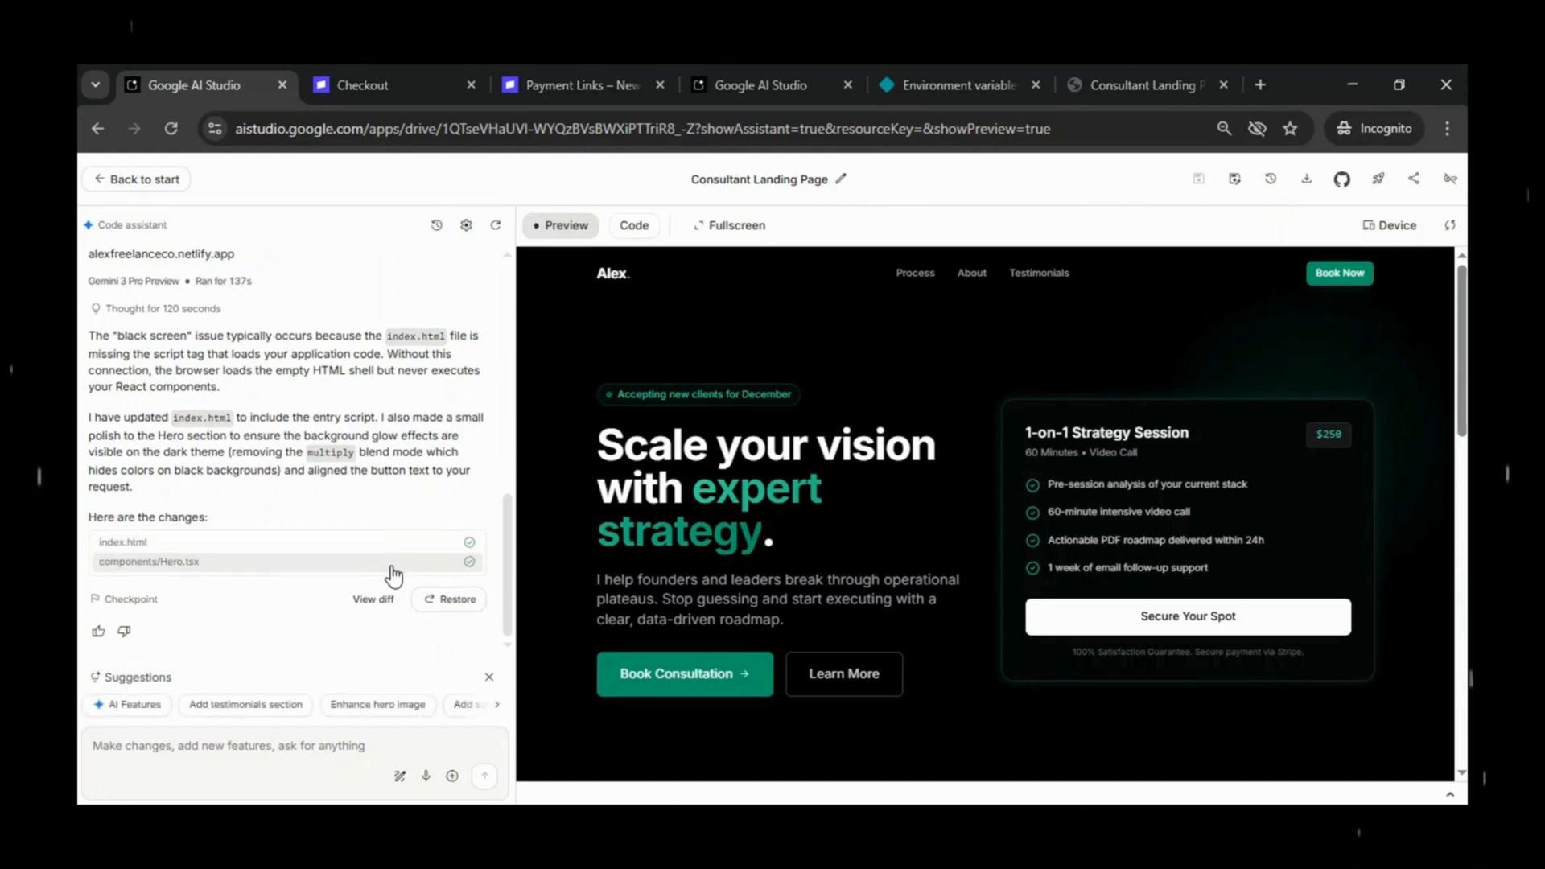
mouse_move(1331, 252)
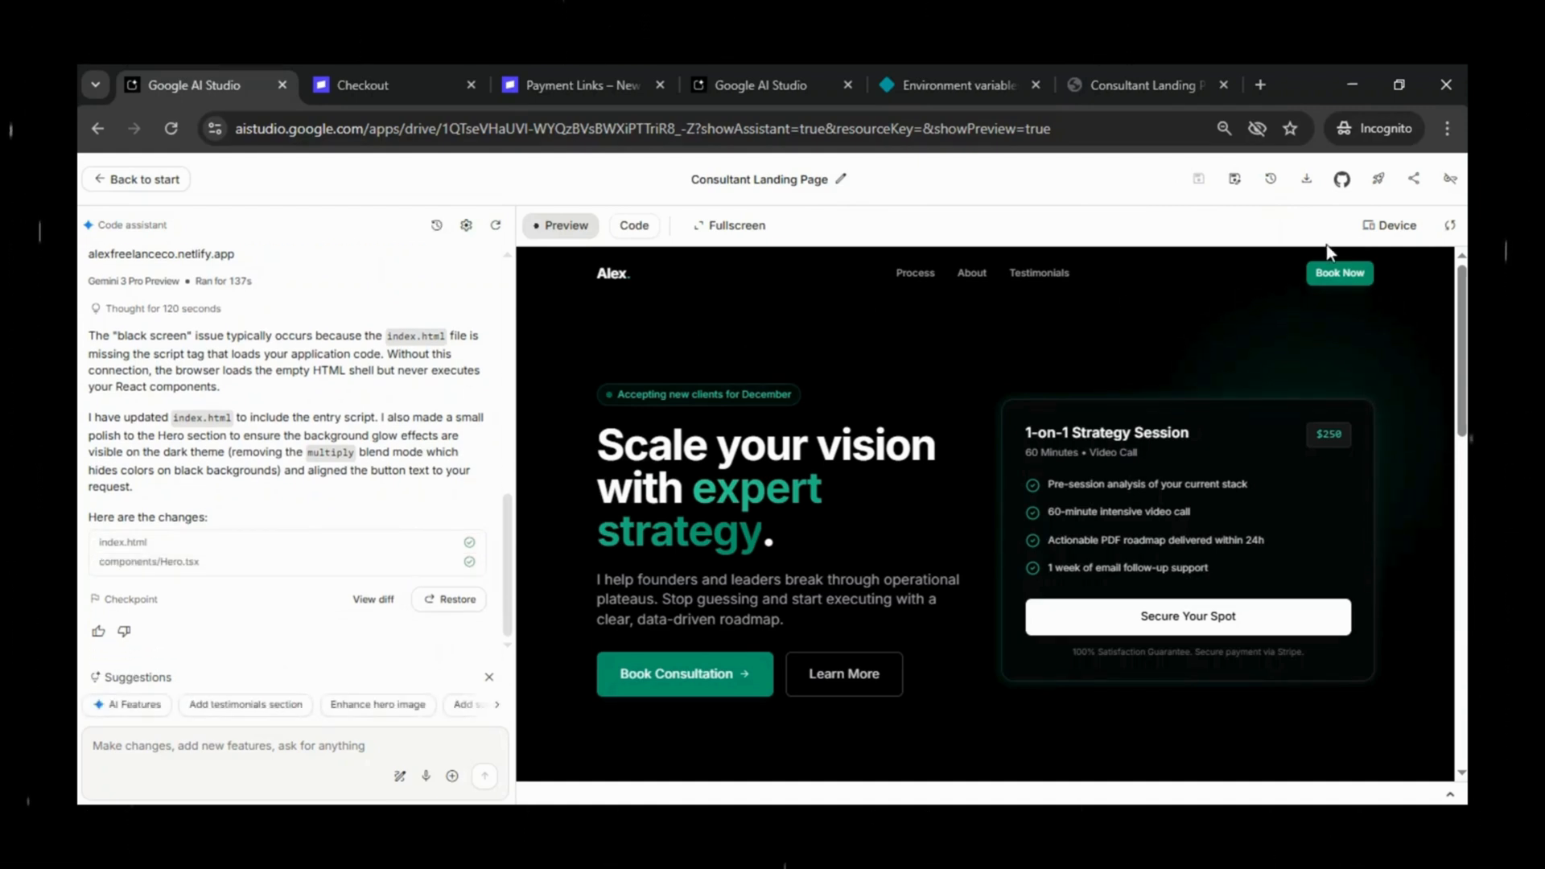
Stage and commit the index.html and Hero.tsx changes to GitHub, then return to Netlify.
left_click(1342, 179)
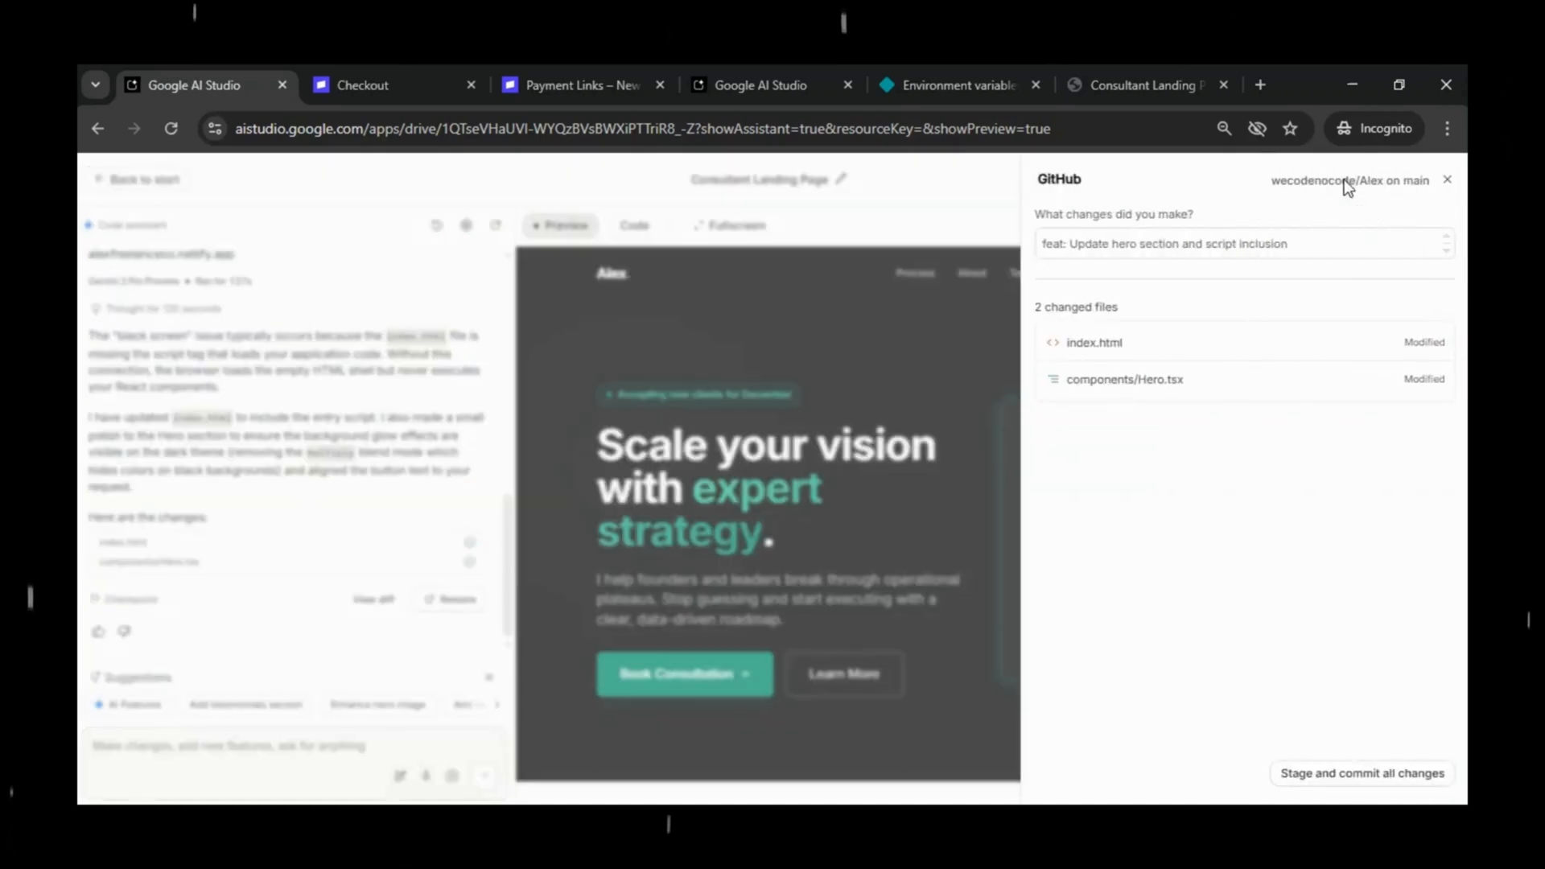
mouse_move(1362, 773)
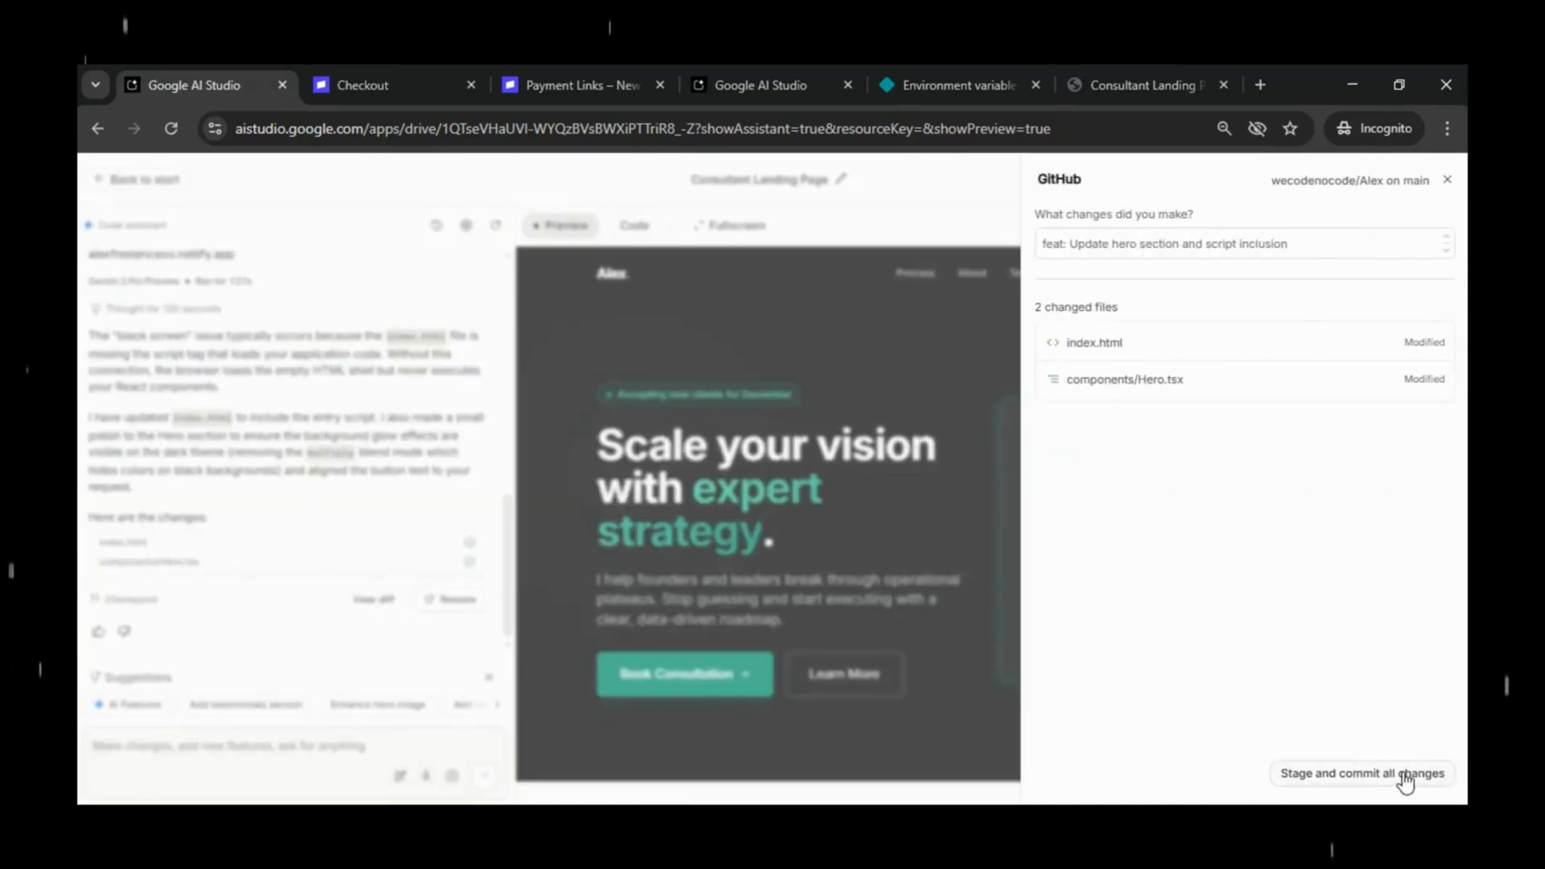
left_click(1360, 773)
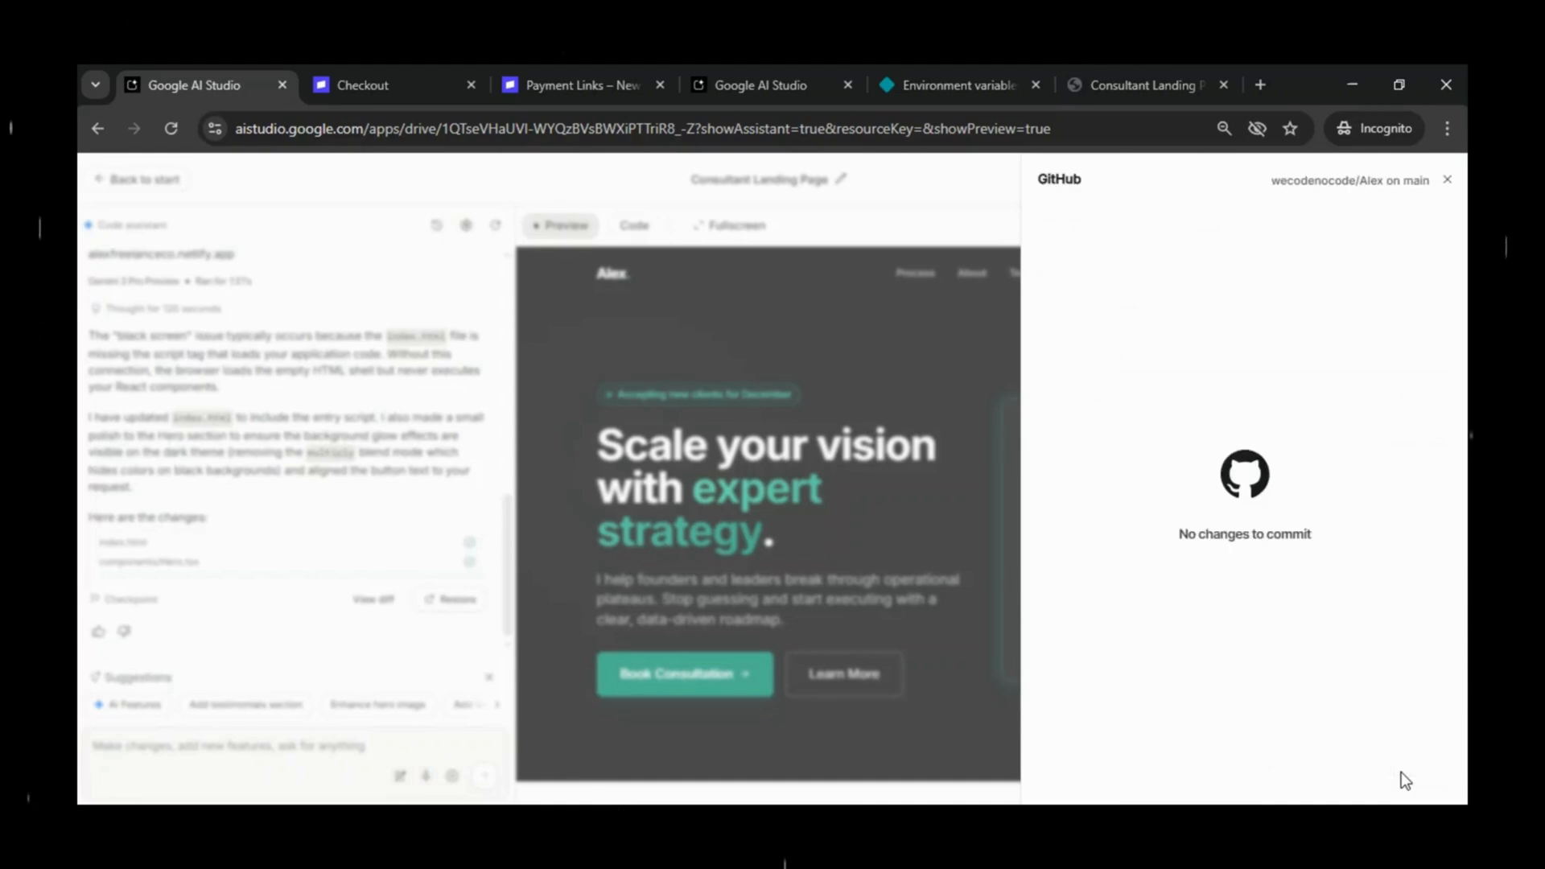
mouse_move(1446, 186)
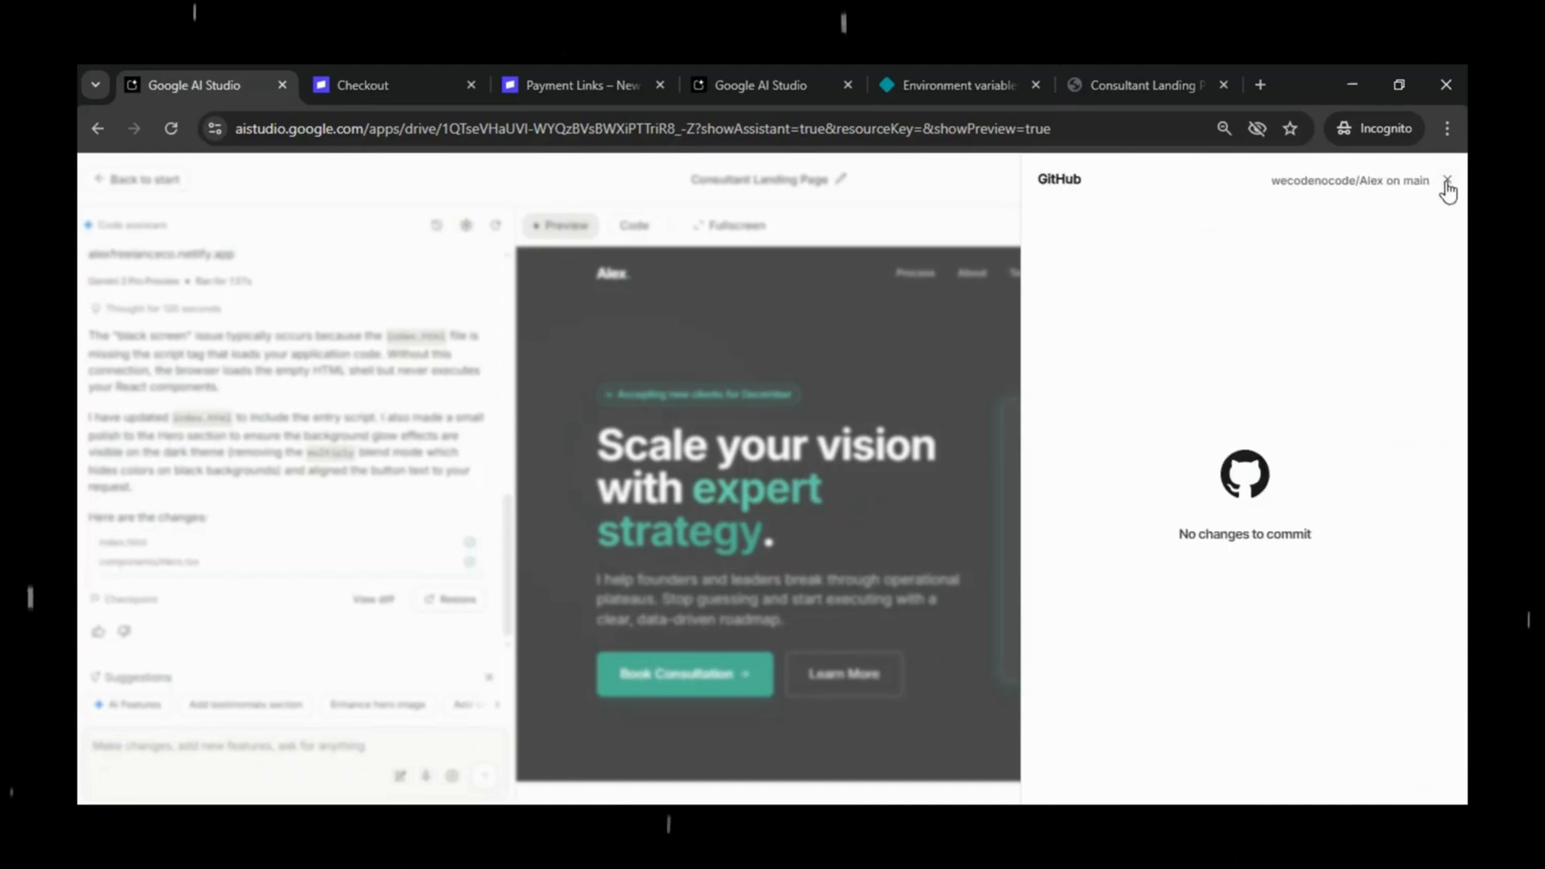
left_click(1446, 187)
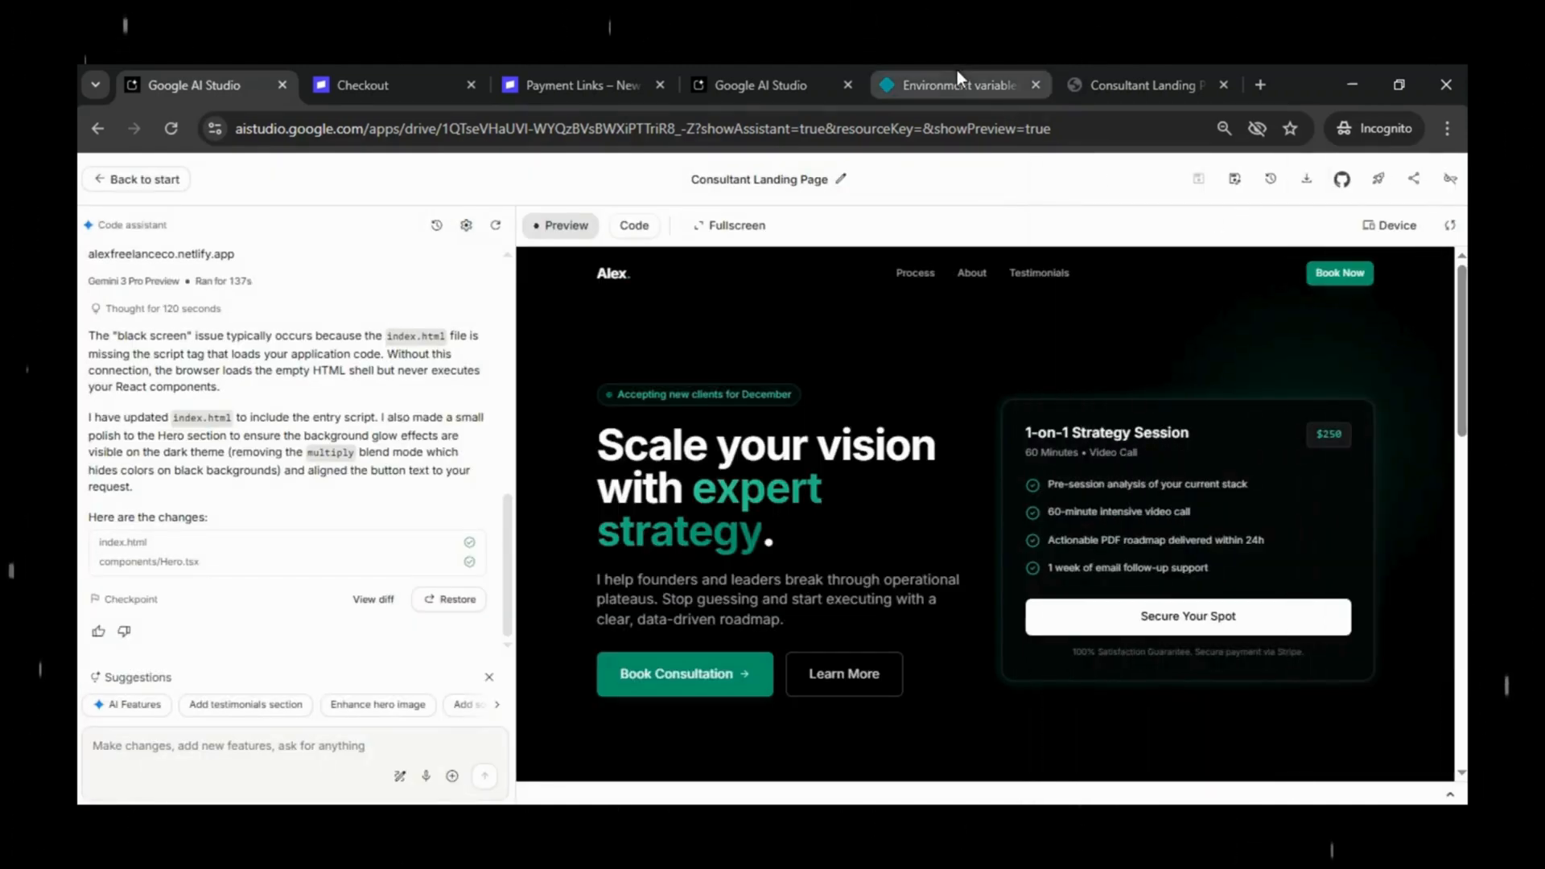
left_click(956, 85)
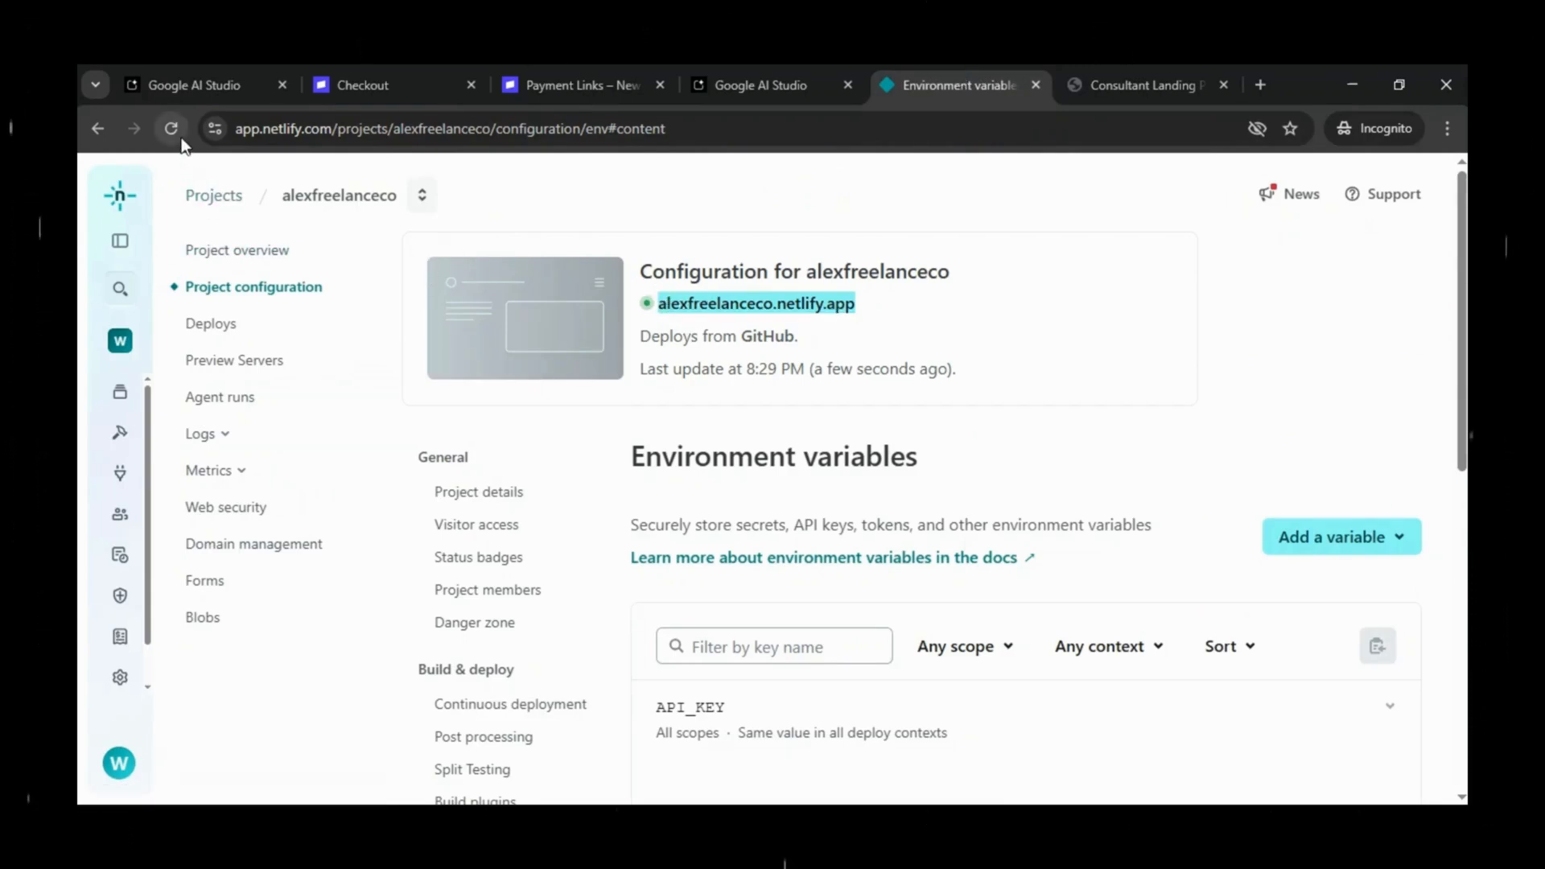
Reload the Netlify configuration page to confirm the fresh 8:33 PM deploy.
left_click(171, 129)
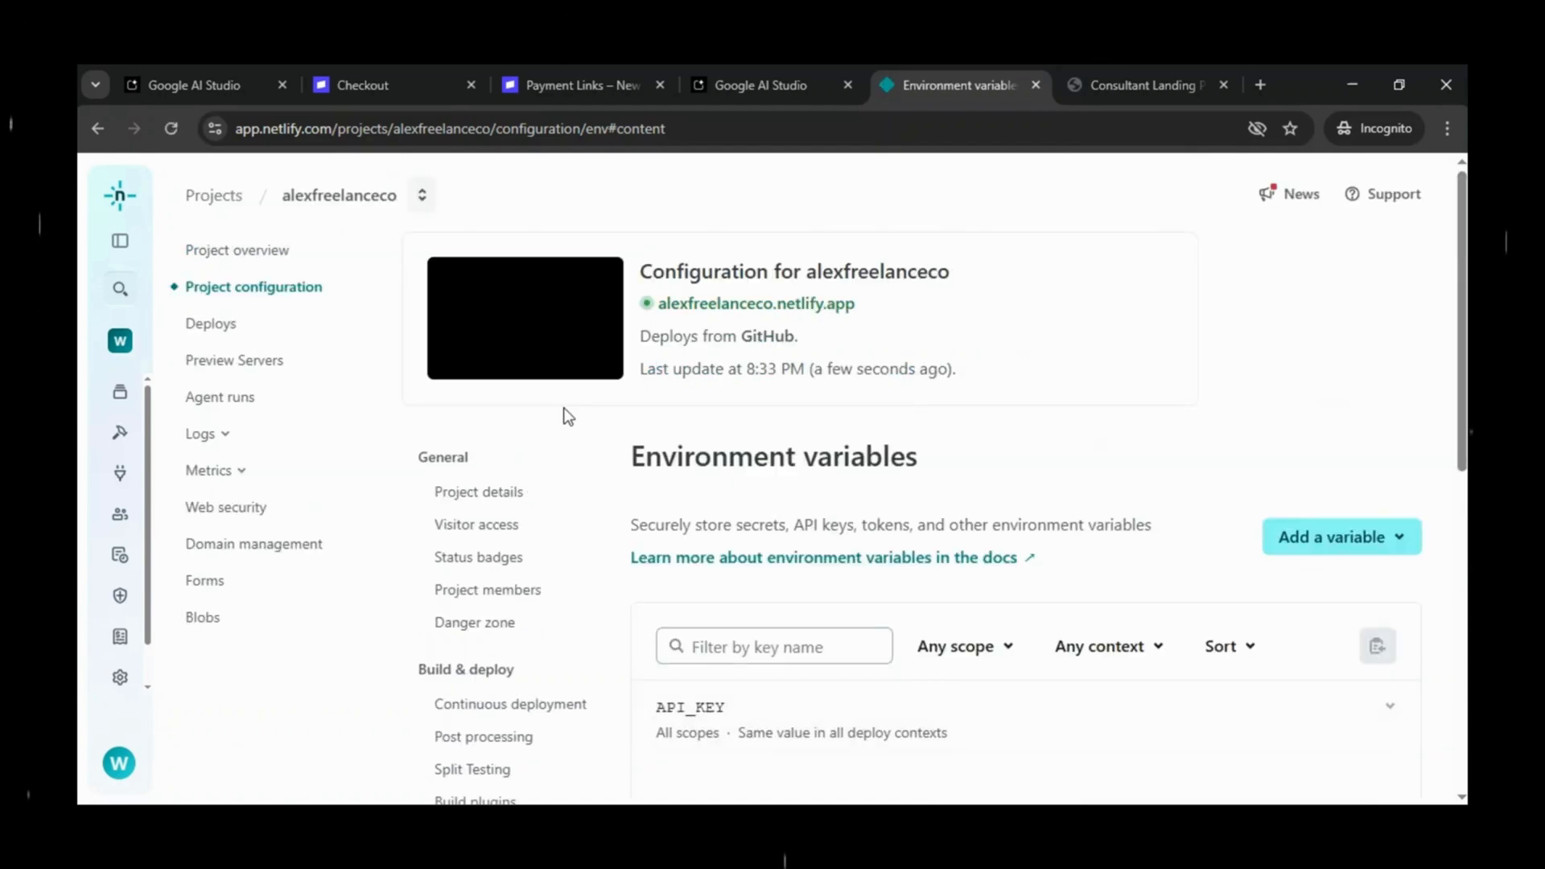
mouse_move(702, 432)
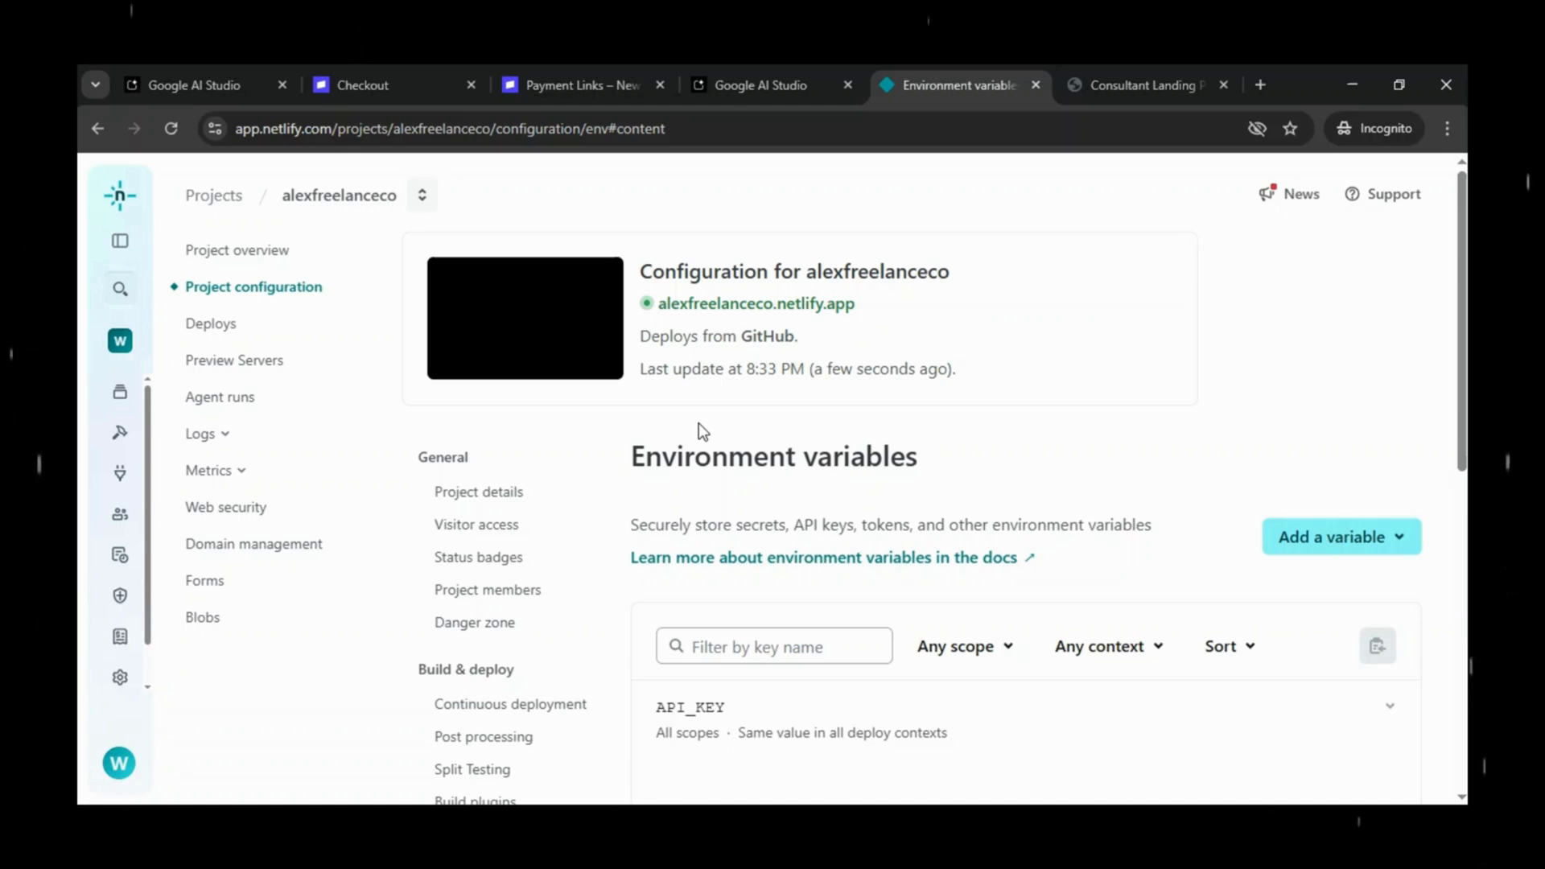
mouse_move(705, 425)
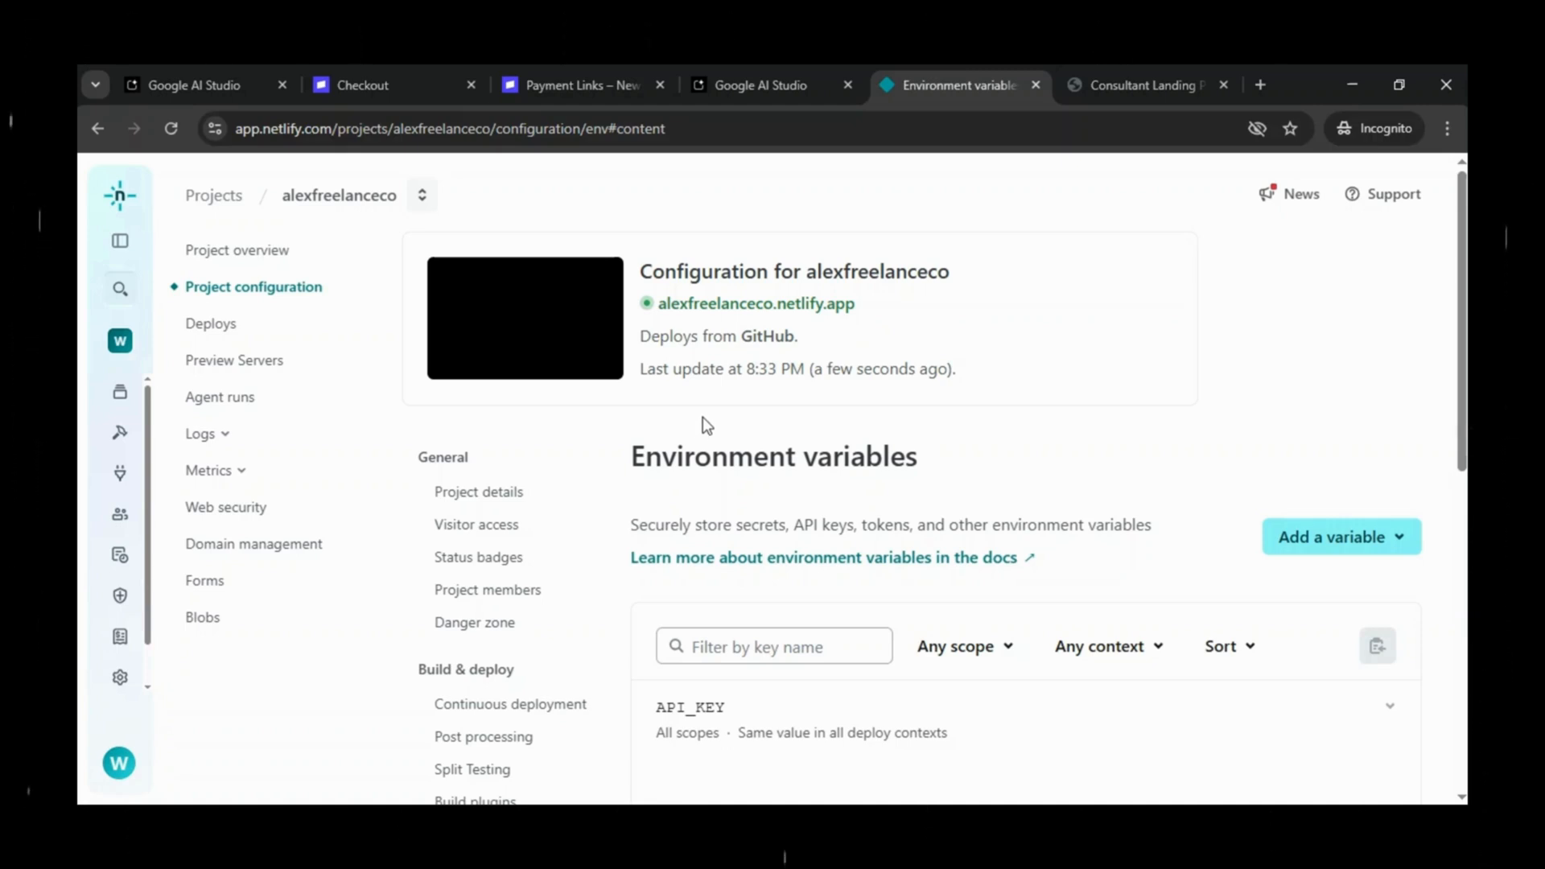
mouse_move(756, 305)
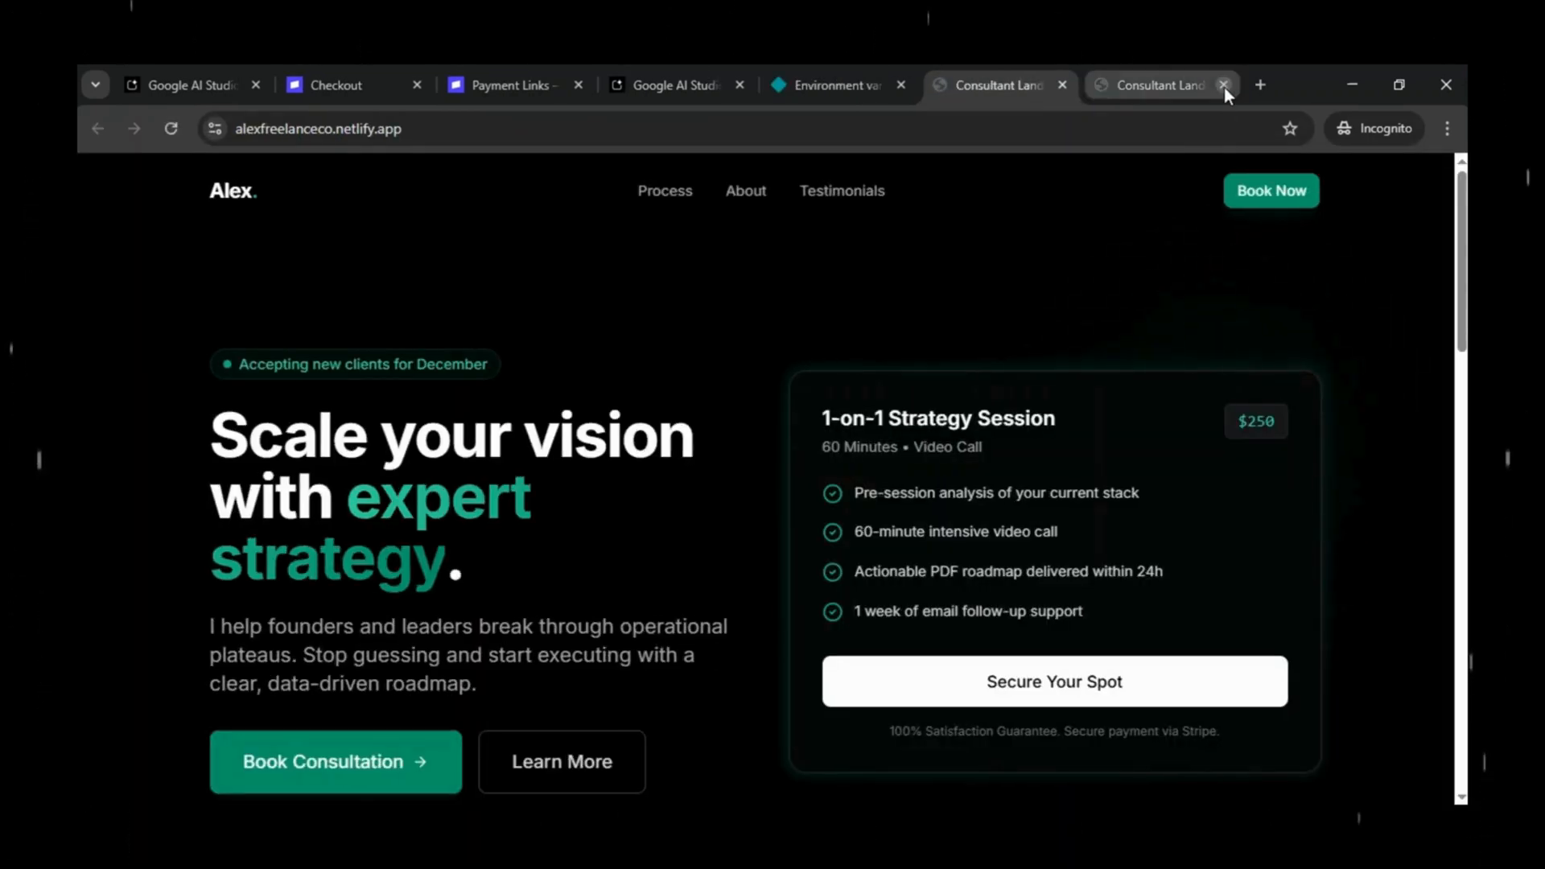
Scroll through the live landing page and choose Secure Your Spot for the $250 strategy session.
left_click(1225, 85)
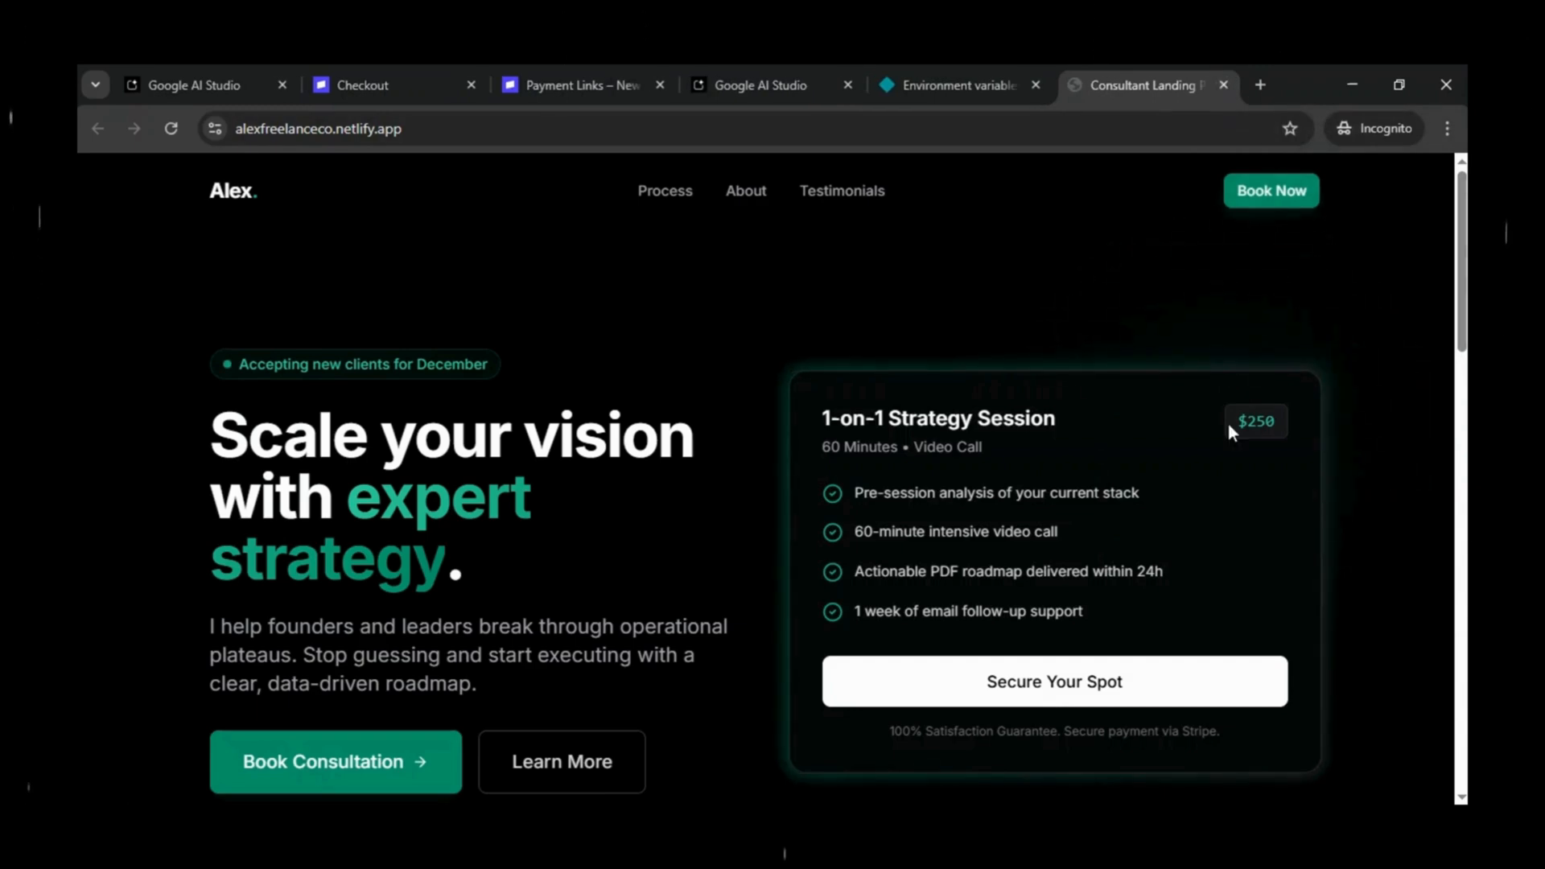
scroll("down", 3)
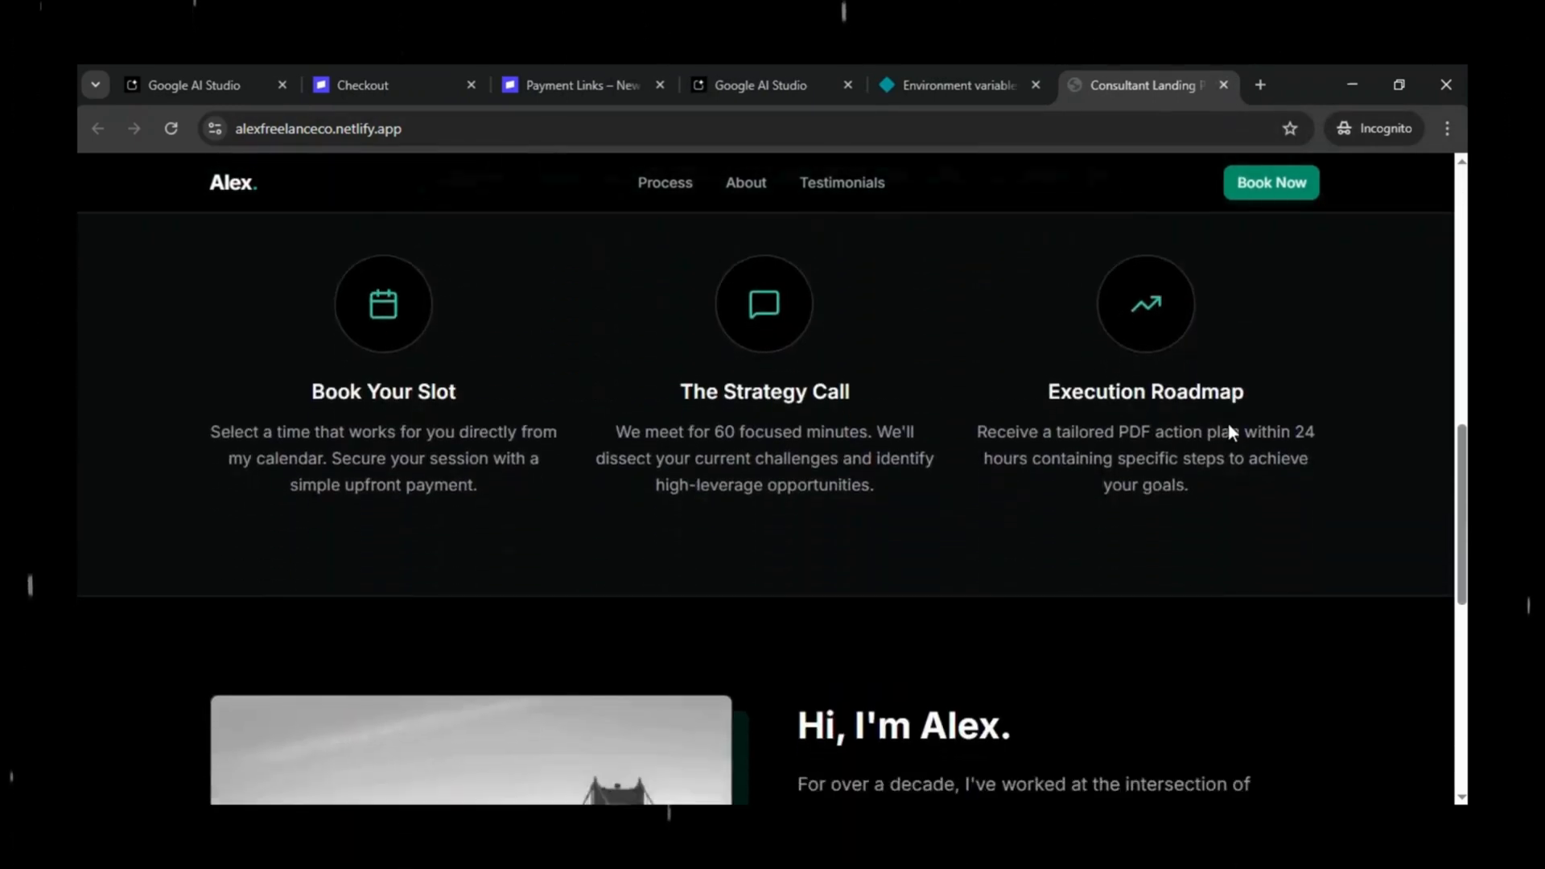
scroll("down", 3)
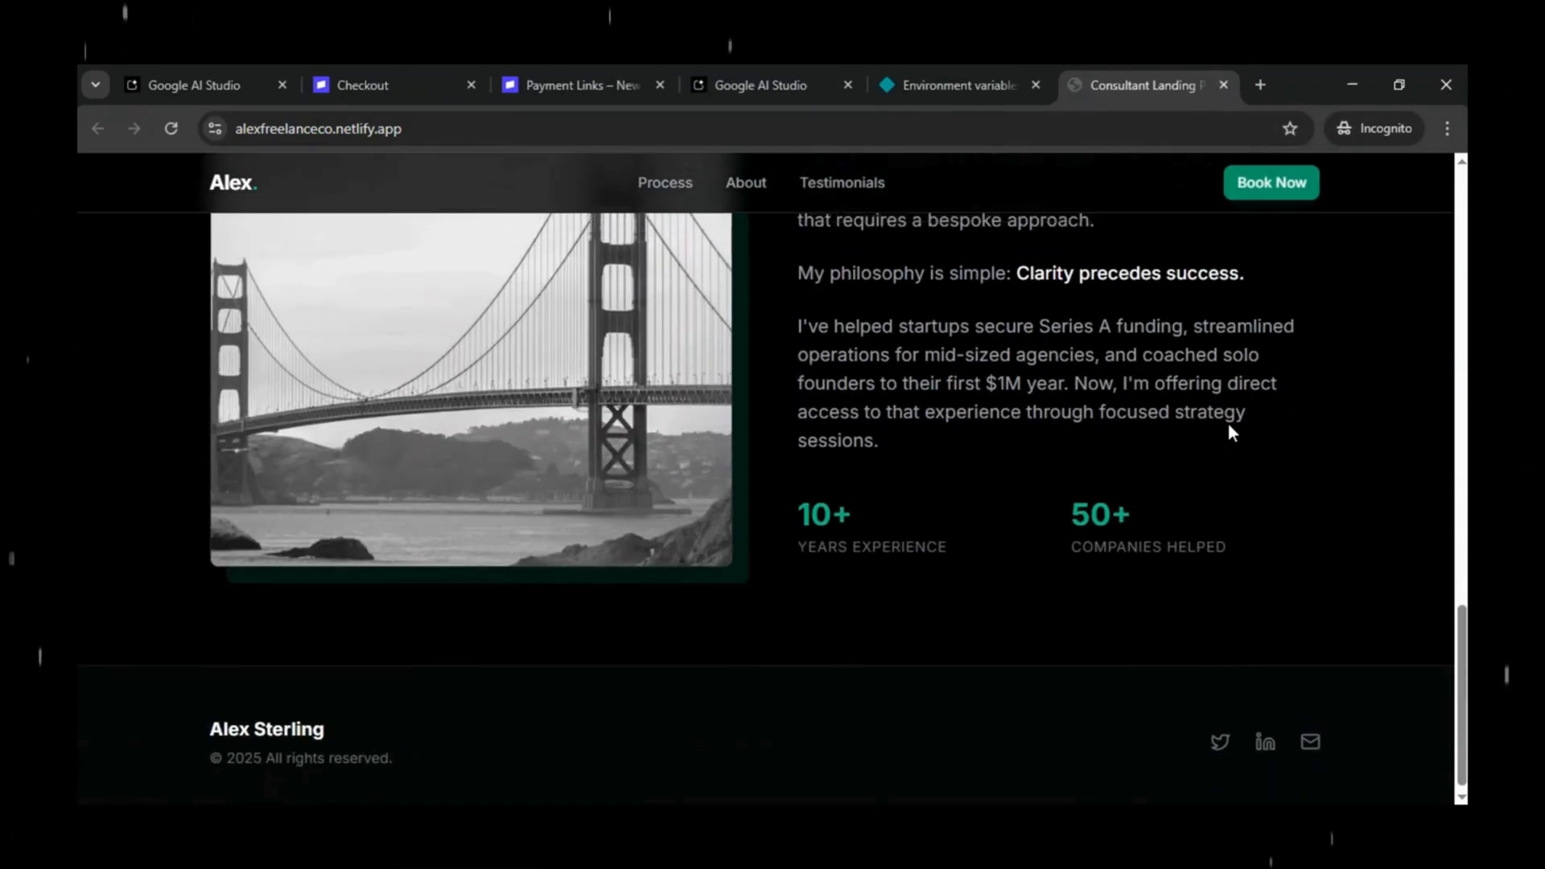
scroll("up", 3)
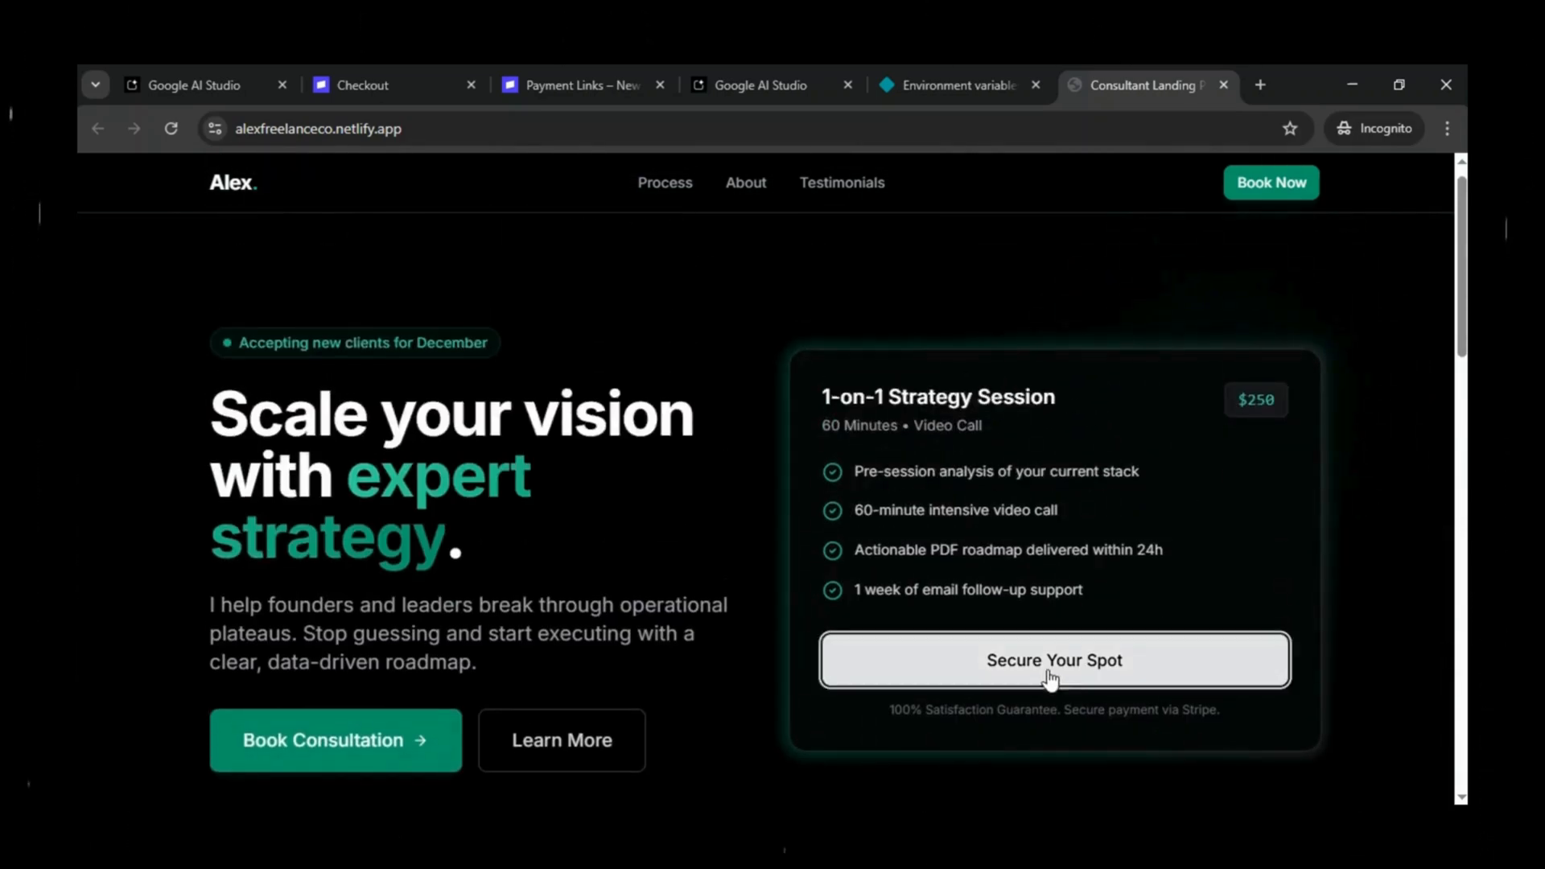
left_click(1053, 660)
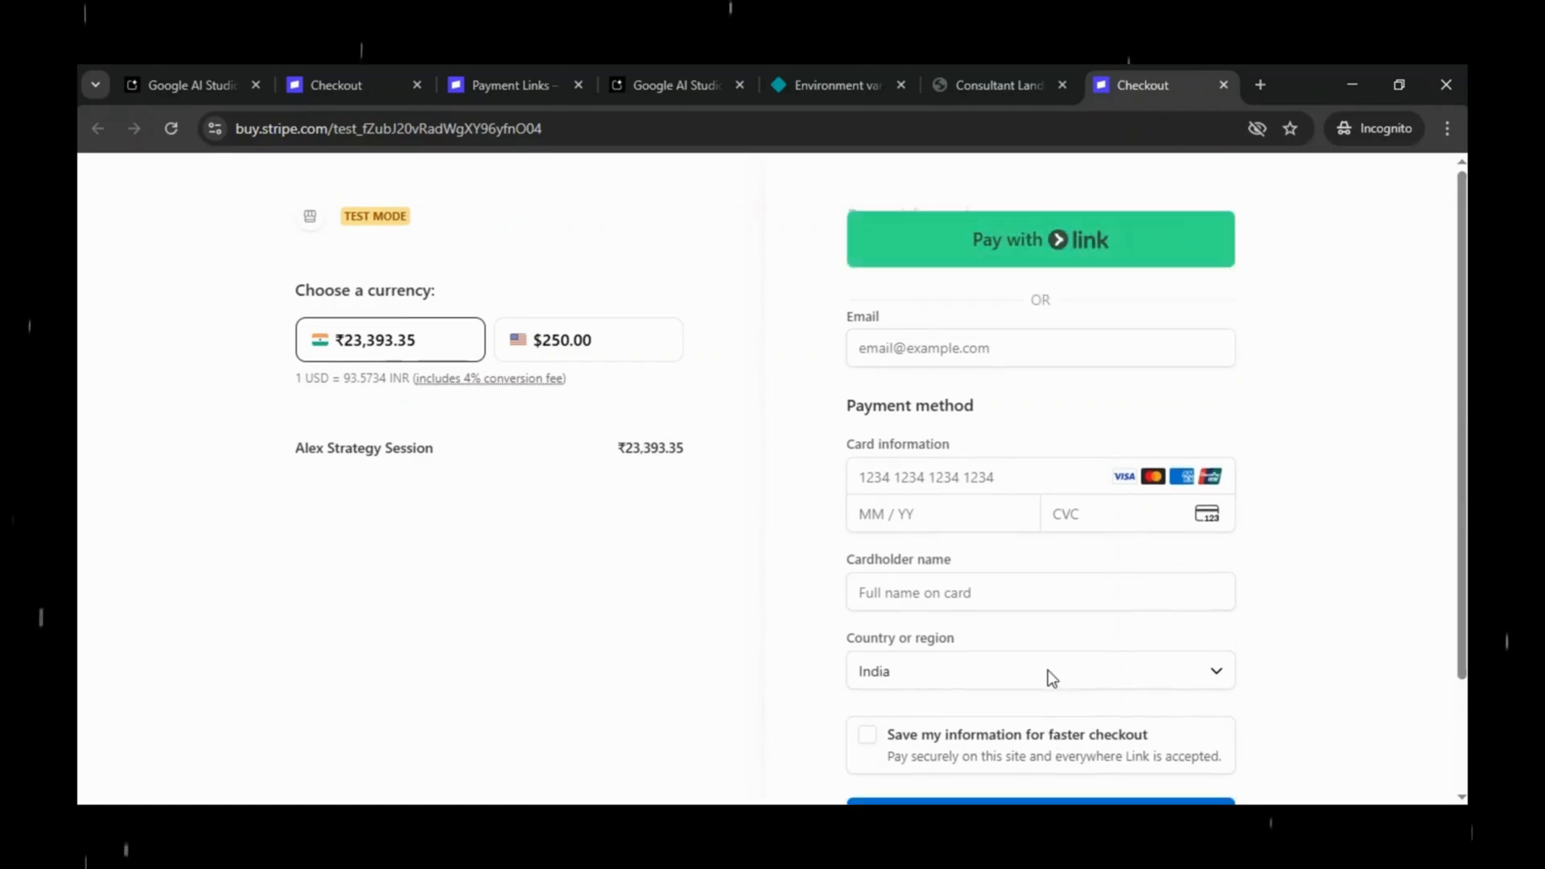
left_click(1039, 348)
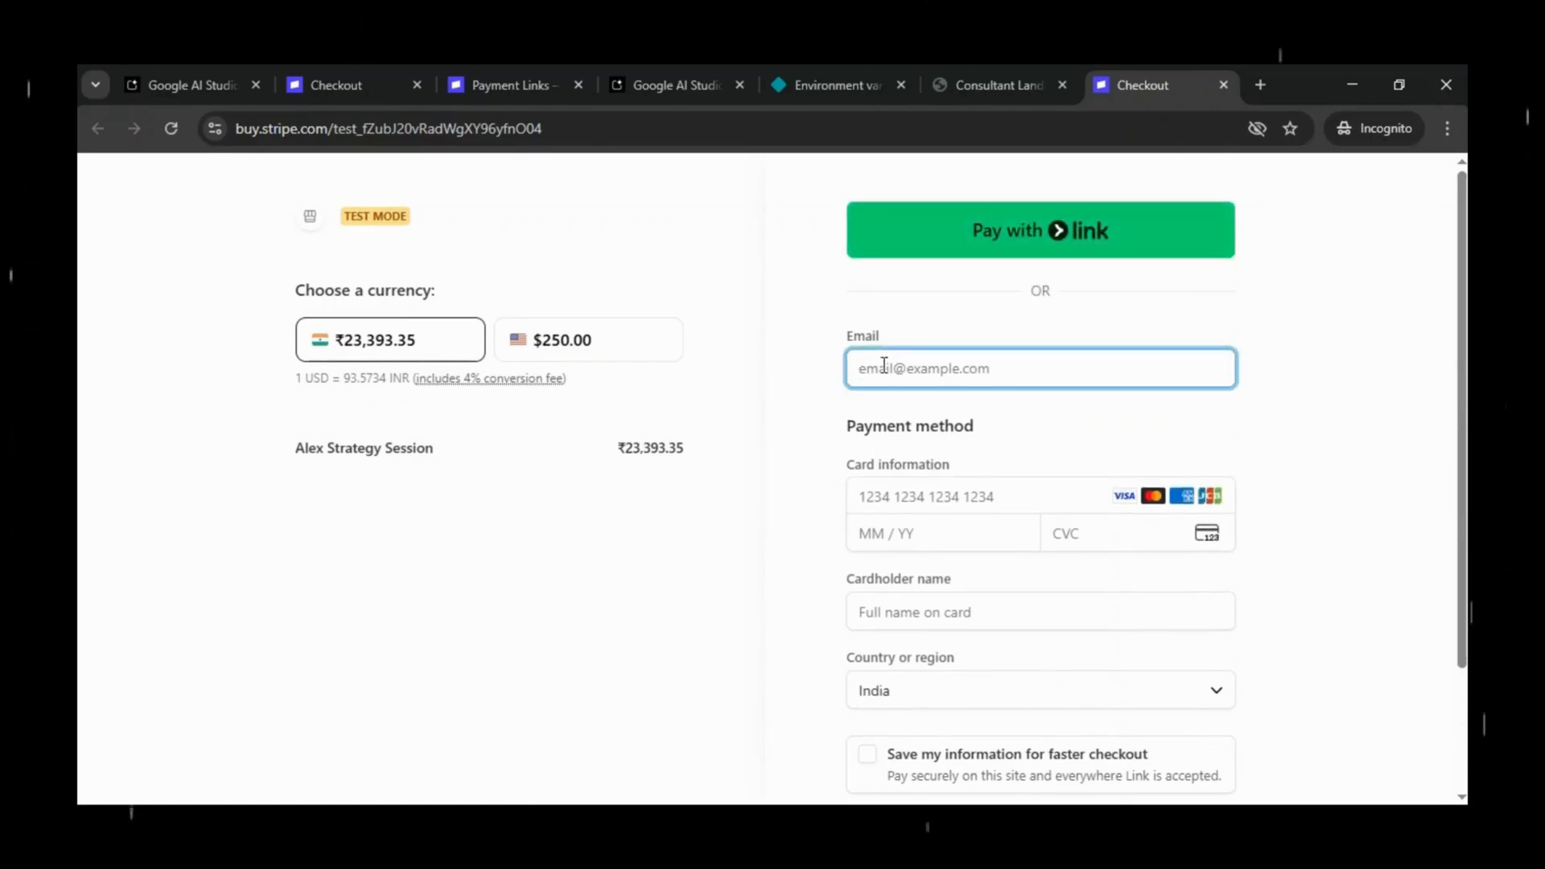
type("jane")
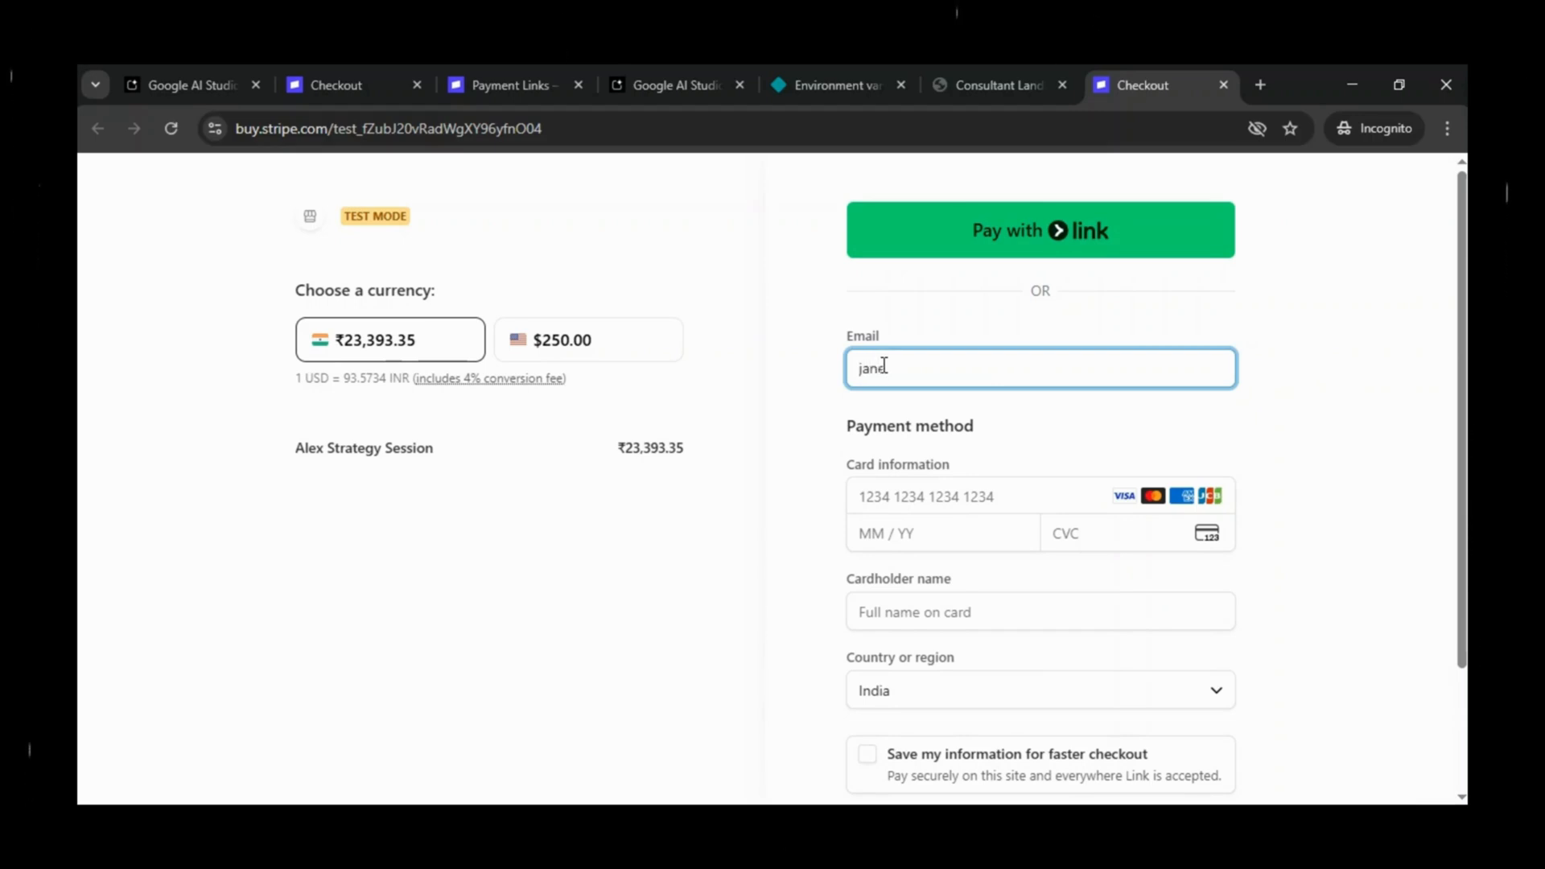
type("@abc")
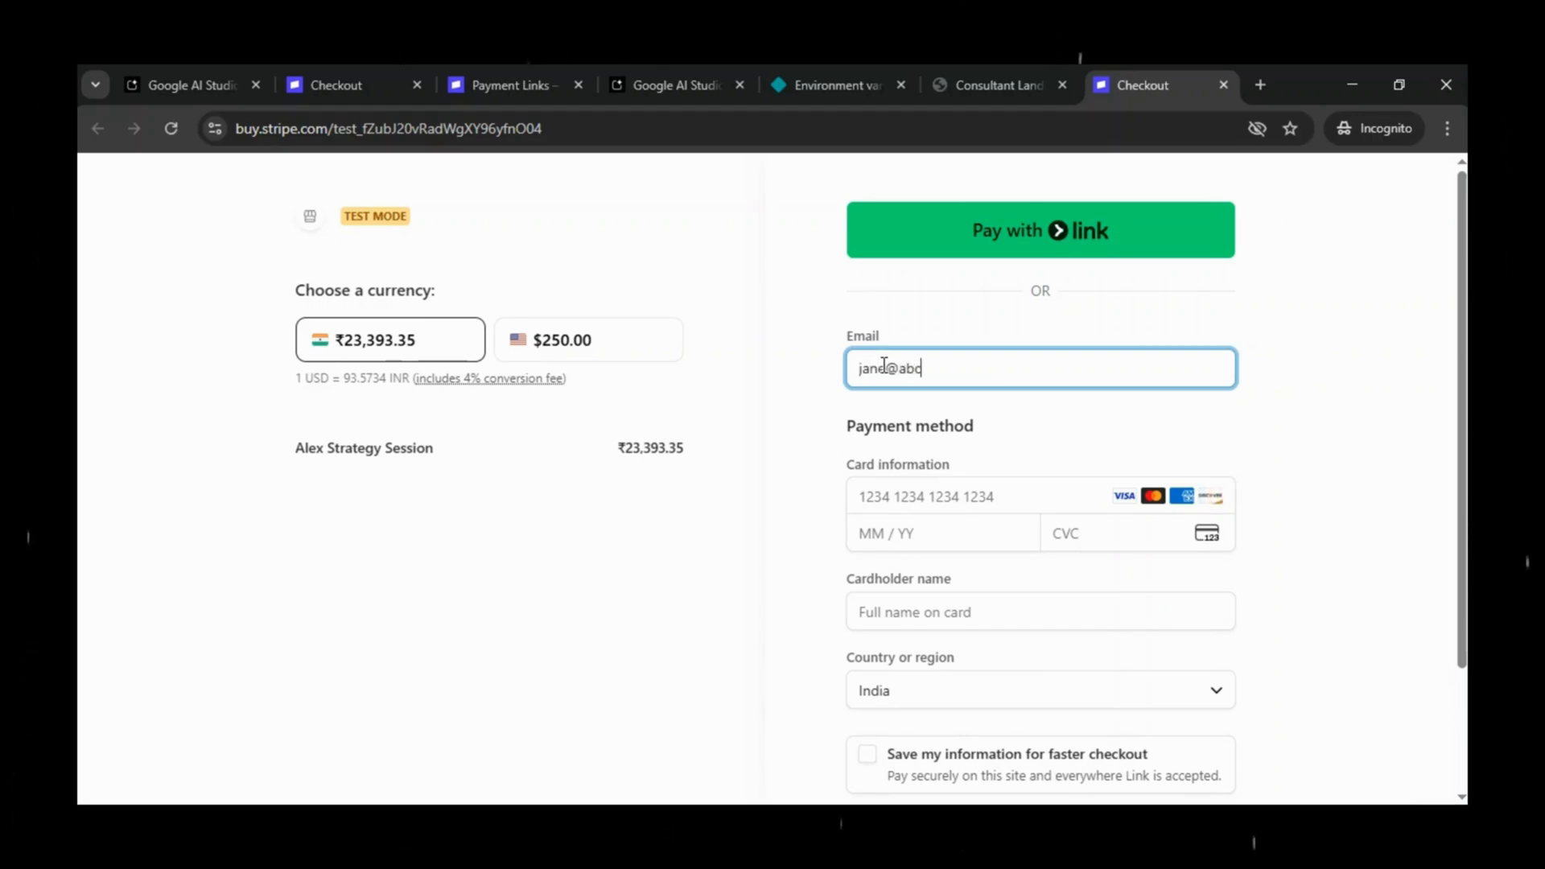
type(".c")
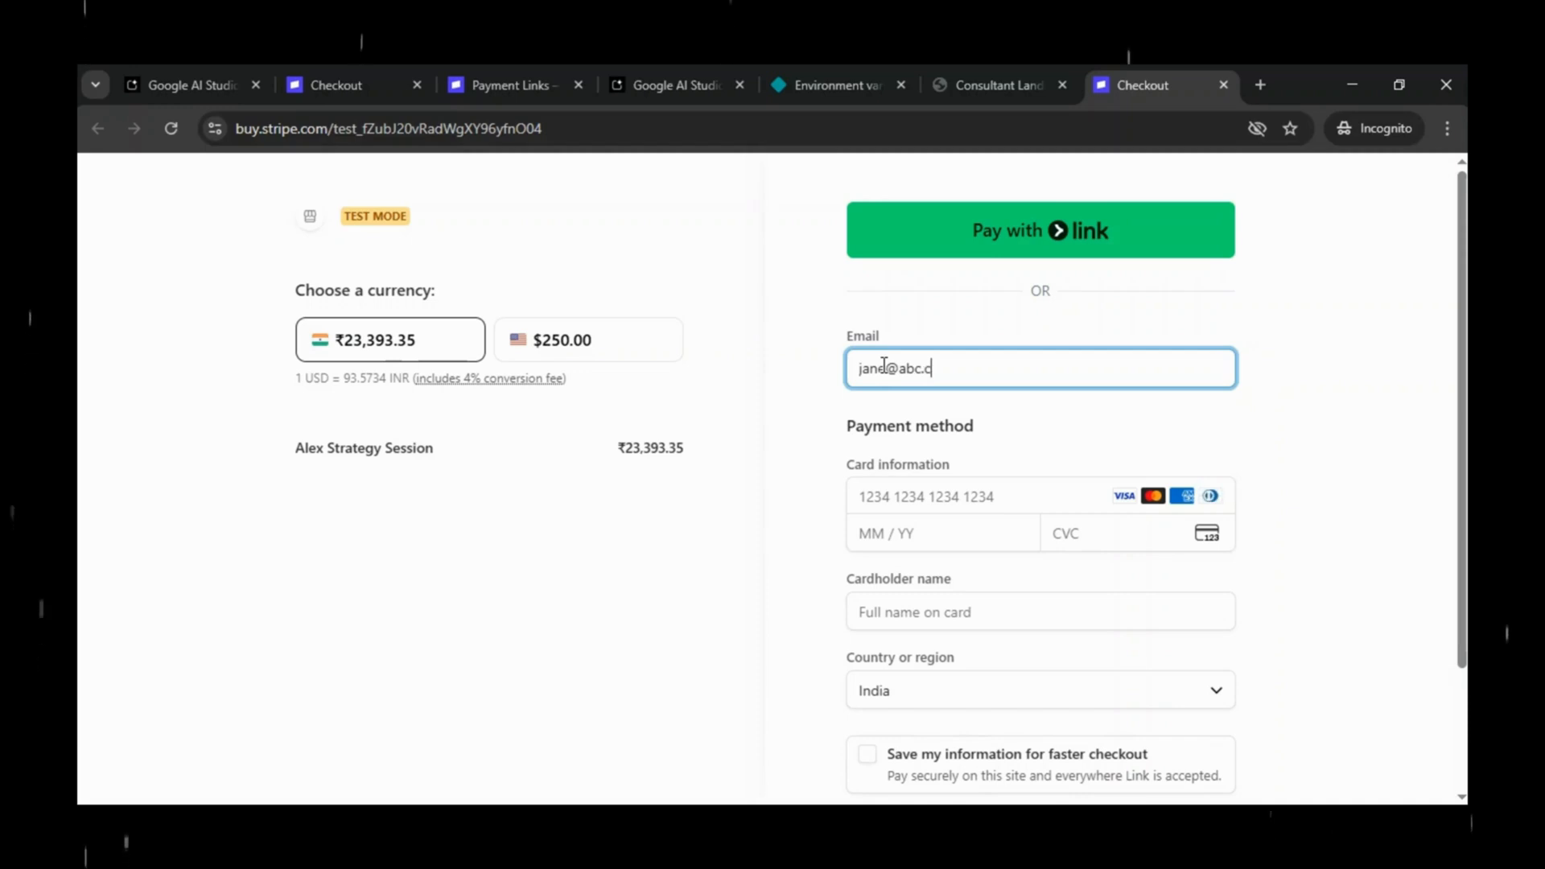
type("om")
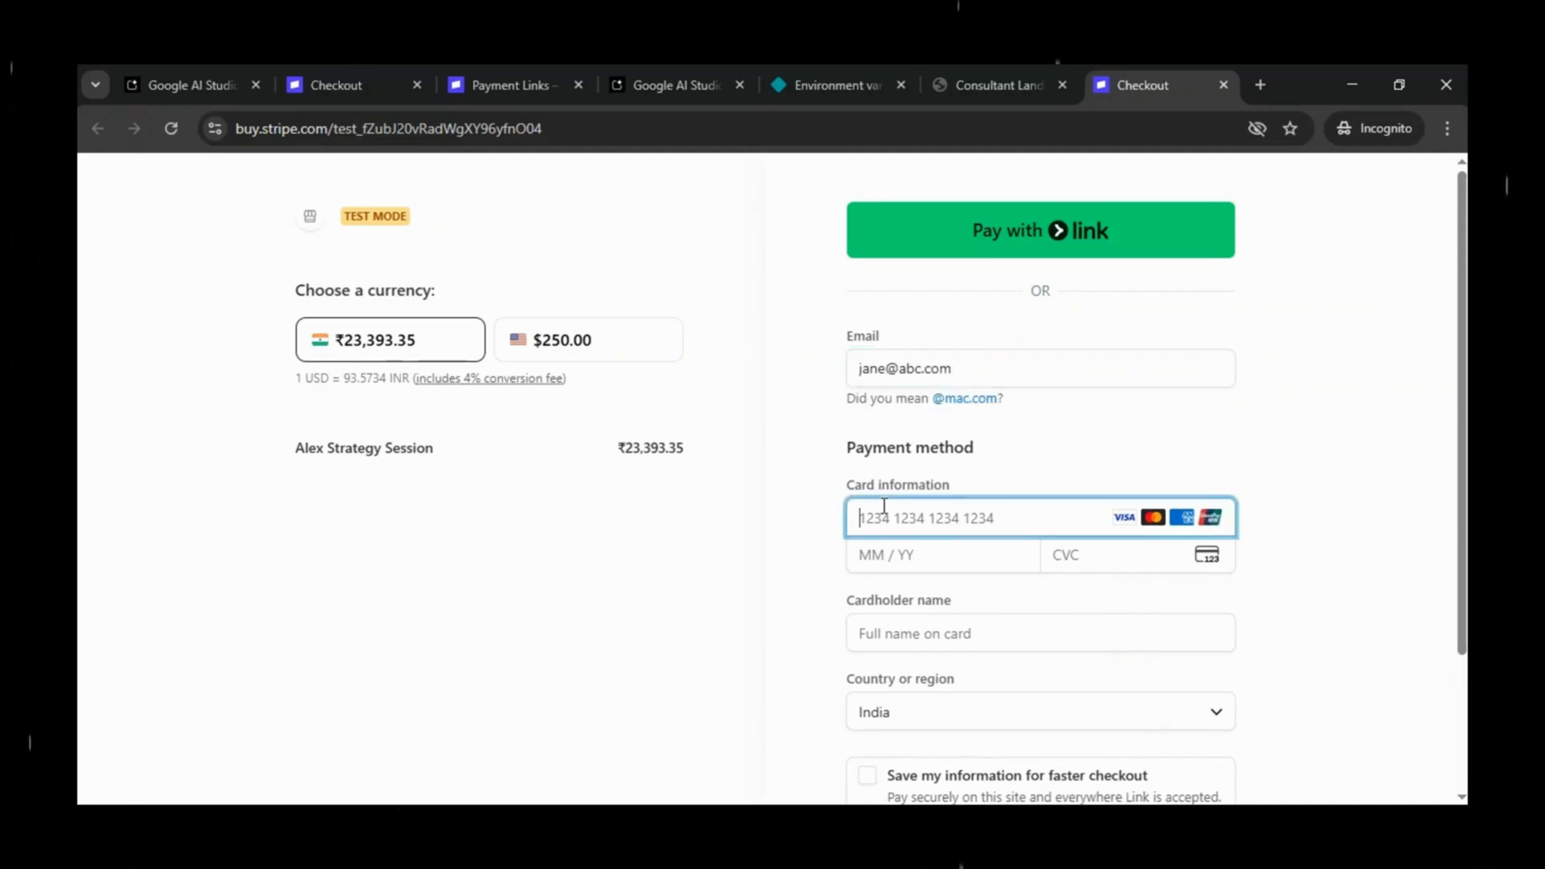
type("4")
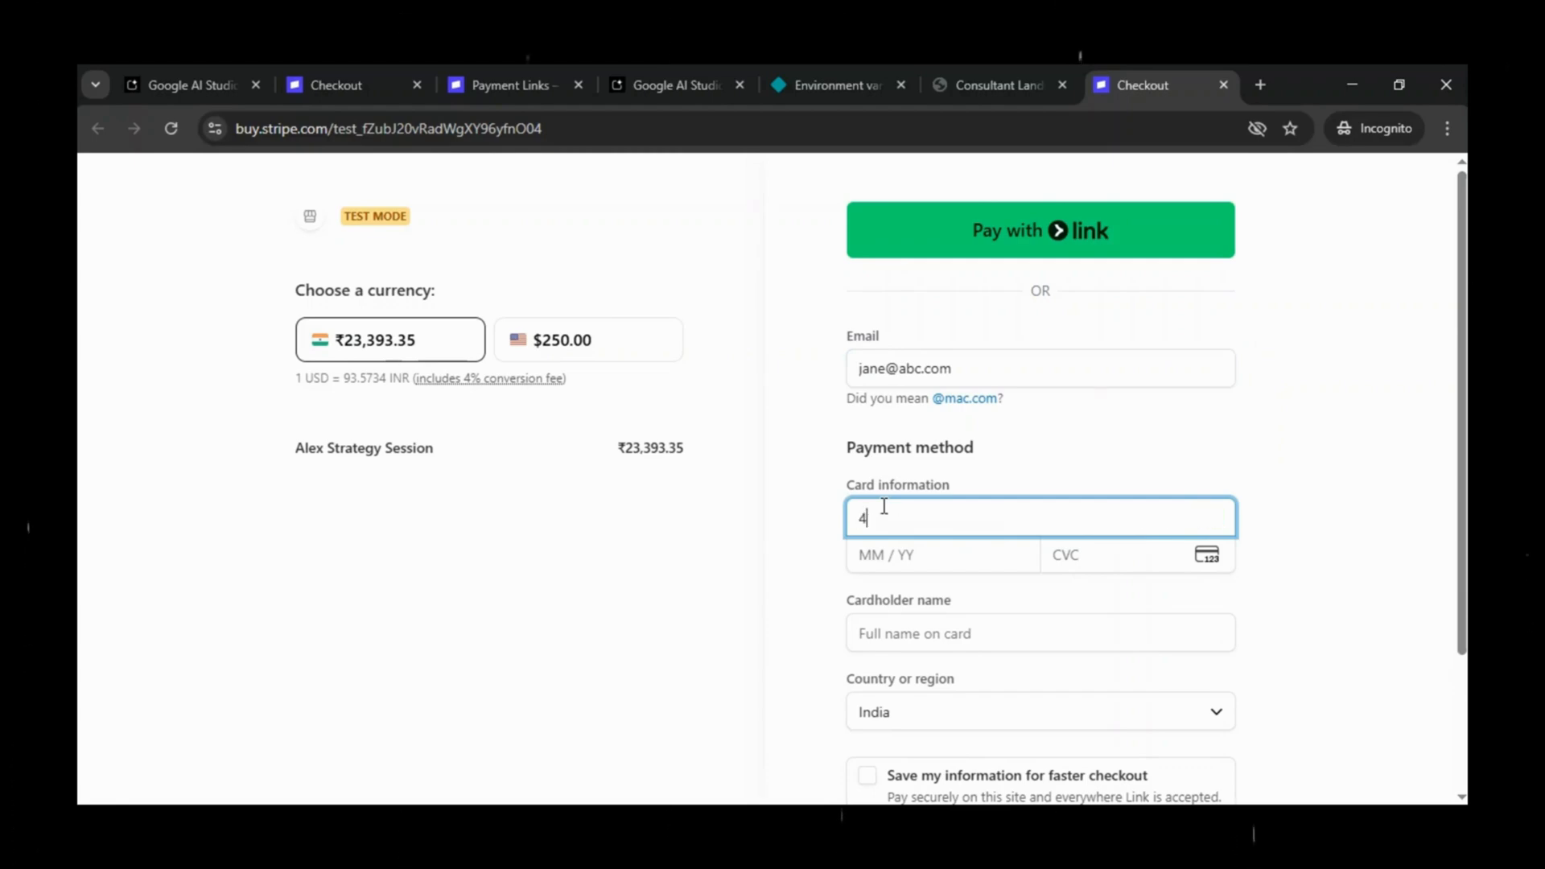
type("242")
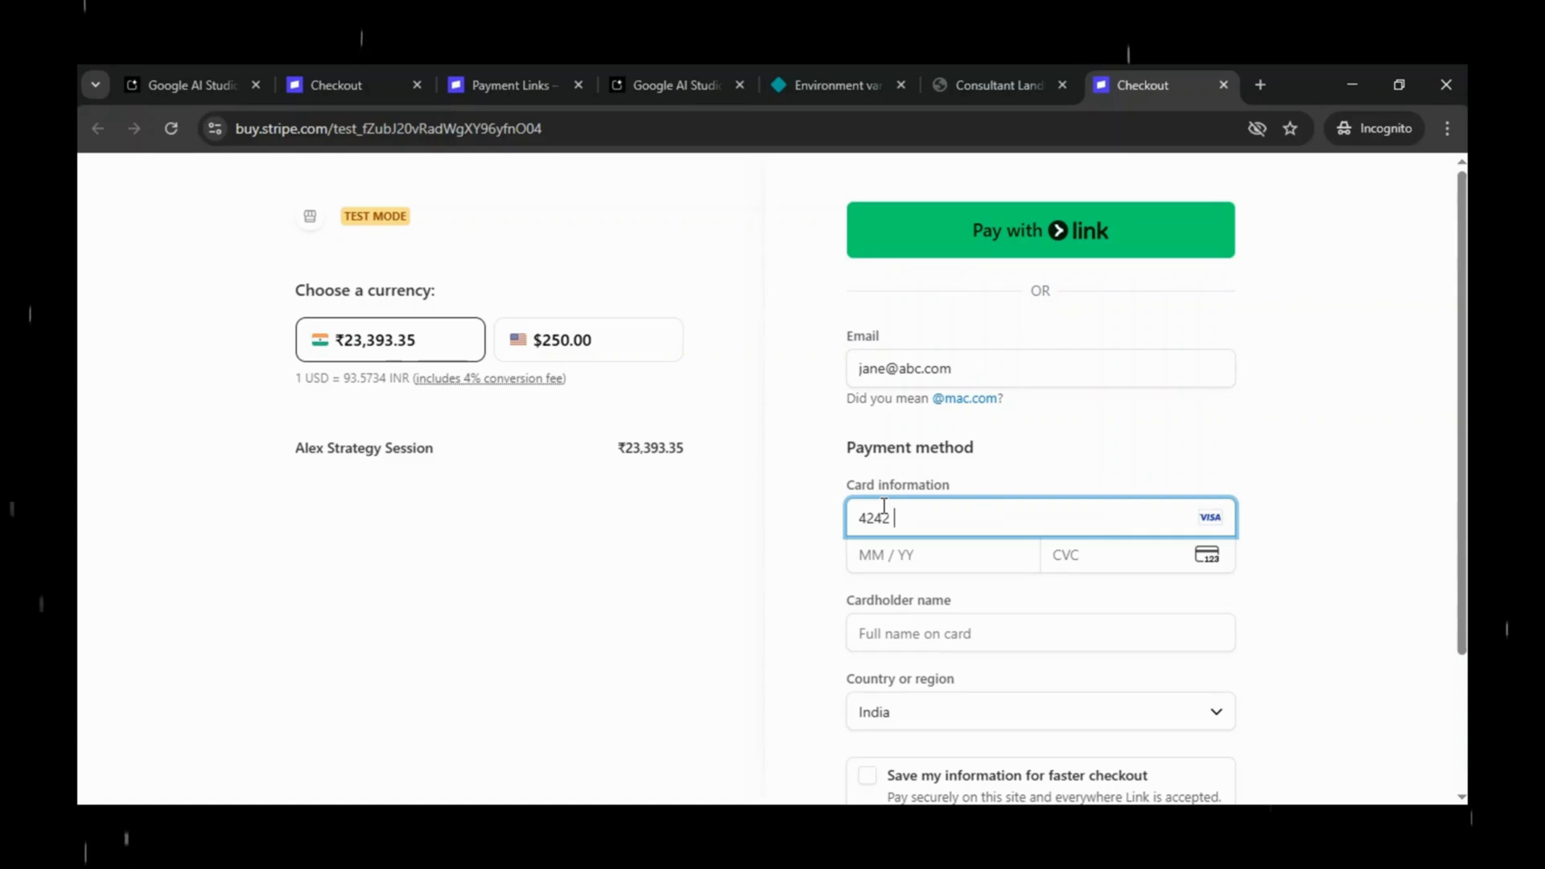
type("4242")
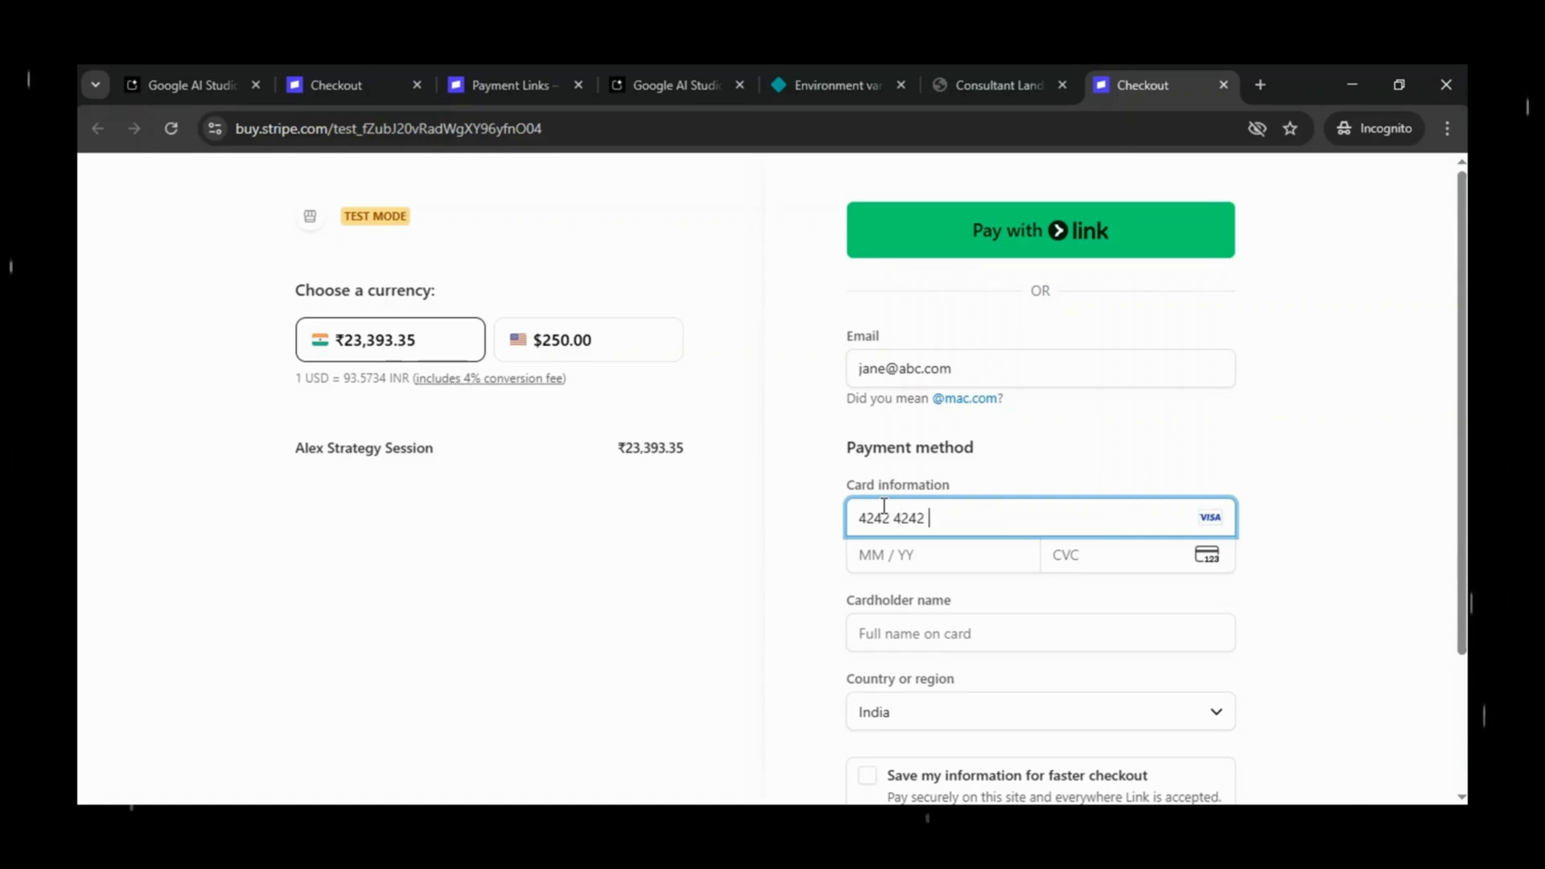
type("4242")
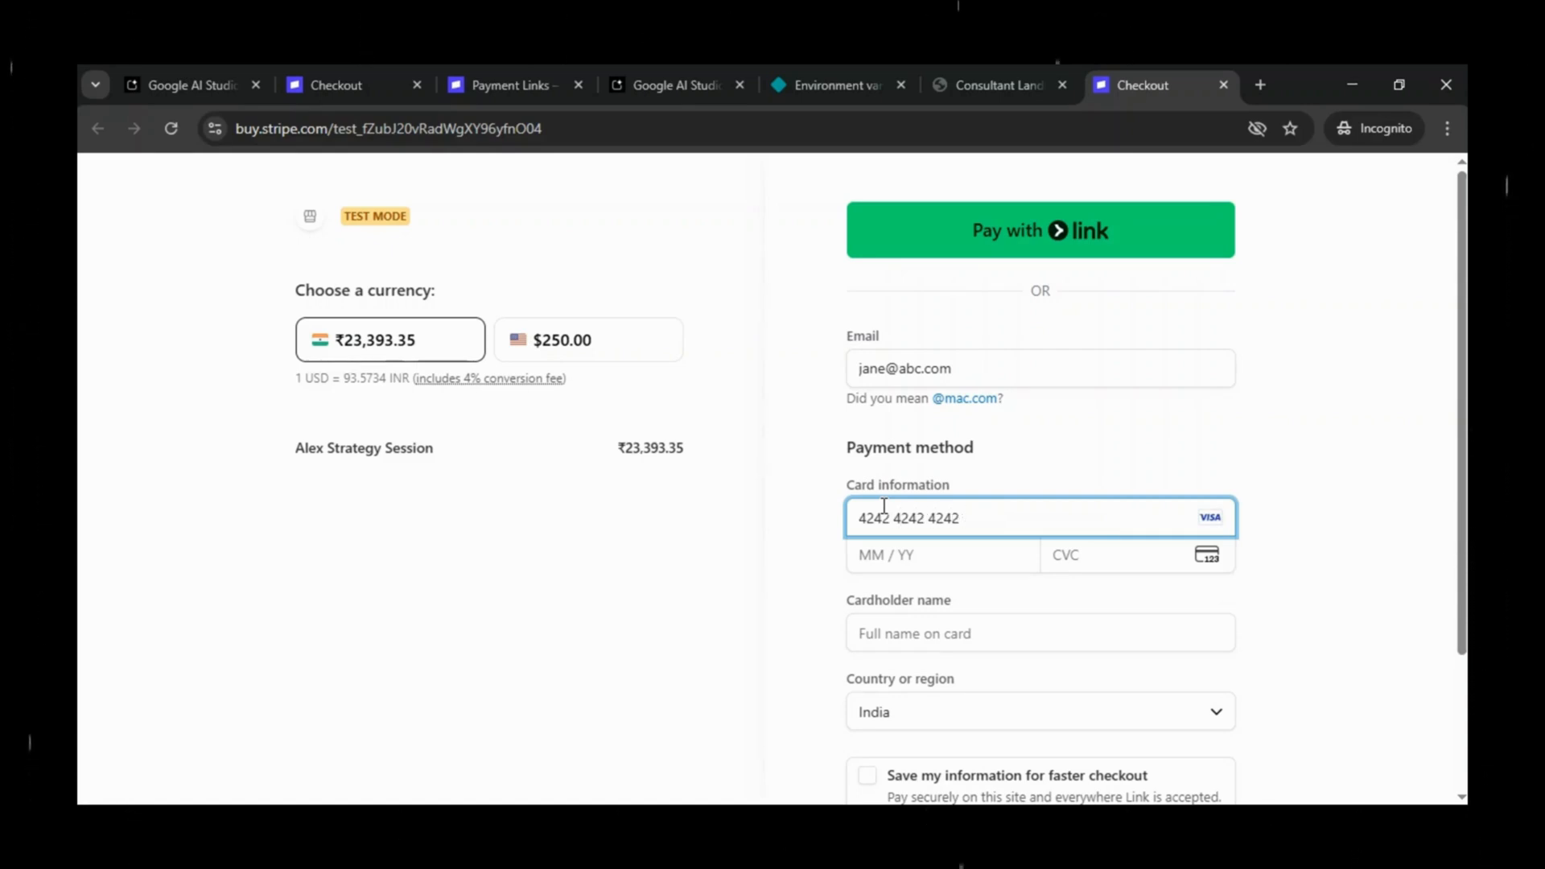
type("4242")
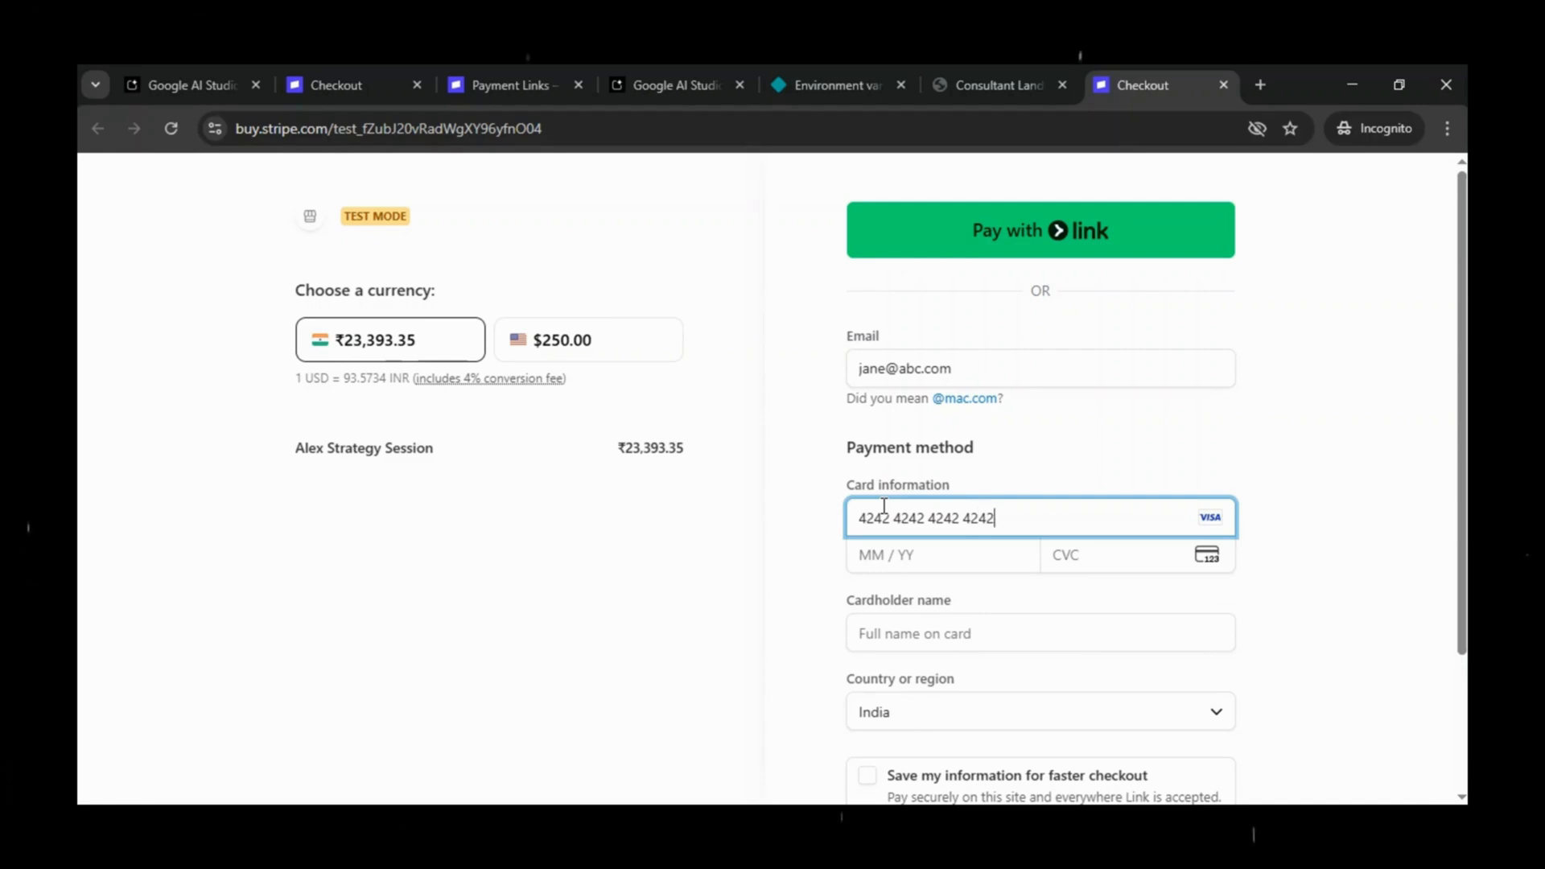
Enter expiry 01/26, CVC 111 and cardholder name Jane Doe.
left_click(943, 554)
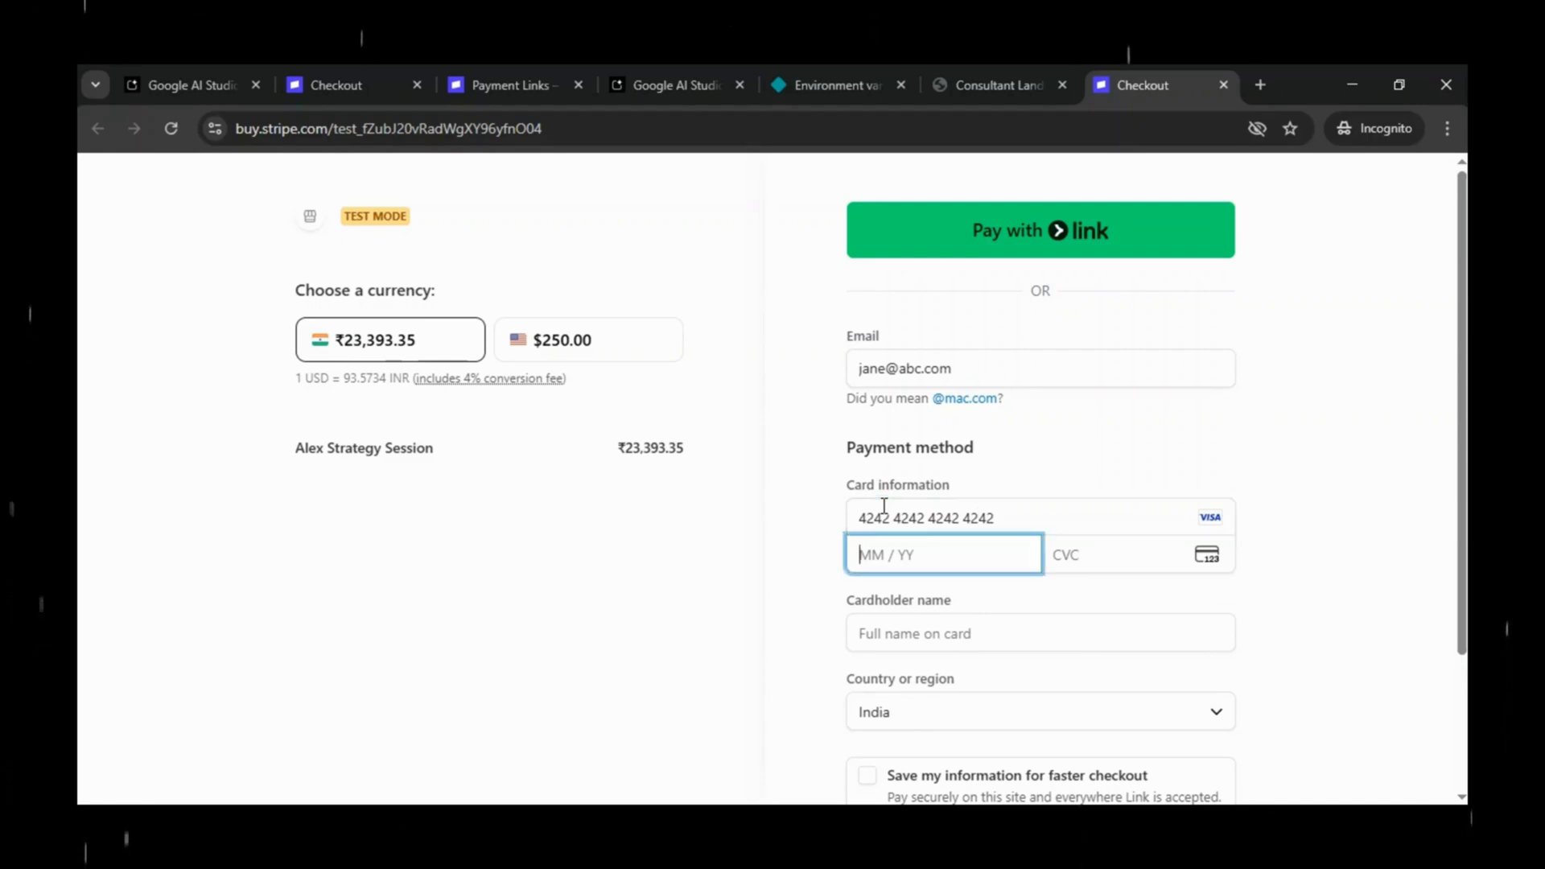
type("01 /")
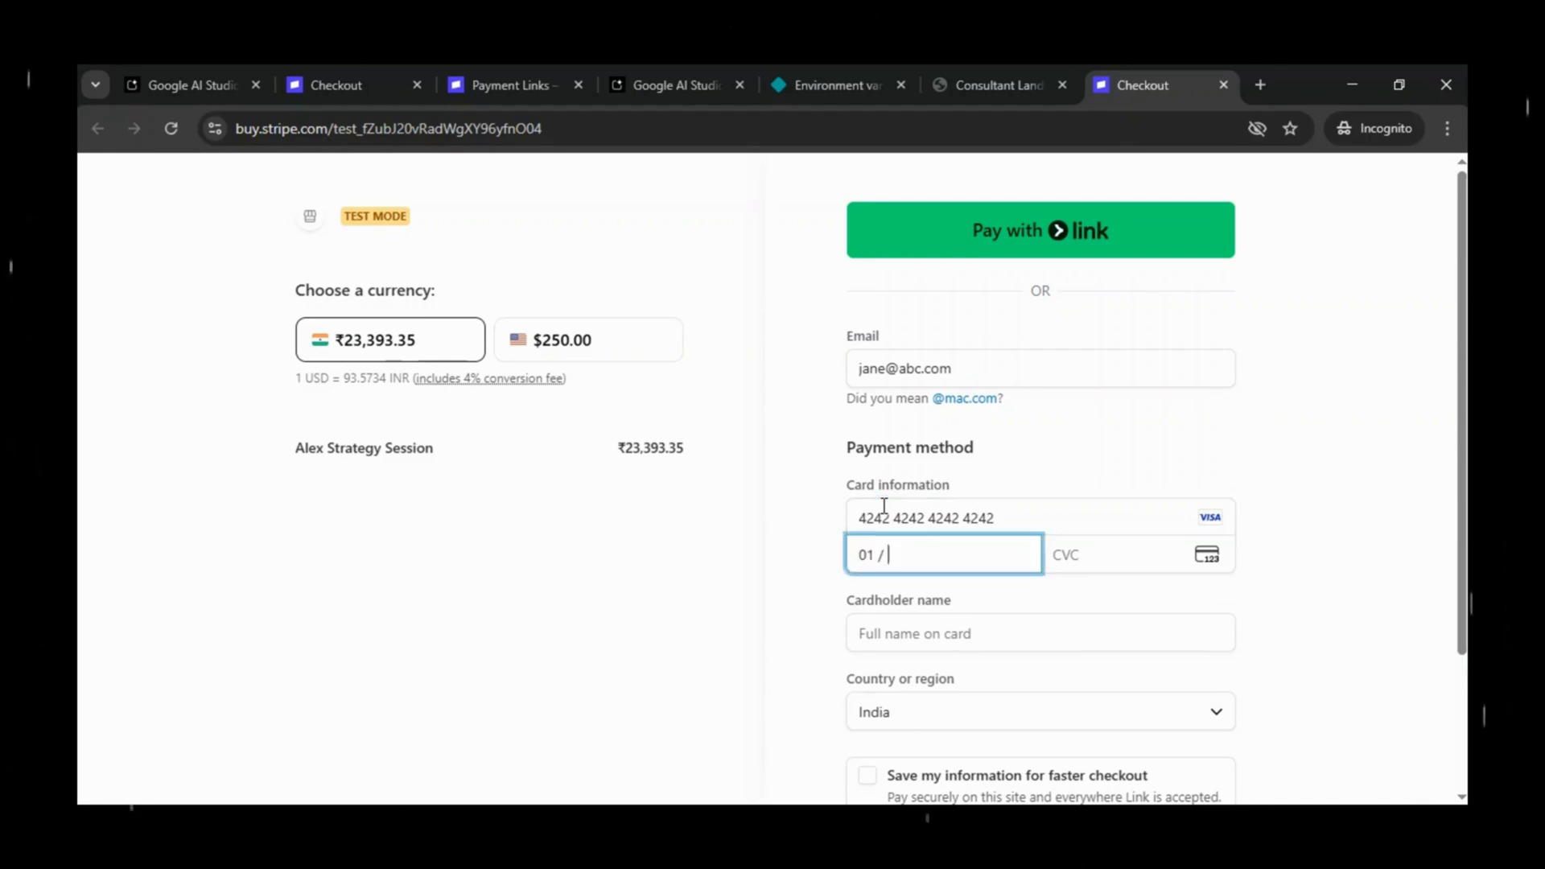
type("26")
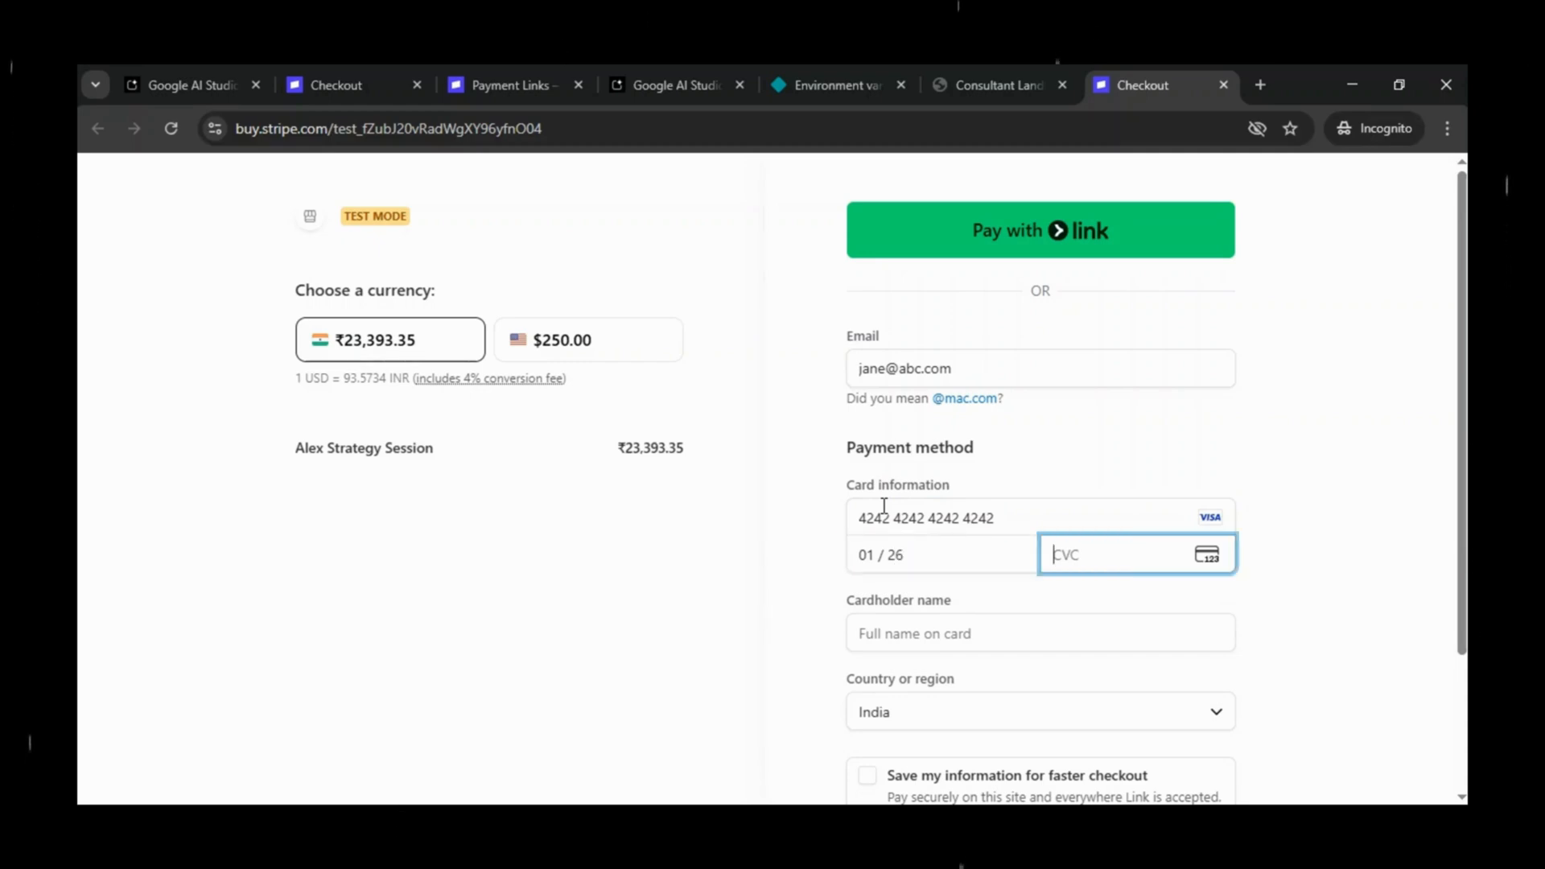
type("111")
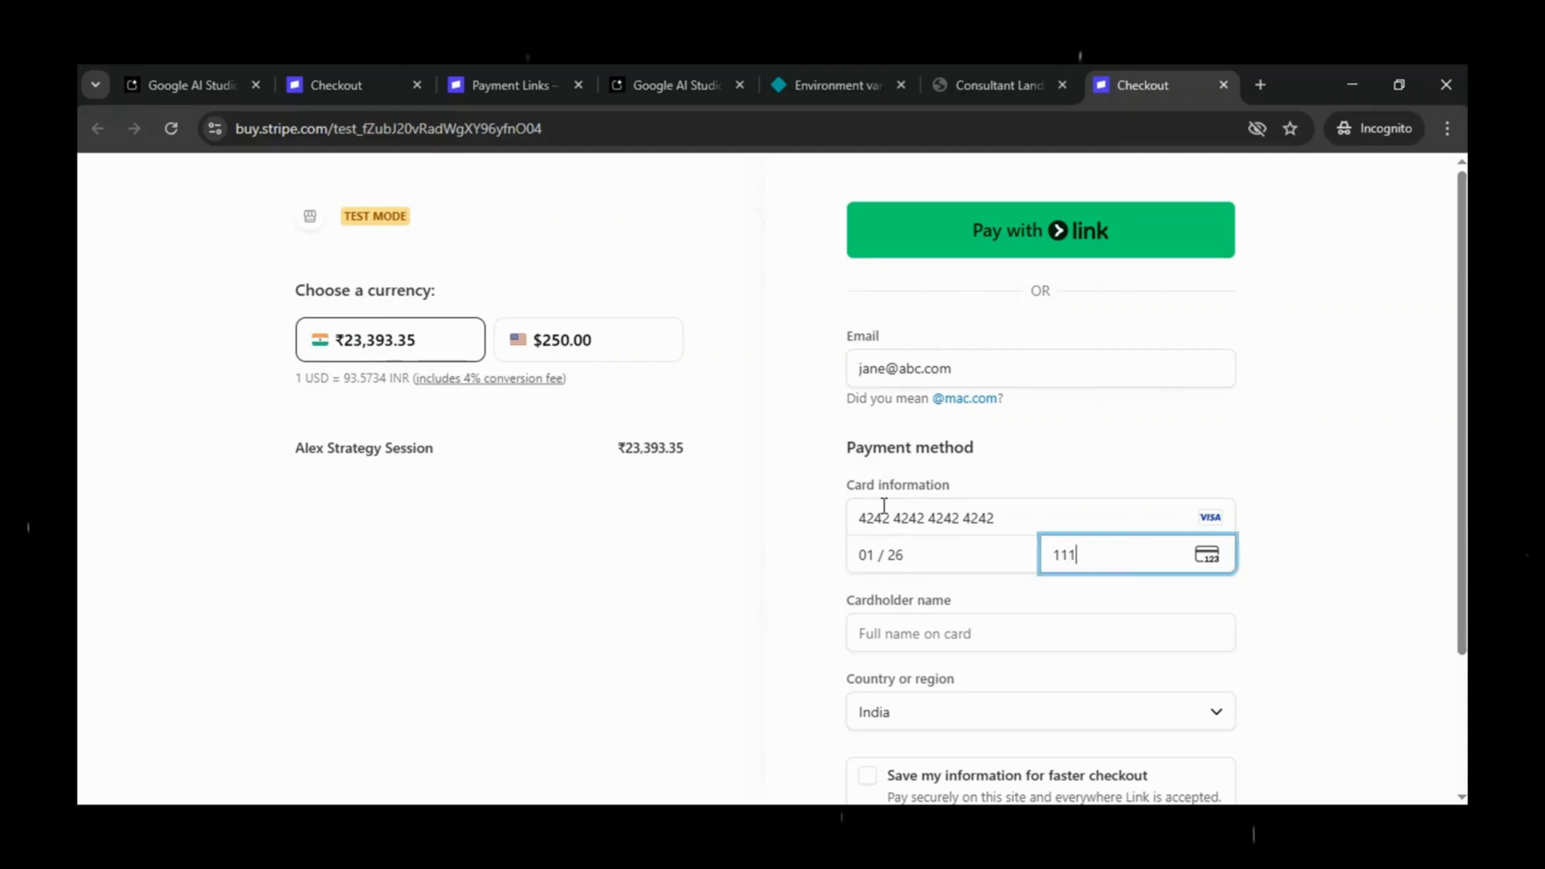
type("Ja")
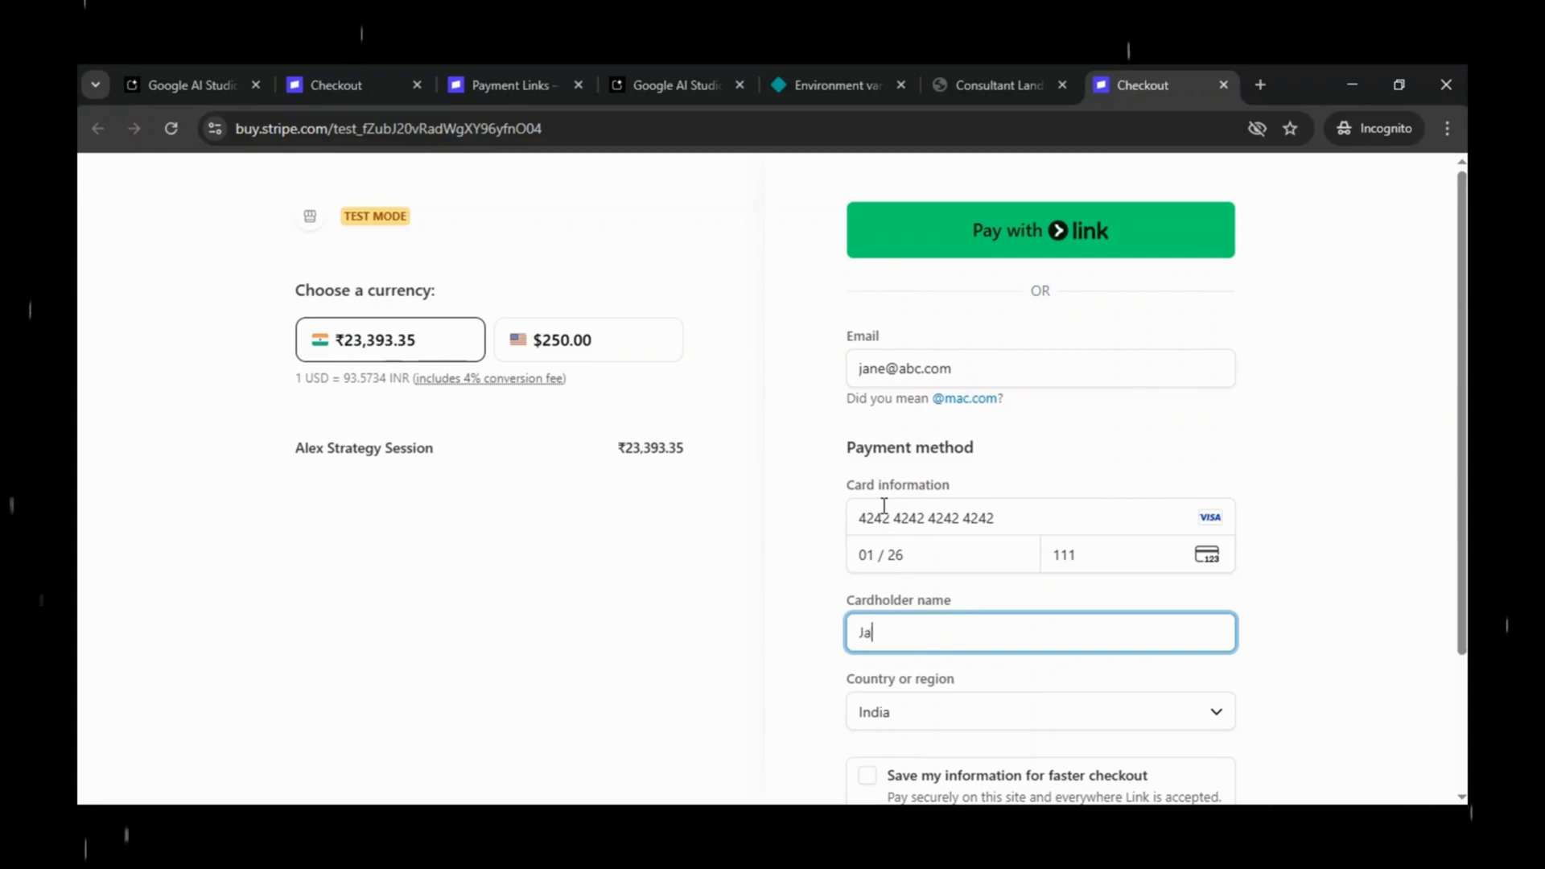
type("ne")
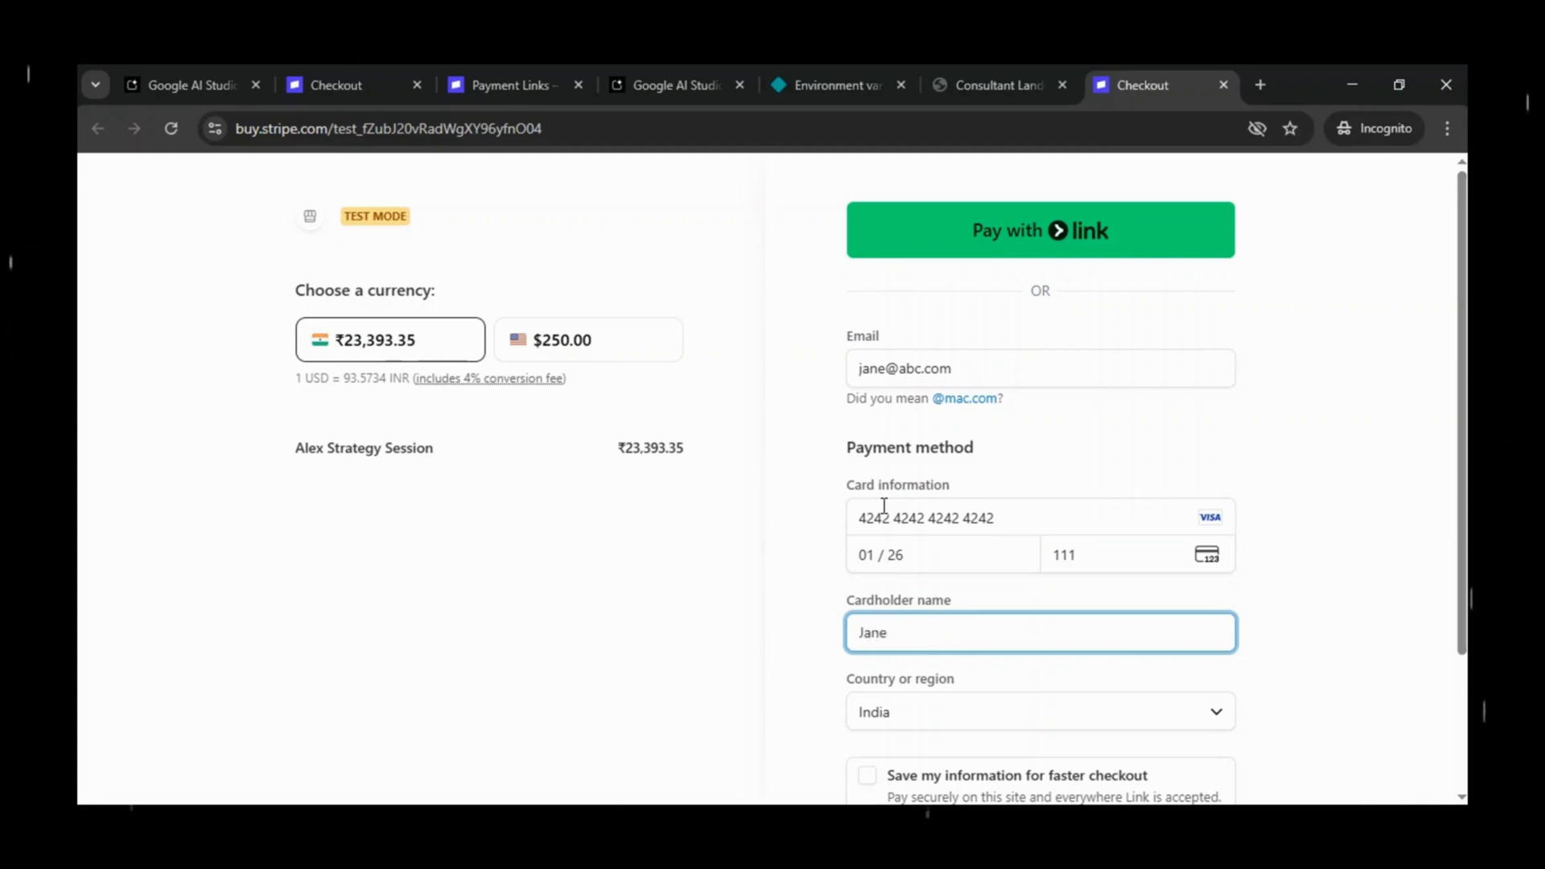
type("Doe")
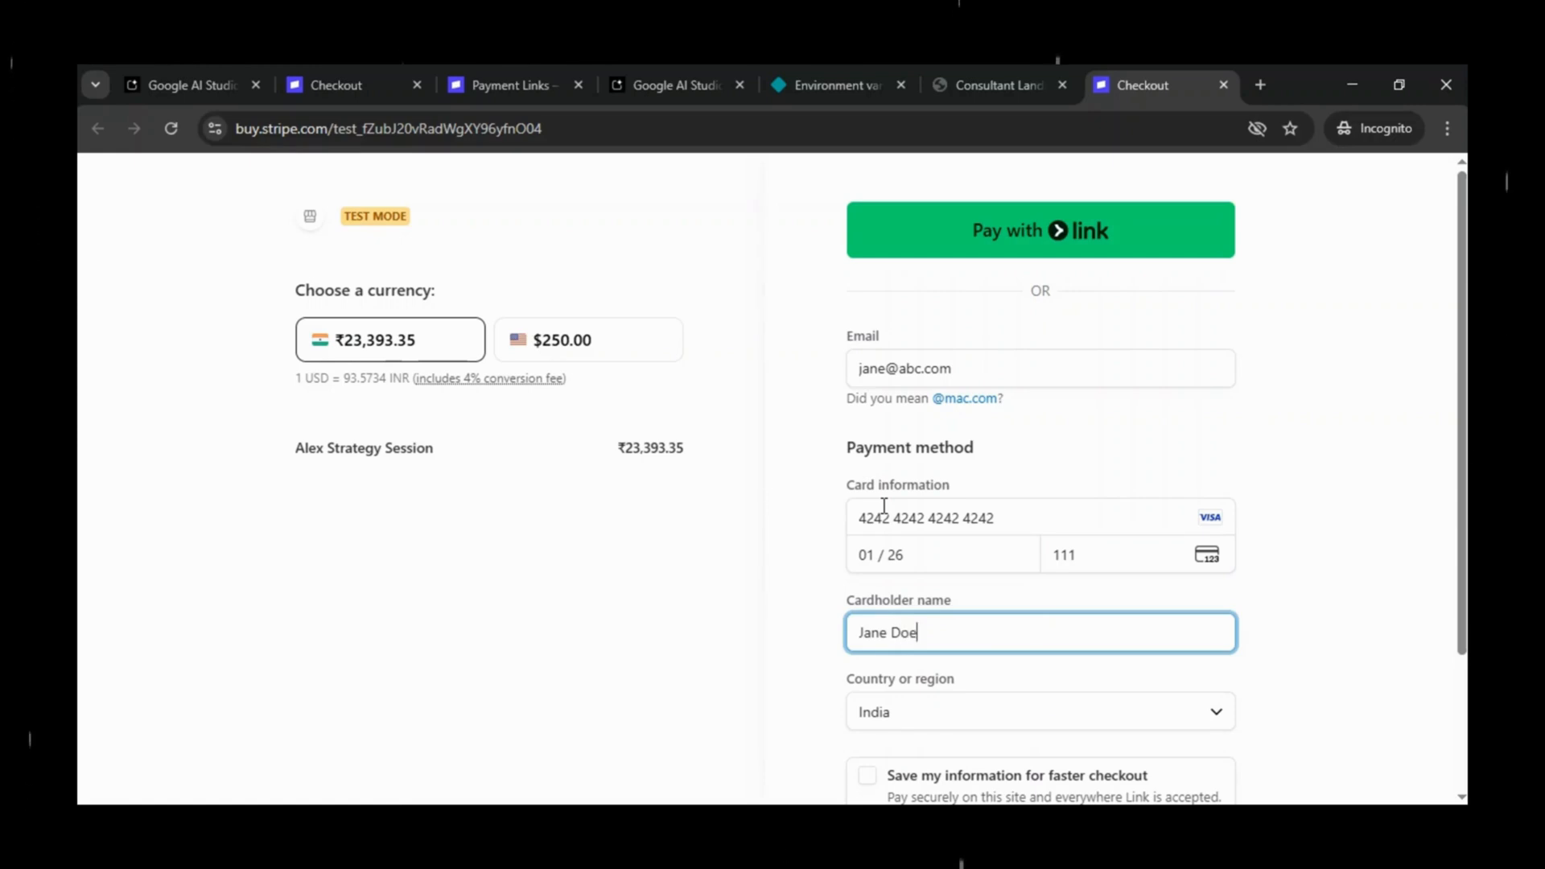
scroll("down", 3)
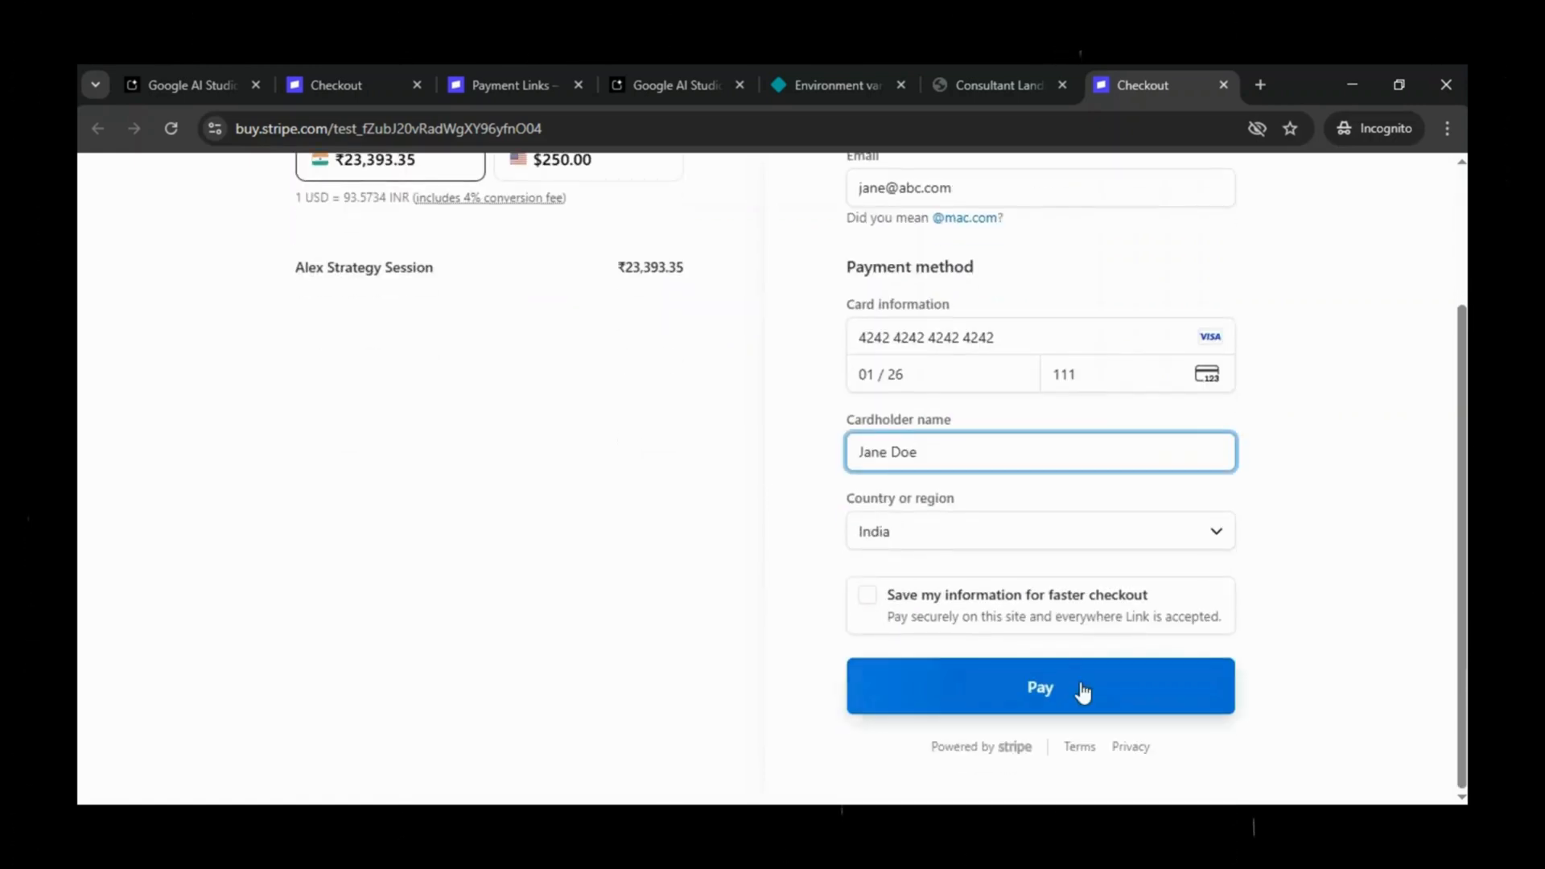
Pay for the Alex Strategy Session and wait for the thank-you confirmation.
left_click(1040, 687)
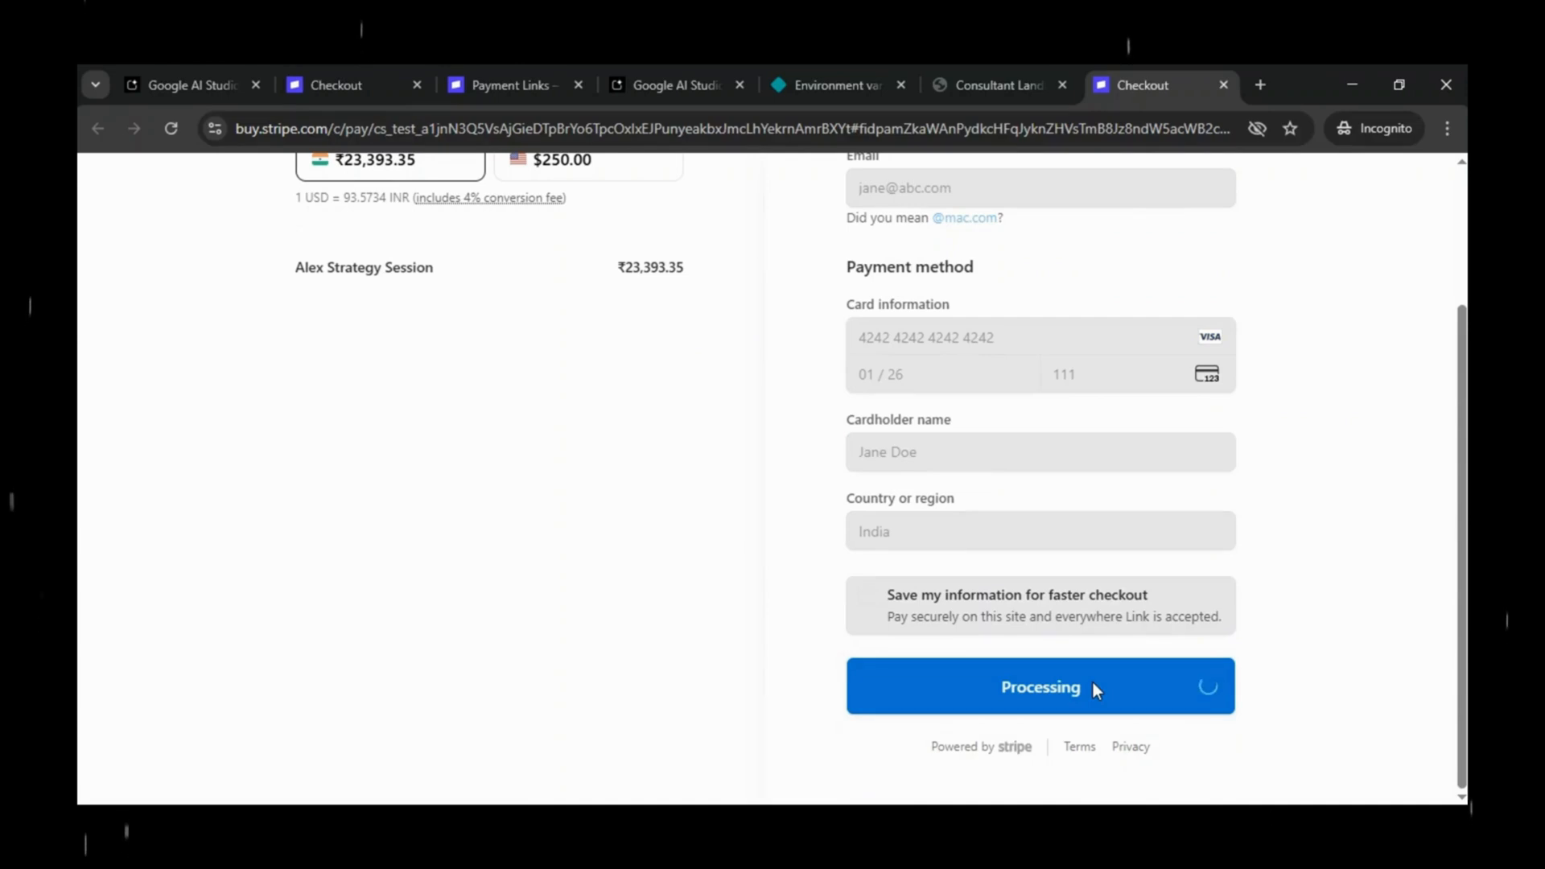
mouse_move(782, 560)
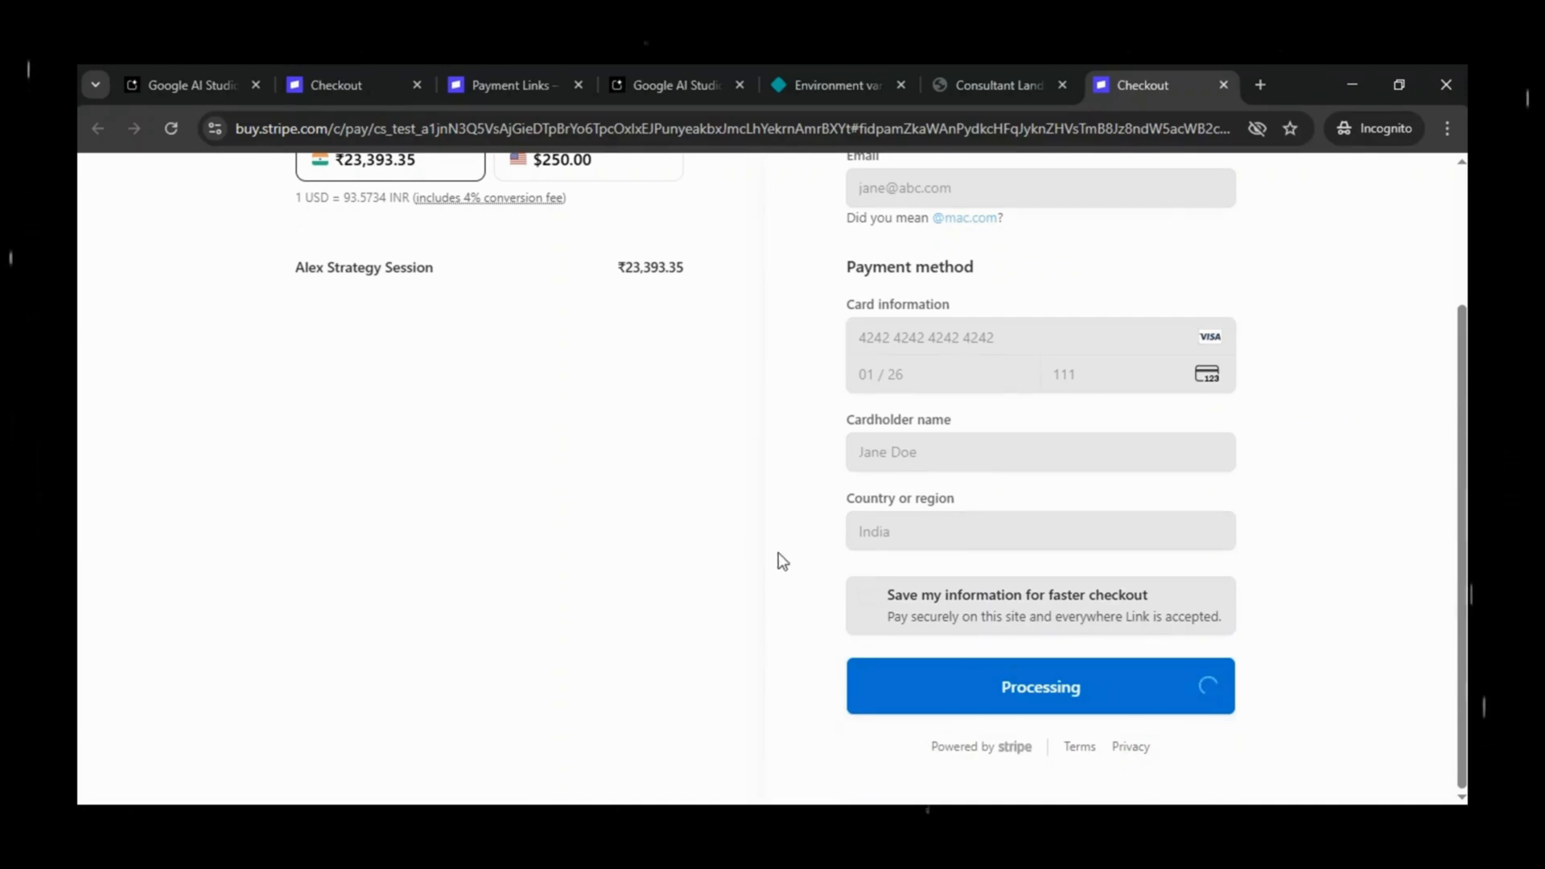
scroll("up", 3)
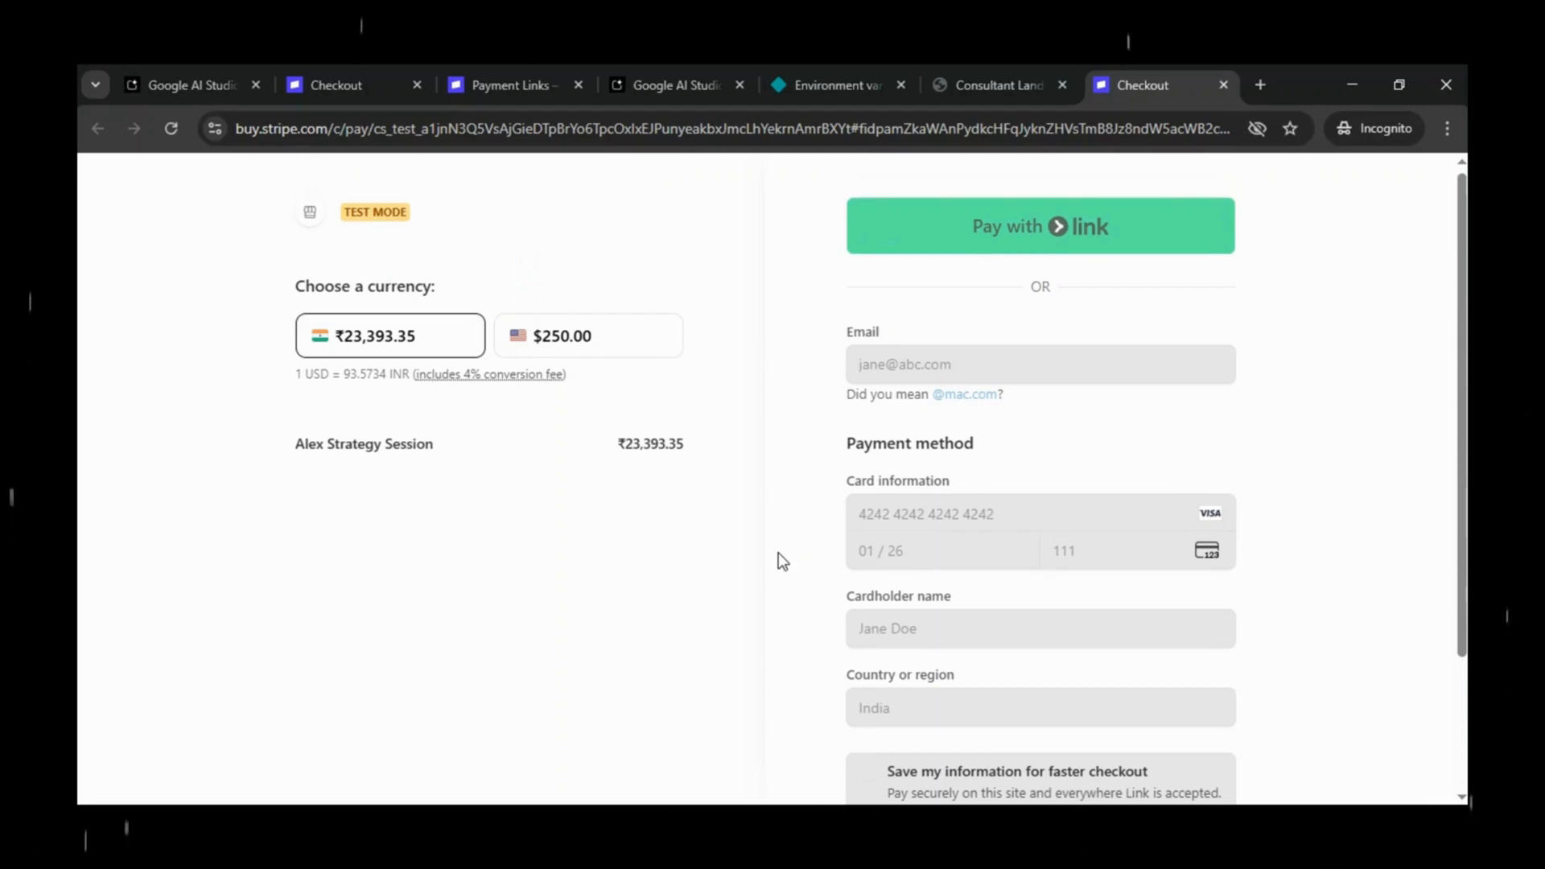
mouse_move(779, 522)
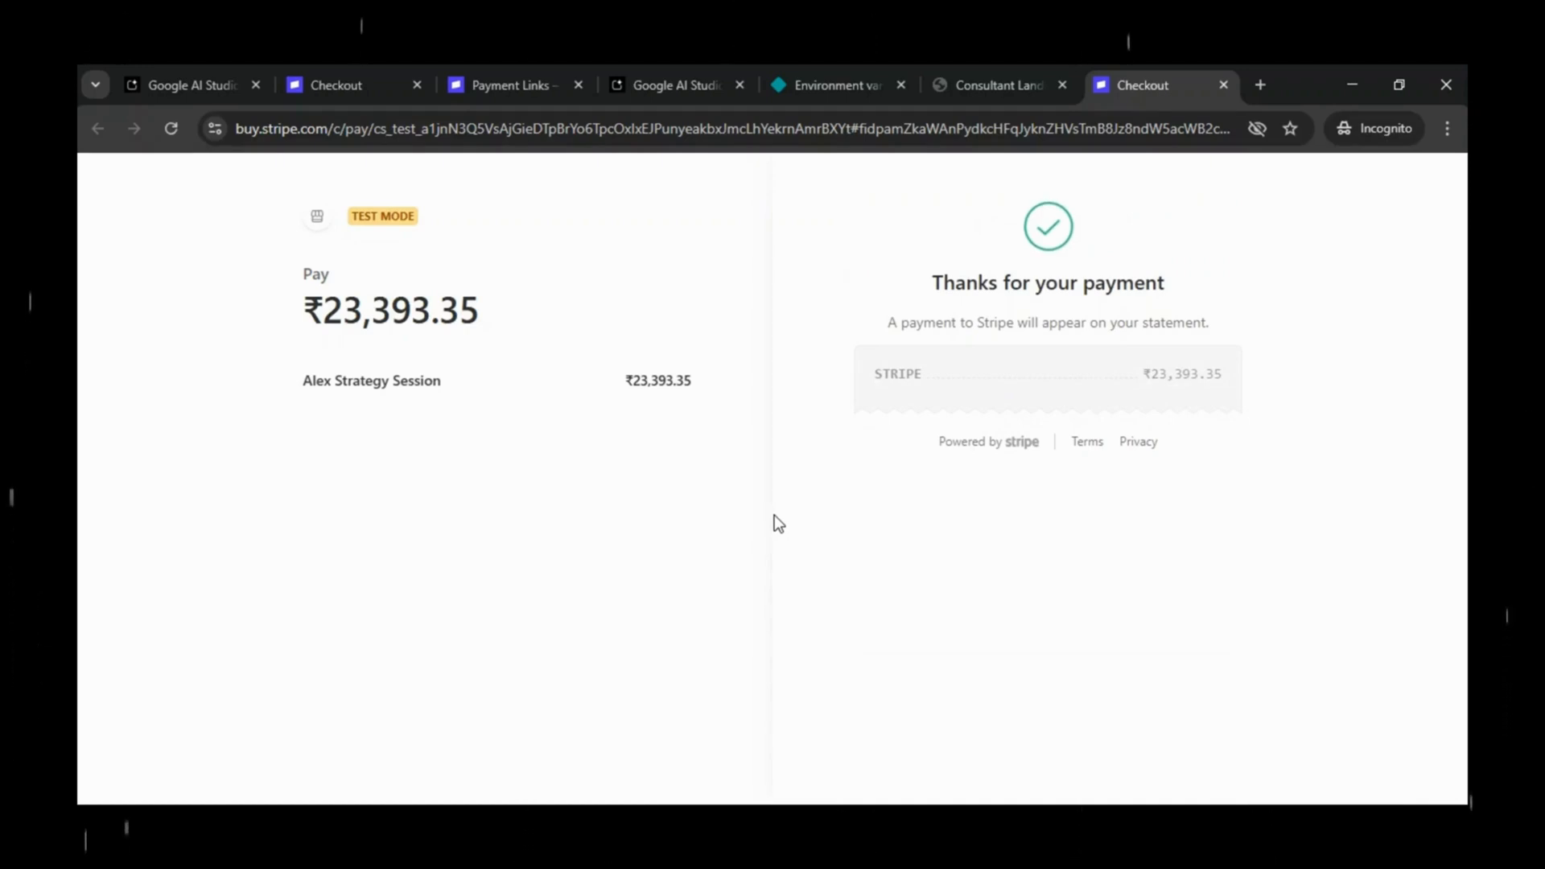
mouse_move(433, 208)
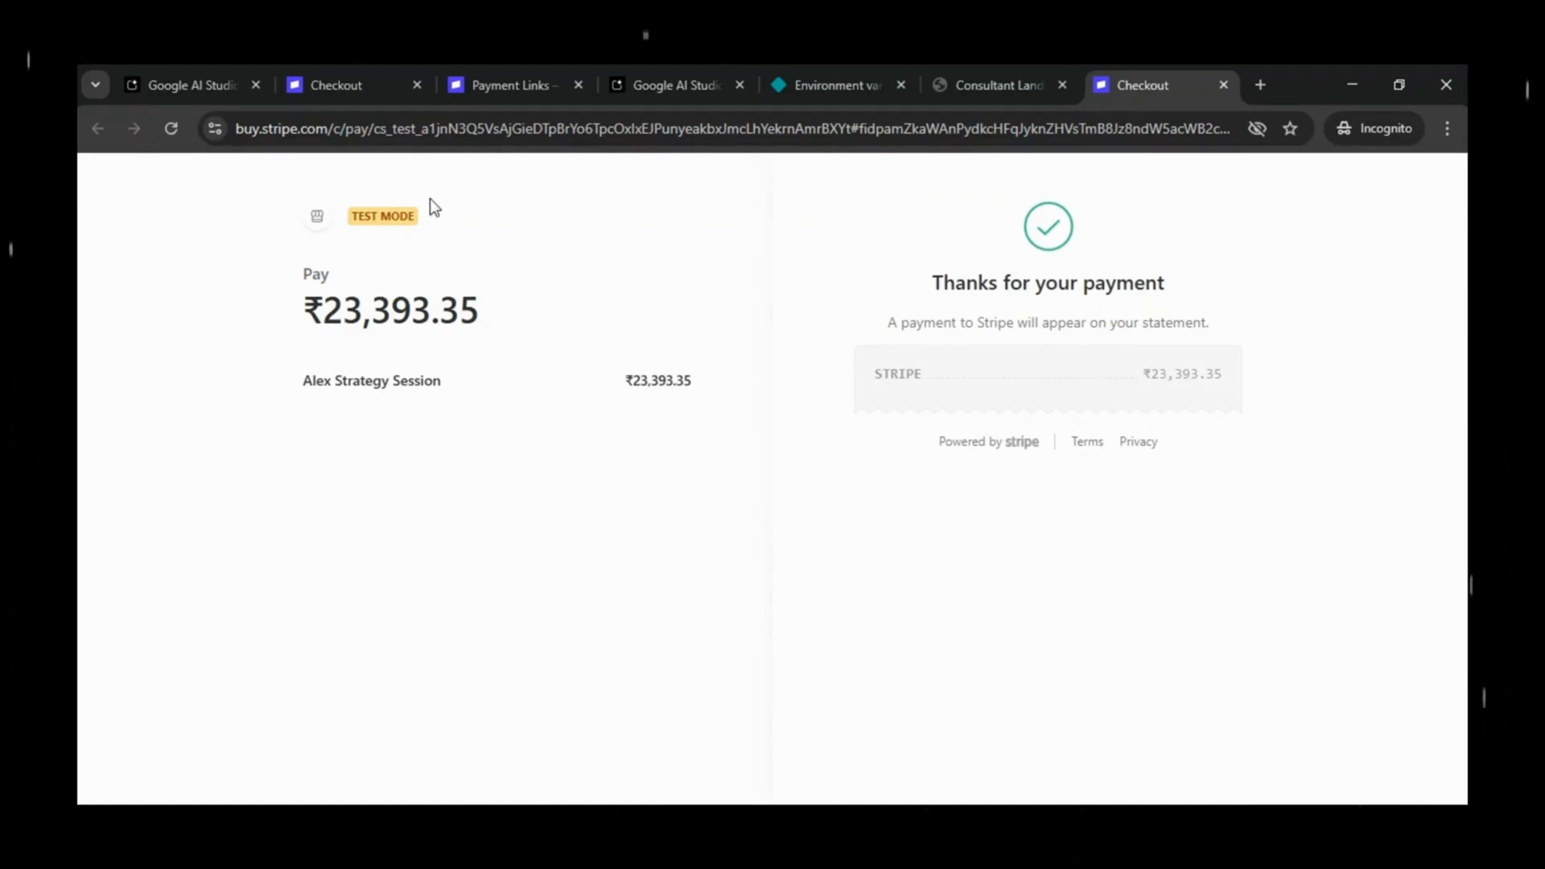
mouse_move(383, 186)
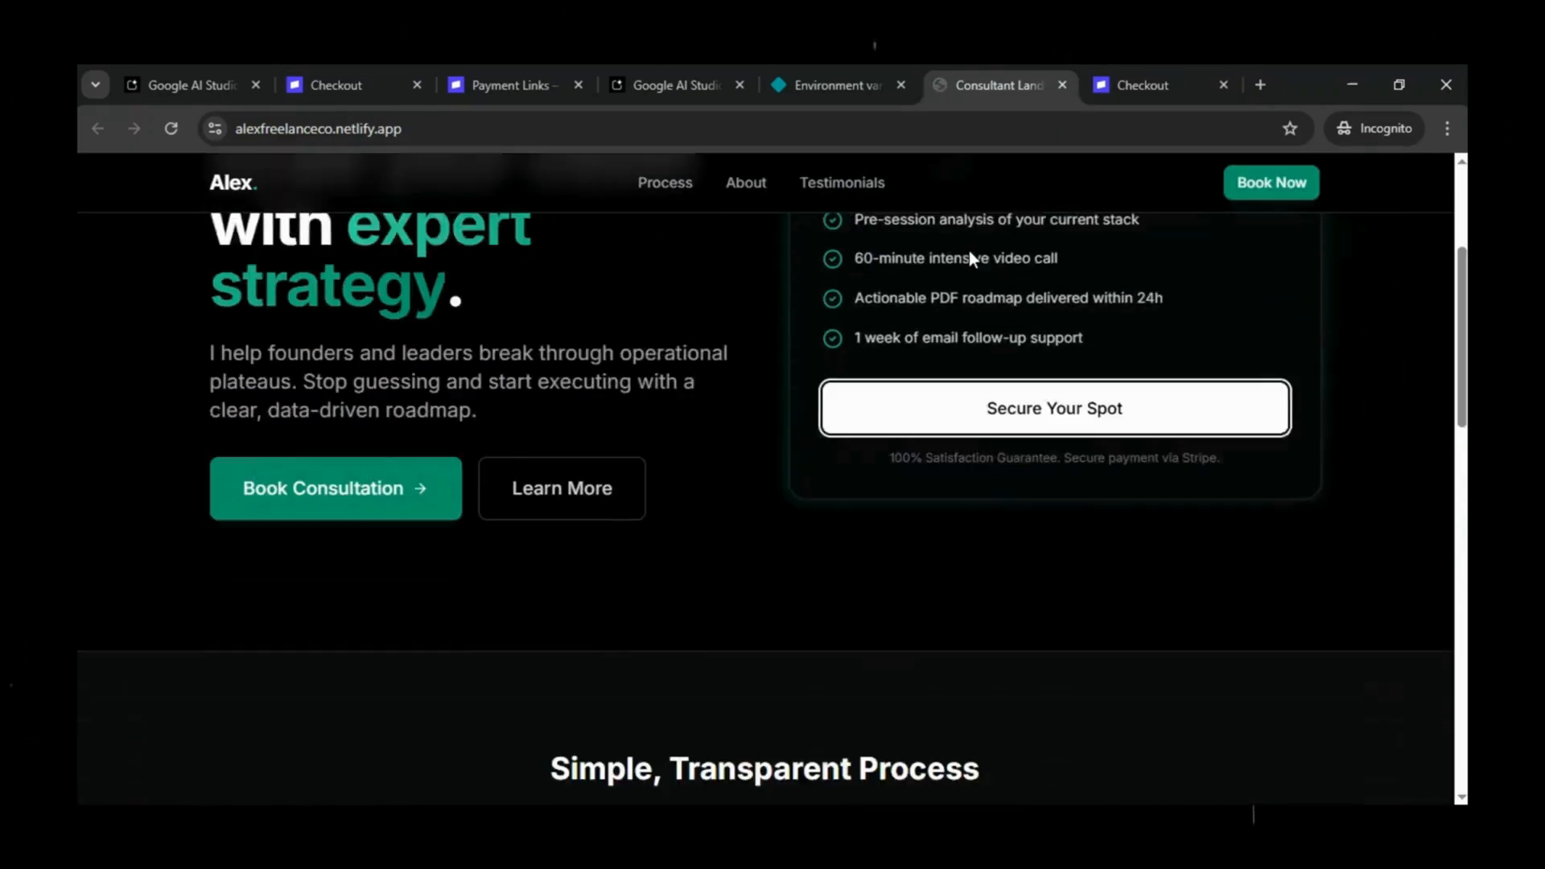
Scroll the live landing page back to the top after the successful payment.
scroll("up", 3)
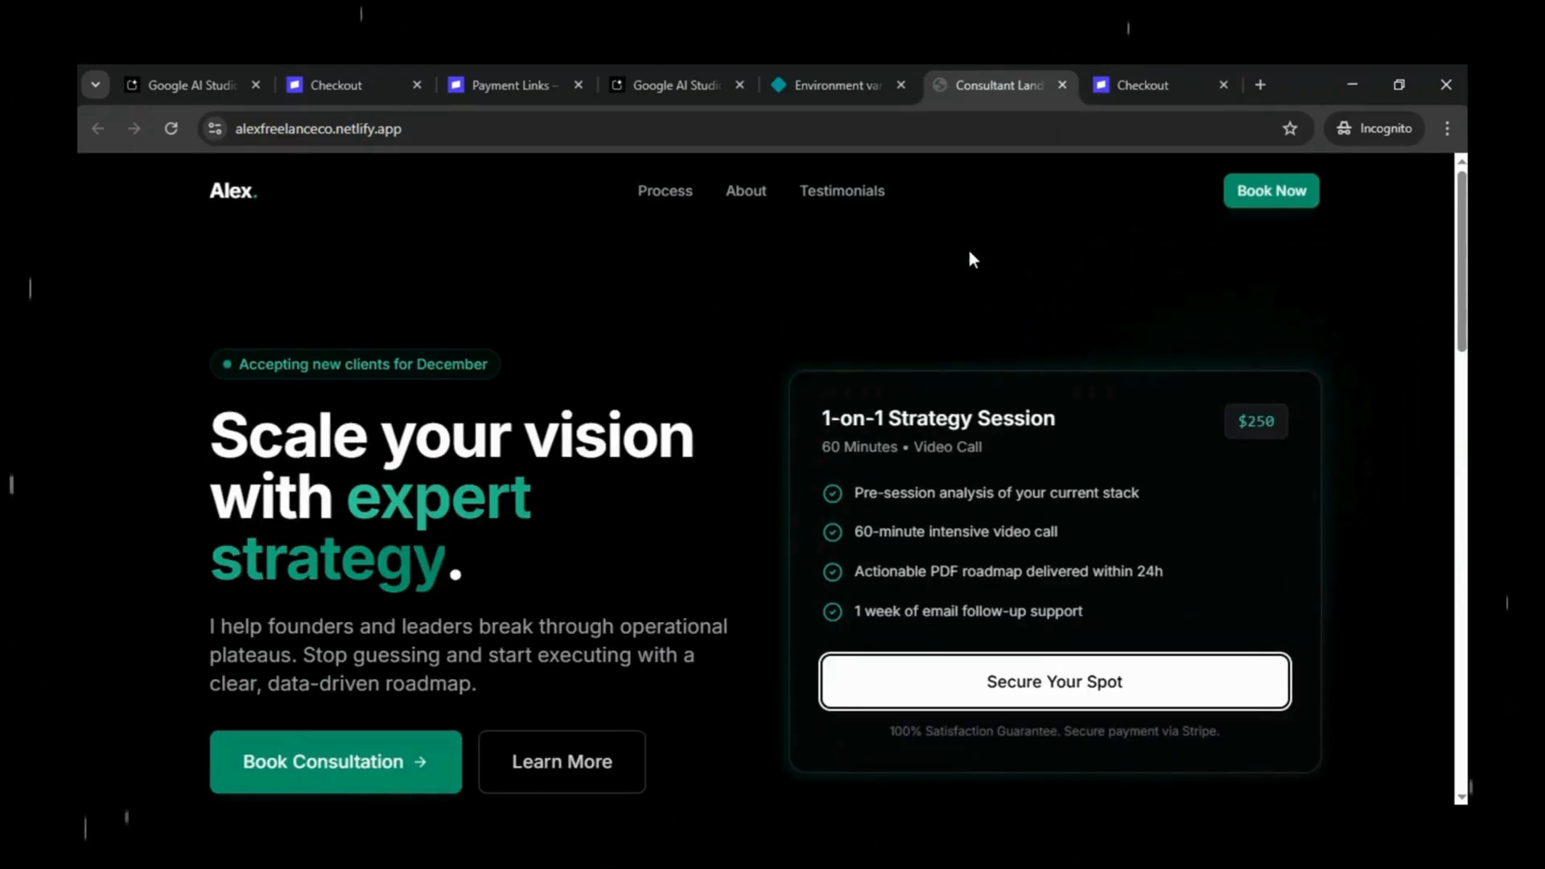